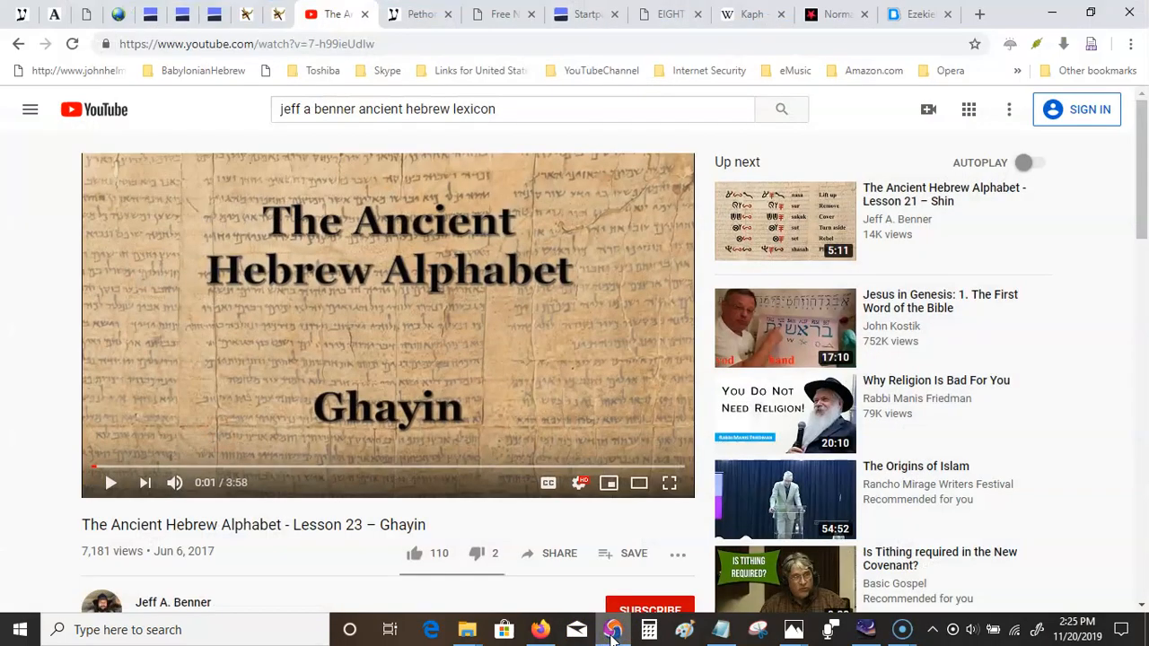
mouse_move(36, 512)
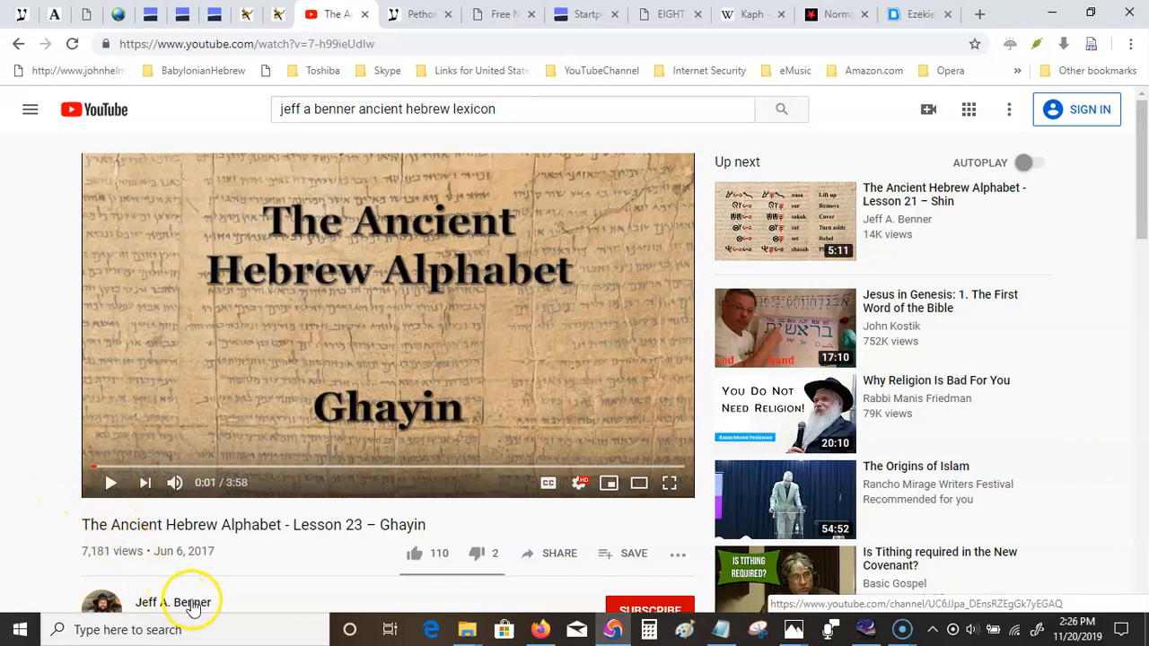
mouse_move(170, 591)
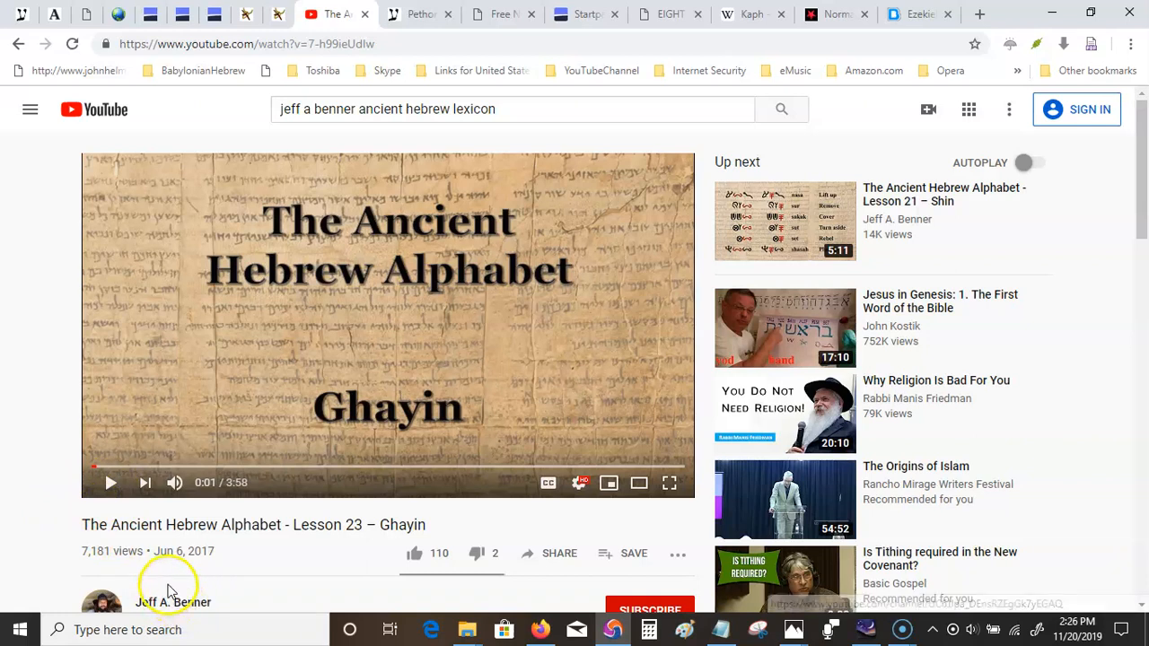
mouse_move(112, 483)
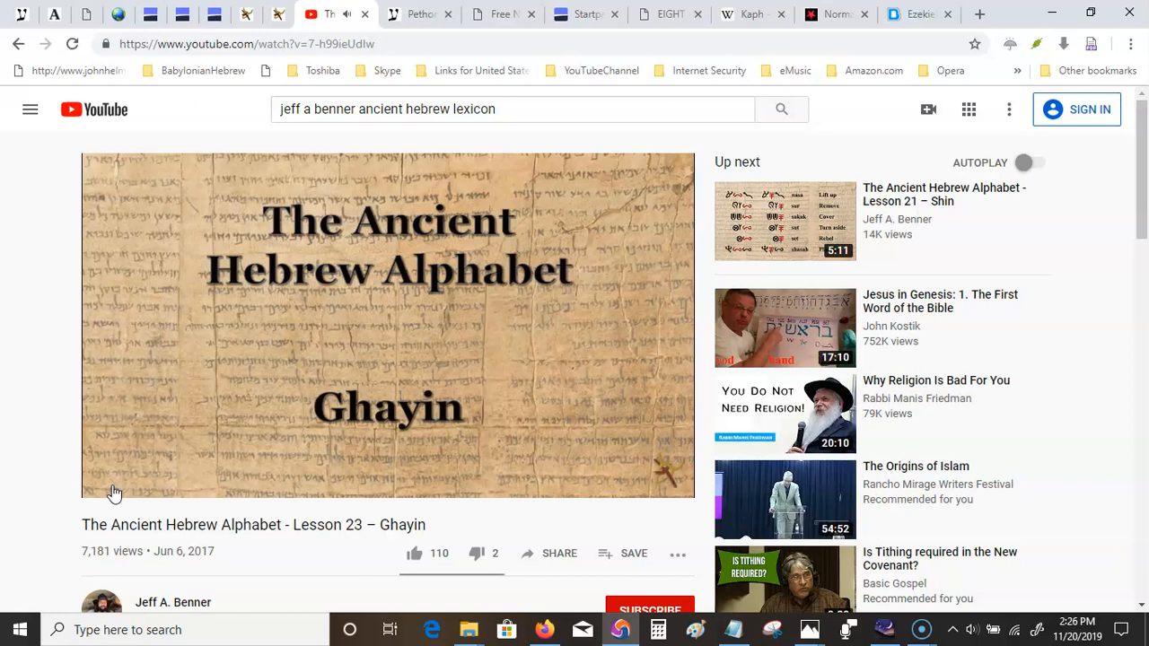
Pause the Ghayin lesson video at about 0:27.
left_click(388, 324)
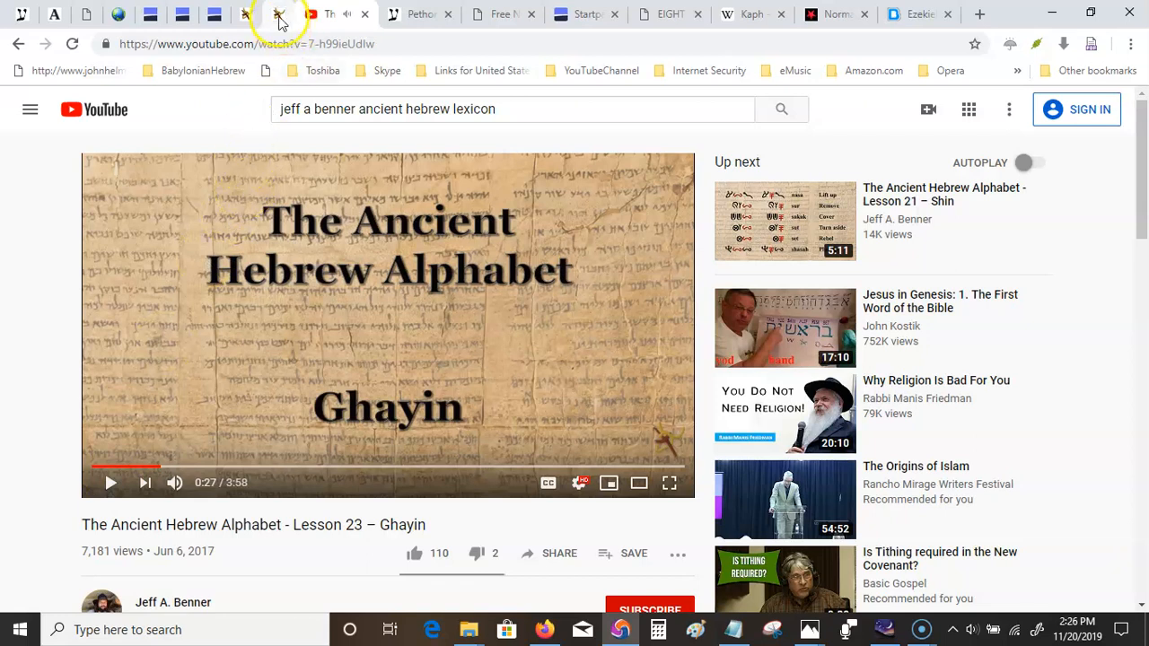
Switch to the Changes in the Hebrew Alphabet article and scroll to The Ayin and Ghayin section.
left_click(252, 15)
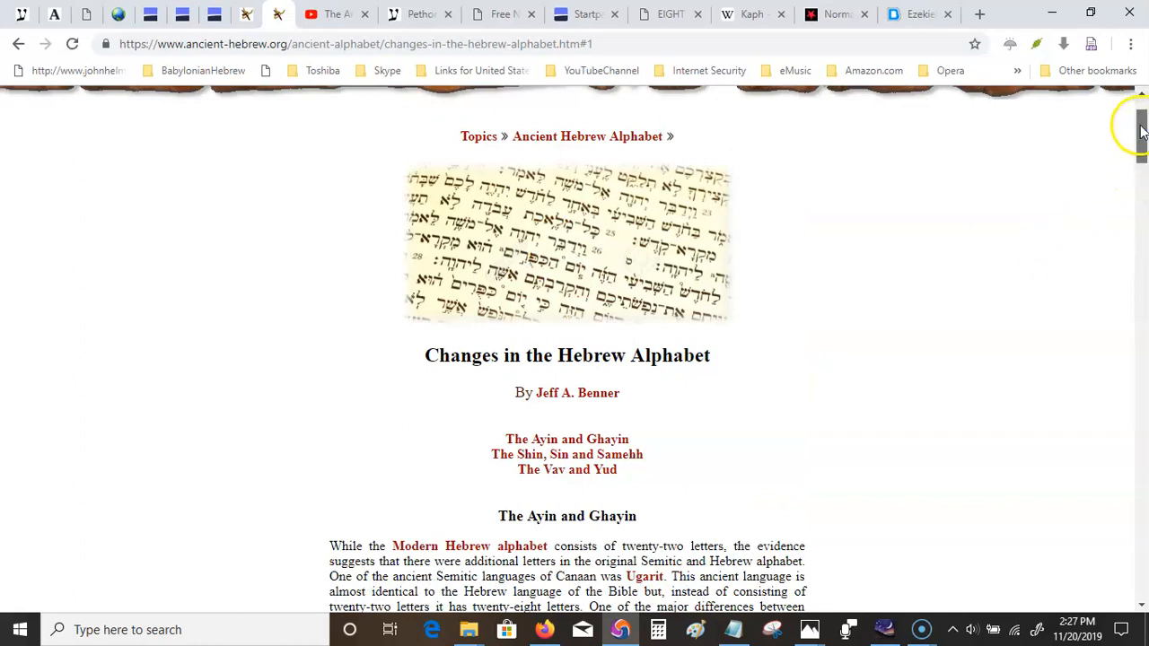
scroll("down", 3)
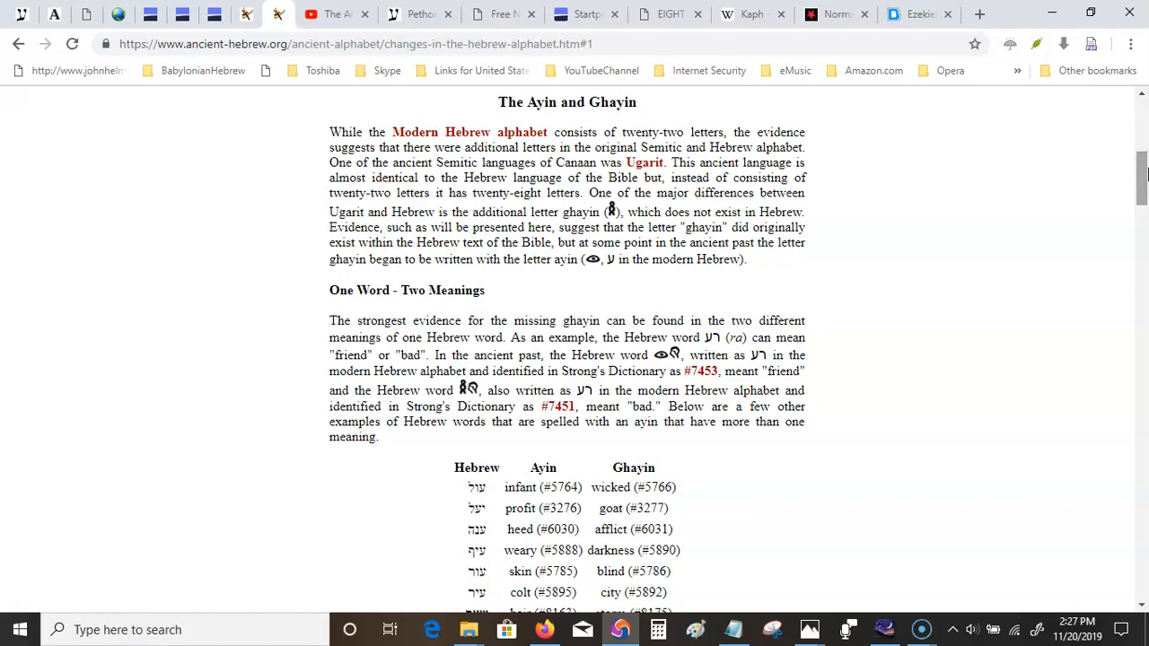
mouse_move(1008, 133)
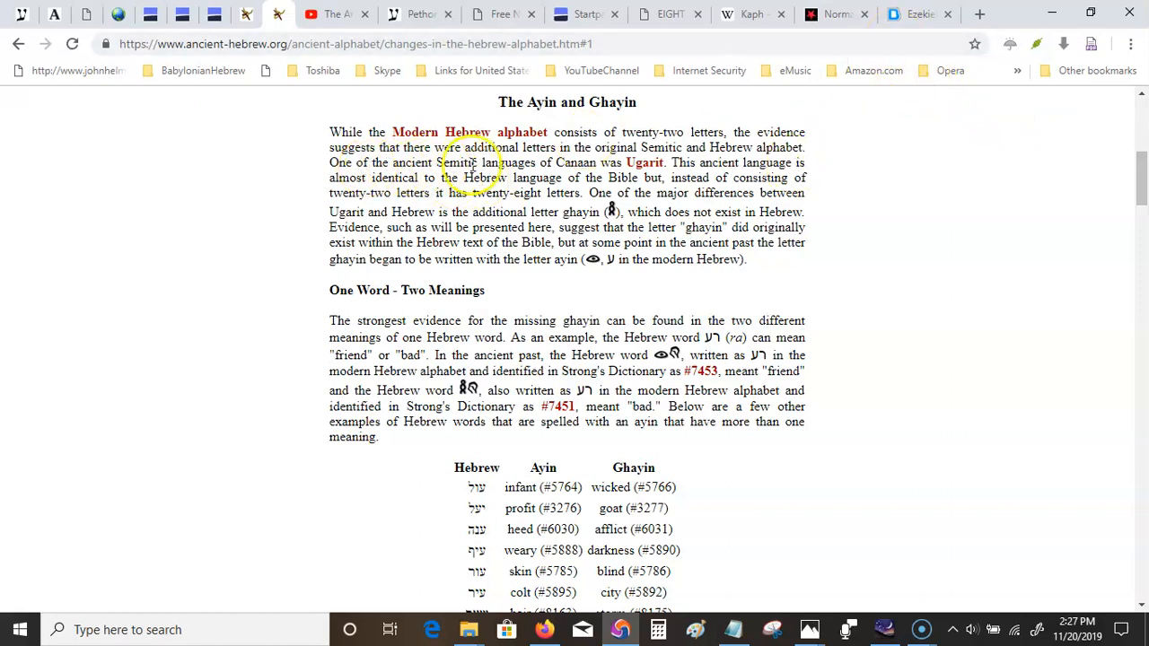
mouse_move(646, 162)
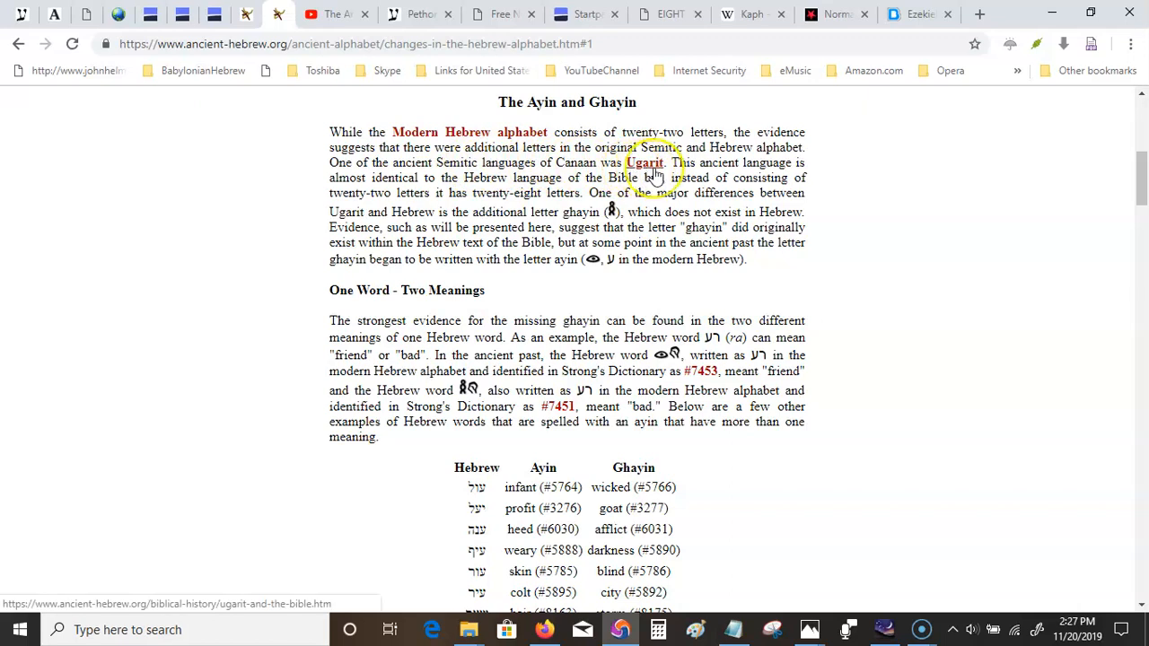
mouse_move(656, 171)
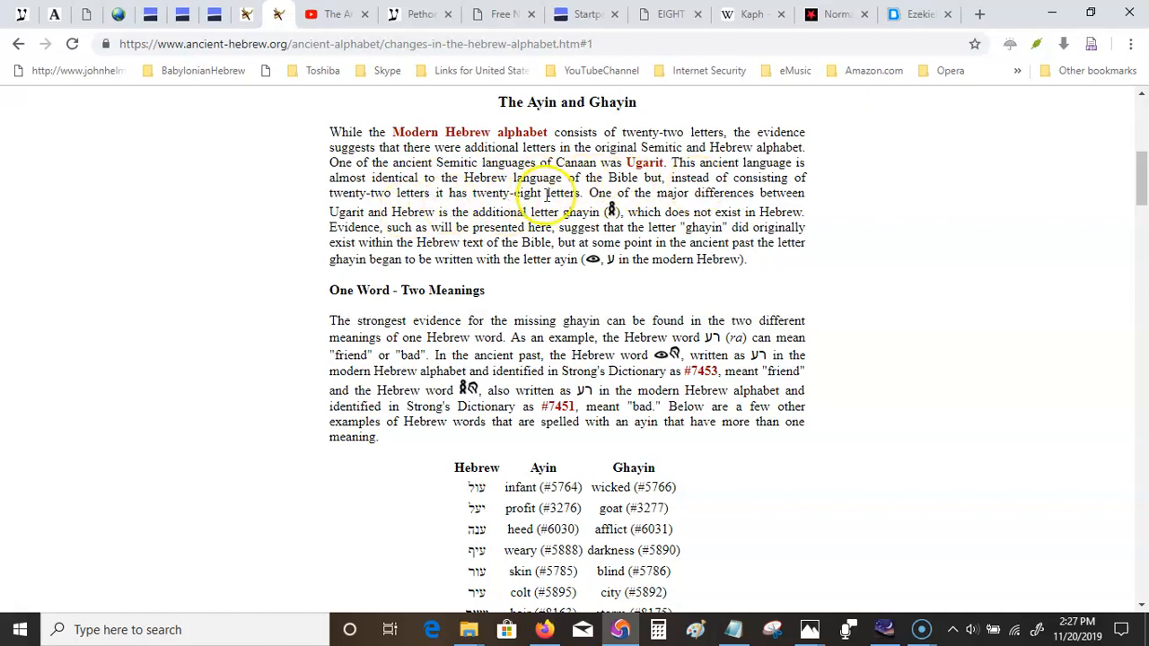
mouse_move(643, 237)
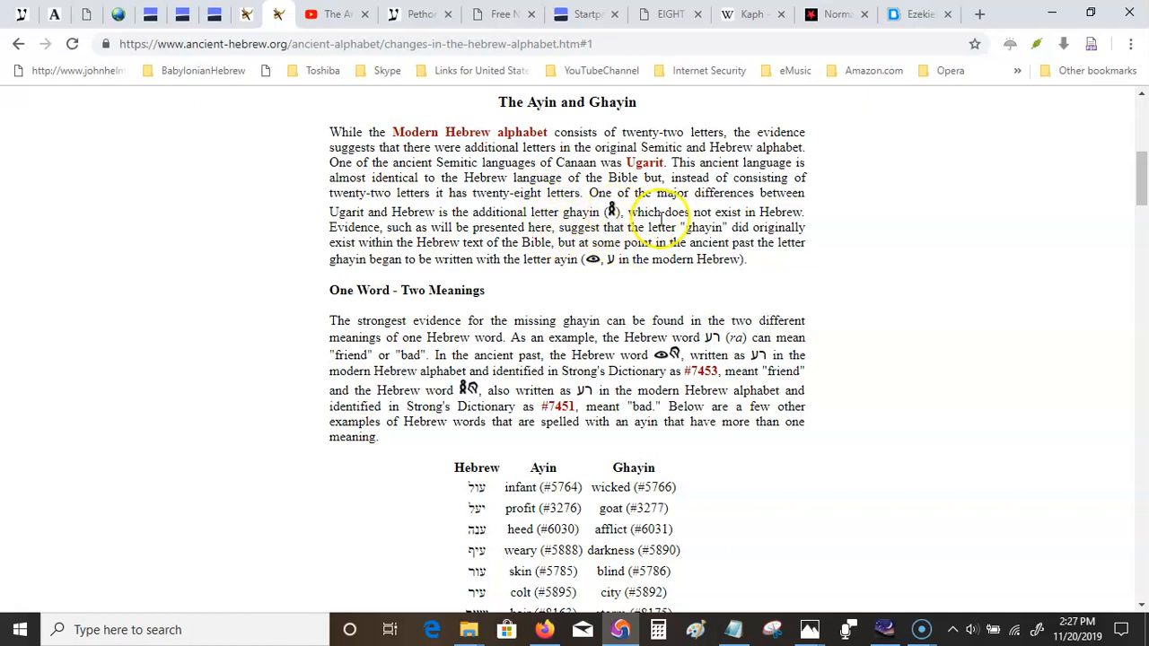
mouse_move(435, 241)
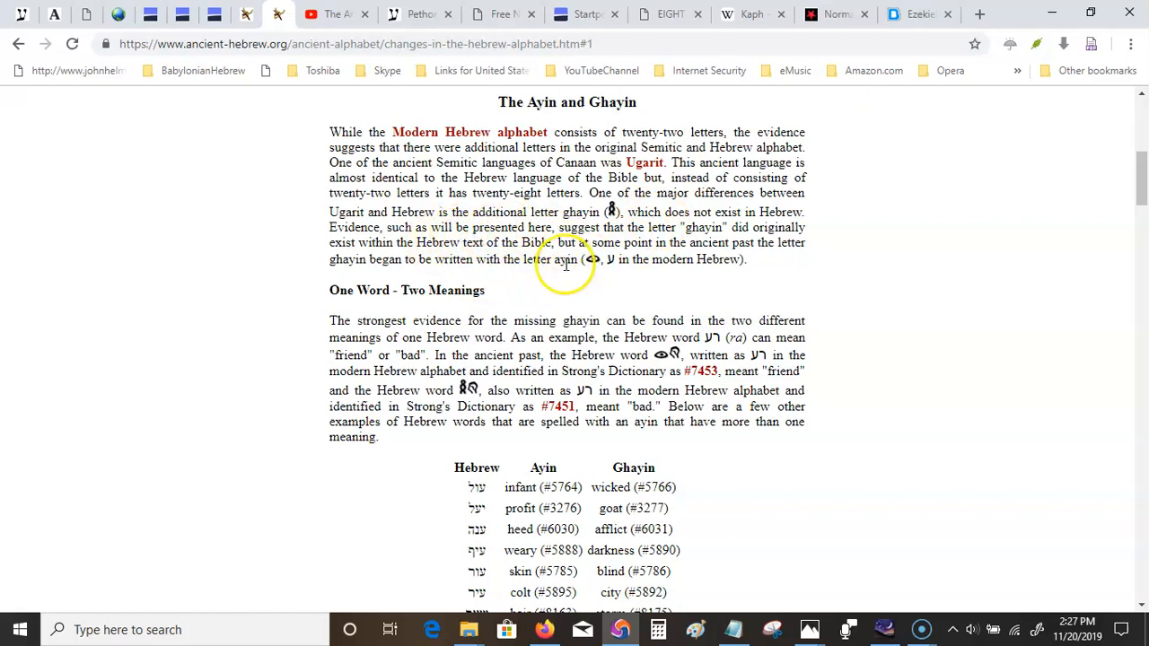
mouse_move(691, 291)
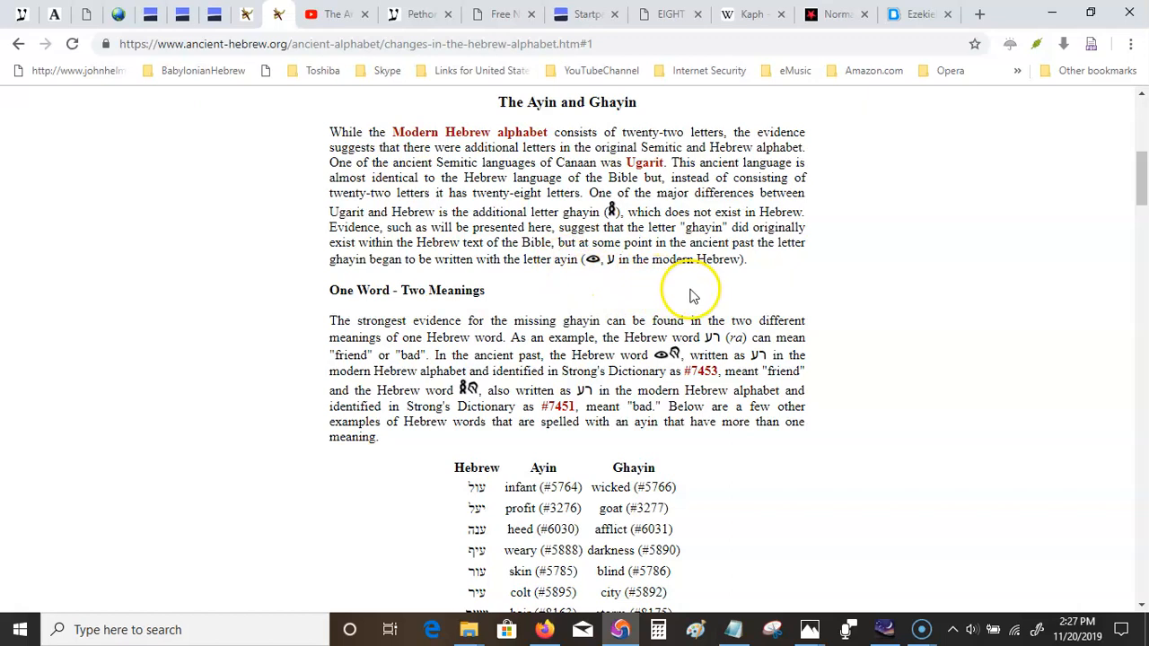
mouse_move(750, 298)
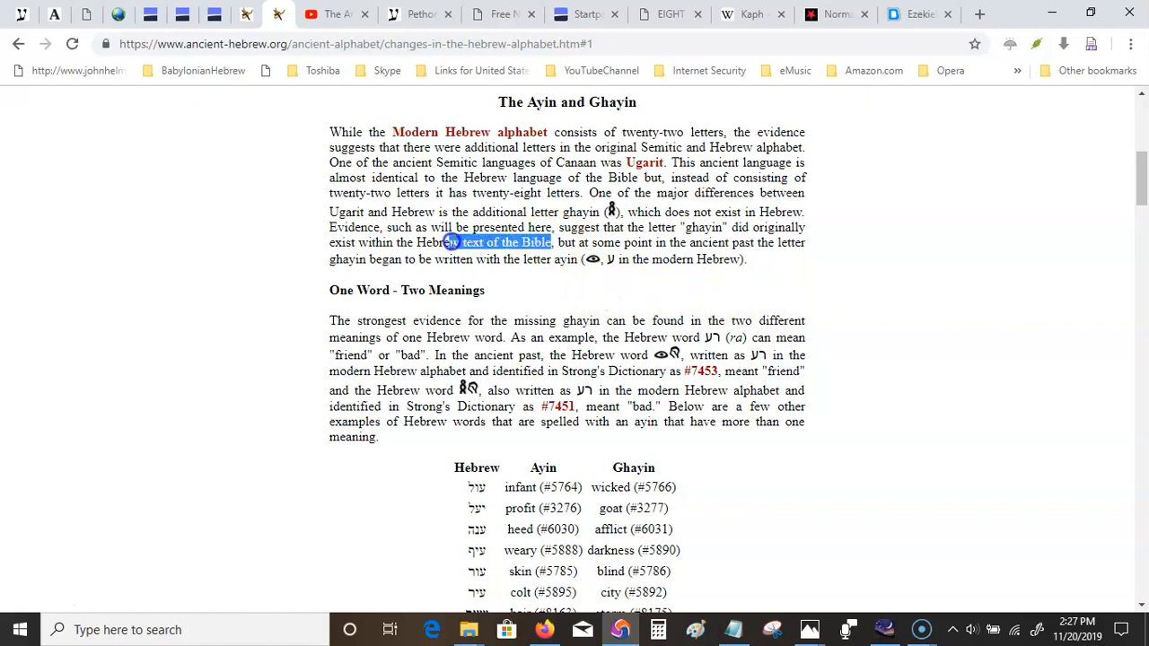
Highlight the phrase 'Hebrew text of the Bible' in the Ayin and Ghayin paragraph.
left_click_drag(460, 243, 413, 243)
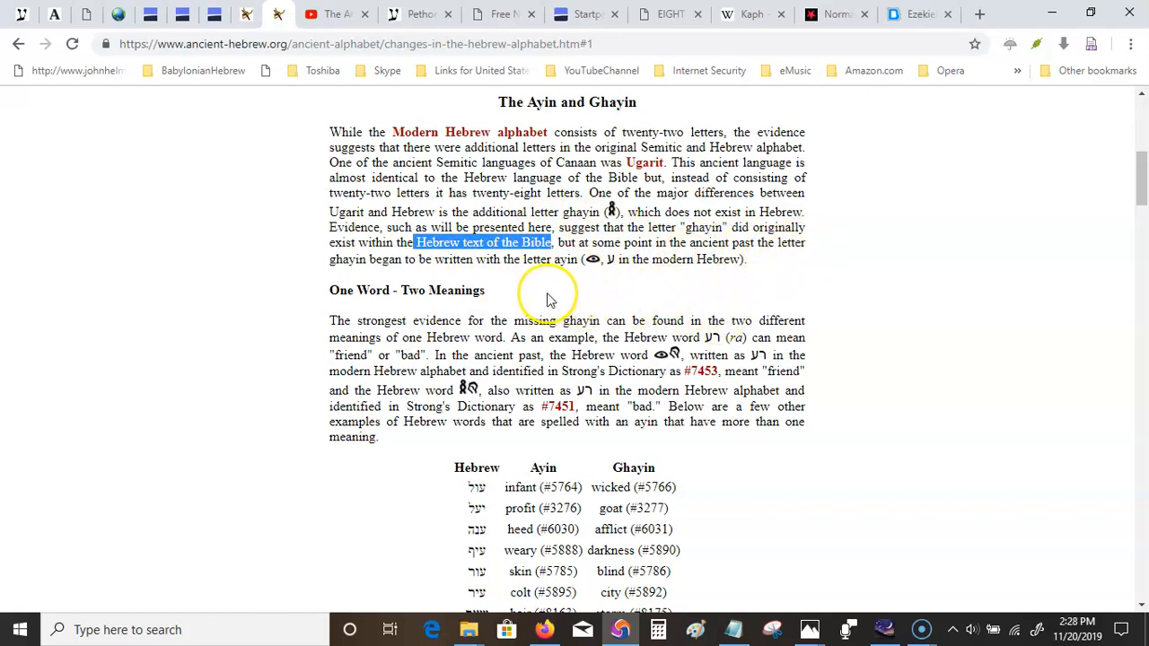
mouse_move(611, 259)
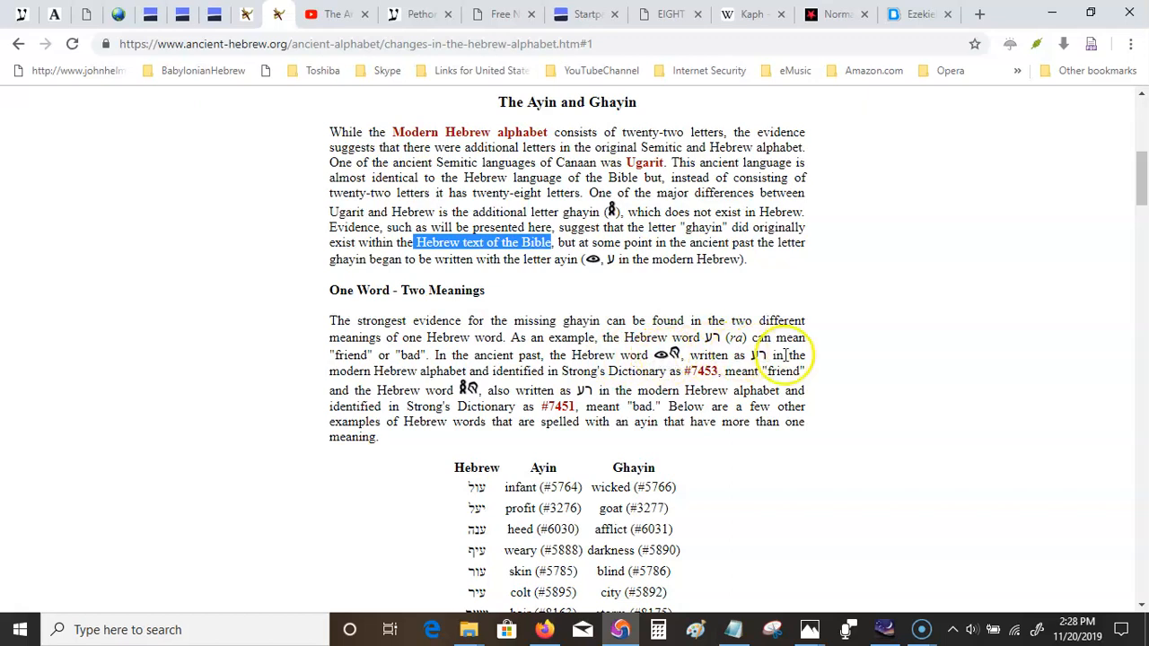
mouse_move(524, 368)
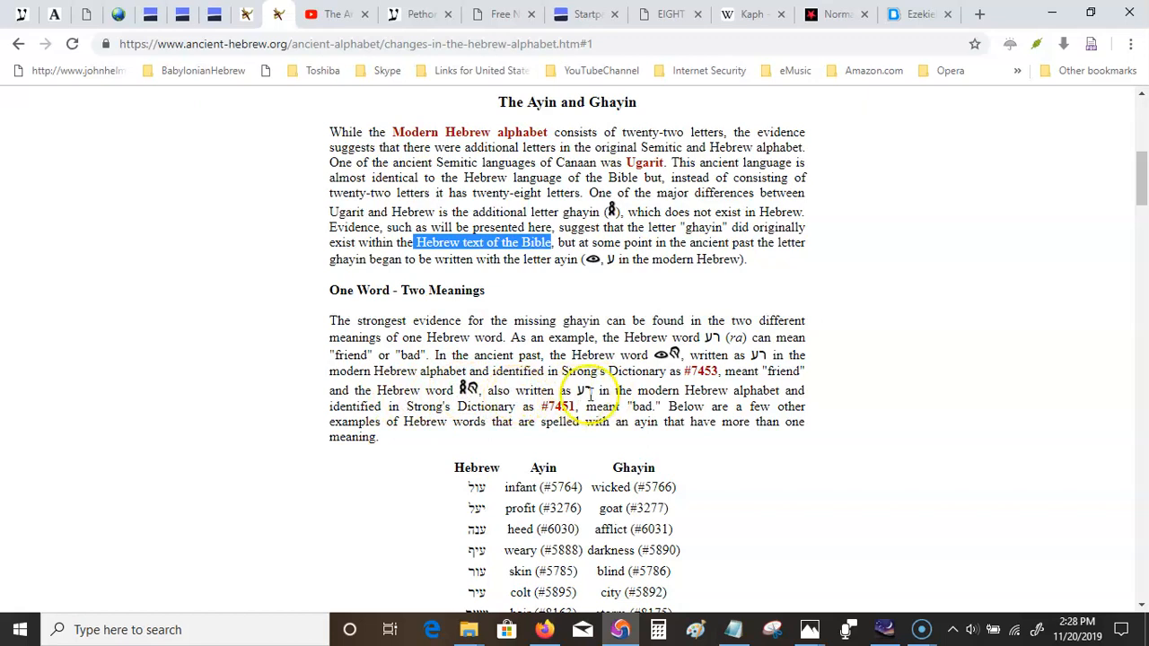
mouse_move(638, 404)
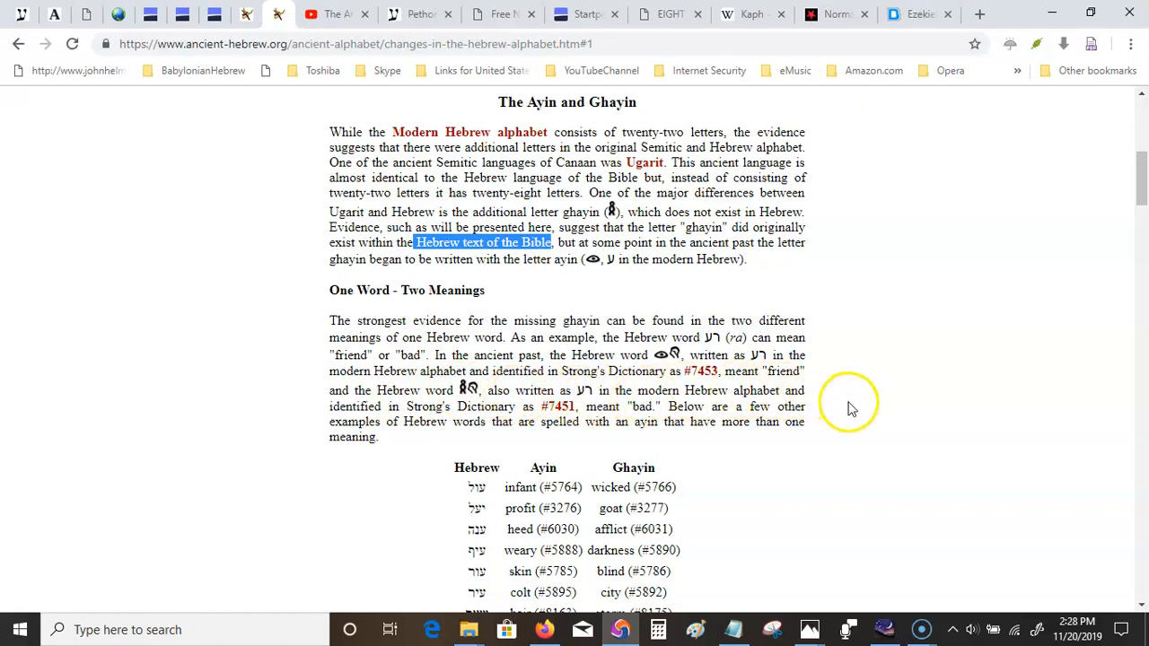
mouse_move(736, 411)
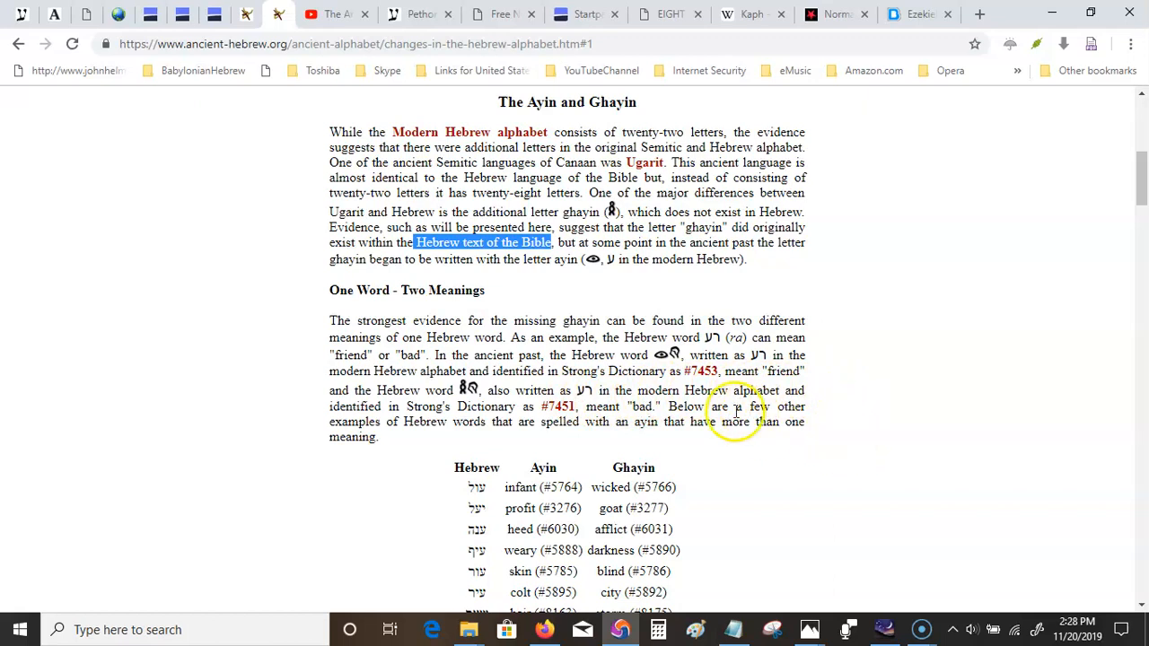
mouse_move(558, 406)
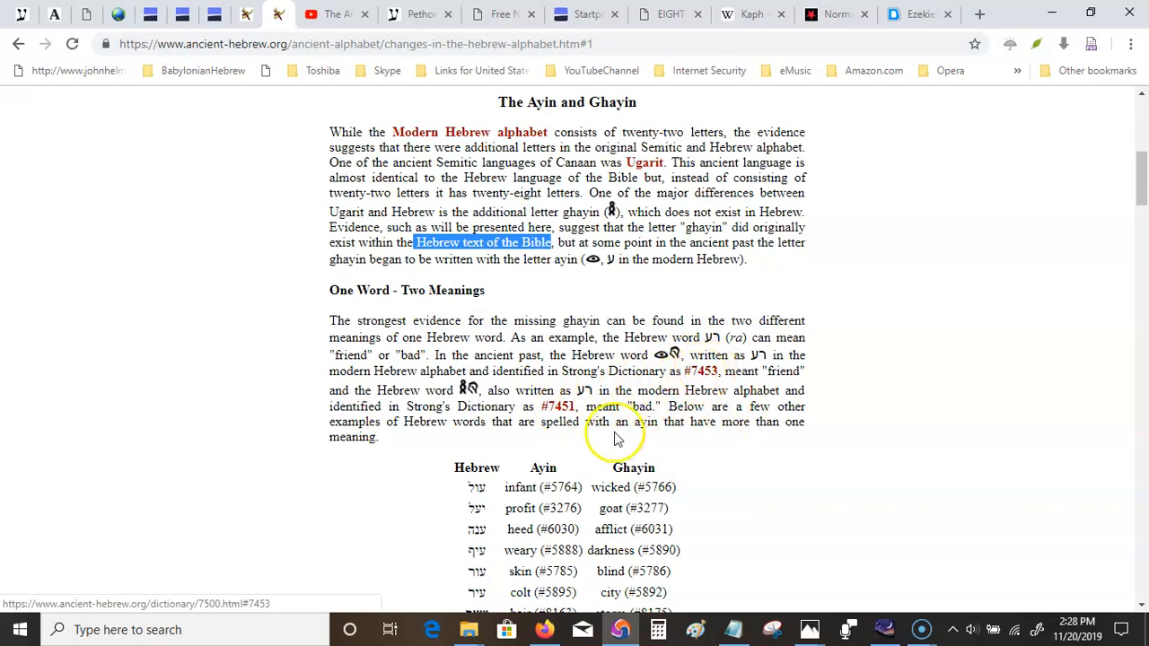
mouse_move(637, 446)
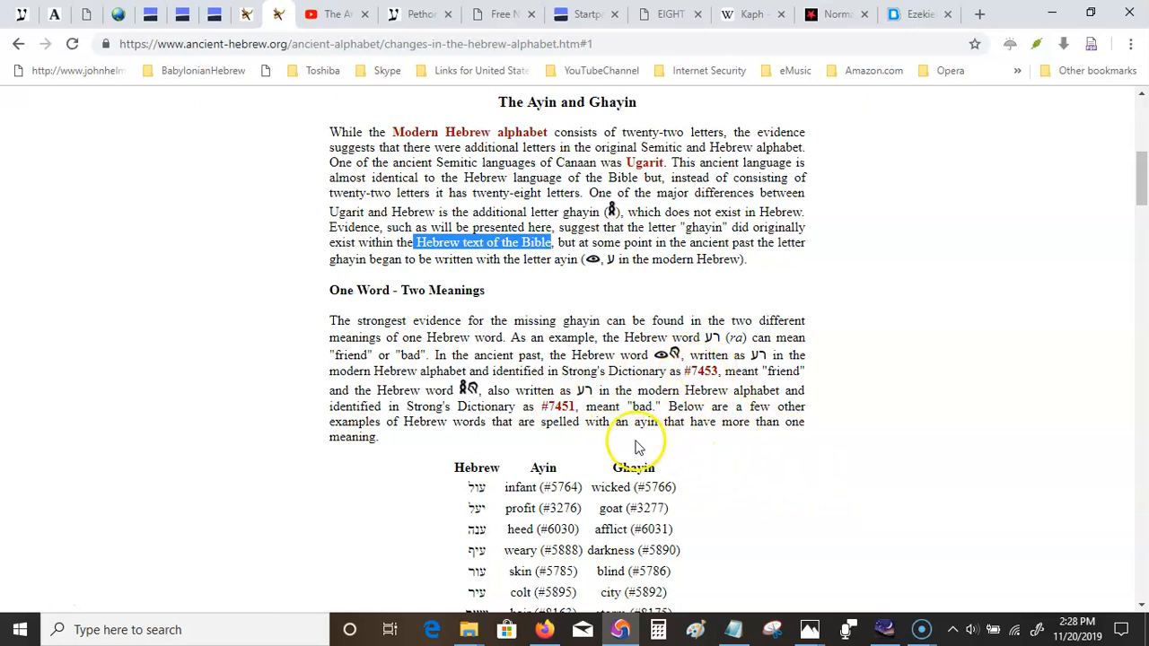
mouse_move(702, 445)
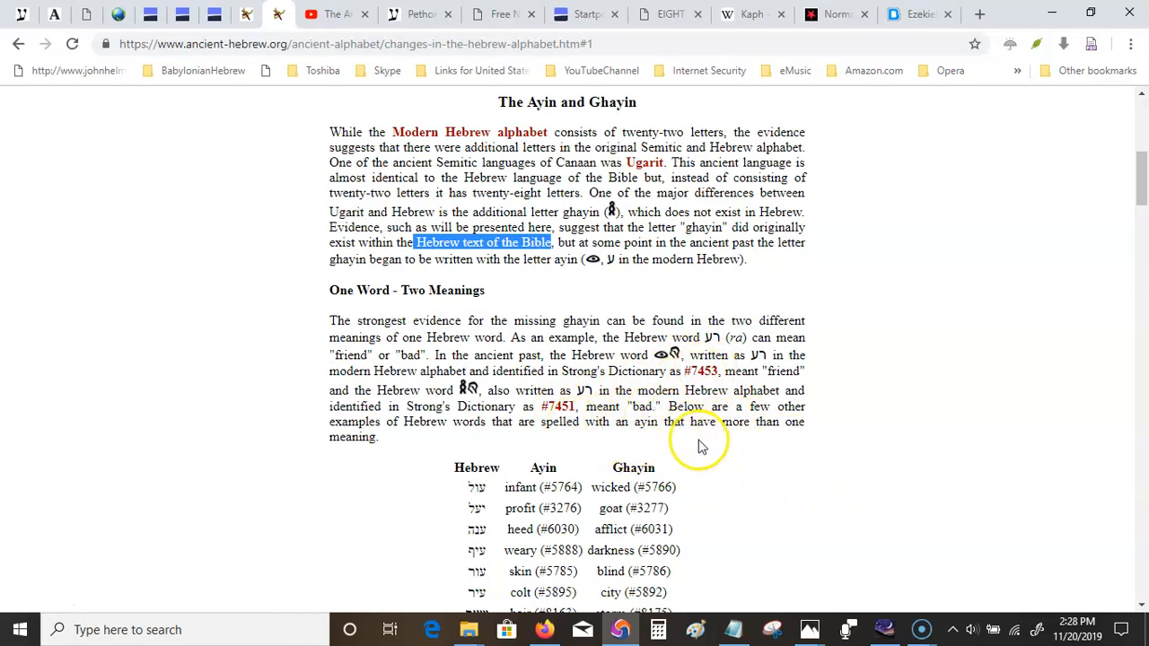
mouse_move(751, 504)
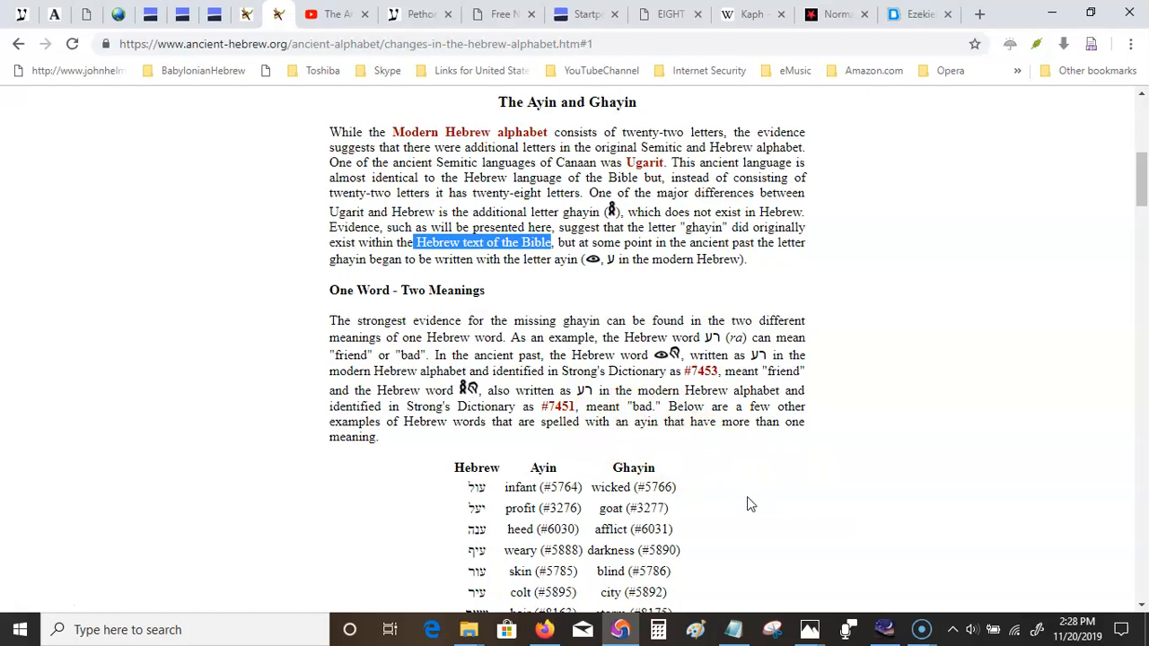
Scroll past the ayin/ghayin word table to the paragraph on darkness-related meanings.
scroll("down", 3)
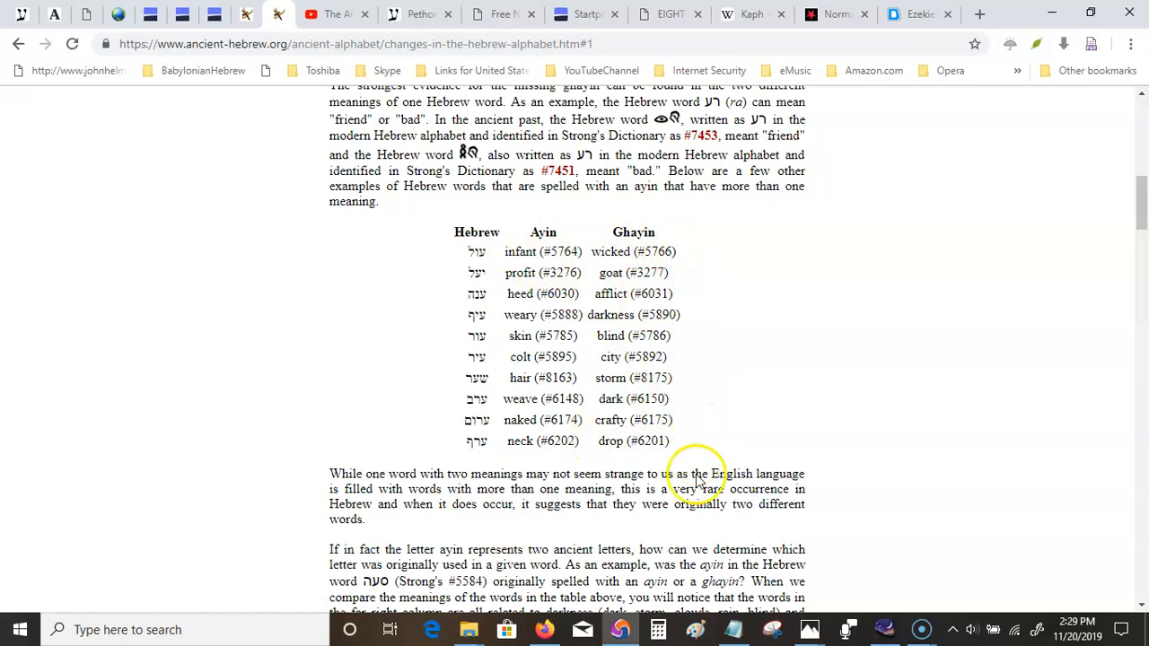
scroll("down", 3)
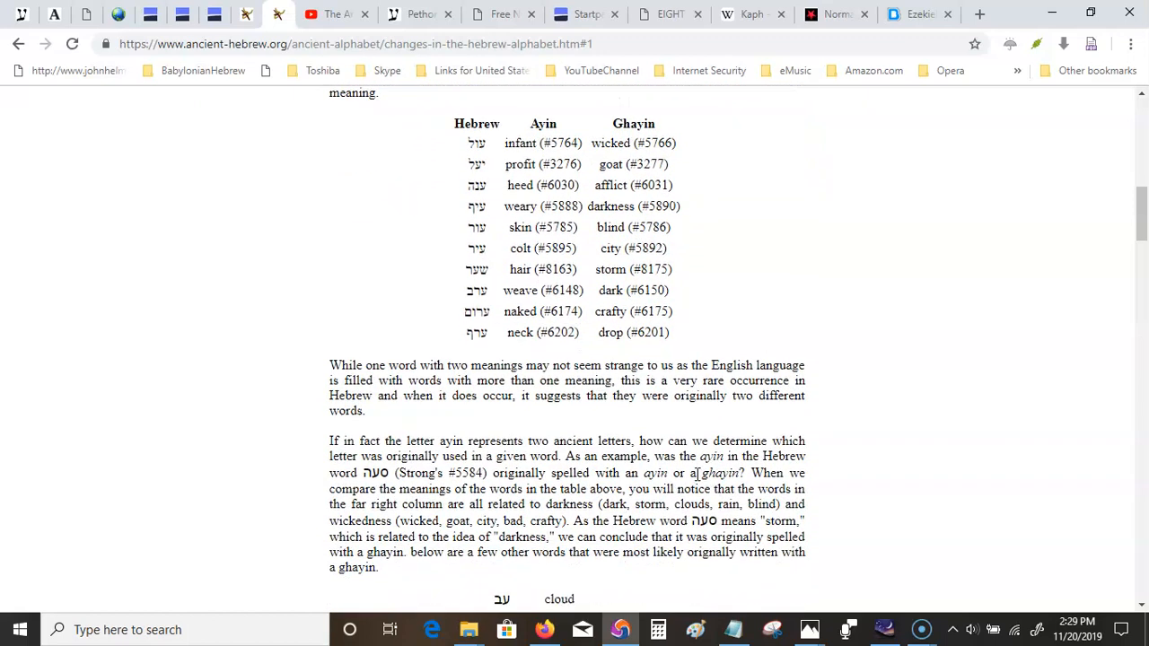
scroll("down", 3)
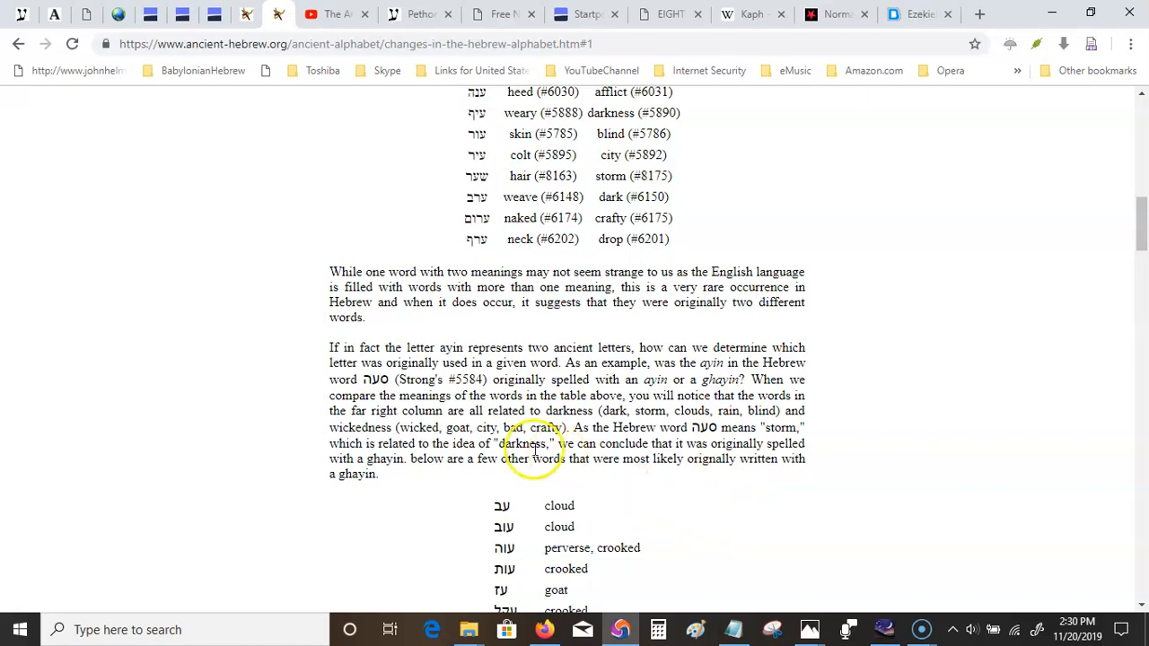
double_click(607, 460)
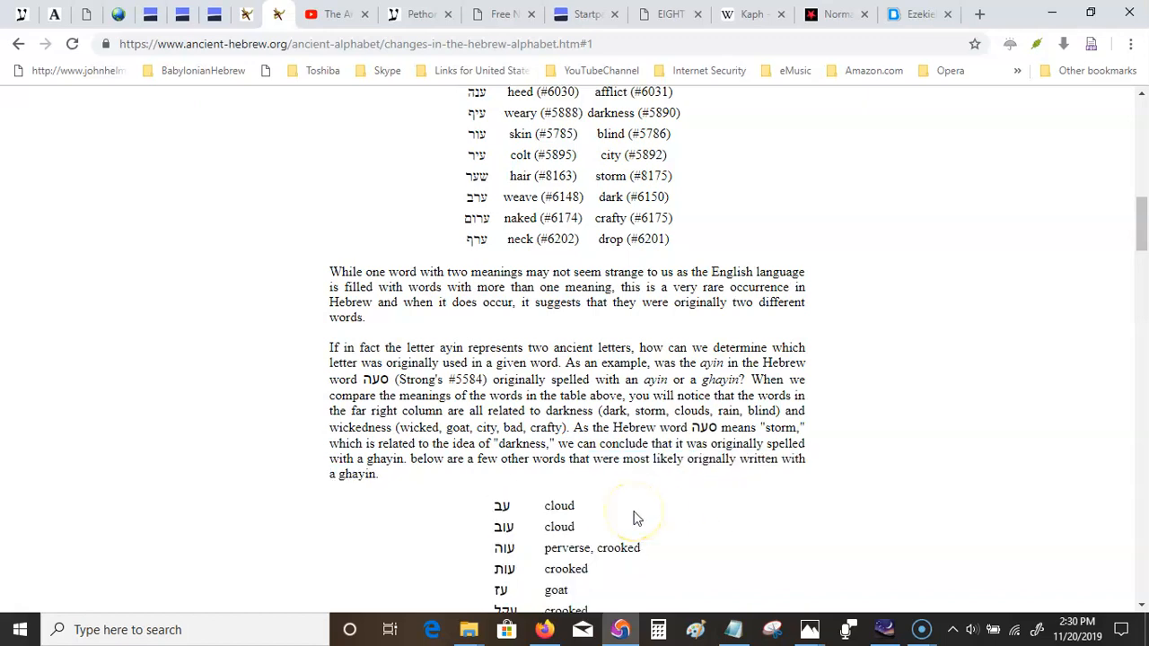
Scroll down to the Modern and Historical evidence of letter changes heading and paragraphs.
scroll("down", 3)
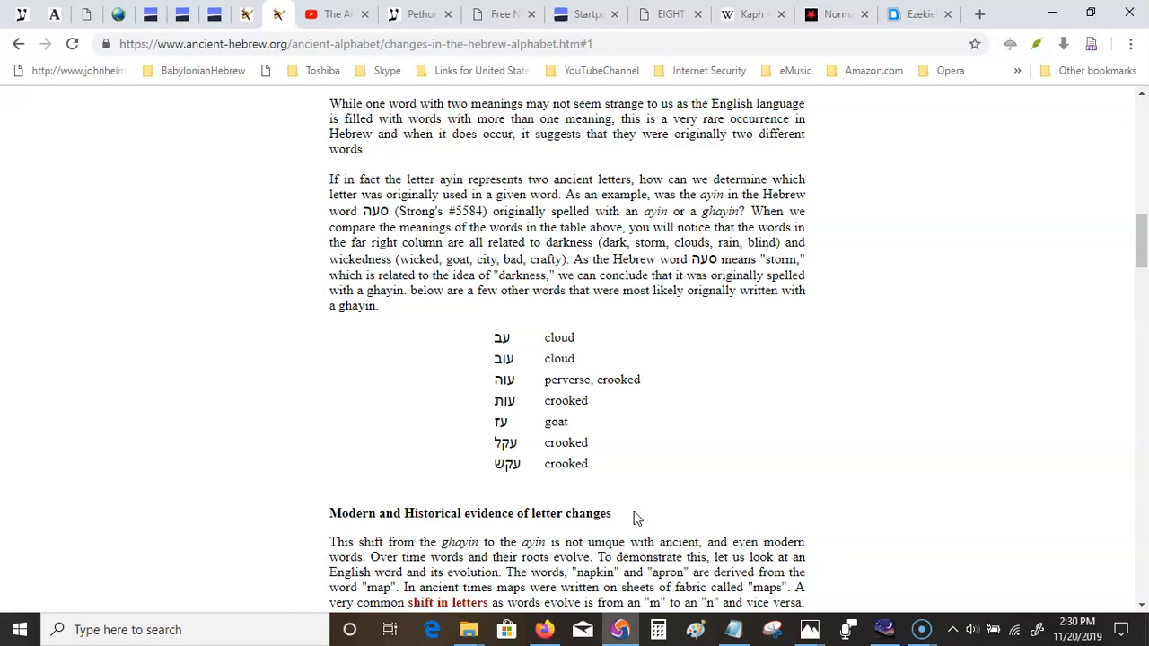
scroll("down", 3)
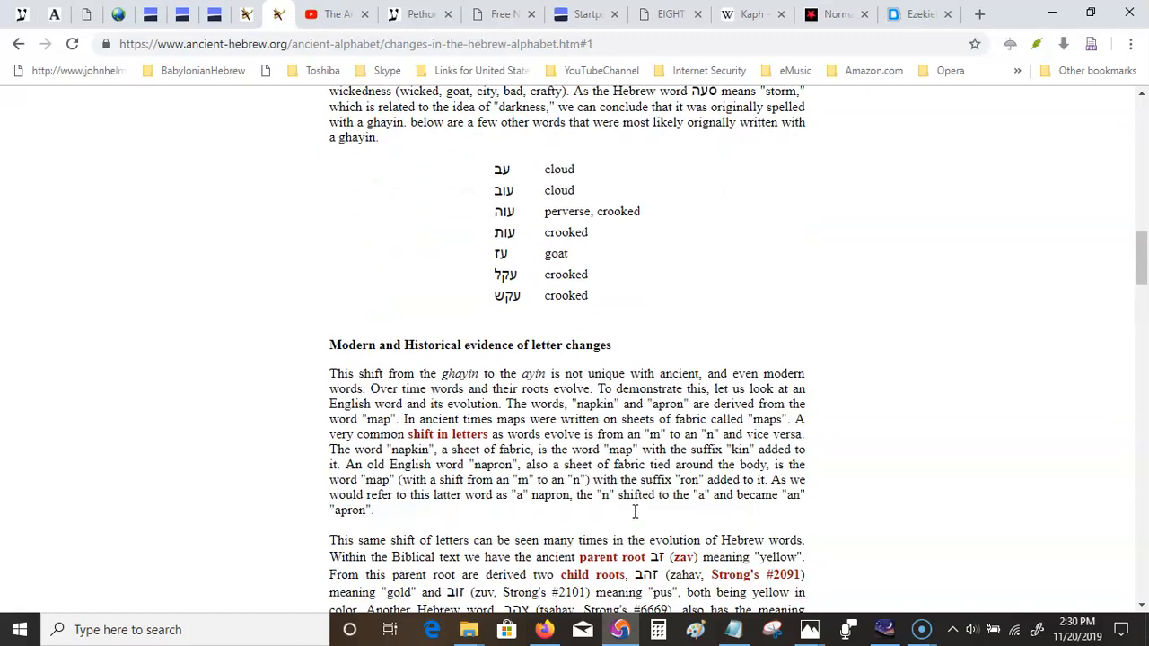
scroll("down", 3)
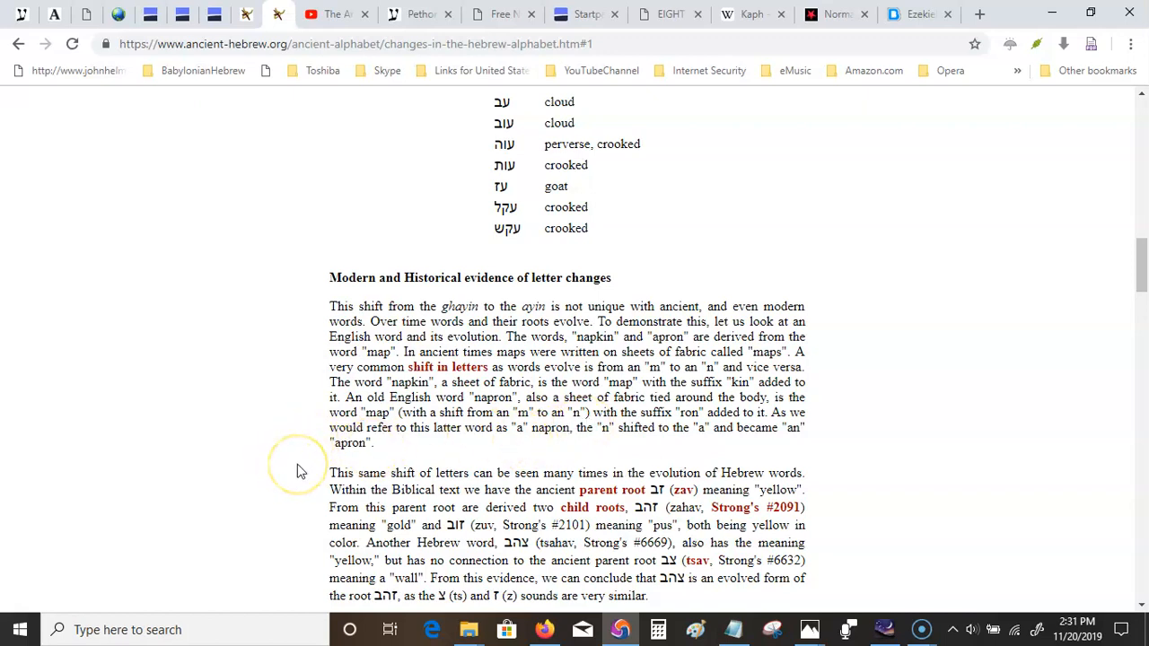
scroll("down", 3)
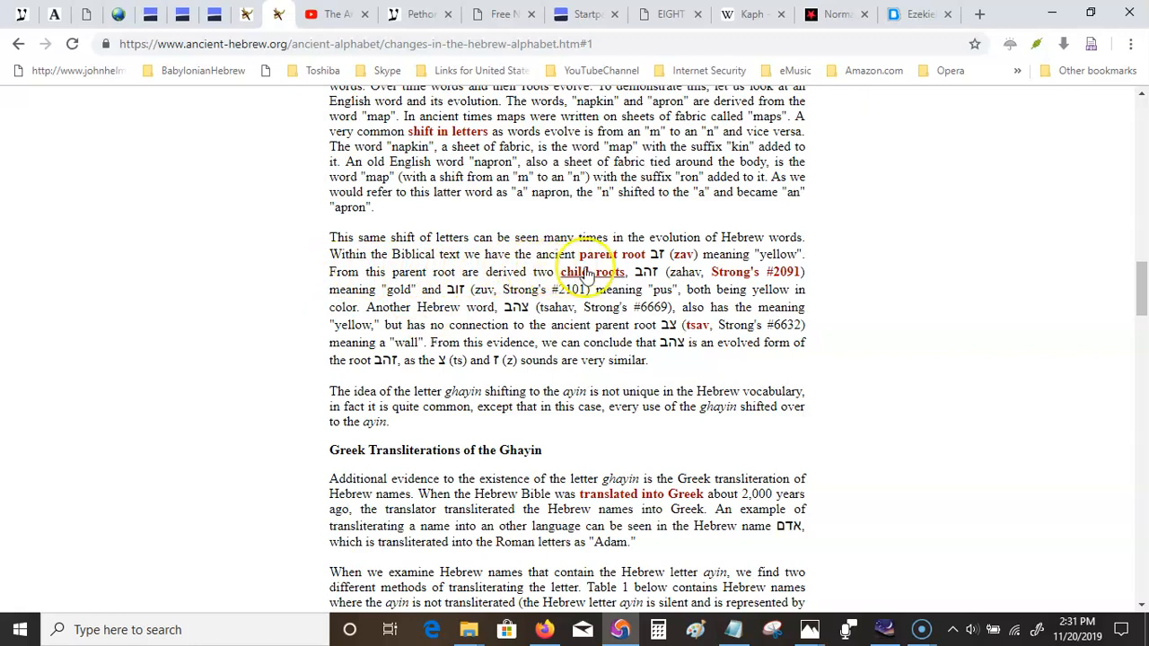
mouse_move(593, 276)
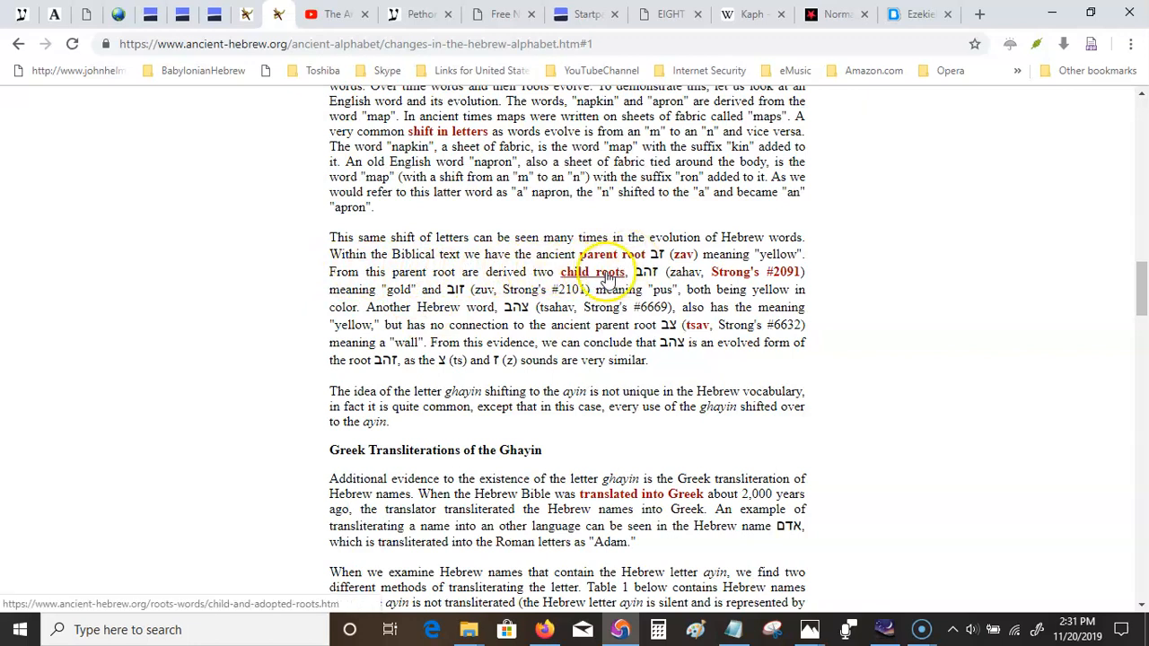
mouse_move(650, 320)
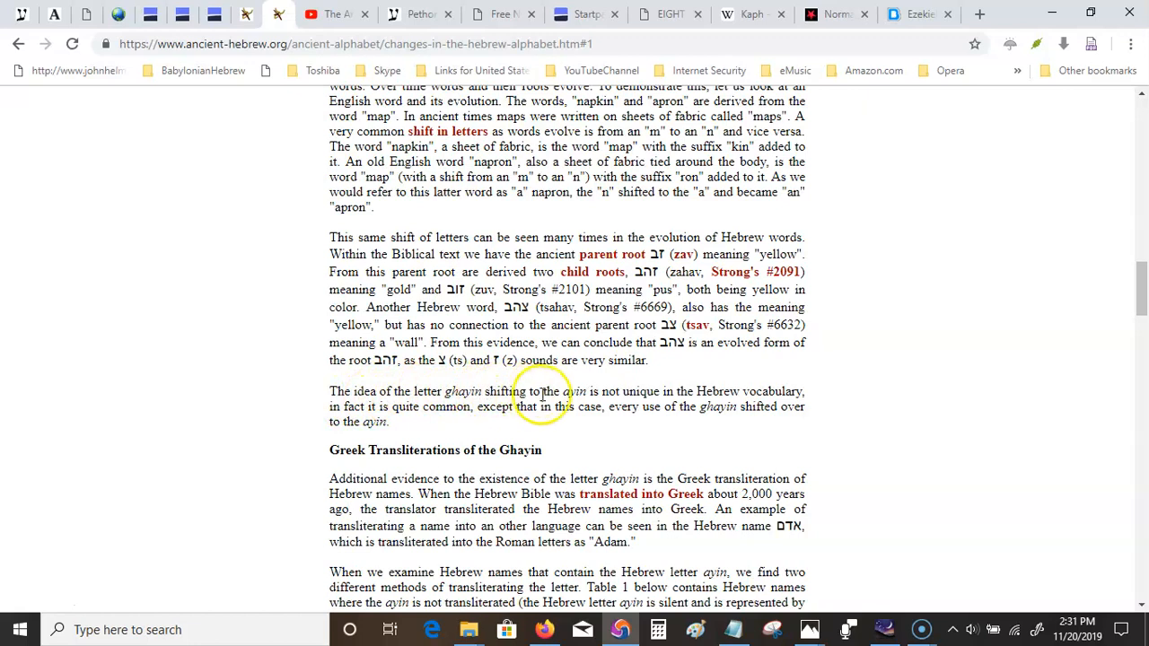
mouse_move(773, 390)
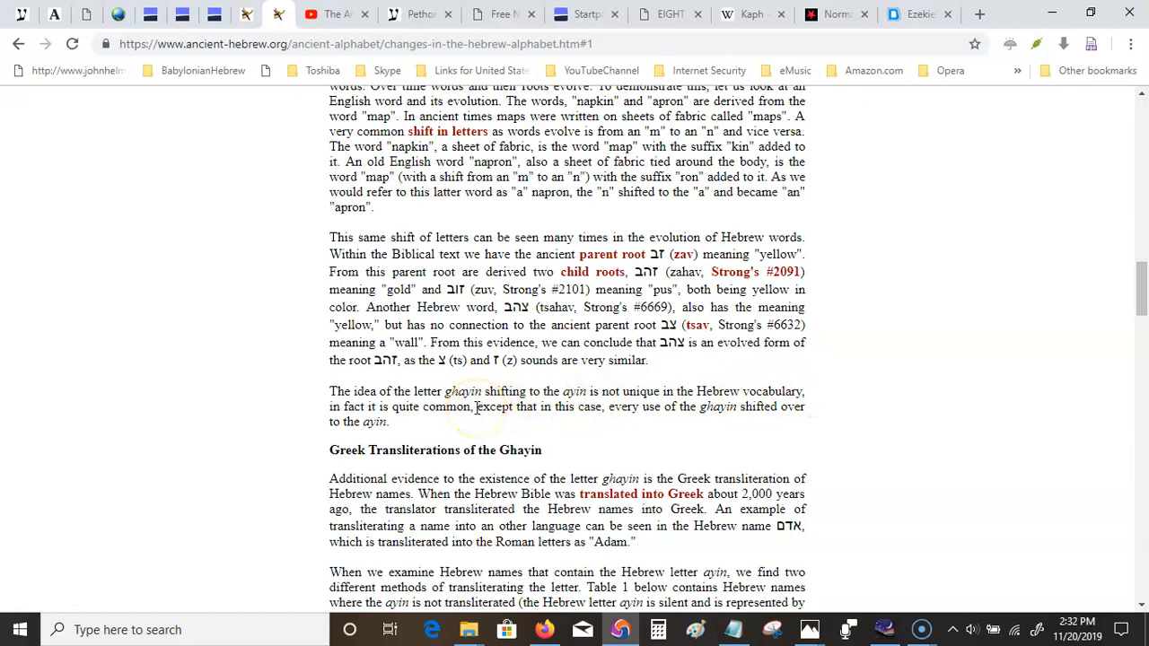
Highlight 'quite common, except that in this case, every use of the ghayin shifted over to the ayin.'.
double_click(427, 405)
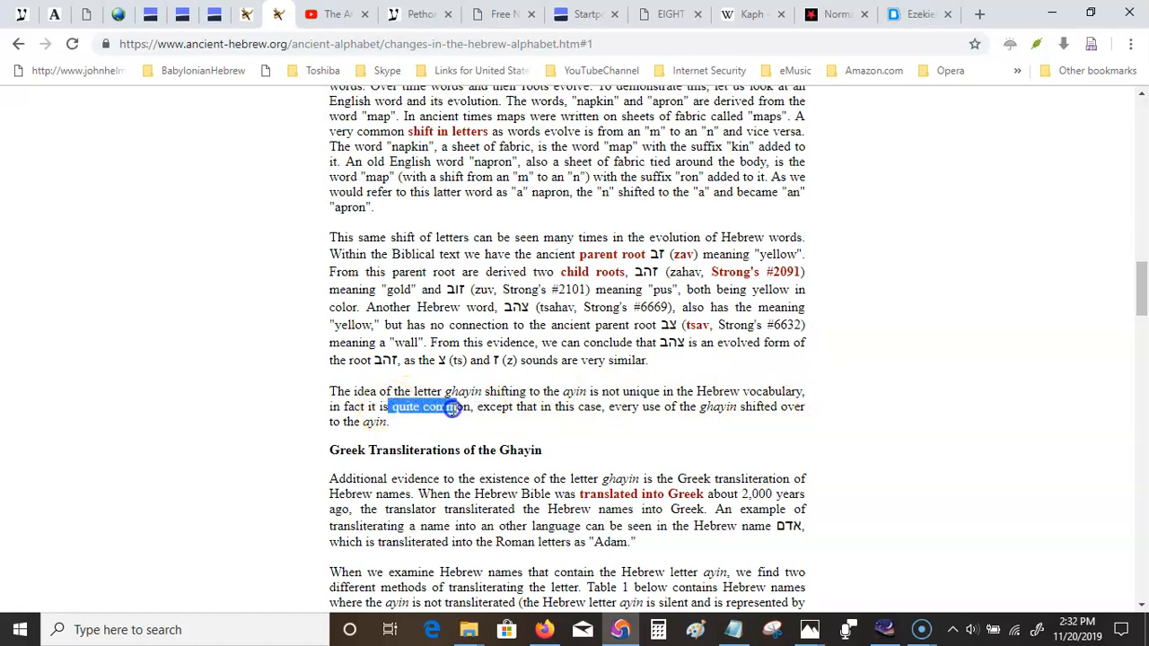
left_click_drag(453, 406, 539, 420)
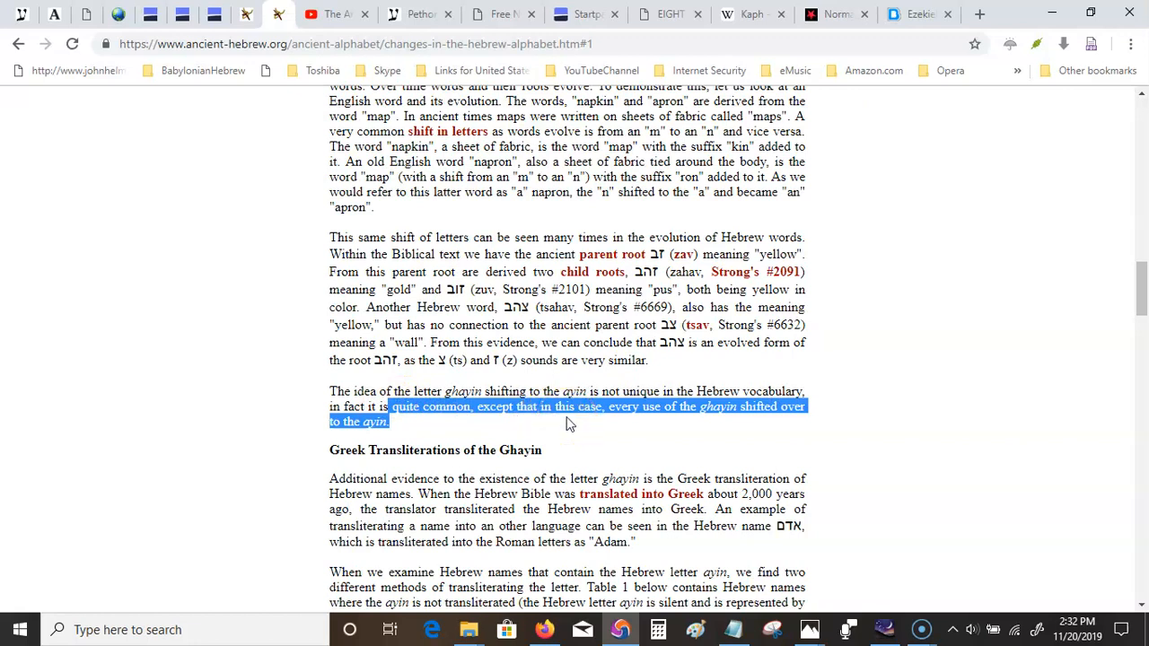
mouse_move(582, 427)
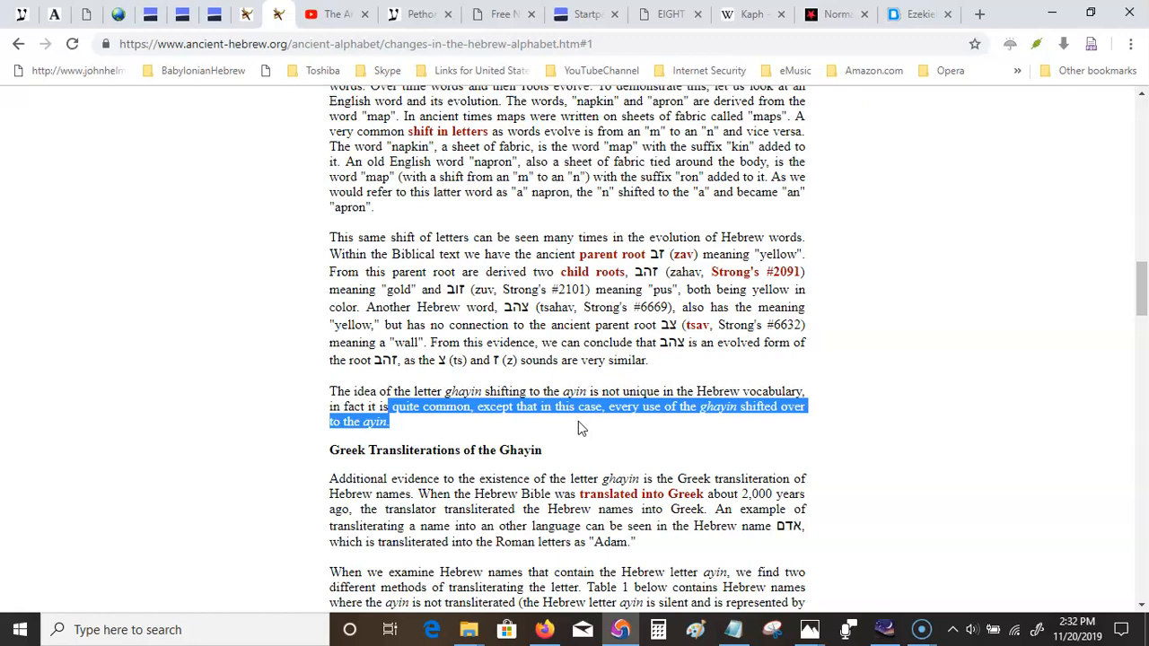
Scroll to the Greek Transliterations of the Ghayin section, briefly highlighting the sentence introducing Table 1.
left_click(553, 449)
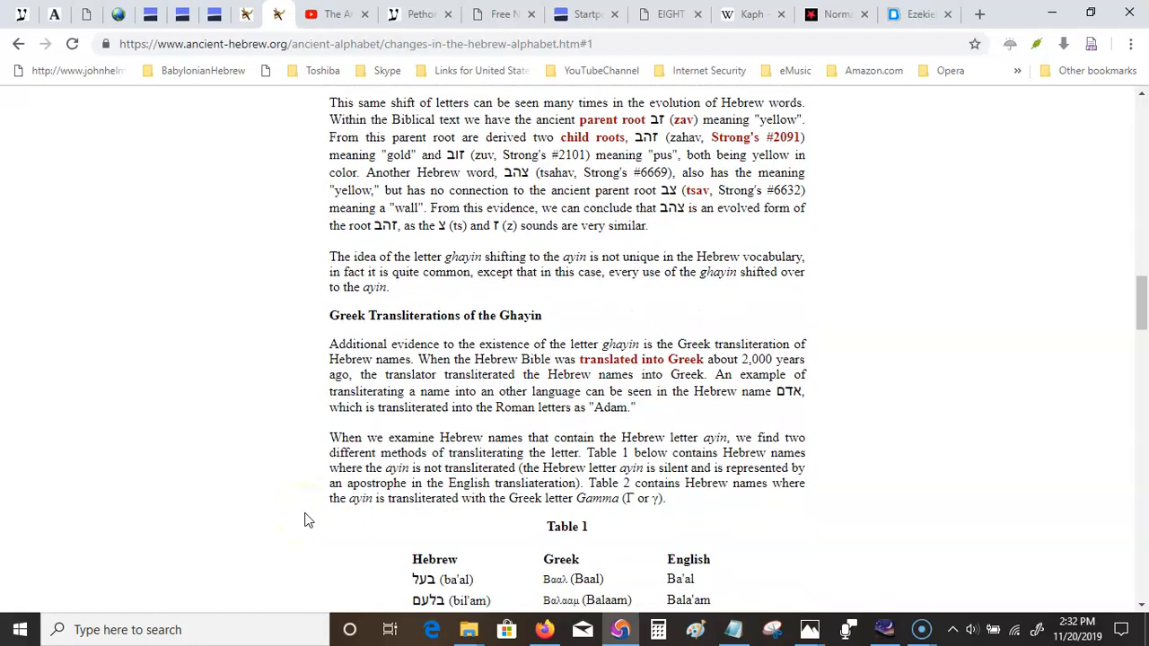
scroll("down", 3)
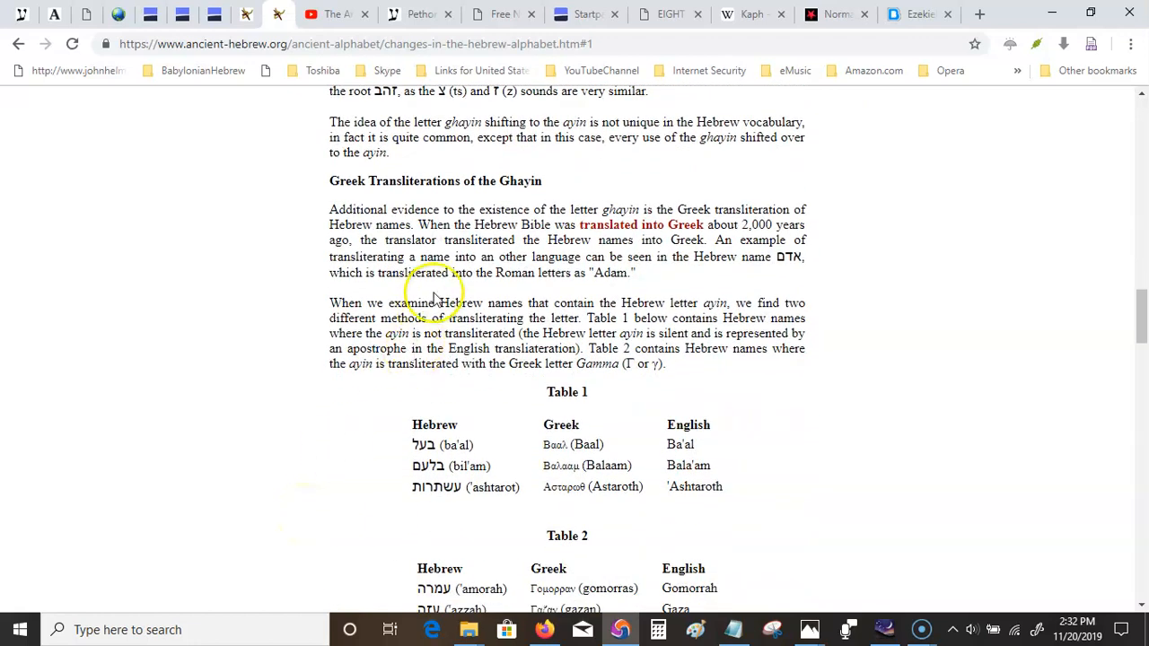
mouse_move(728, 224)
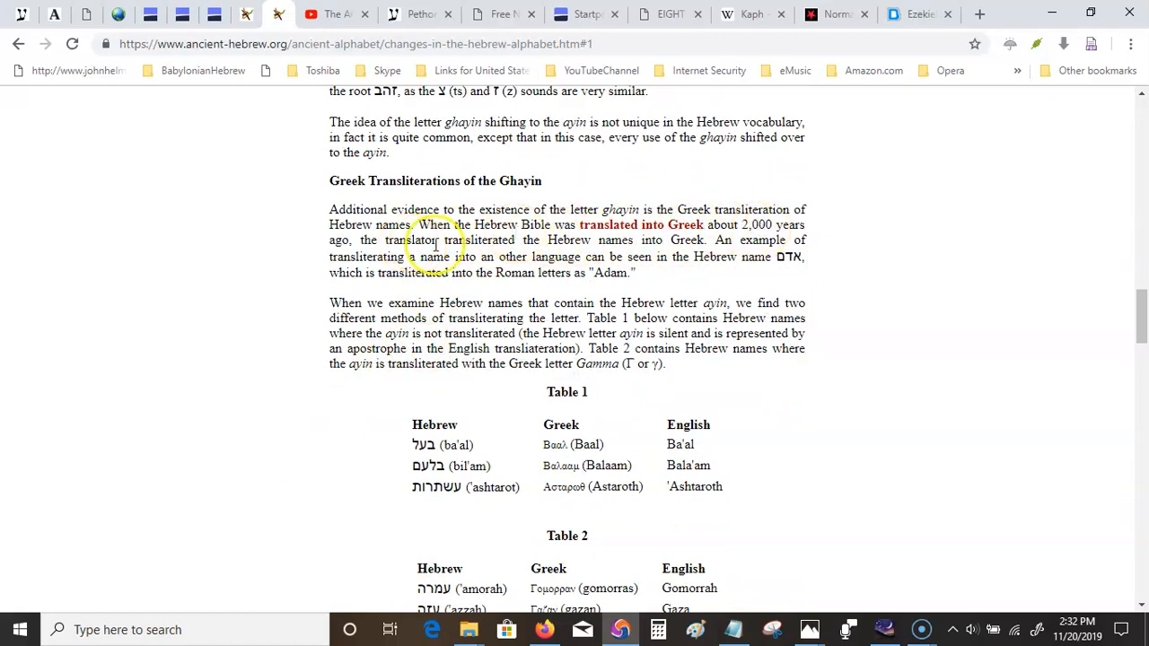
mouse_move(583, 233)
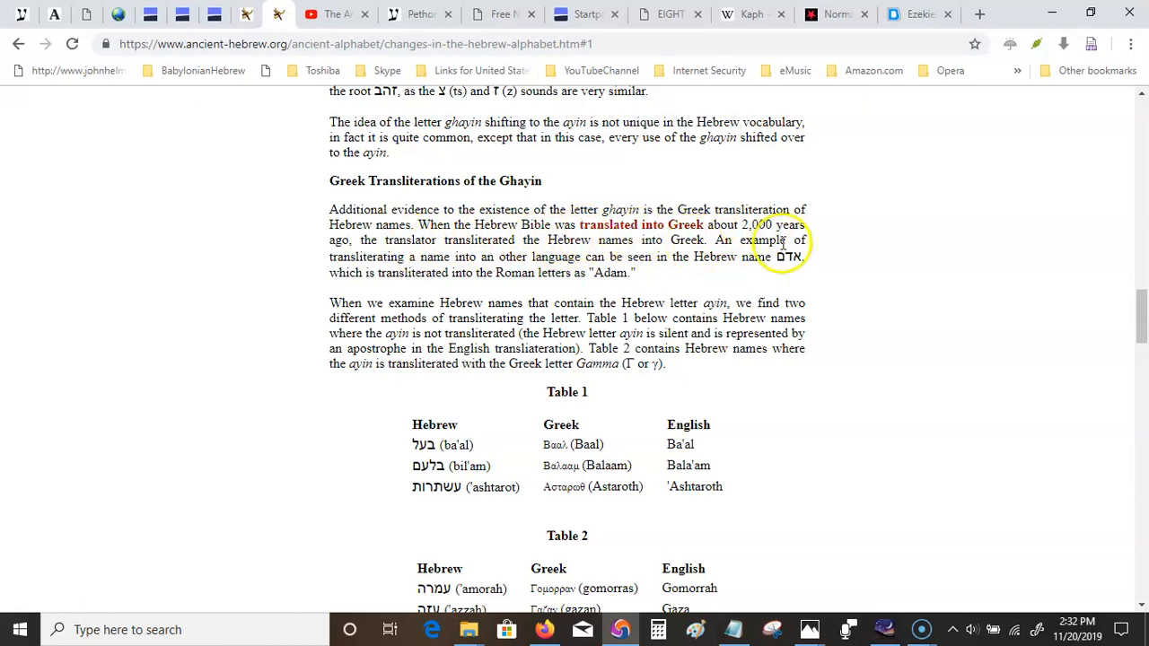
mouse_move(512, 255)
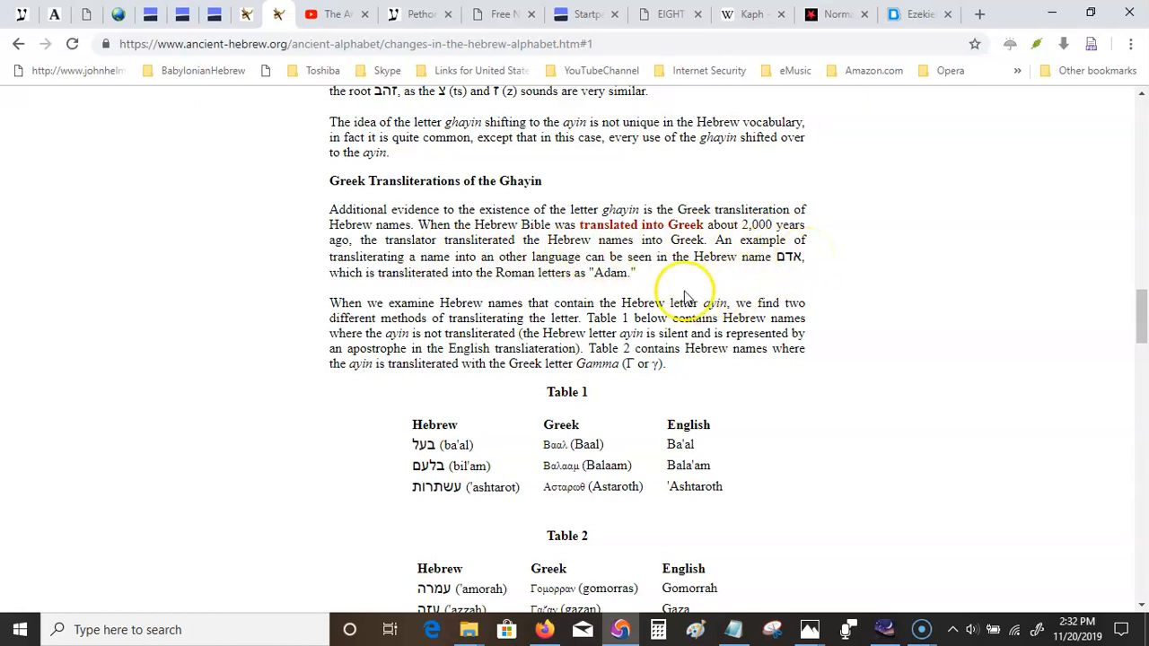
mouse_move(643, 285)
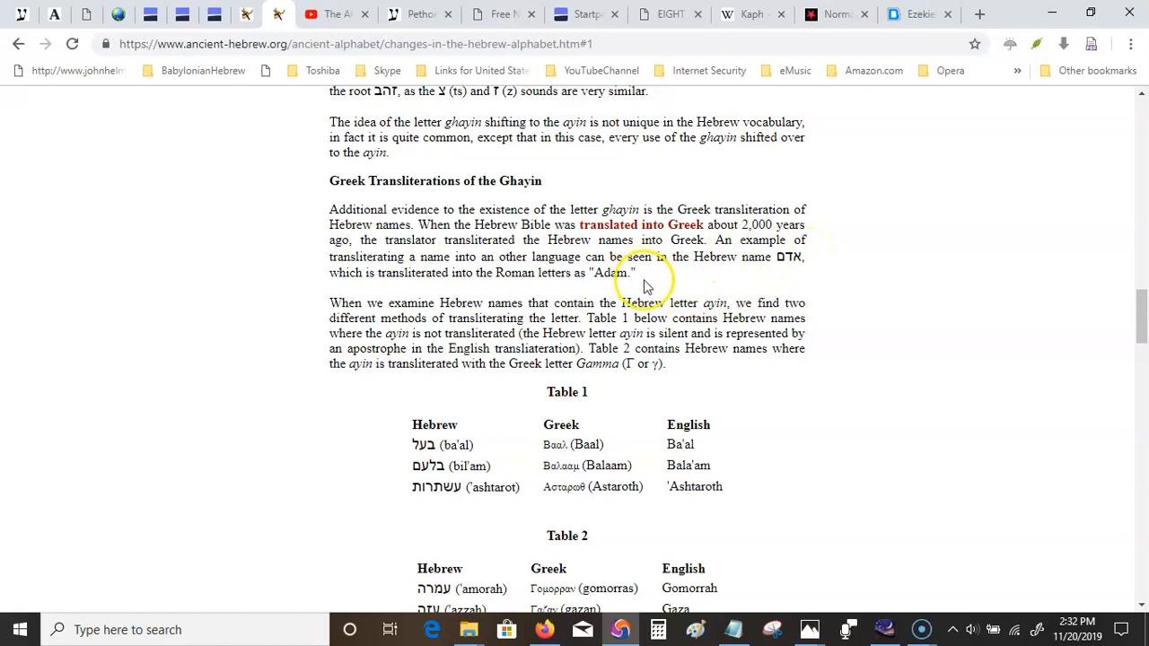
mouse_move(561, 296)
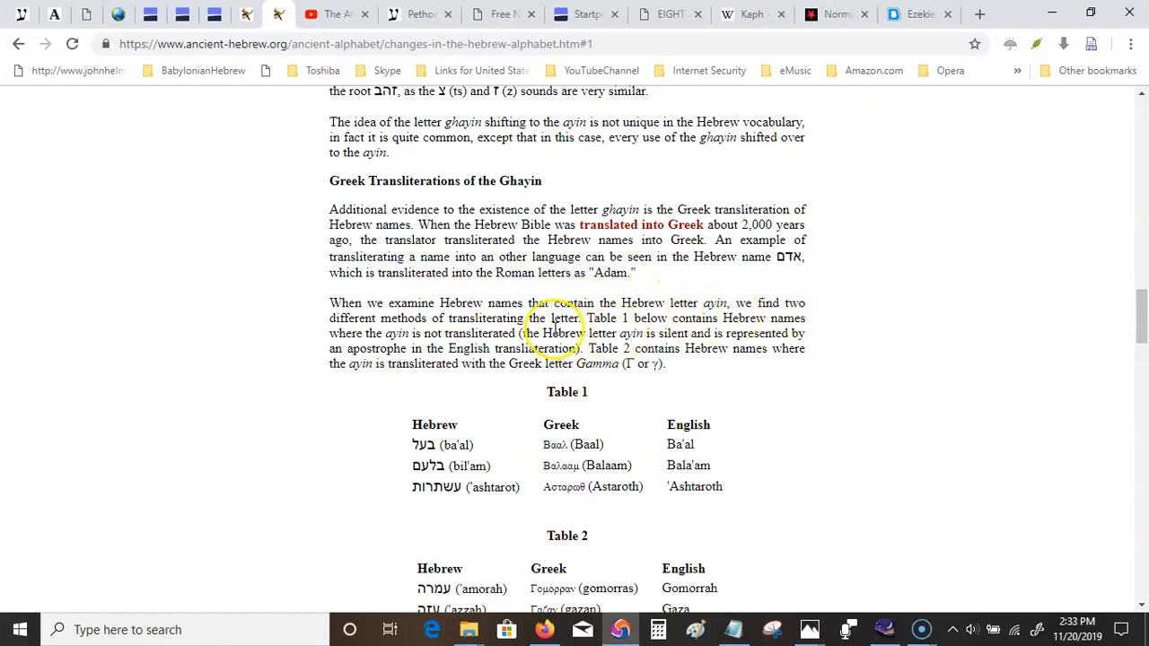
left_click_drag(524, 318, 806, 318)
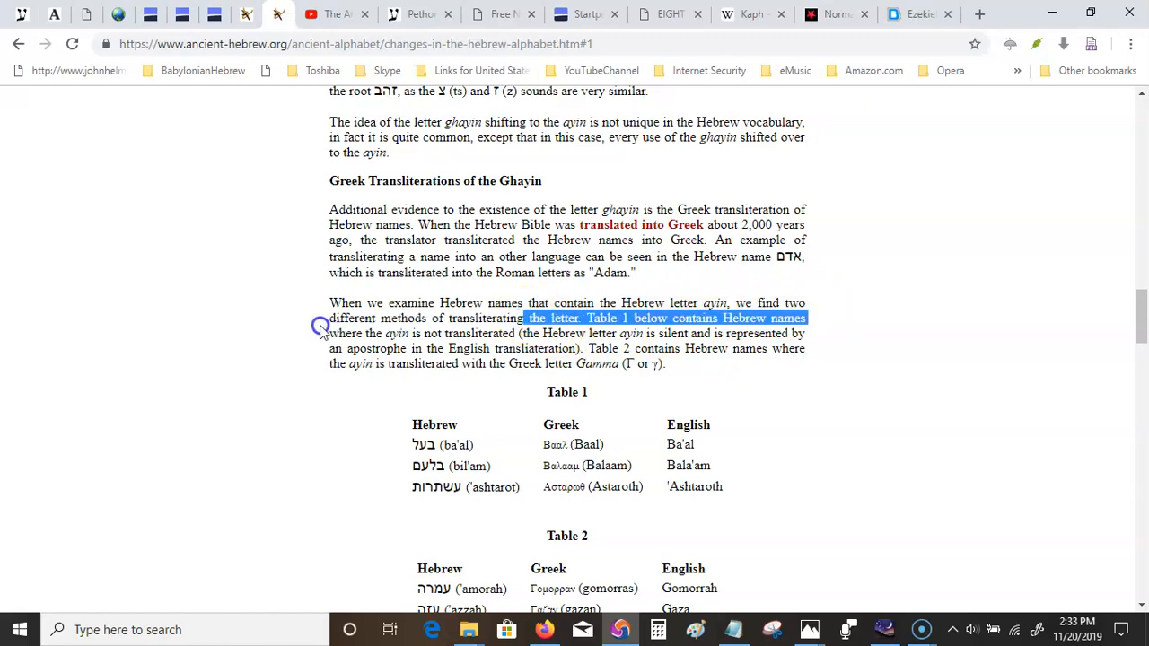
left_click(320, 327)
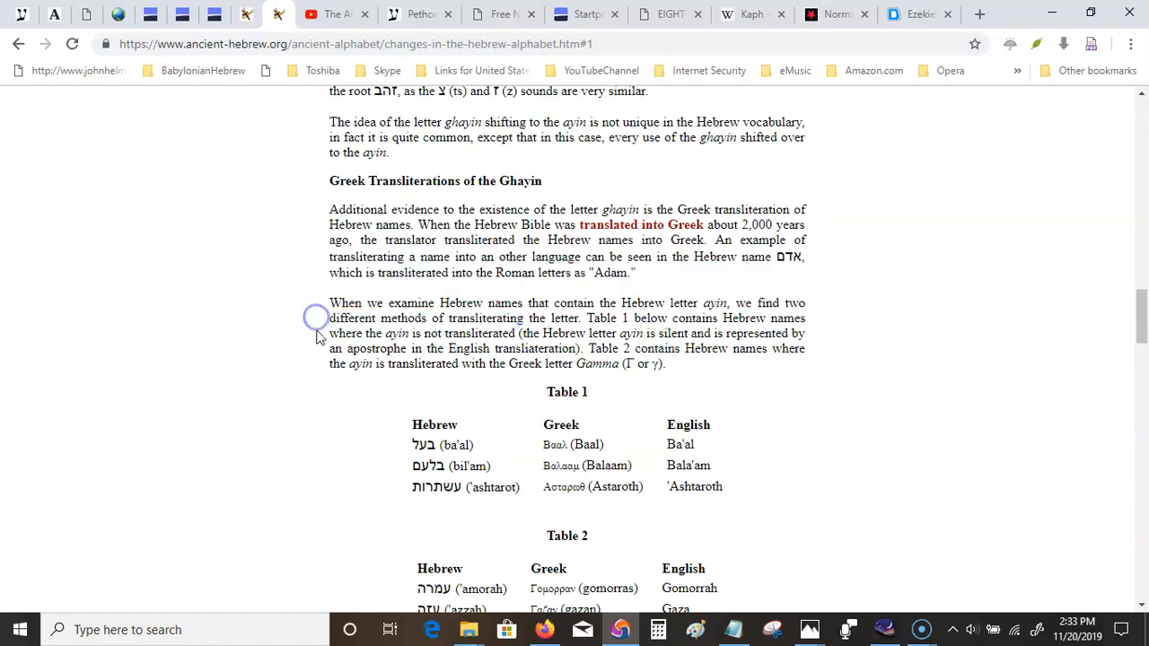
mouse_move(327, 409)
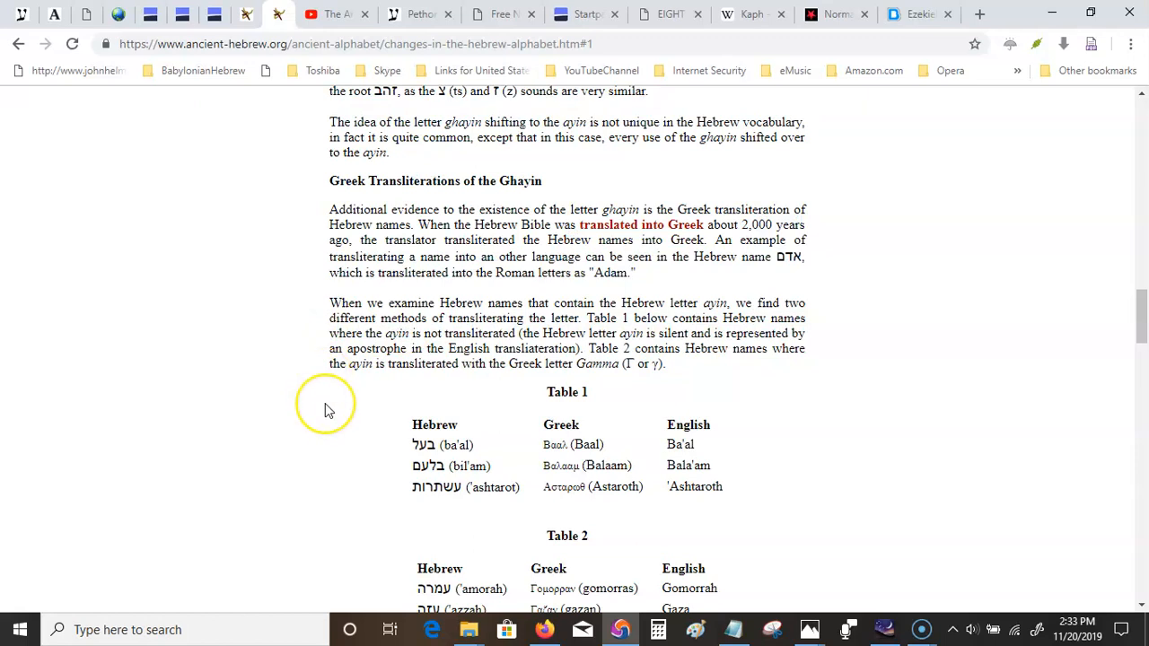
mouse_move(348, 404)
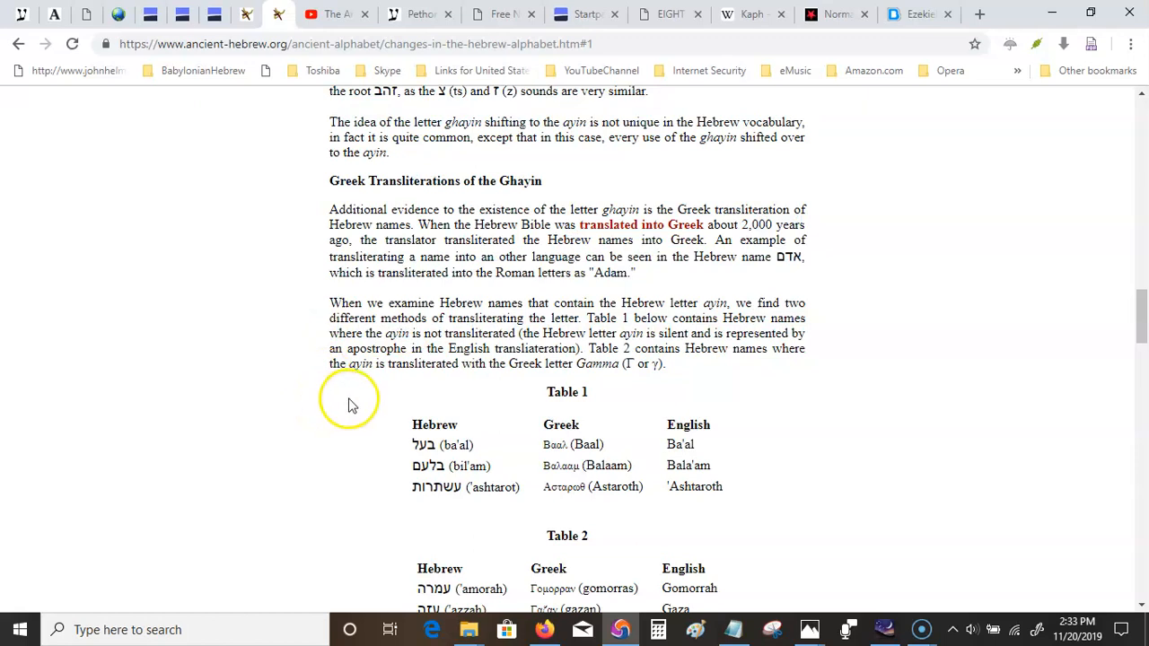
mouse_move(620, 324)
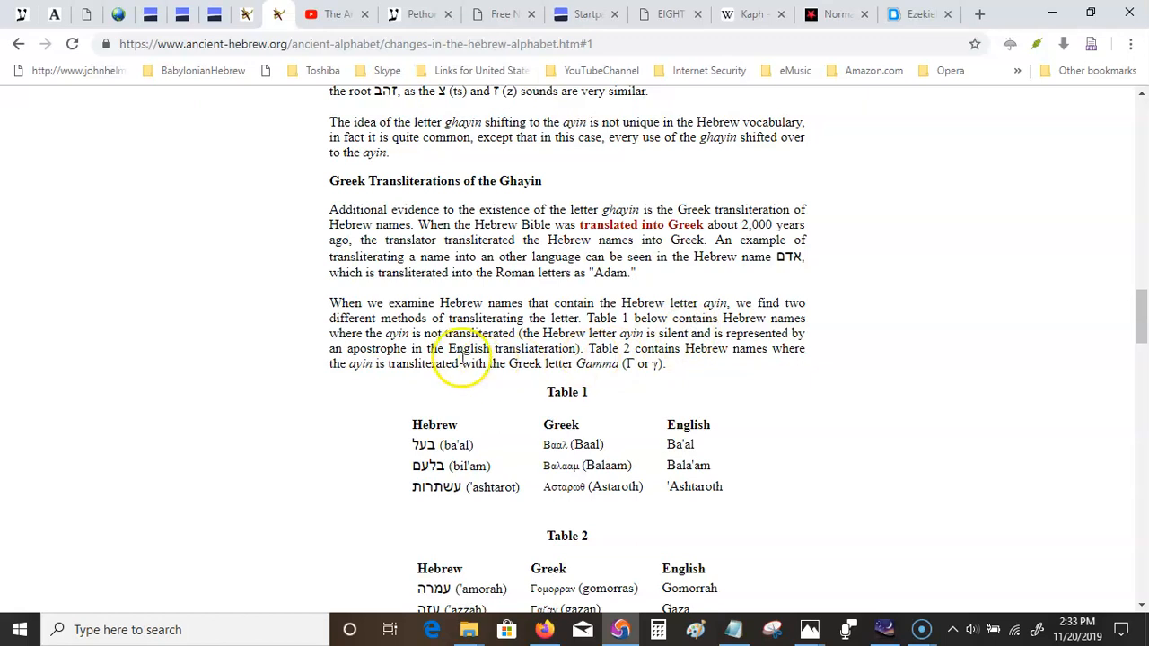
mouse_move(579, 349)
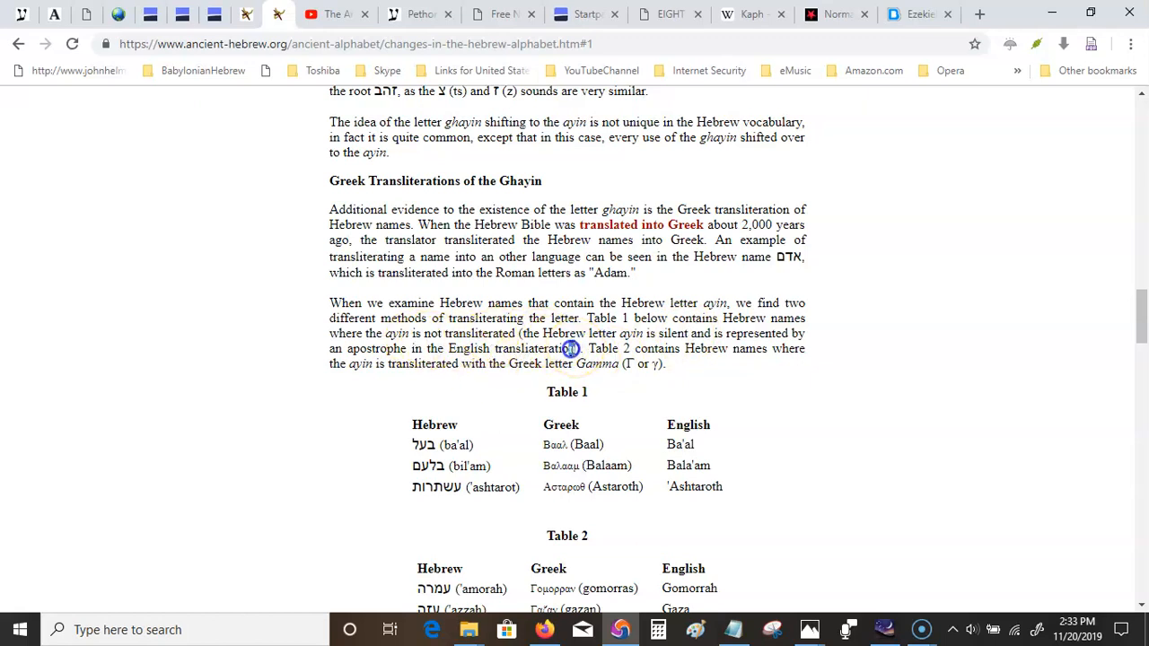
left_click_drag(571, 349, 434, 363)
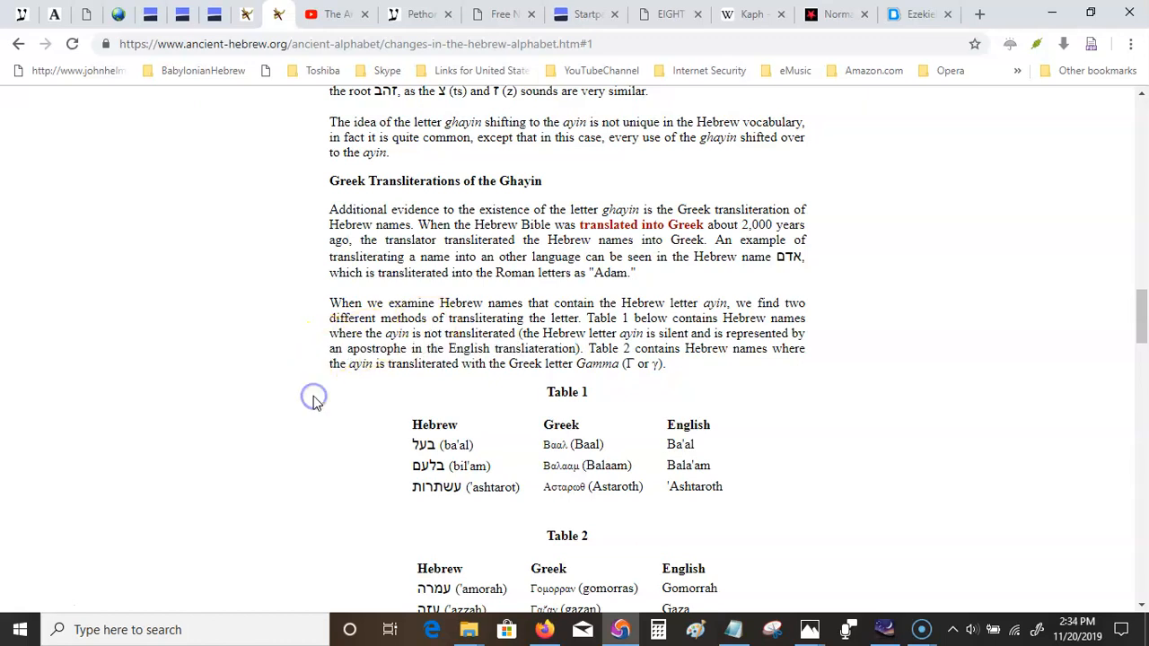
Scroll down to Table 2 of Hebrew, Greek and English names.
scroll("down", 3)
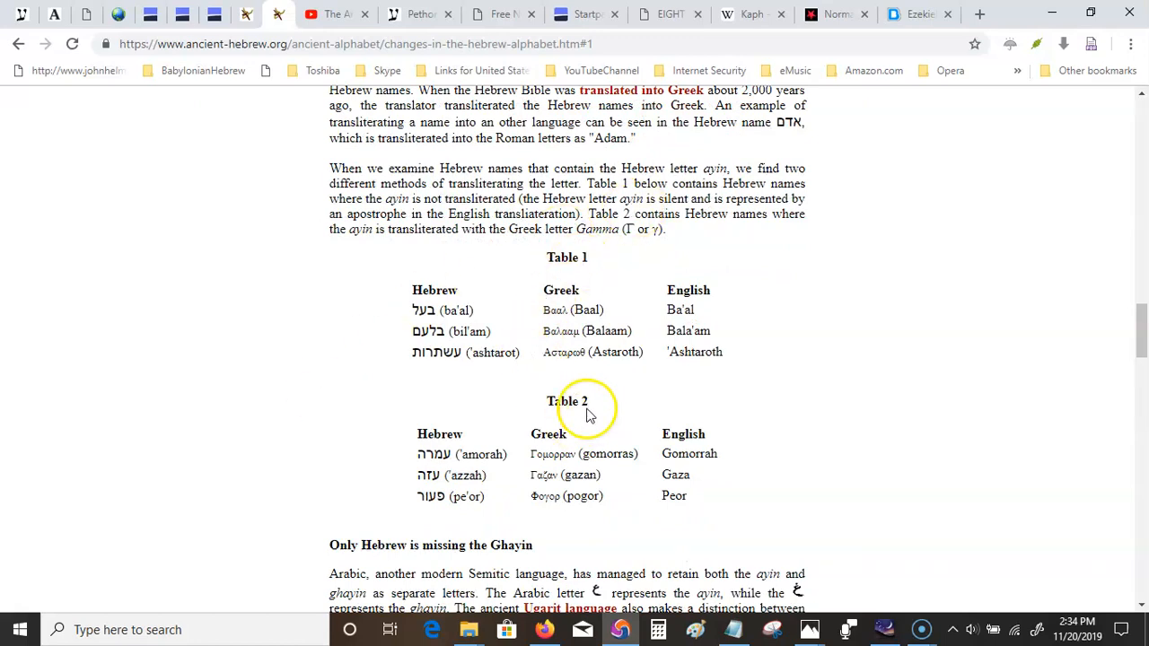
mouse_move(470, 453)
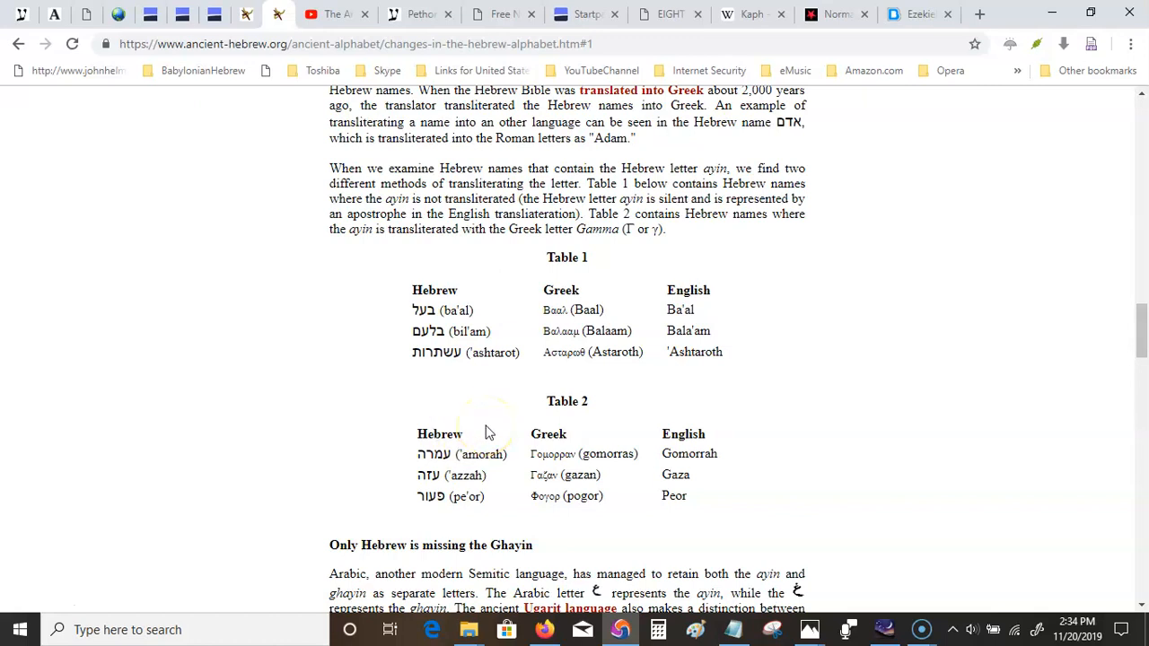
mouse_move(481, 426)
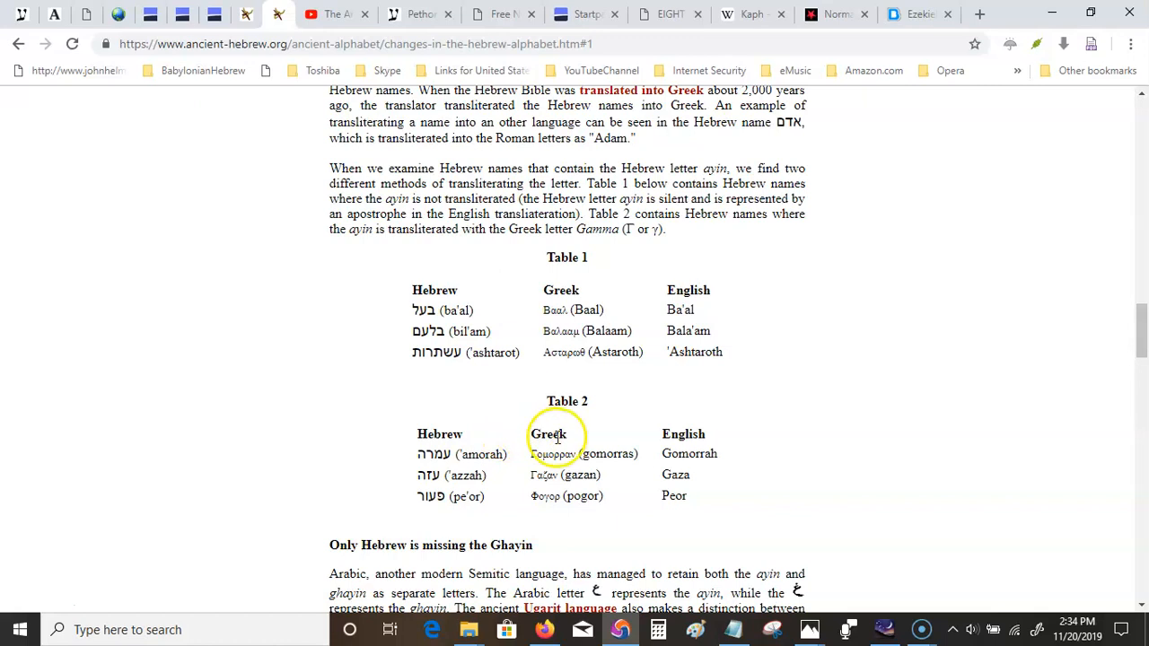
mouse_move(683, 452)
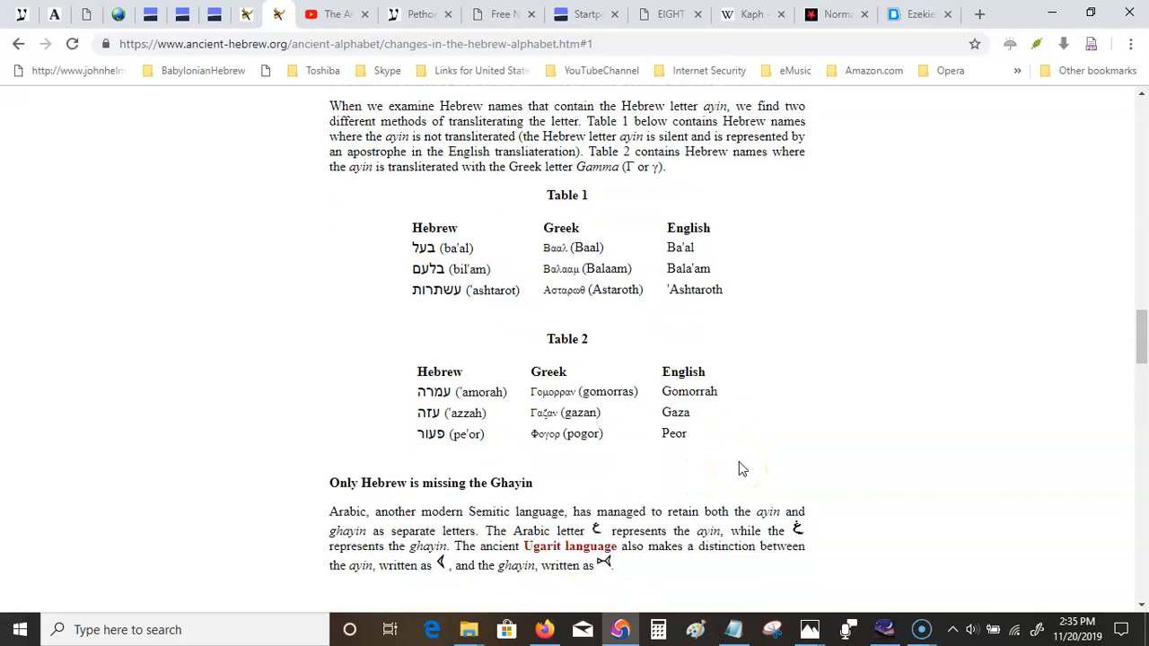
Scroll down to the Only Hebrew is missing the Ghayin section and the Edward Horowitz heading.
scroll("down", 3)
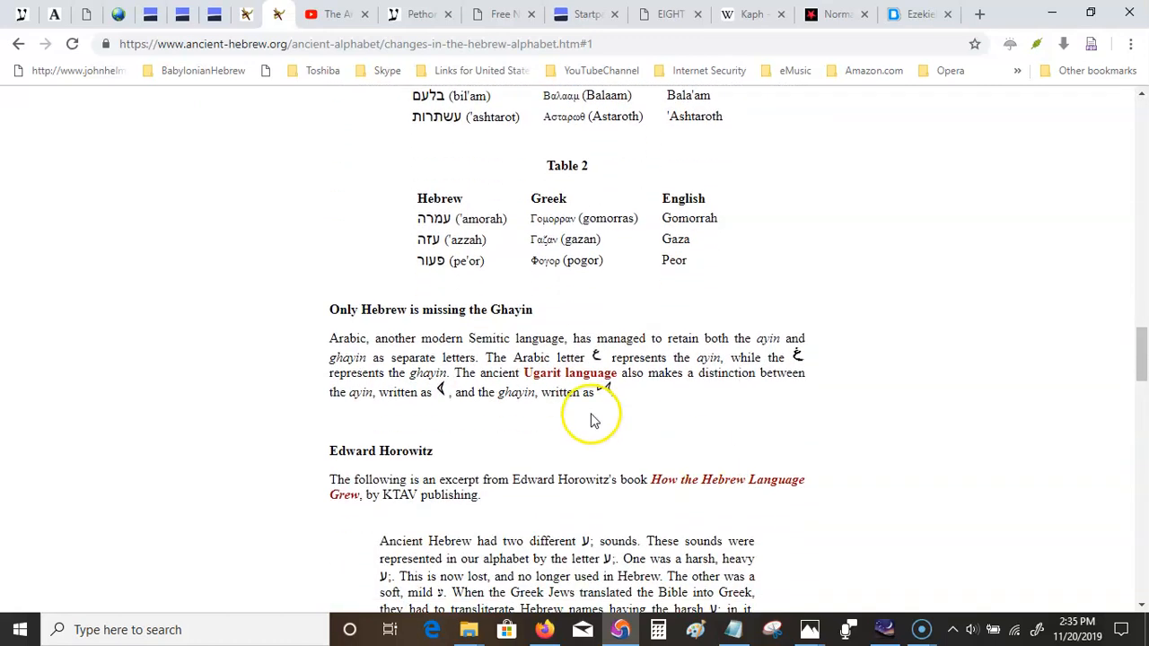
mouse_move(656, 350)
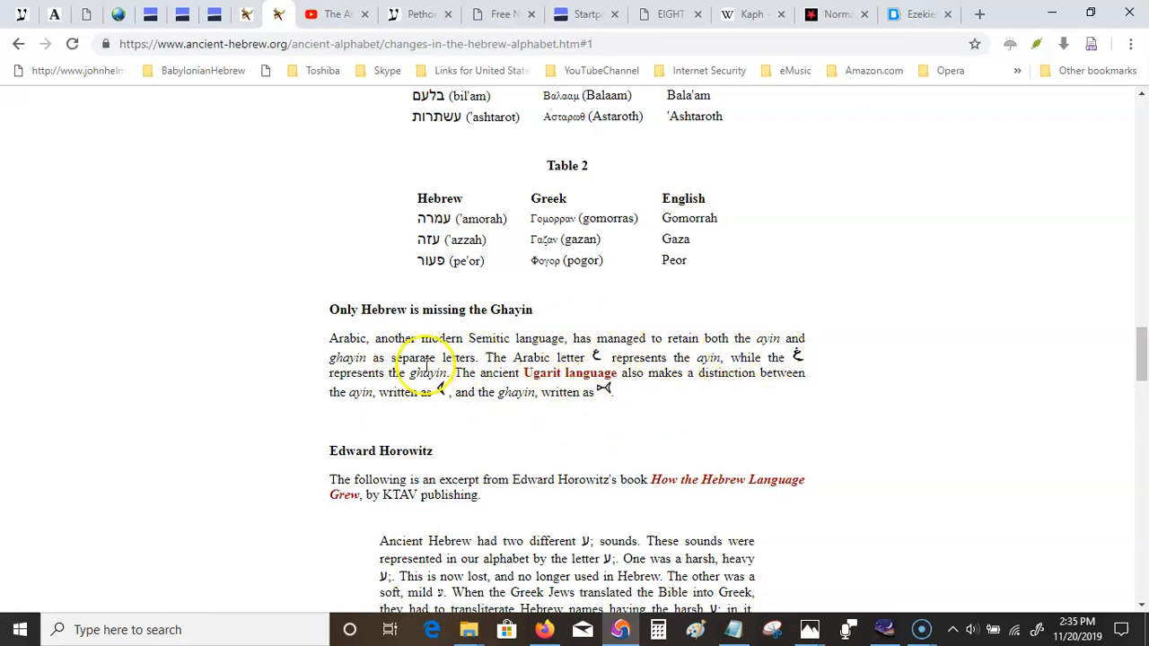
mouse_move(569, 372)
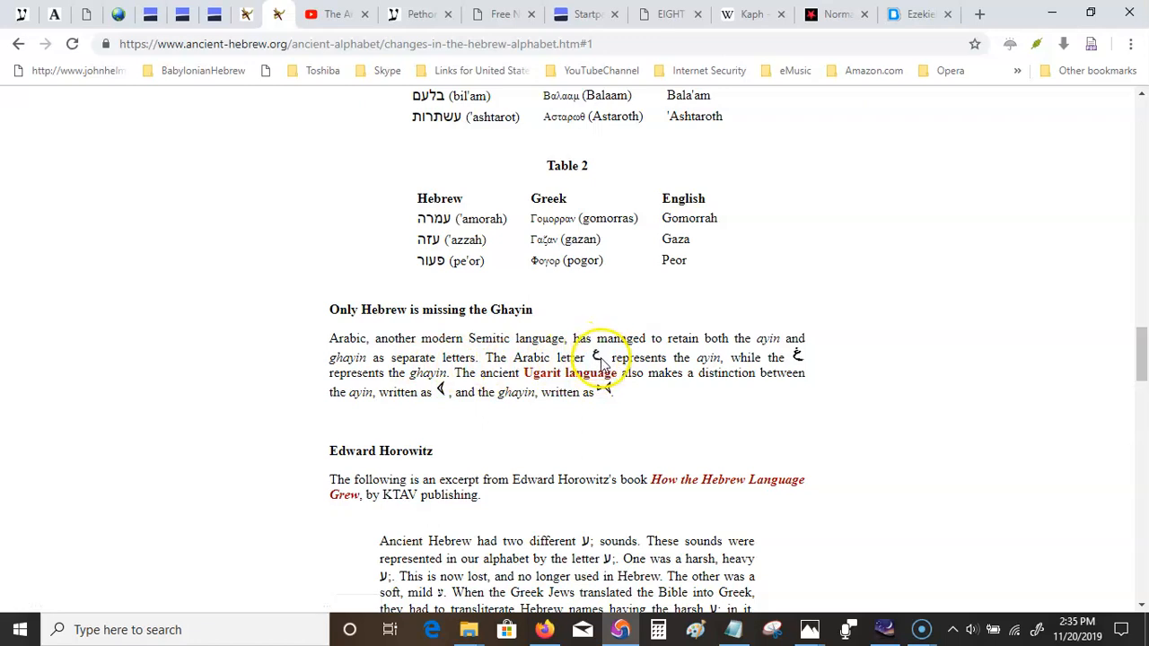
mouse_move(736, 357)
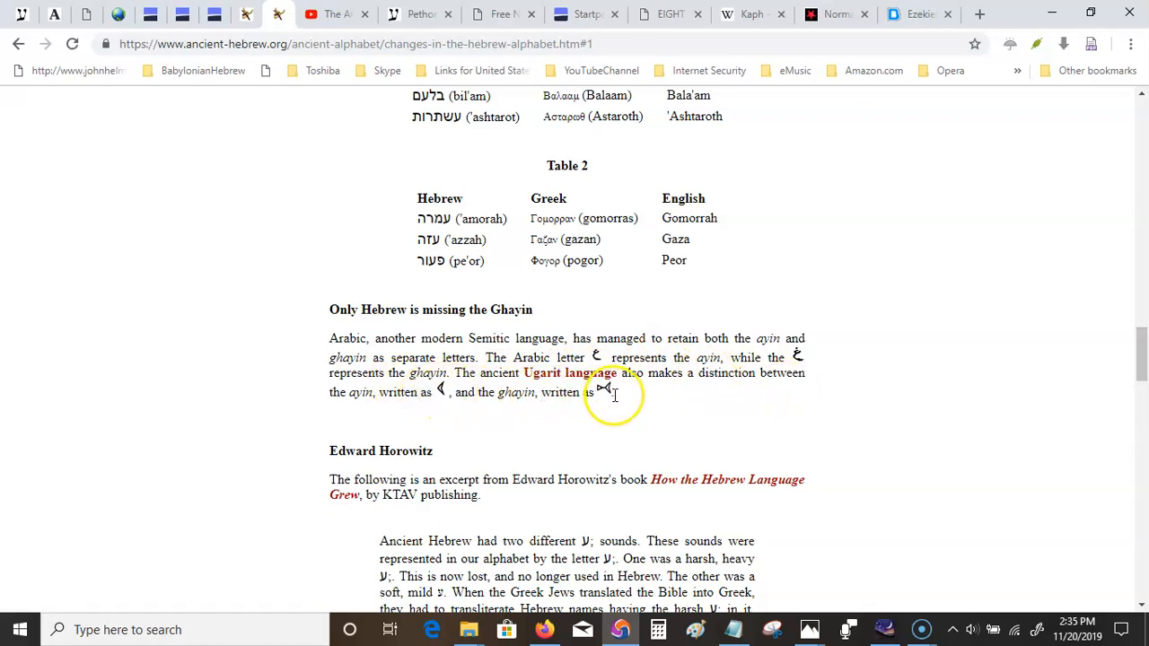
mouse_move(288, 446)
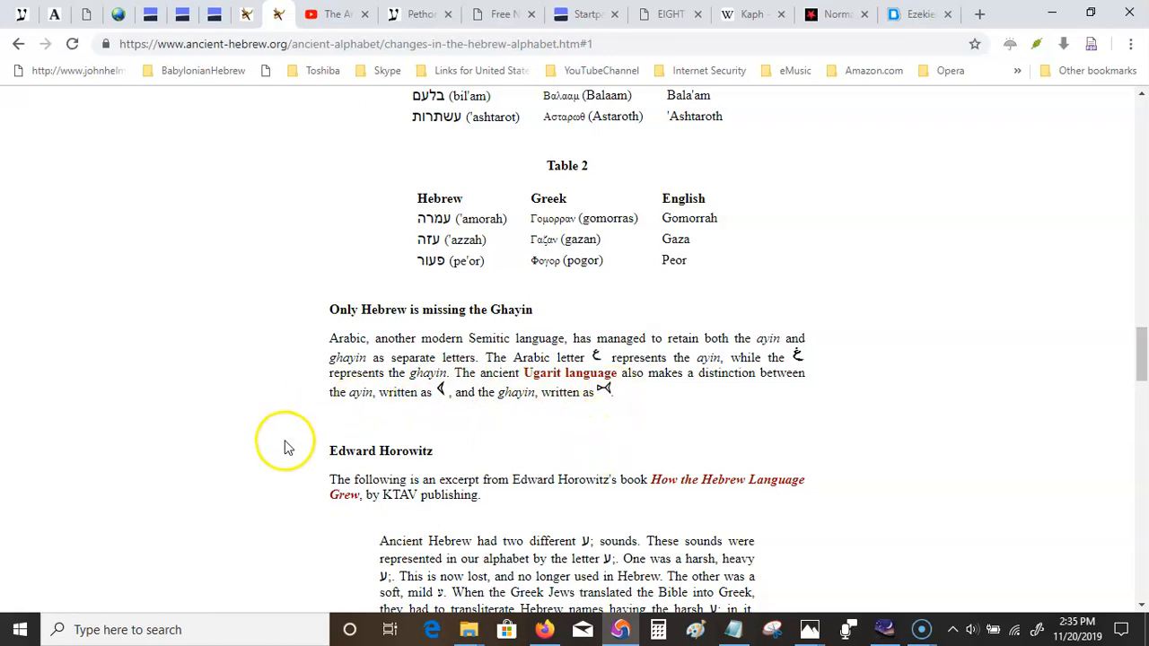
scroll("down", 3)
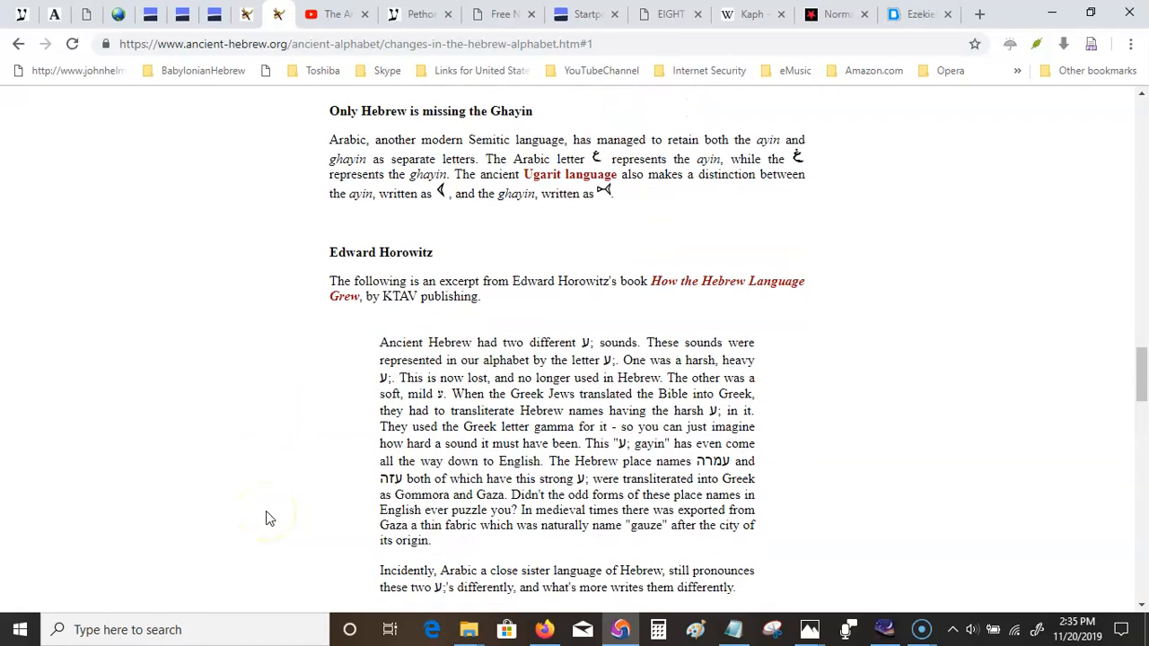
scroll("down", 3)
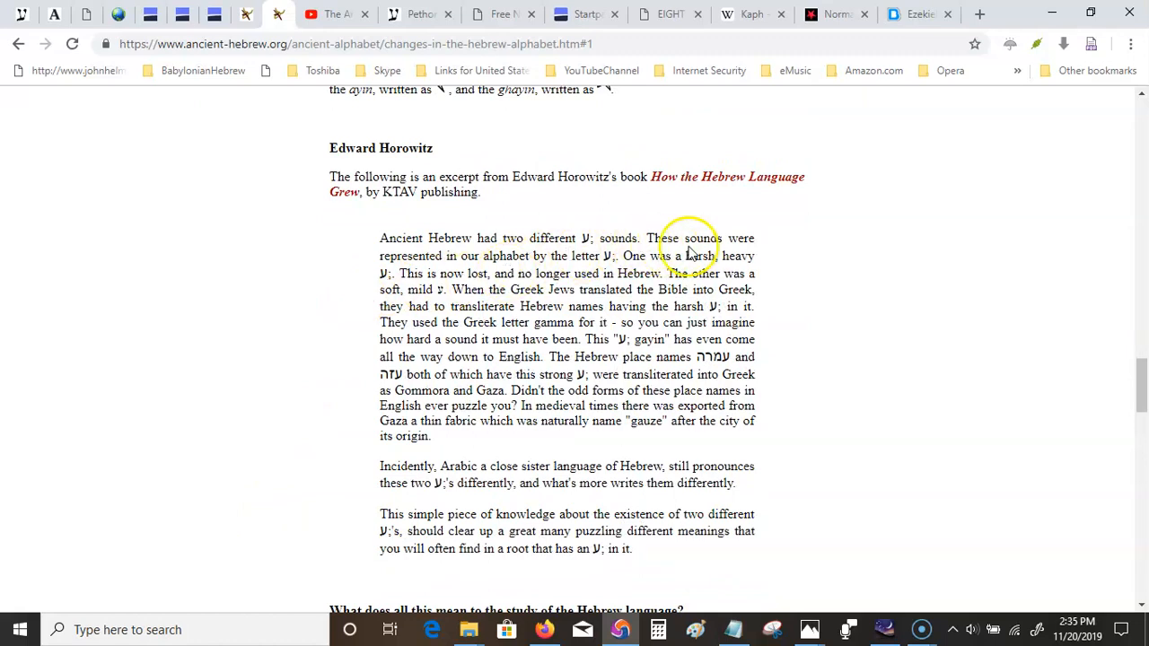
mouse_move(542, 260)
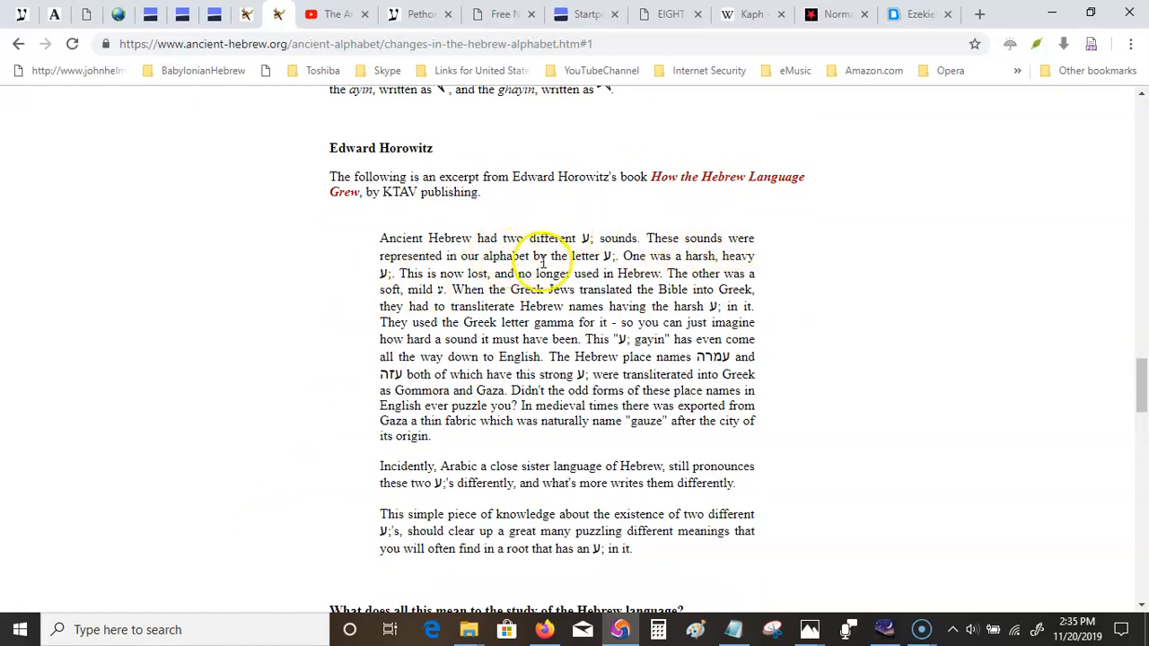
mouse_move(620, 259)
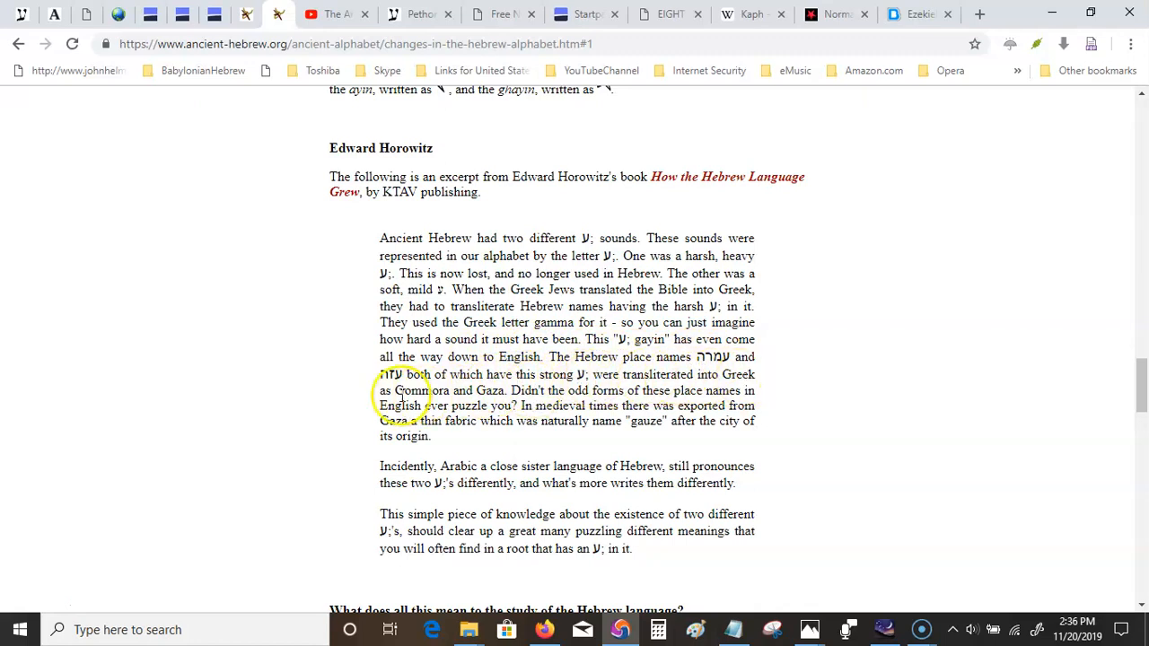
mouse_move(492, 395)
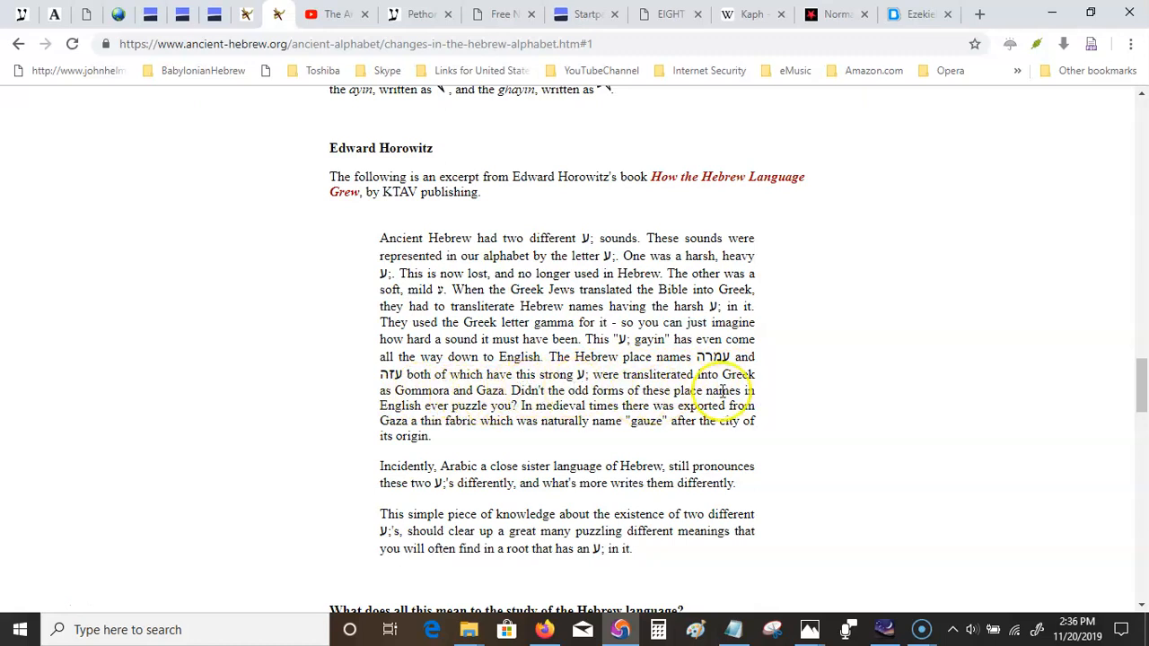
mouse_move(794, 402)
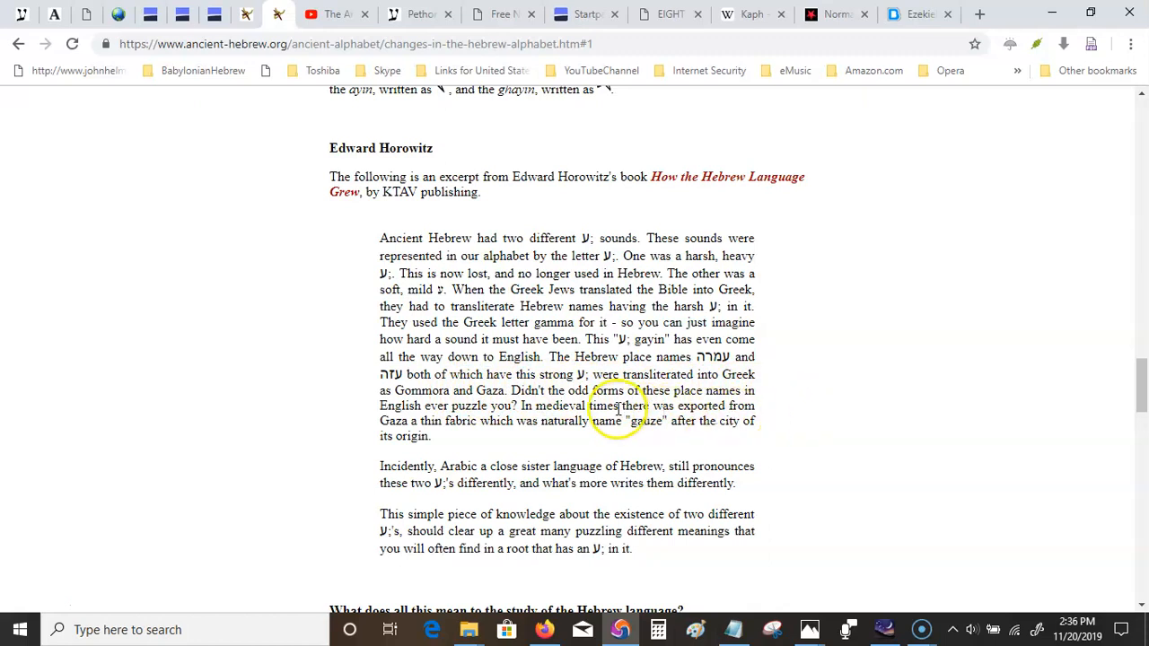
mouse_move(453, 422)
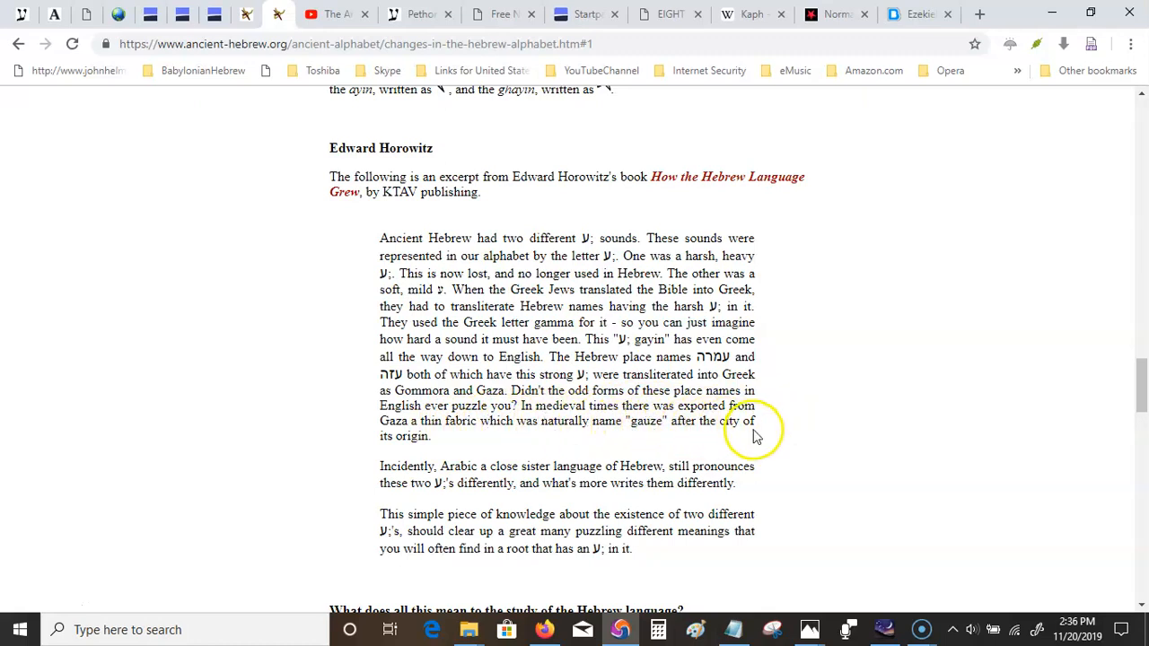
mouse_move(305, 459)
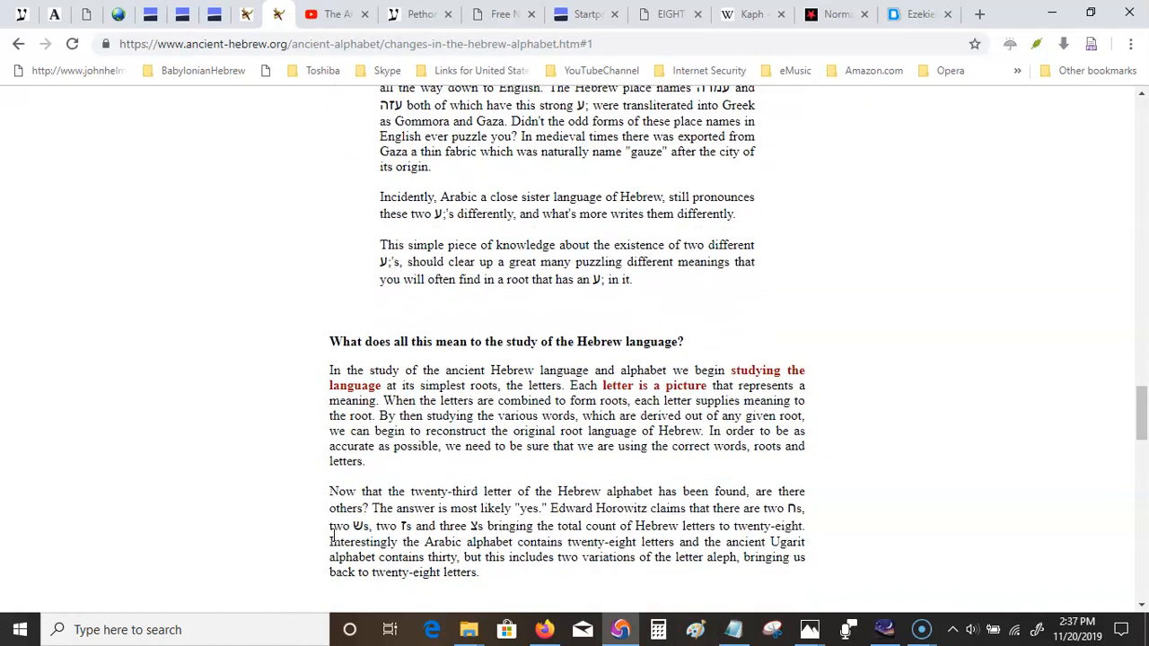
scroll("down", 3)
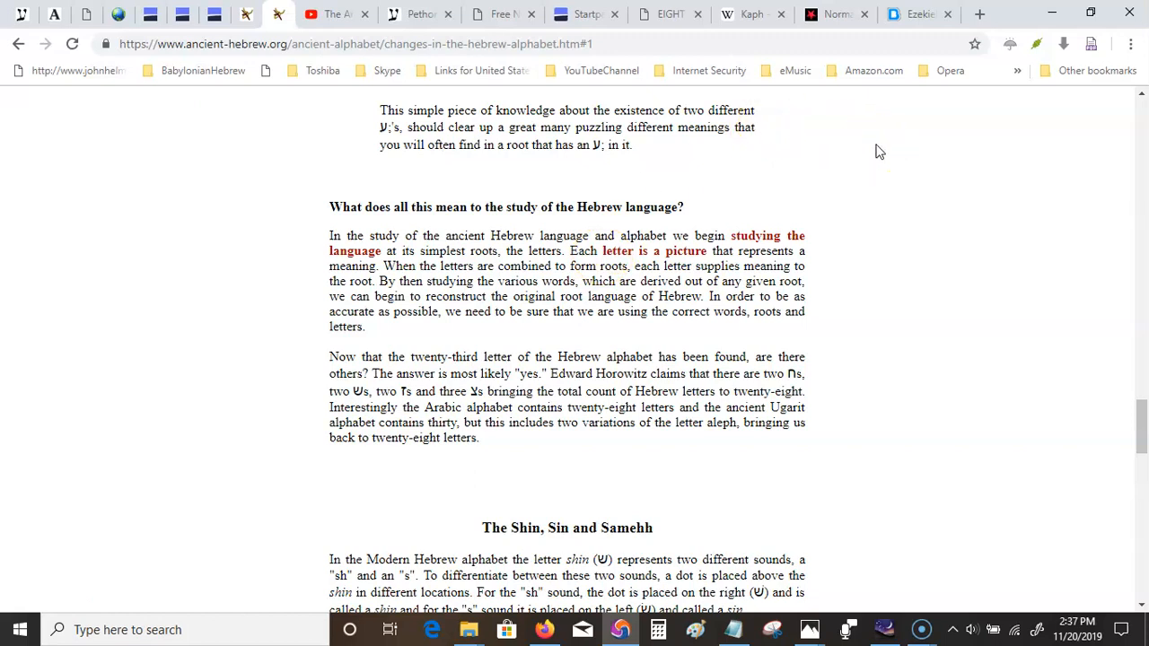
scroll("up", 3)
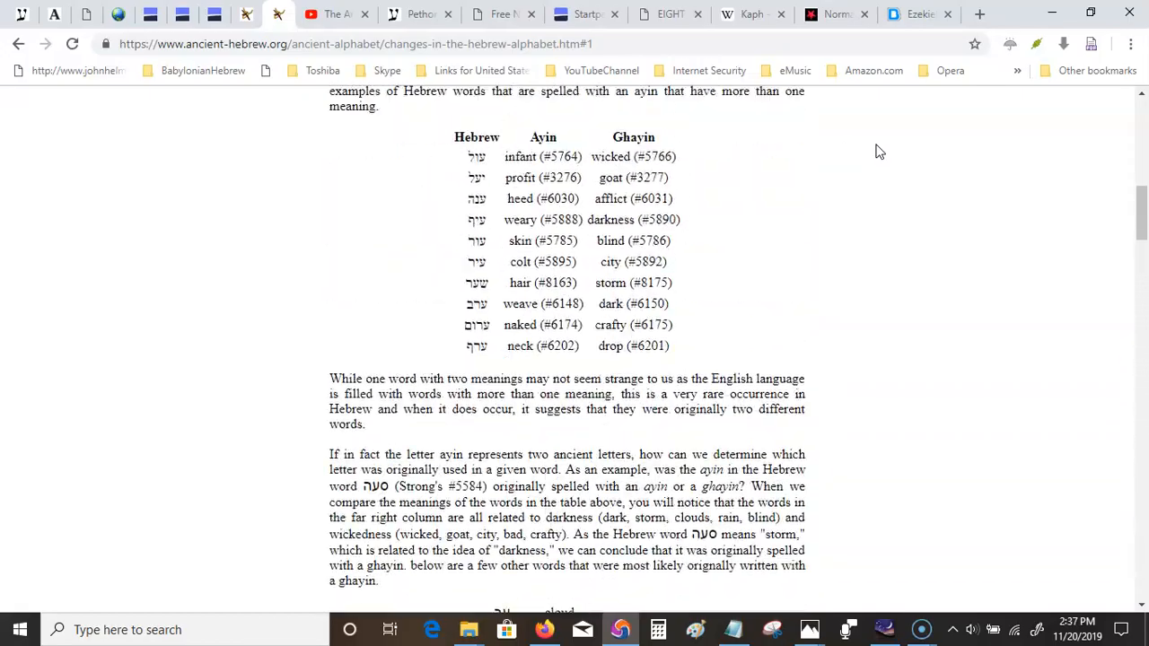
scroll("up", 3)
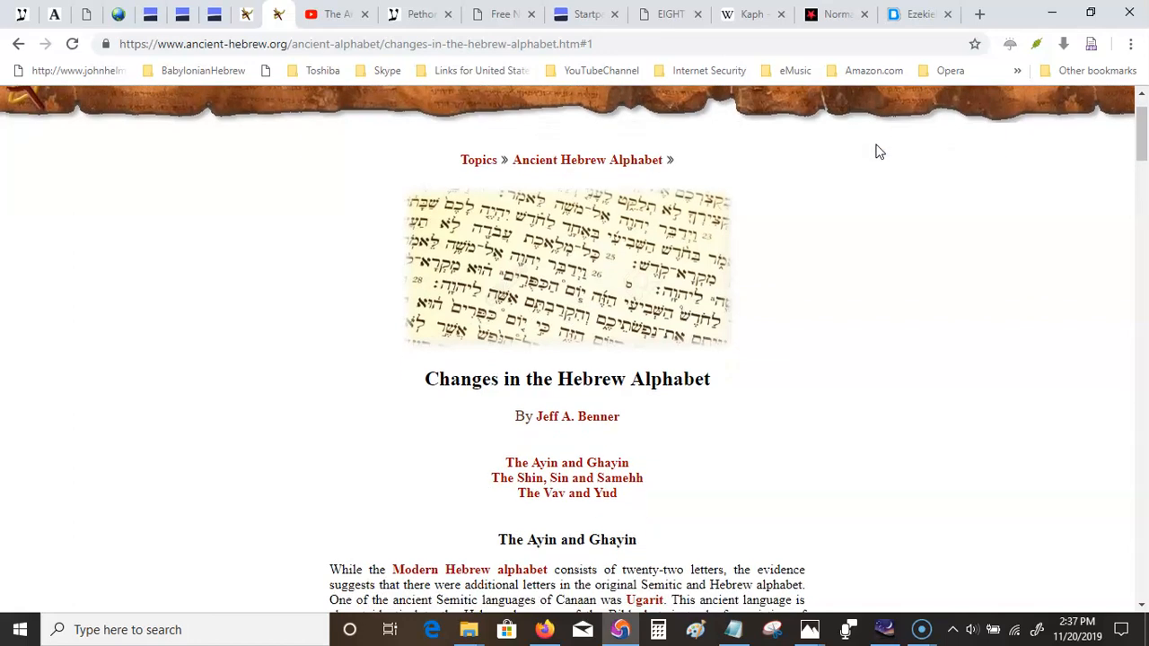
scroll("down", 3)
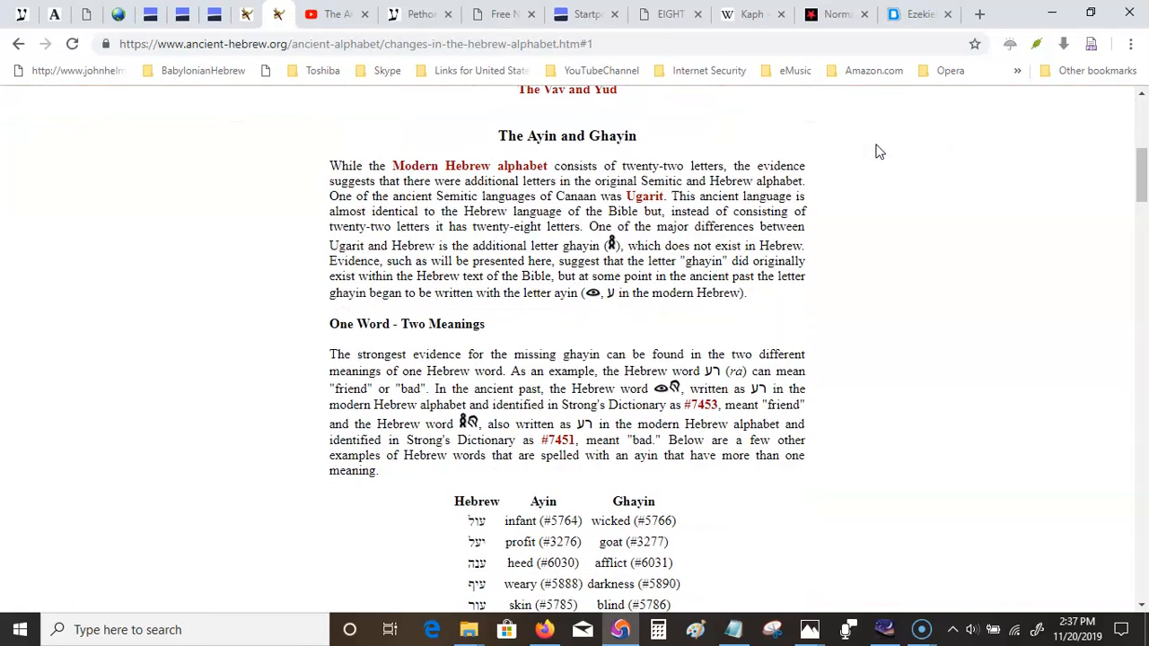
mouse_move(615, 244)
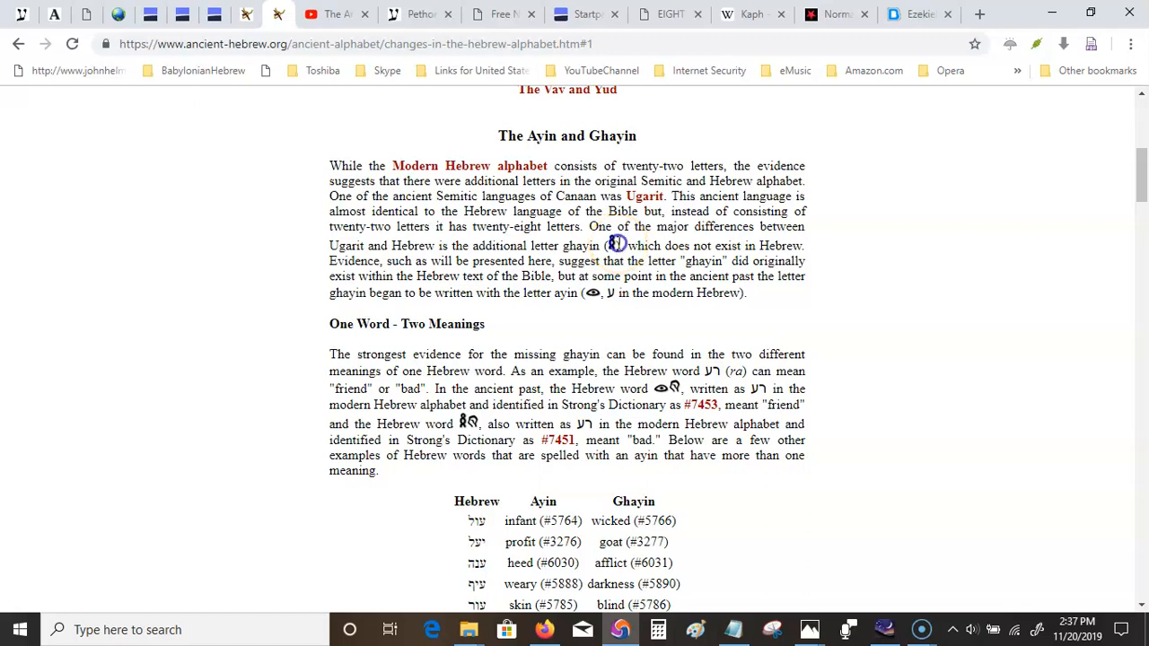
mouse_move(614, 244)
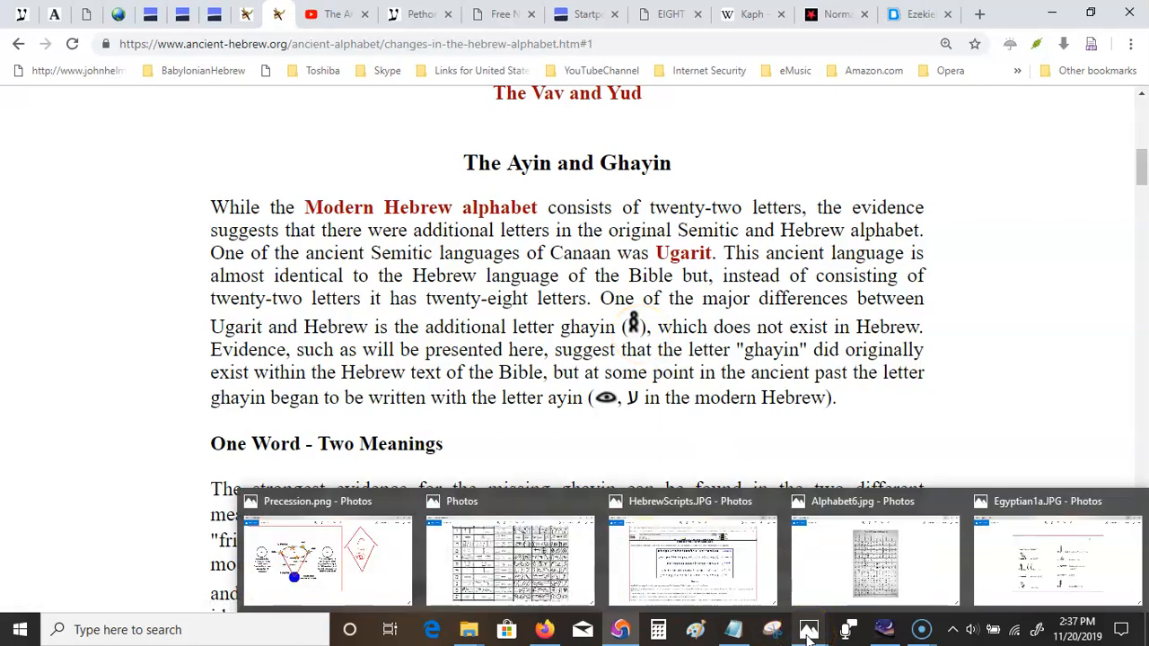
Show the Egyptian1a.JPG alphabet chart of hieroglyphs like Vulture, Reed and Wick in Photos.
left_click(874, 560)
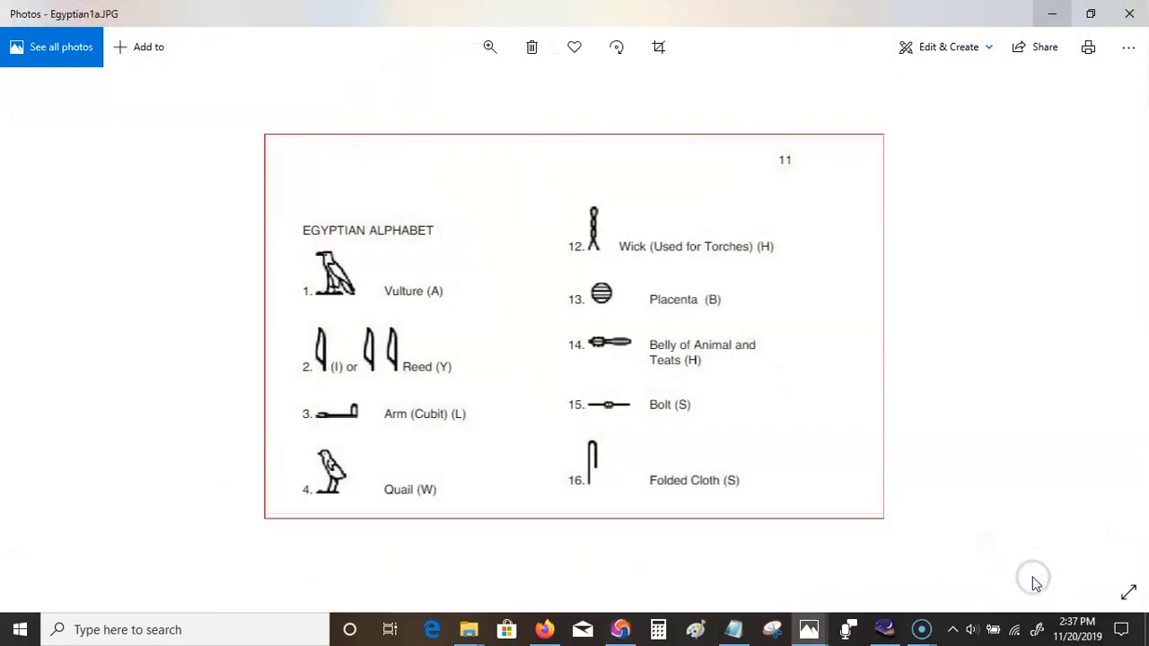
mouse_move(675, 223)
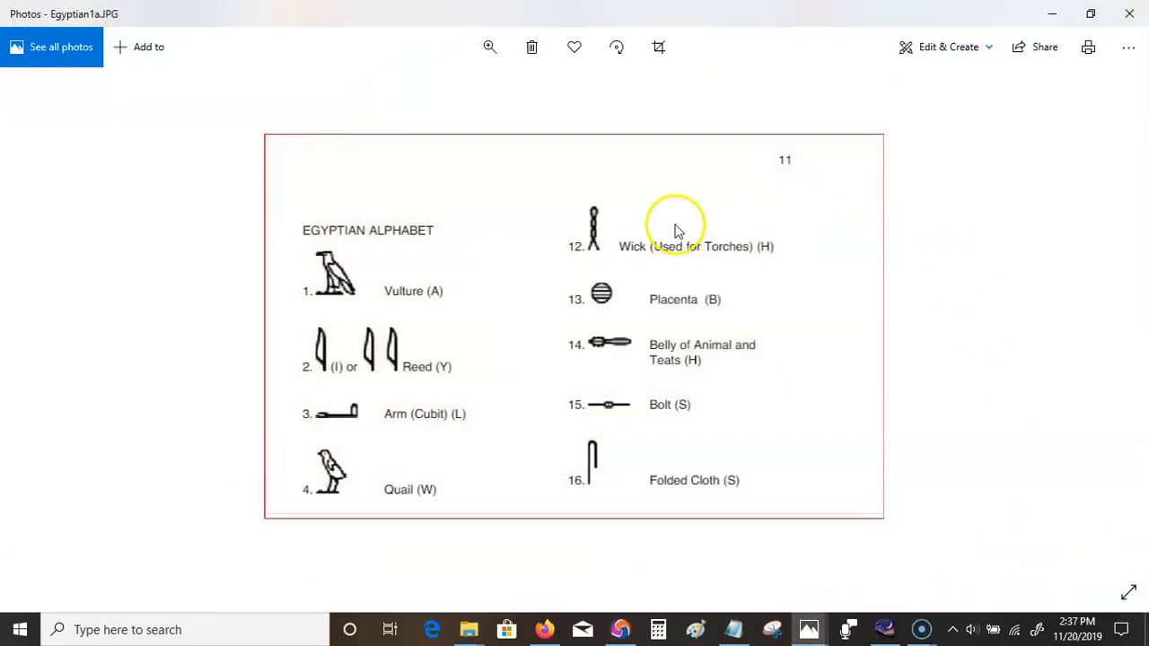
mouse_move(597, 243)
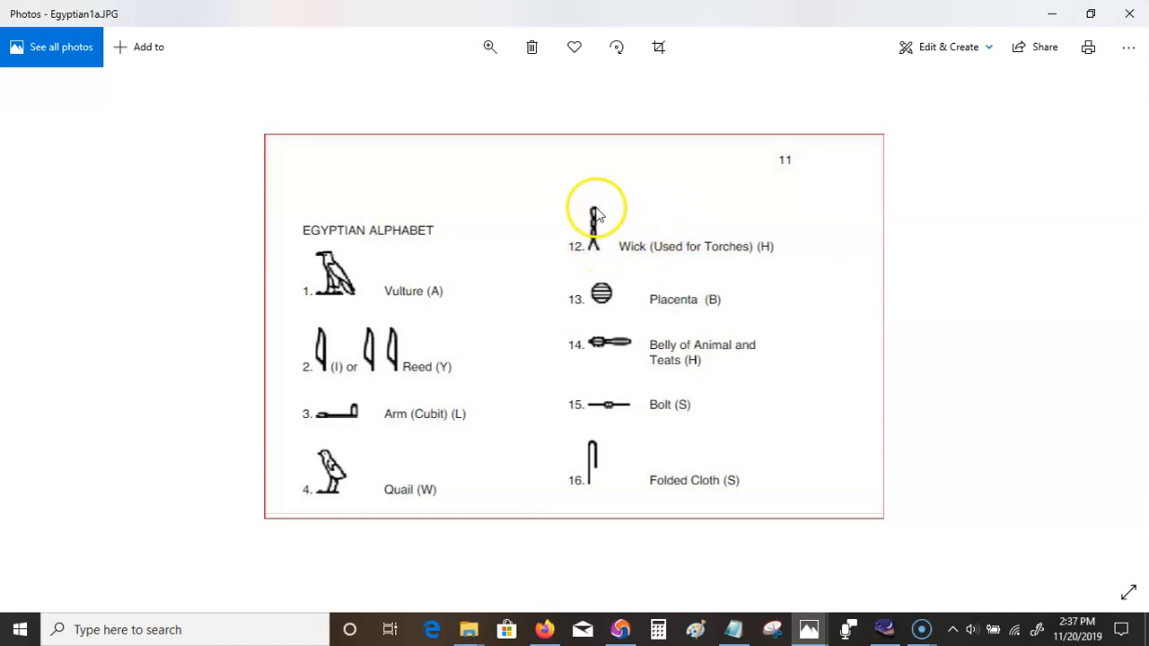
mouse_move(596, 255)
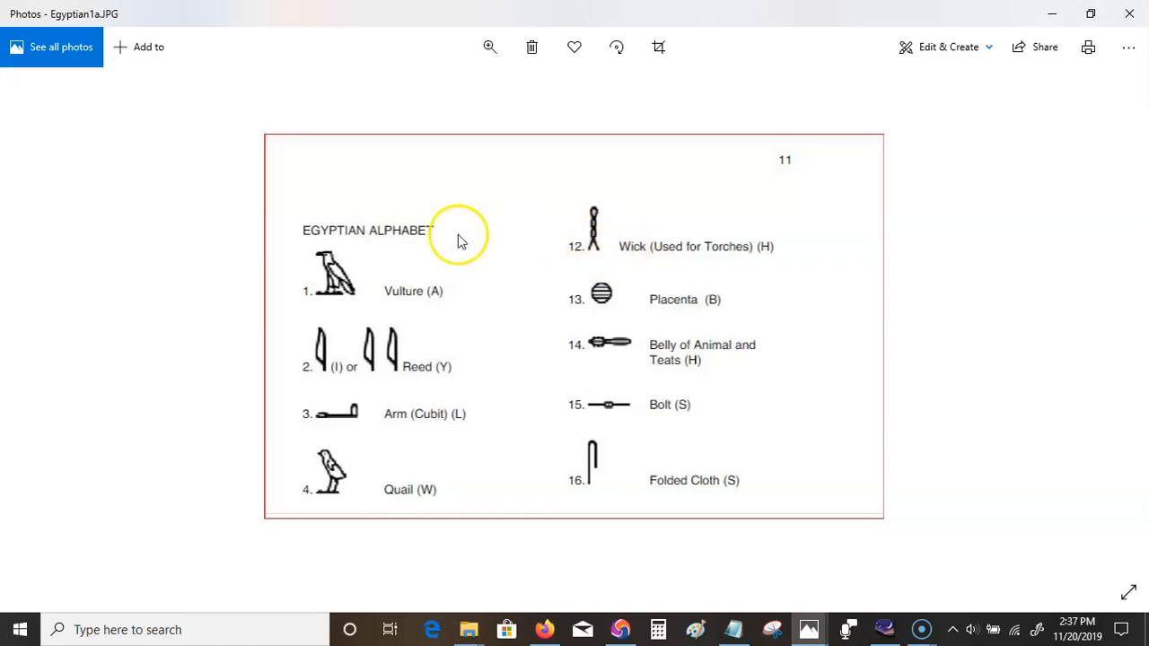
mouse_move(740, 250)
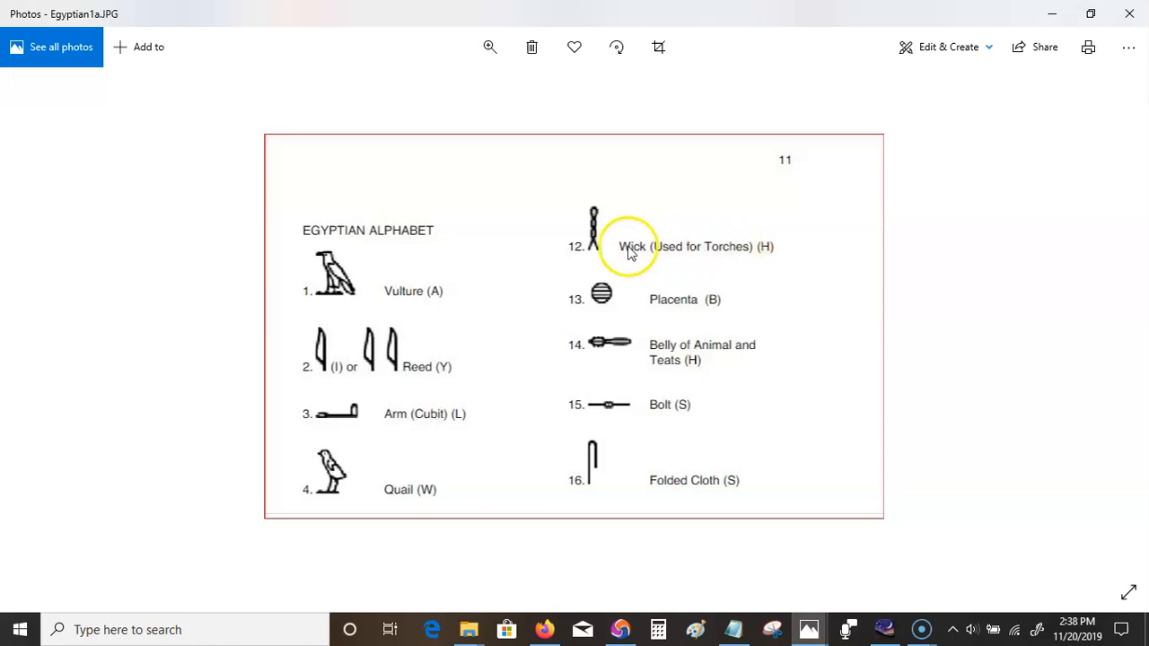
mouse_move(734, 248)
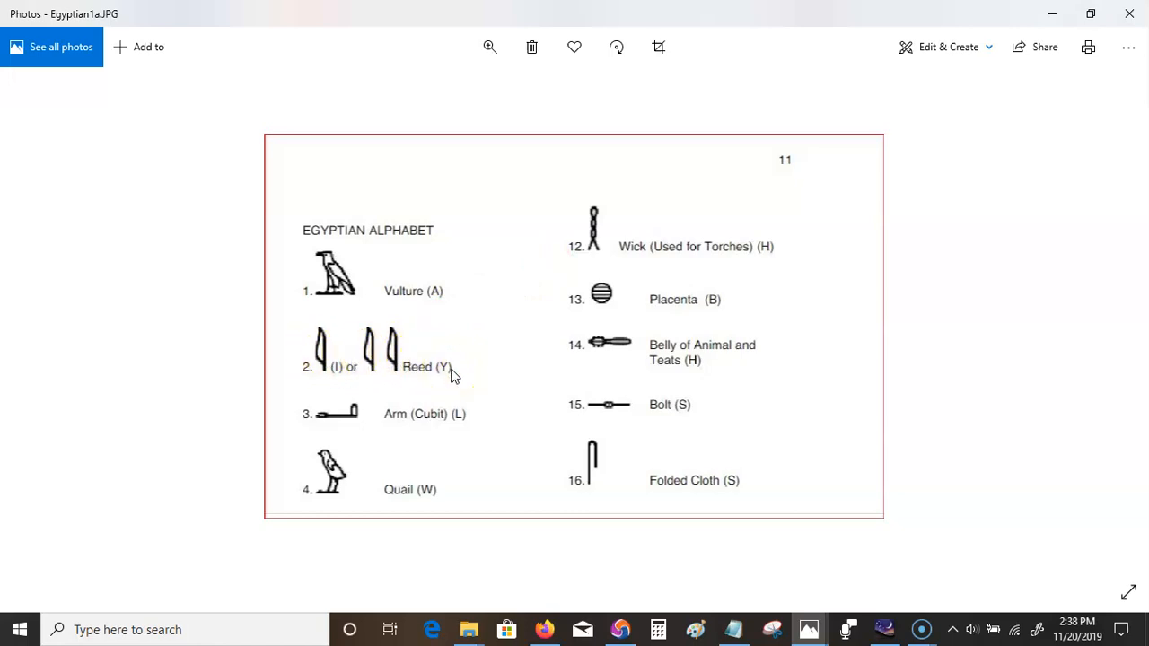
left_click(378, 349)
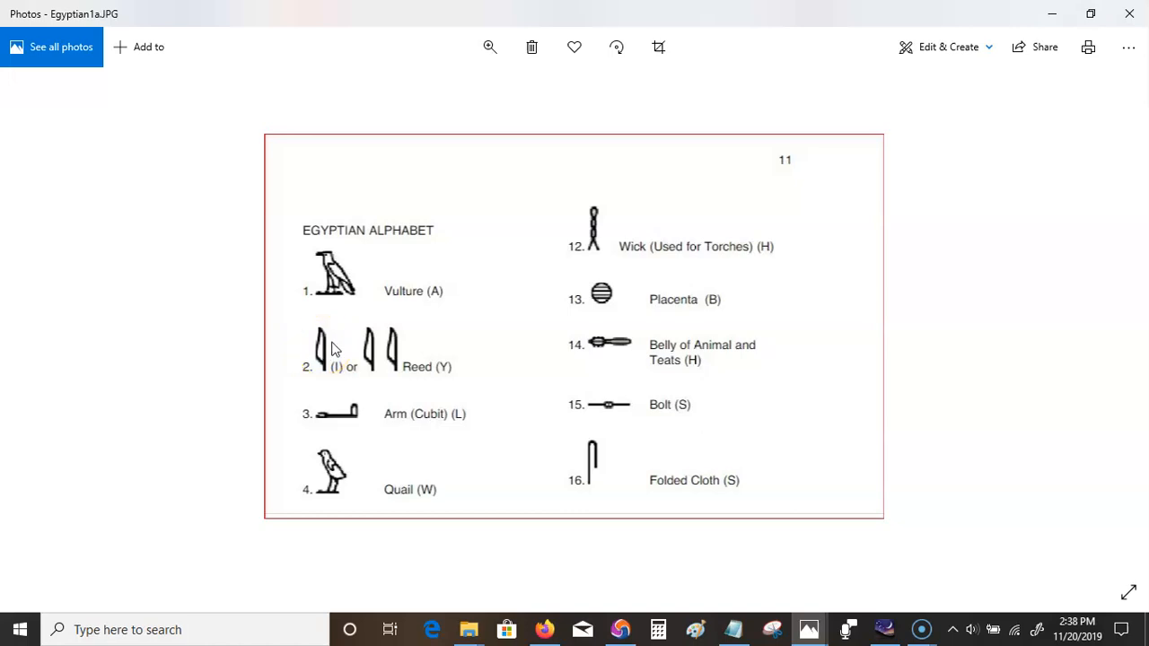
mouse_move(501, 327)
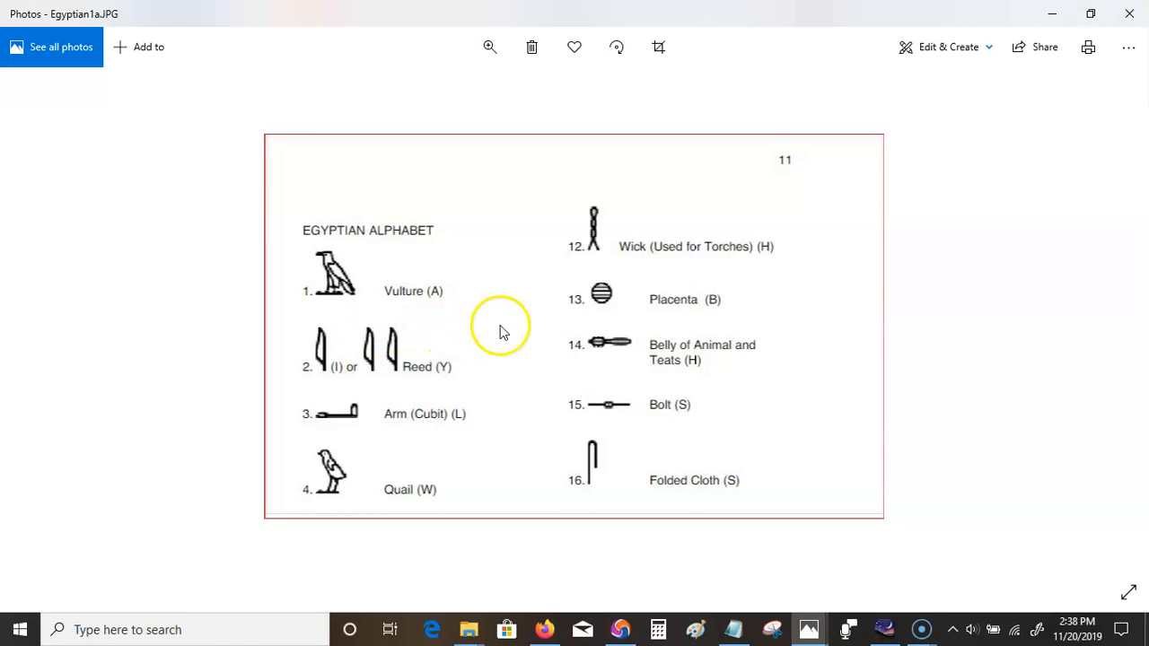
mouse_move(995, 97)
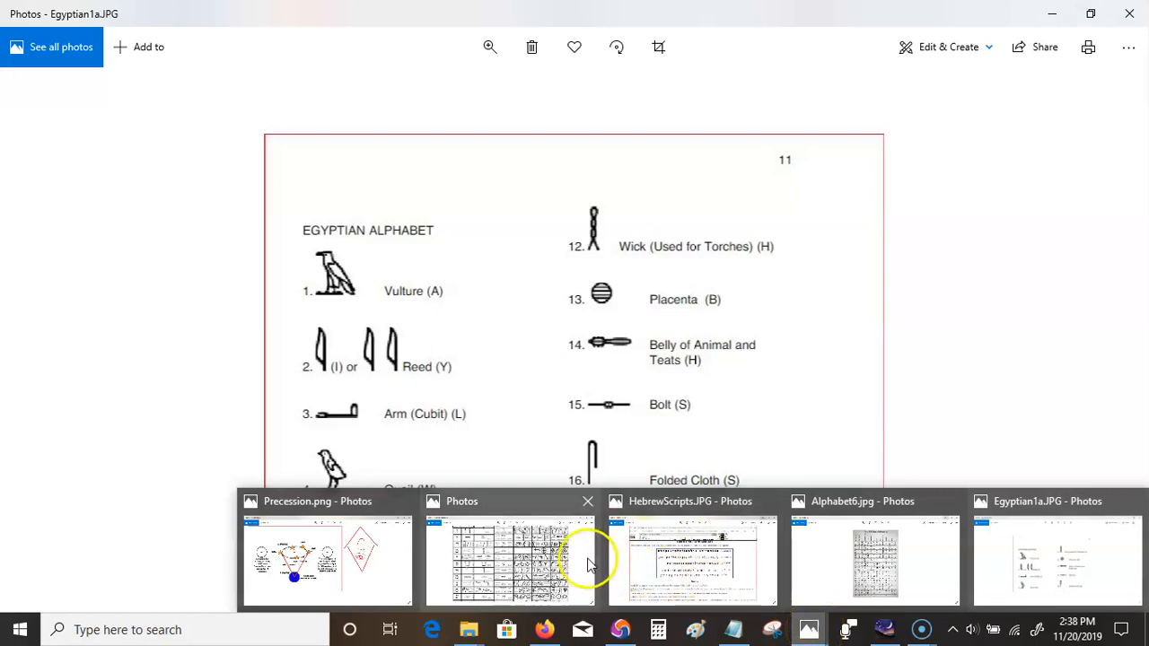
Show ProtoHebAlphabet.PNG in Photos and move down the chart toward samekh through tav.
left_click(510, 560)
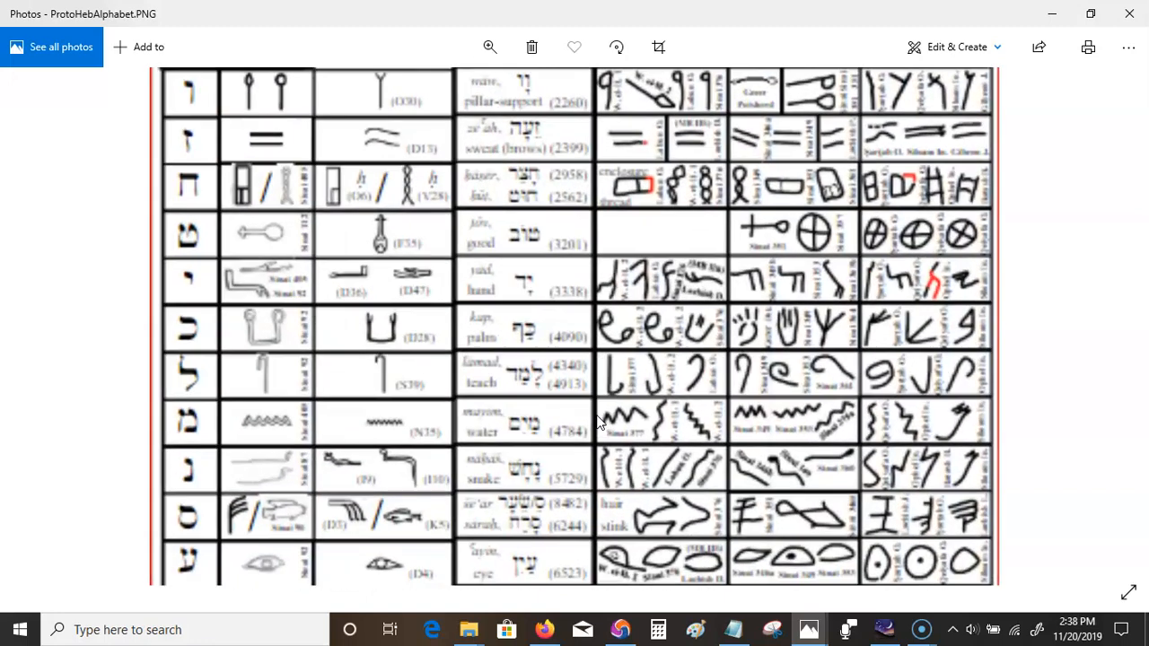
scroll("down", 3)
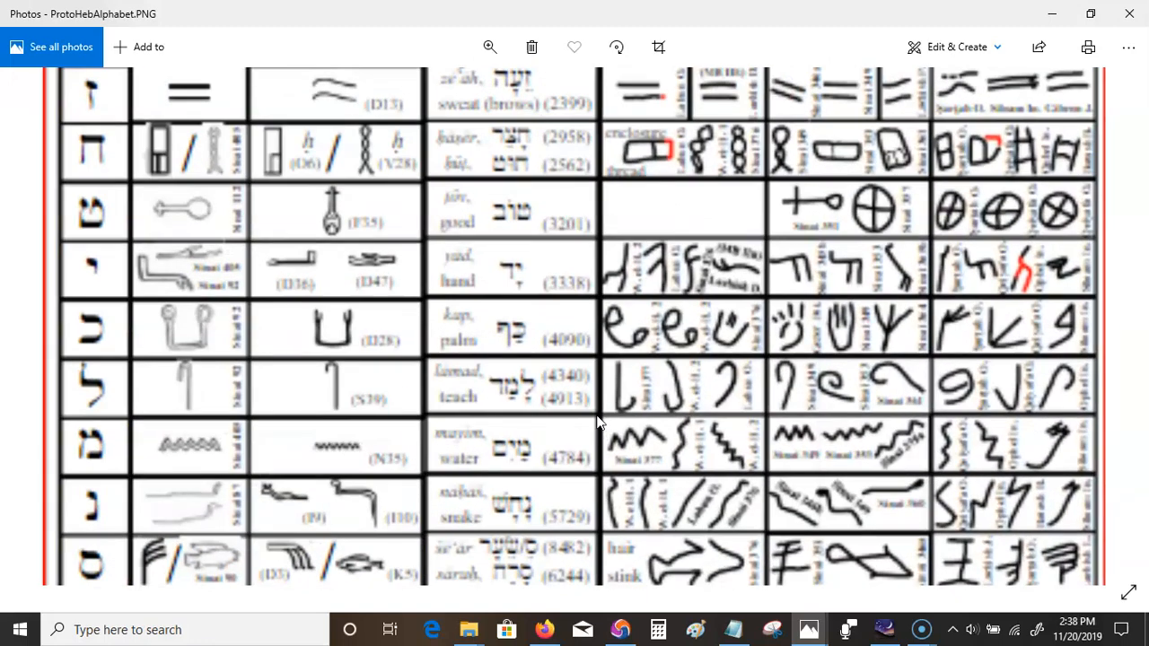
scroll("down", 3)
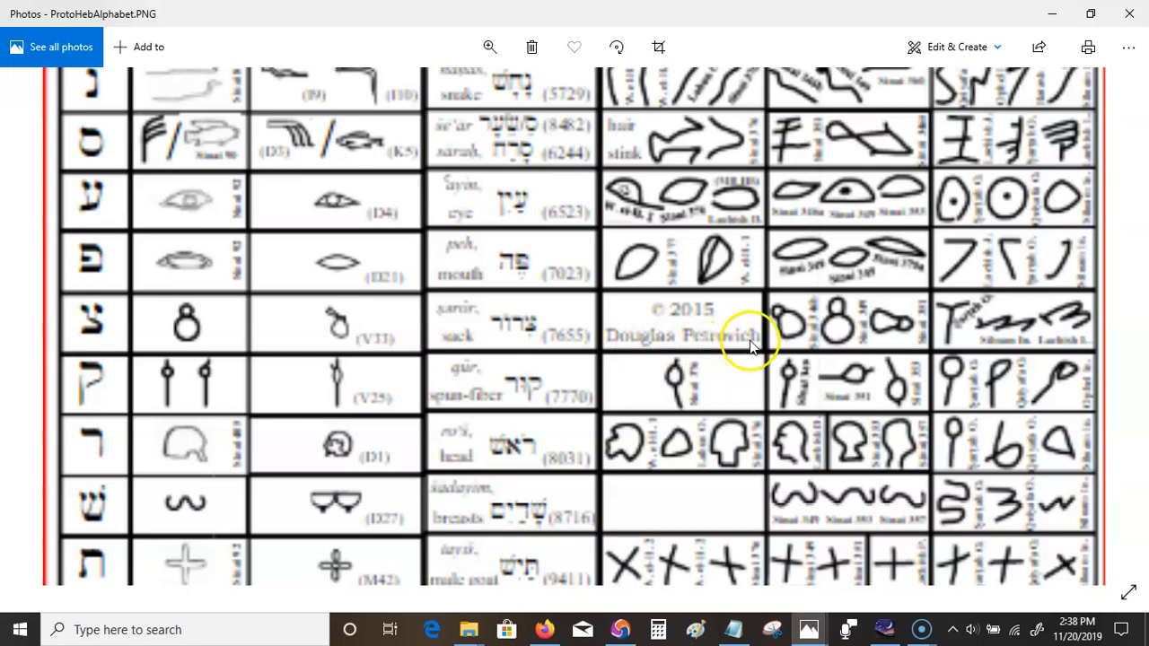
mouse_move(625, 319)
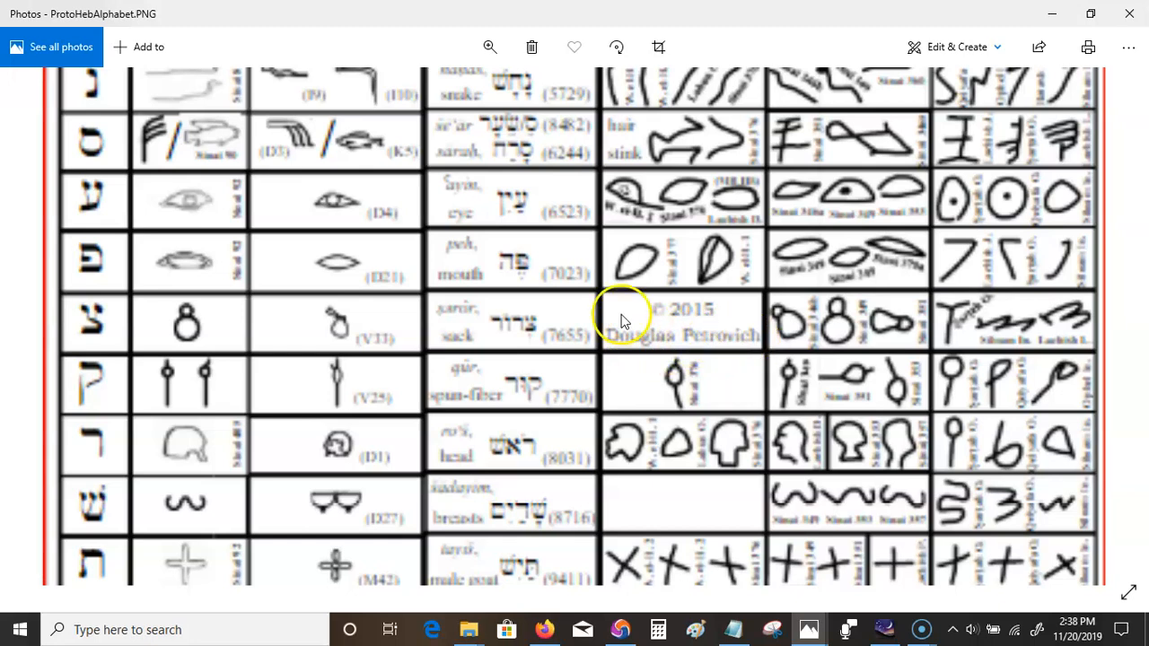
mouse_move(273, 312)
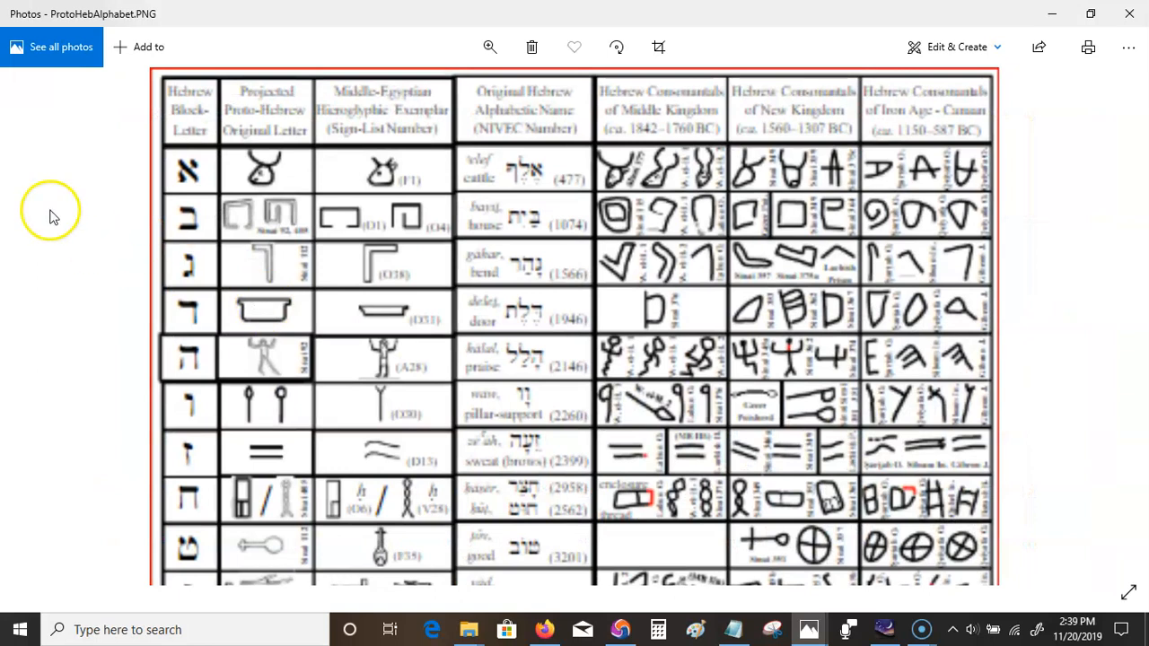
mouse_move(249, 219)
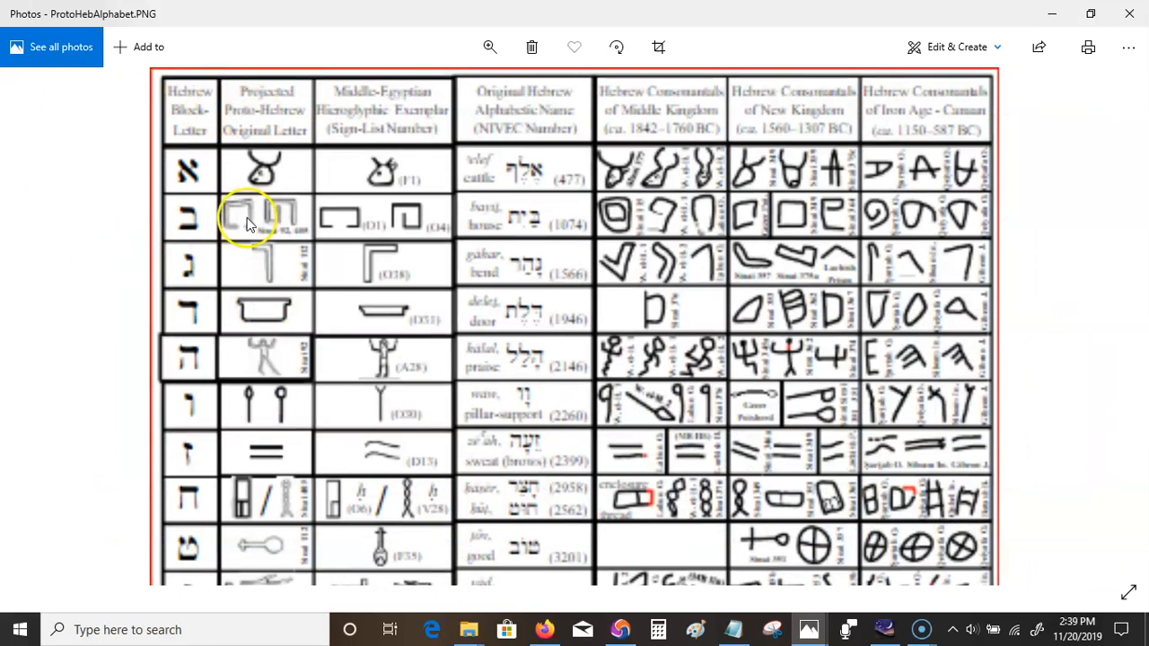
mouse_move(284, 133)
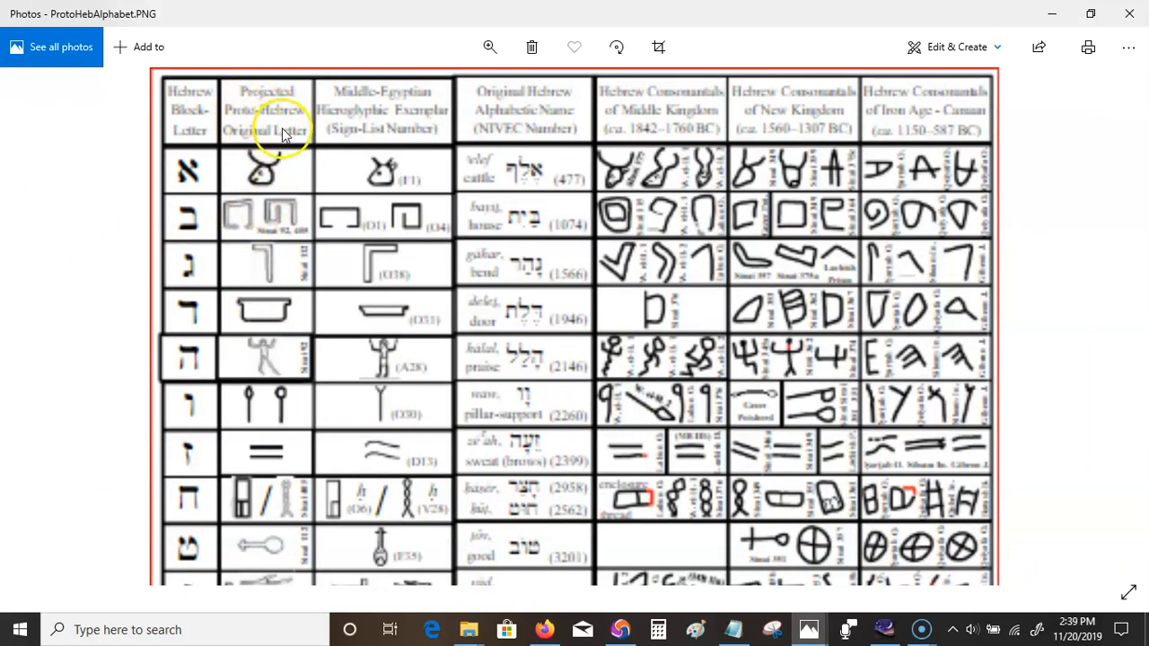
mouse_move(350, 122)
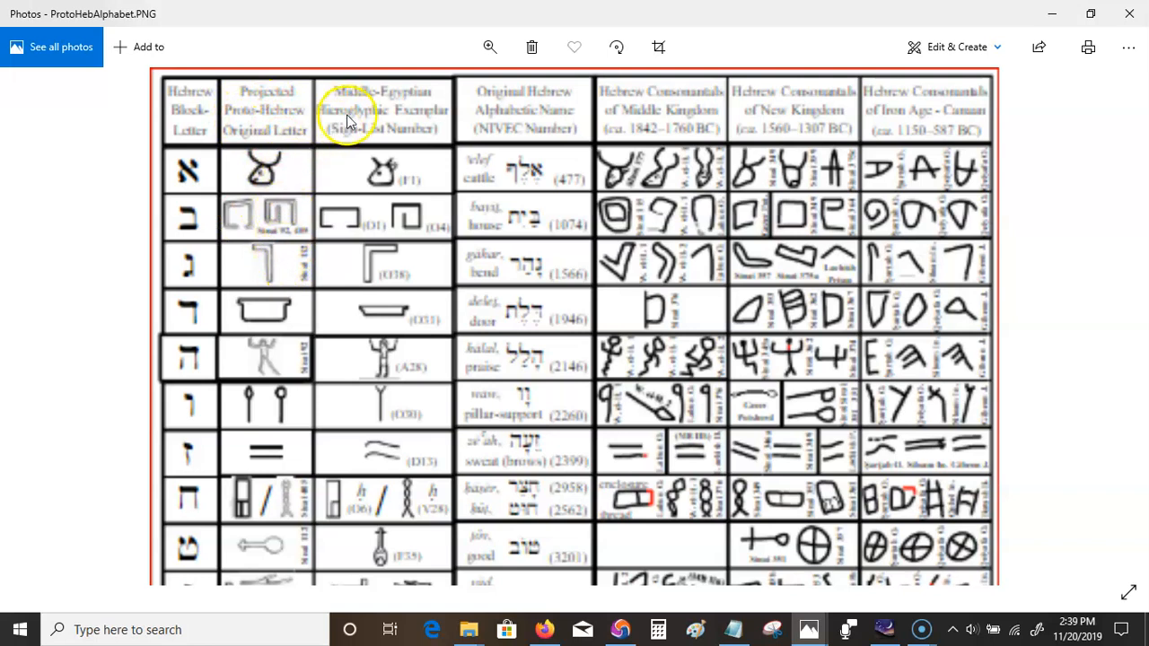
mouse_move(358, 124)
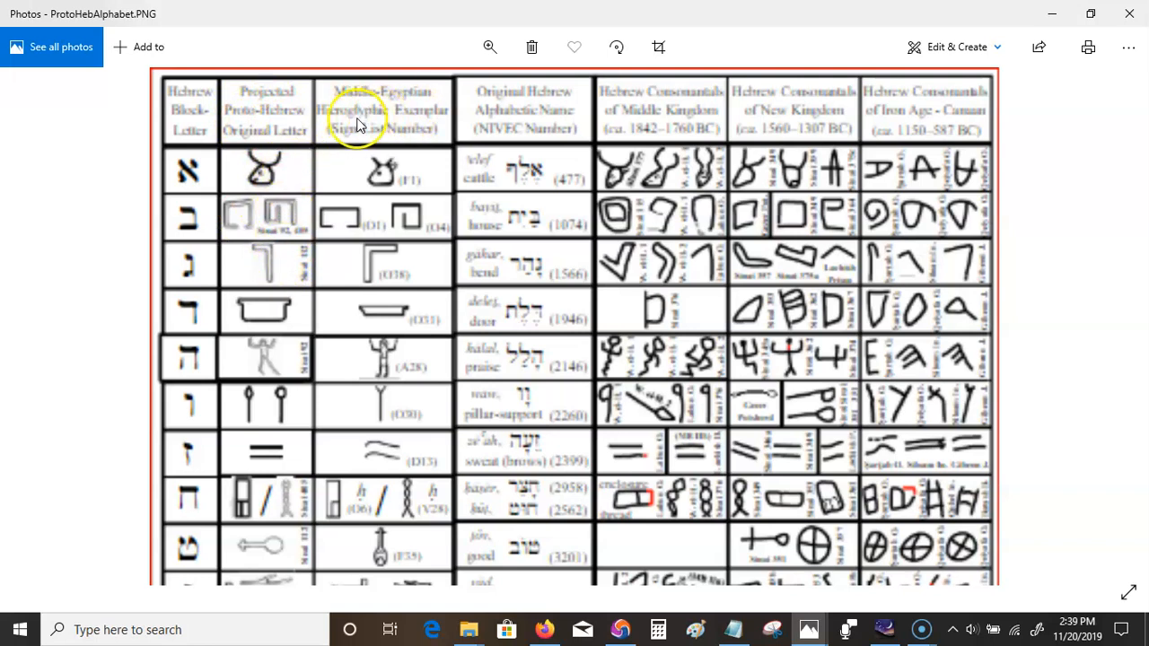
mouse_move(403, 124)
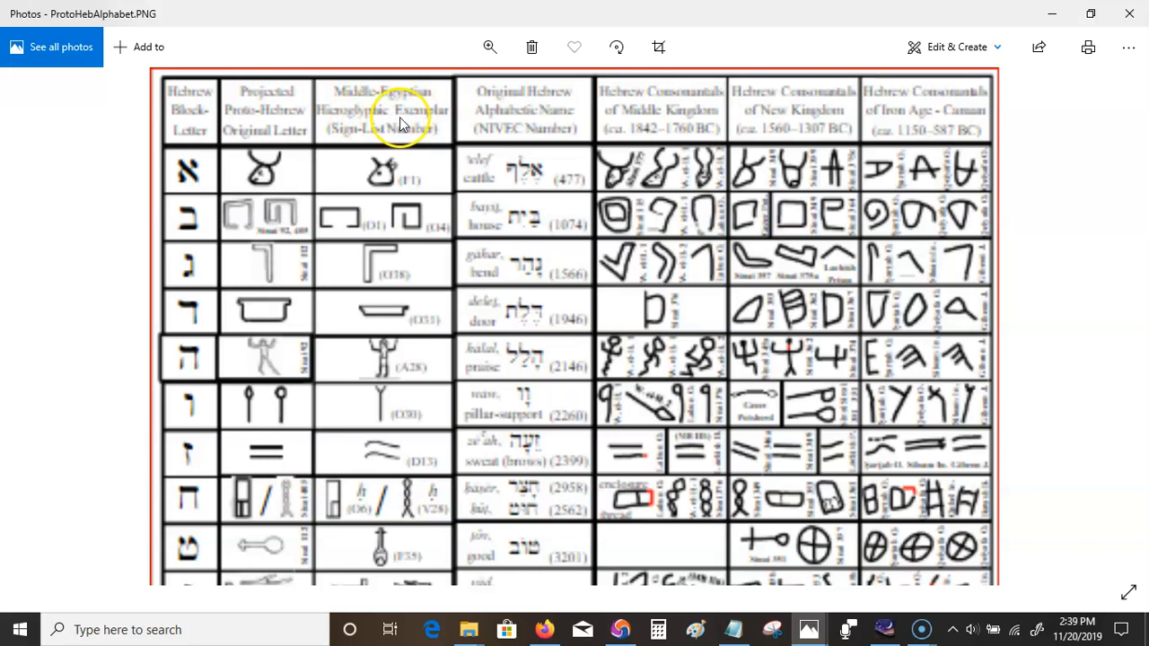
mouse_move(528, 115)
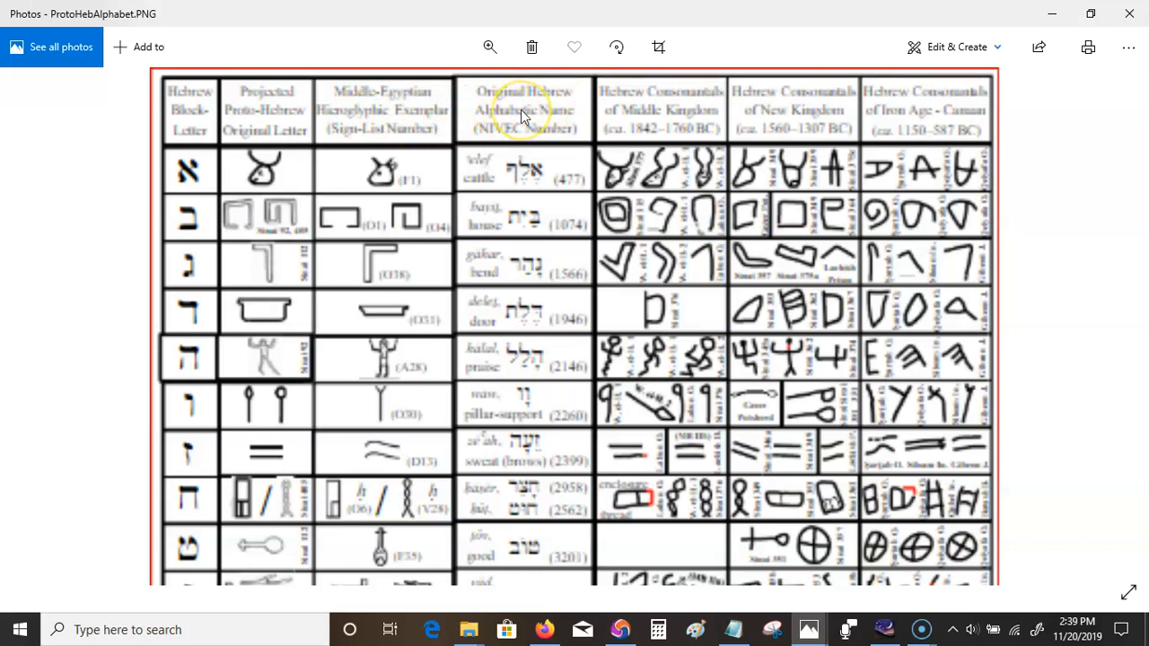
mouse_move(668, 135)
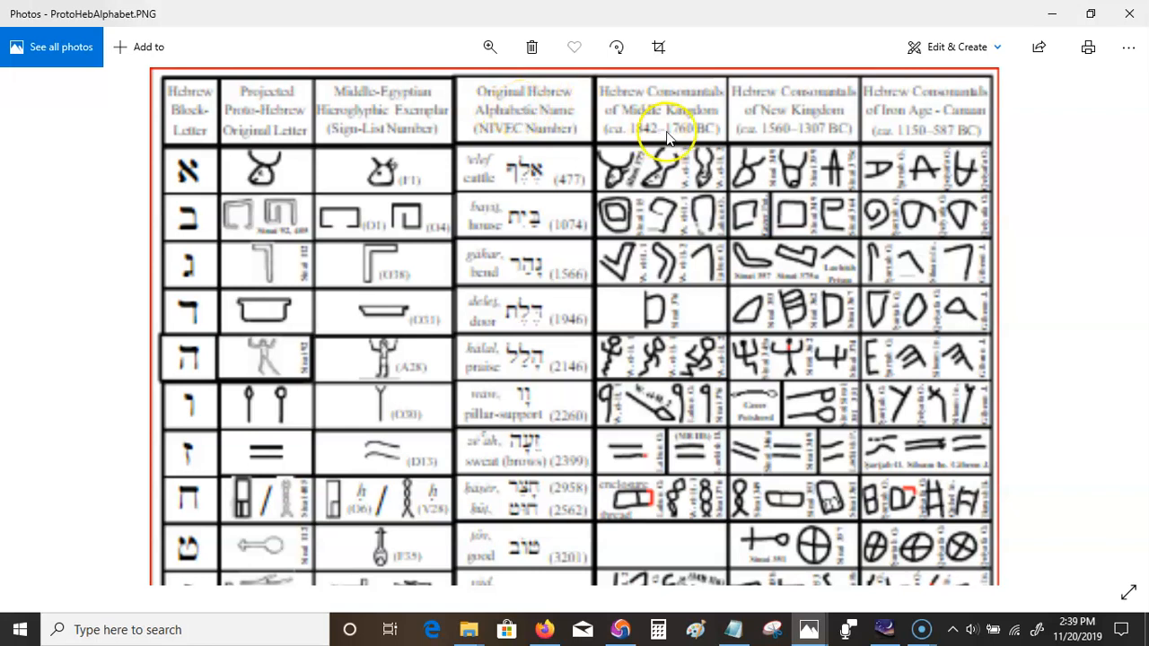
mouse_move(542, 147)
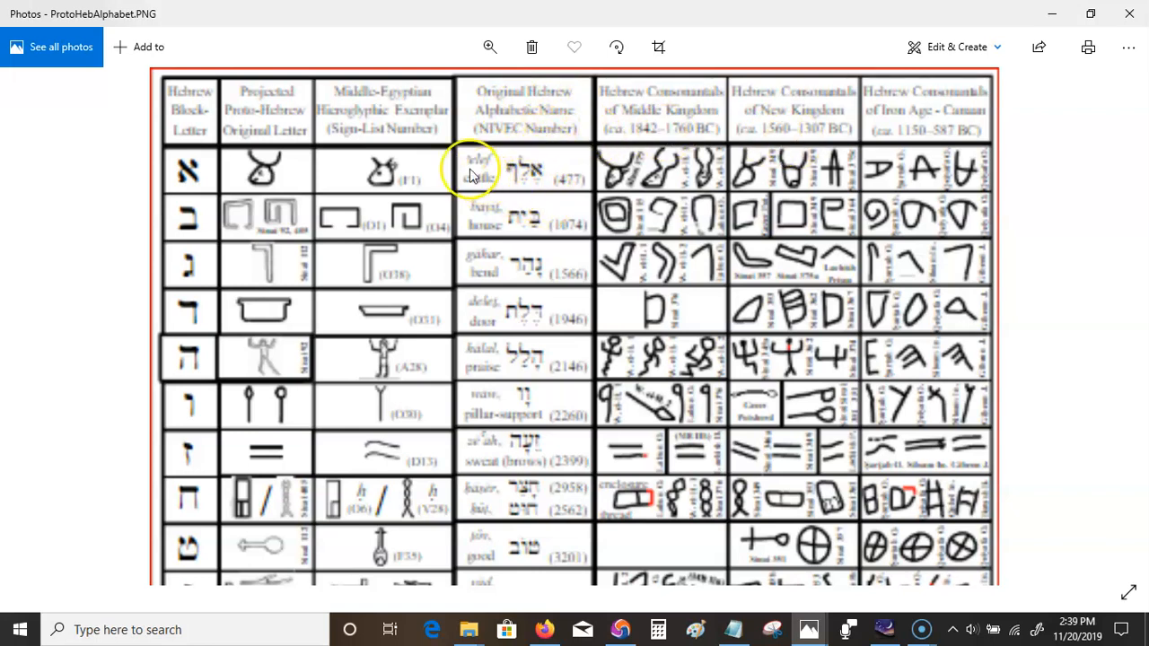
mouse_move(229, 305)
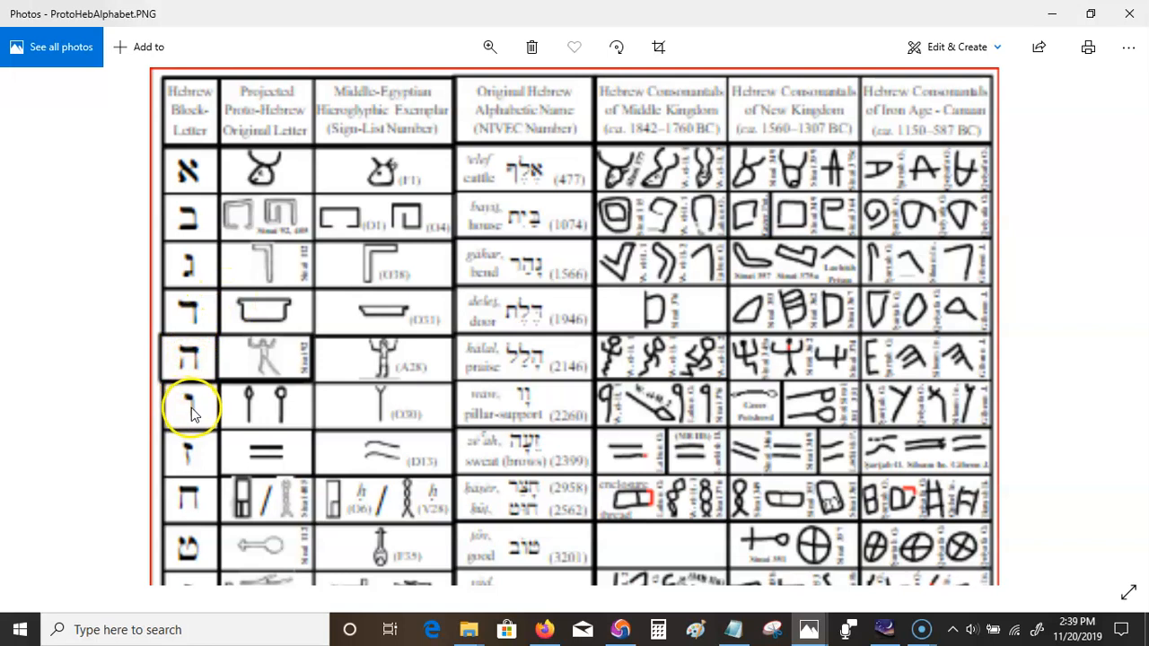
mouse_move(215, 464)
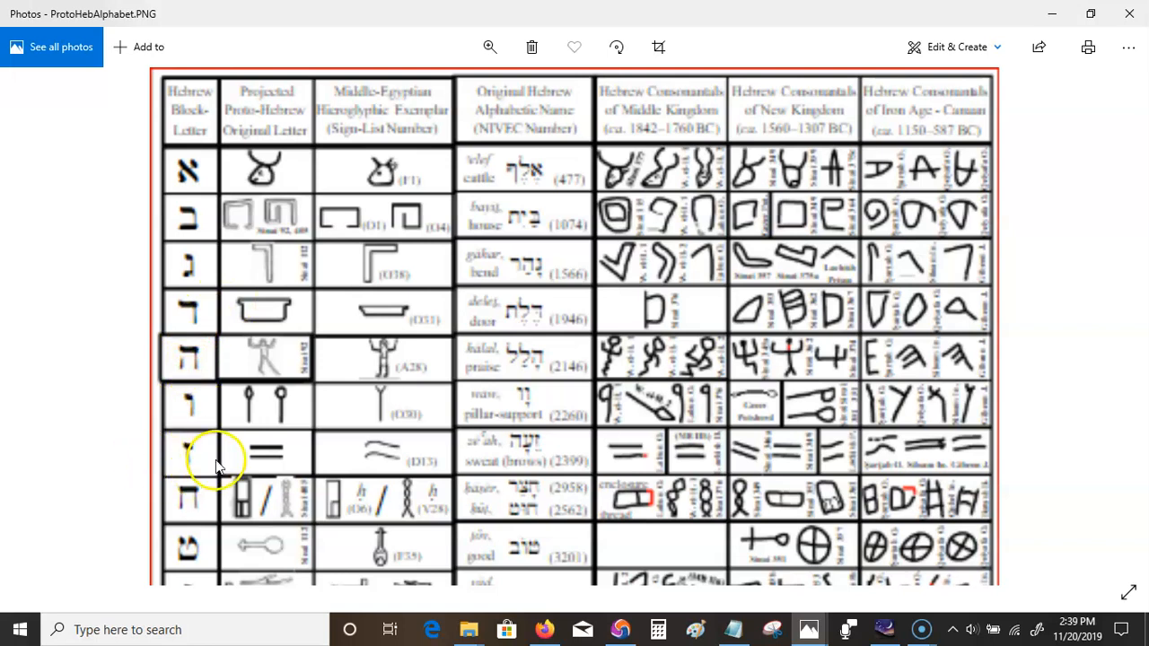
mouse_move(517, 485)
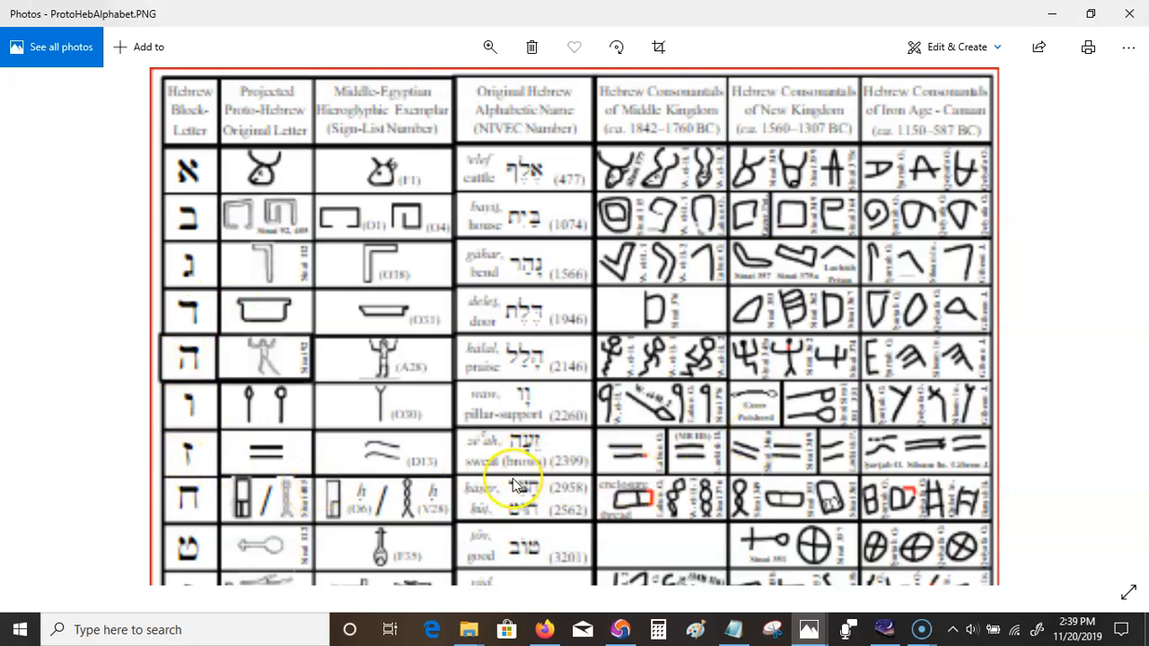
mouse_move(197, 500)
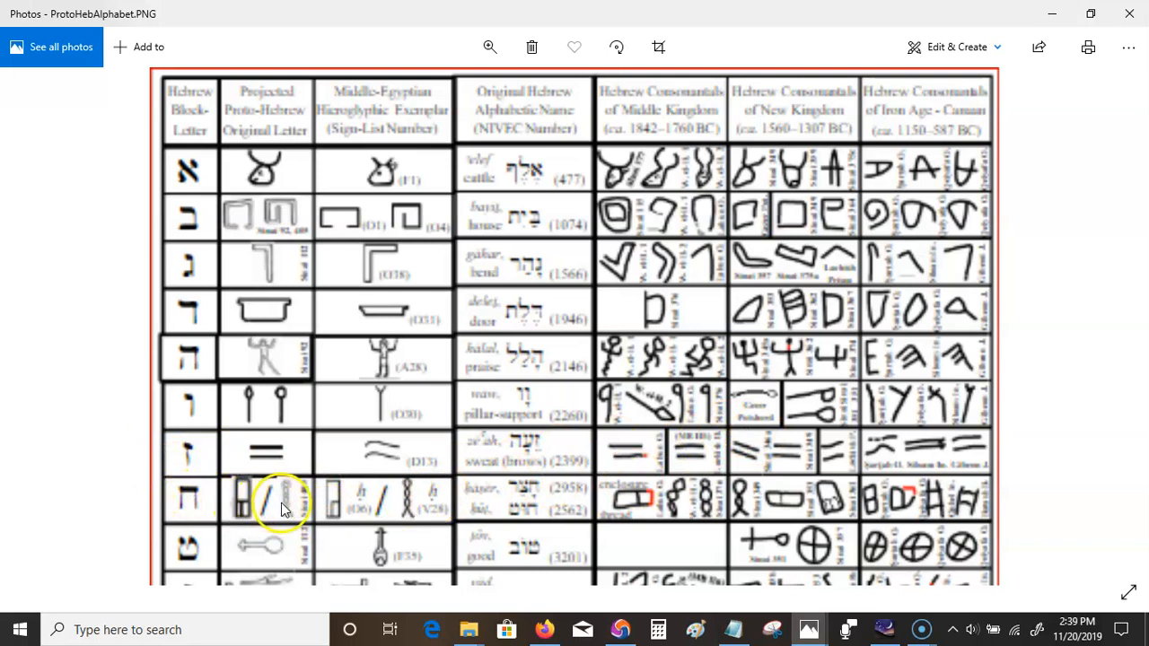
mouse_move(309, 519)
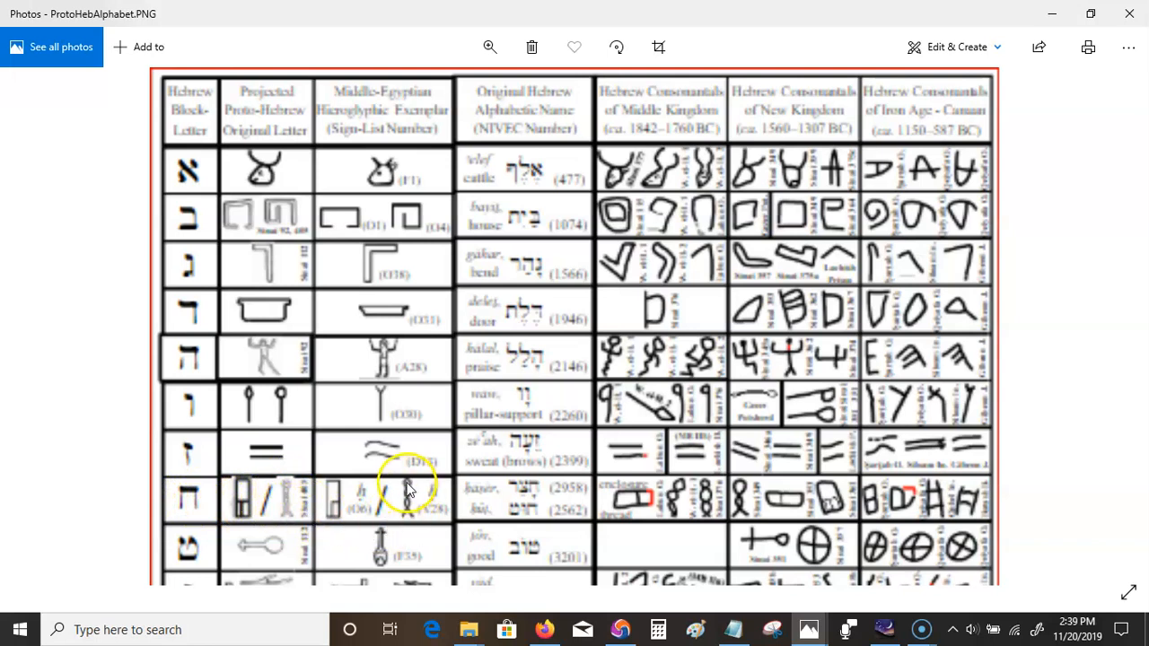
mouse_move(435, 499)
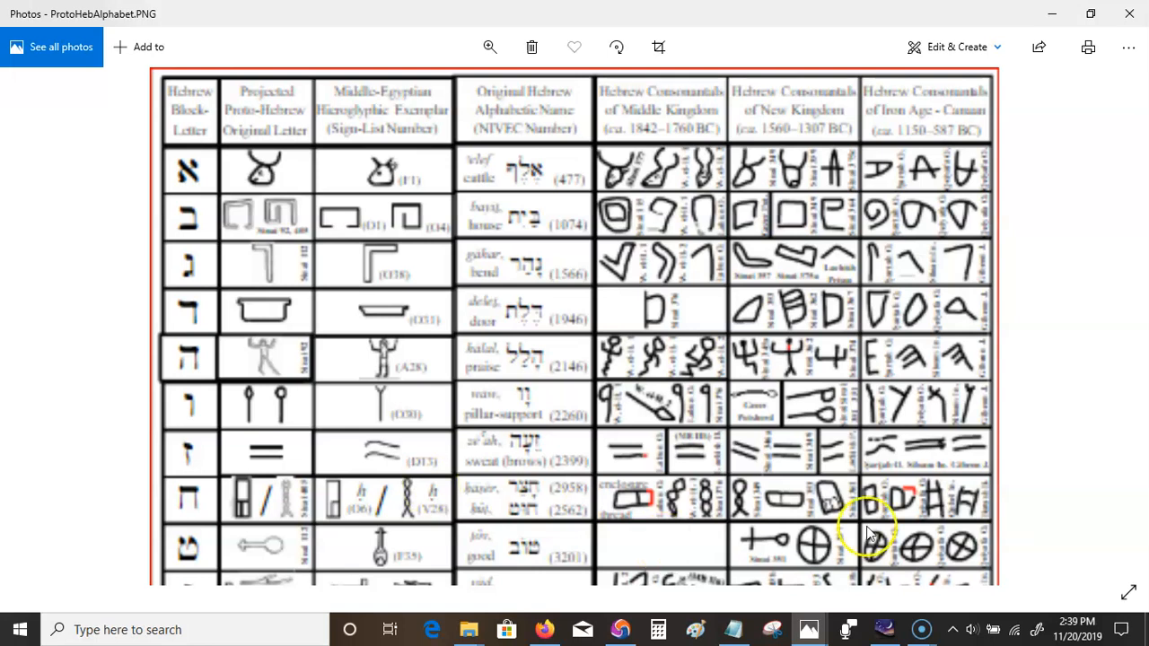
mouse_move(1038, 589)
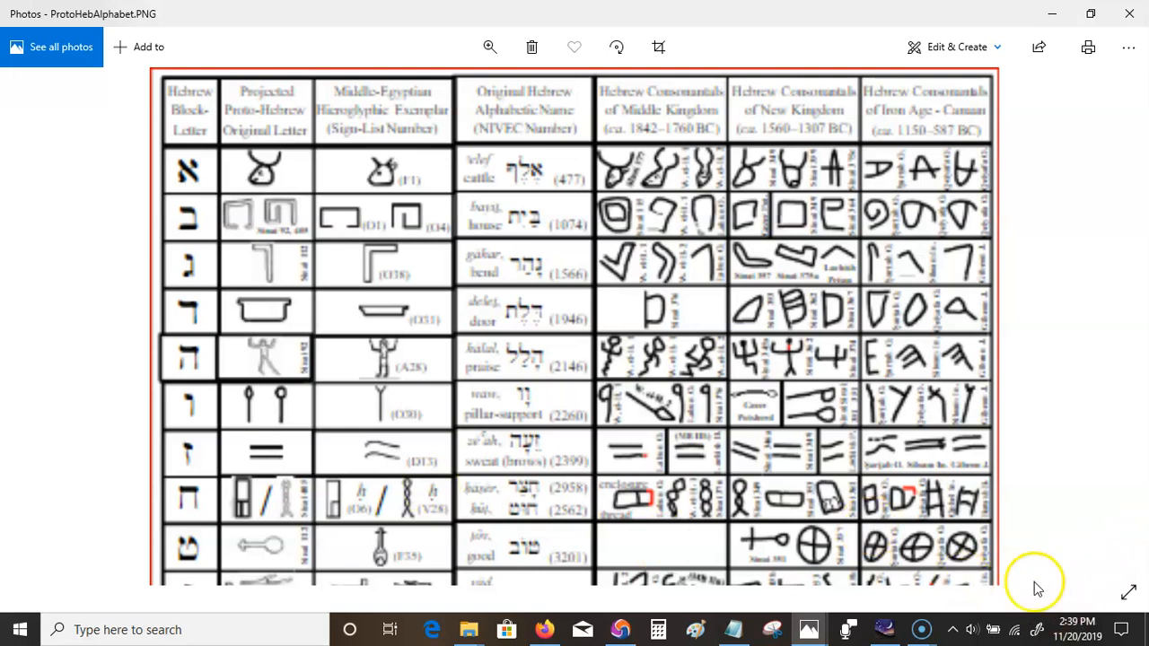
mouse_move(503, 494)
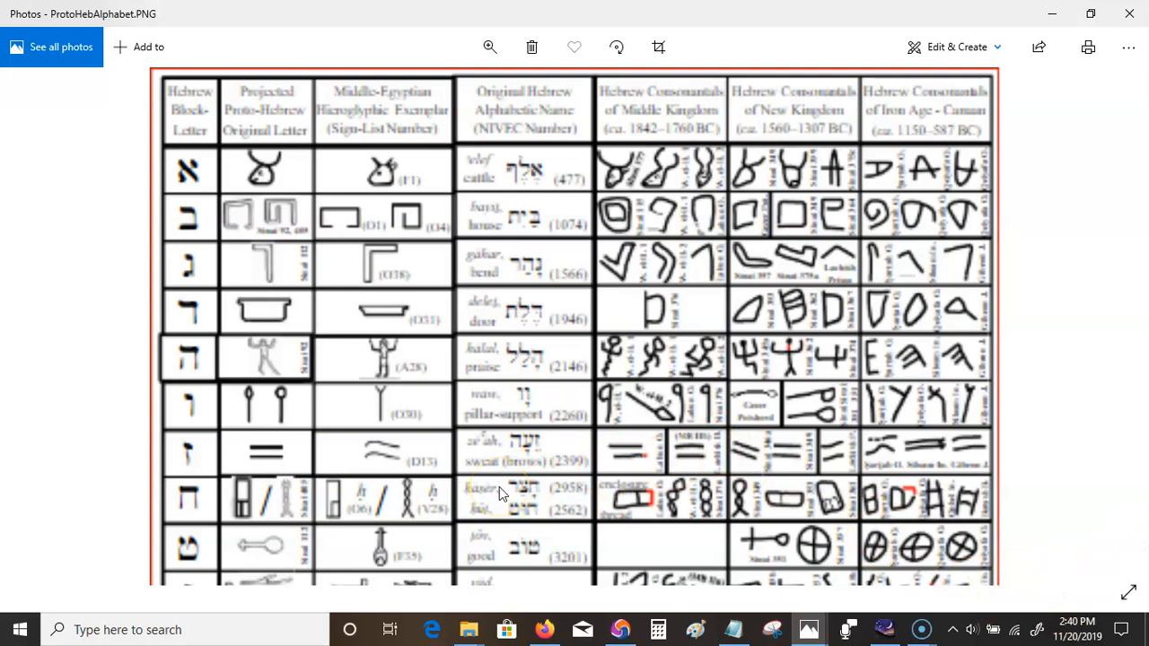
Scroll the ProtoHebAlphabet.PNG chart to the rows gimel through mem, including het and tet.
scroll("down", 3)
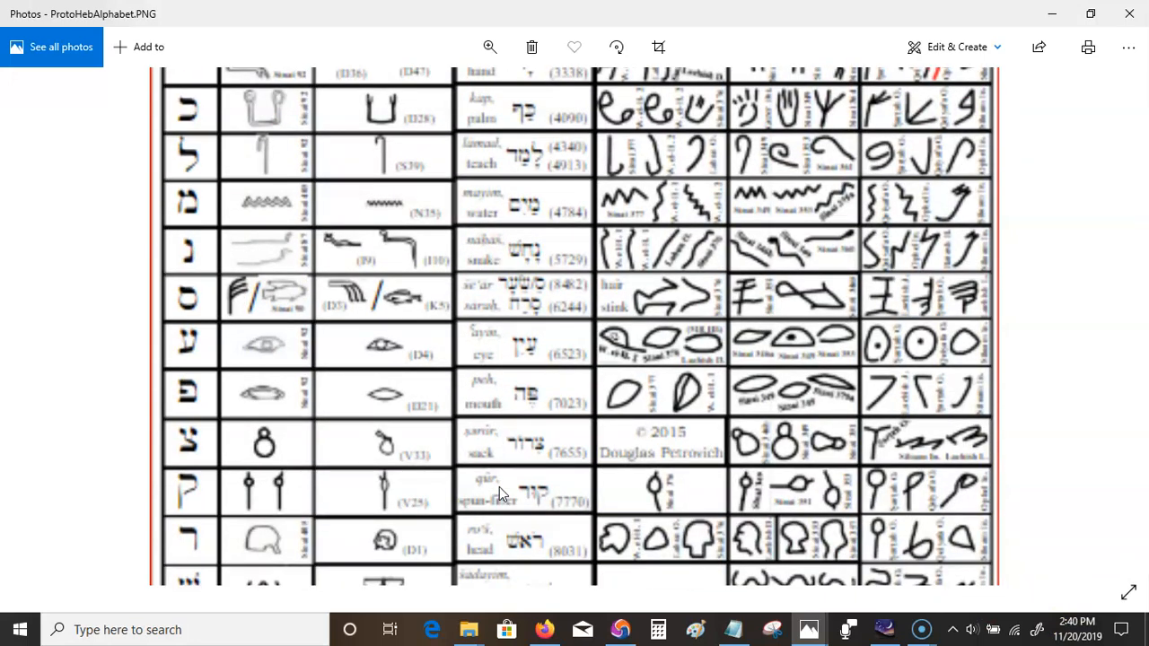
scroll("down", 3)
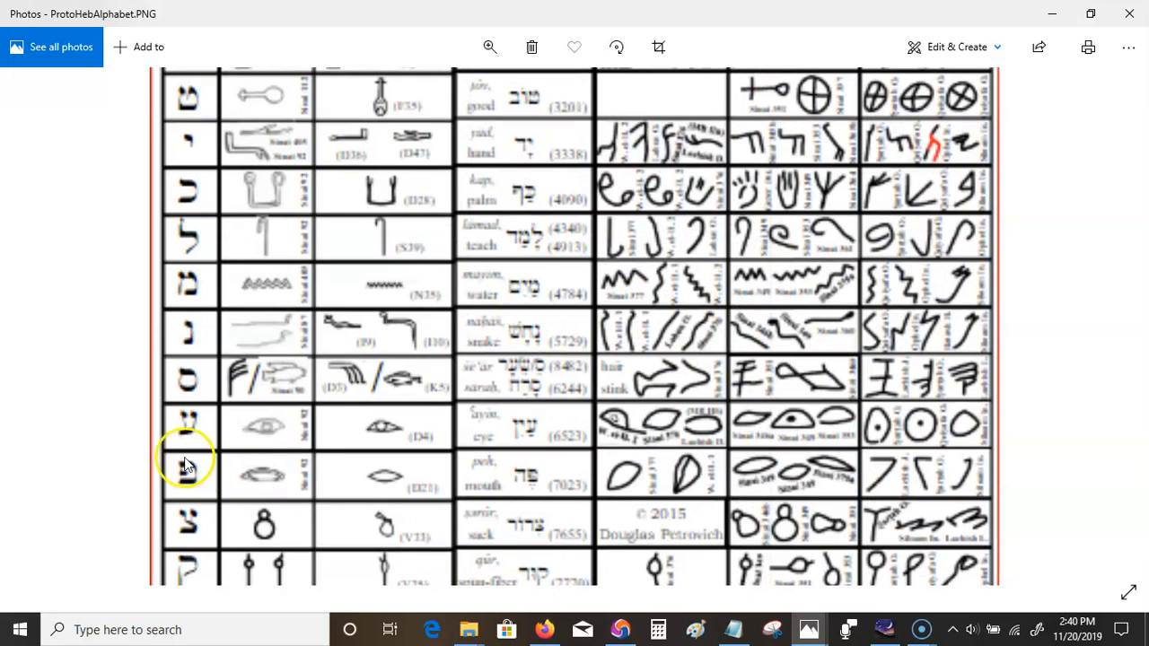
mouse_move(199, 424)
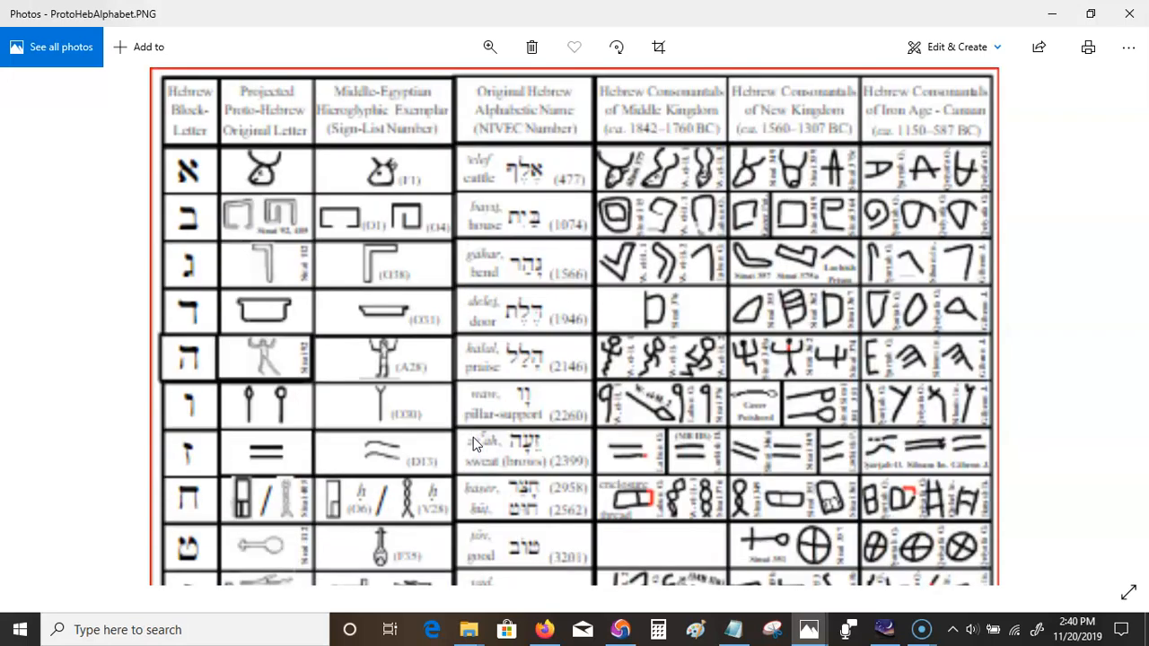
scroll("down", 3)
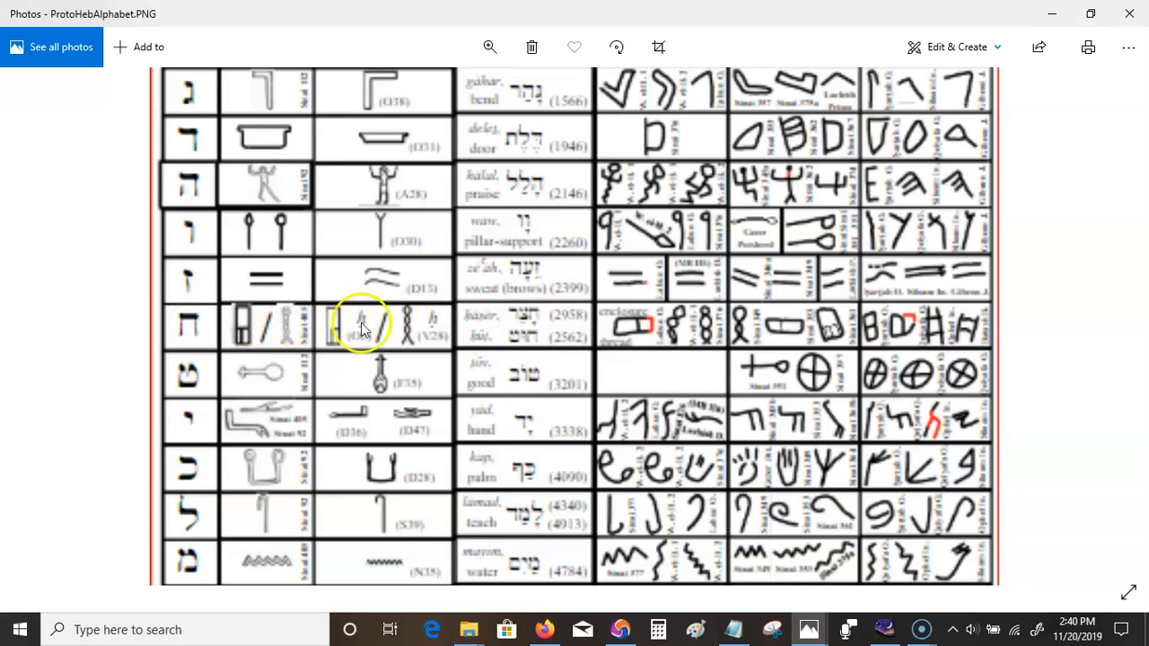
scroll("down", 3)
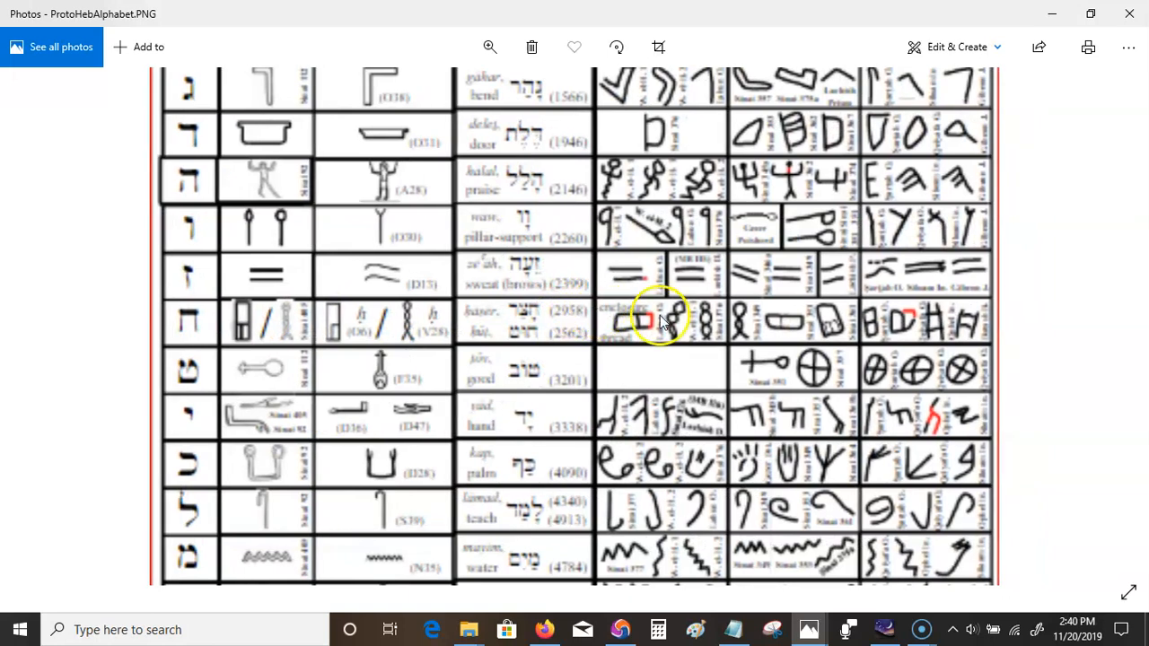
mouse_move(870, 323)
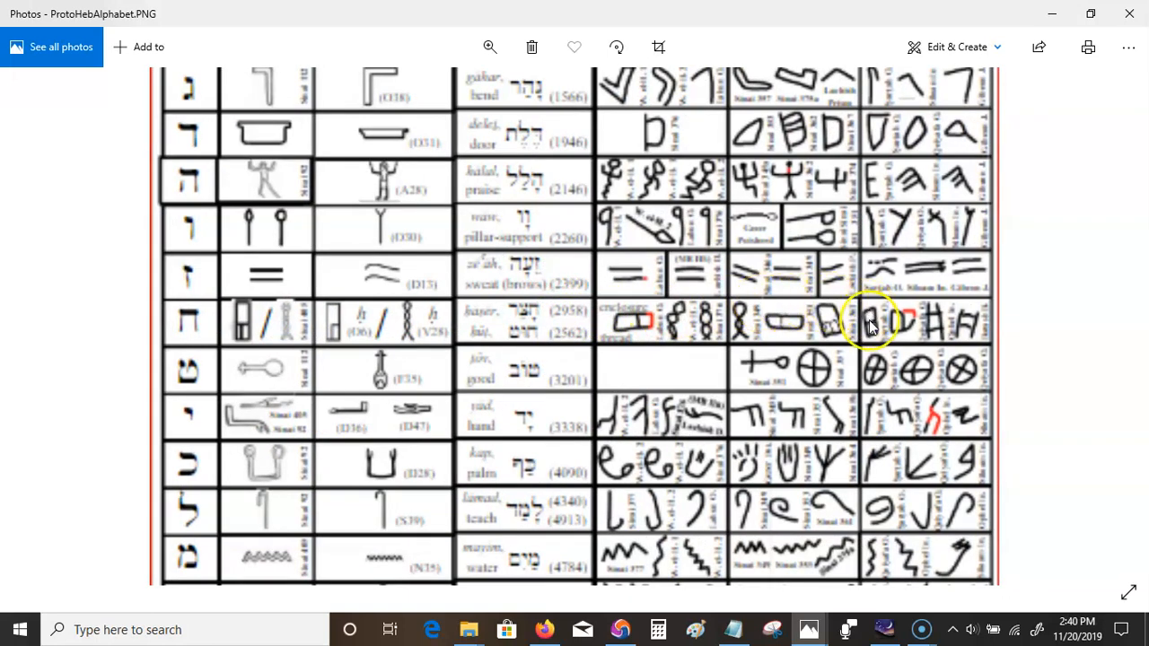
mouse_move(880, 326)
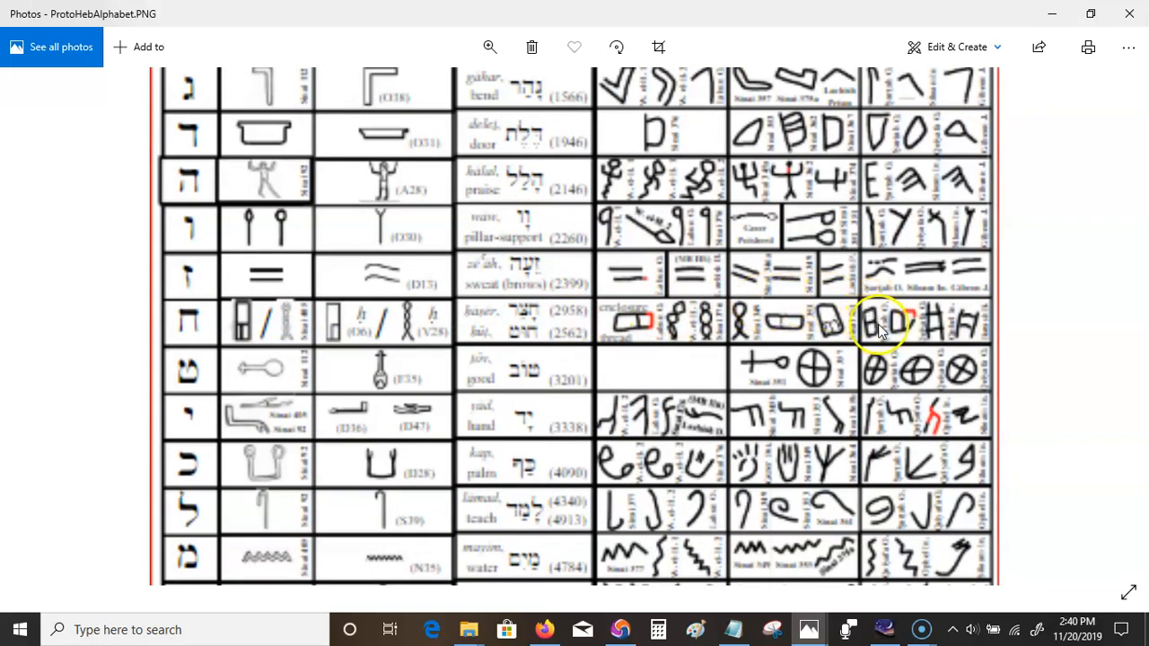
mouse_move(865, 323)
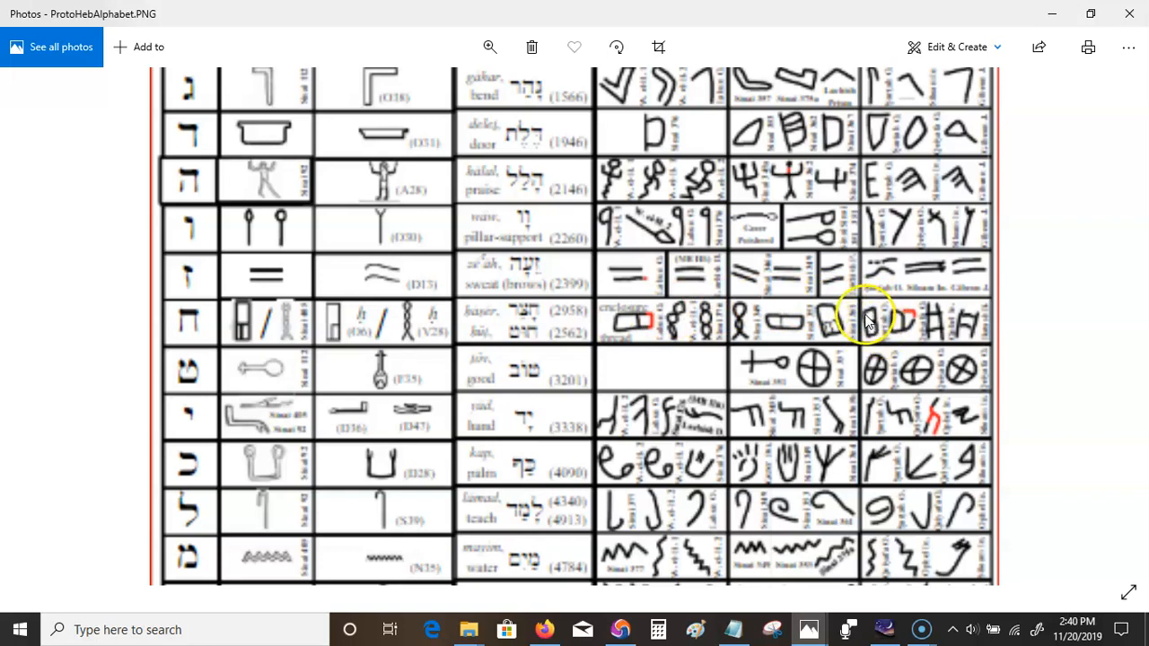
mouse_move(876, 316)
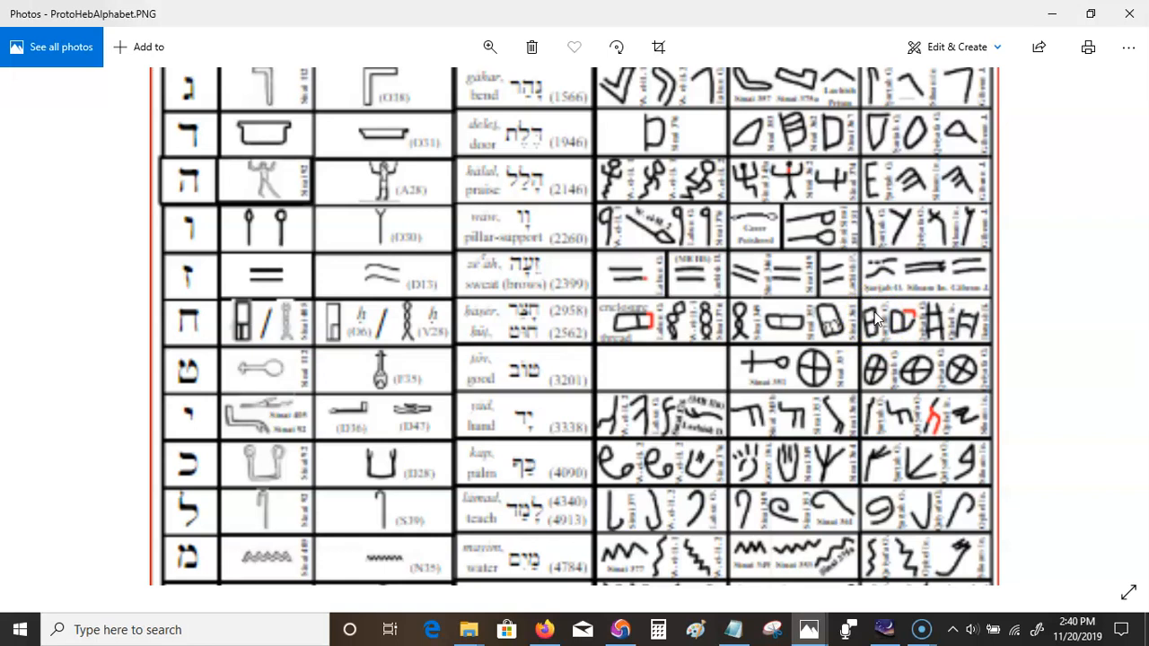
mouse_move(183, 339)
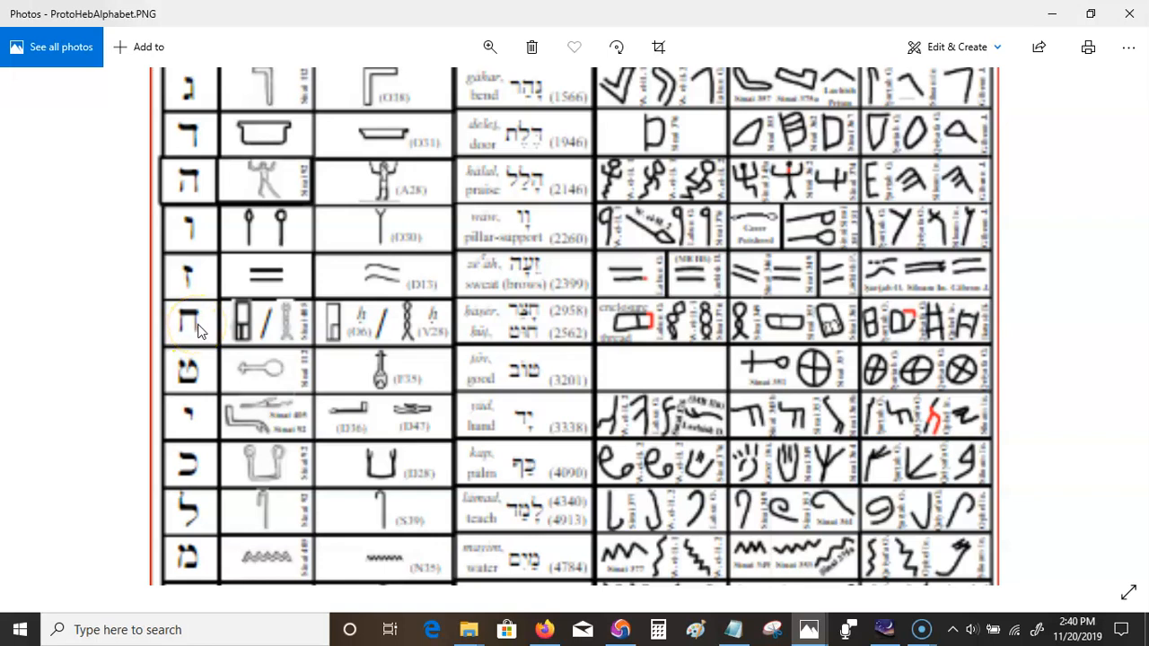
mouse_move(424, 334)
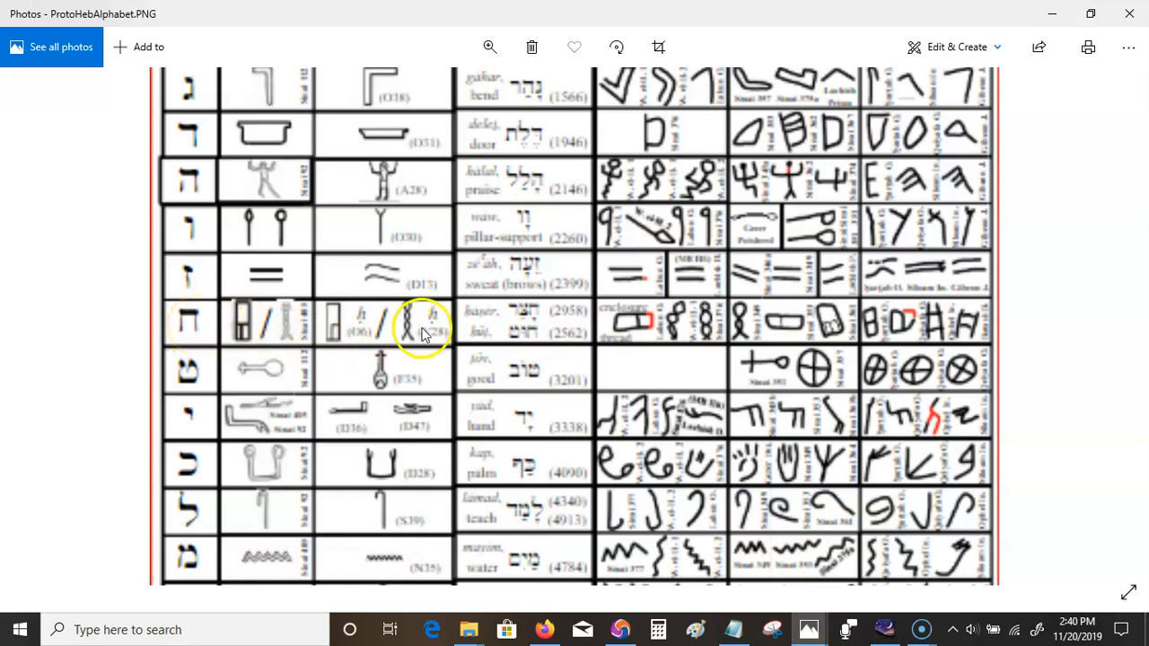
mouse_move(435, 325)
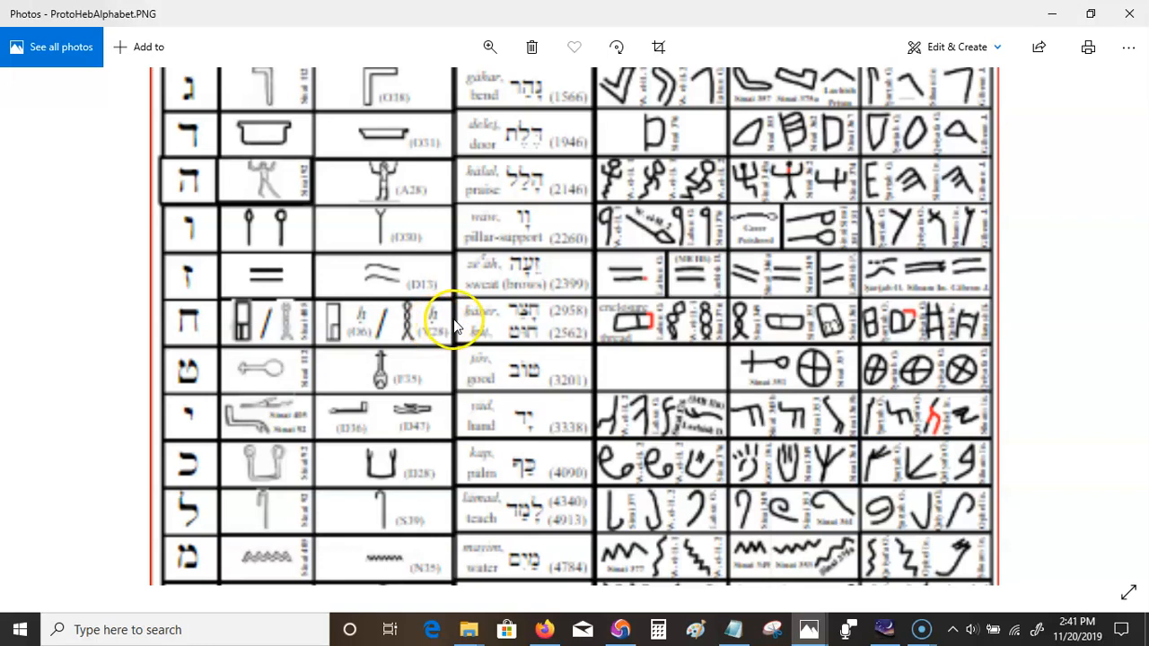
mouse_move(466, 356)
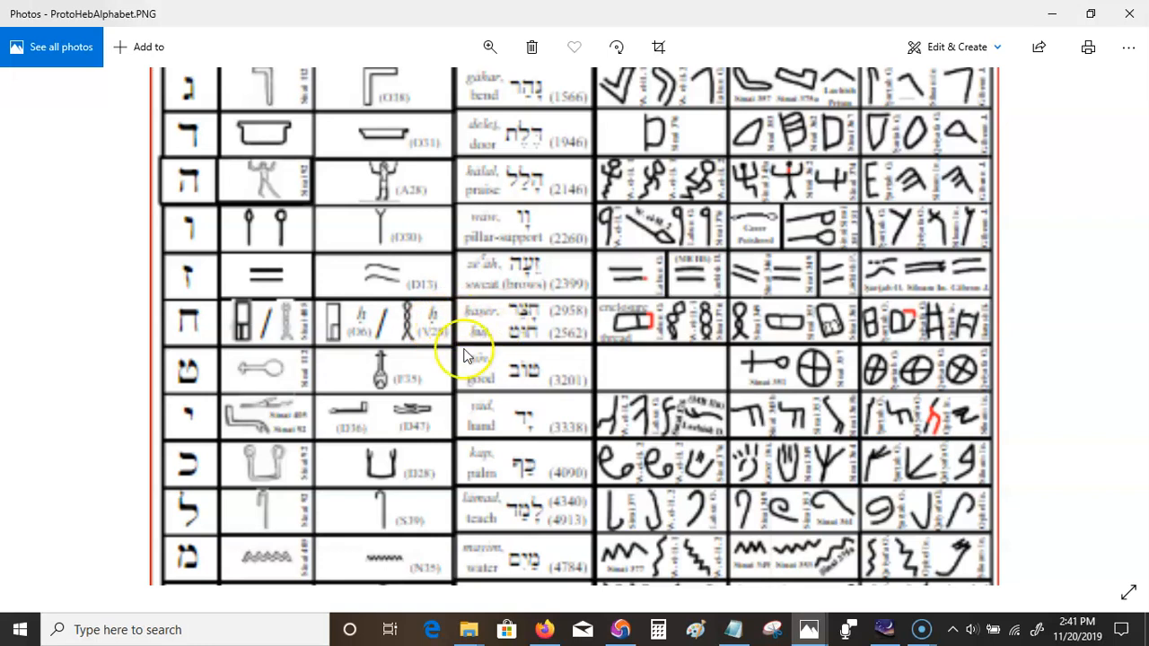
mouse_move(485, 339)
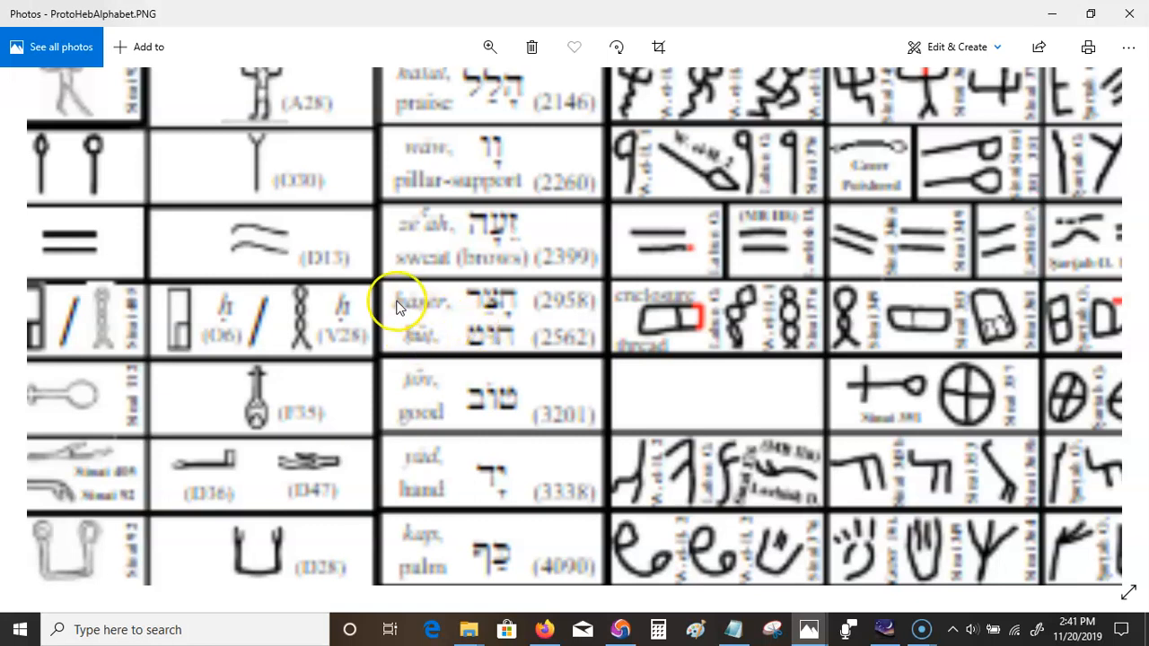
mouse_move(430, 313)
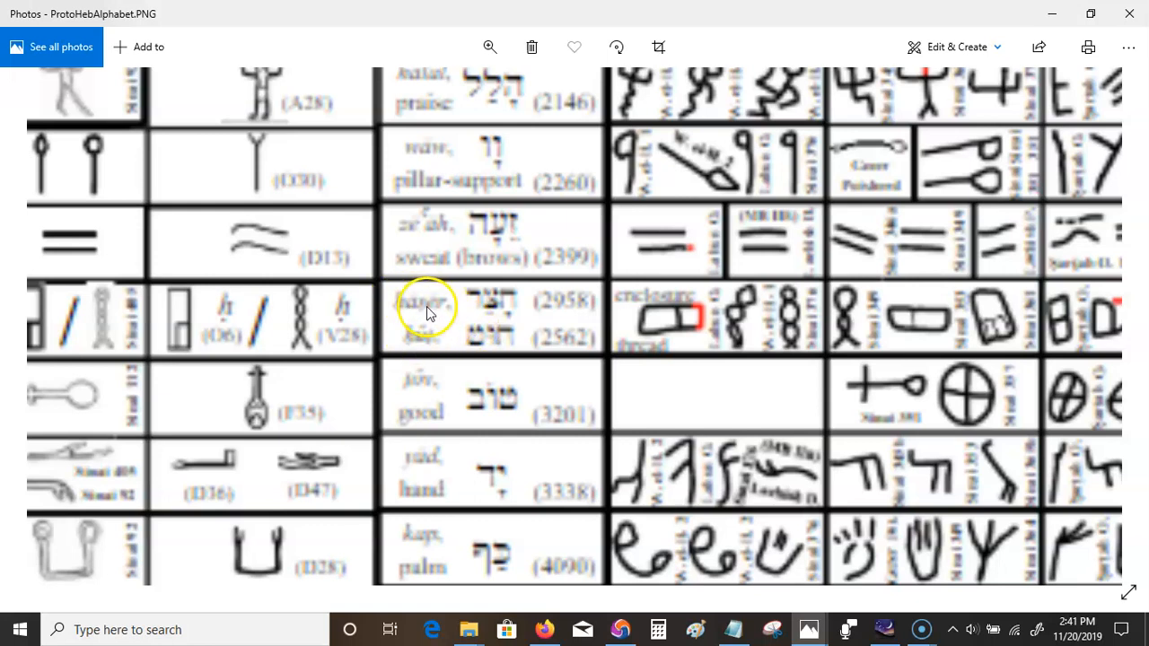
mouse_move(410, 308)
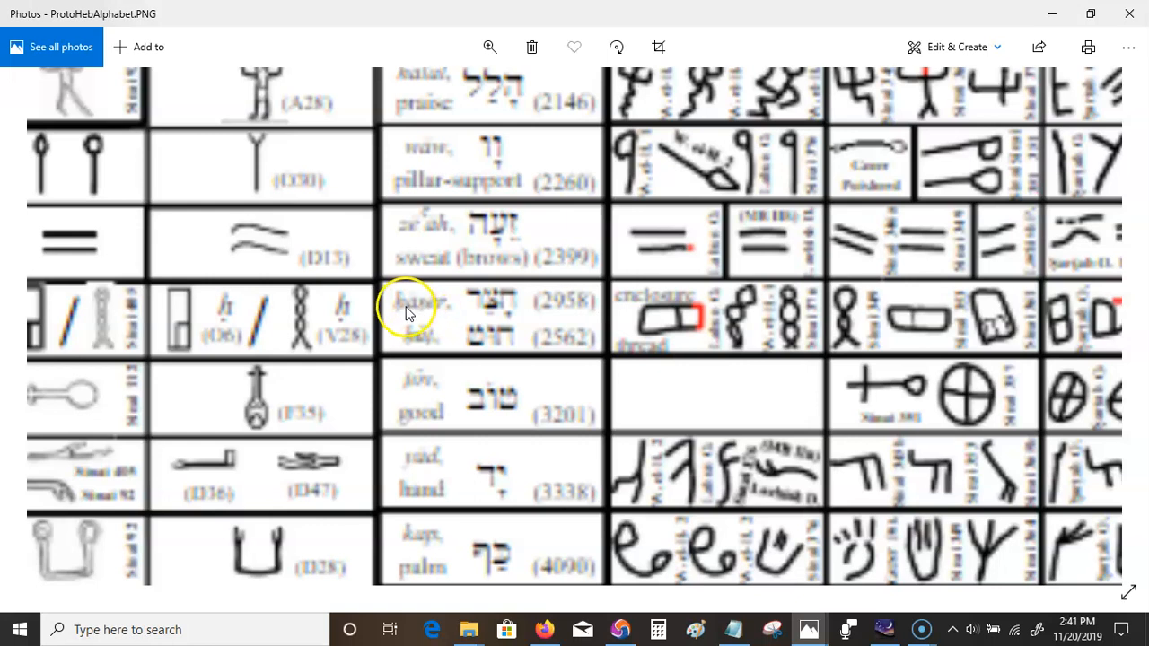
mouse_move(445, 309)
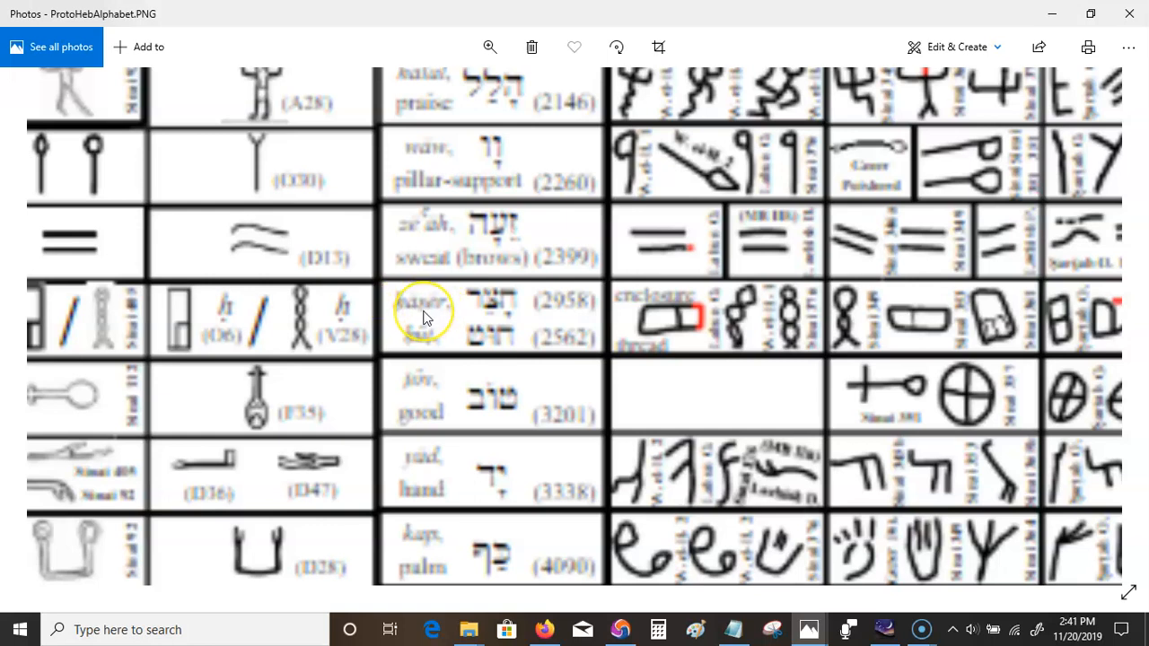
mouse_move(424, 312)
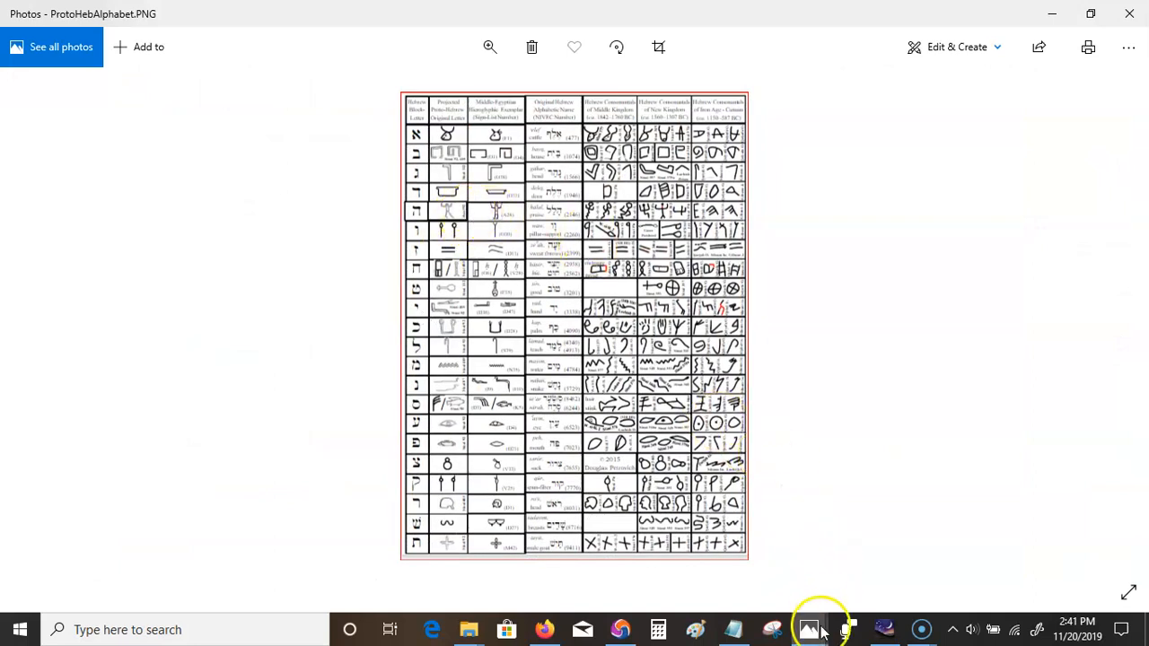
mouse_move(808, 629)
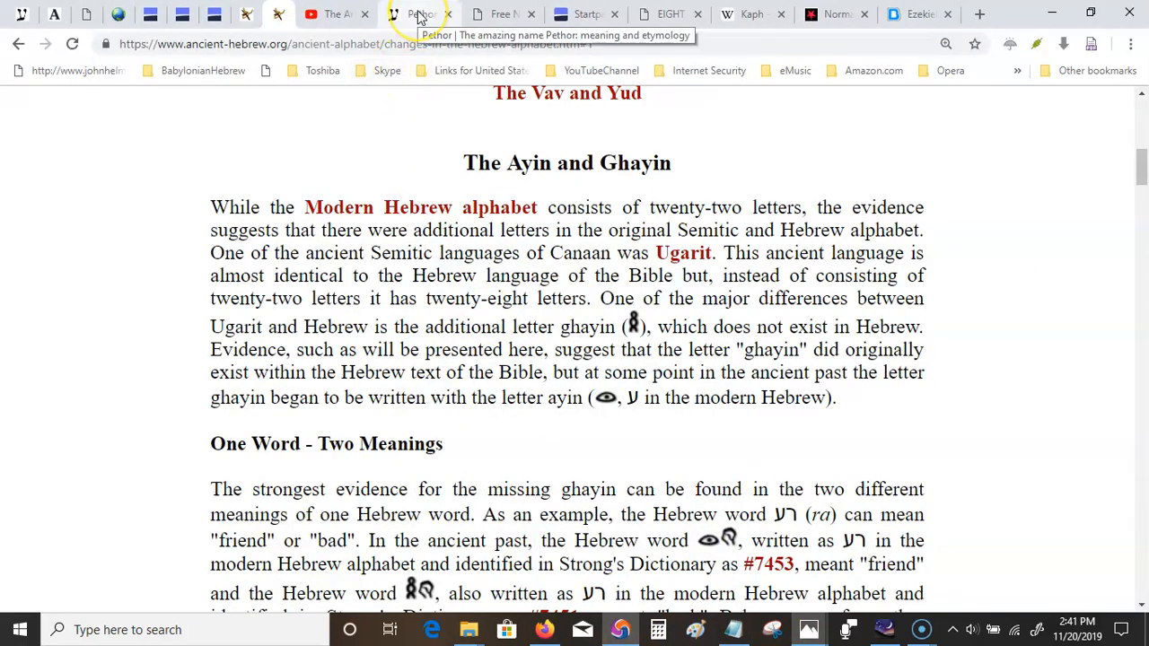
left_click(419, 15)
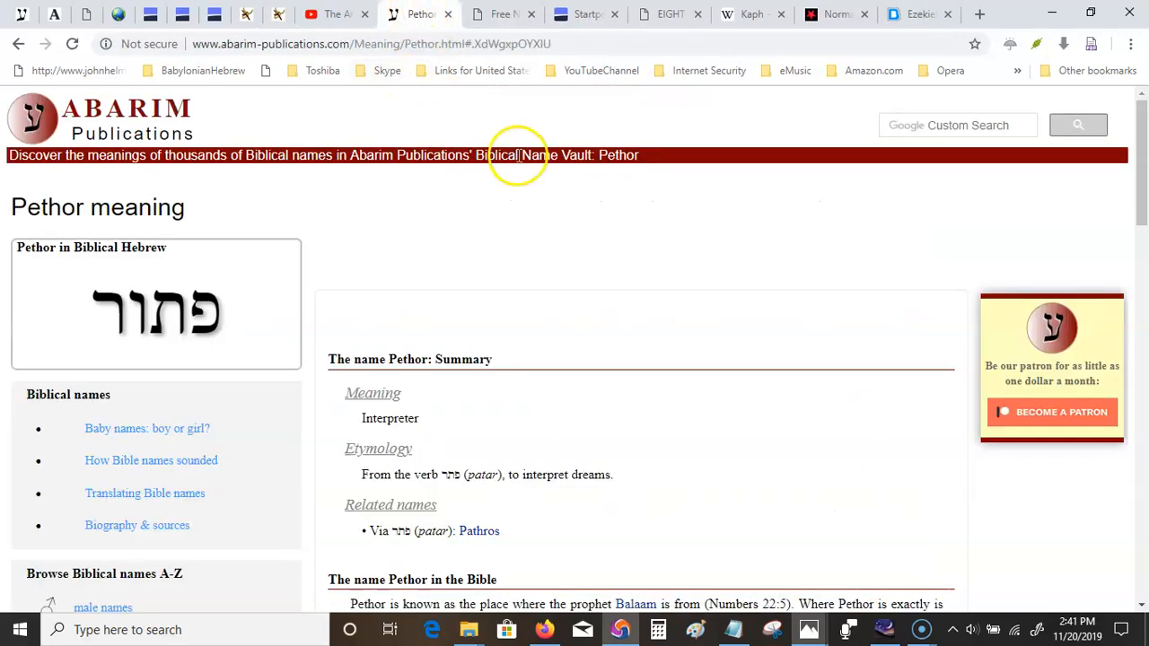
mouse_move(627, 253)
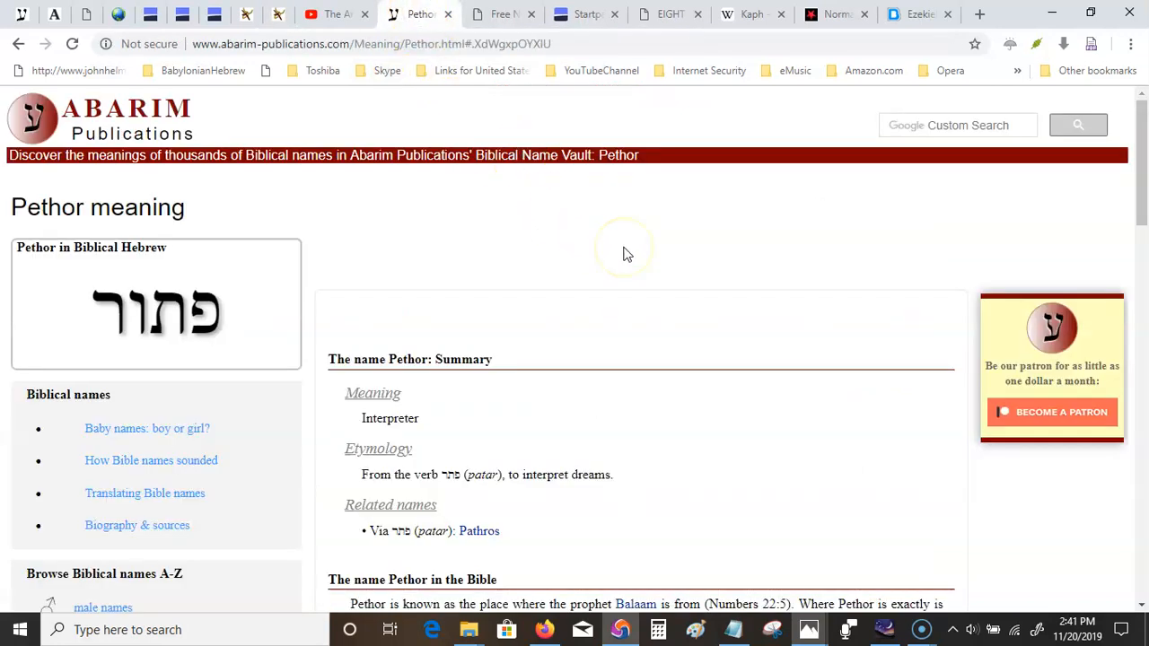
scroll("down", 3)
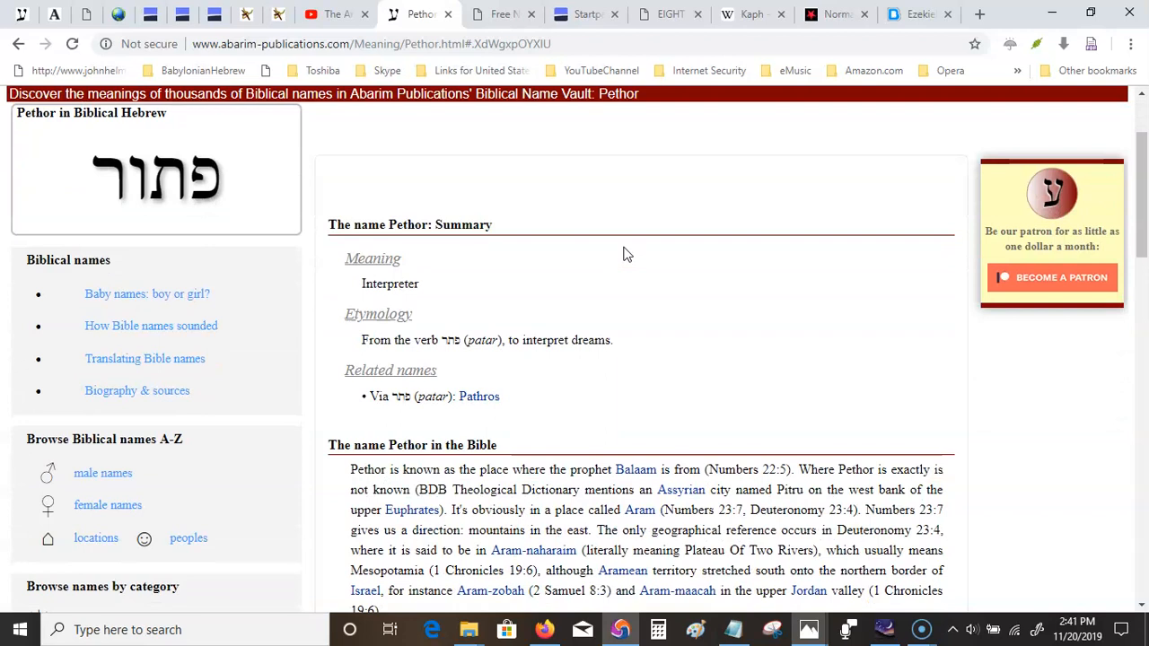
scroll("down", 3)
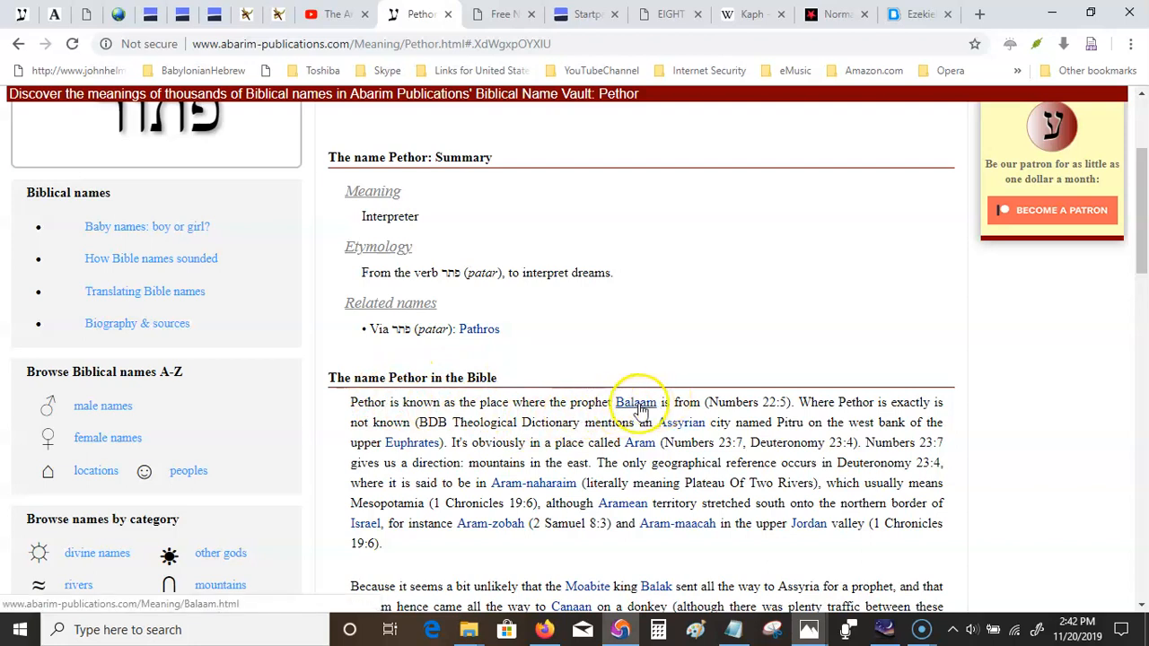
left_click(636, 402)
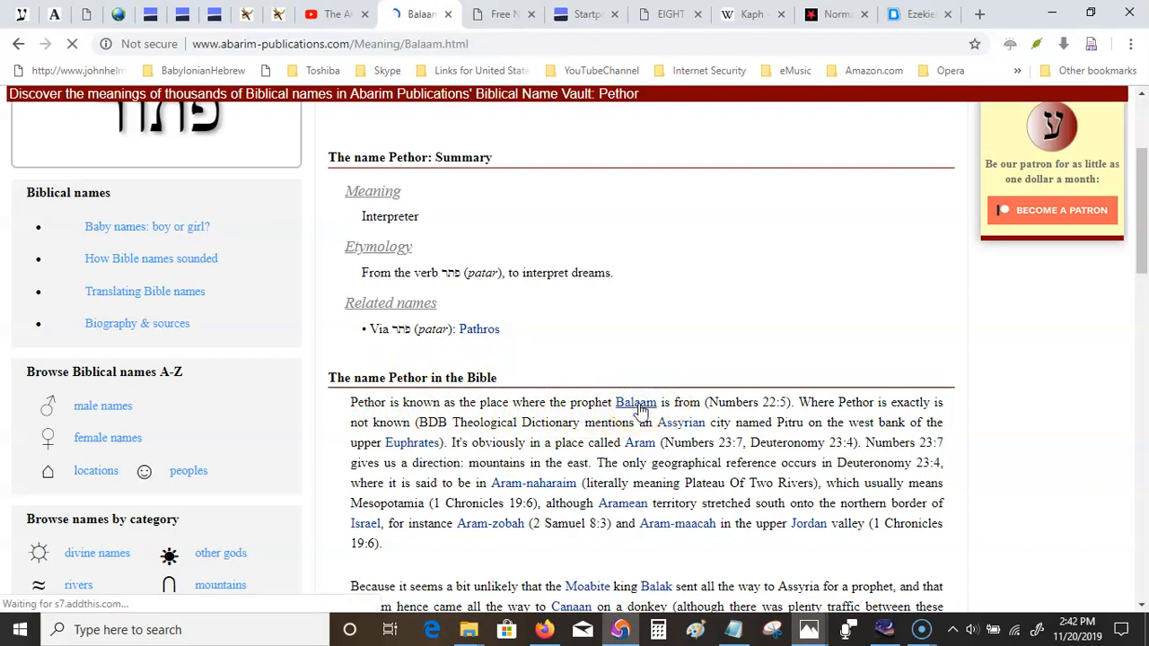
left_click(636, 402)
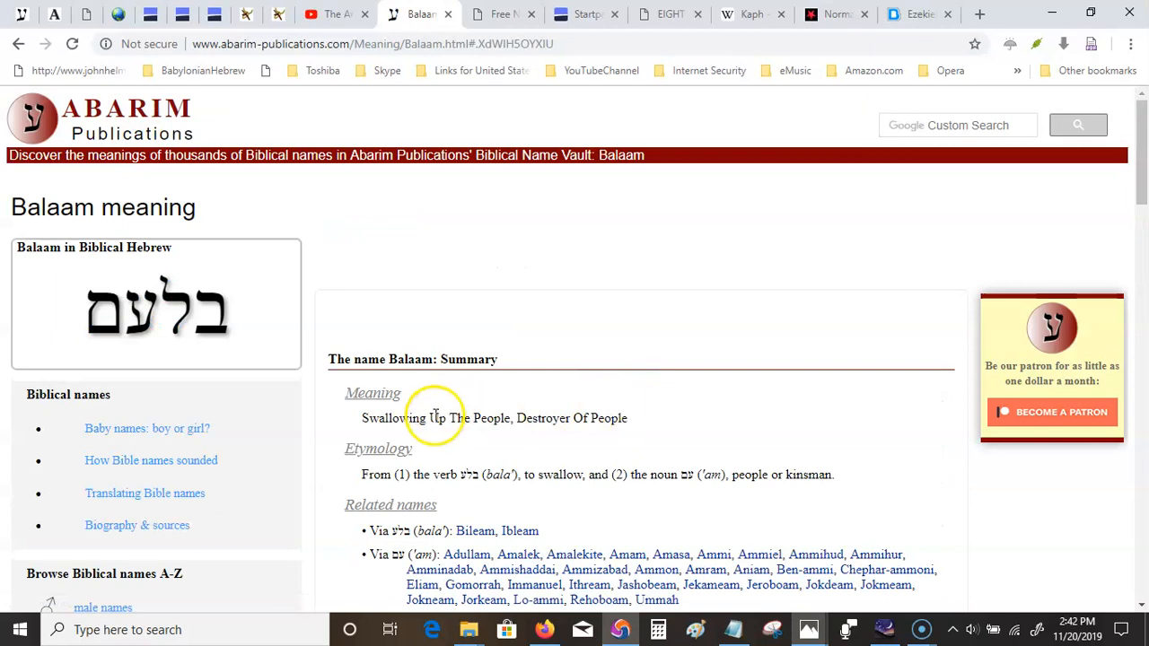
mouse_move(63, 104)
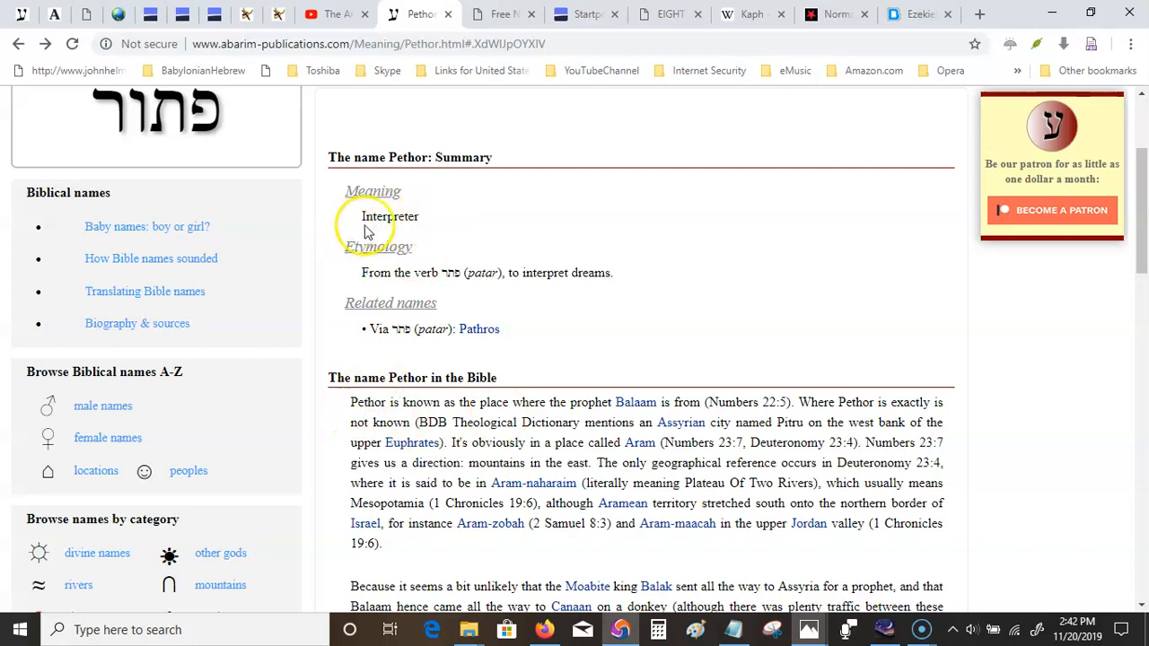
mouse_move(422, 222)
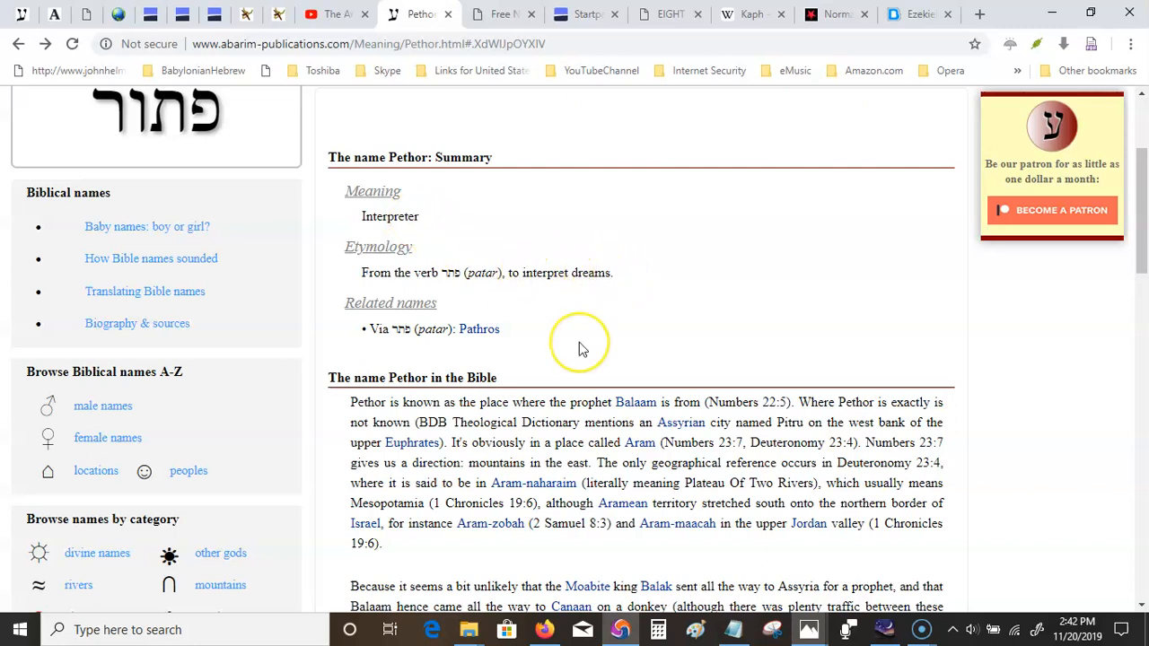
scroll("down", 3)
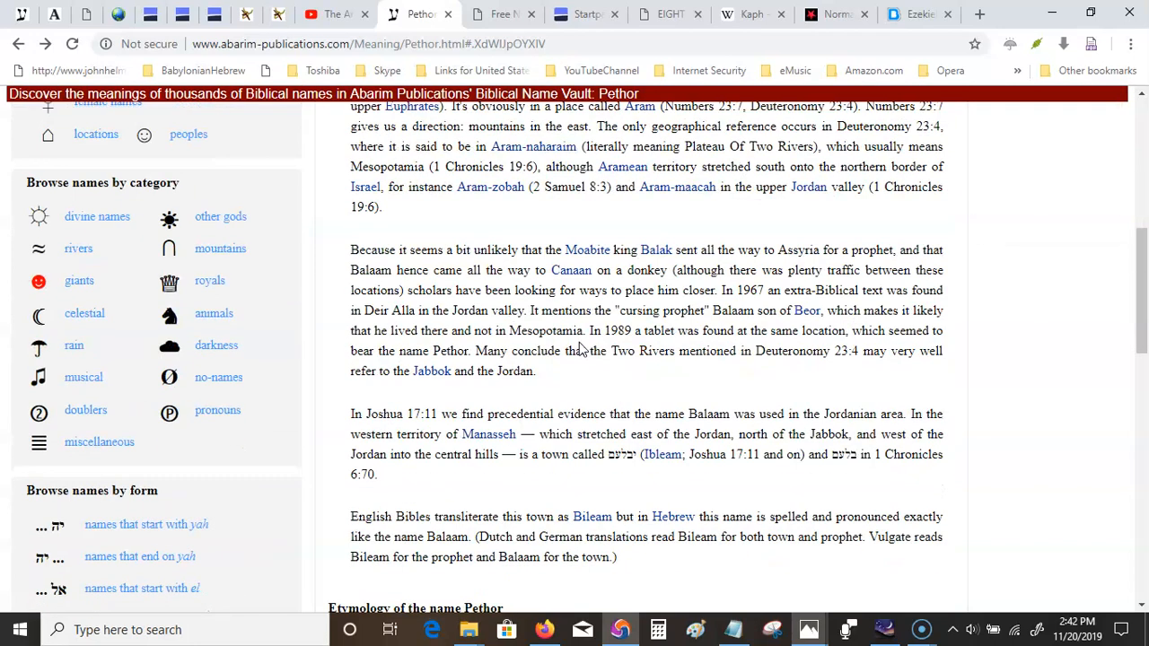
scroll("down", 3)
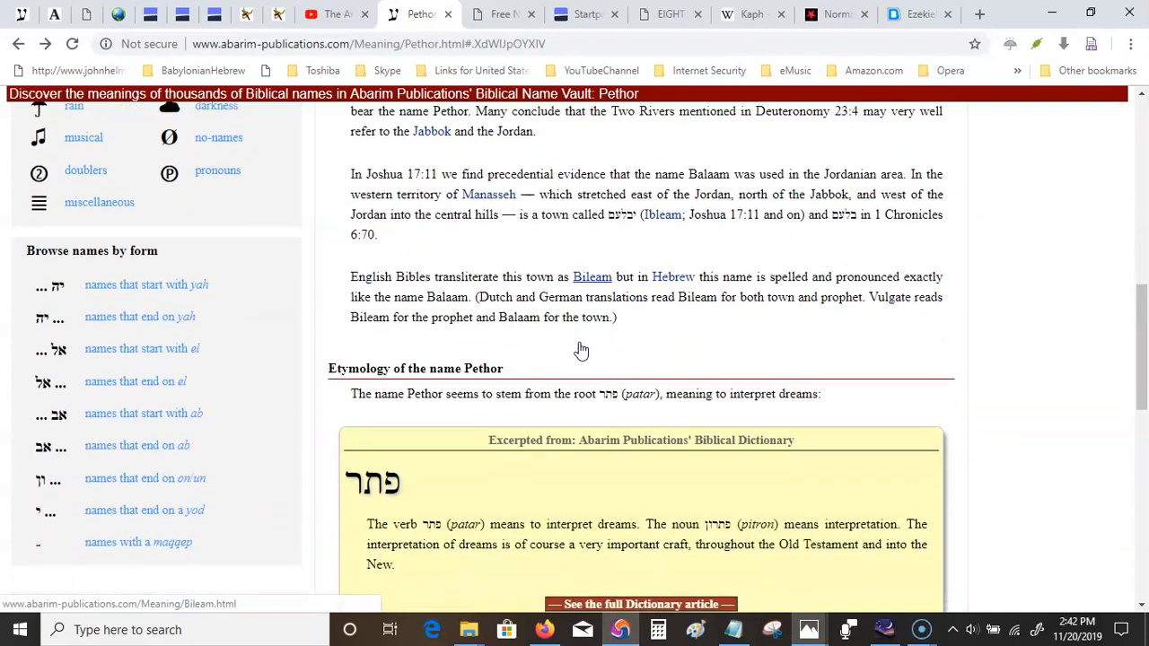
scroll("down", 3)
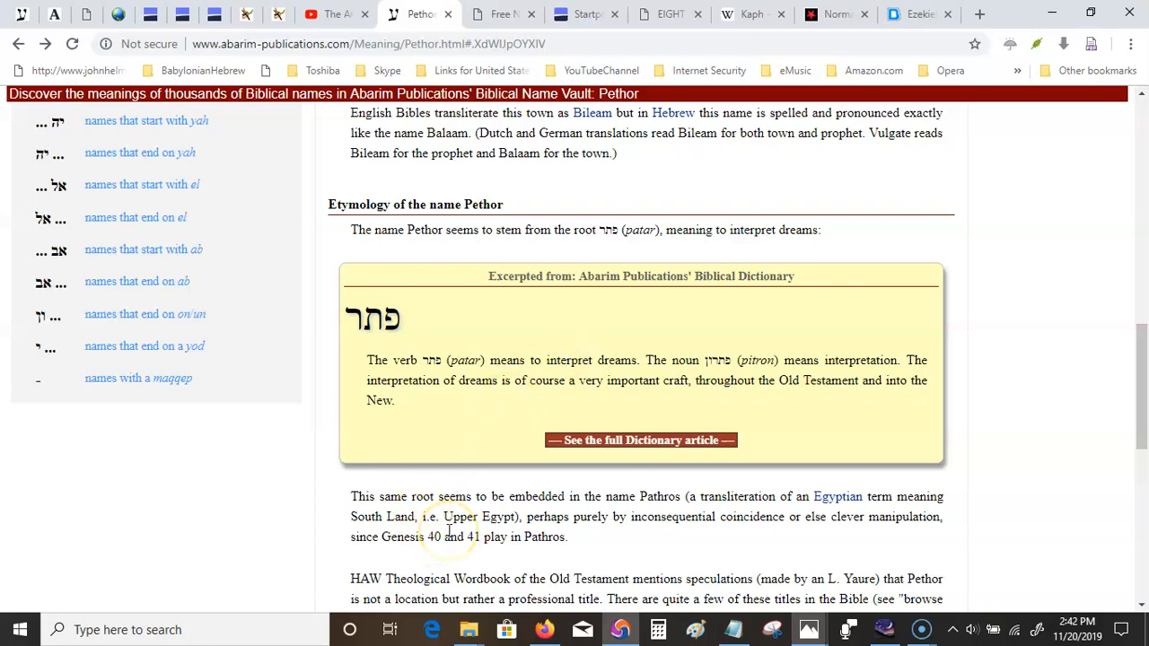
scroll("down", 3)
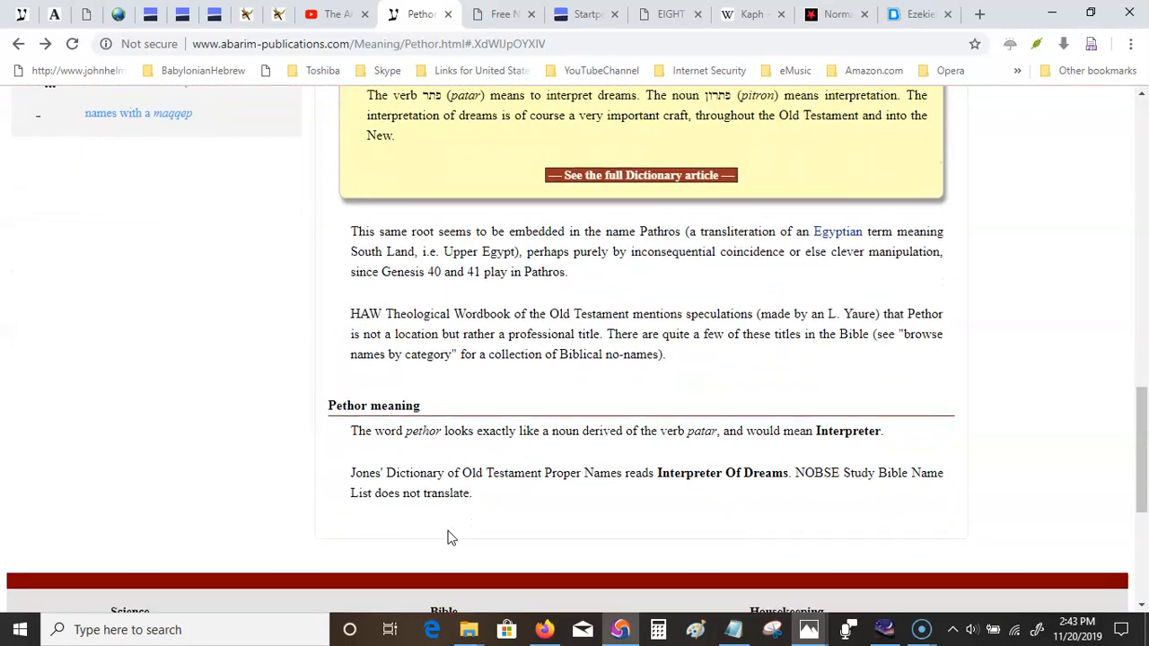
scroll("down", 3)
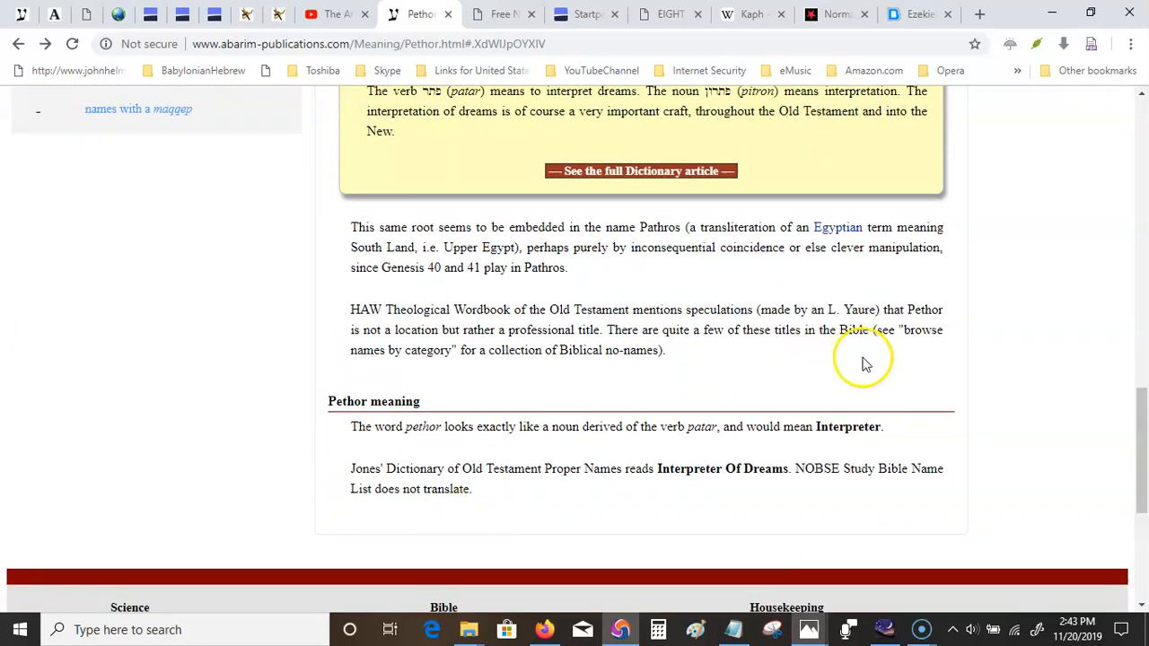
mouse_move(661, 494)
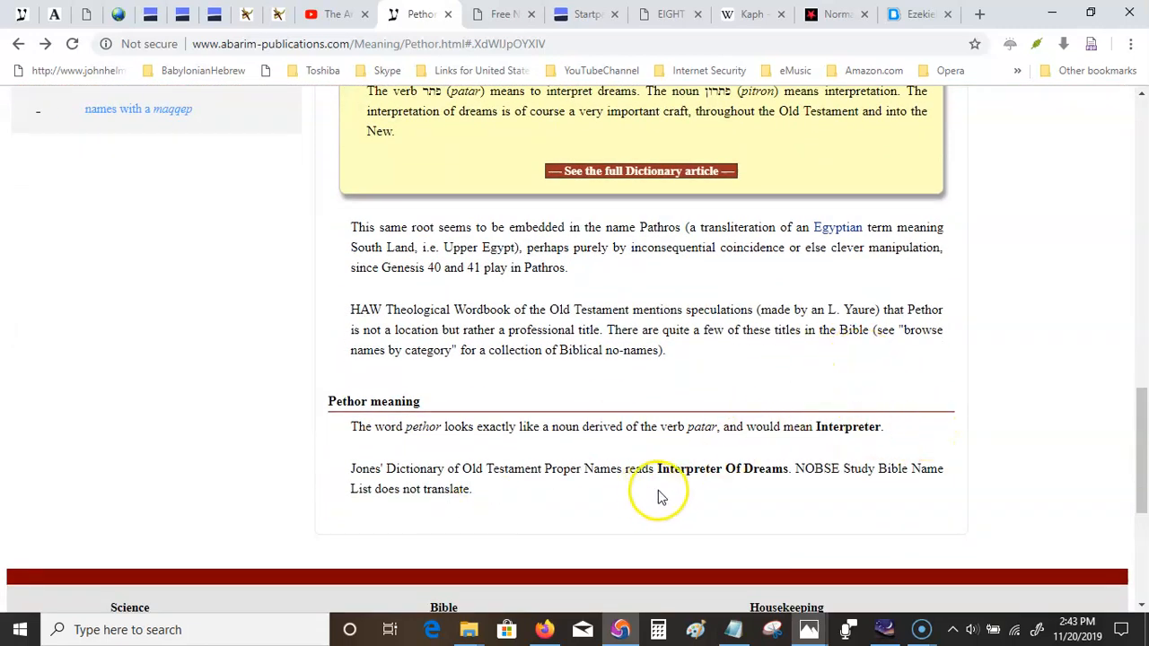
mouse_move(991, 304)
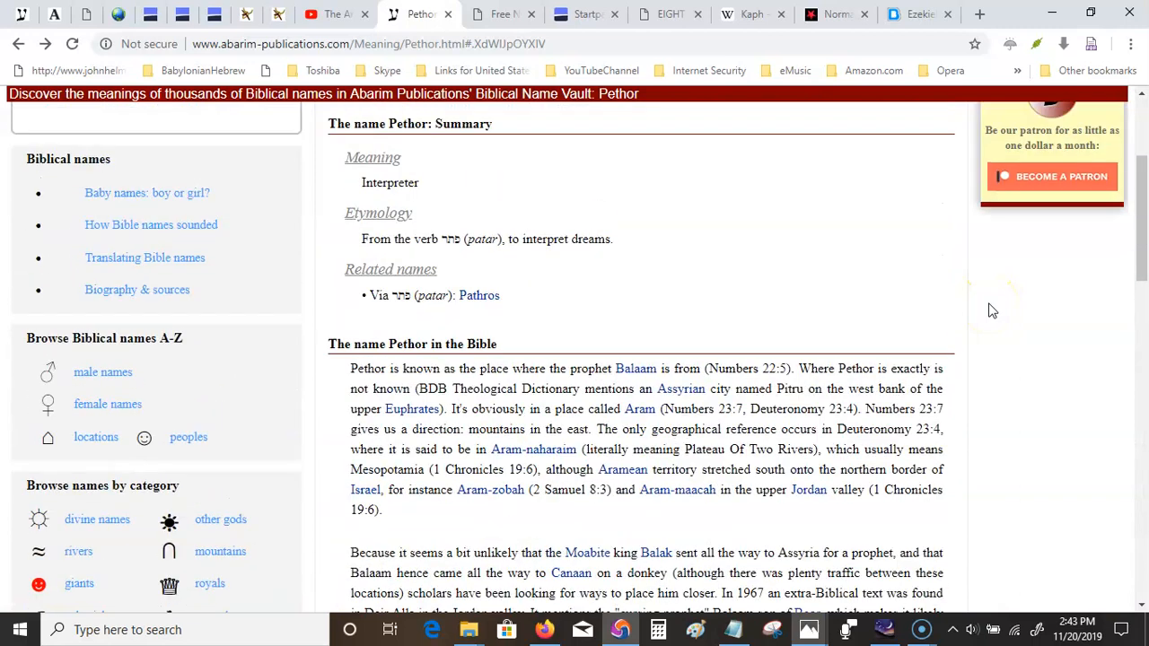
scroll("up", 3)
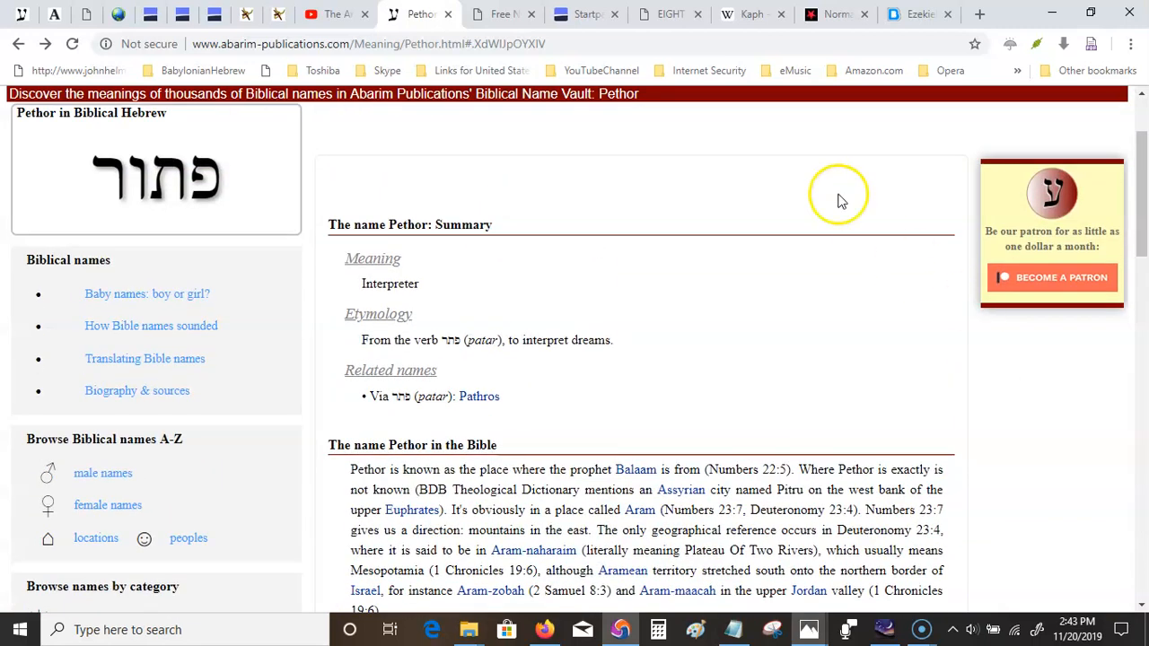
mouse_move(566, 194)
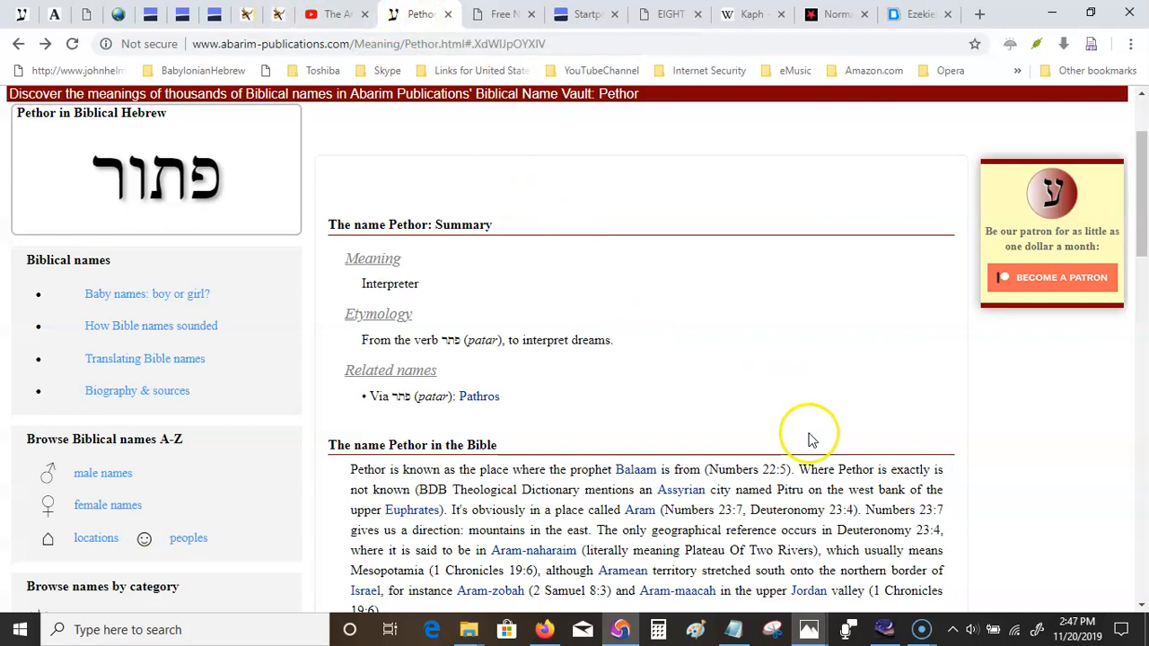
mouse_move(679, 313)
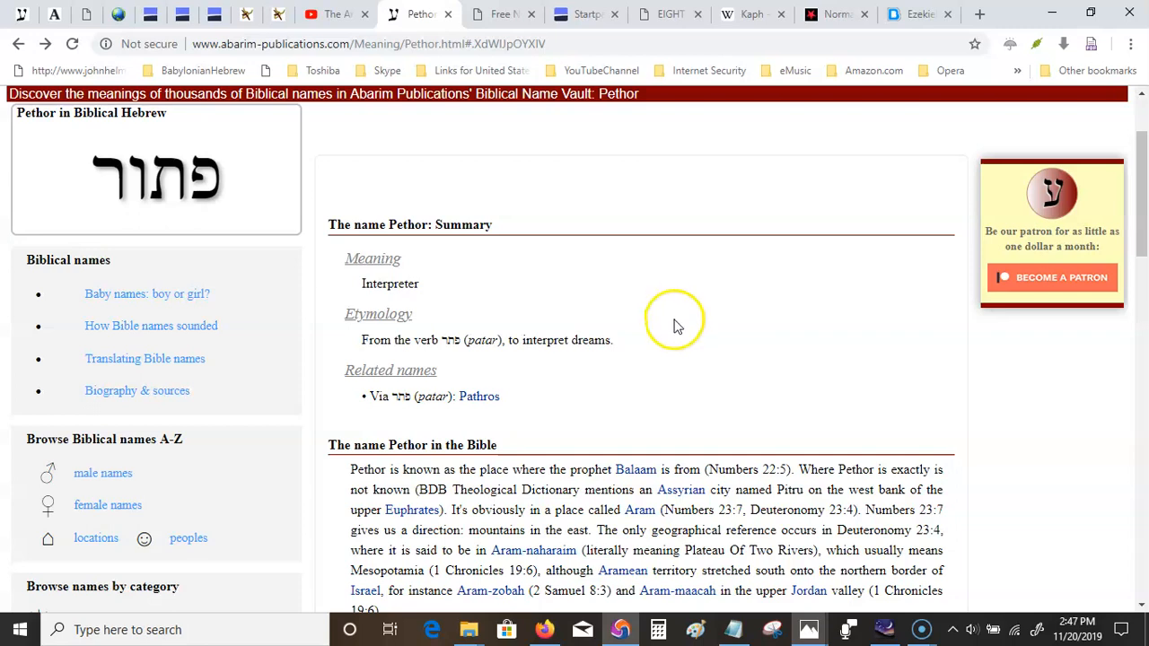
mouse_move(787, 464)
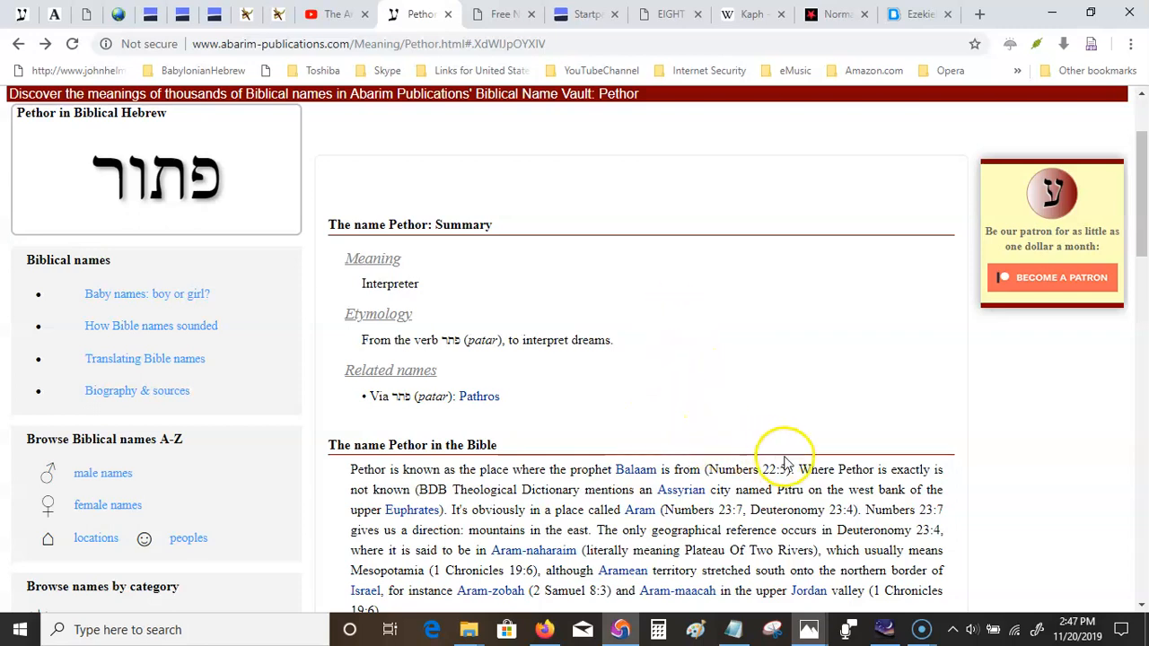
mouse_move(561, 393)
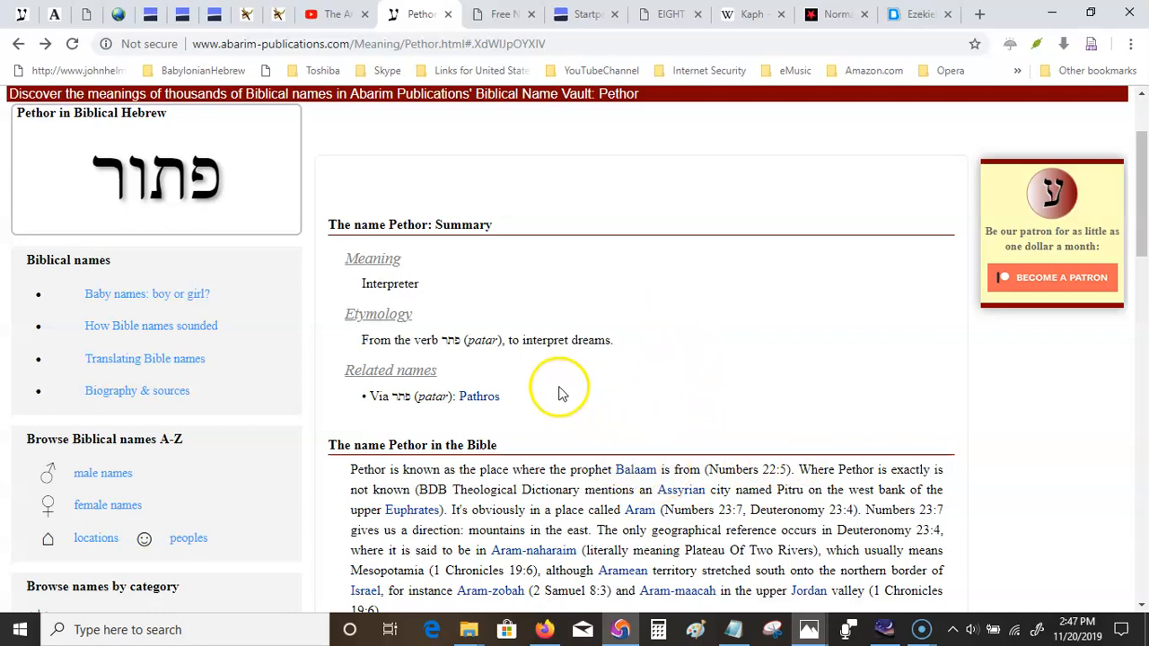
mouse_move(431, 294)
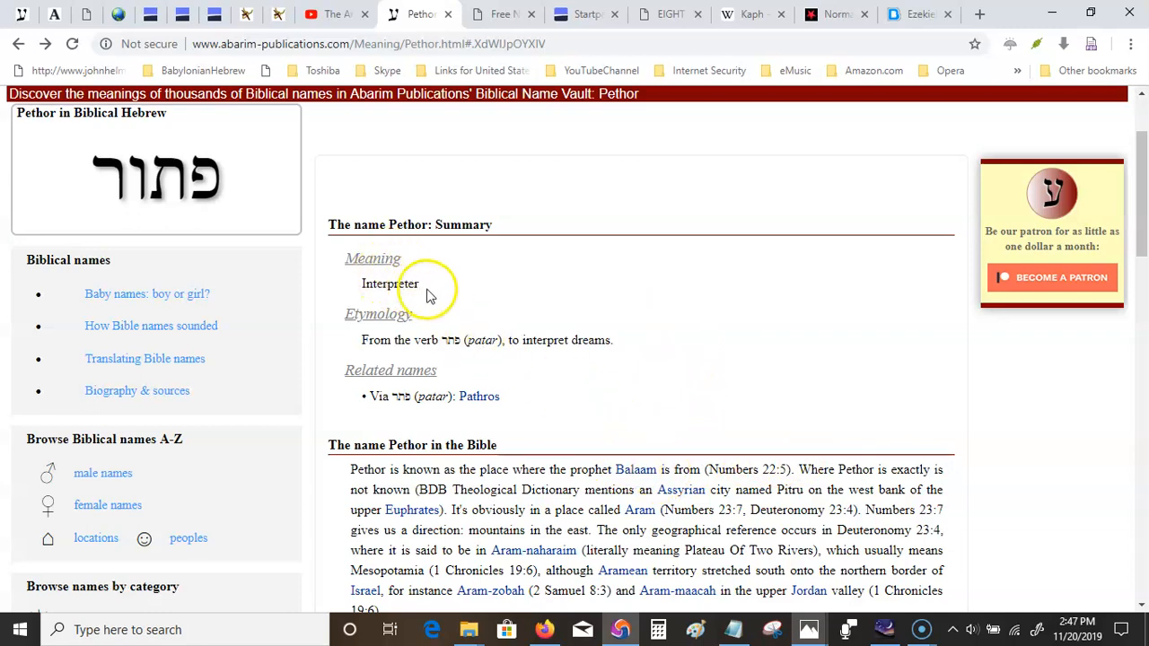
mouse_move(557, 363)
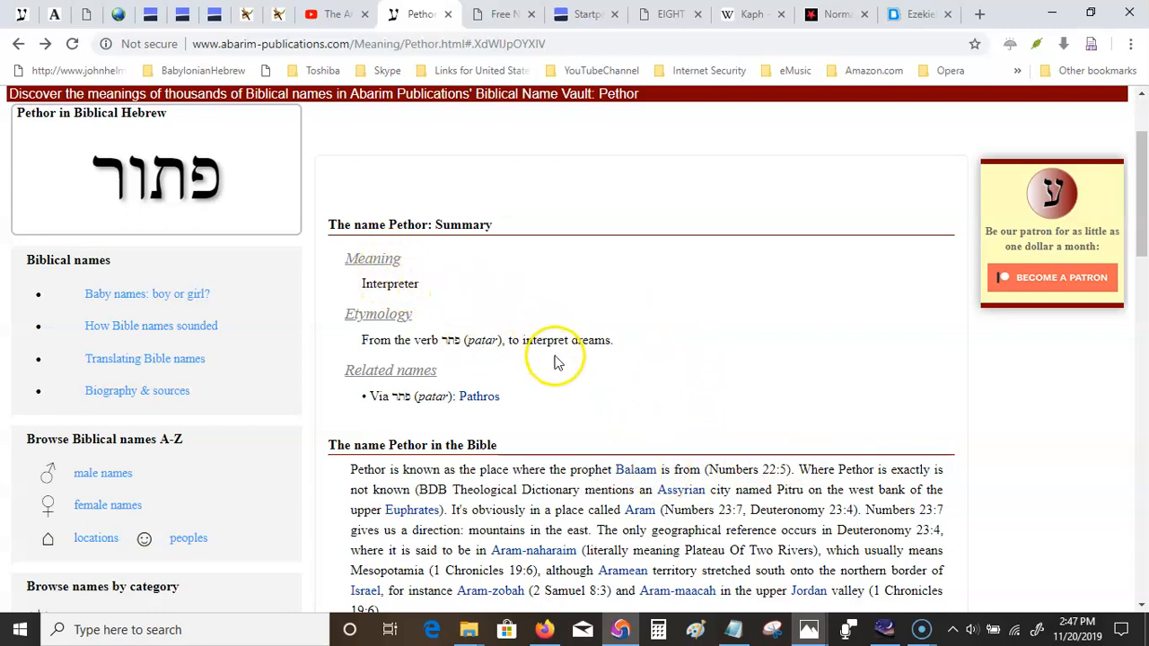
mouse_move(655, 485)
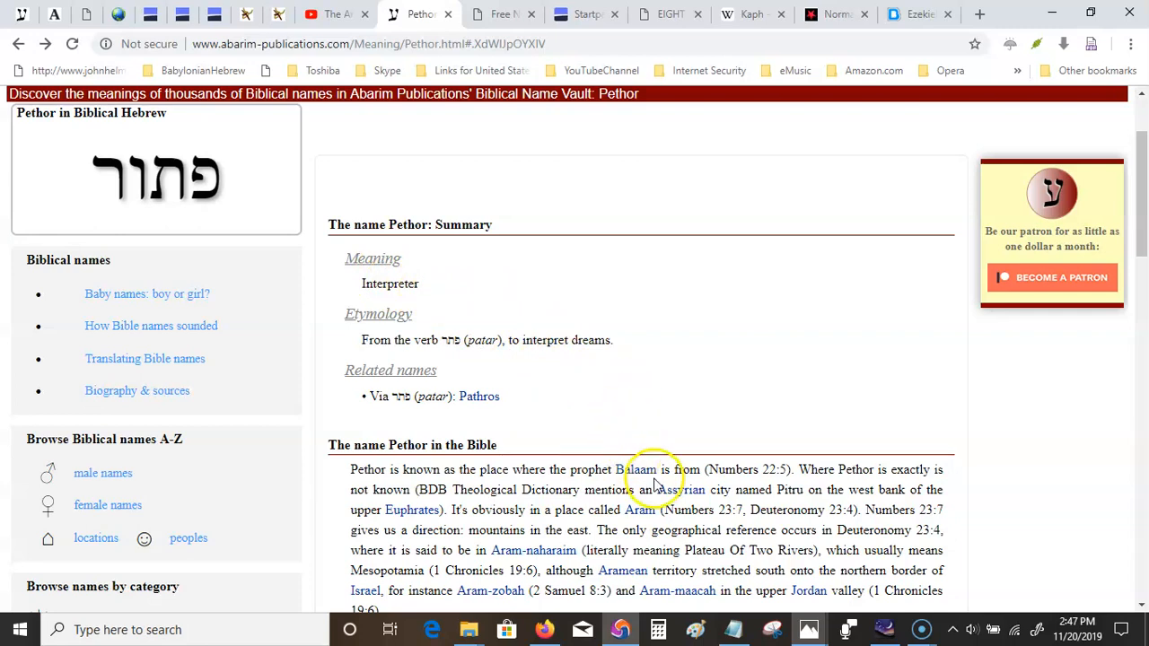
mouse_move(554, 485)
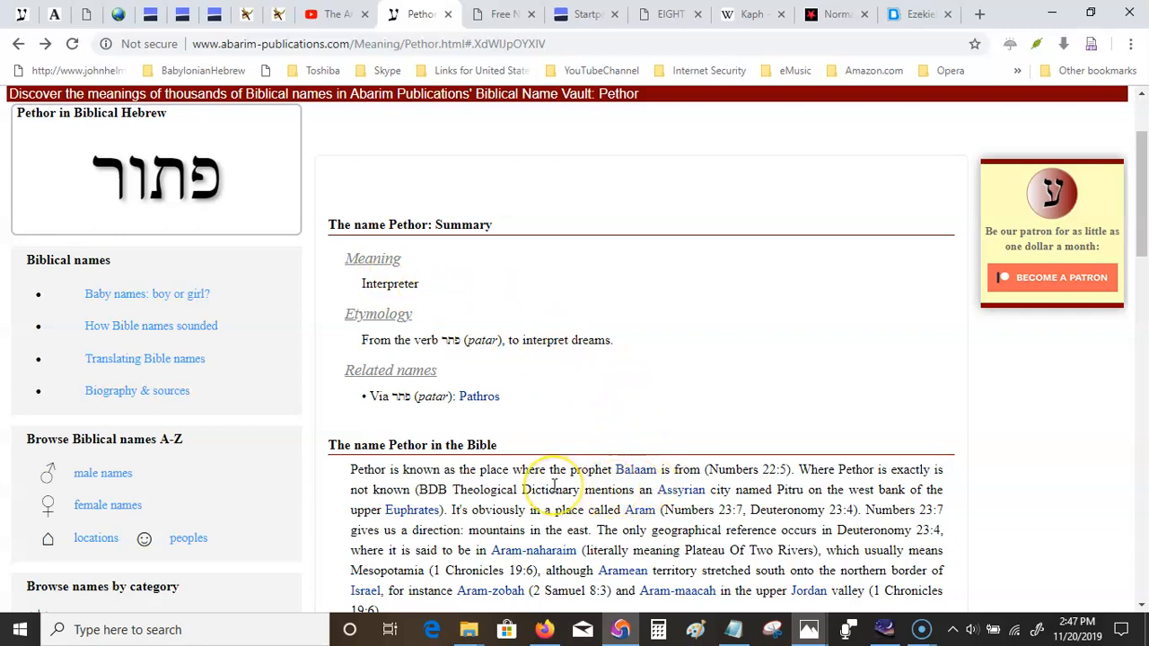
mouse_move(524, 549)
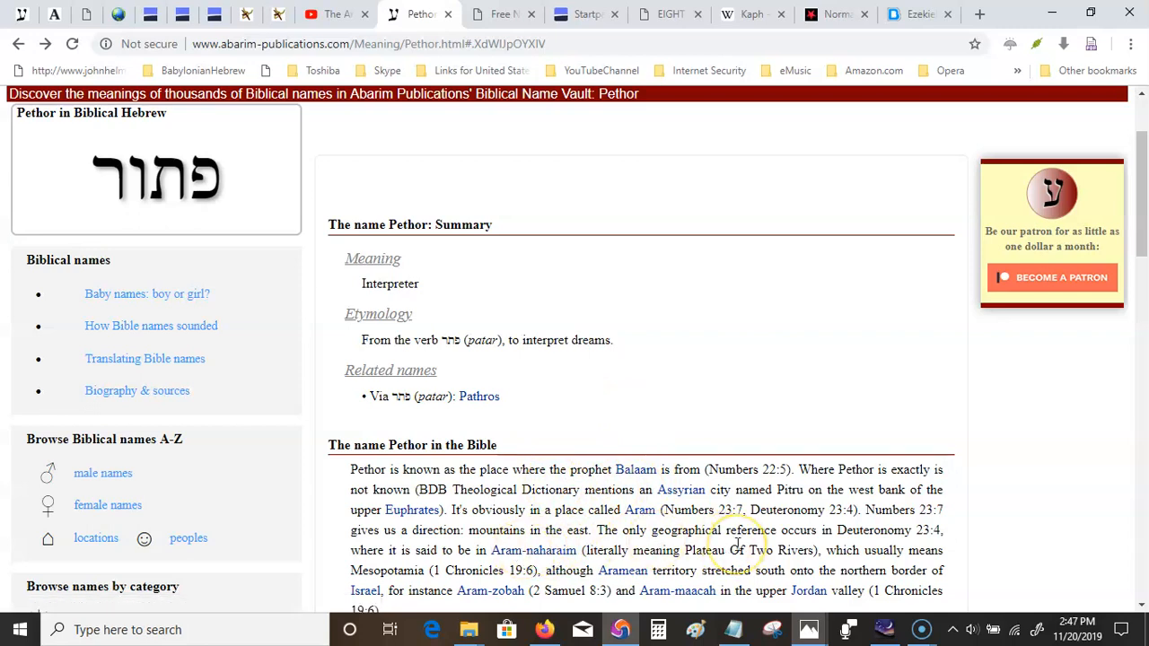
scroll("down", 3)
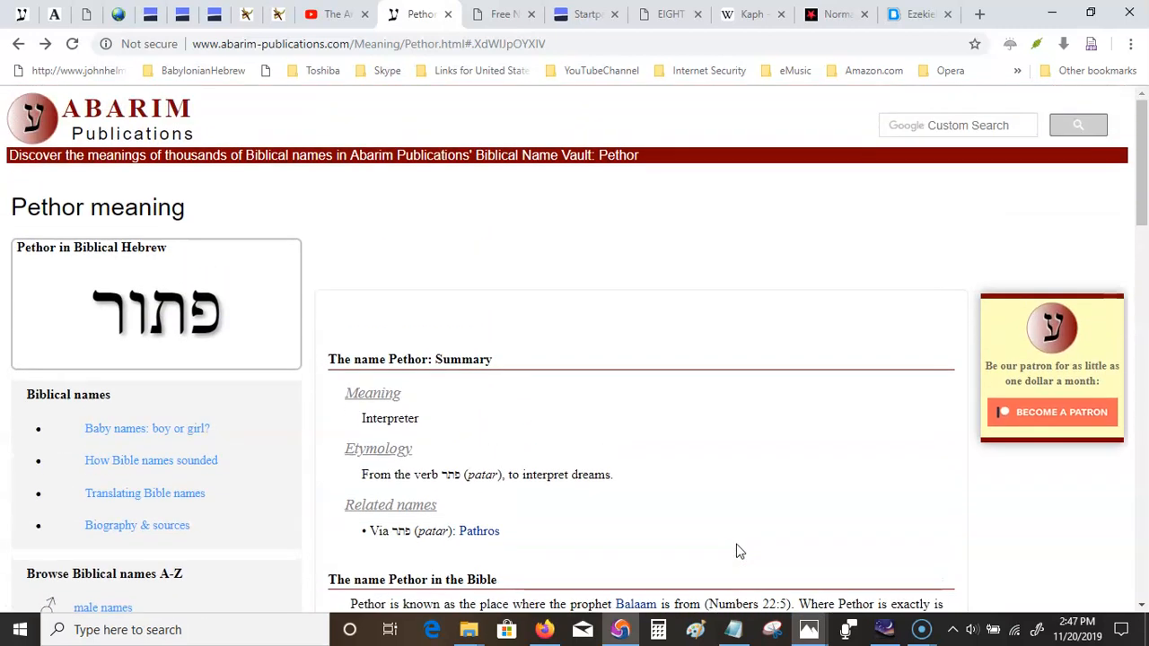
mouse_move(278, 16)
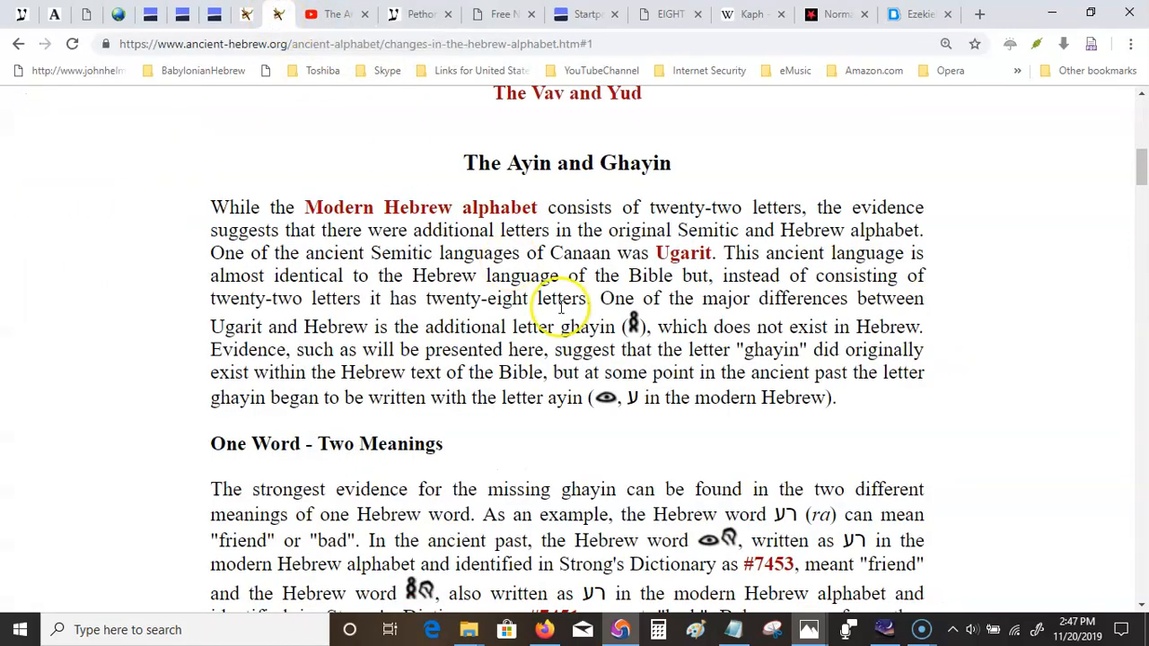
Scroll the Changes in the Hebrew Alphabet article down through the Ayin and Ghayin word list.
scroll("down", 3)
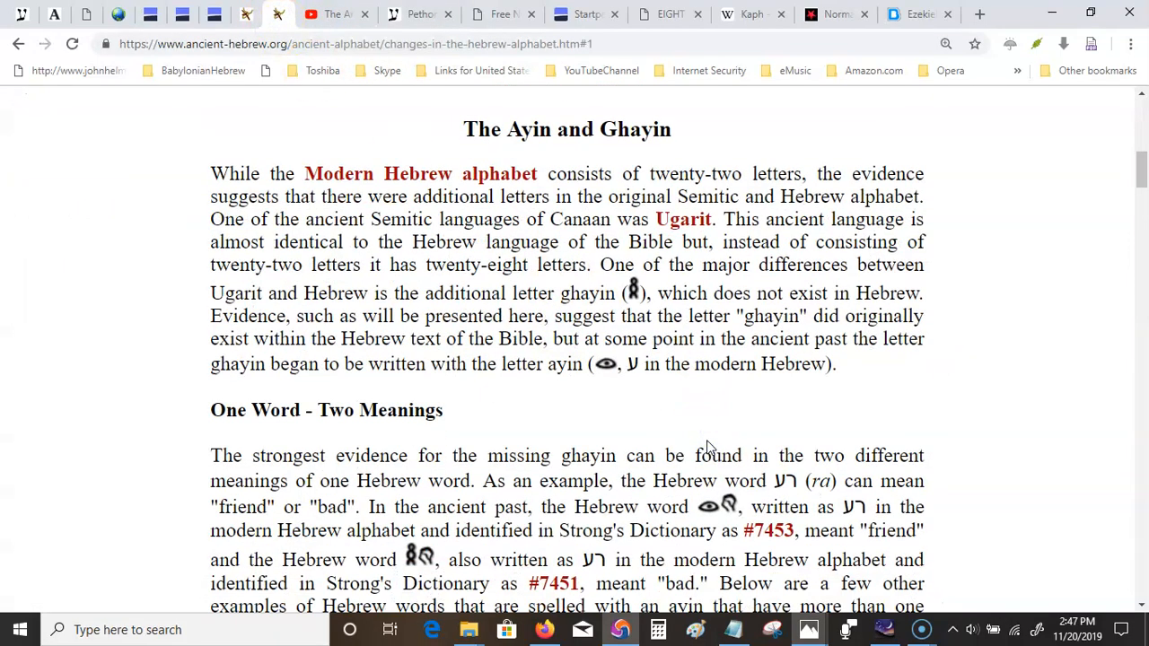
scroll("down", 3)
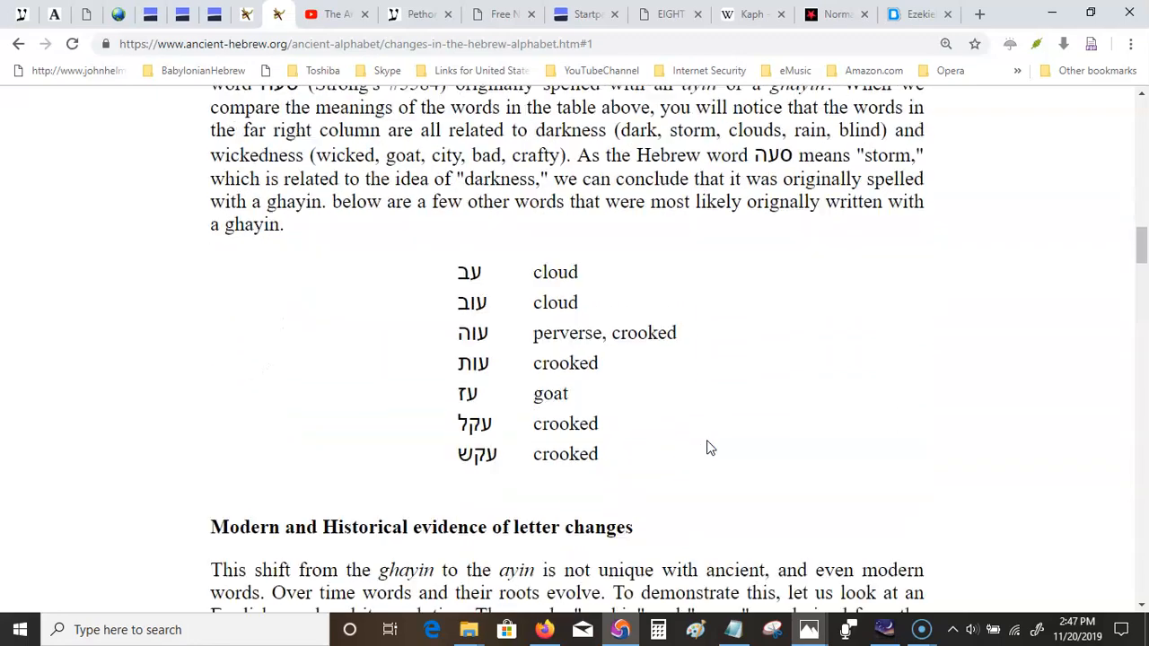
scroll("down", 3)
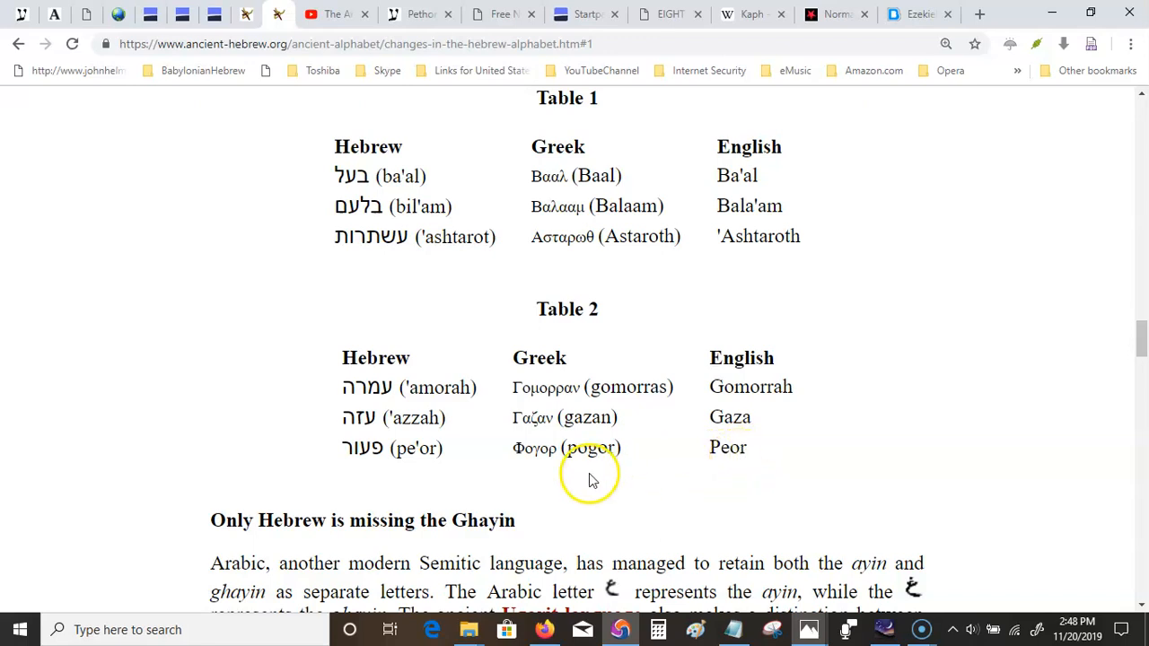
mouse_move(578, 447)
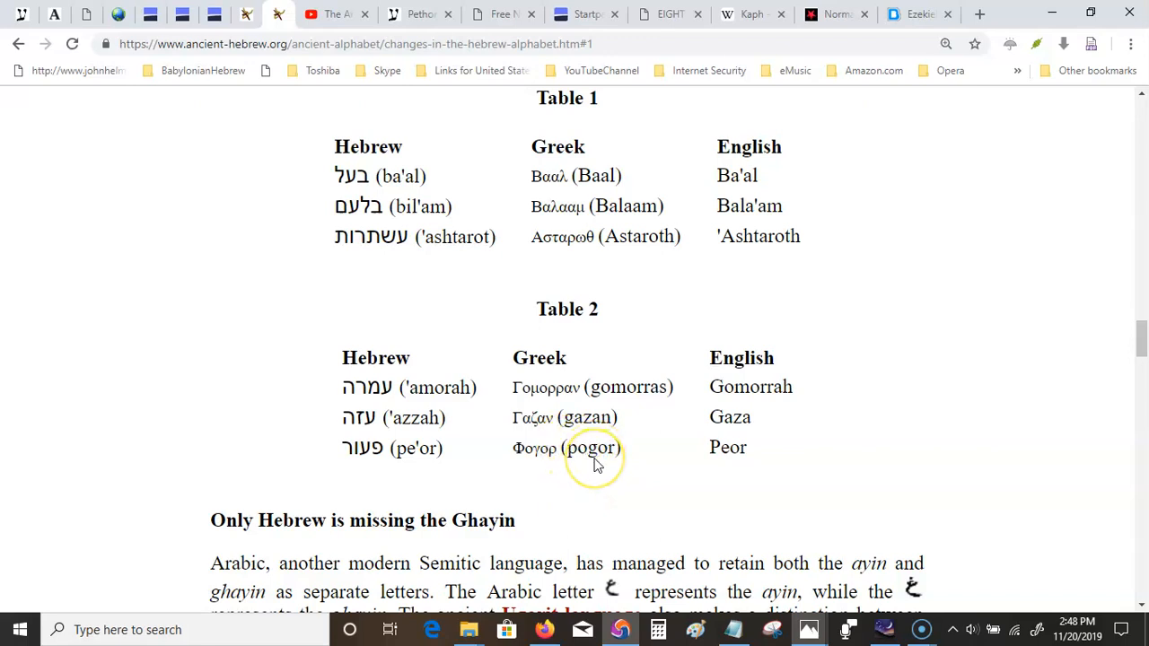
scroll("down", 3)
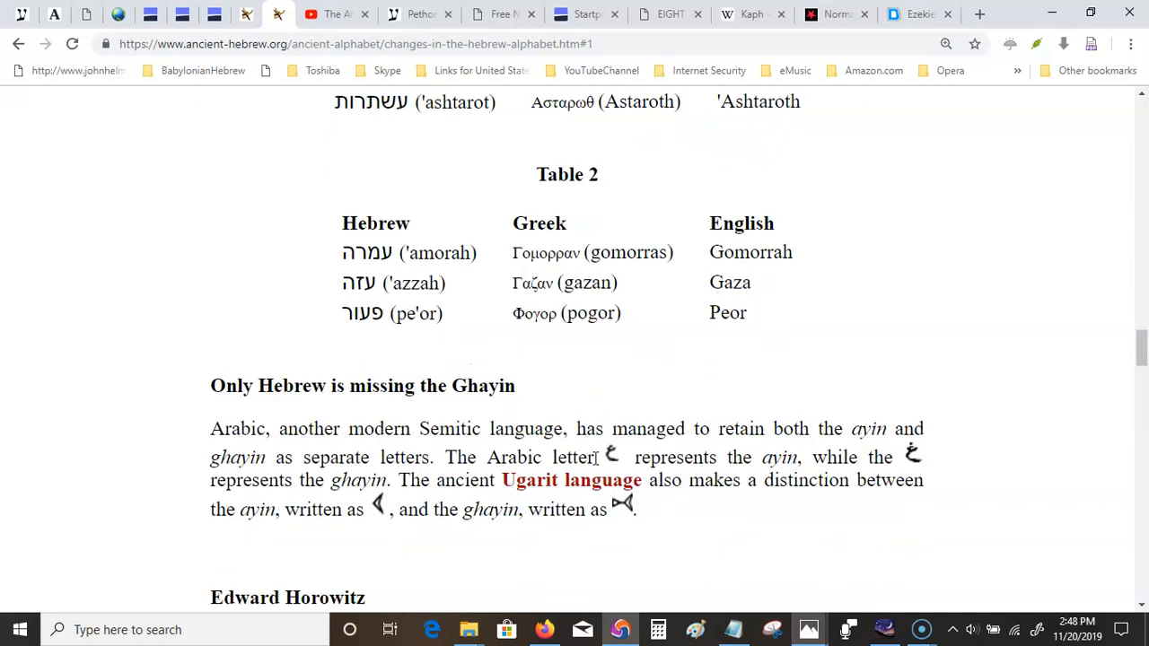
scroll("down", 3)
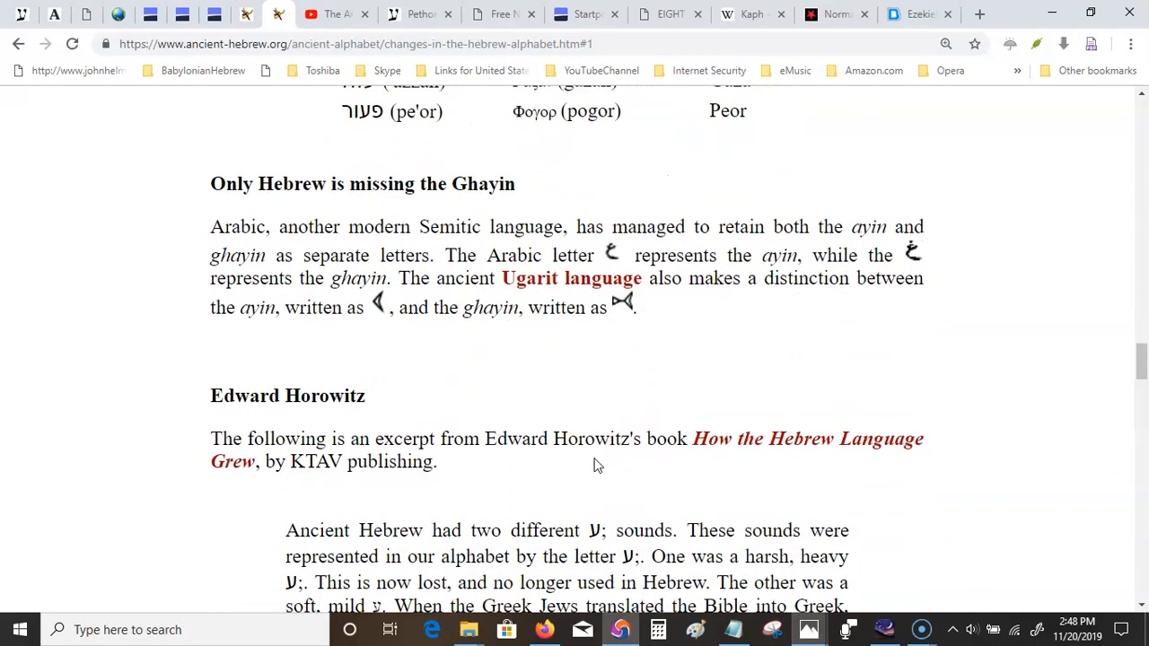
scroll("down", 3)
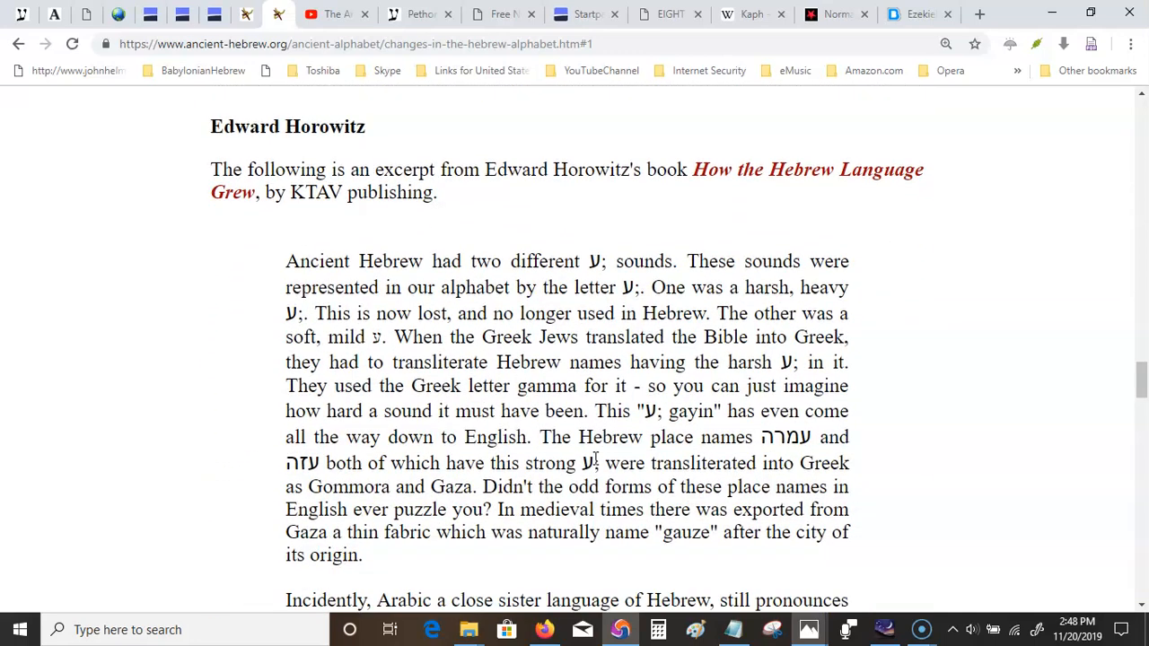
scroll("down", 3)
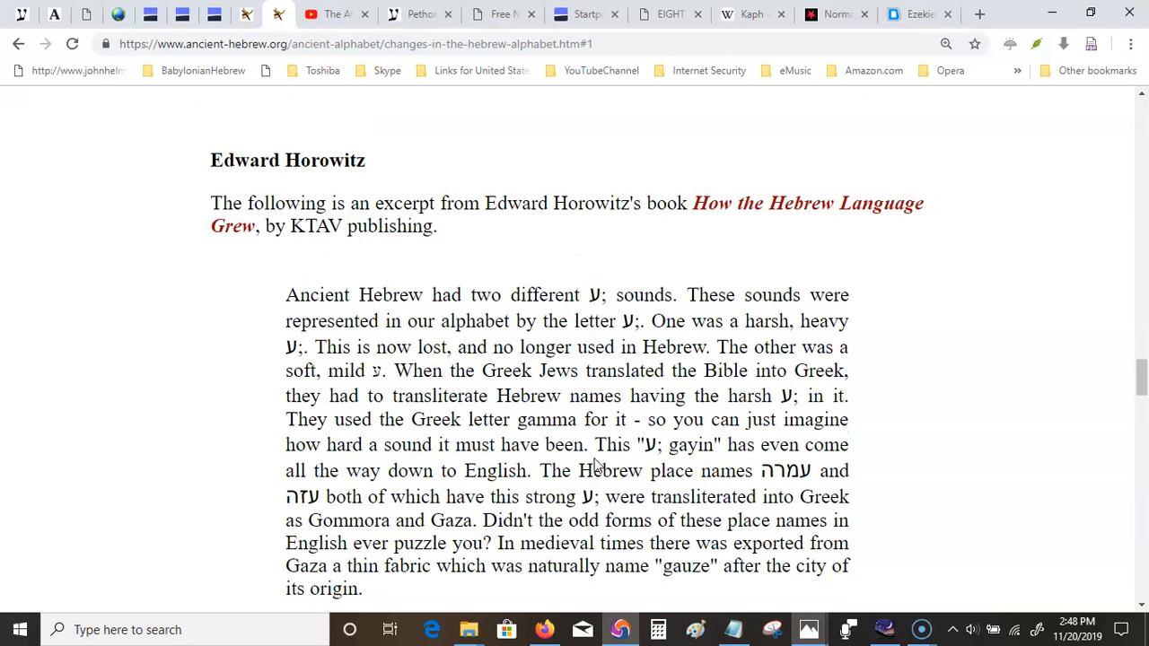
scroll("down", 3)
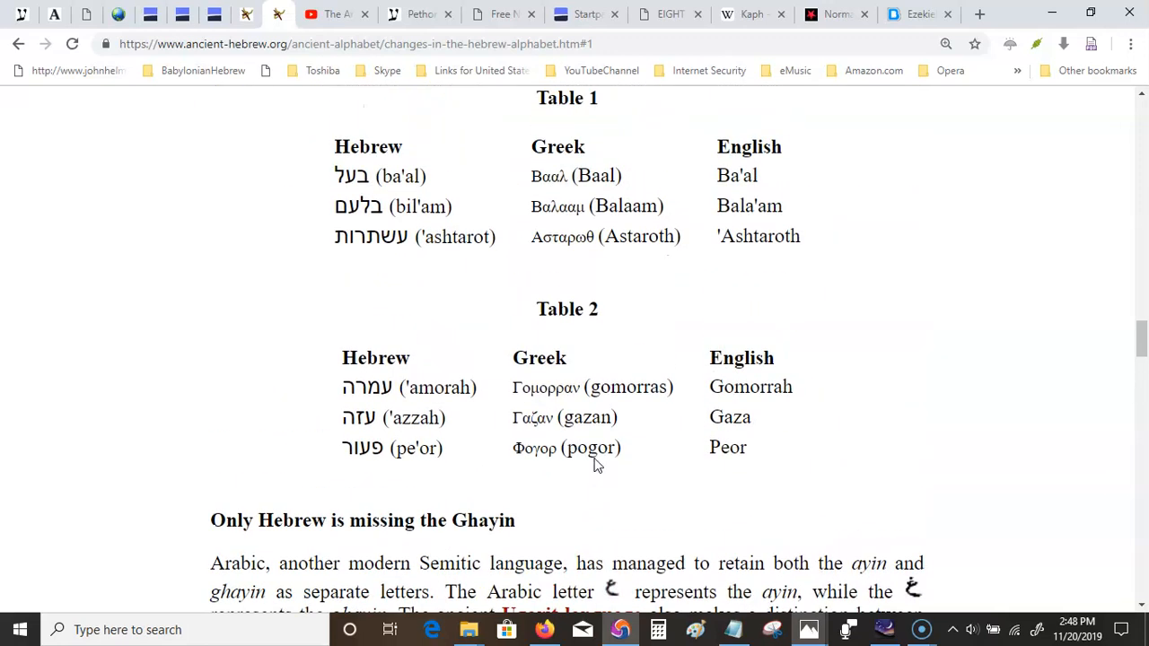
mouse_move(658, 449)
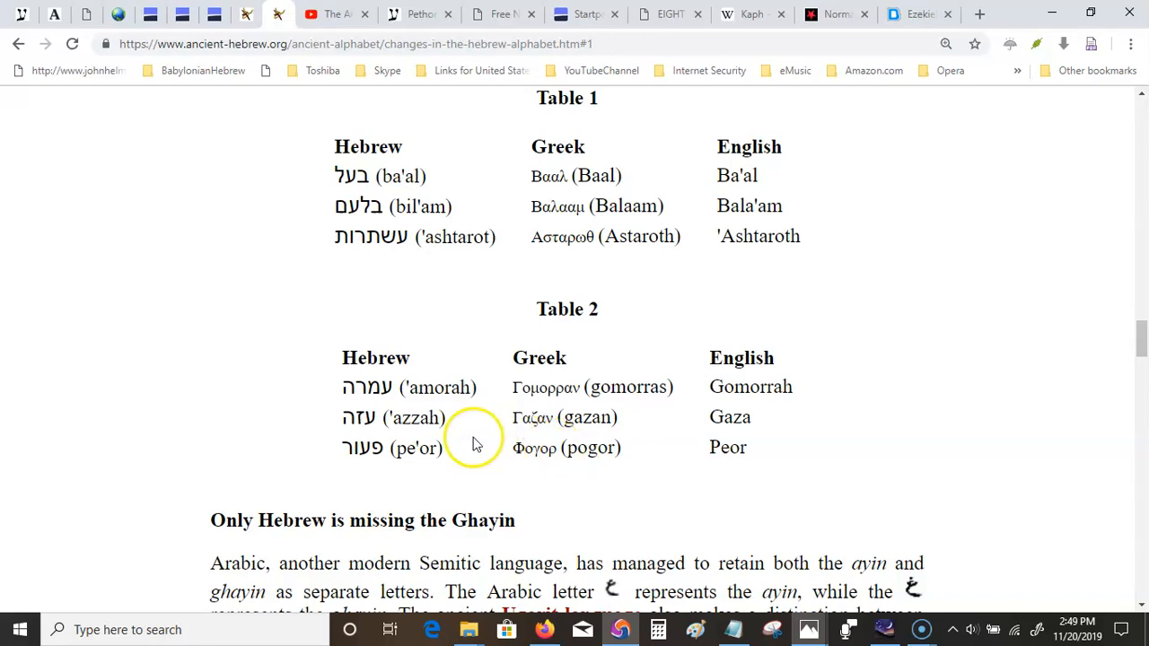
mouse_move(416, 449)
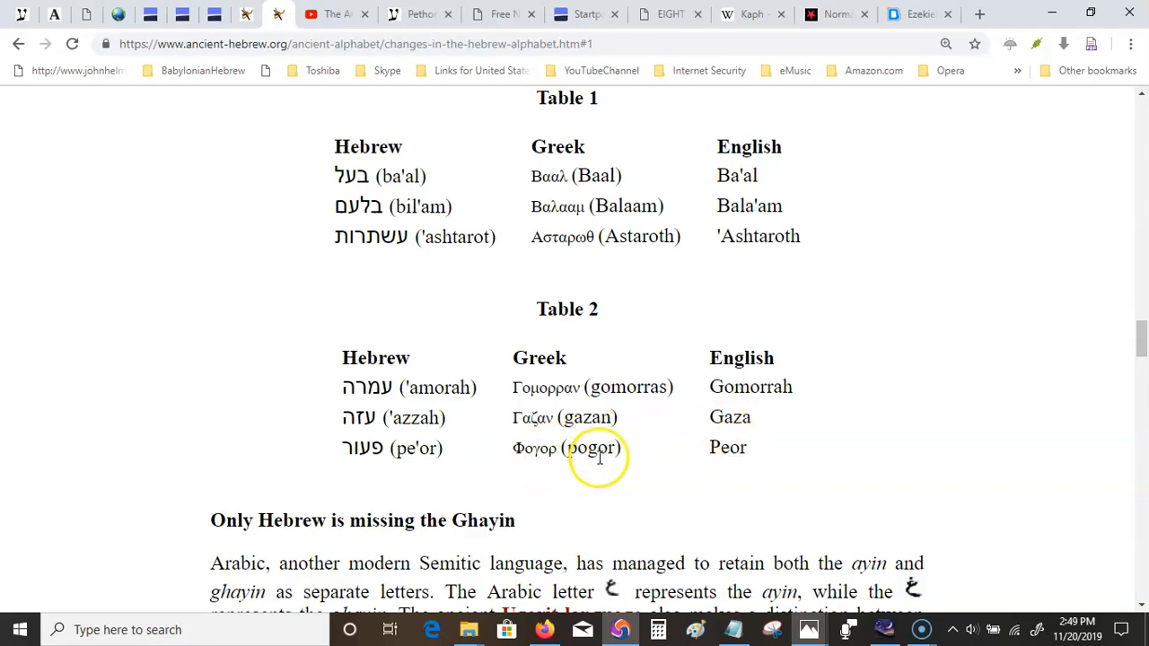
mouse_move(600, 255)
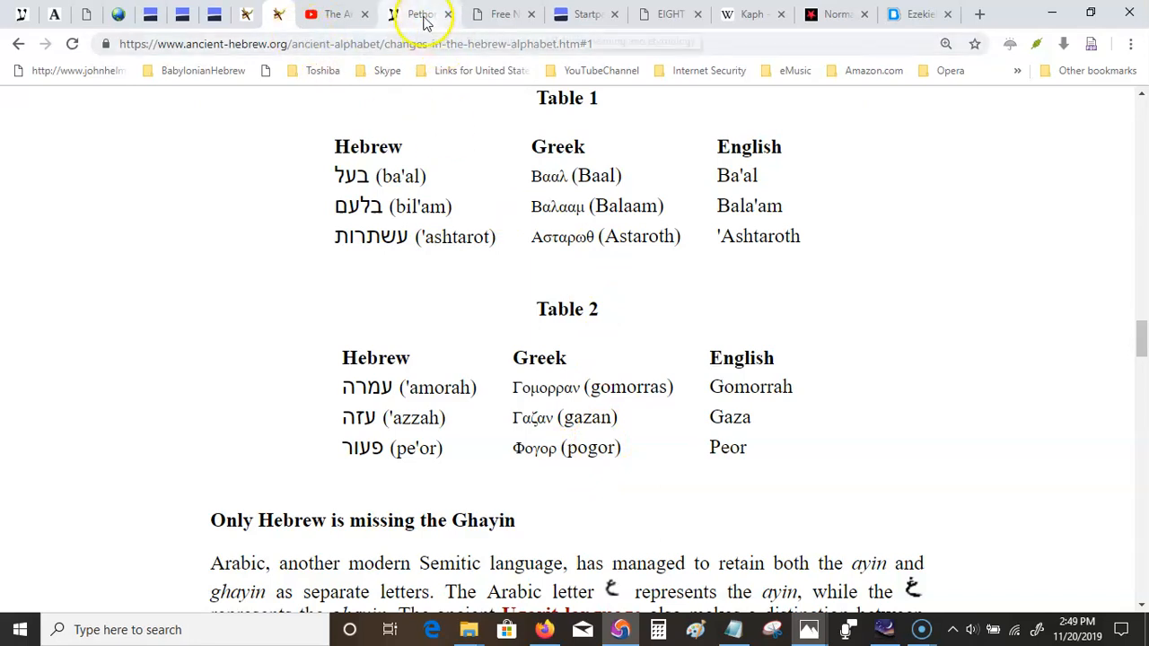
From the Pethor meaning page, follow the link to Abarim's Balaam entry.
left_click(416, 14)
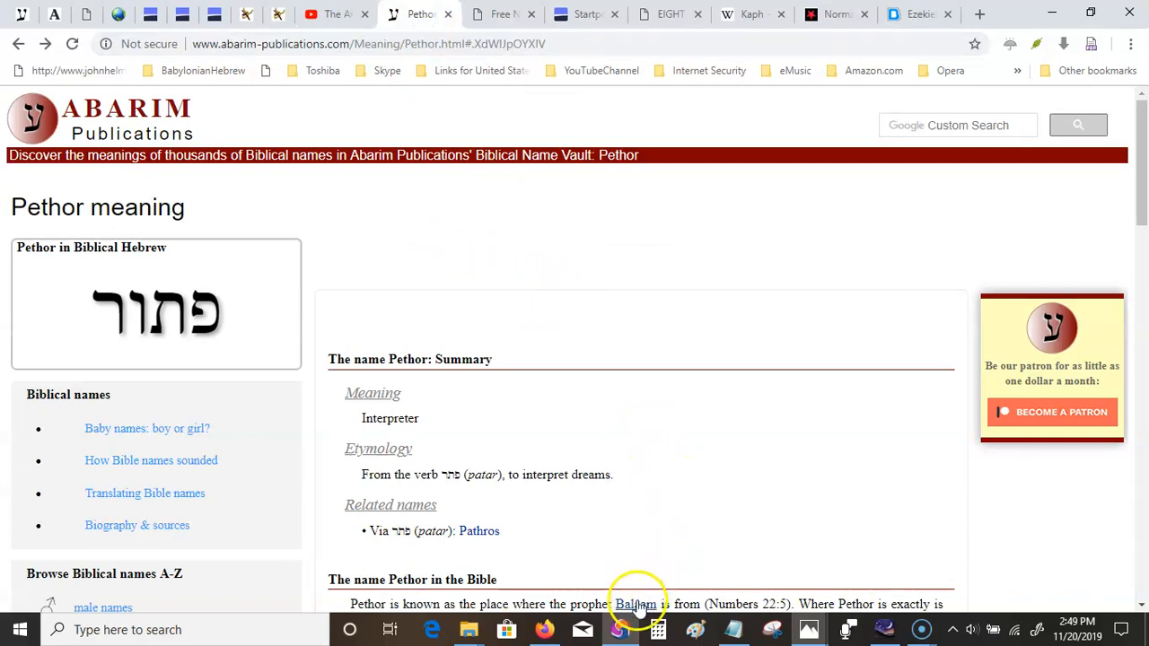
left_click(636, 604)
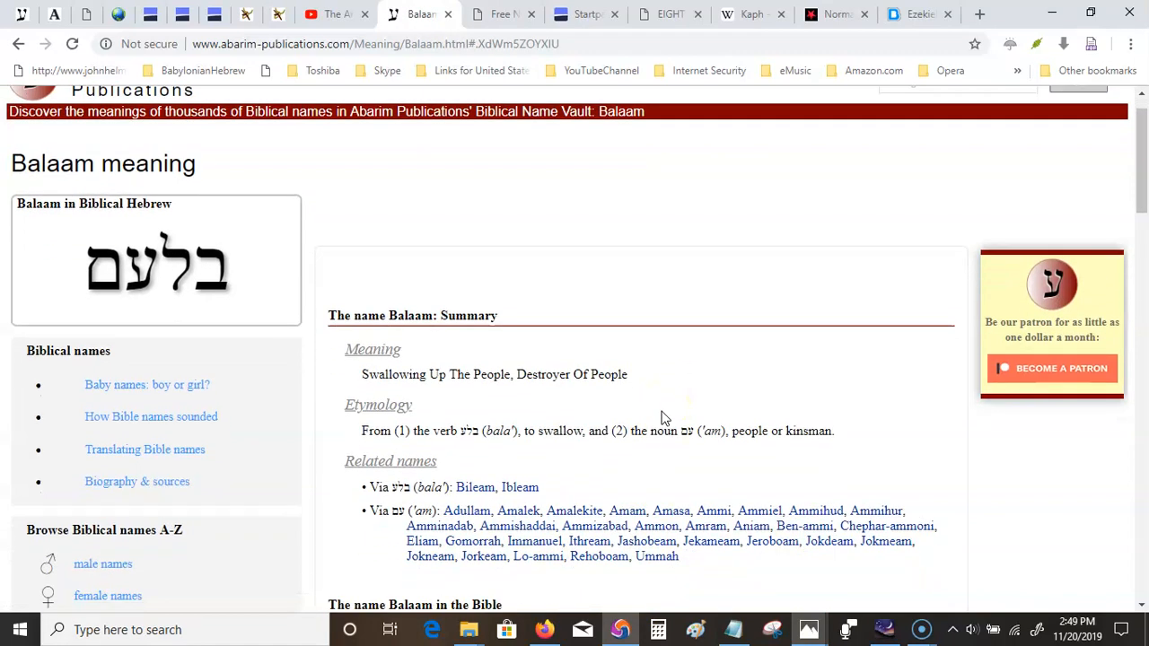
scroll("down", 3)
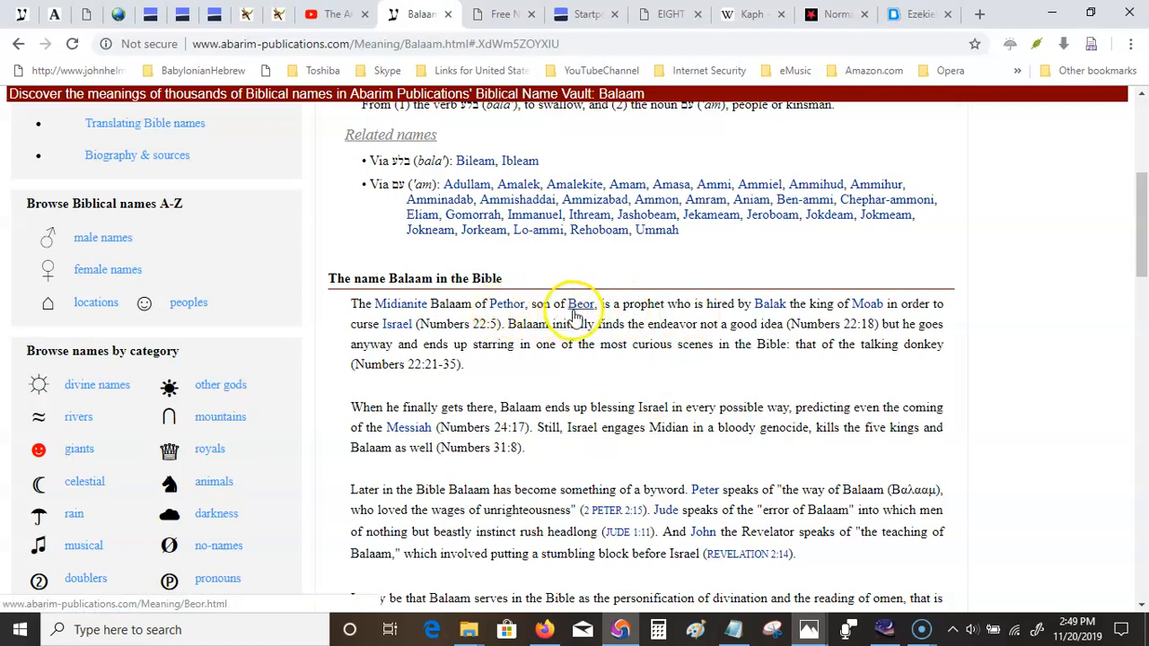
From Balaam's entry reach the Beor meaning page, giving A Burning, A Consuming.
left_click(582, 304)
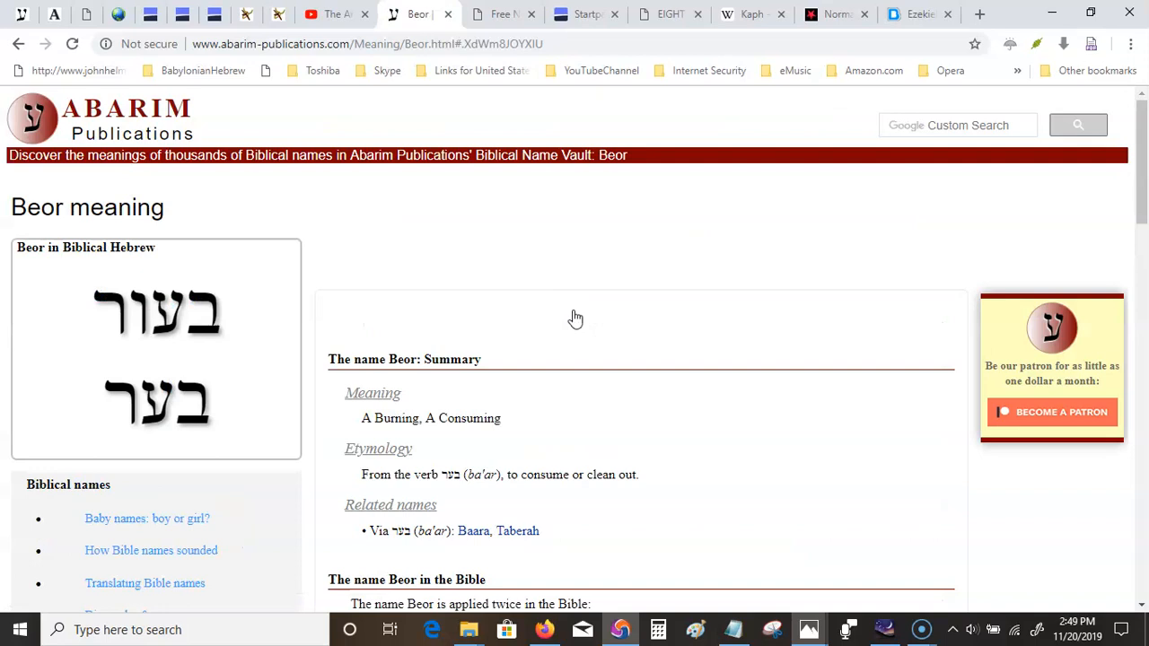
mouse_move(86, 90)
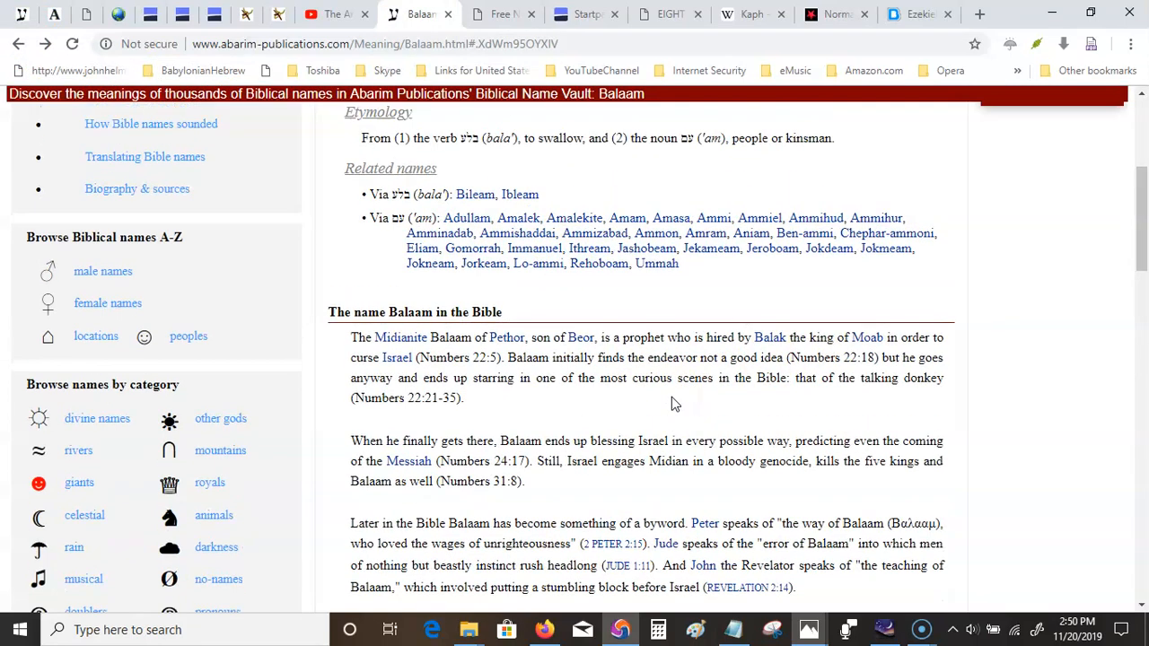
scroll("up", 3)
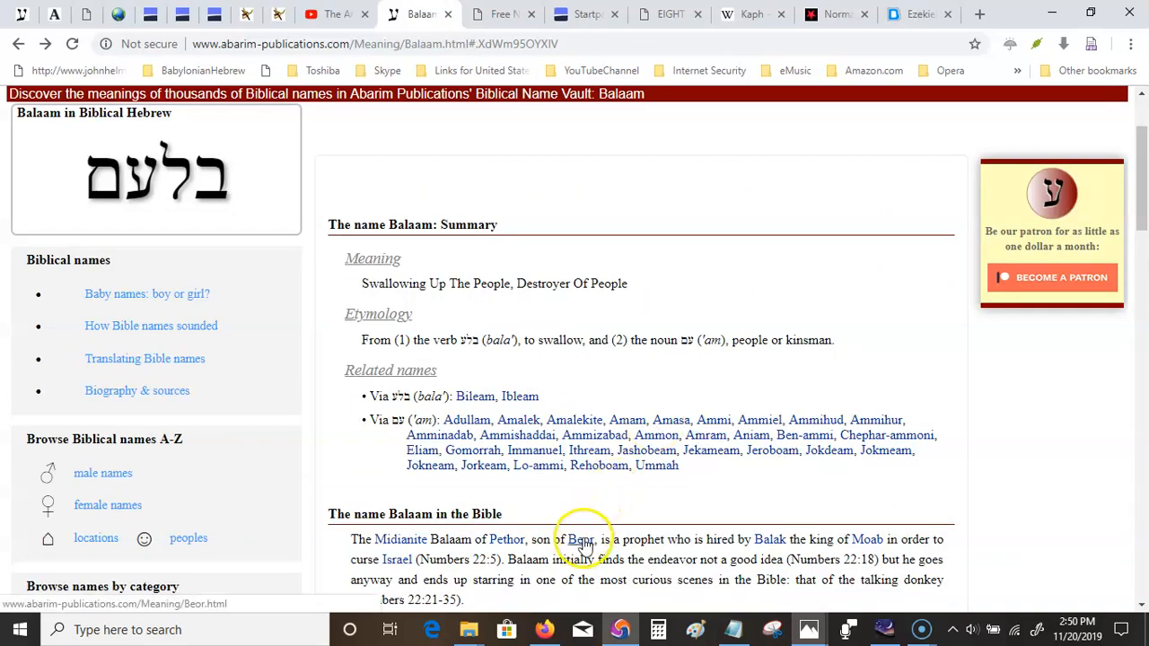
left_click(580, 539)
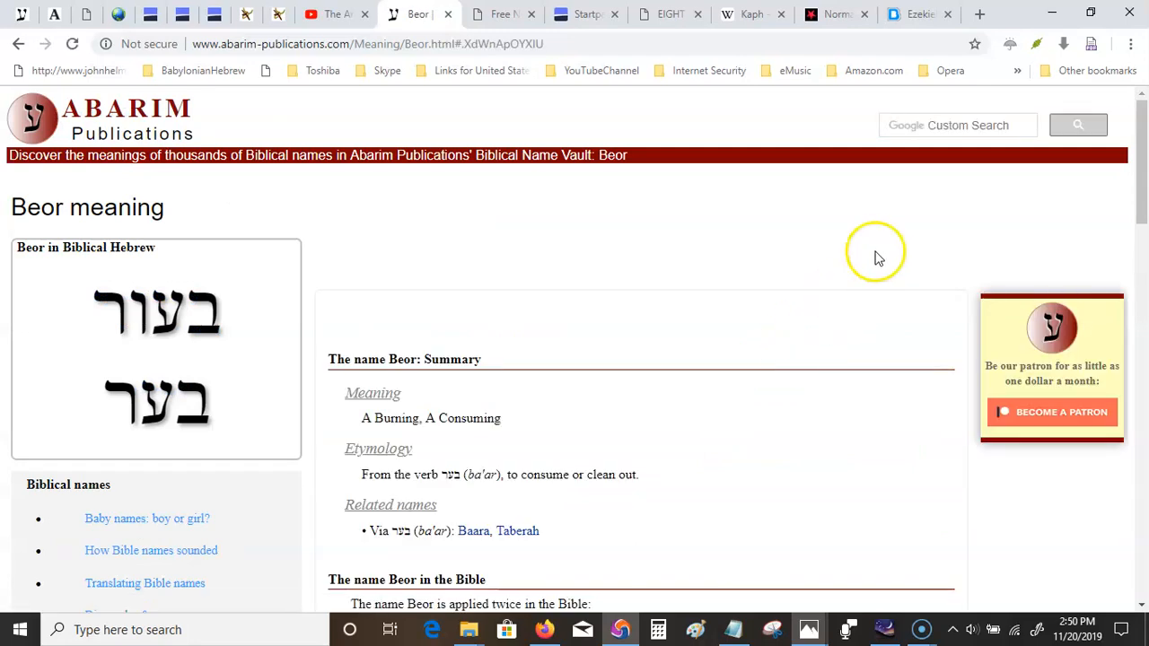
Search the Abarim site for peor and pick the Peor meaning result.
left_click(959, 126)
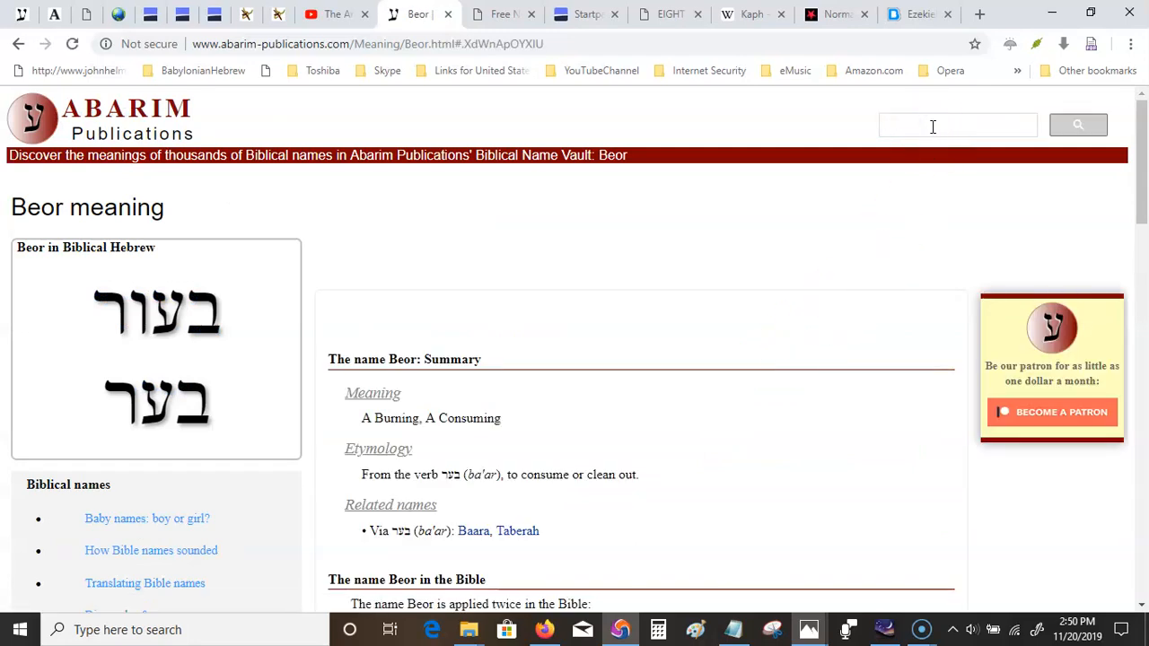
type("peor")
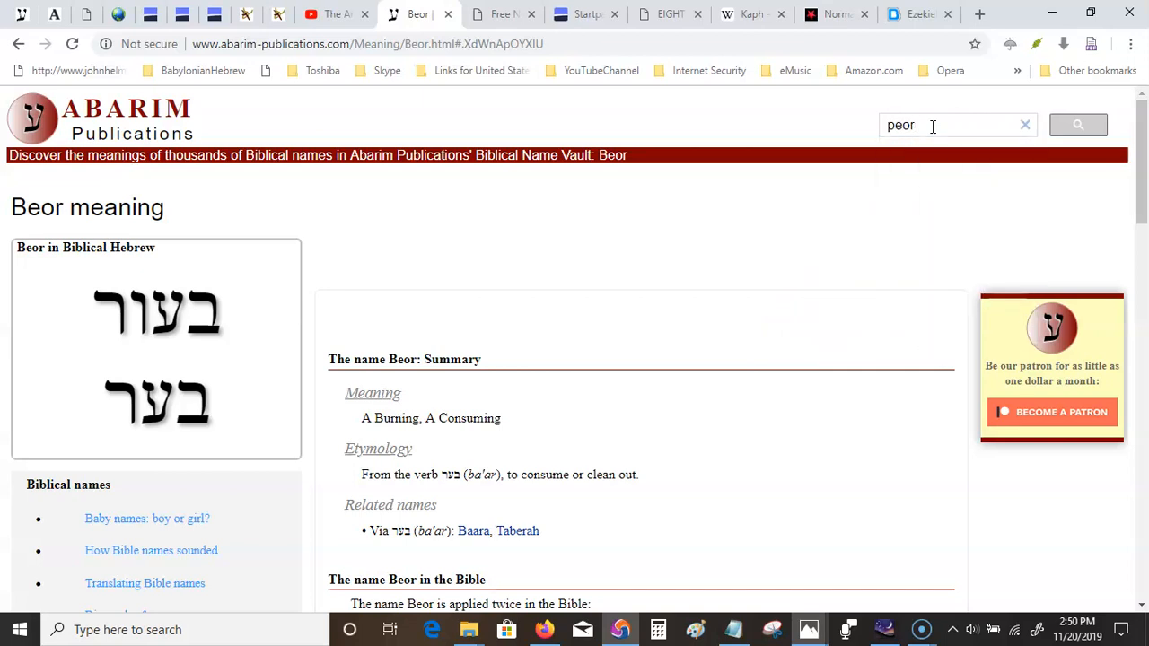
left_click(1078, 126)
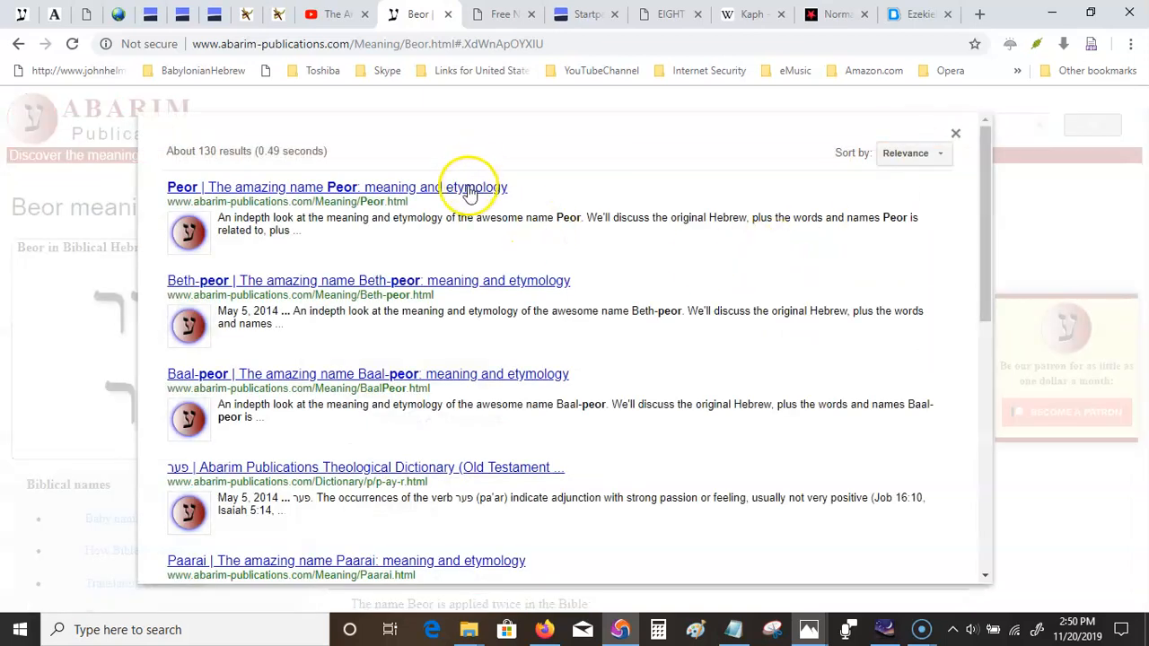
left_click(184, 187)
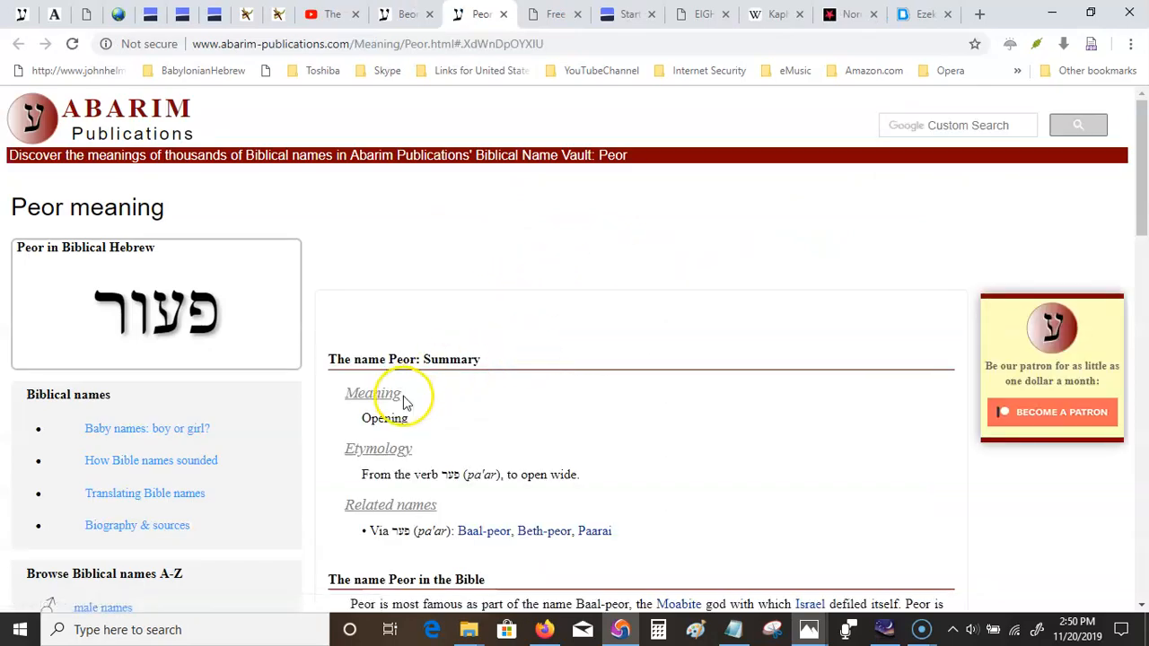
mouse_move(684, 553)
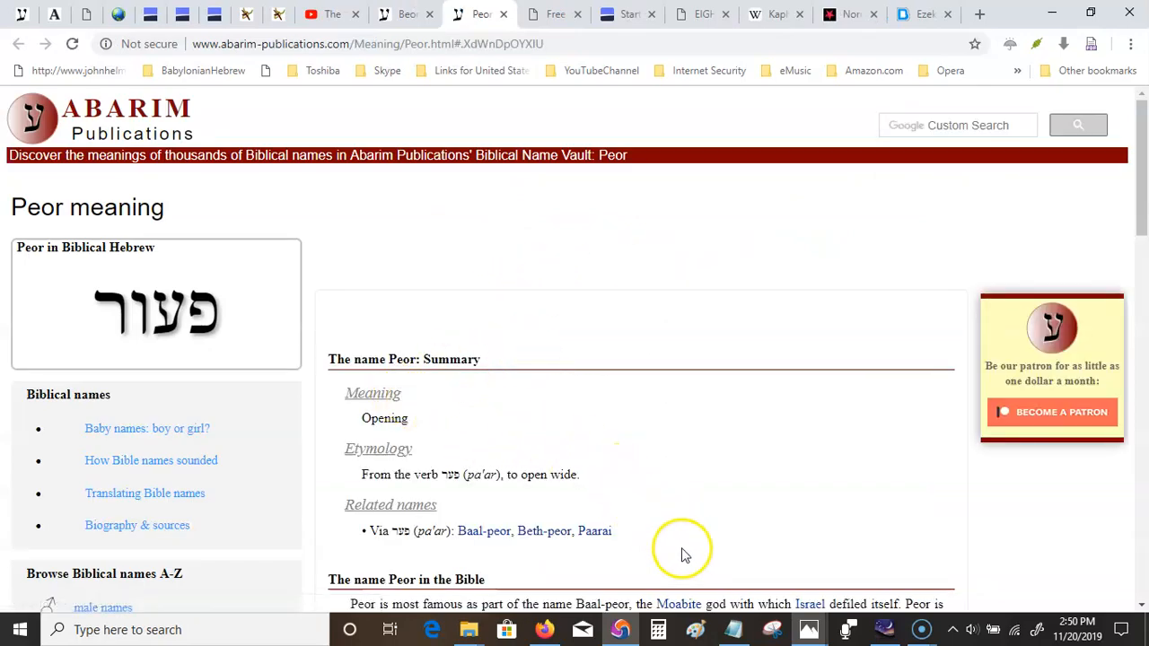
Read down the Peor page to its meaning section: Opening, from pa'ar.
scroll("down", 3)
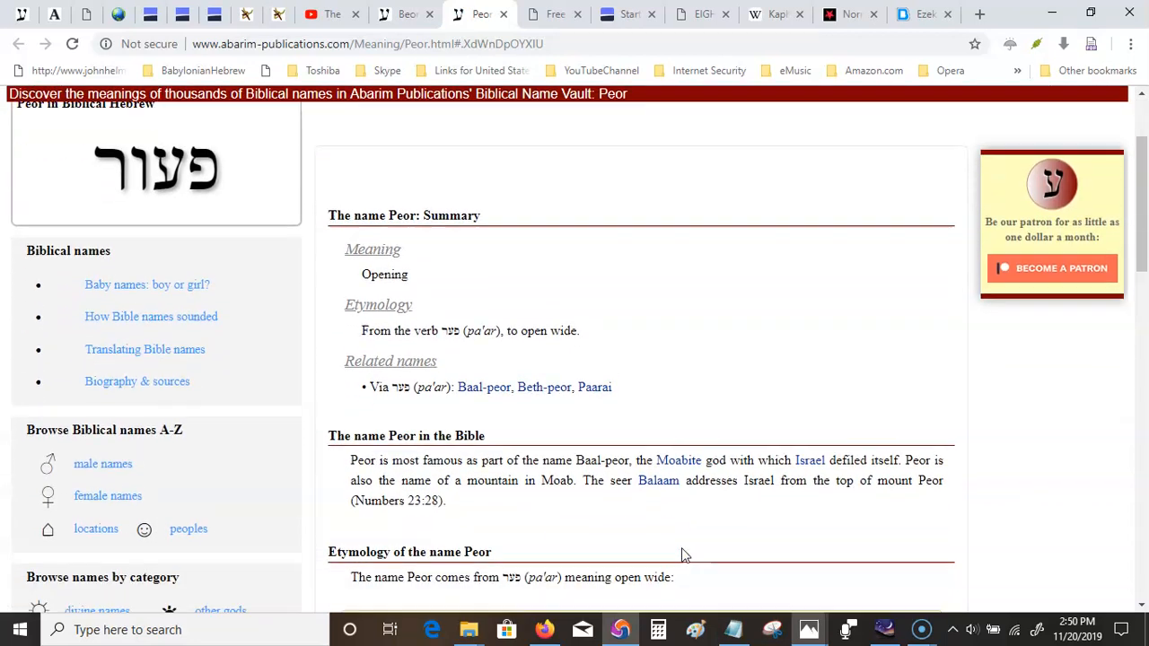
scroll("down", 3)
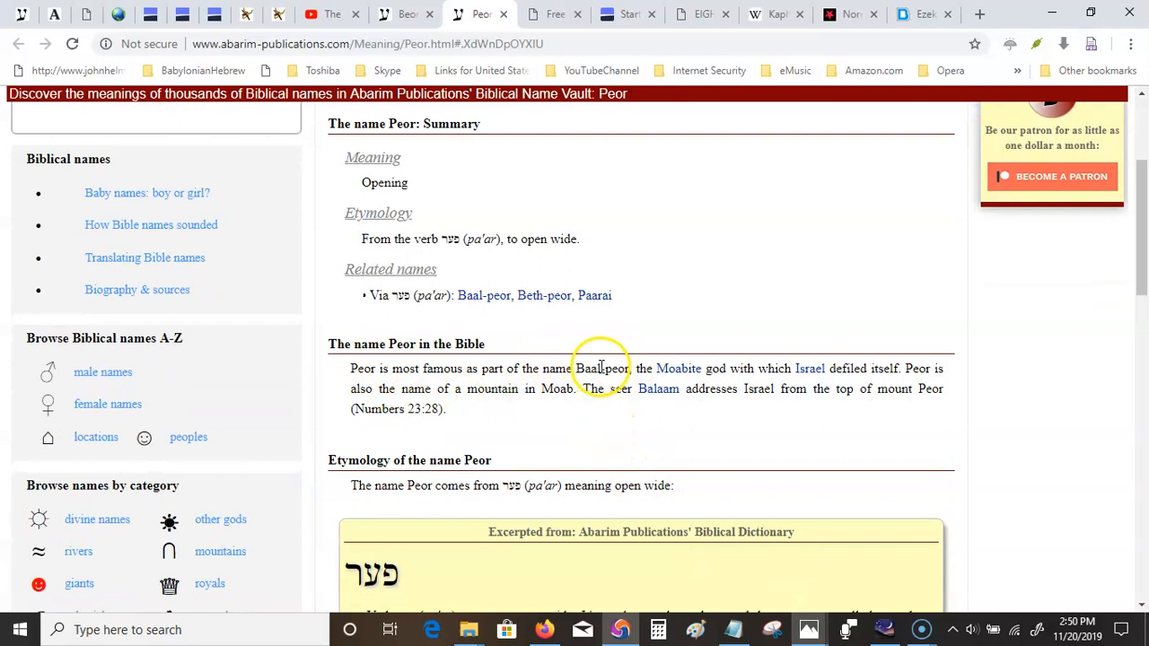
mouse_move(686, 410)
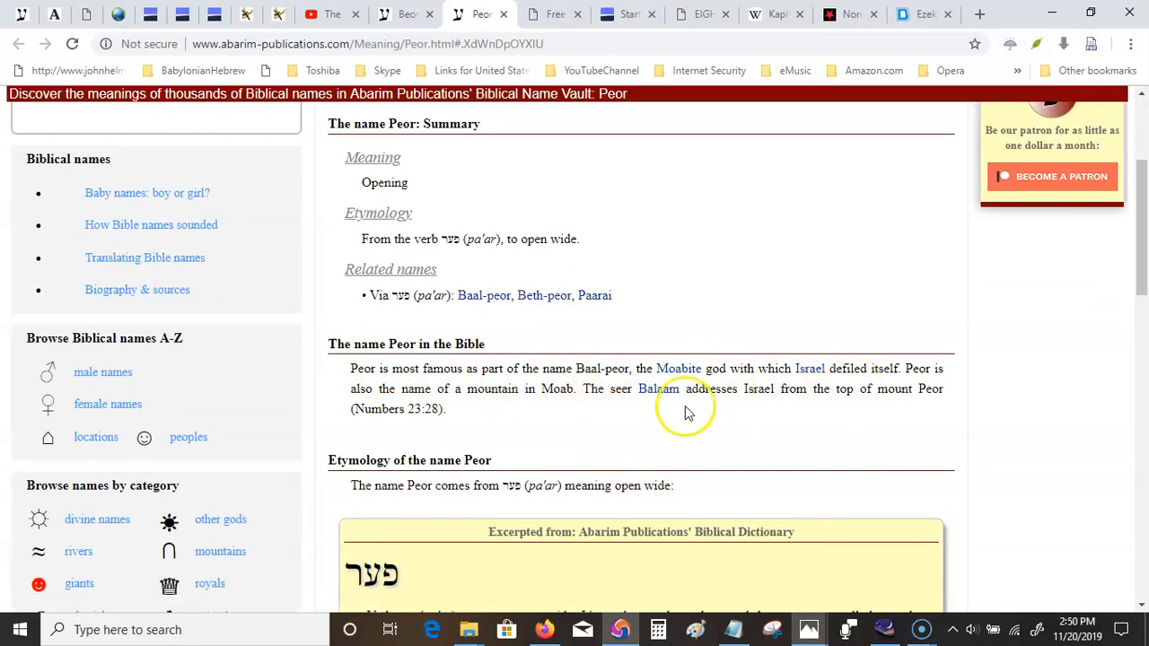
mouse_move(520, 388)
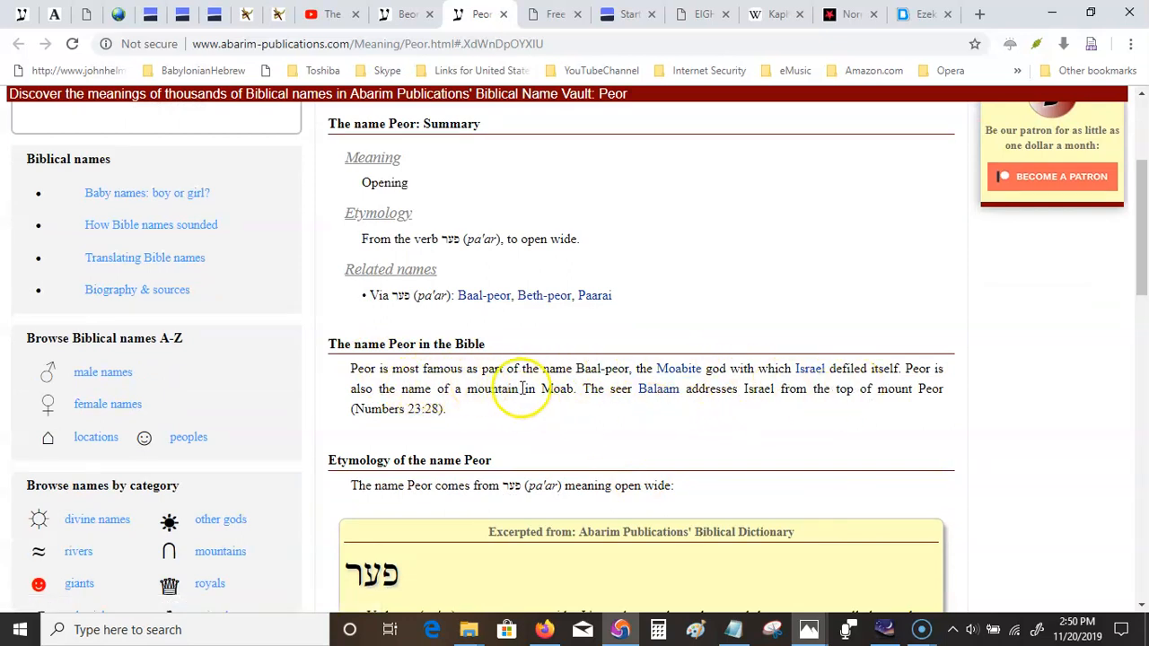
mouse_move(657, 388)
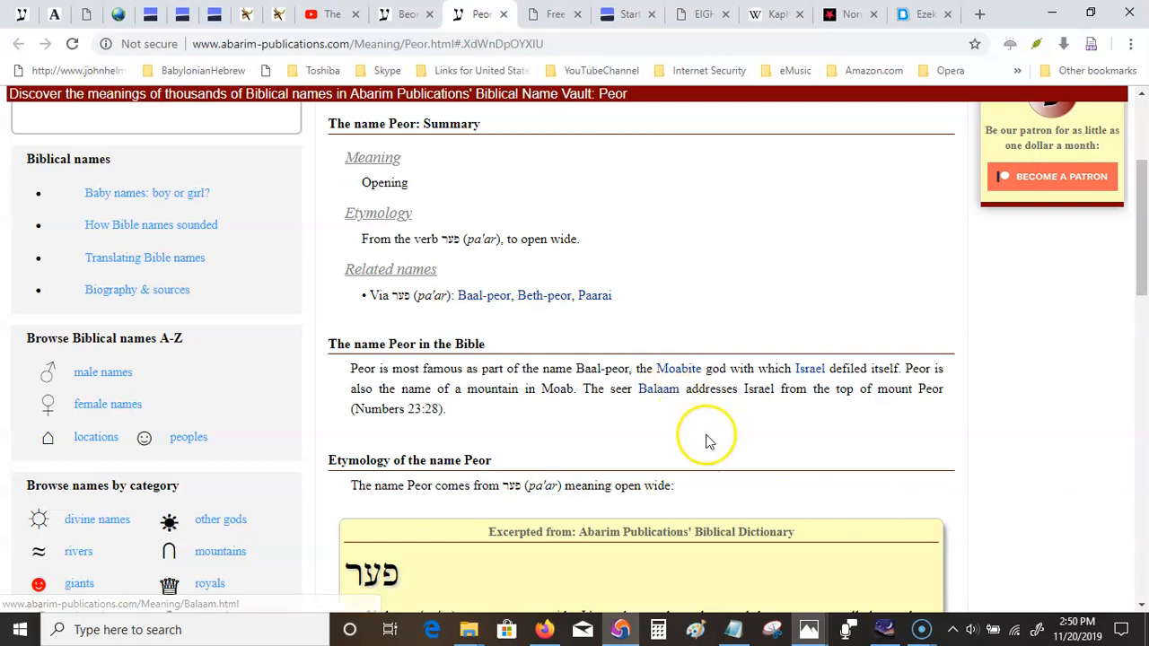
scroll("down", 3)
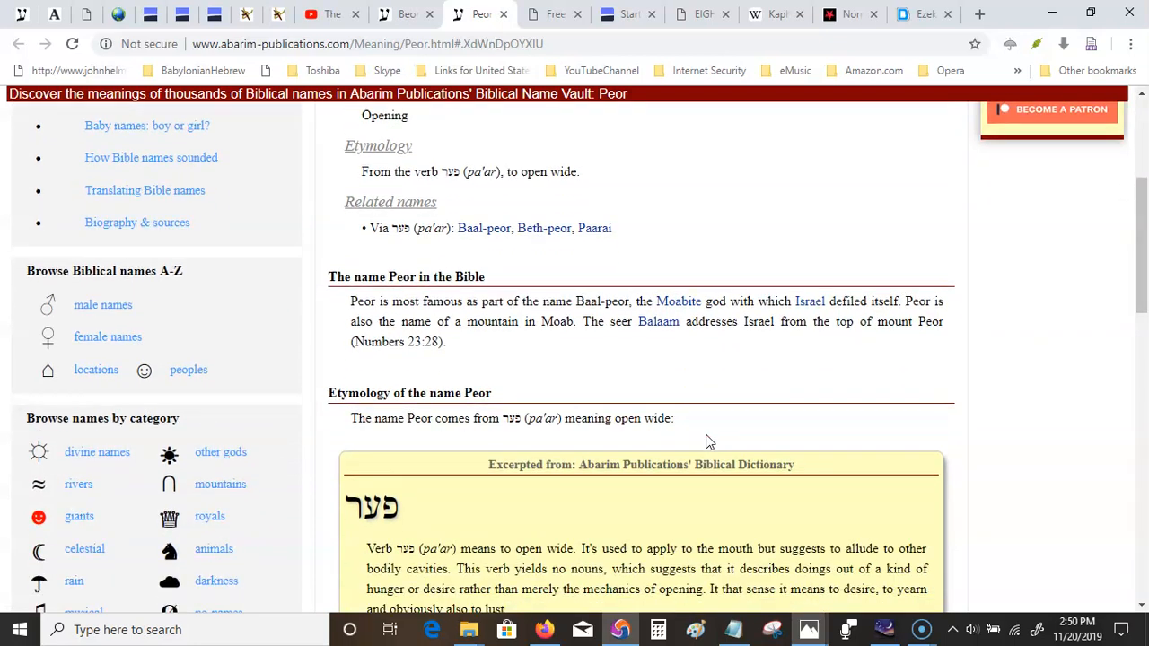
scroll("down", 3)
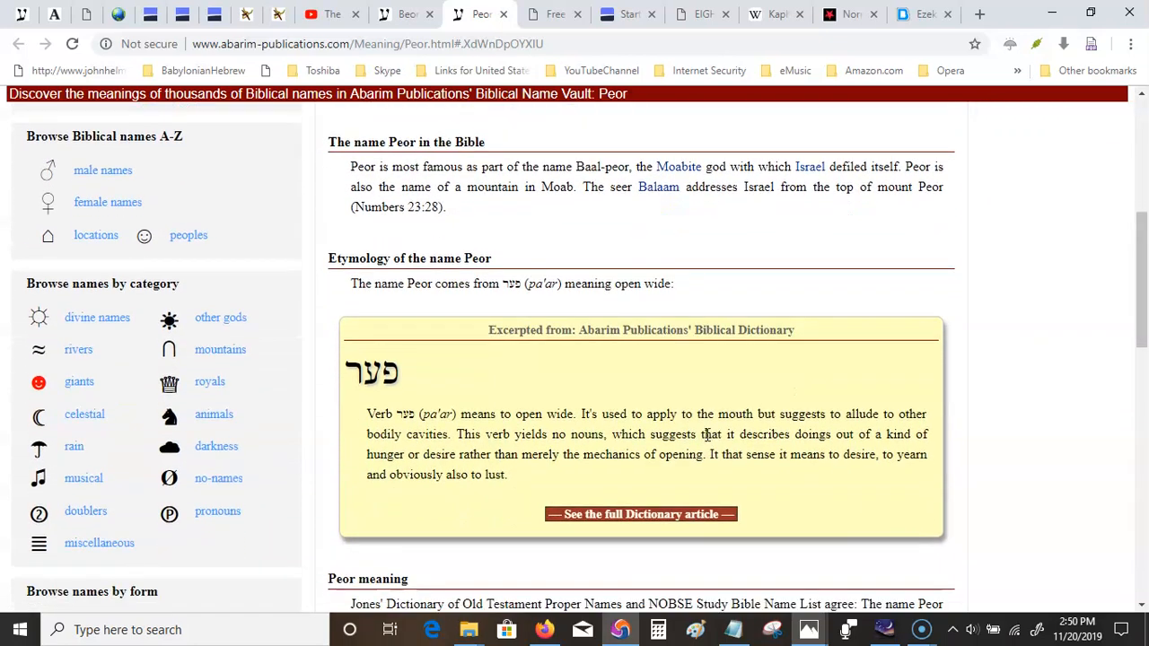
scroll("down", 3)
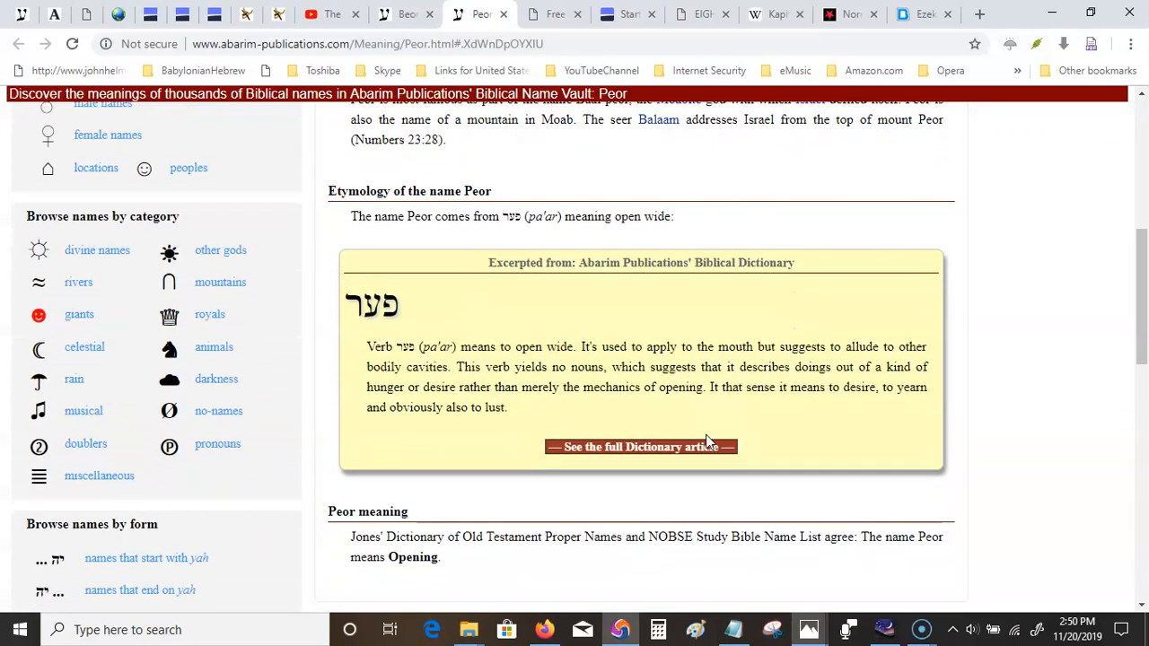
scroll("down", 3)
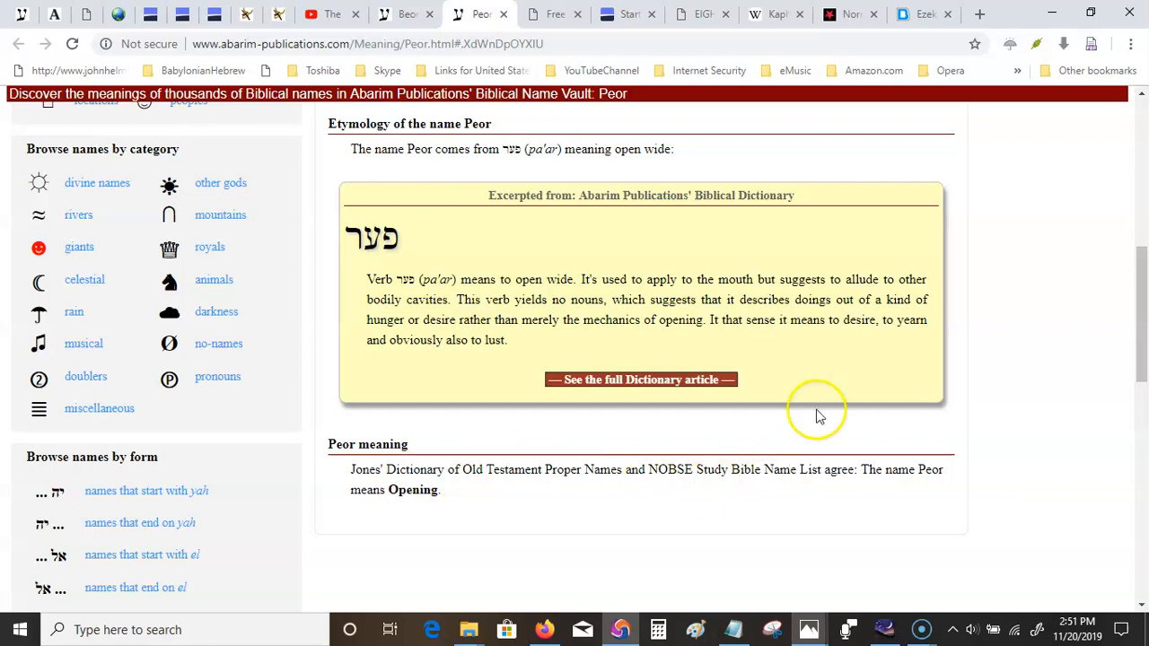
scroll("down", 3)
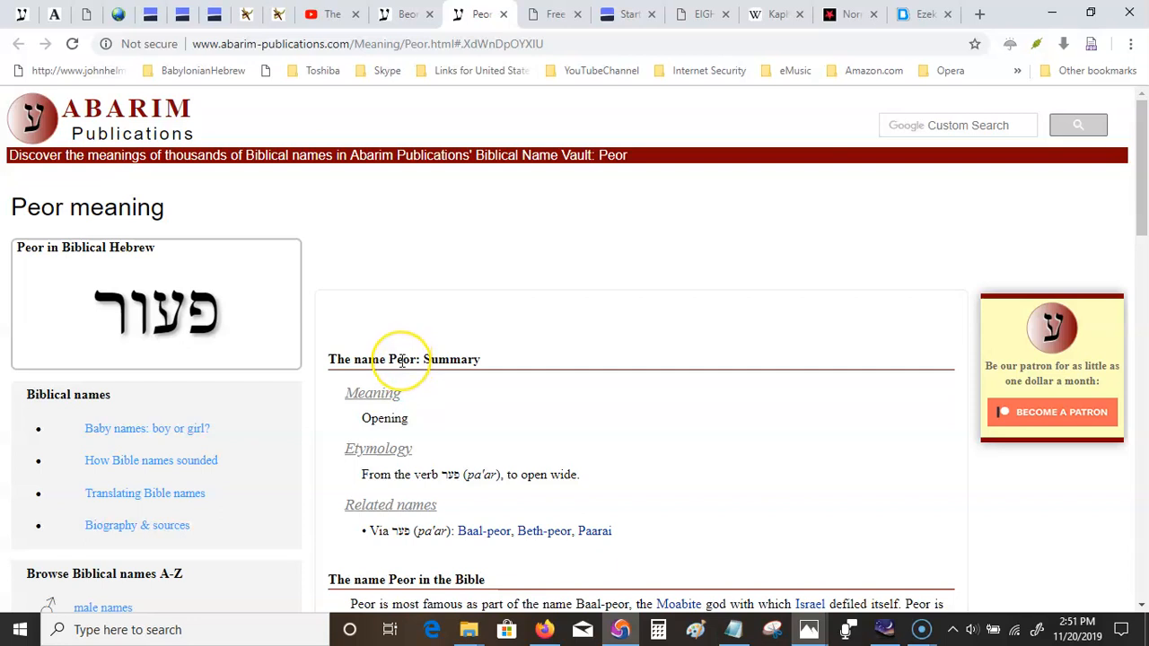
mouse_move(261, 9)
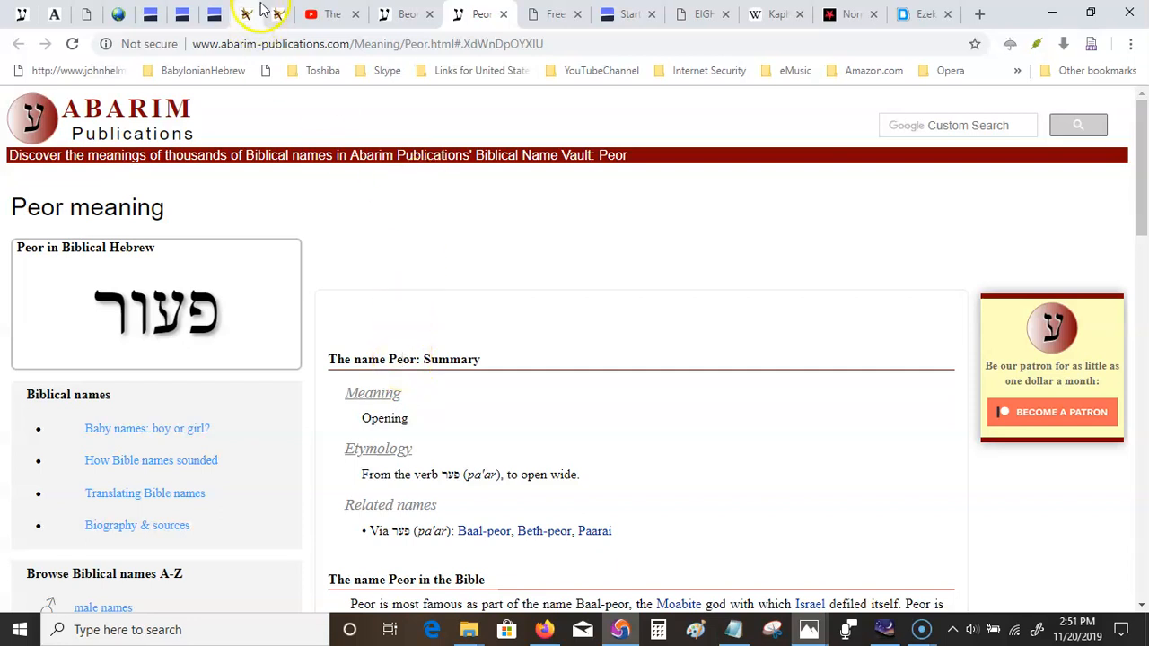
Return to the ancient-hebrew.org article showing Tables 1 and 2 with Peor's Greek form Phogor.
left_click(247, 15)
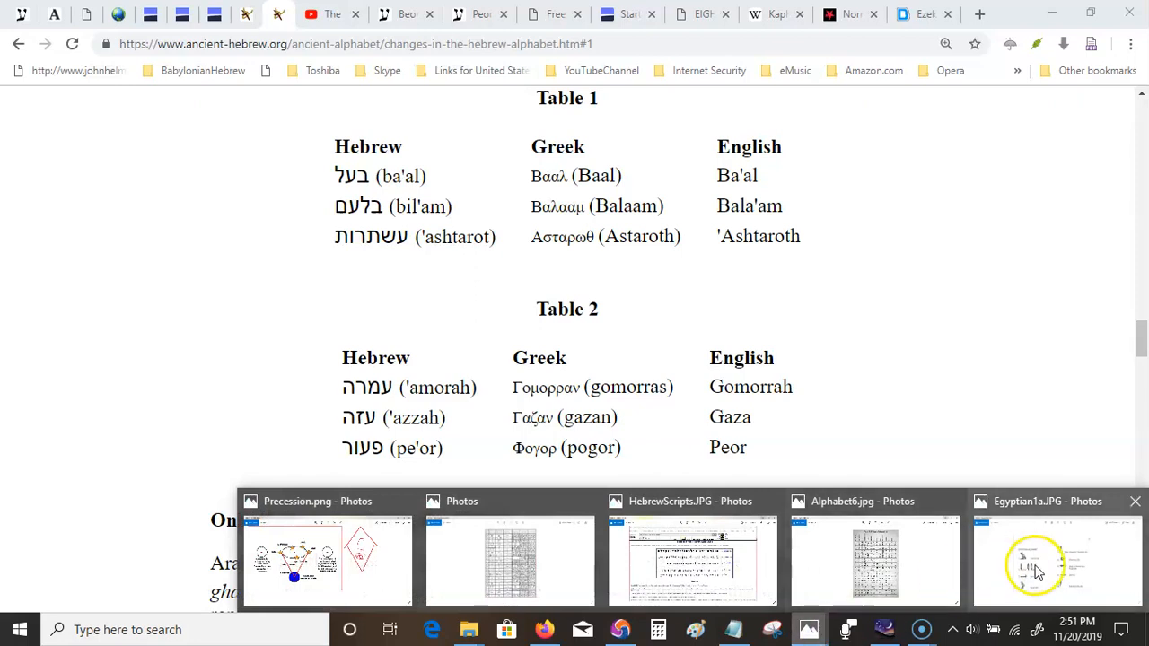
Bring up Egyptian1a.JPG, the Egyptian alphabet chart, in Windows Photos.
left_click(1056, 556)
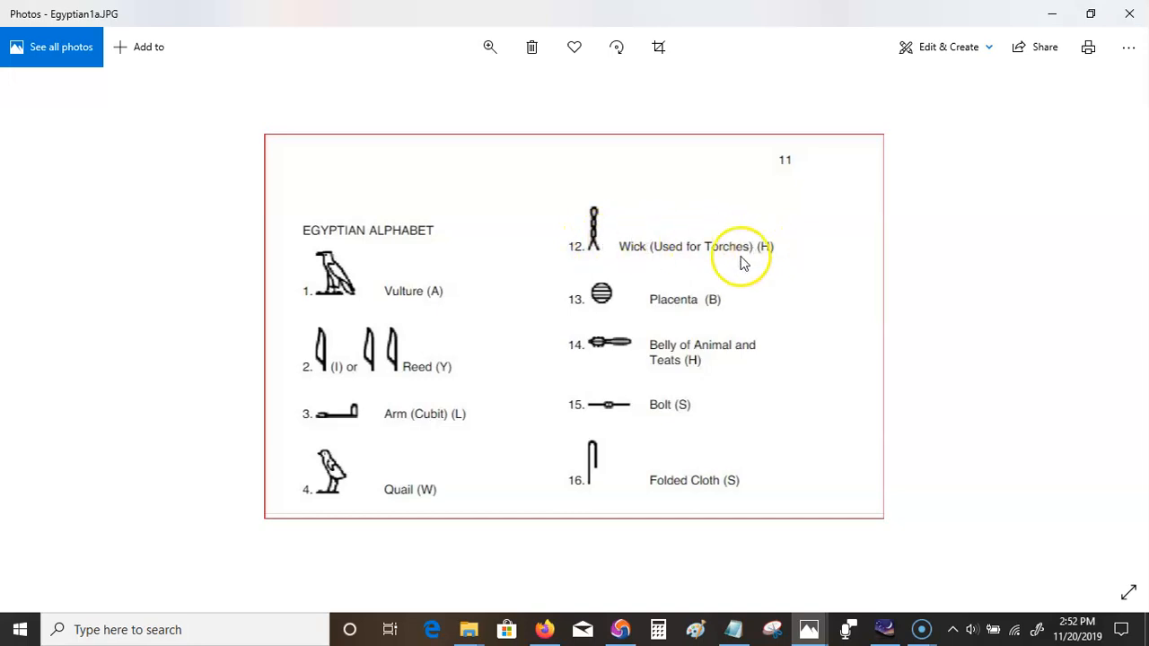
mouse_move(923, 594)
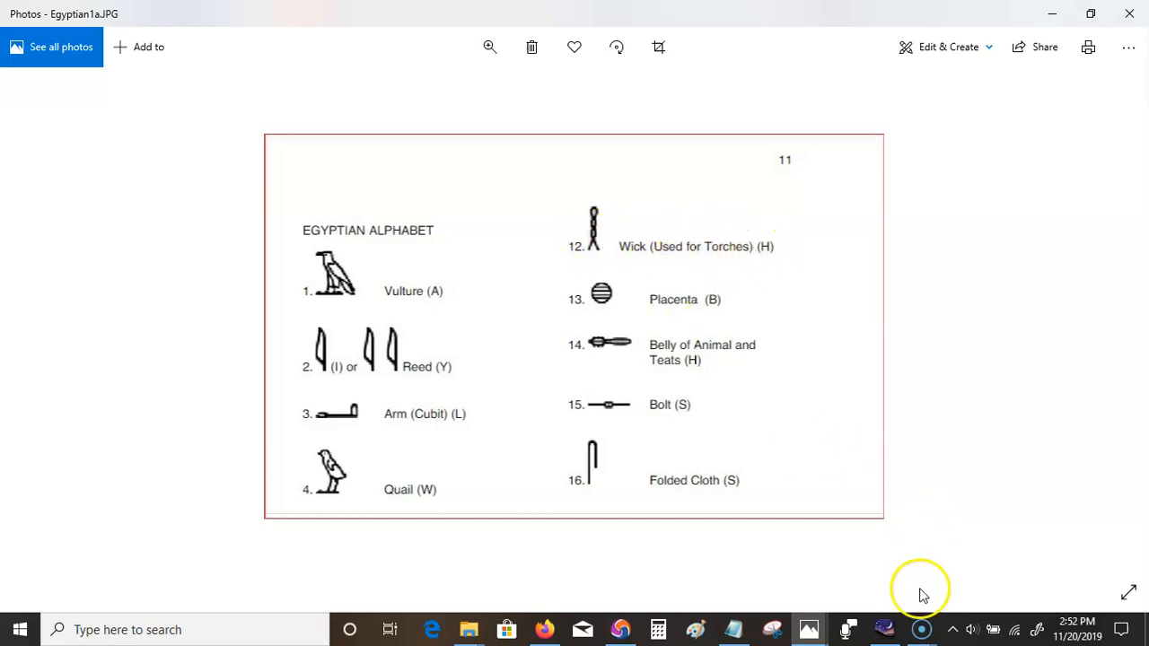
mouse_move(812, 628)
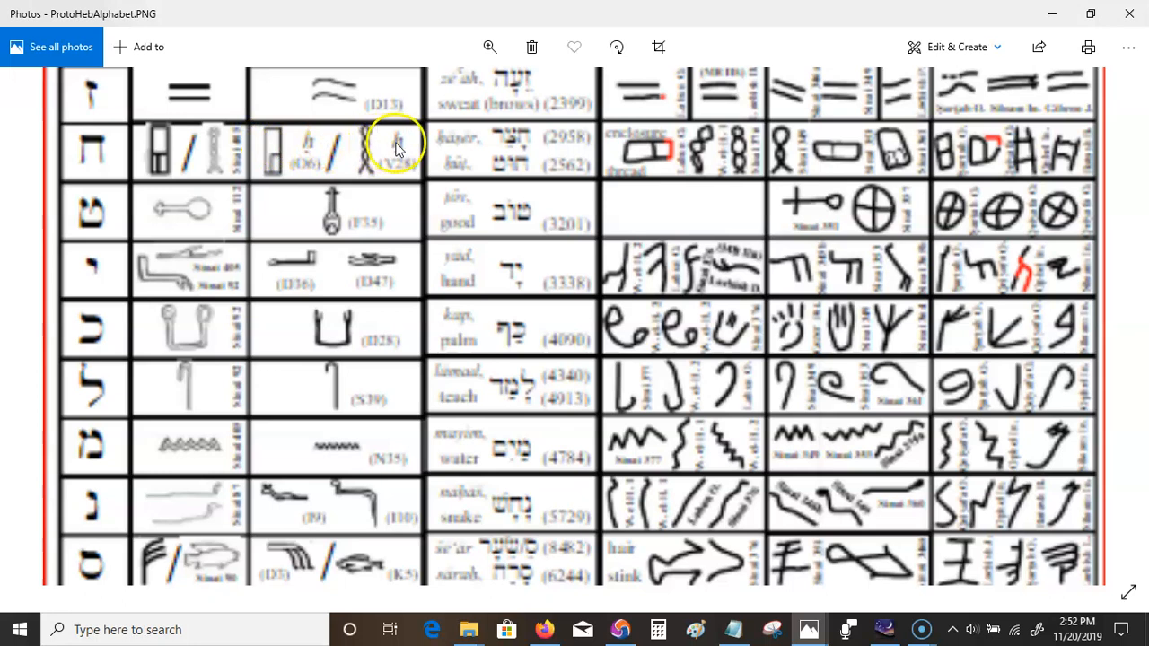
mouse_move(458, 198)
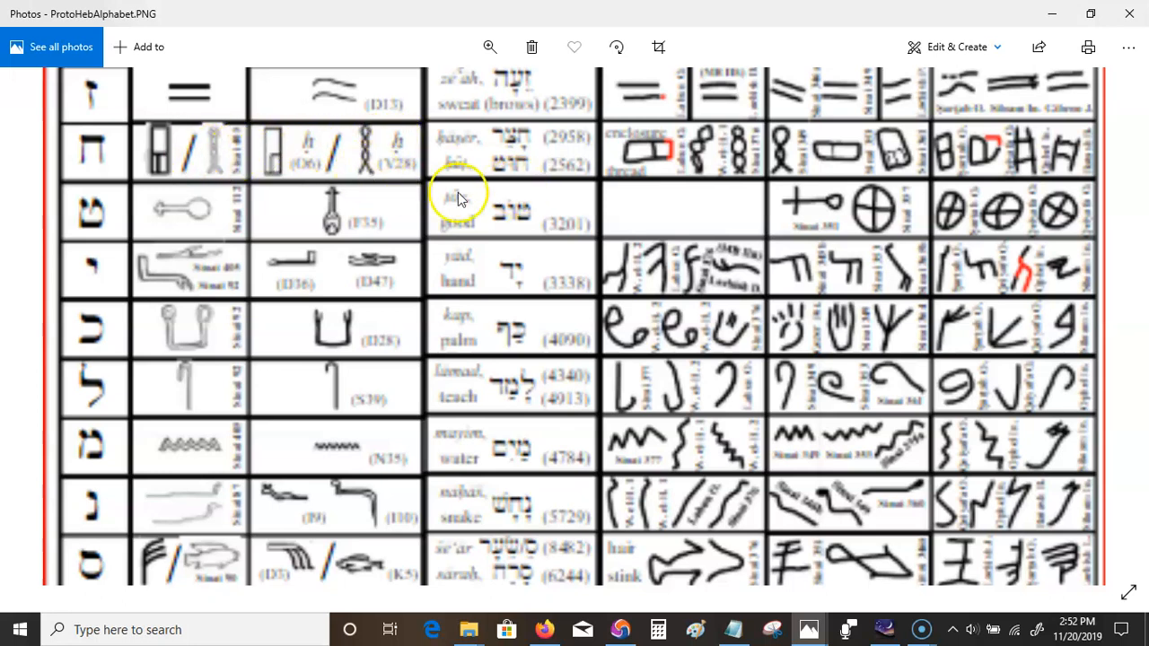
mouse_move(112, 151)
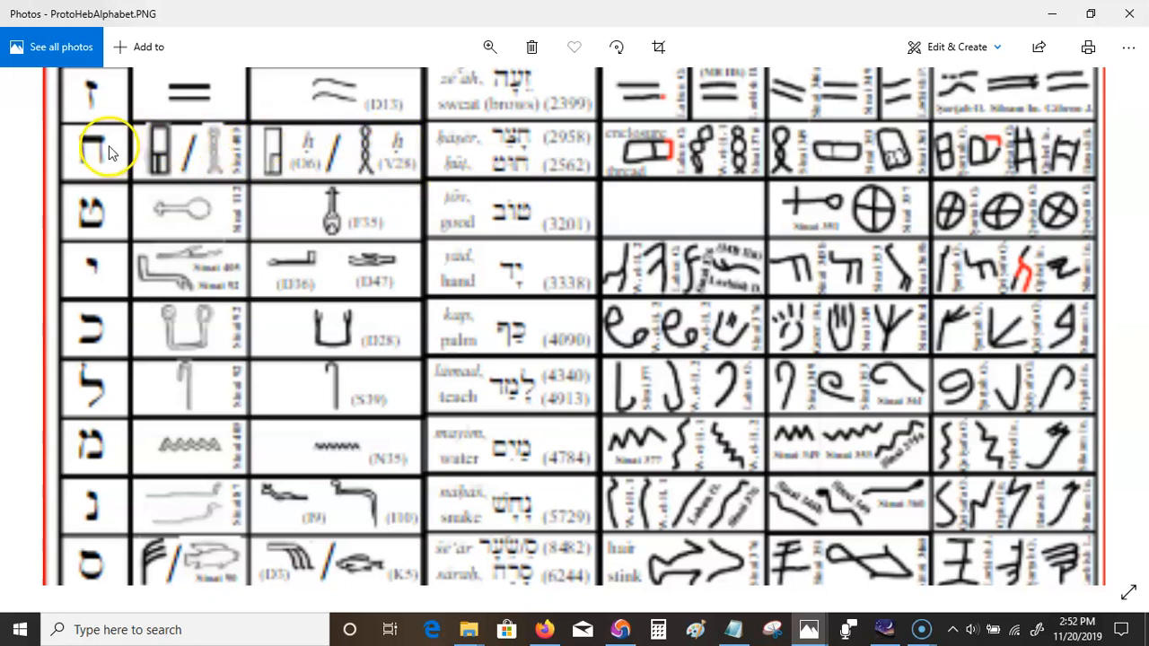
mouse_move(80, 140)
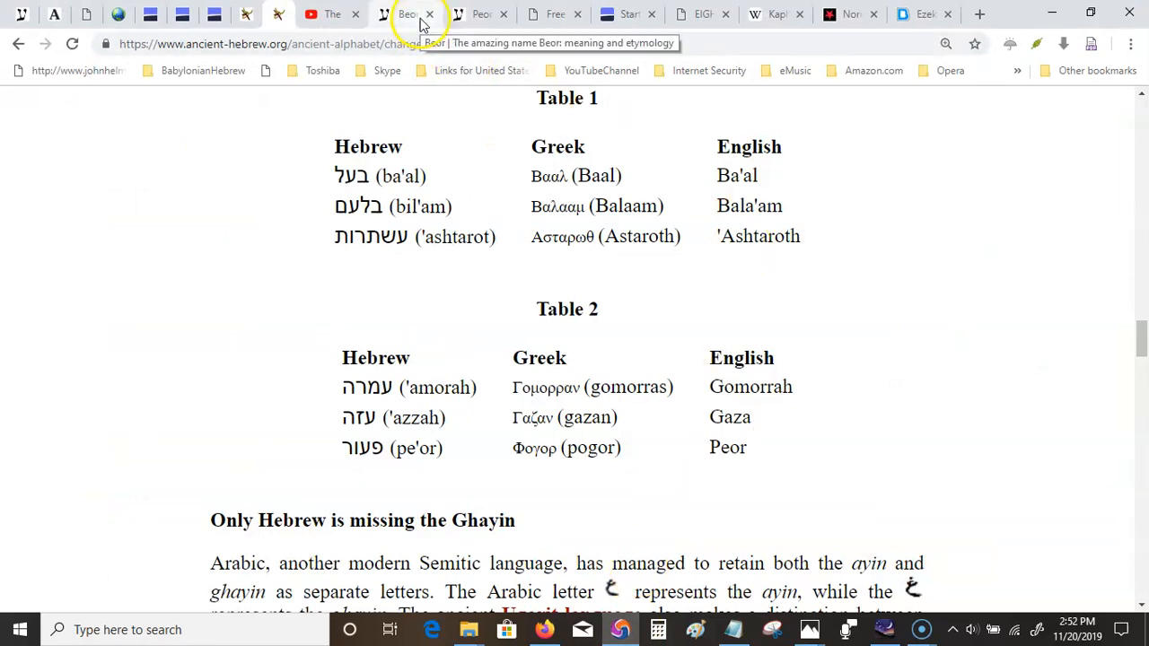
On the Beor page, clear the Peor results and search the Abarim site for alphabet.
left_click(406, 14)
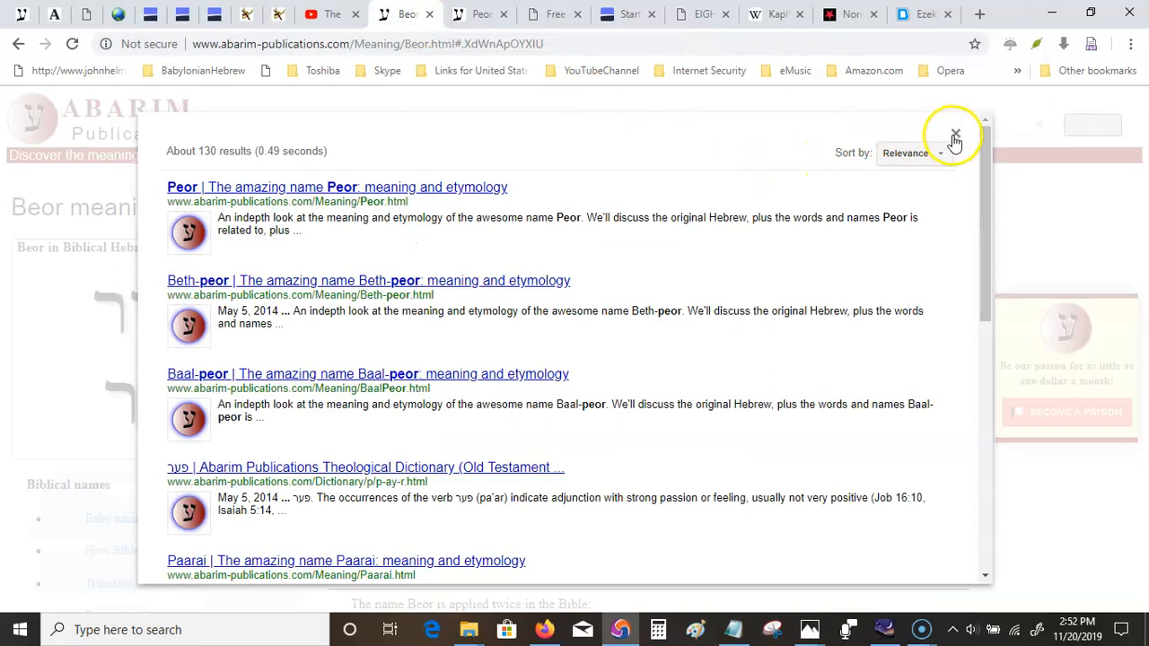
left_click(955, 136)
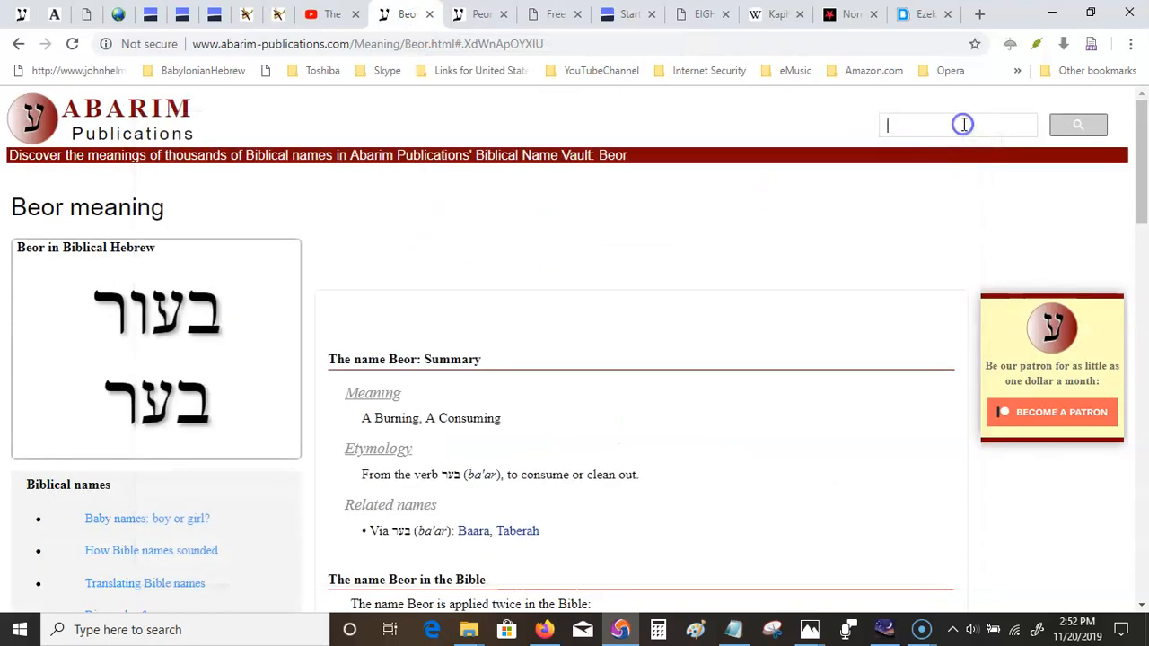
type("alphabet")
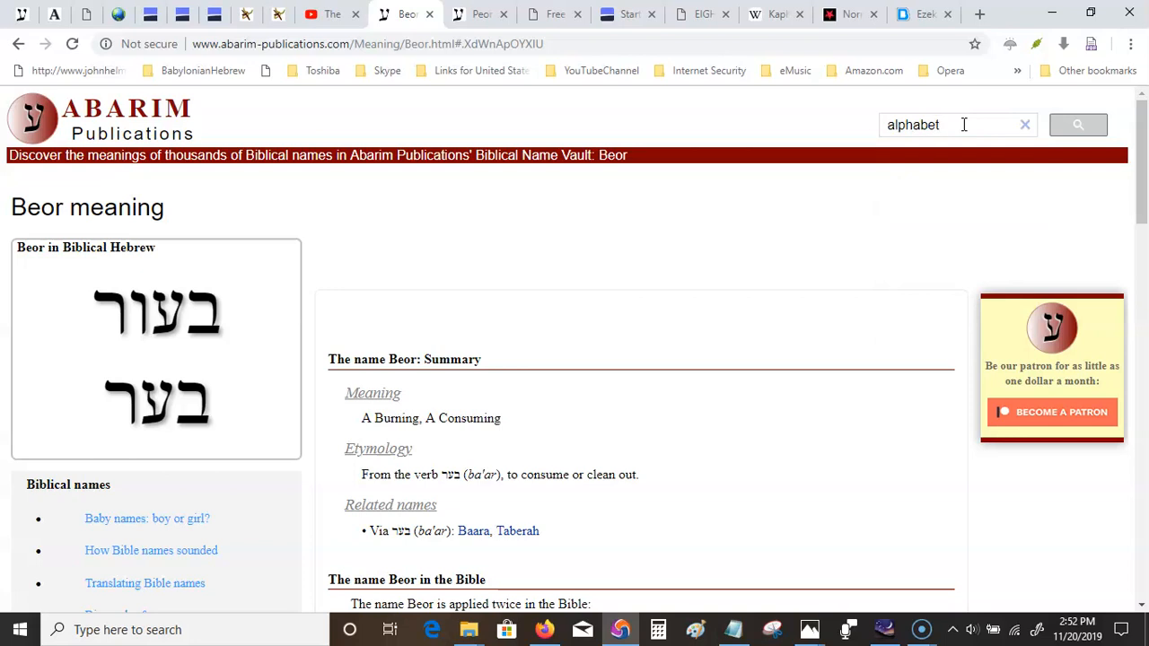
left_click(1078, 126)
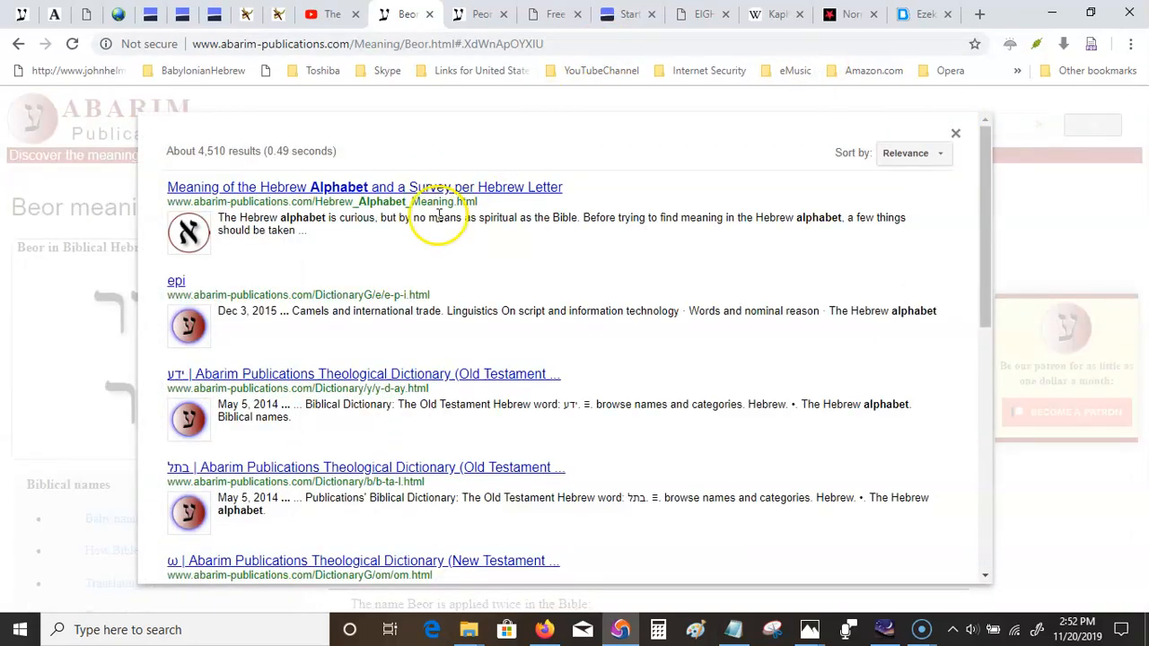
Open the Meaning of the Hebrew Alphabet result and scroll to the Waw–Teth entries.
left_click(364, 186)
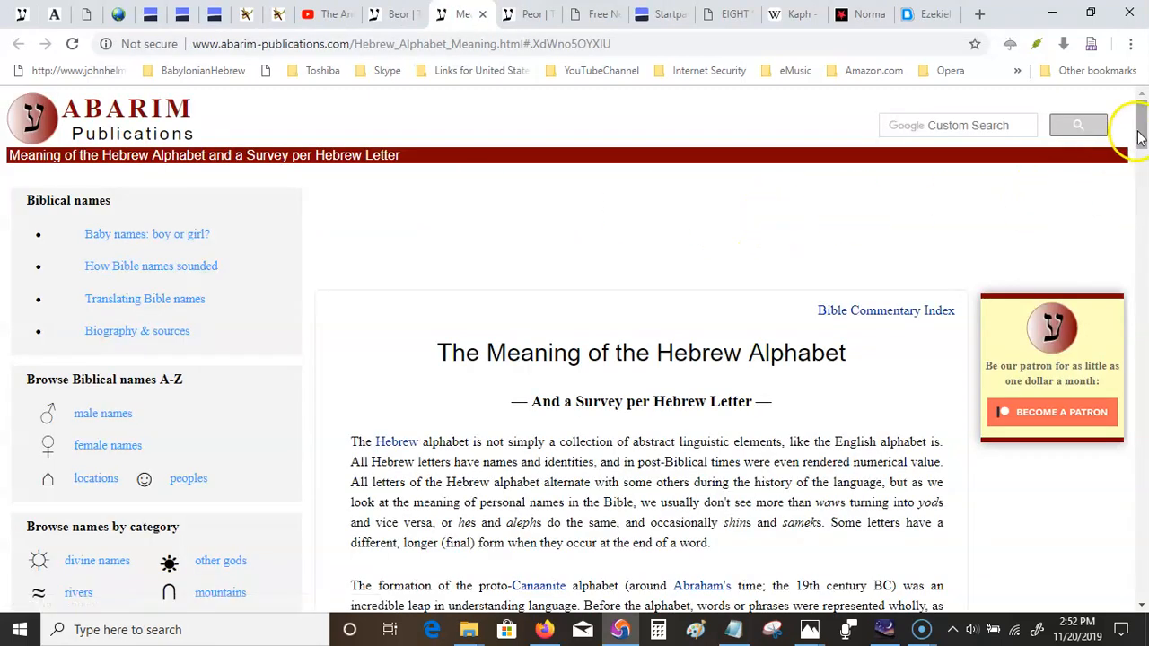
scroll("down", 3)
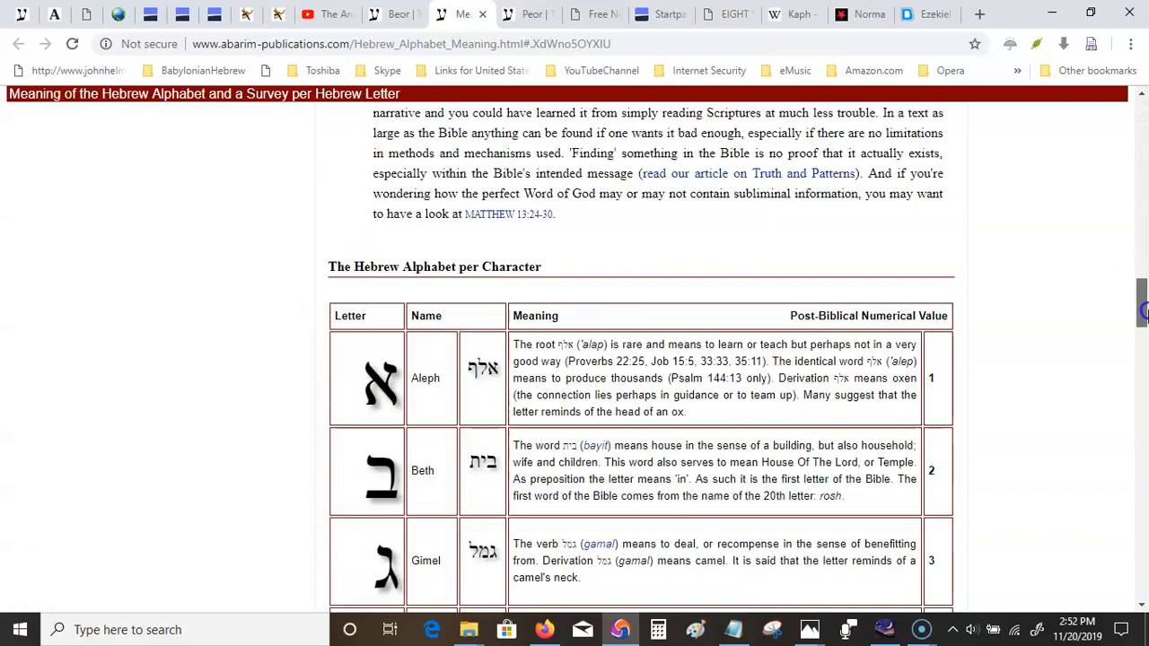
scroll("down", 3)
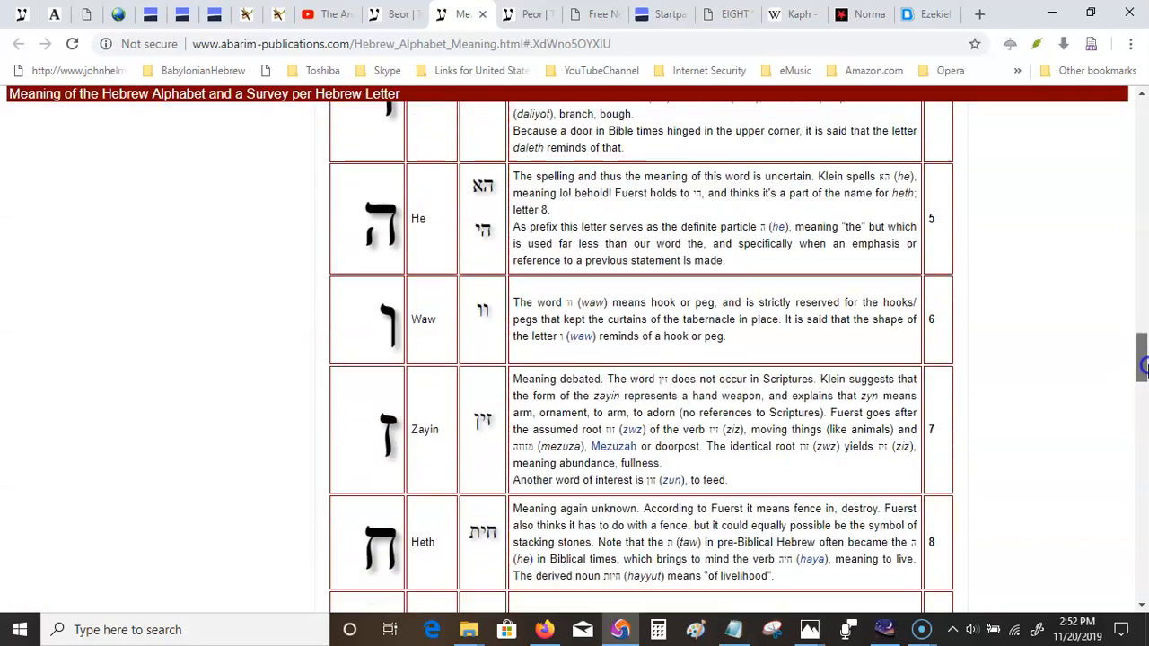
scroll("down", 3)
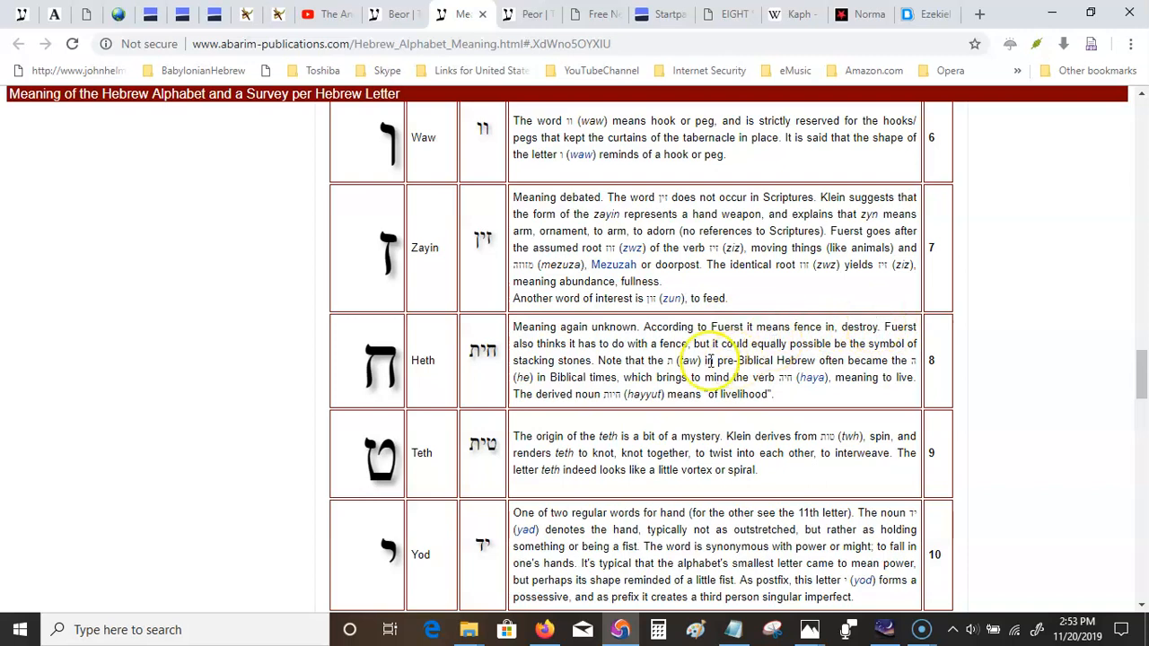
mouse_move(830, 321)
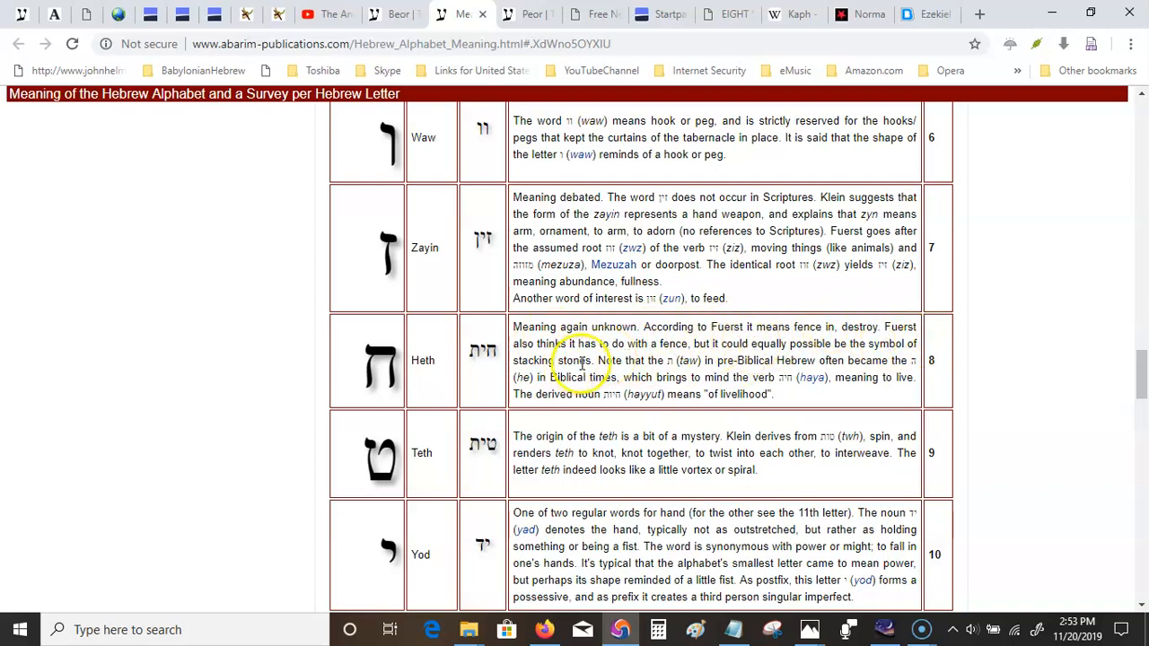
In the Heth entry mark 'stacking stones', then select its Hebrew name חית.
double_click(550, 359)
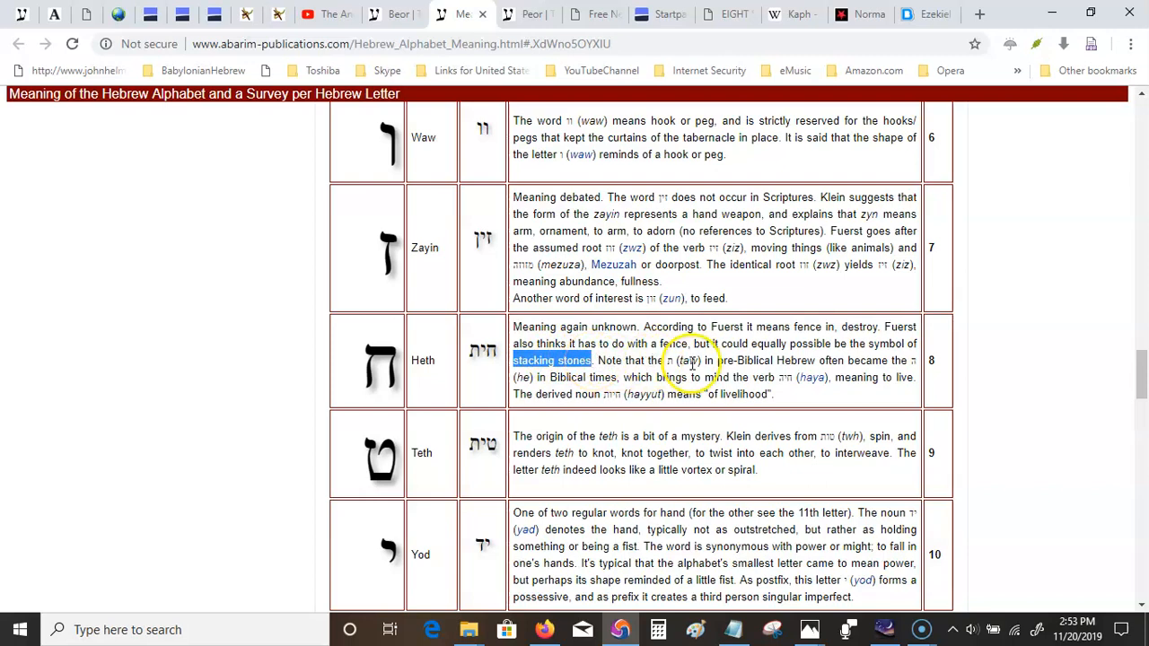
mouse_move(853, 356)
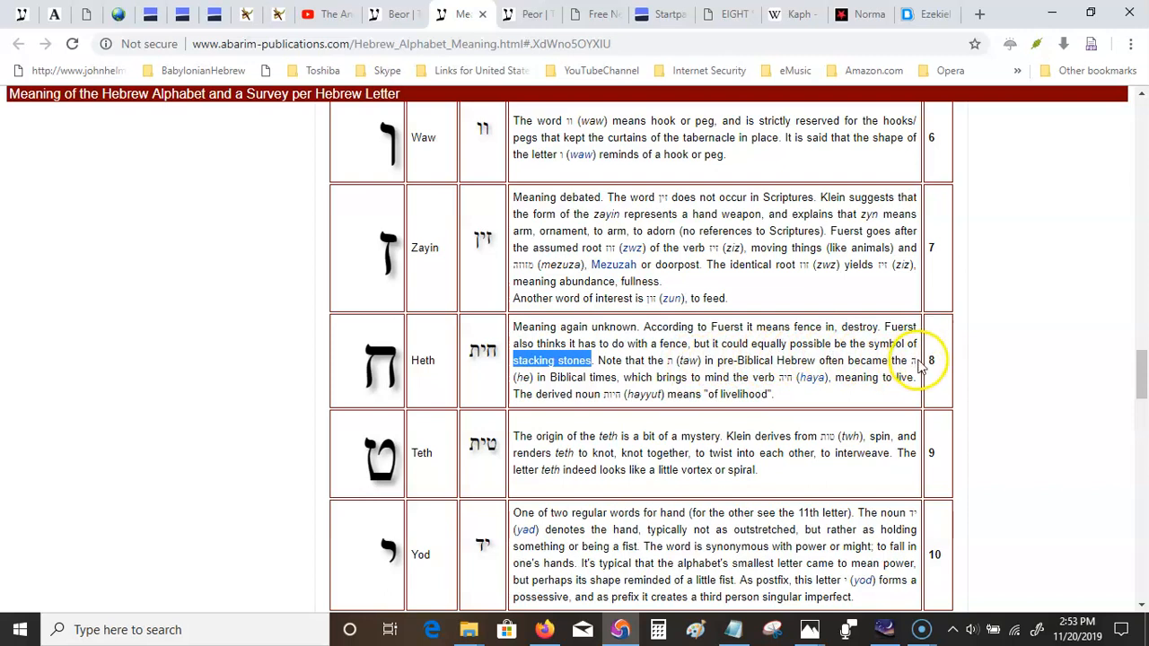
mouse_move(694, 375)
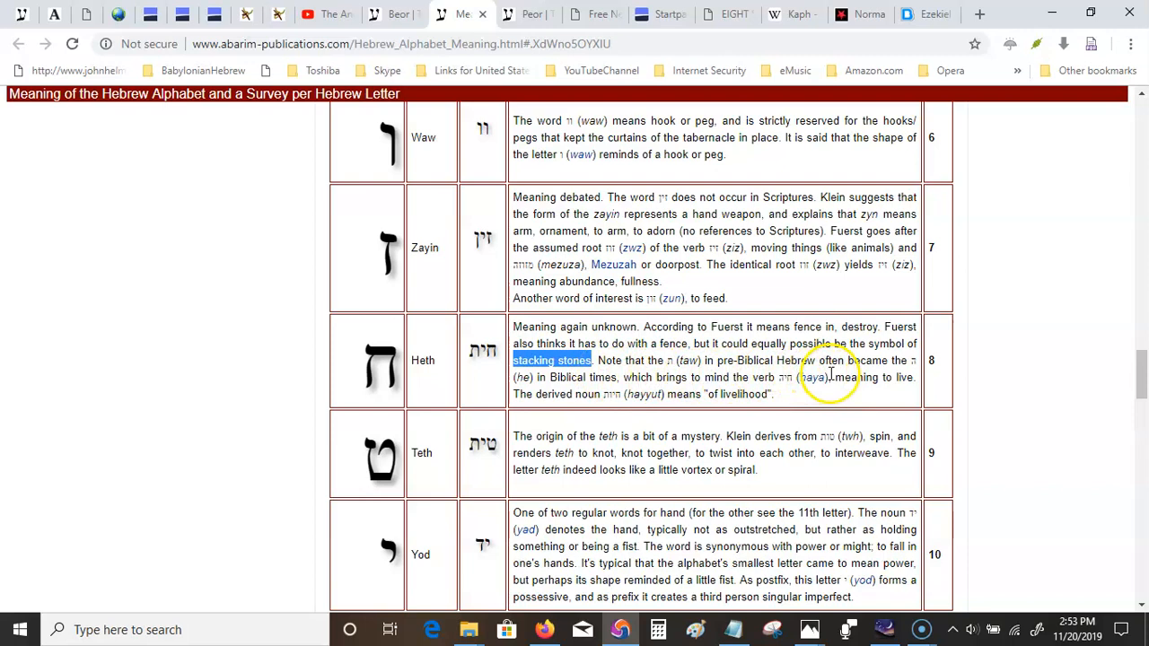
mouse_move(625, 398)
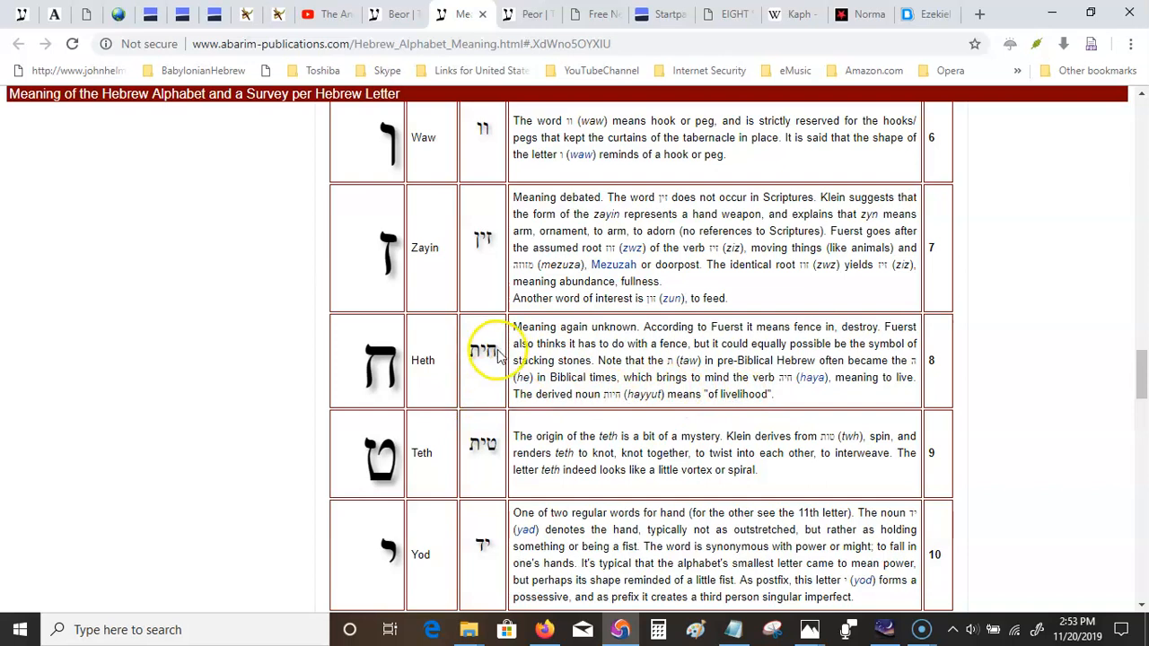
double_click(483, 350)
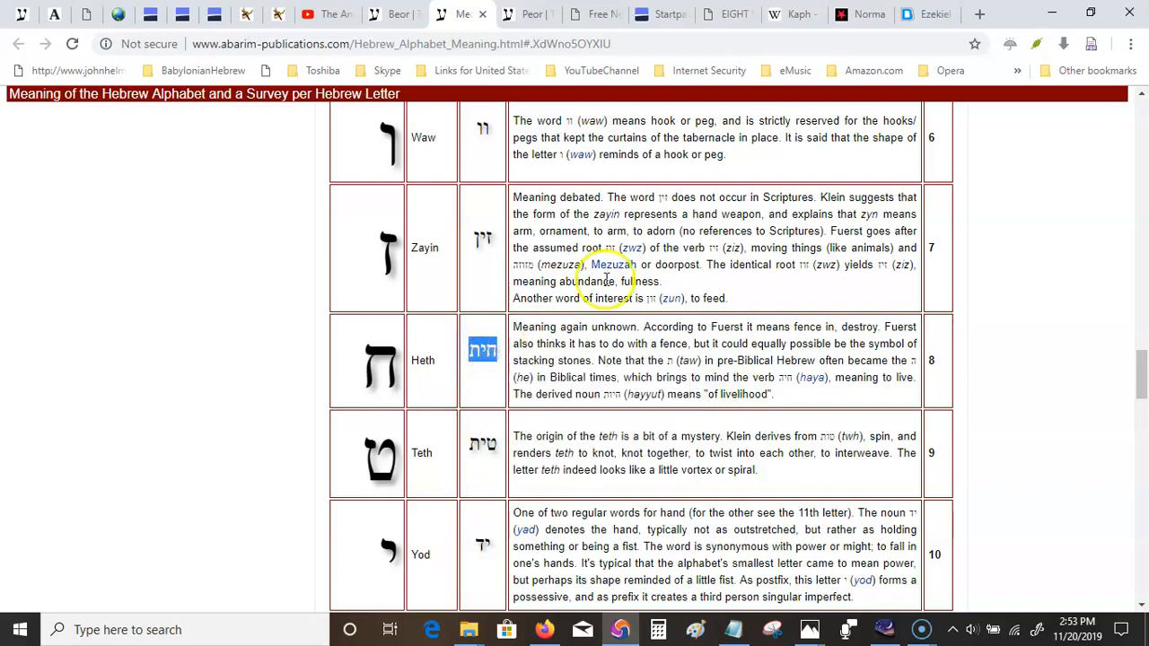
Load translate.google.com in a new tab and paste חית into the source box.
left_click(980, 14)
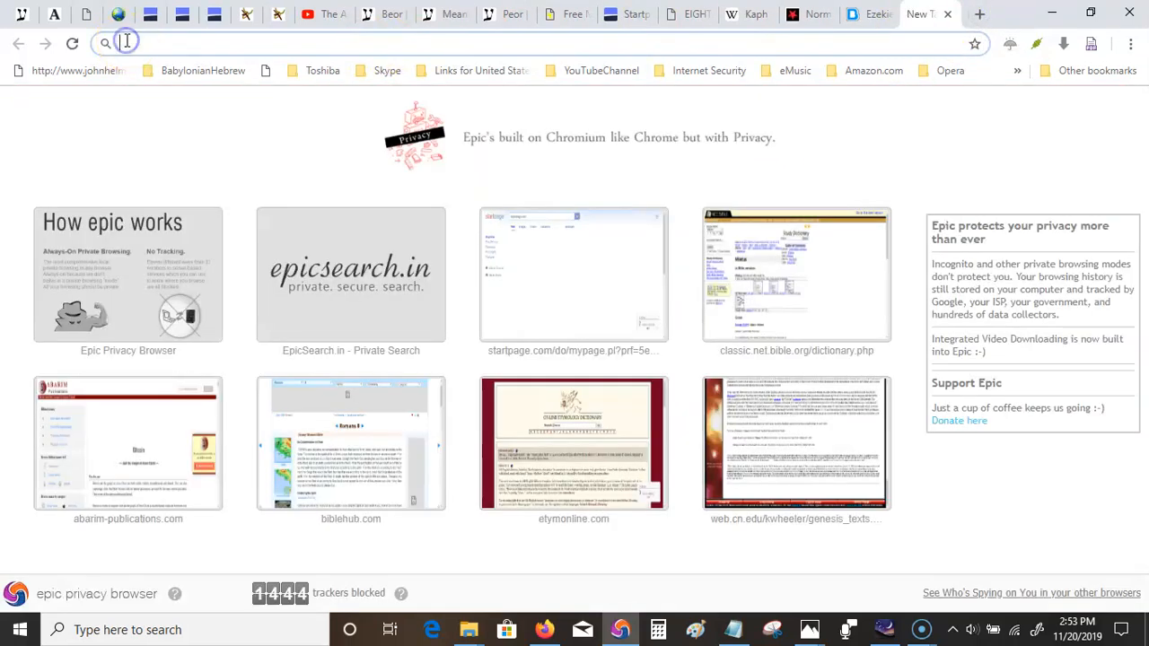
type("translate.google.com")
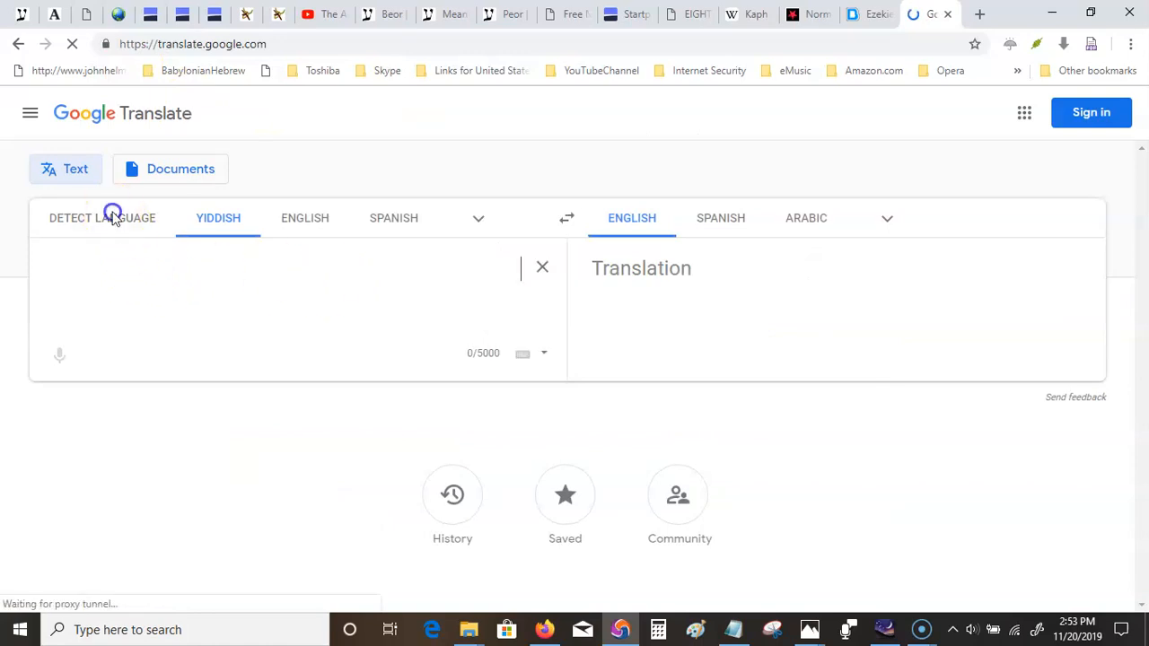
right_click(115, 266)
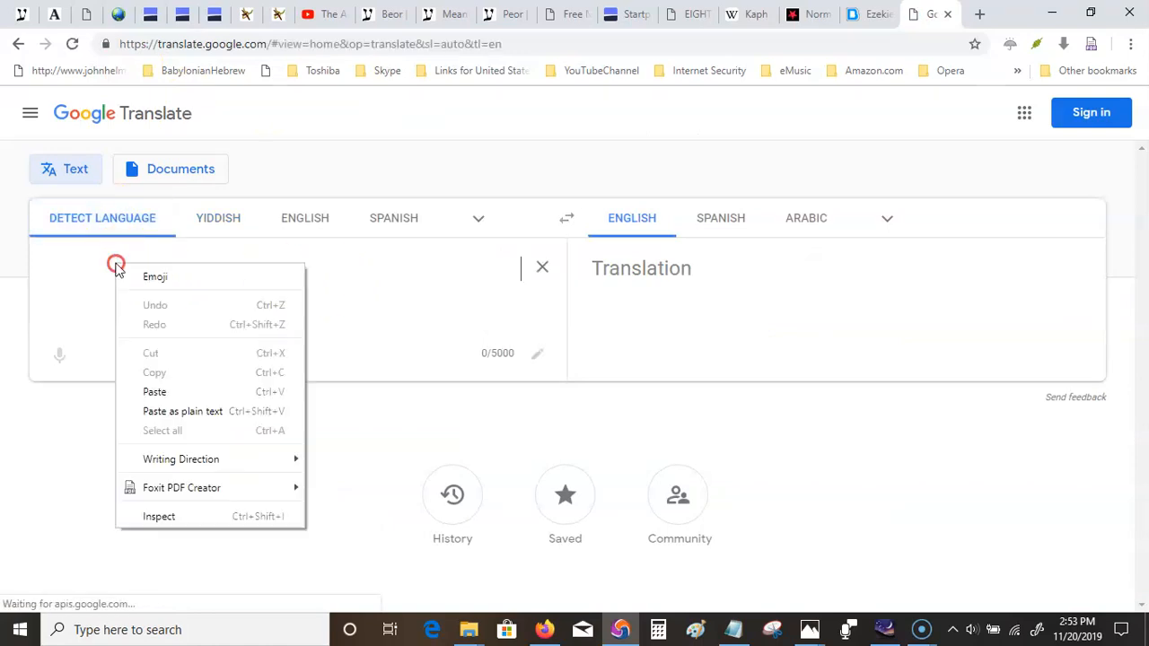
left_click(154, 391)
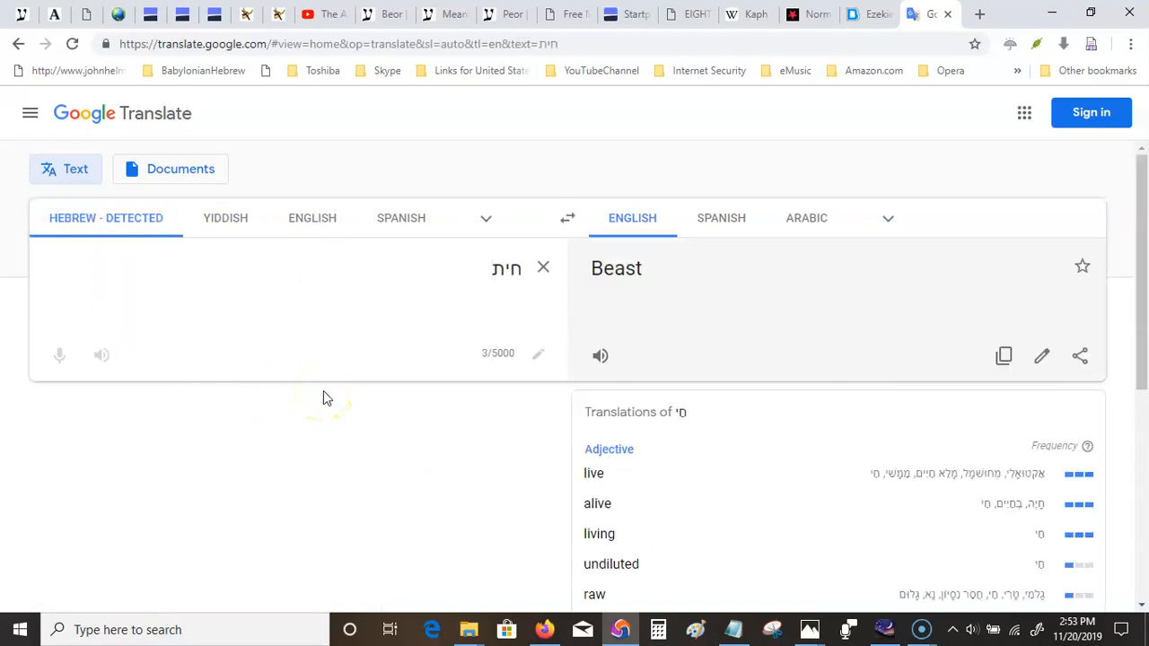
mouse_move(280, 356)
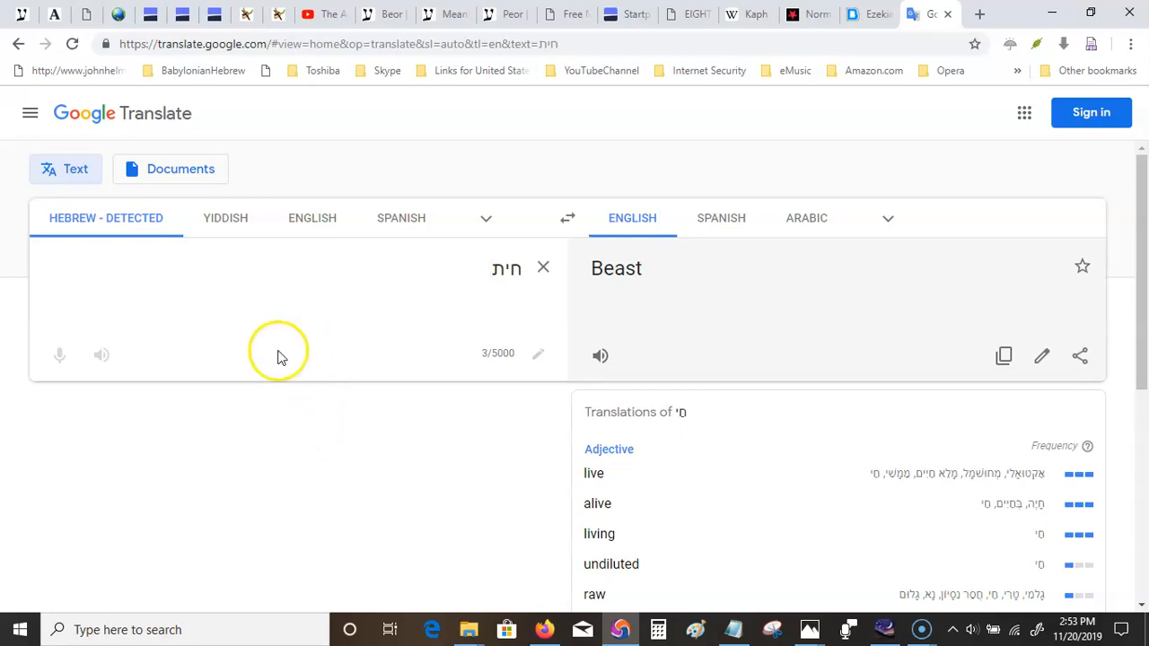
mouse_move(440, 485)
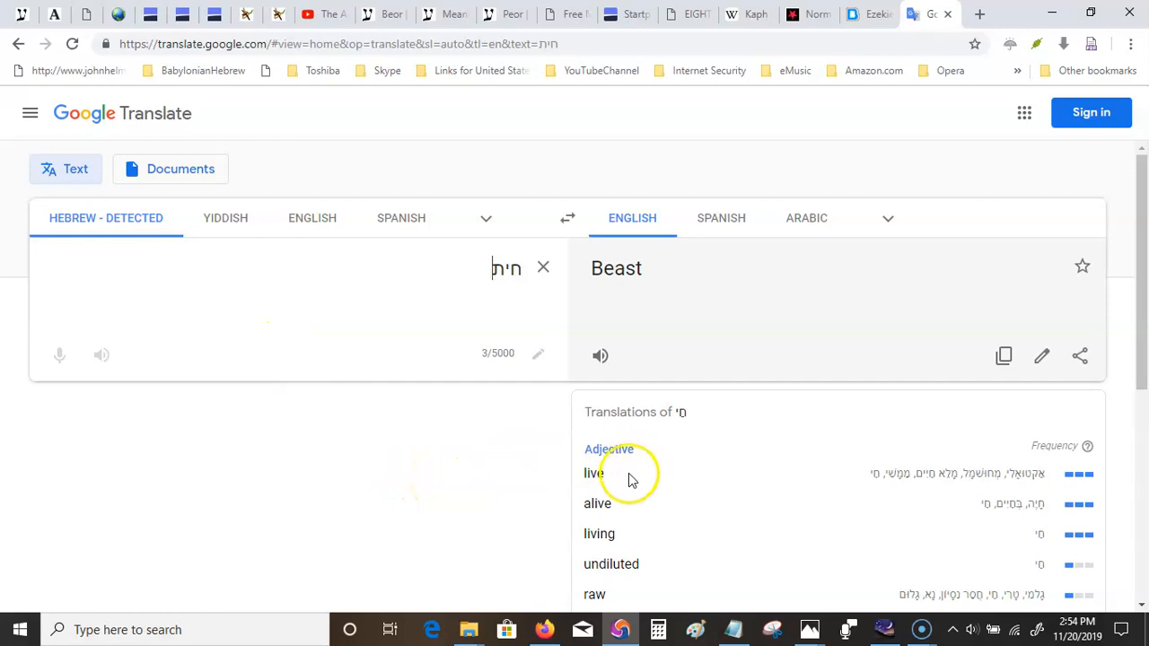
mouse_move(664, 326)
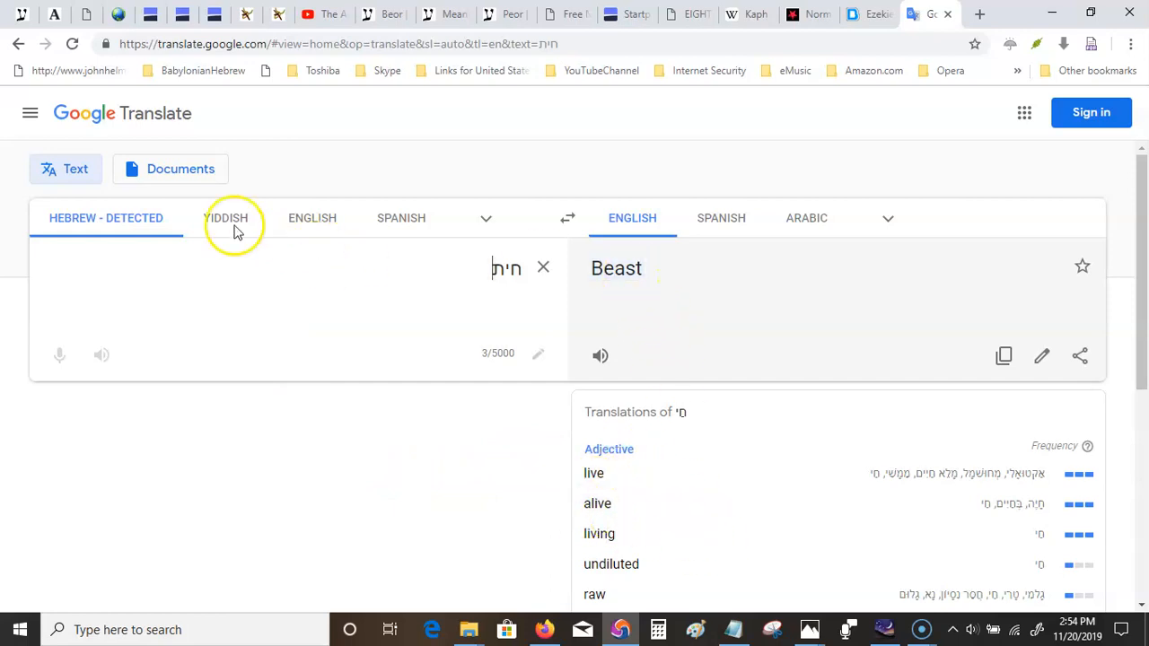
Switch the source language to Yiddish so חית renders as khis instead of Beast.
left_click(226, 219)
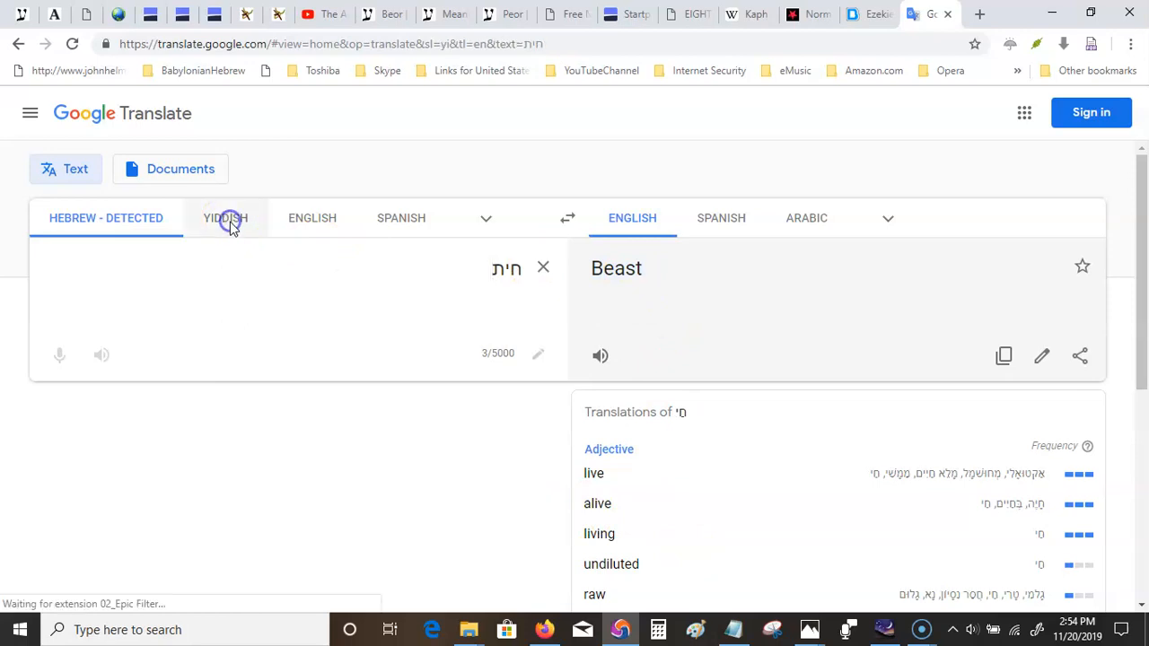
left_click(225, 219)
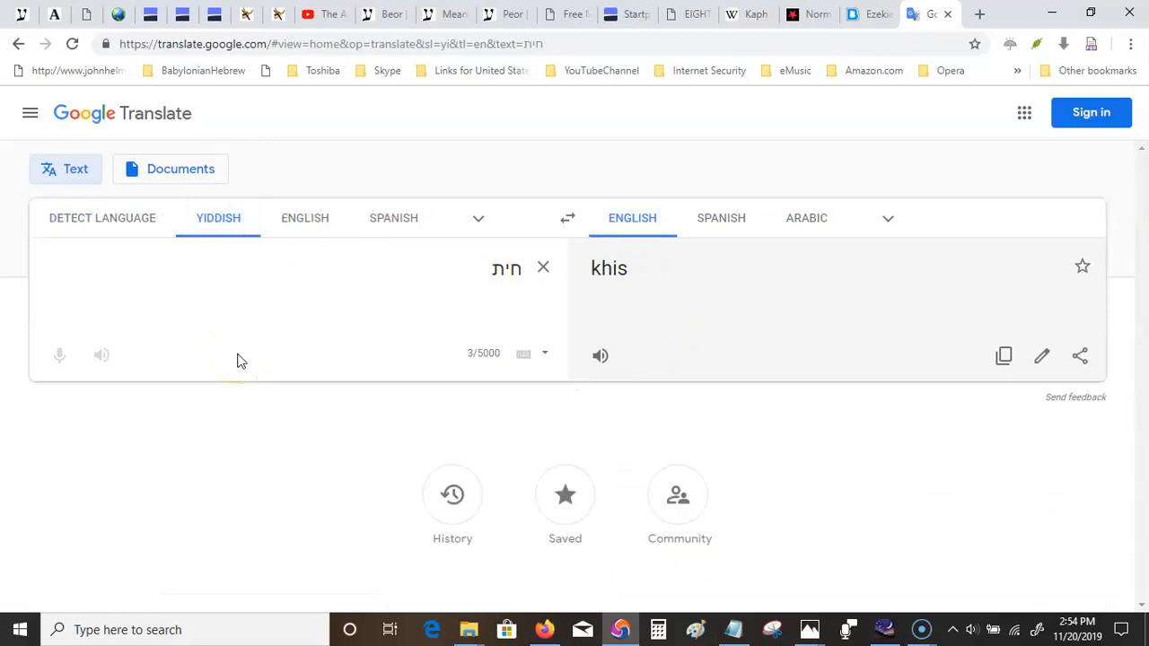
mouse_move(478, 309)
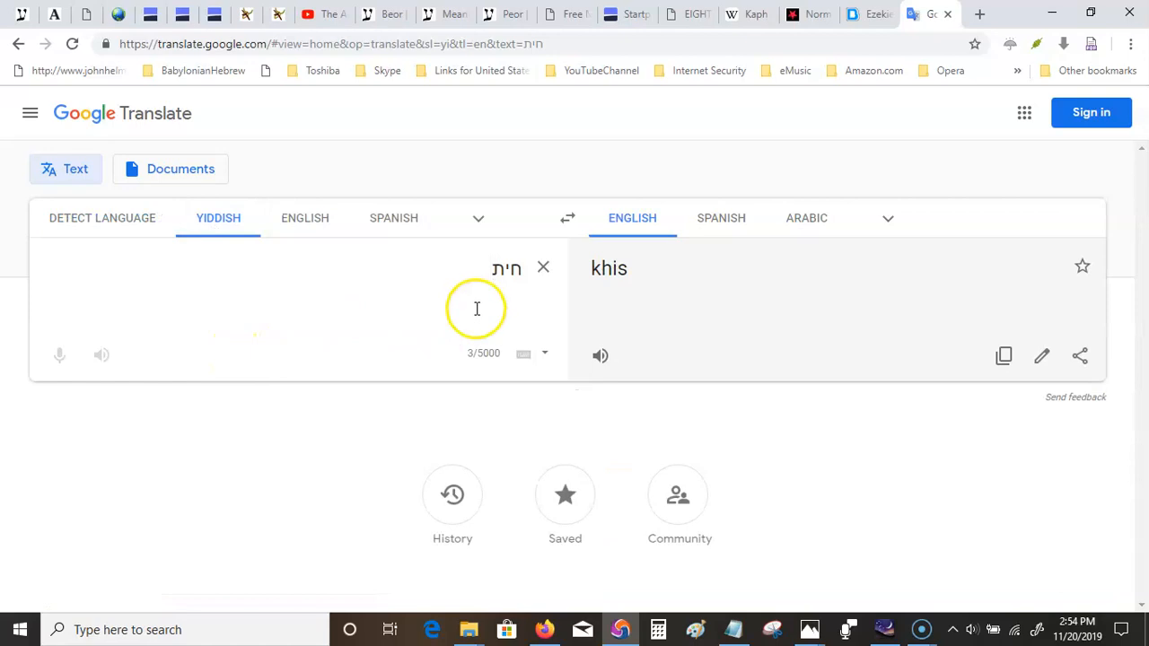
mouse_move(637, 278)
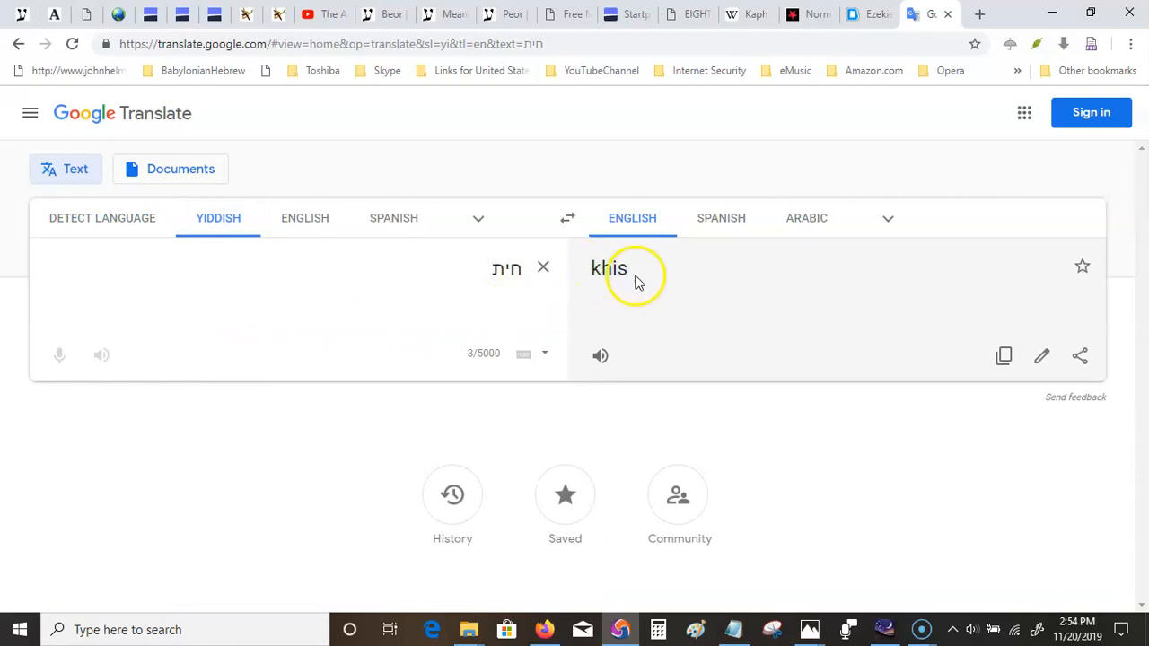
mouse_move(589, 283)
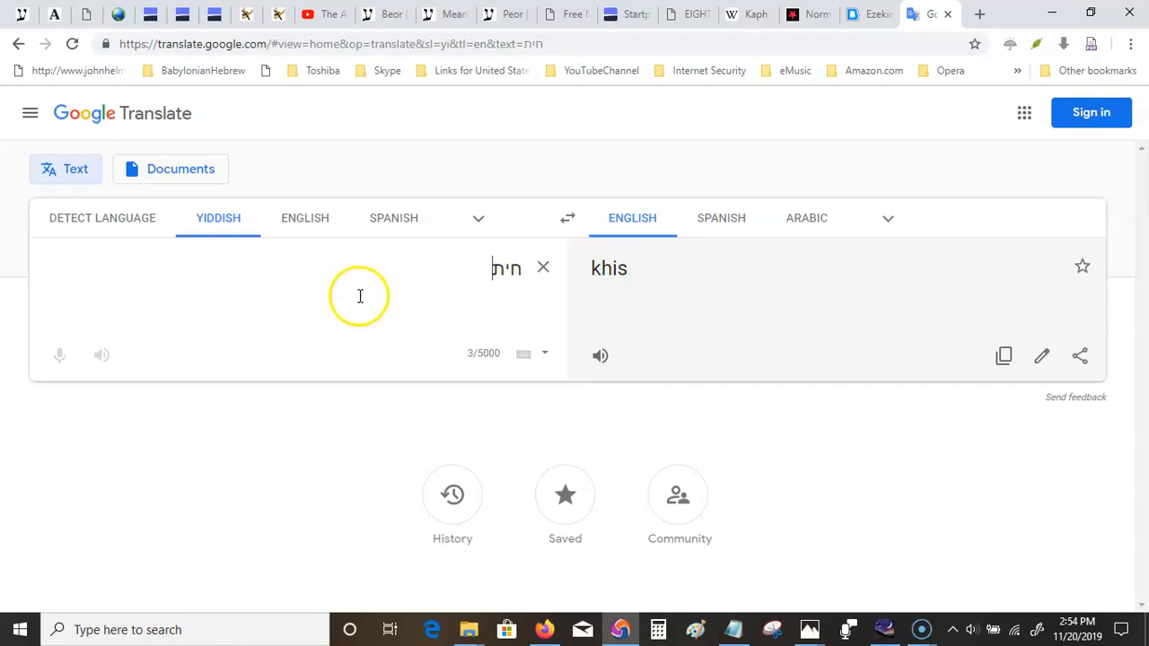
mouse_move(552, 309)
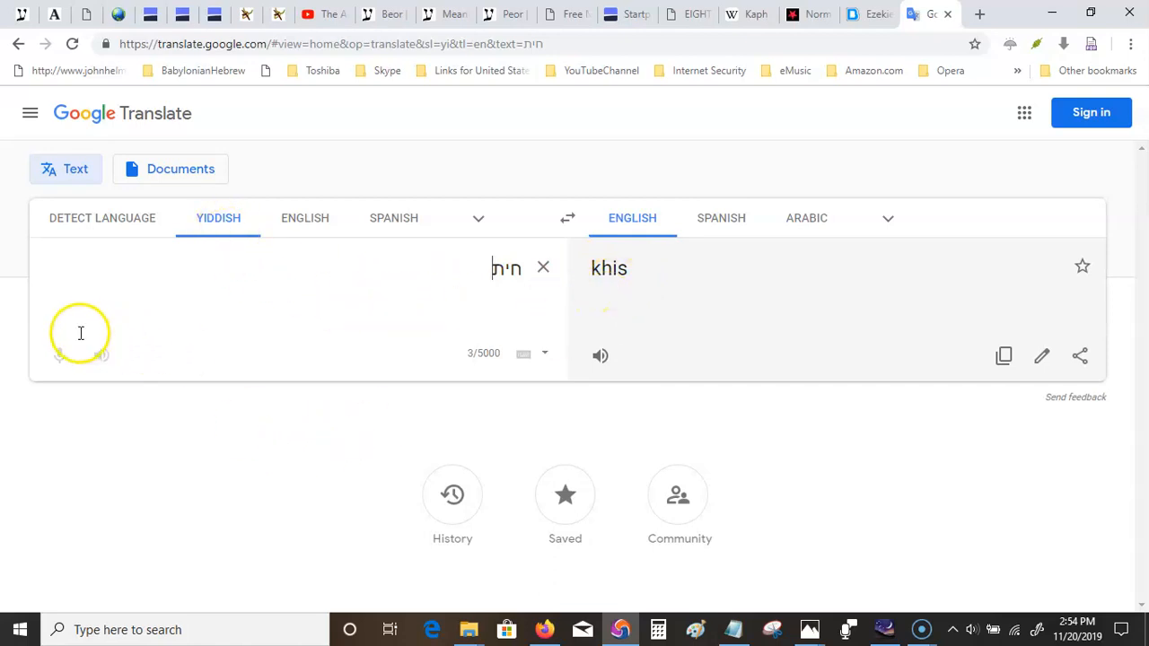
mouse_move(609, 278)
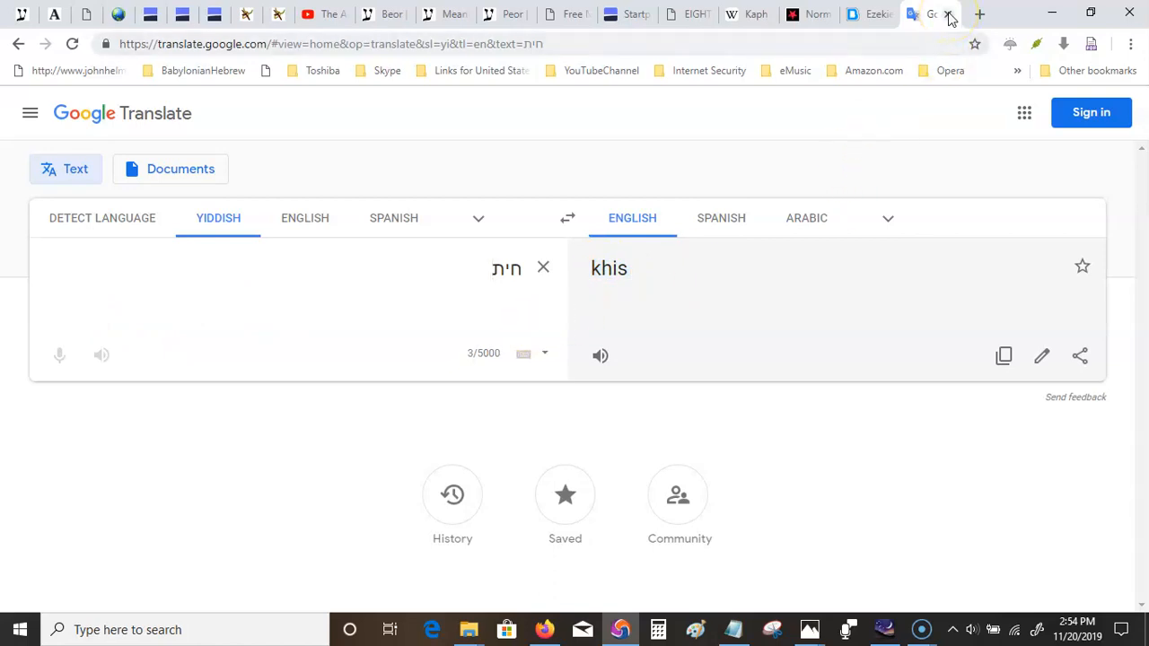
Close Google Translate, review the Heth row of the Hebrew alphabet survey, then start a new tab.
left_click(925, 14)
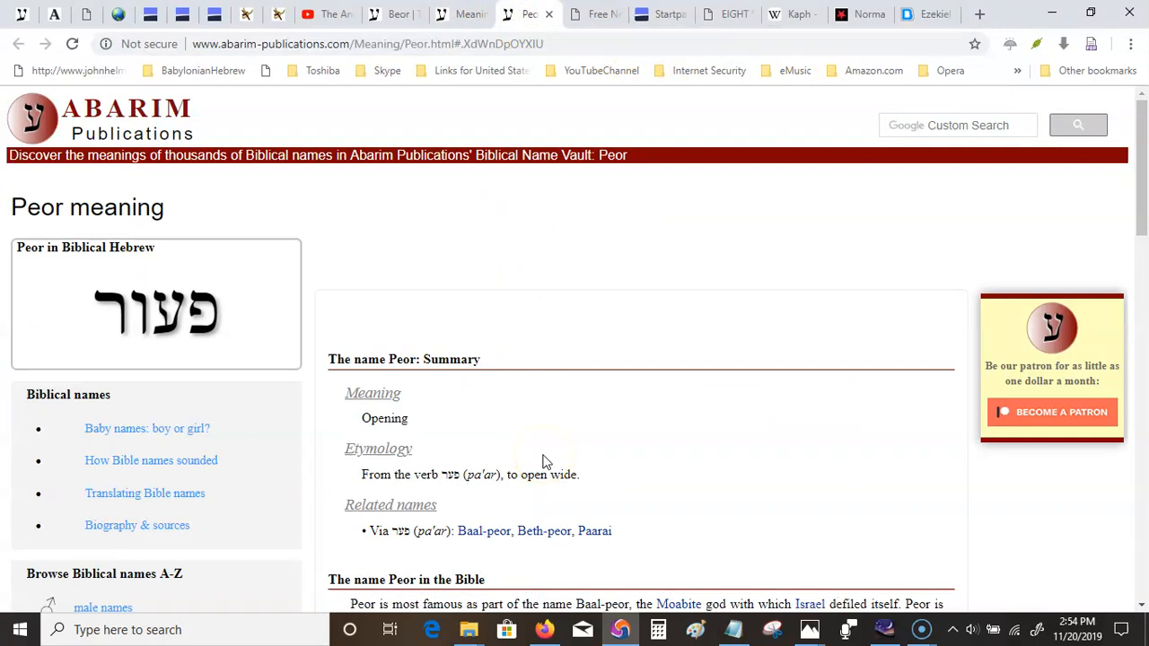
mouse_move(463, 14)
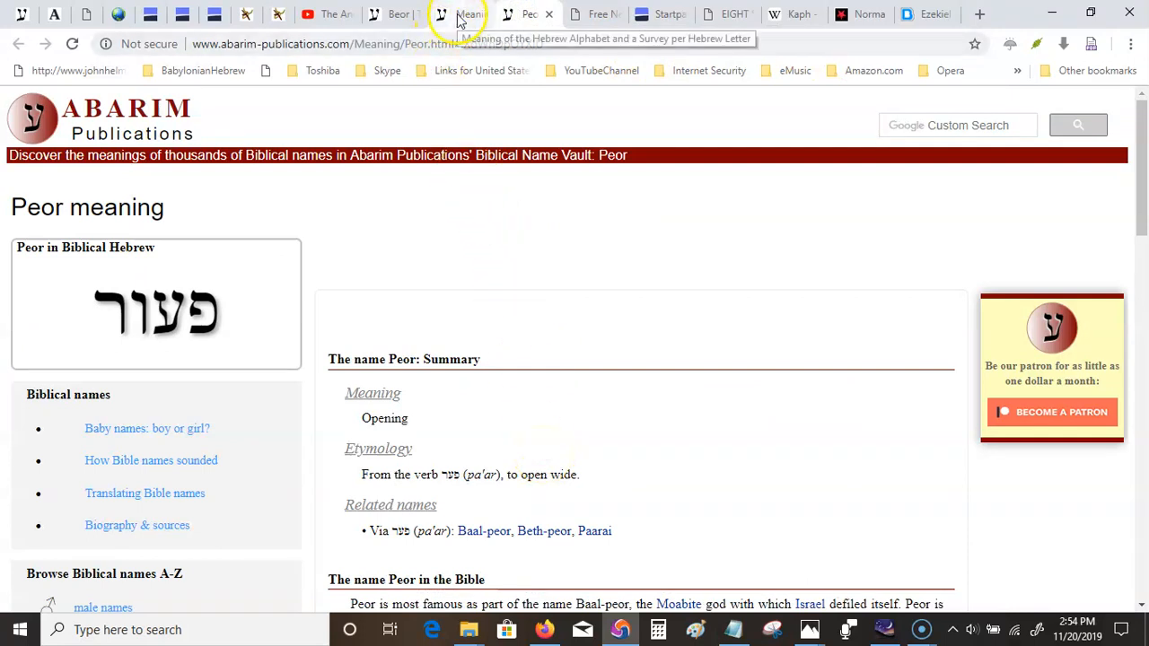
left_click(464, 15)
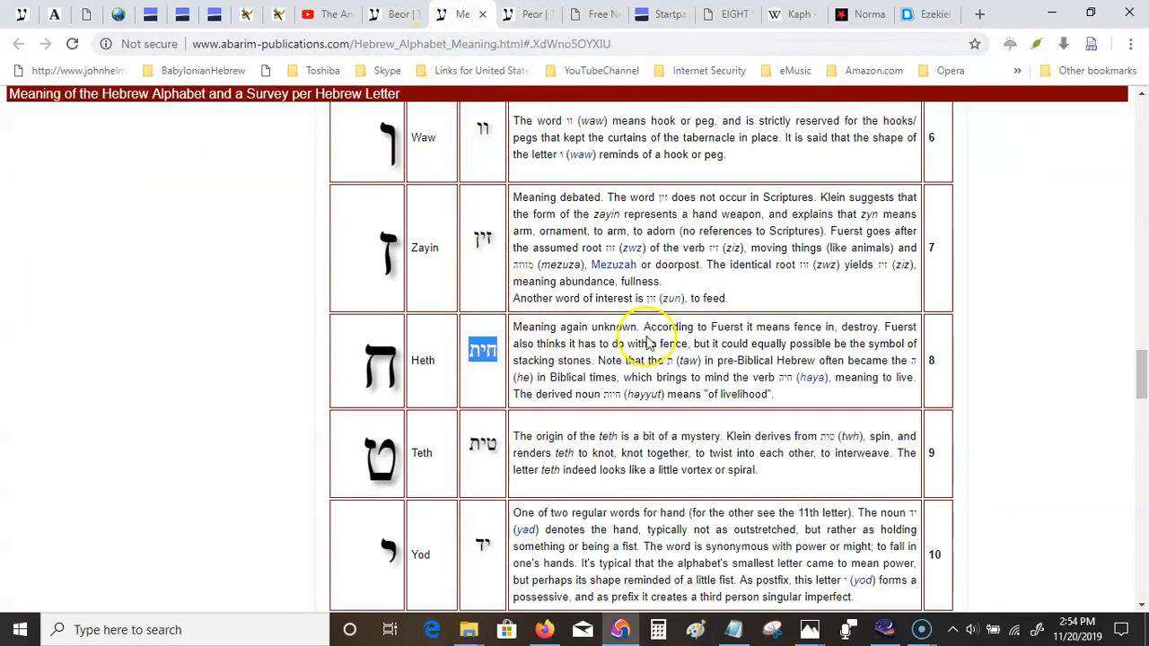
mouse_move(422, 361)
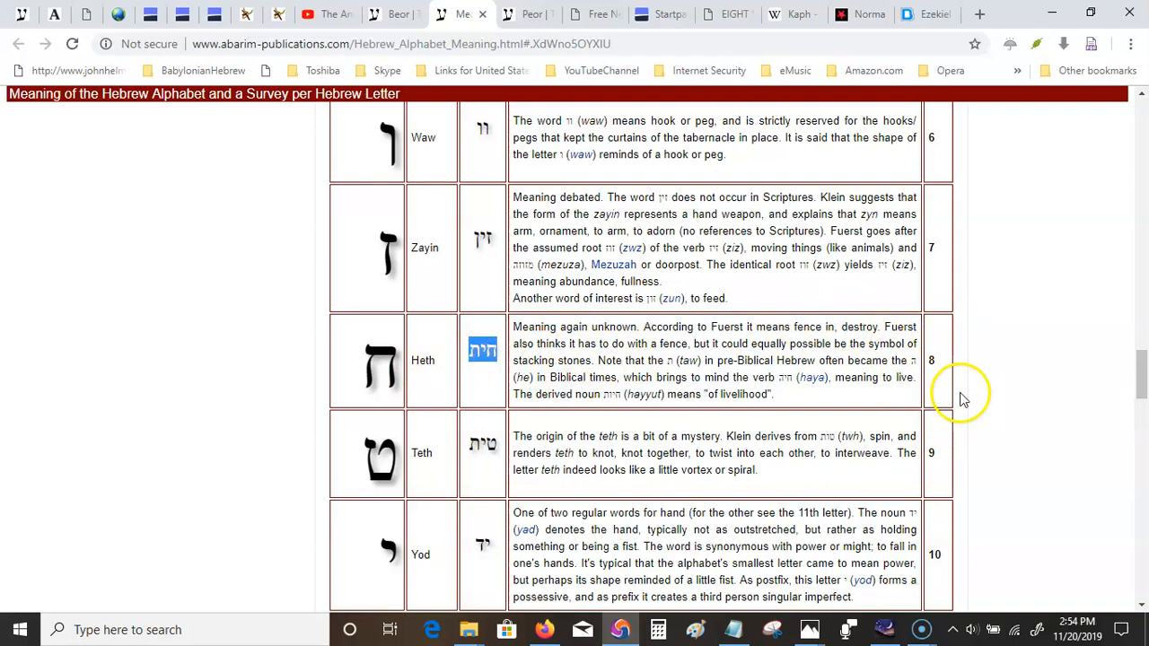
mouse_move(950, 363)
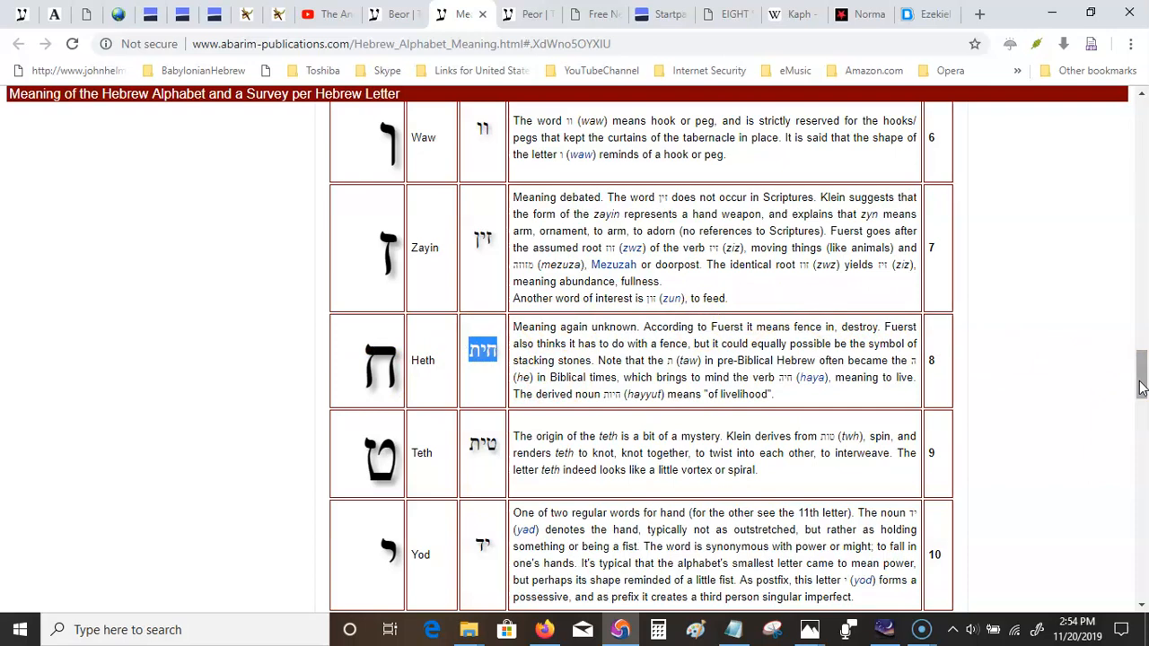
scroll("up", 3)
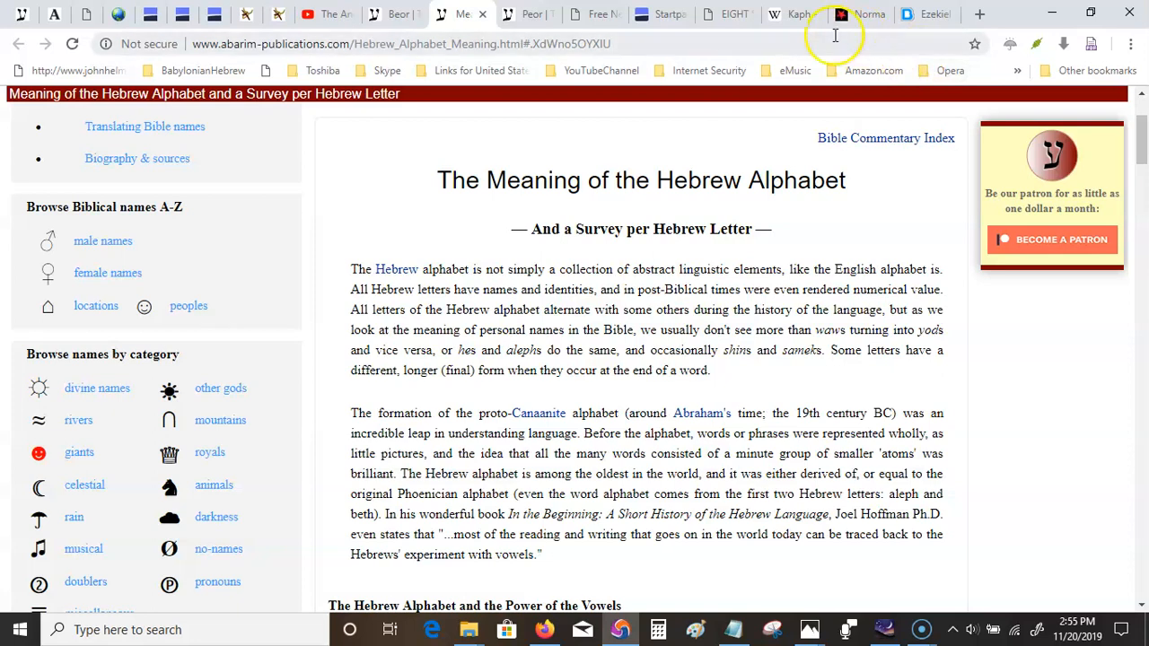
mouse_move(980, 14)
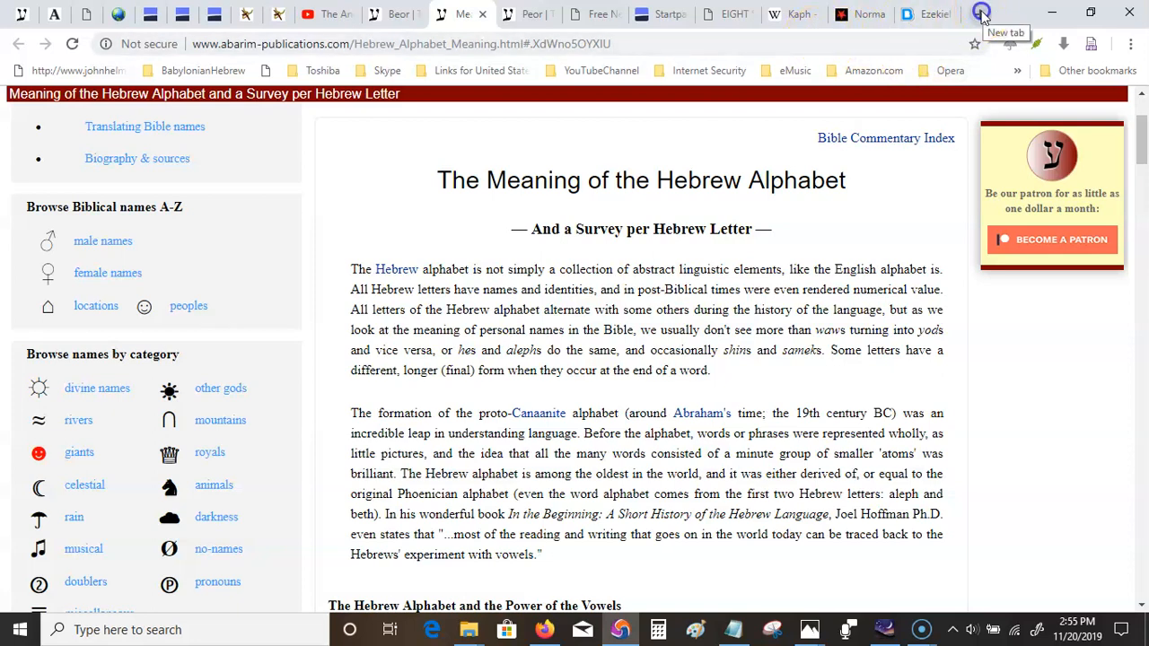
left_click(980, 15)
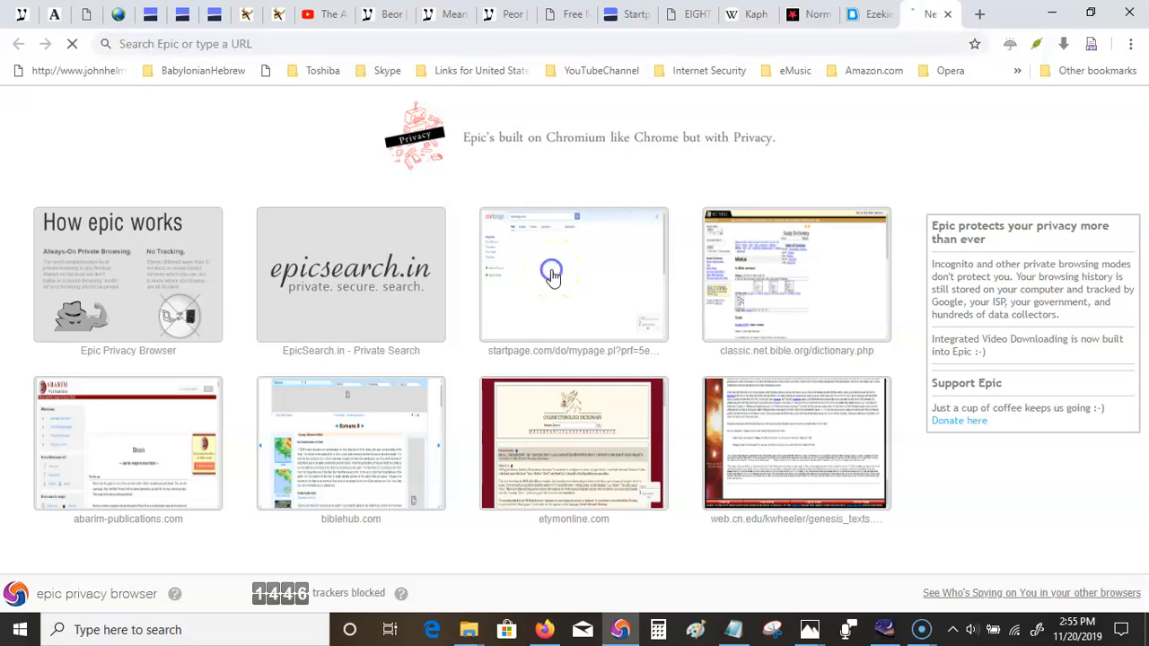
Visit Startpage briefly, then replace it with a fresh new tab page.
left_click(575, 273)
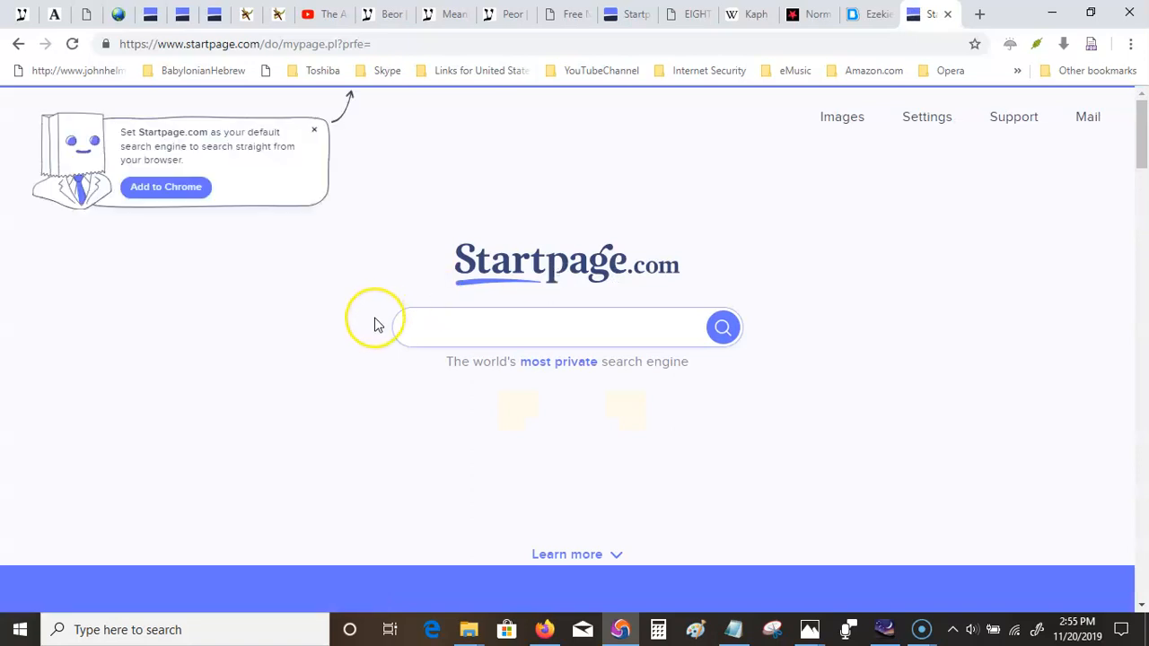
mouse_move(976, 36)
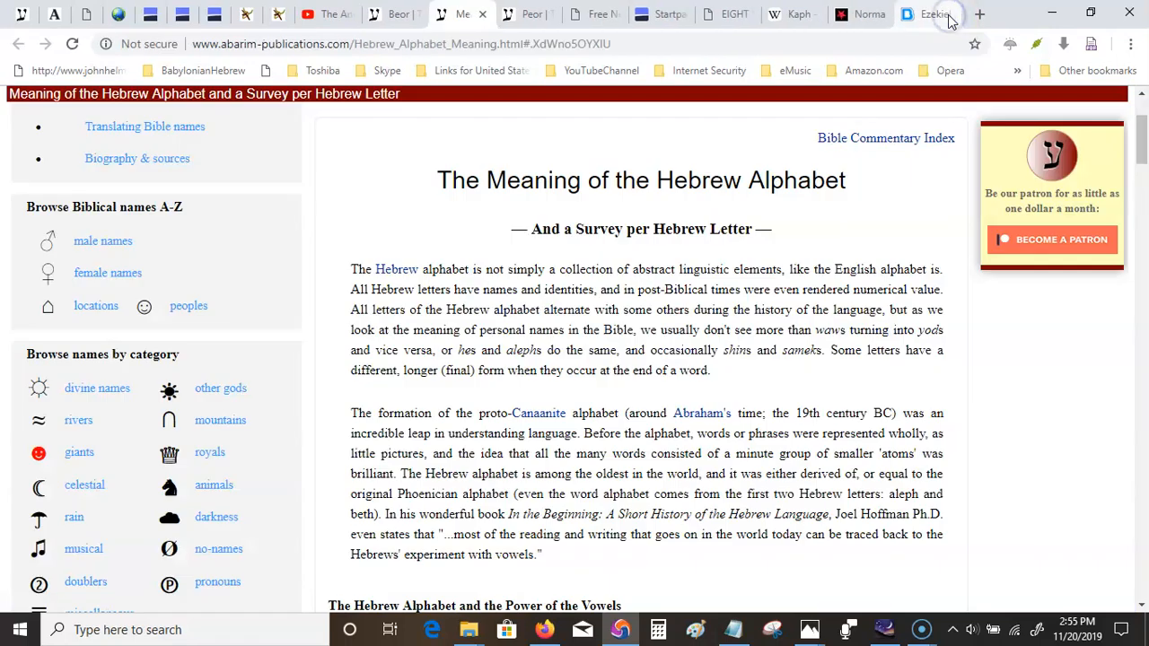
left_click(980, 15)
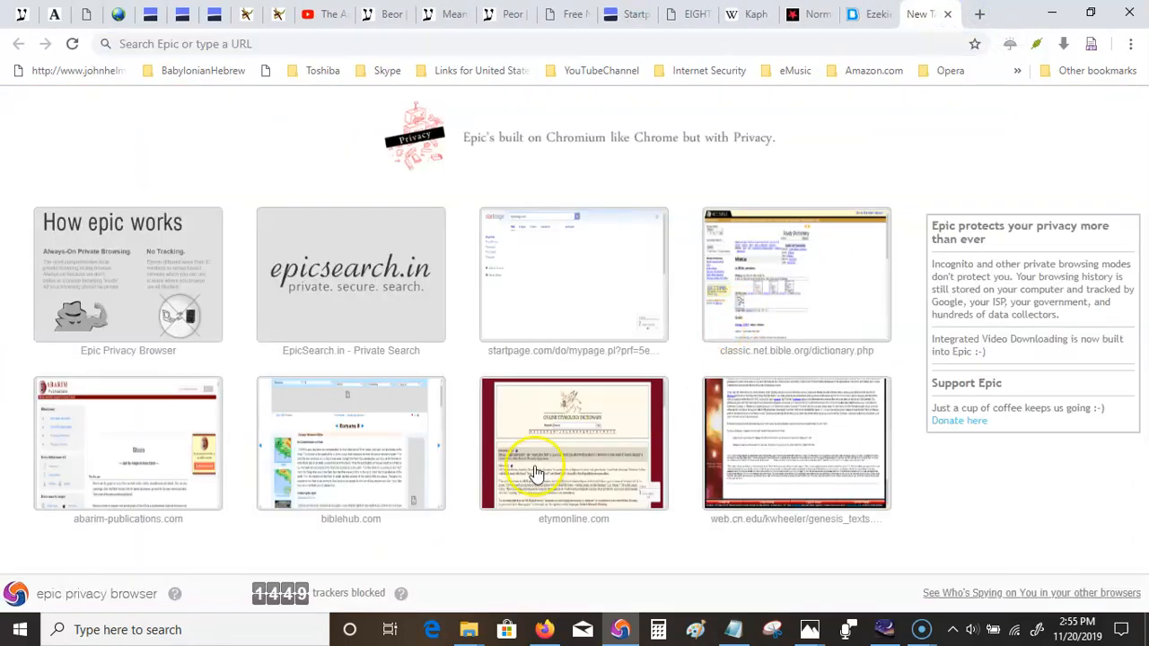
Search etymonline for 'norma', open the Norma entry and follow its cross-link to norm (n.).
left_click(574, 442)
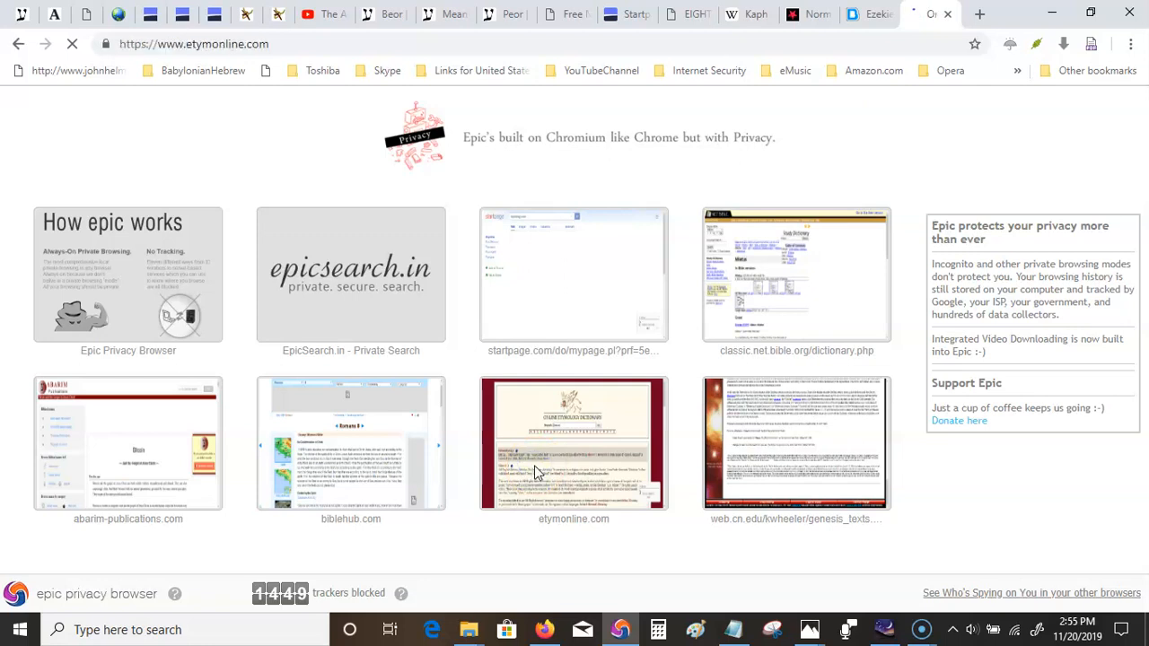
left_click(574, 442)
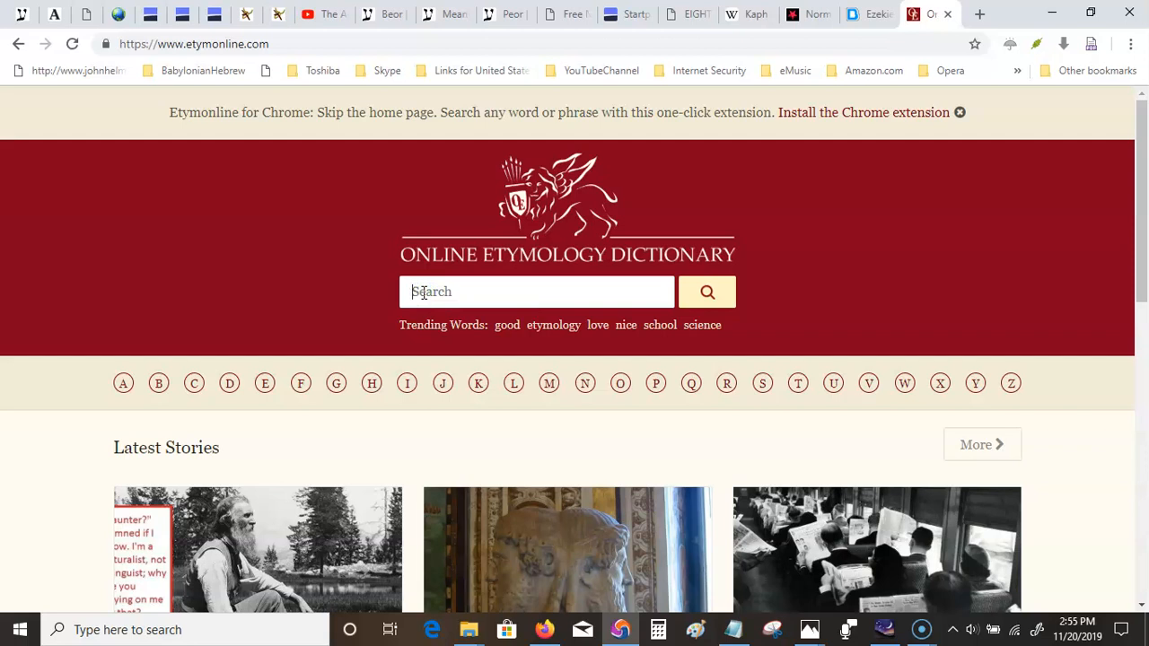
type("norma")
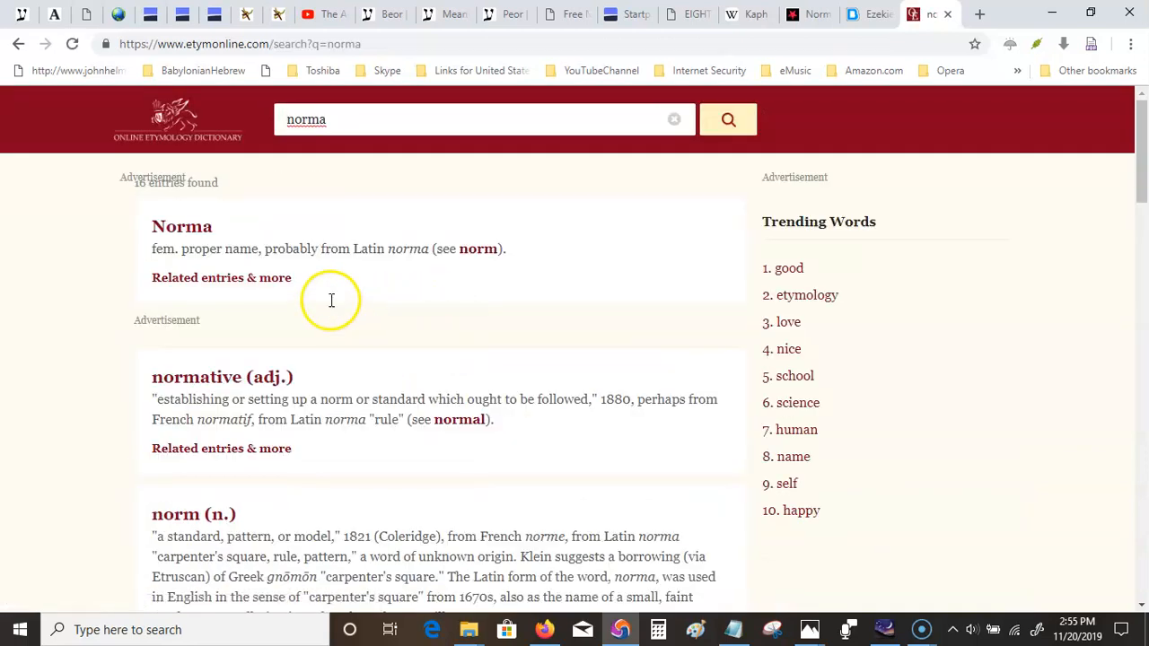
mouse_move(474, 261)
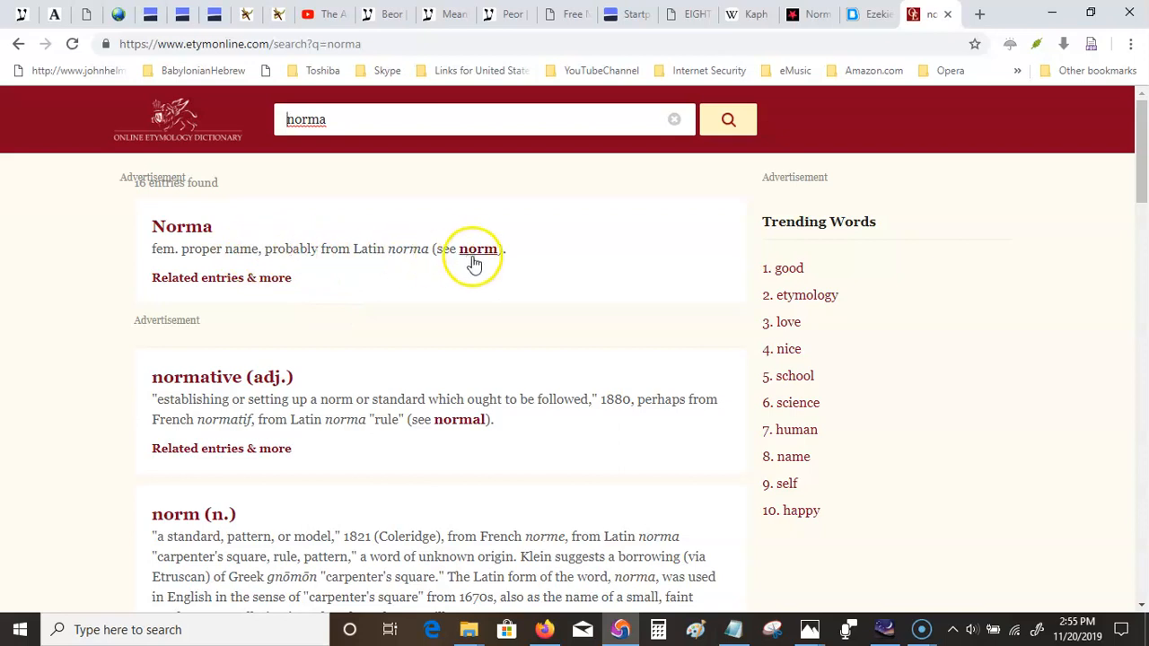
mouse_move(271, 253)
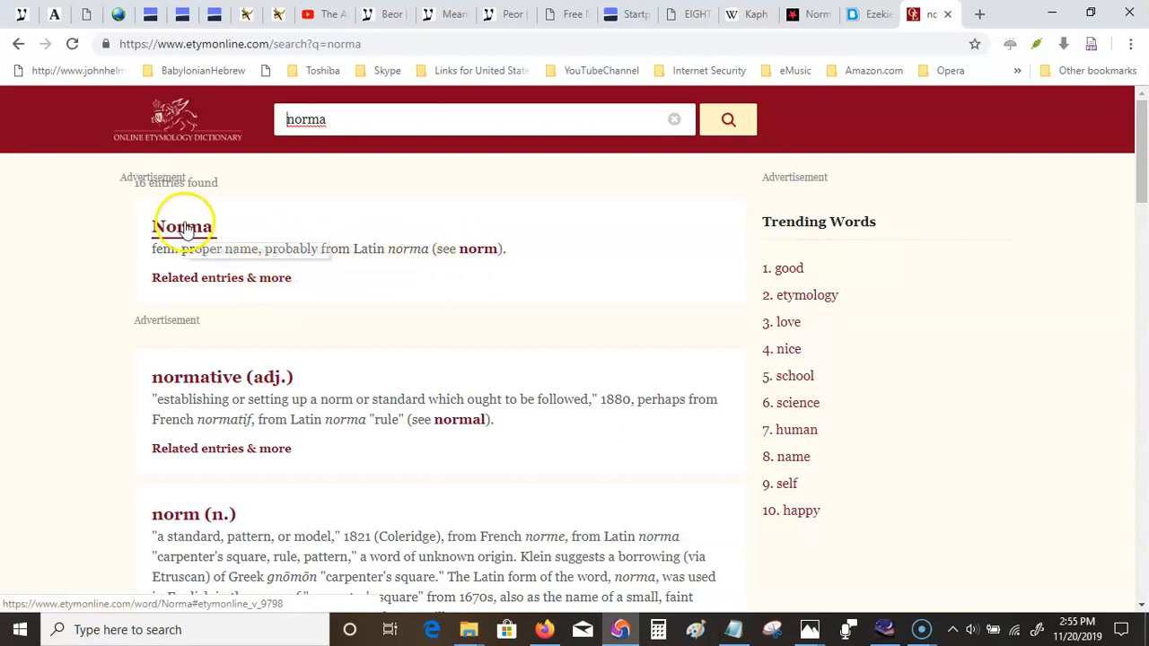
left_click(183, 226)
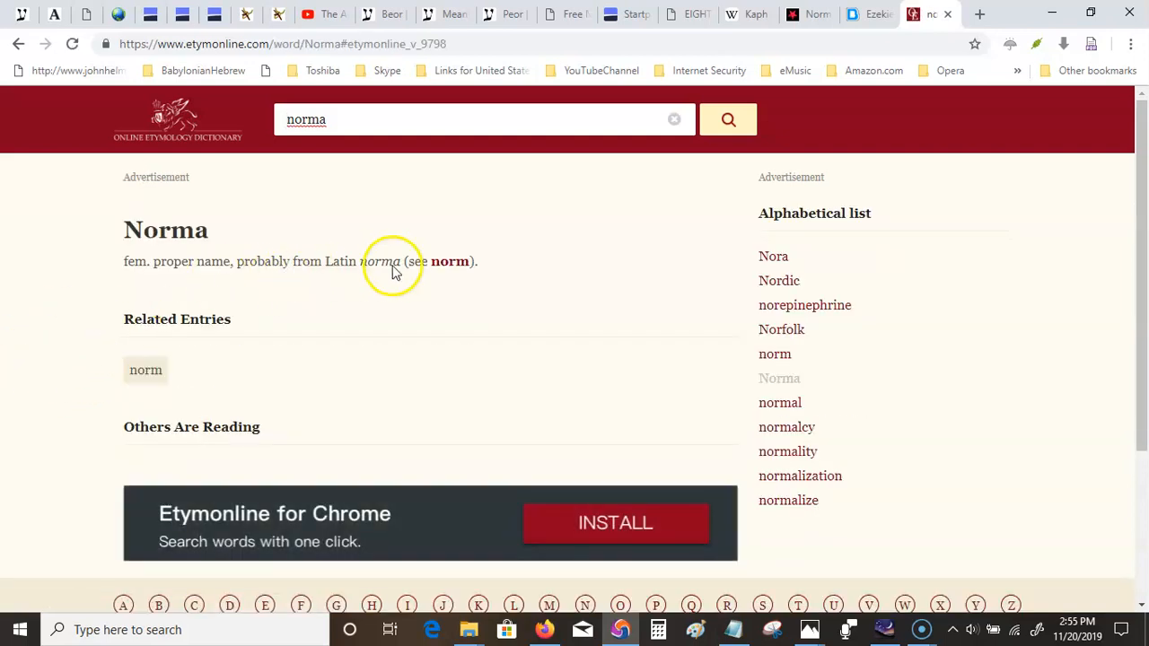
left_click(449, 263)
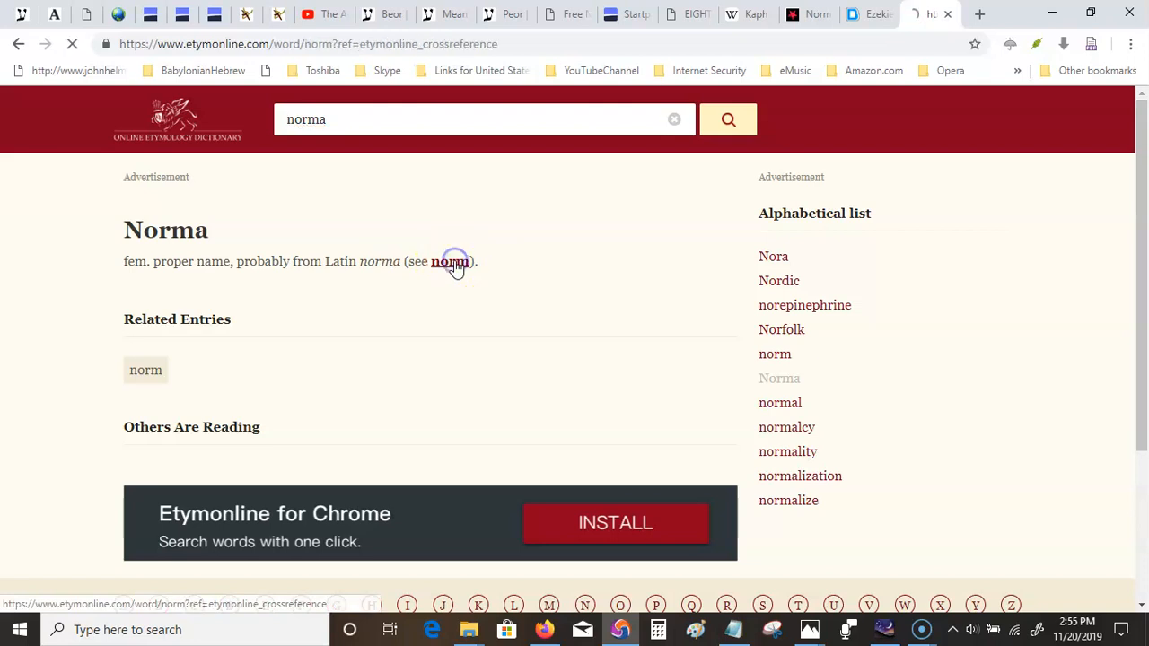
left_click(449, 262)
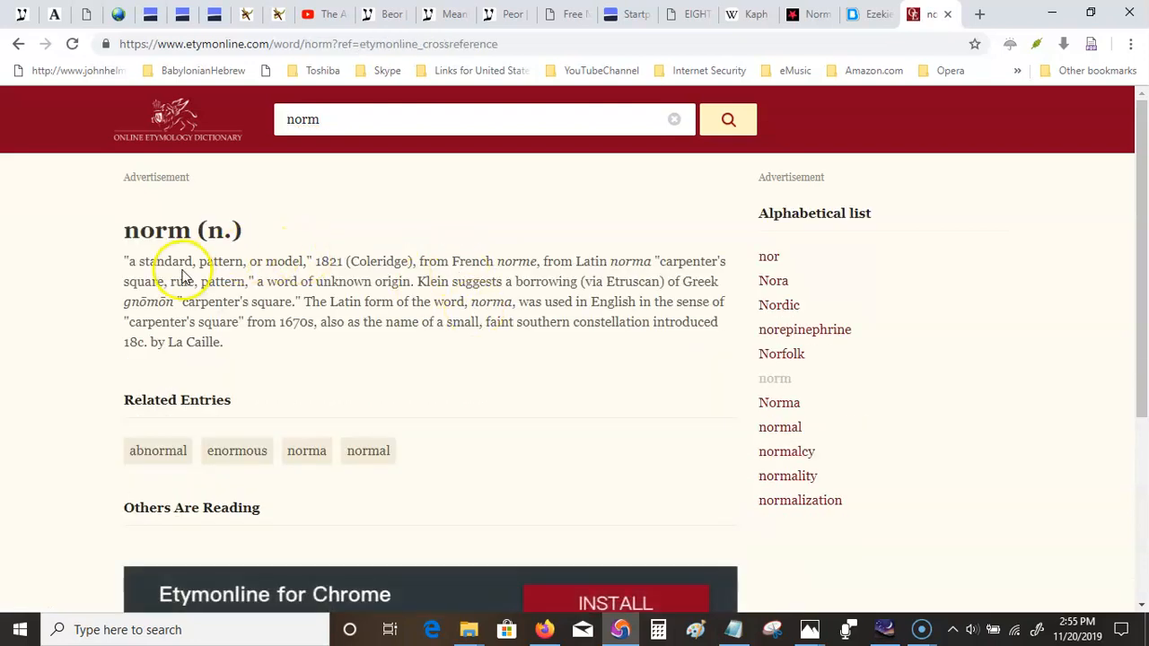
mouse_move(435, 262)
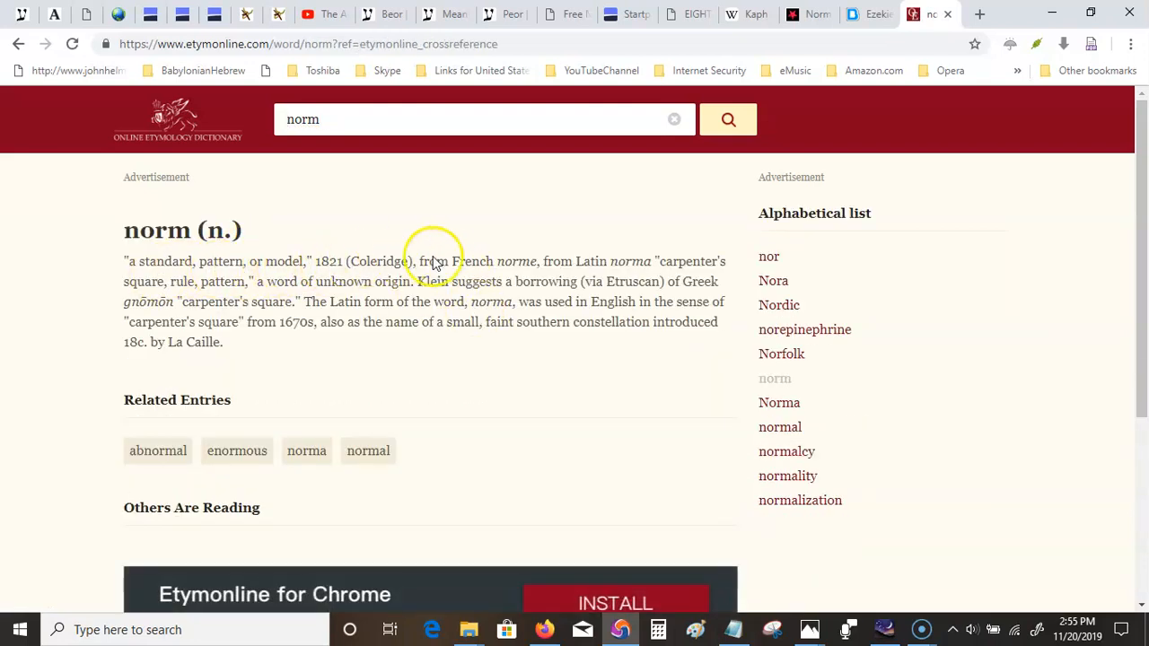
mouse_move(608, 270)
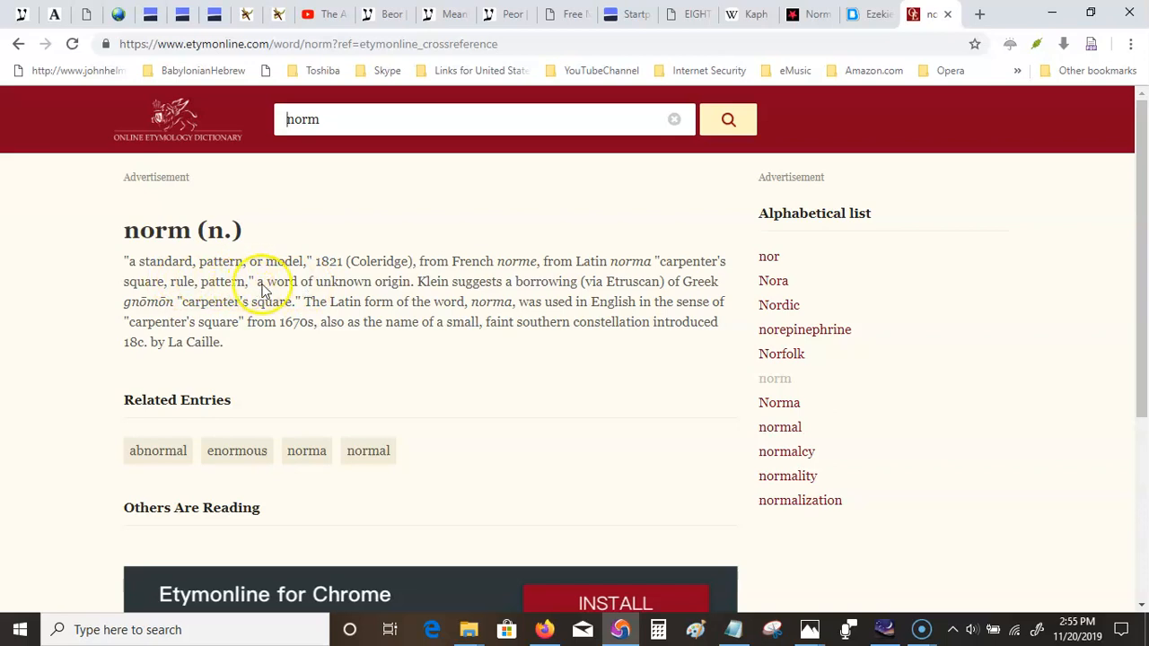
mouse_move(489, 291)
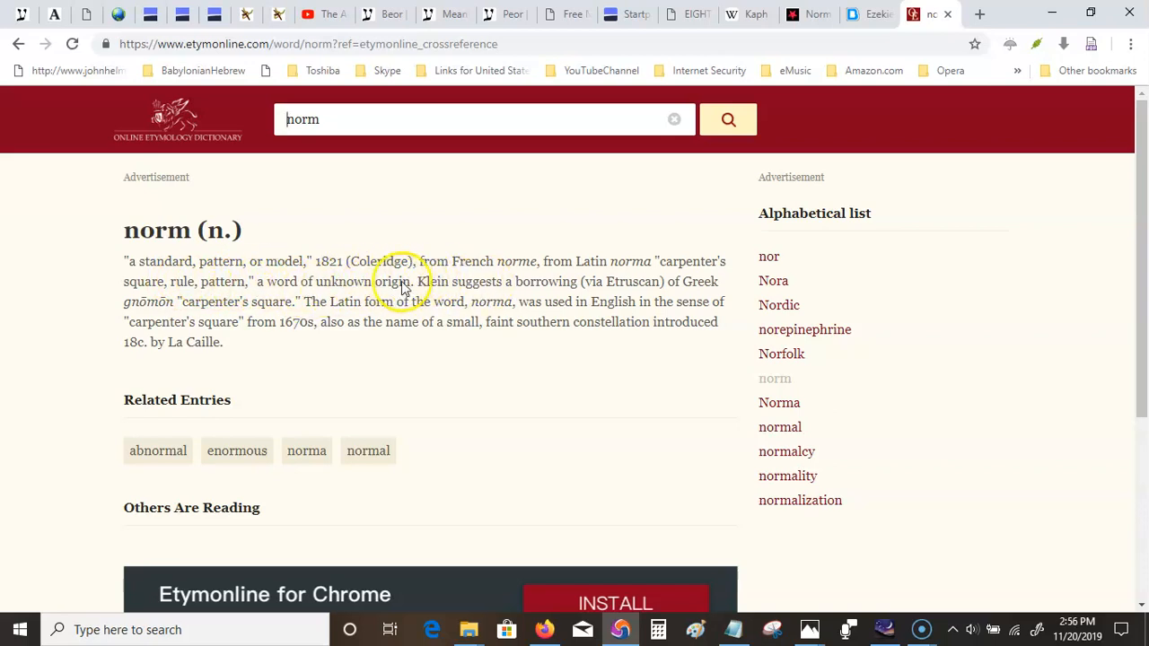
mouse_move(530, 296)
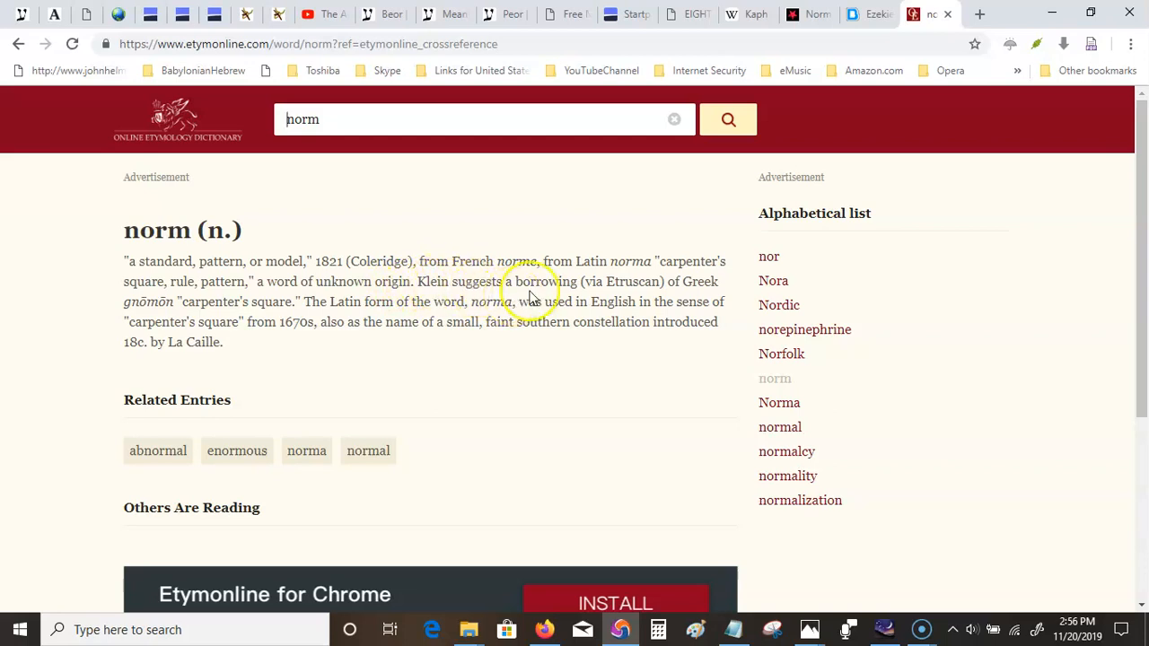
mouse_move(643, 289)
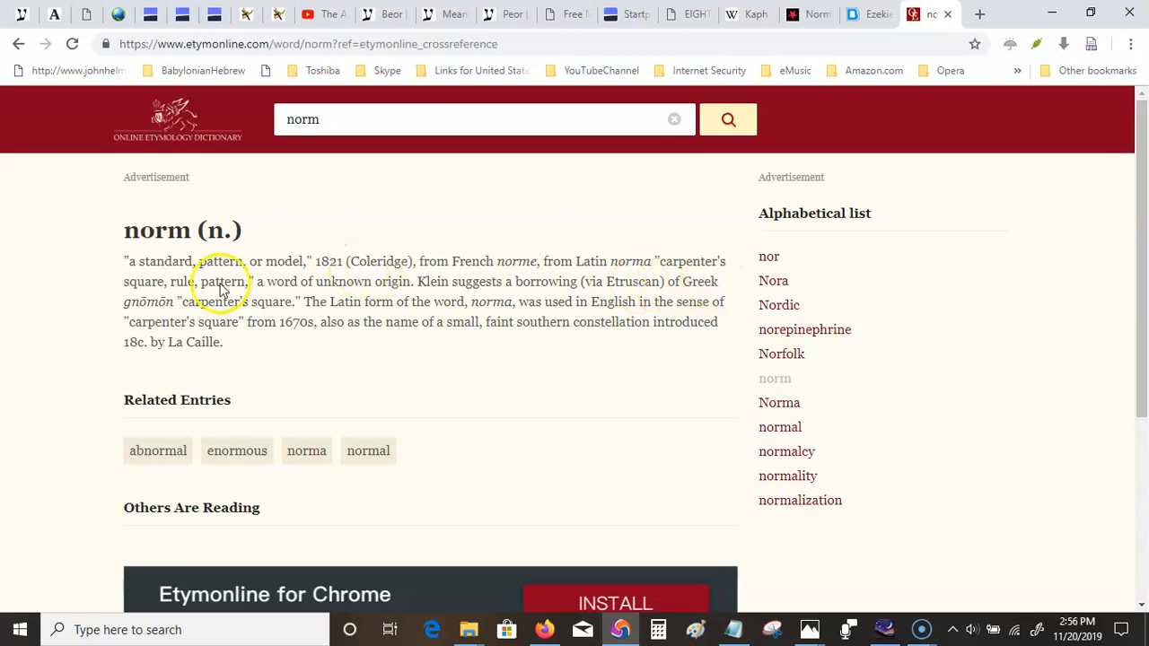
mouse_move(374, 305)
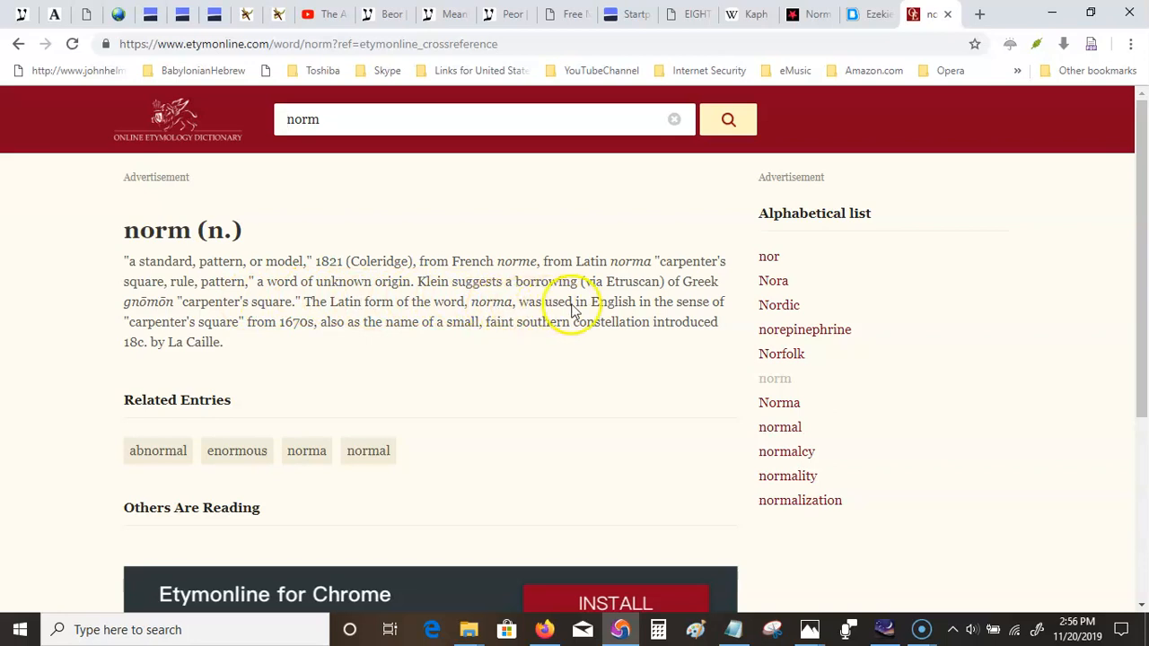
mouse_move(629, 324)
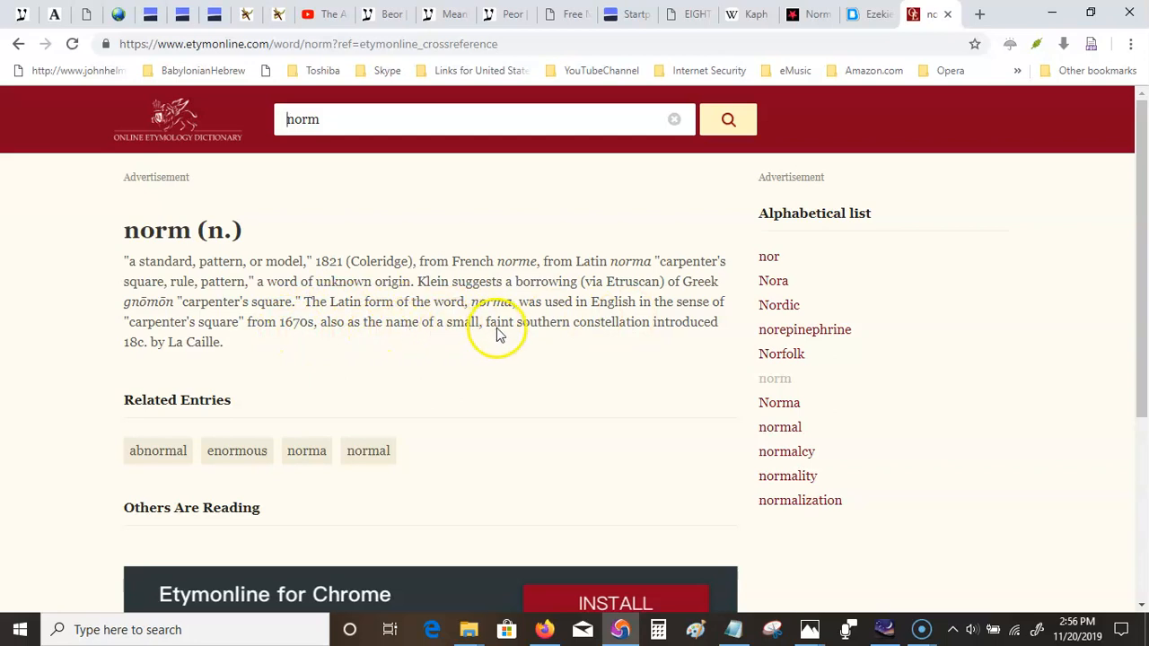
mouse_move(639, 325)
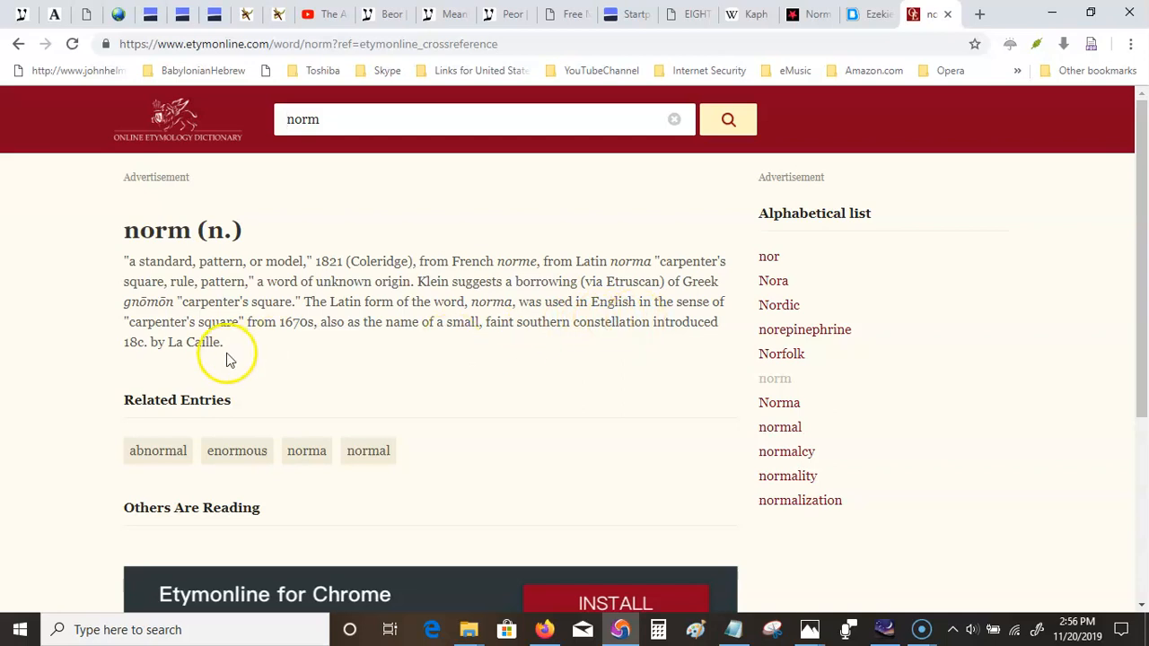
mouse_move(201, 348)
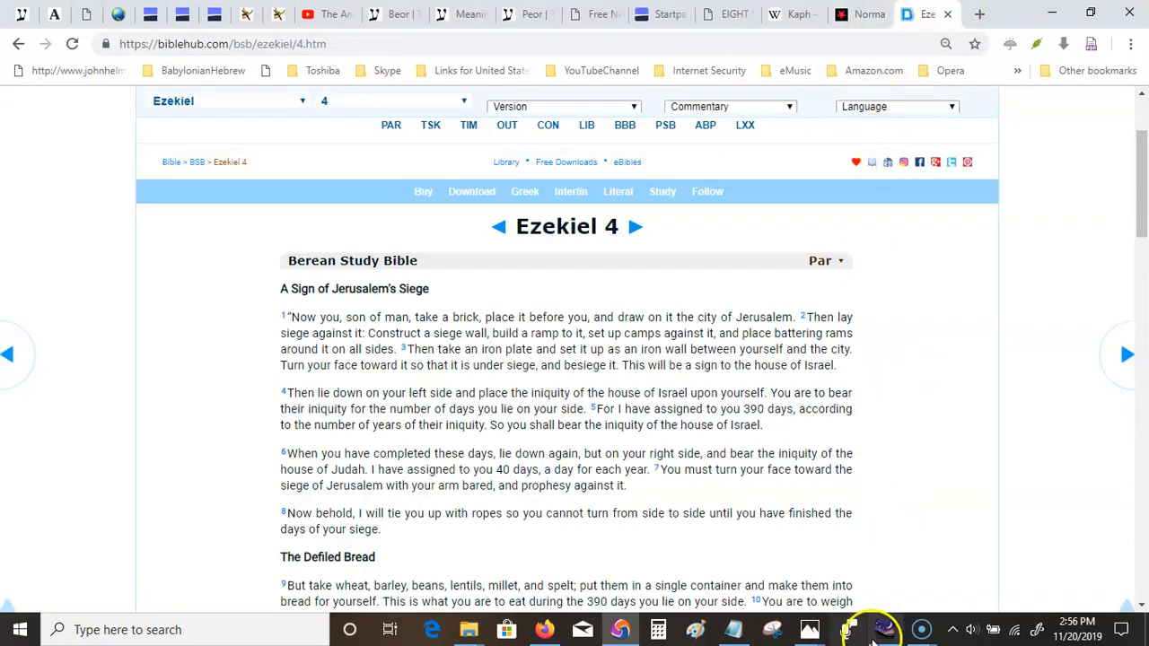
Glance at Norma near Centaurus in Stellarium, then bring the browser back to the front.
left_click(884, 628)
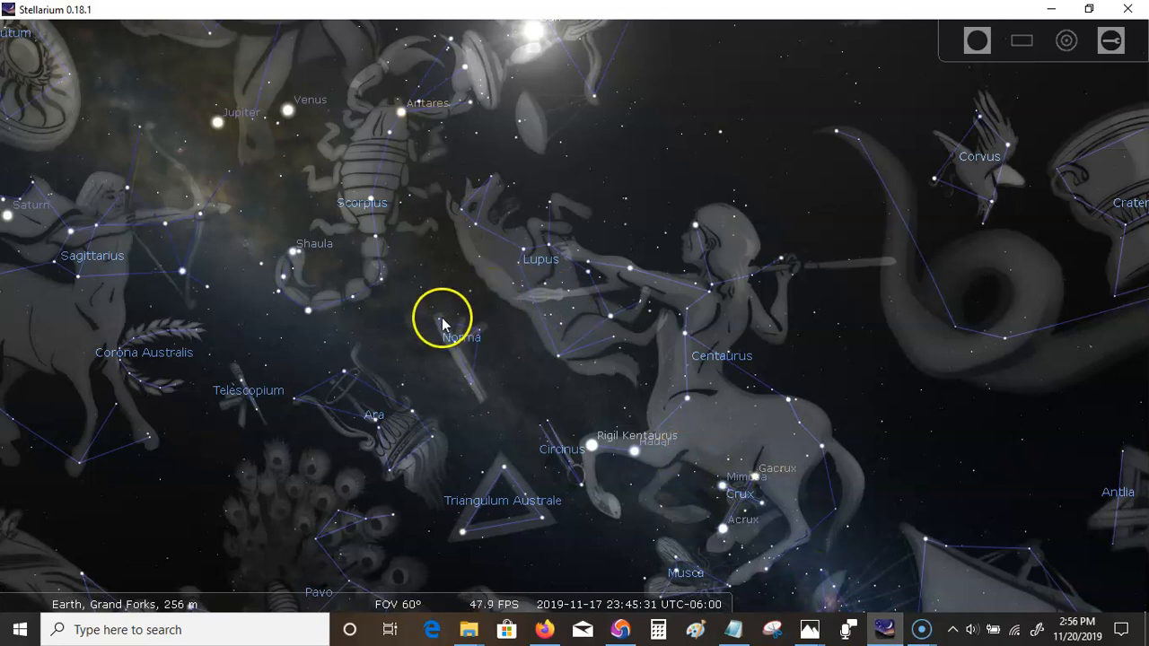
mouse_move(452, 332)
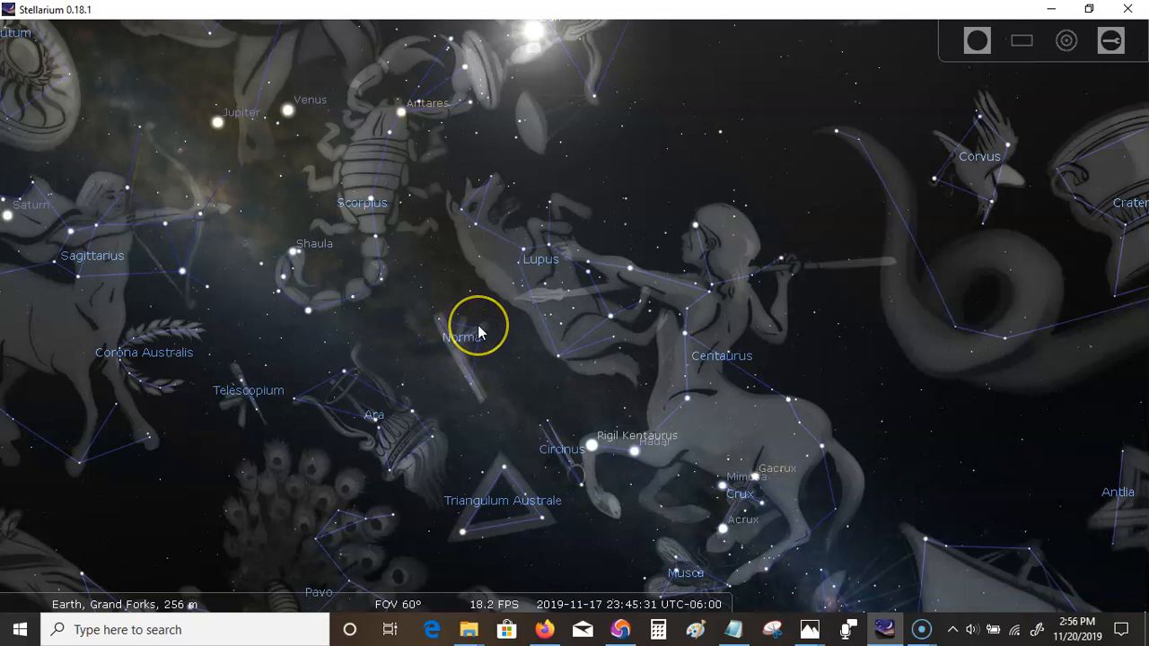
mouse_move(453, 350)
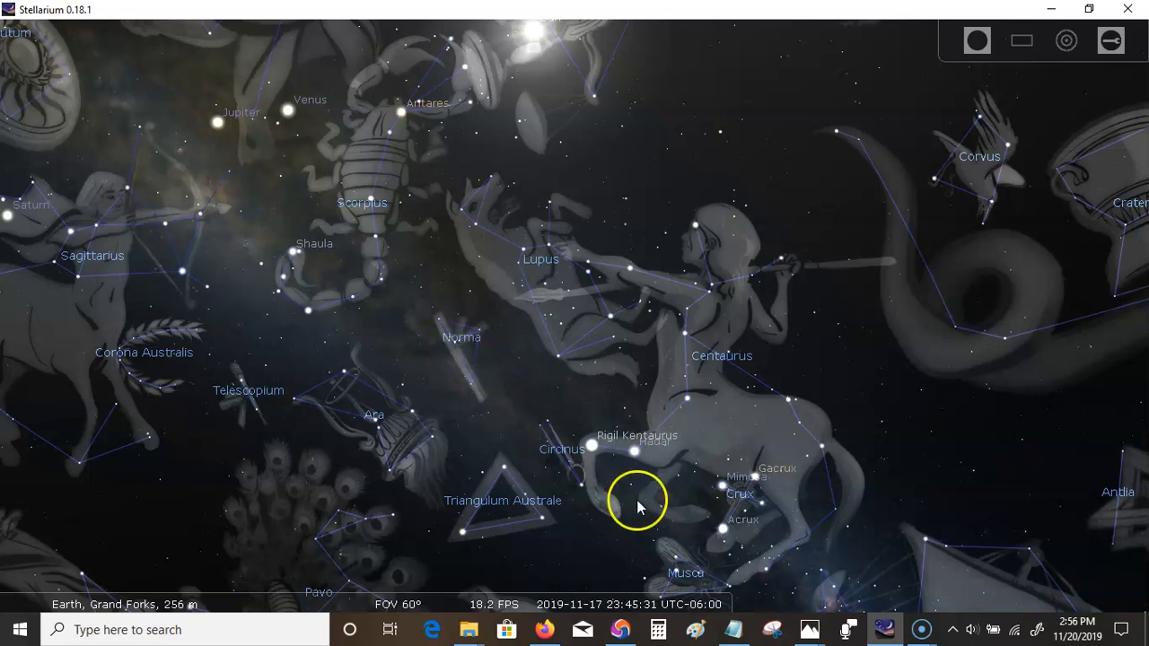
mouse_move(566, 452)
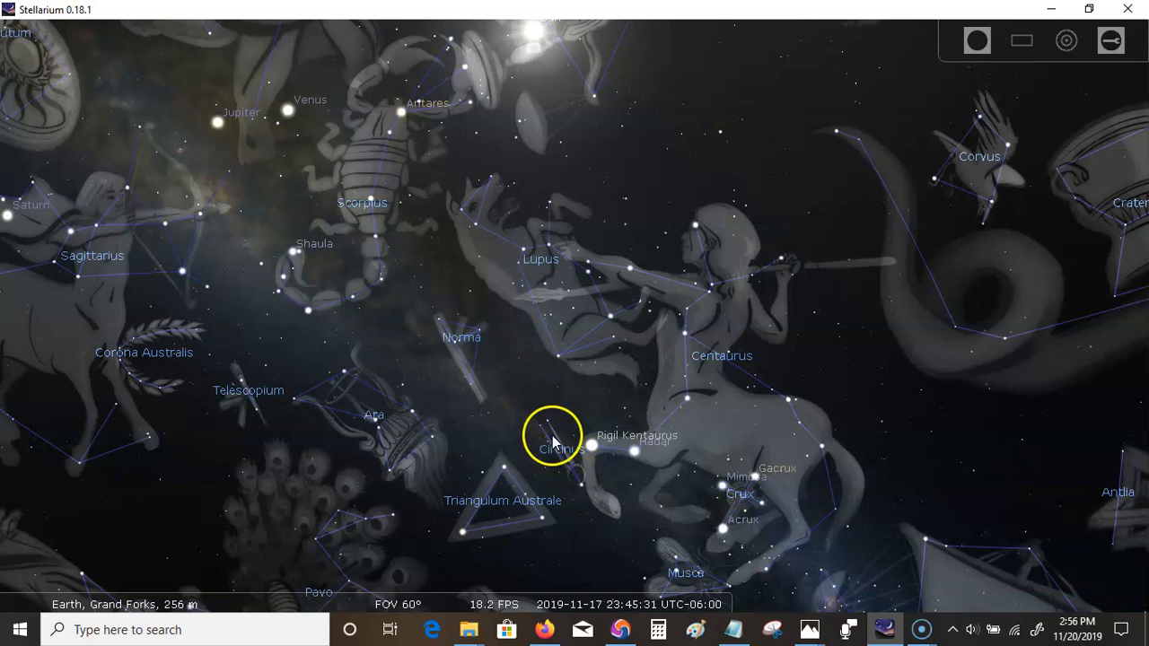
mouse_move(573, 456)
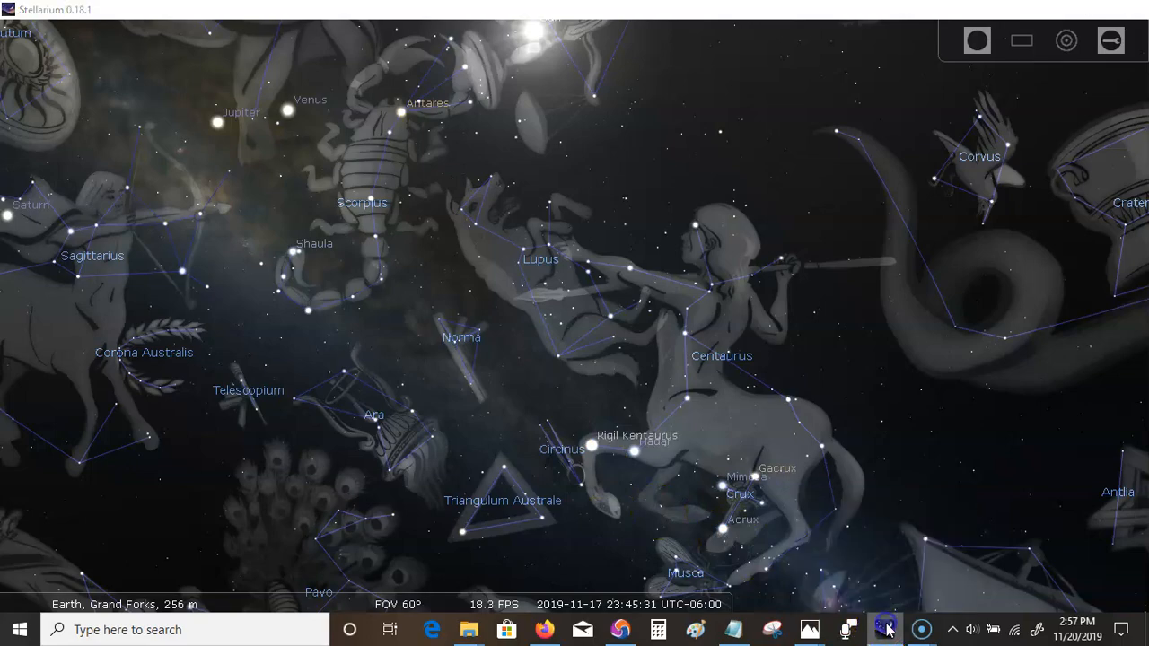
left_click(887, 629)
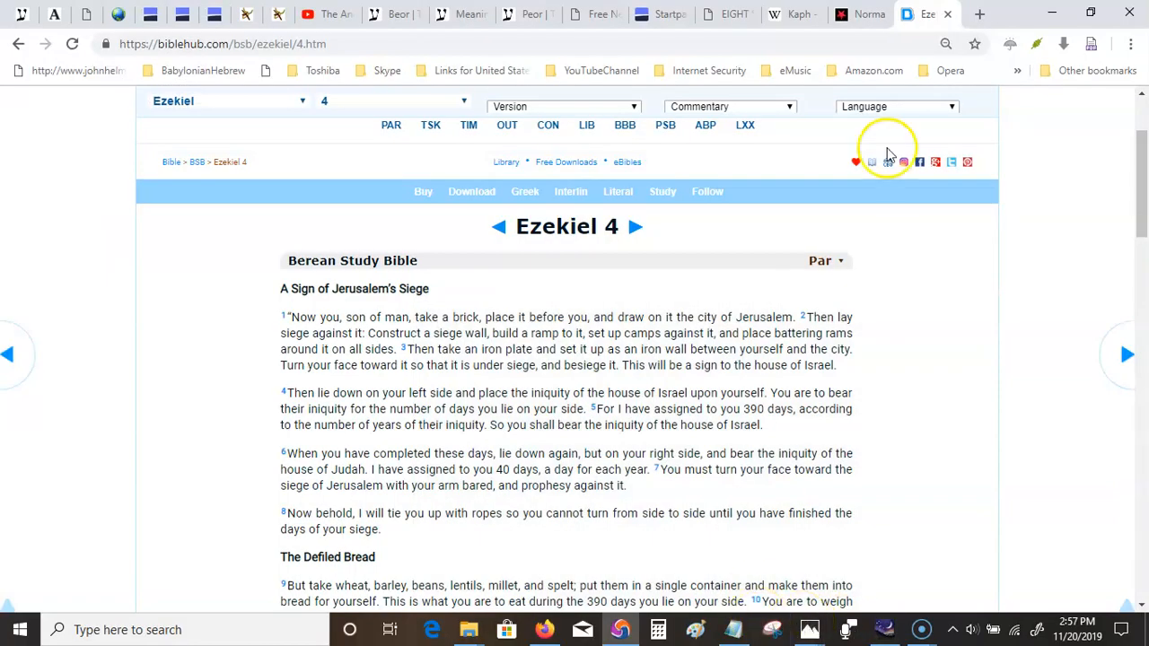
Return to the Norma page and scroll to the Nuwa and Fuxi compass-and-square passage.
left_click(858, 14)
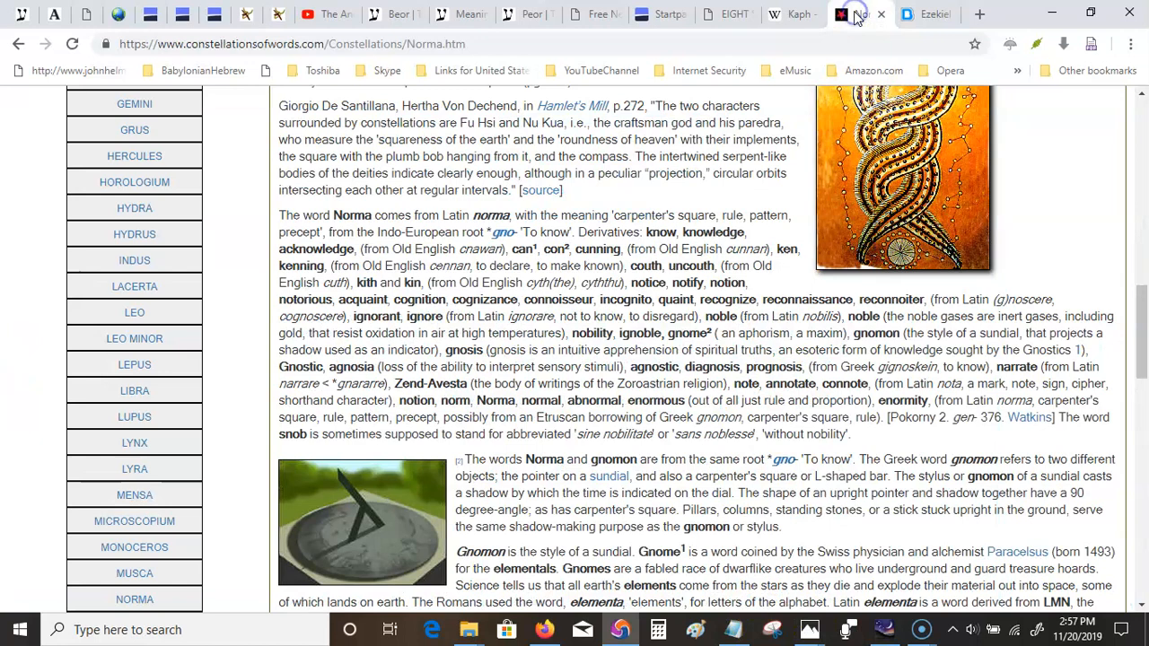
scroll("down", 3)
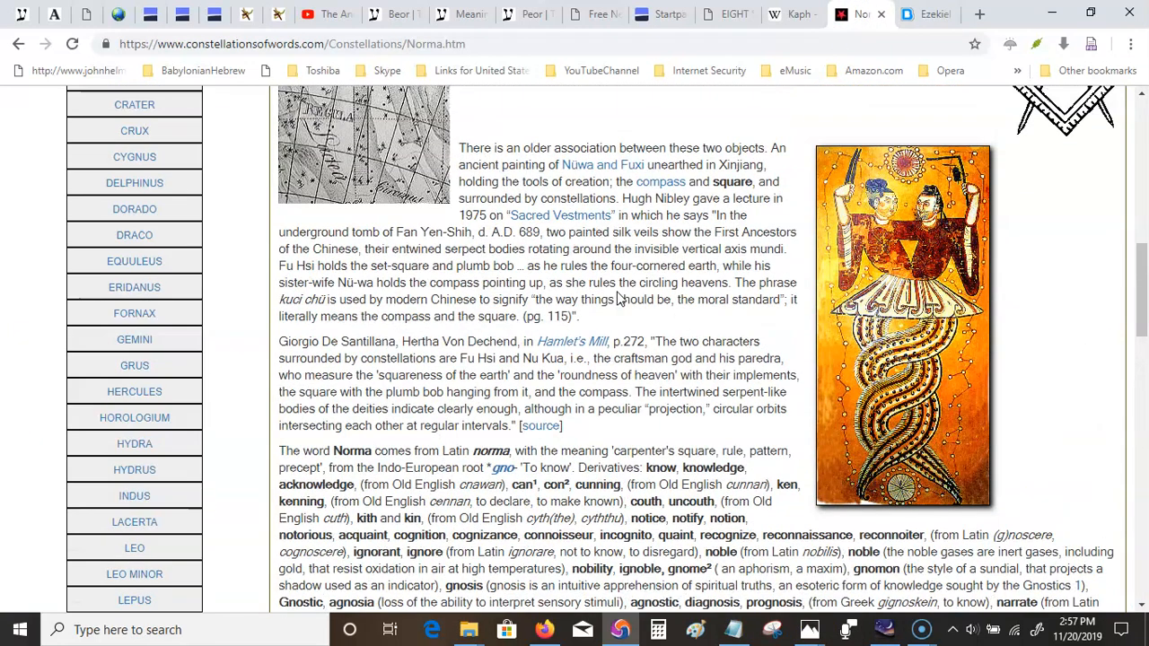
scroll("down", 3)
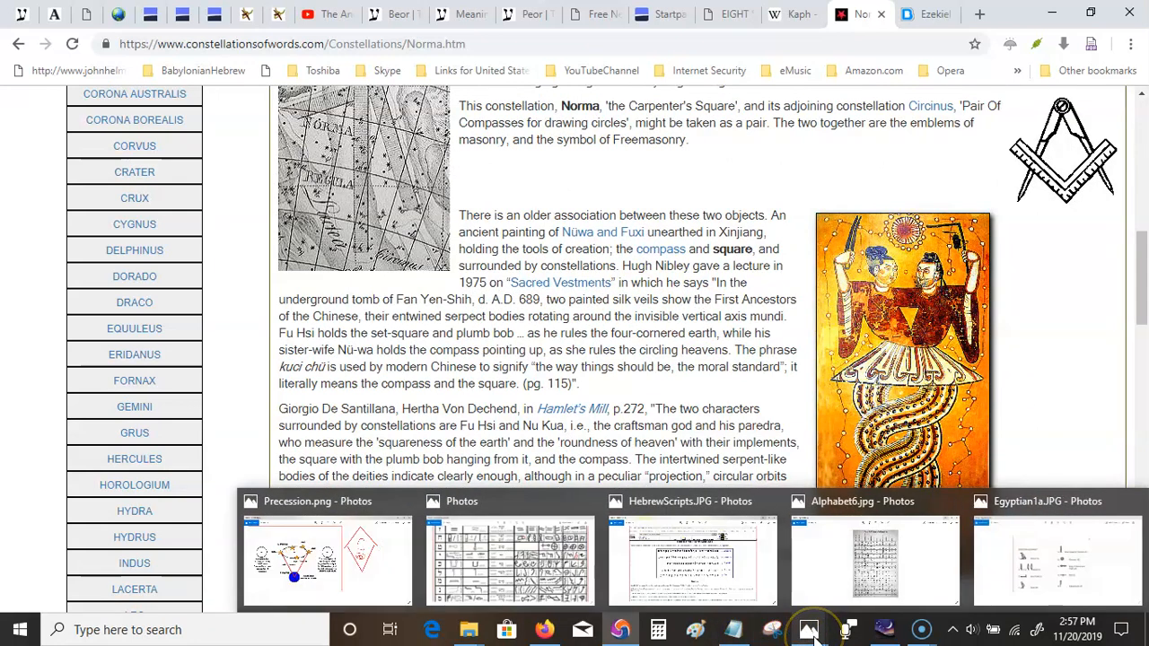
left_click(1058, 561)
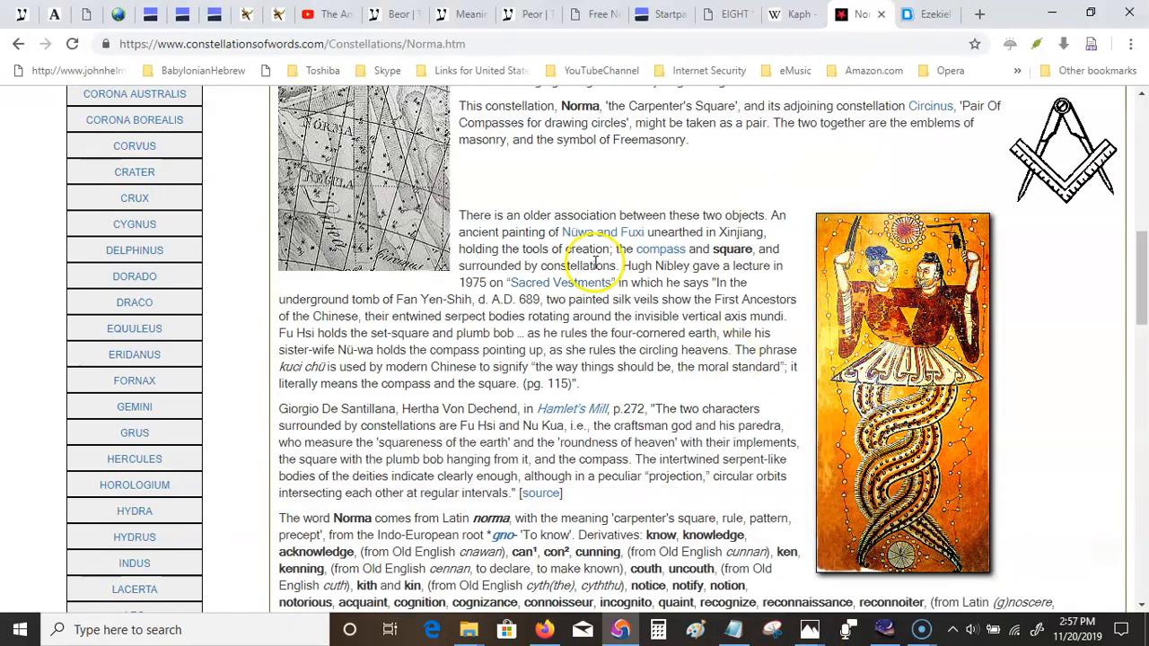
left_click(921, 628)
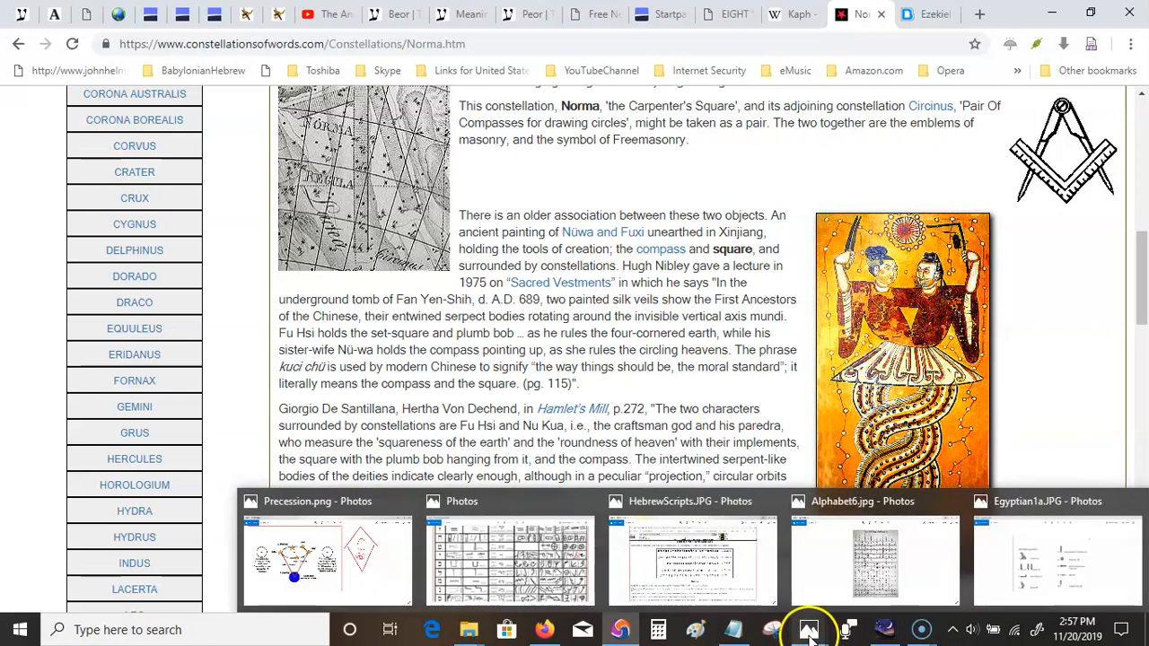
left_click(1058, 560)
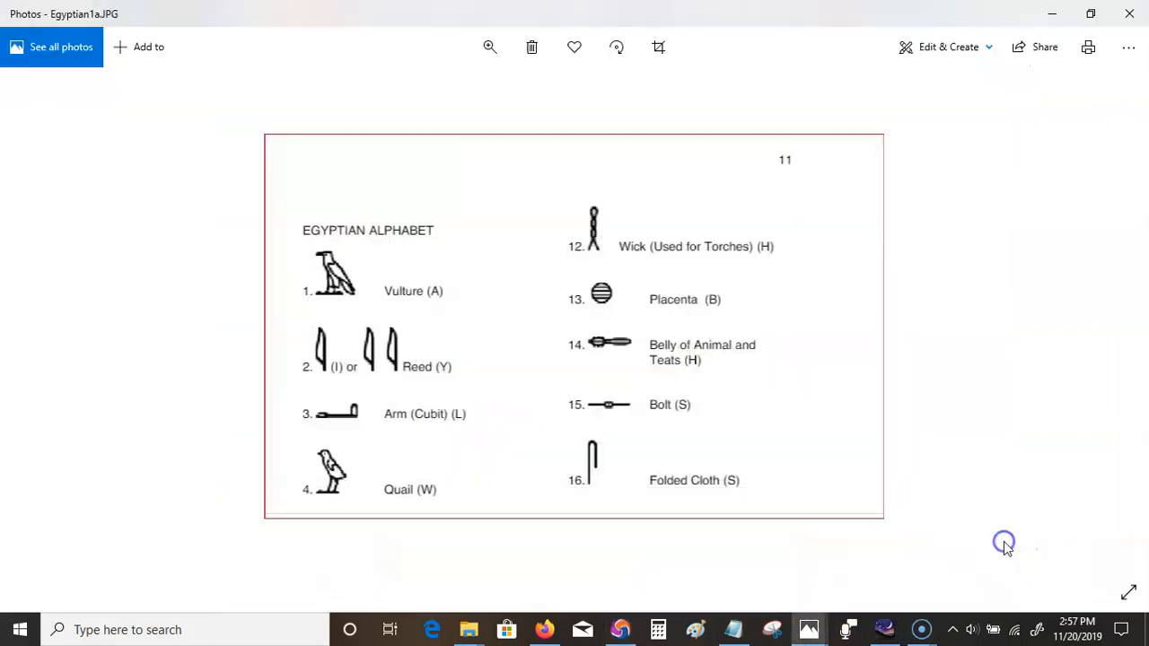
mouse_move(592, 253)
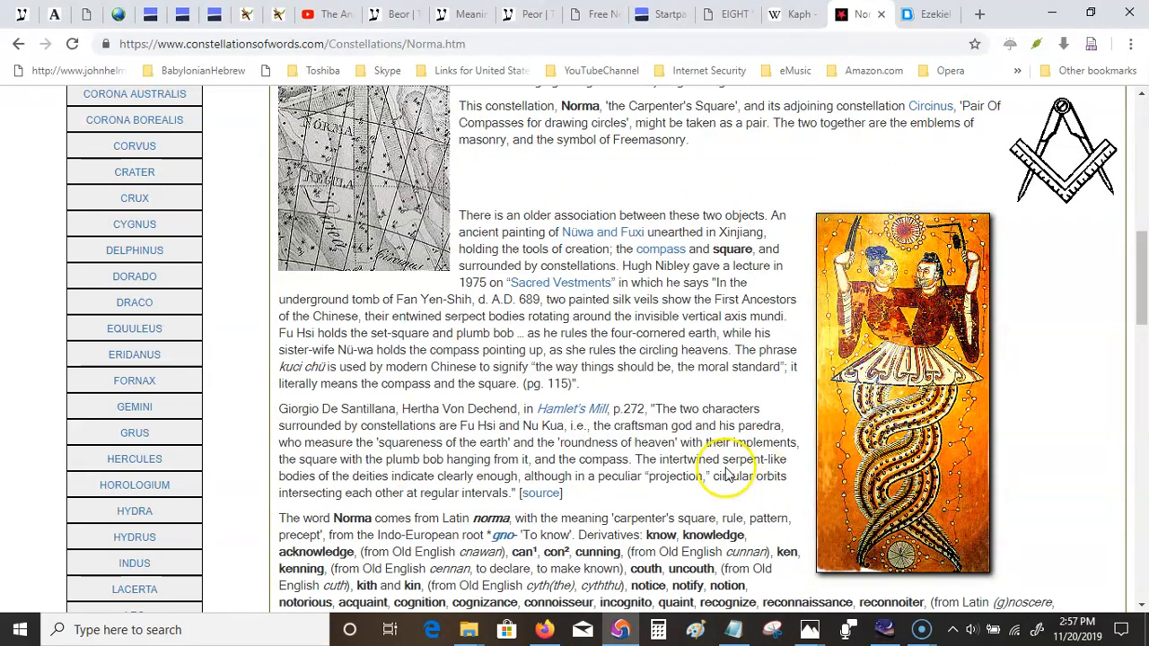
Scroll the Norma page to the 'Clues to the meaning' carpenter's-square heading.
scroll("up", 3)
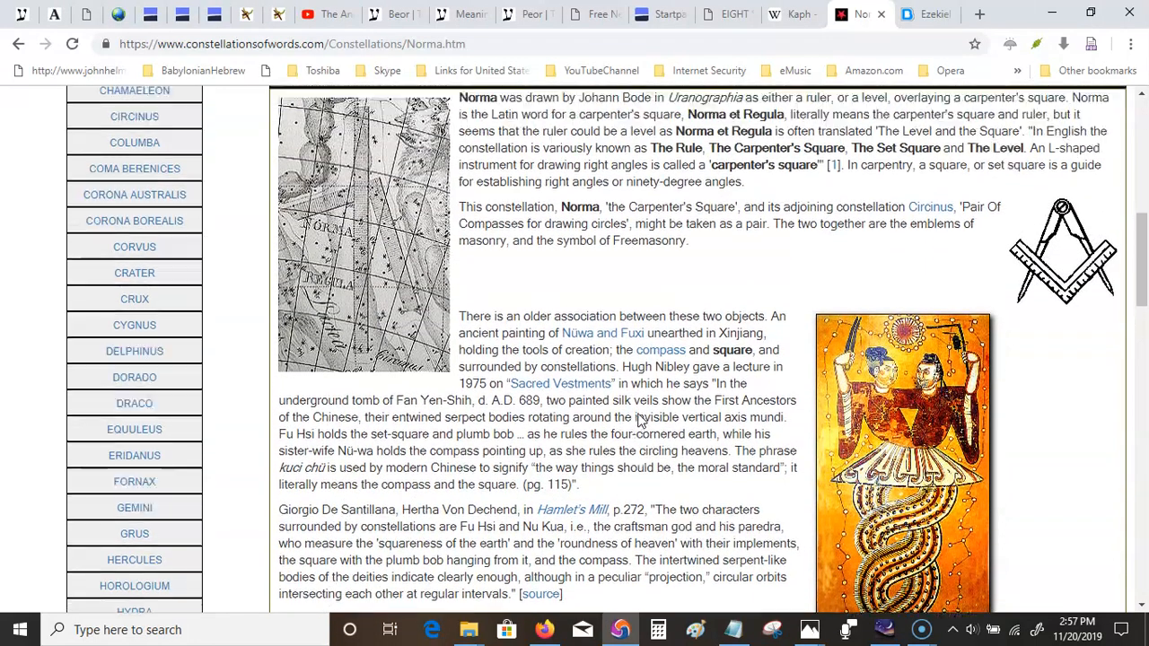
scroll("down", 3)
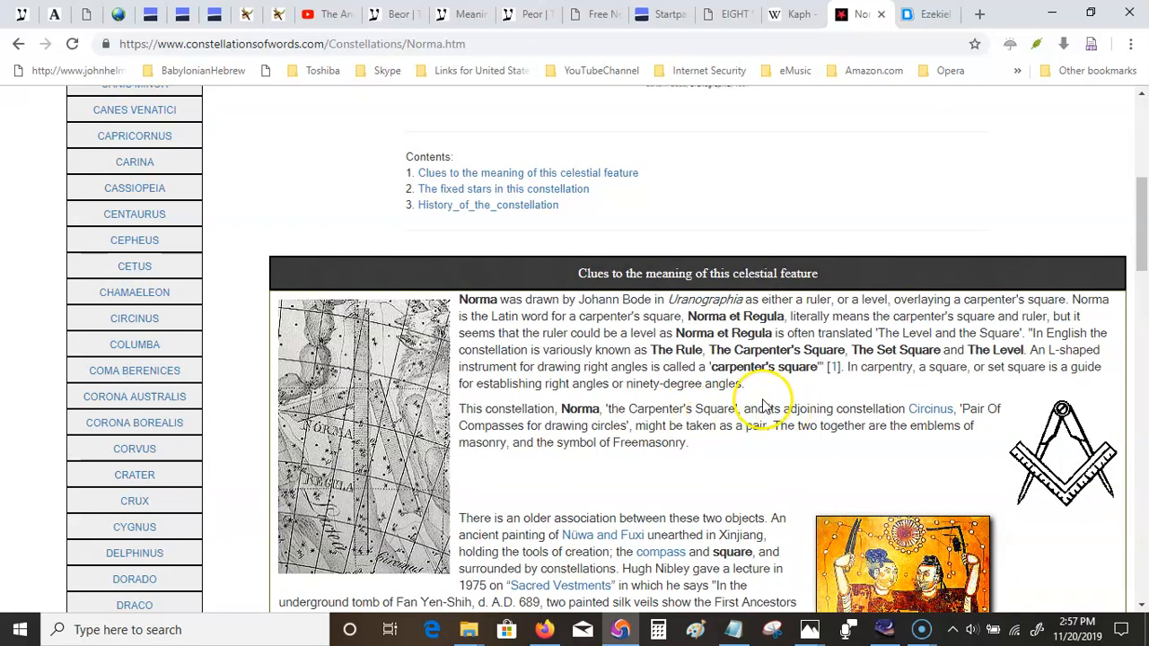
mouse_move(808, 399)
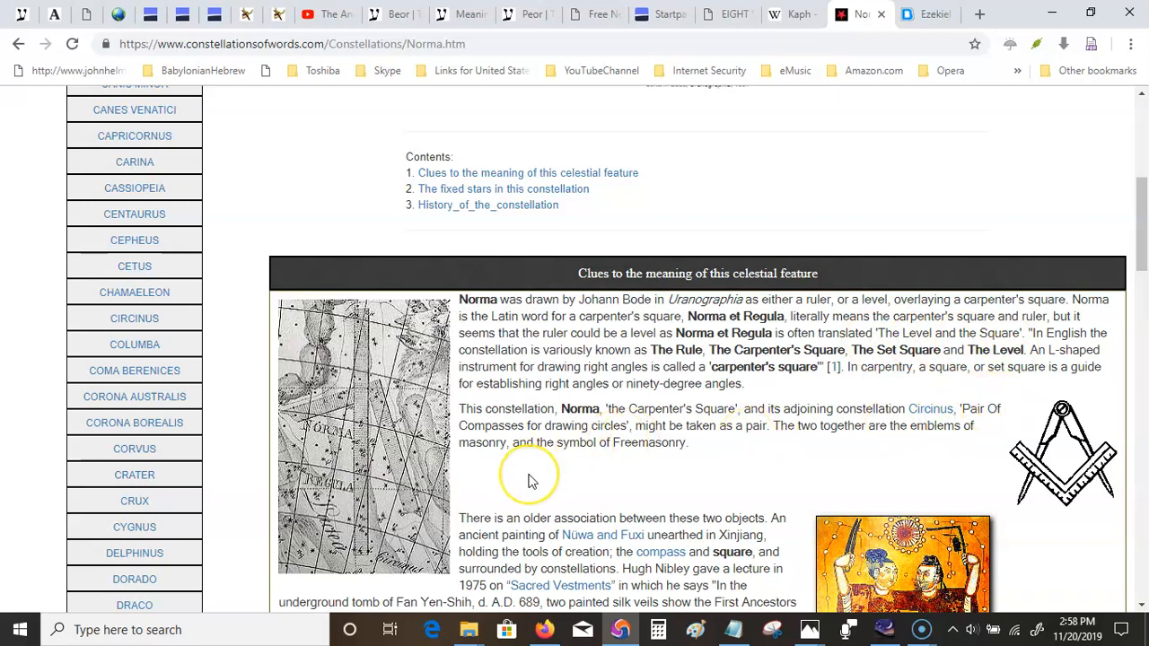
In the Nuwa and Fuxi passage, highlight words on silk veils, serpent bodies and 'Nü-wa holds the compass pointing up'.
scroll("down", 3)
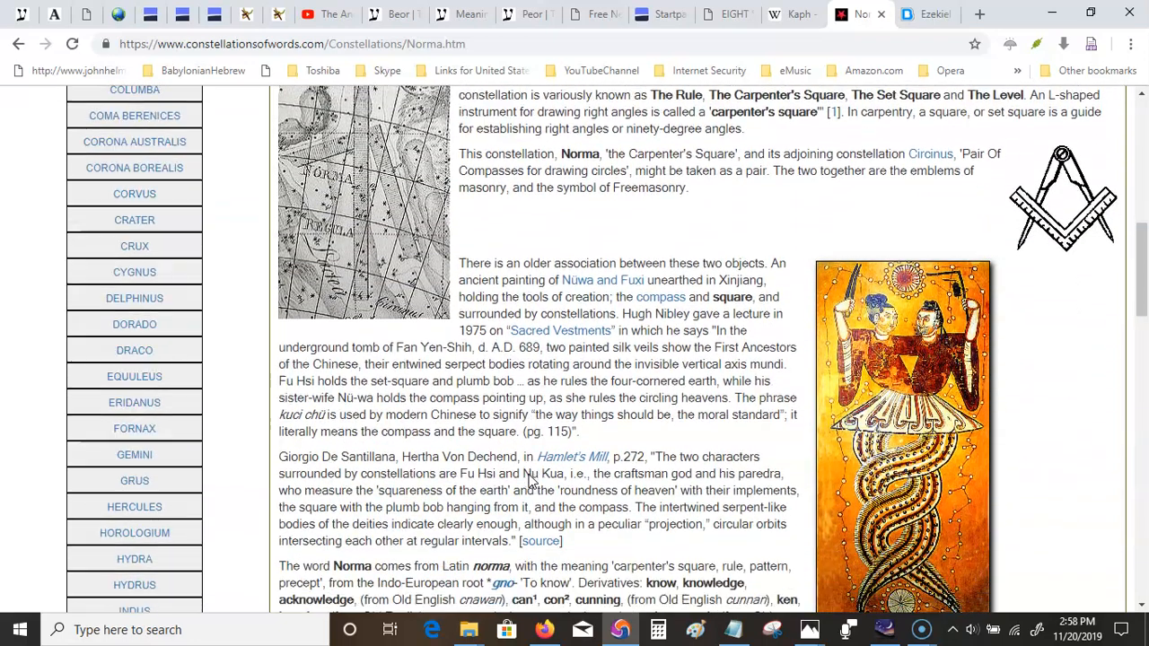
scroll("down", 3)
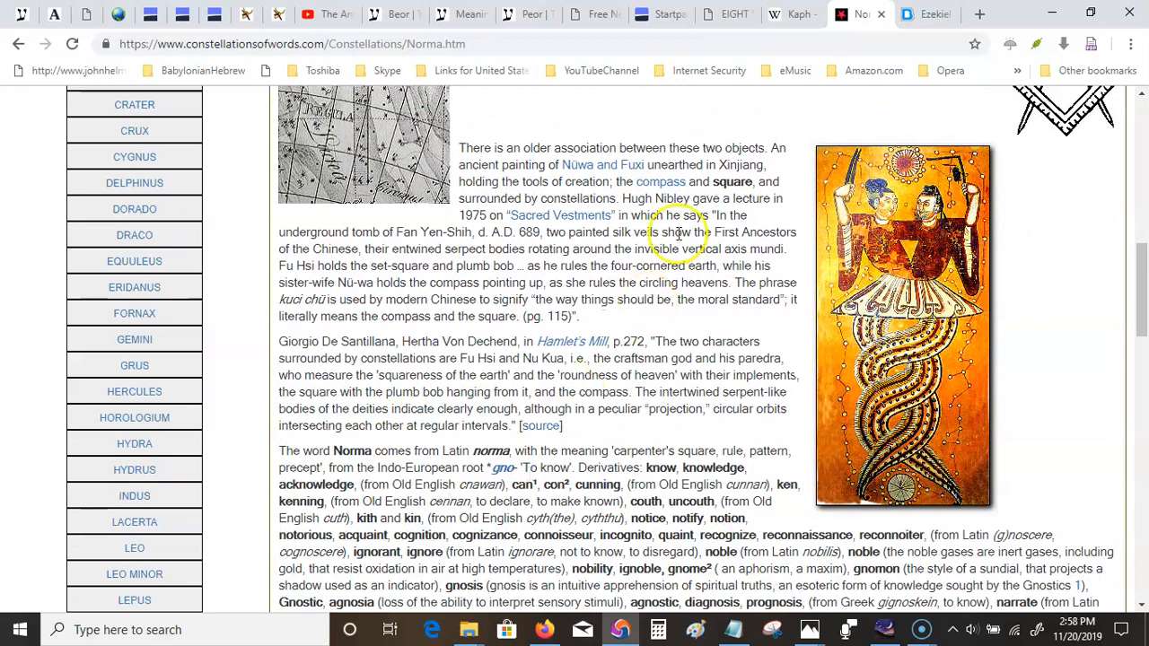
mouse_move(581, 171)
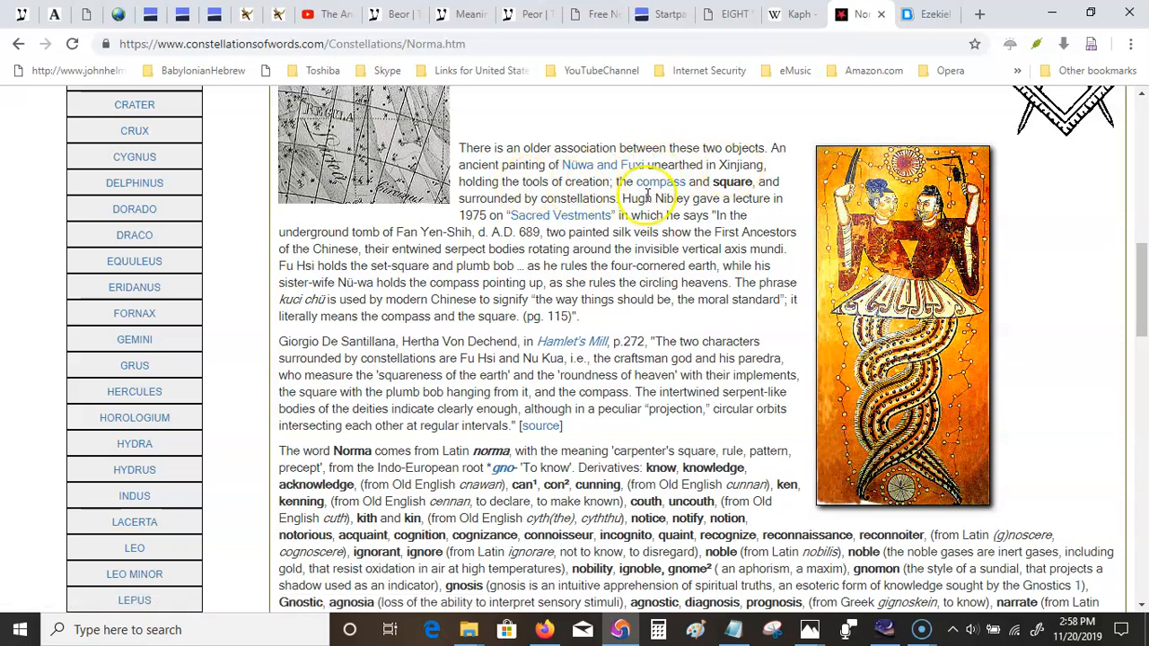
mouse_move(492, 212)
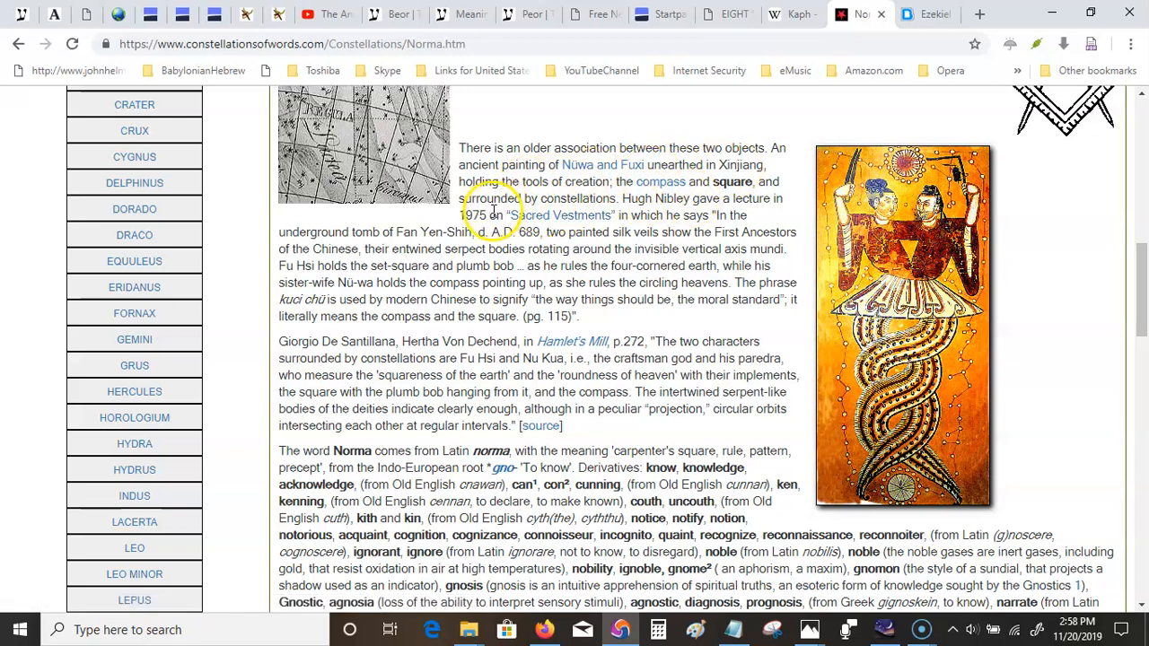
mouse_move(589, 200)
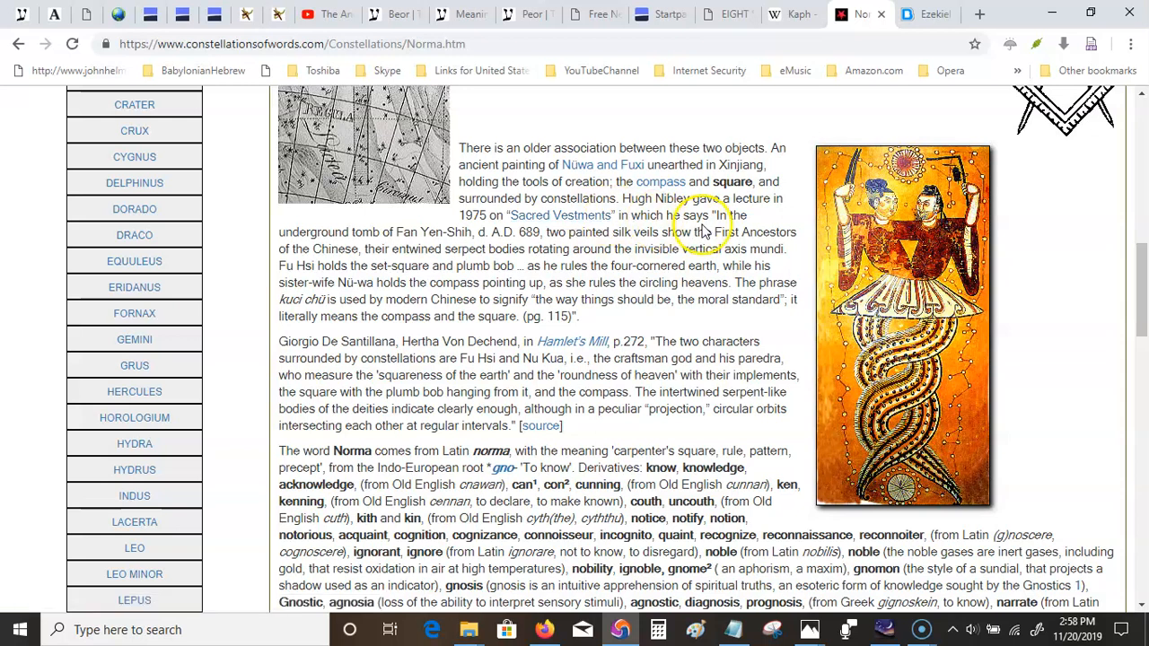
mouse_move(410, 237)
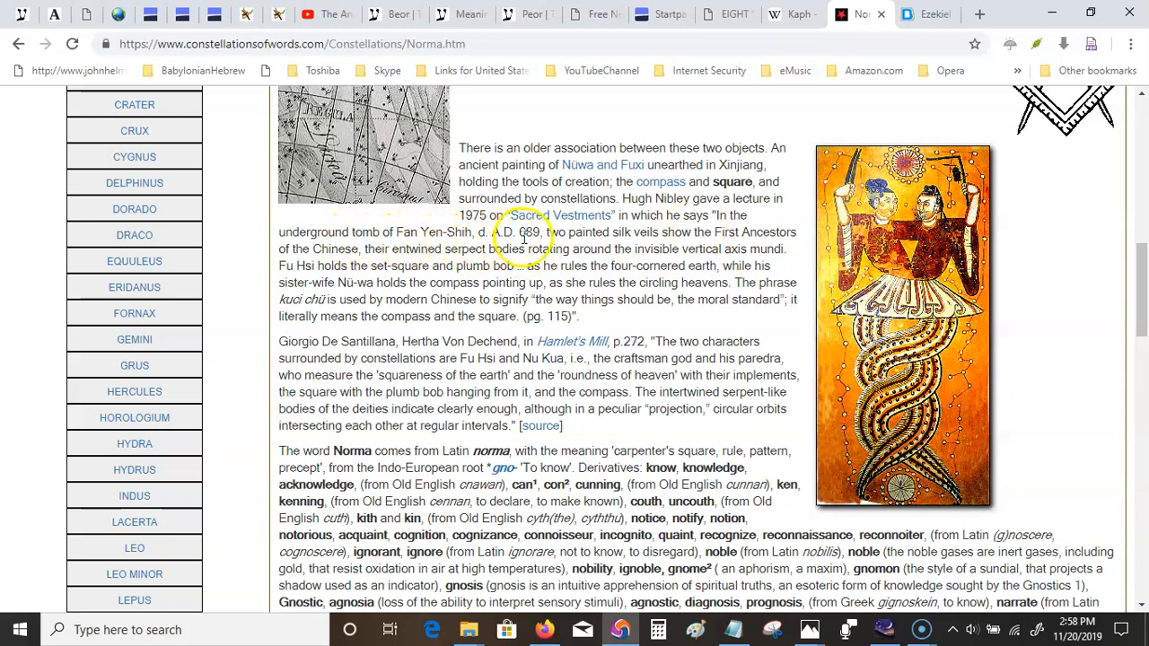
double_click(510, 231)
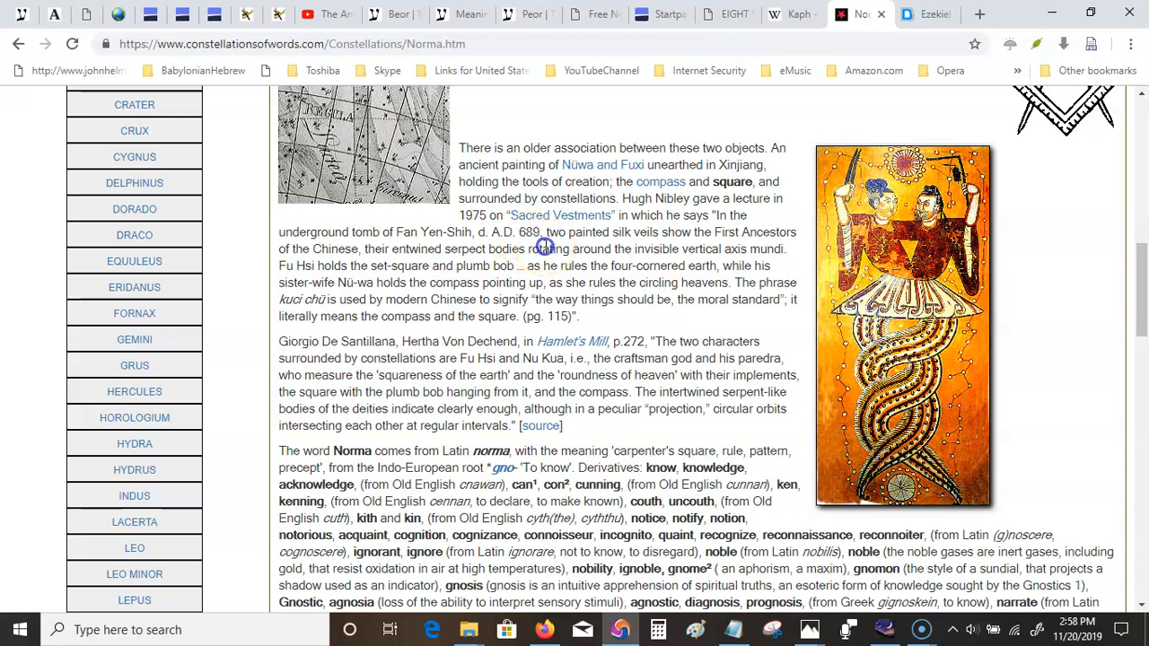
double_click(549, 248)
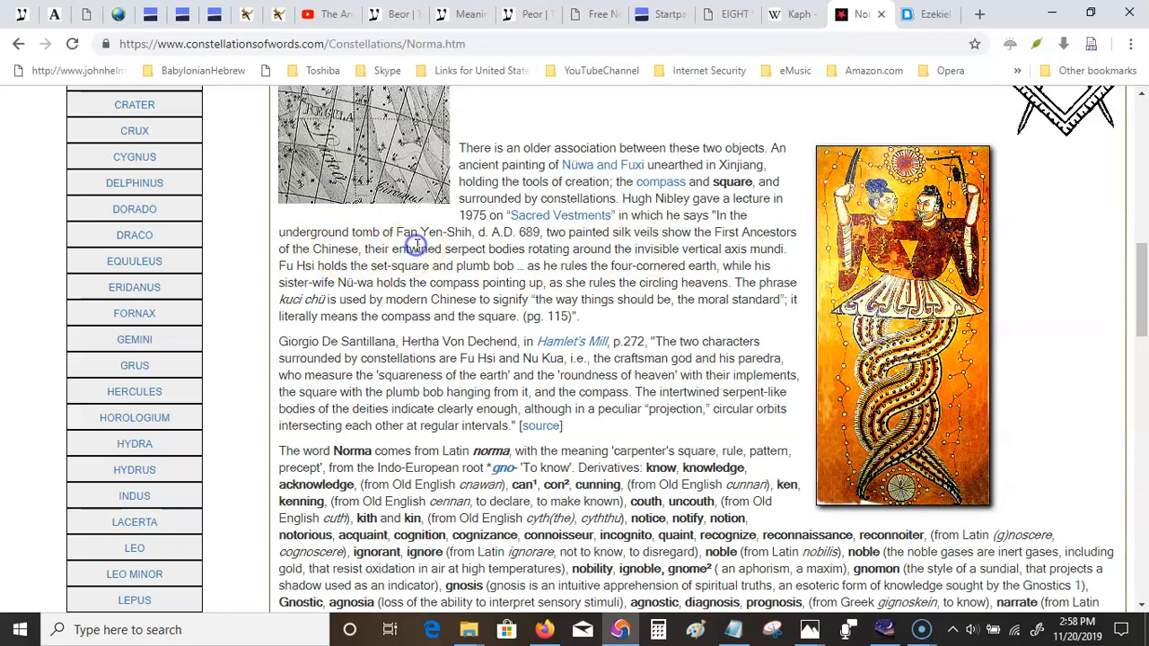
mouse_move(754, 237)
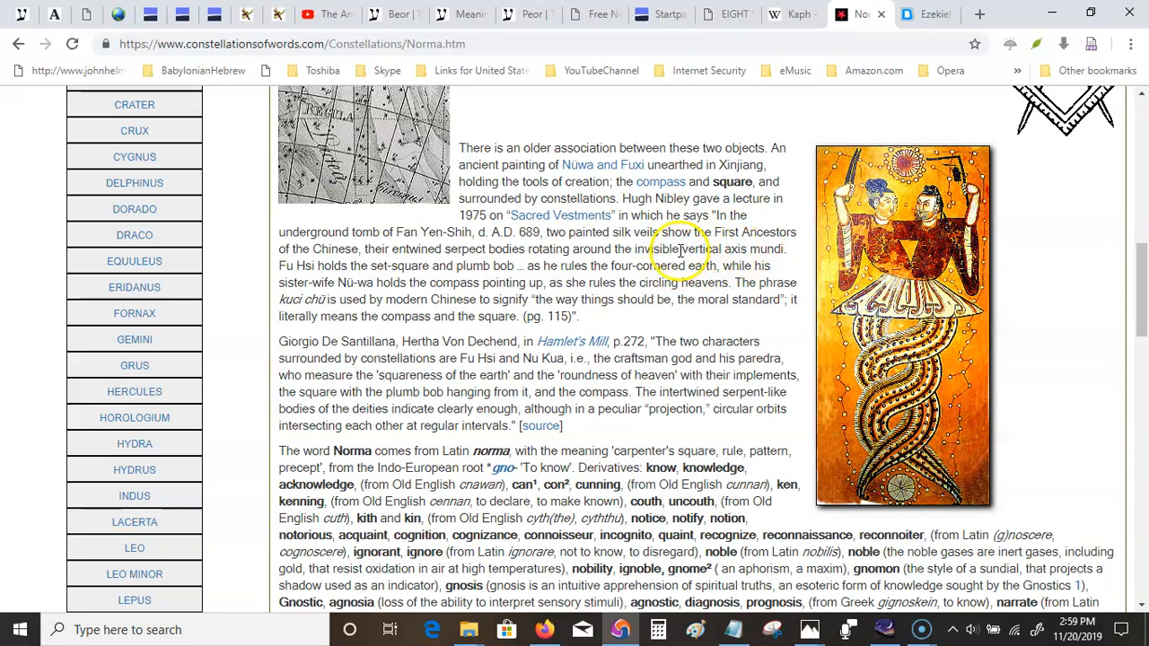
mouse_move(785, 243)
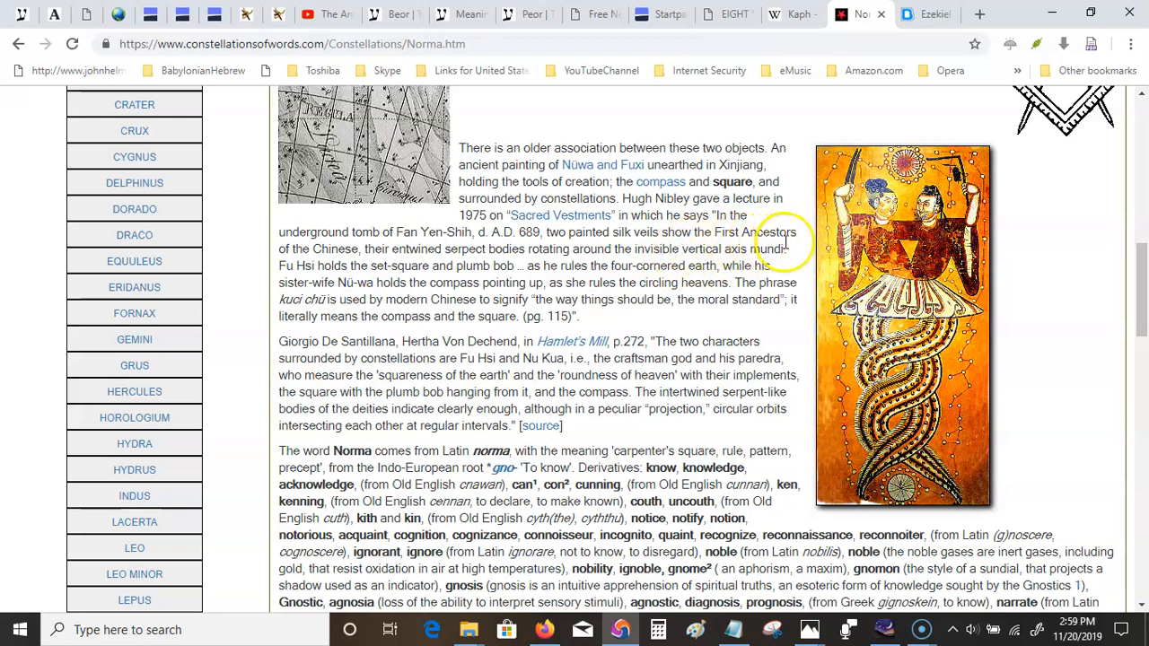
mouse_move(327, 261)
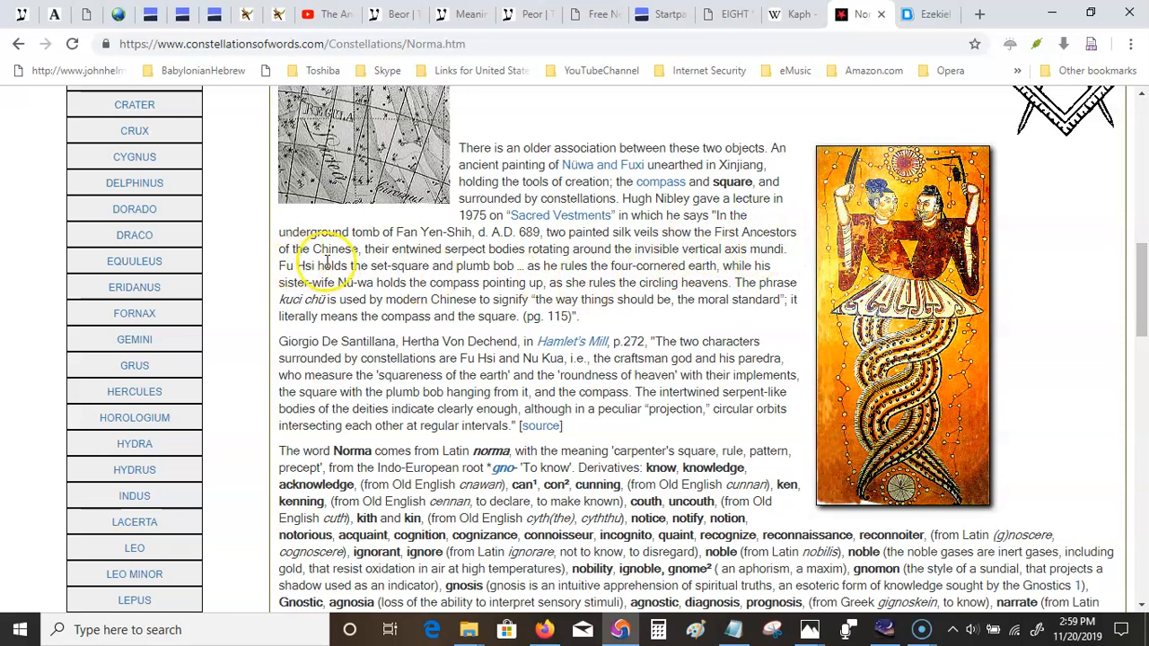
mouse_move(485, 266)
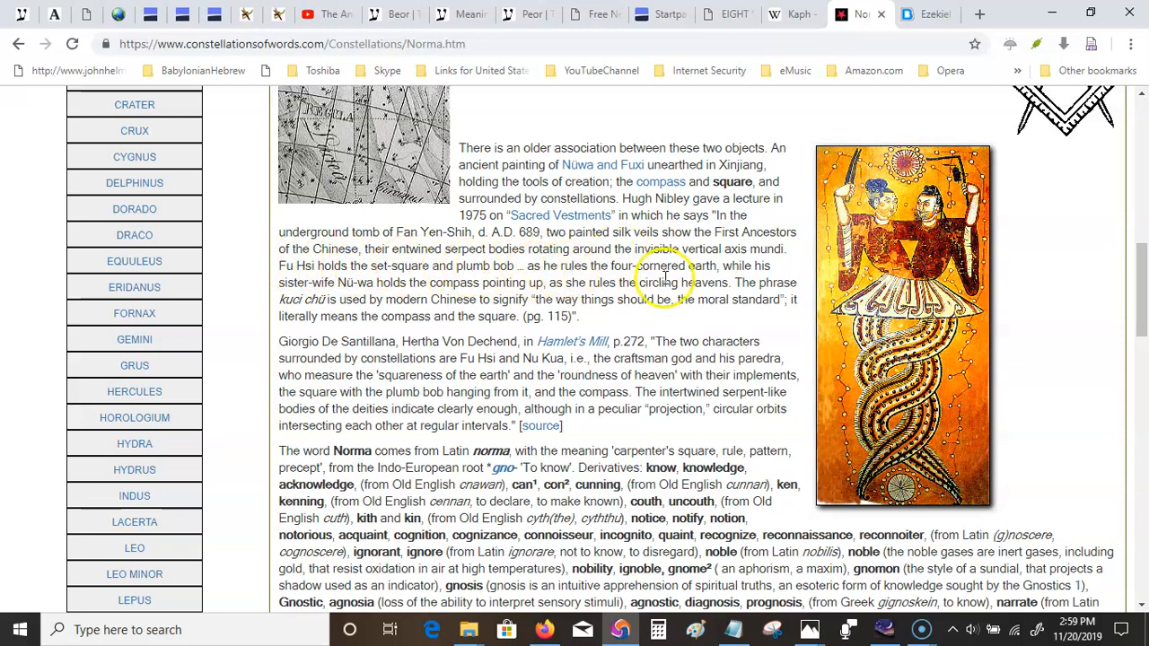
double_click(705, 265)
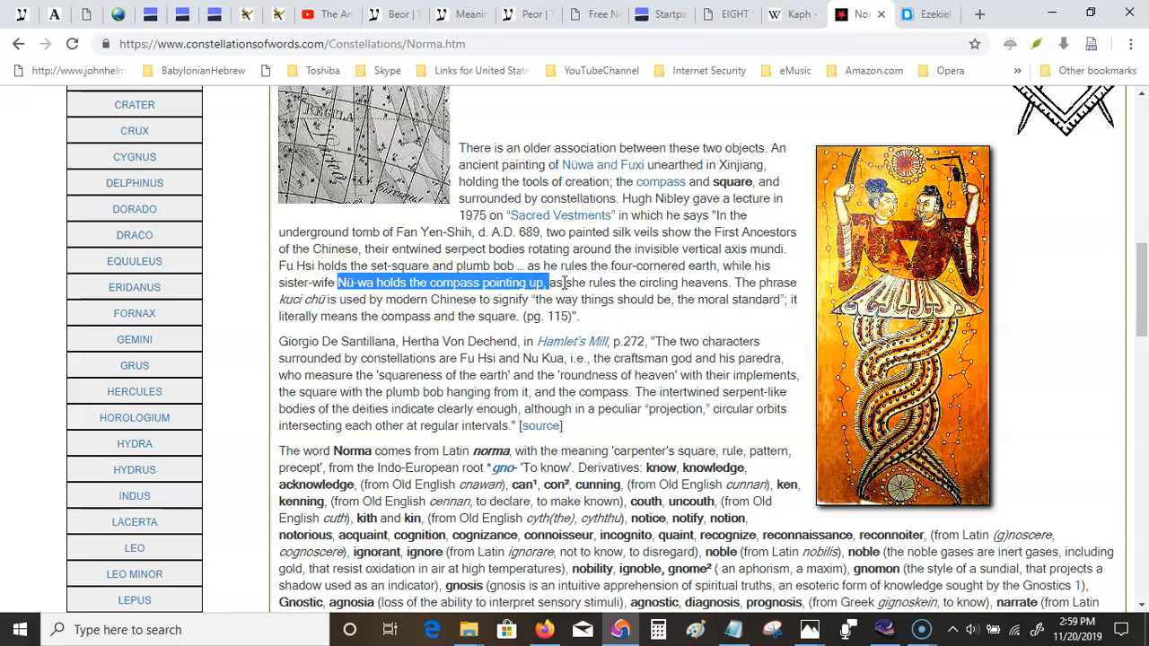
Clear the Nü-wa highlight and select 'the circling heavens' in the passage.
left_click(618, 283)
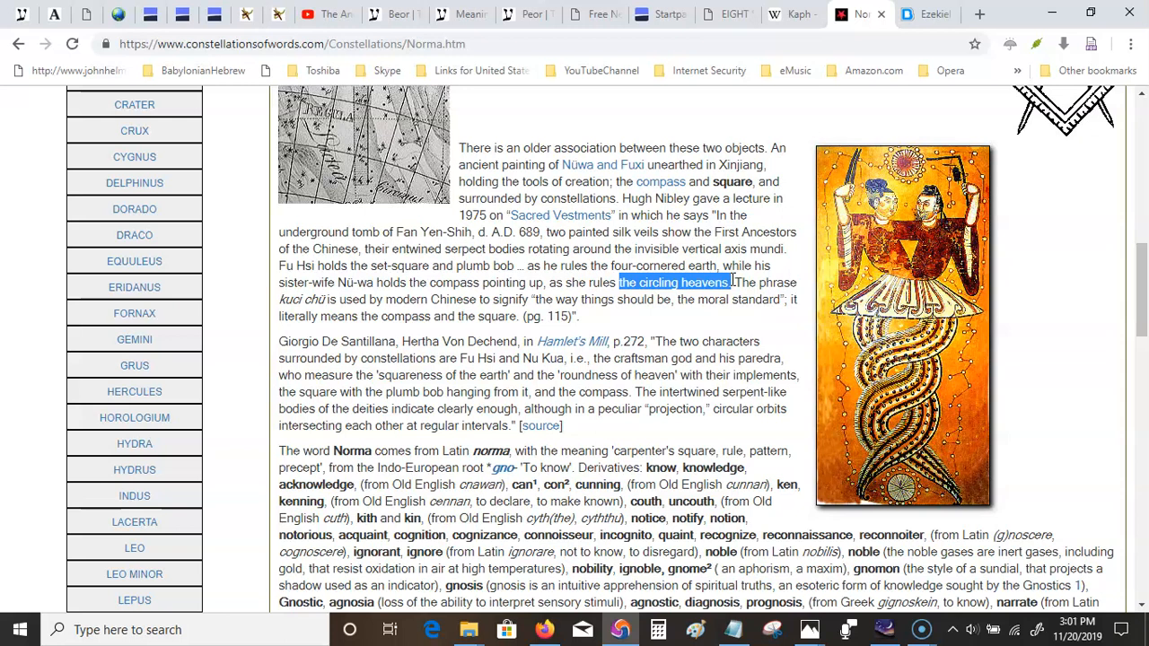
mouse_move(981, 14)
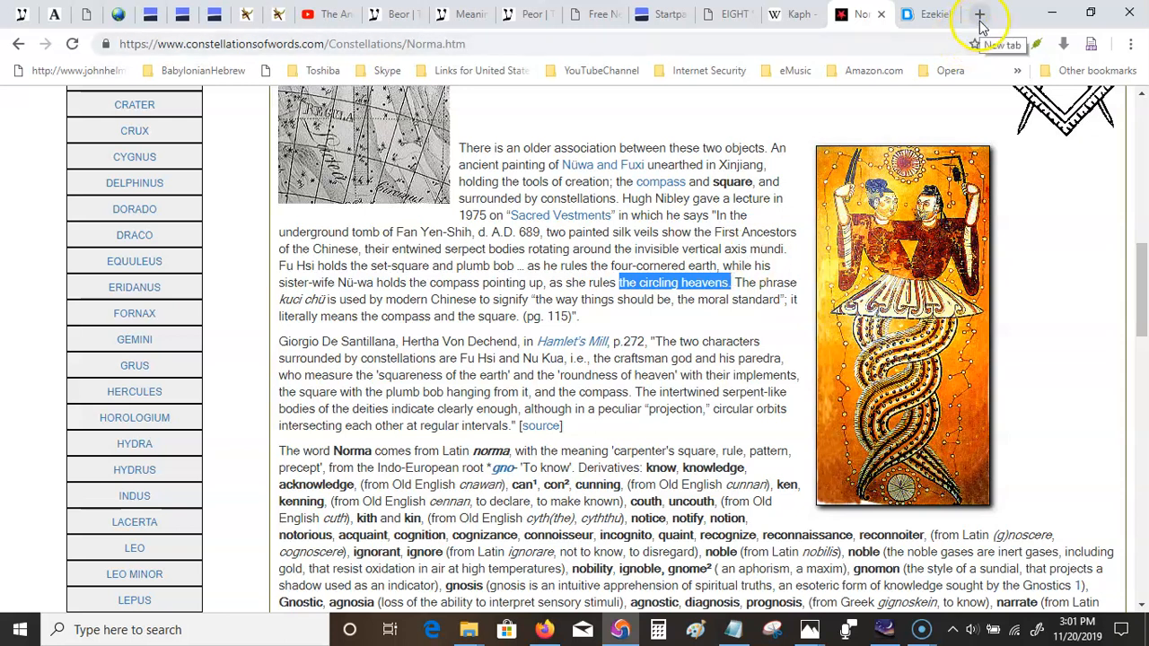
Open Bible Hub's home page from a new tab's most-visited grid.
left_click(980, 15)
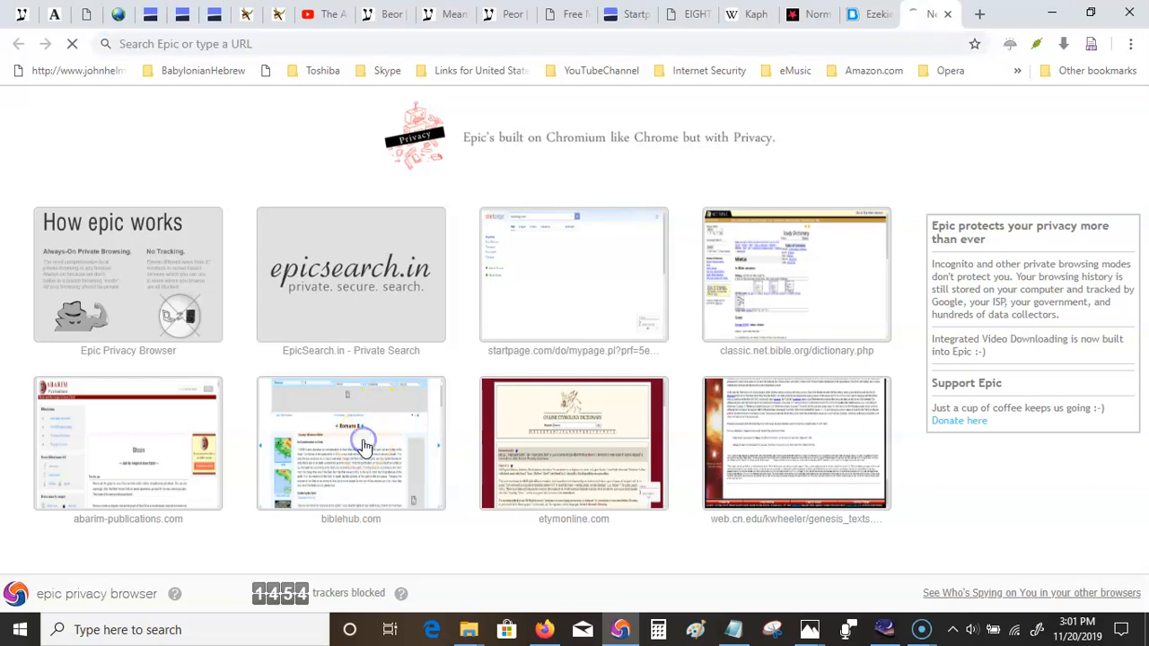
left_click(350, 441)
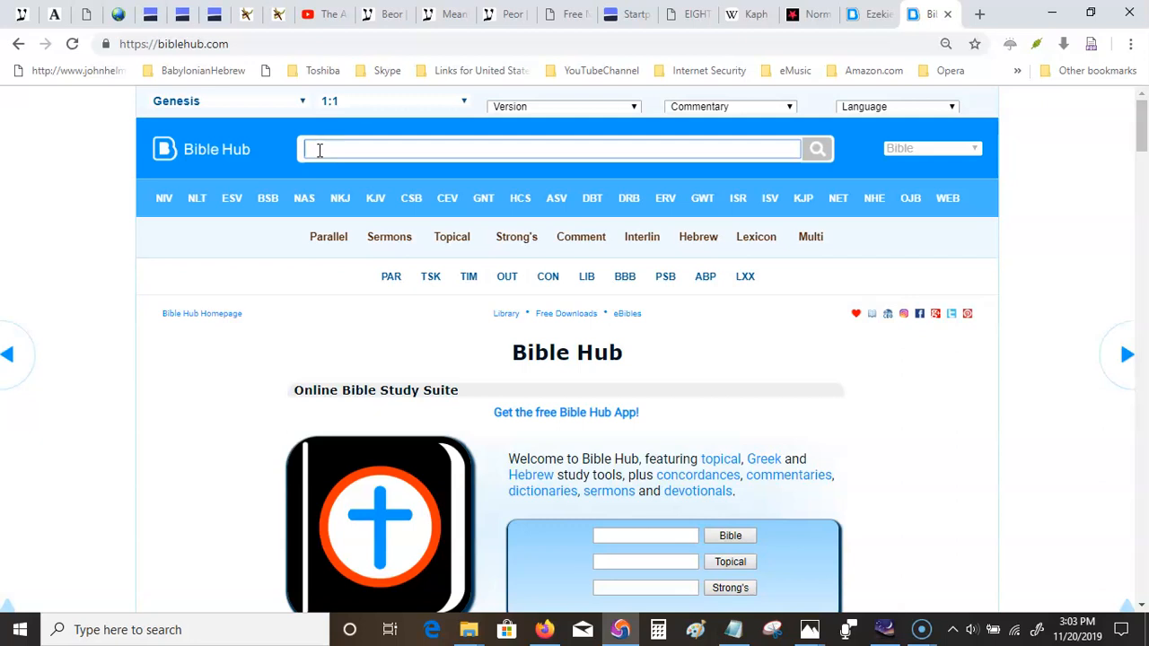
Search Bible Hub for 'potter as the clay' and scroll the matching verses toward Isaiah 29:16.
type("regard the")
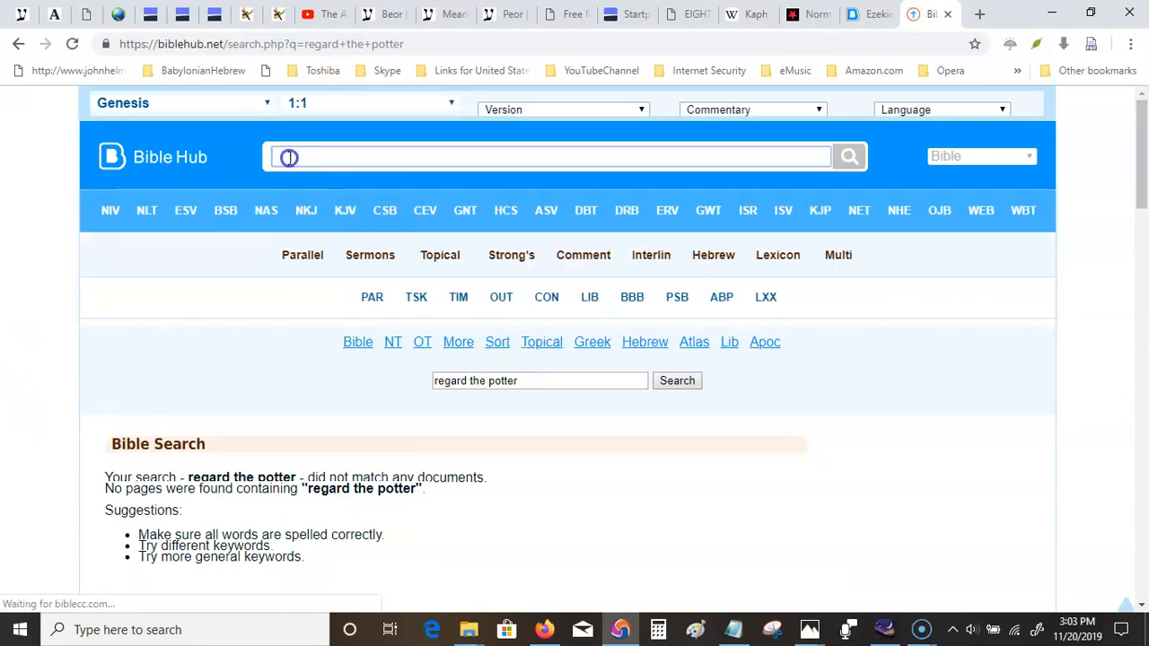
type("p")
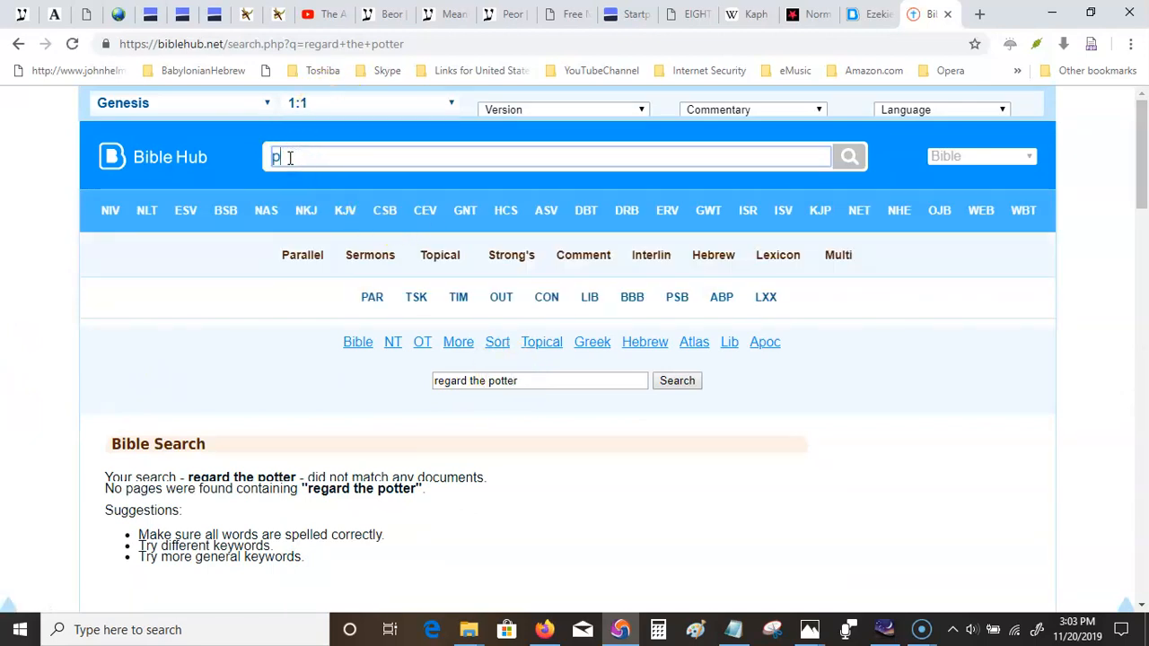
type("otter as")
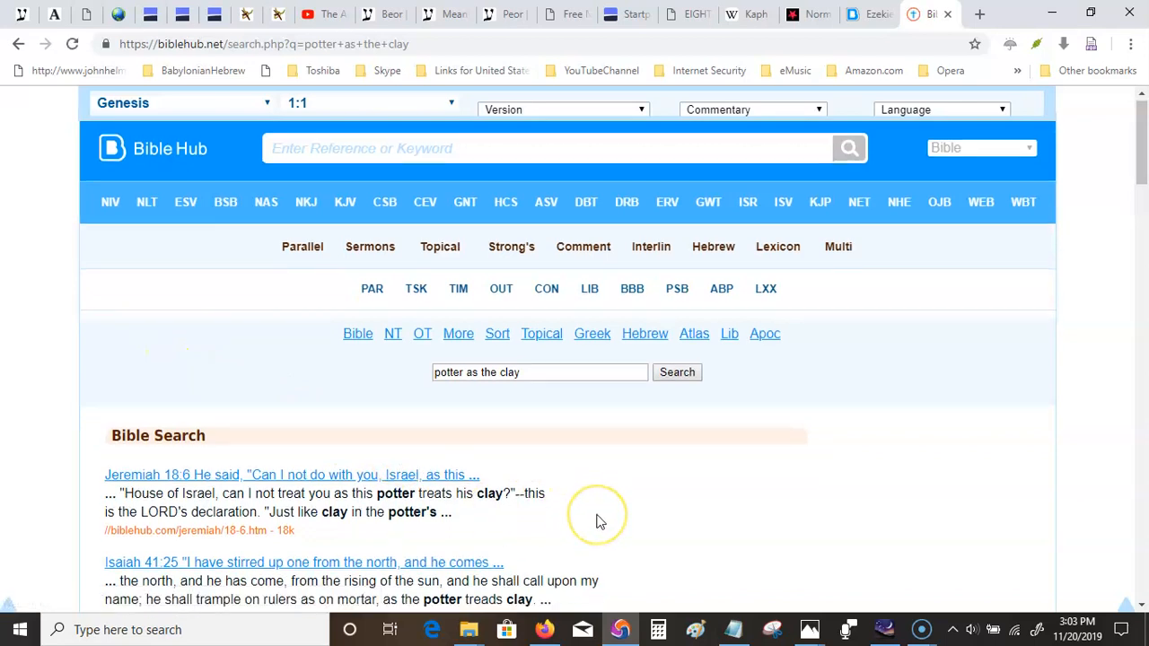
scroll("down", 3)
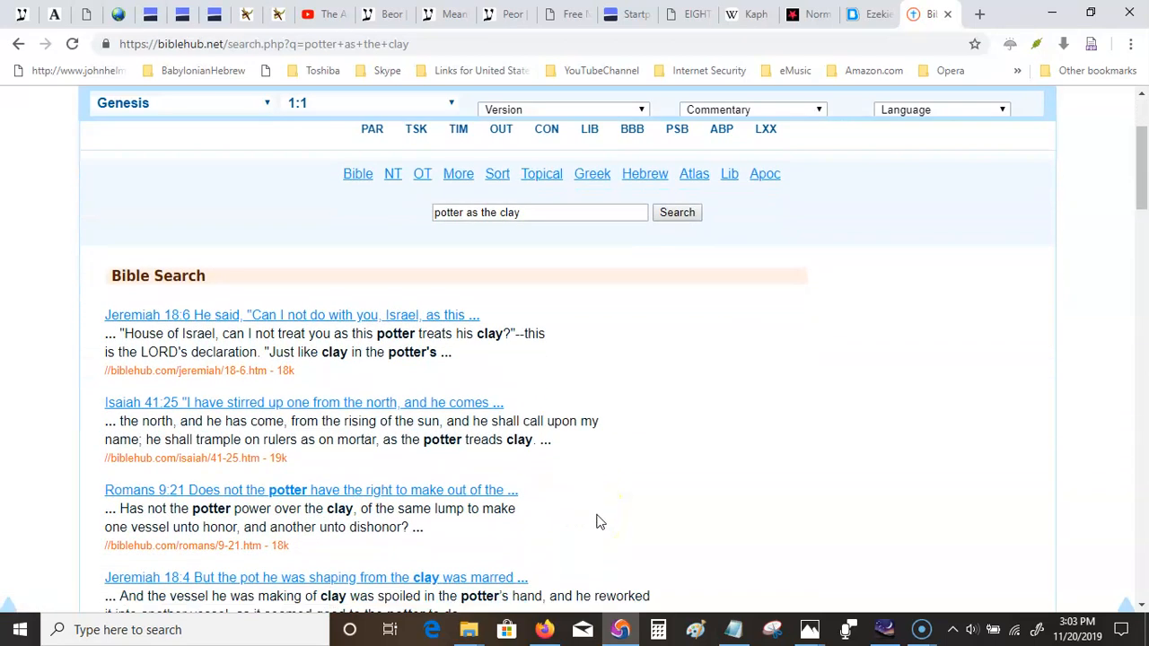
scroll("down", 3)
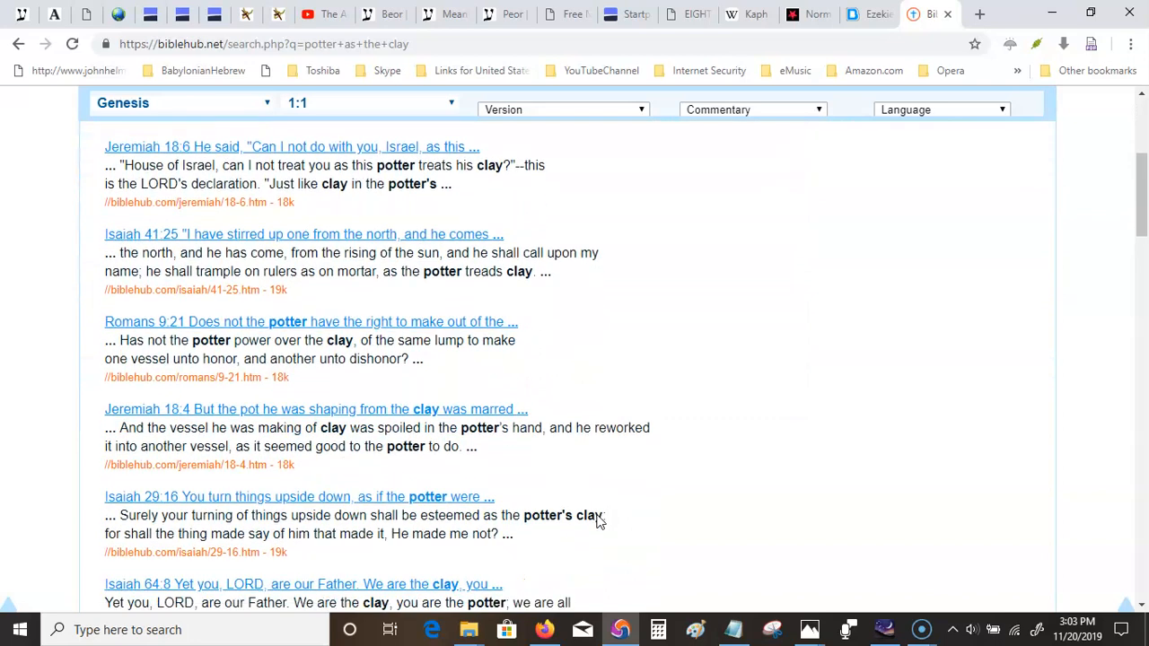
scroll("down", 3)
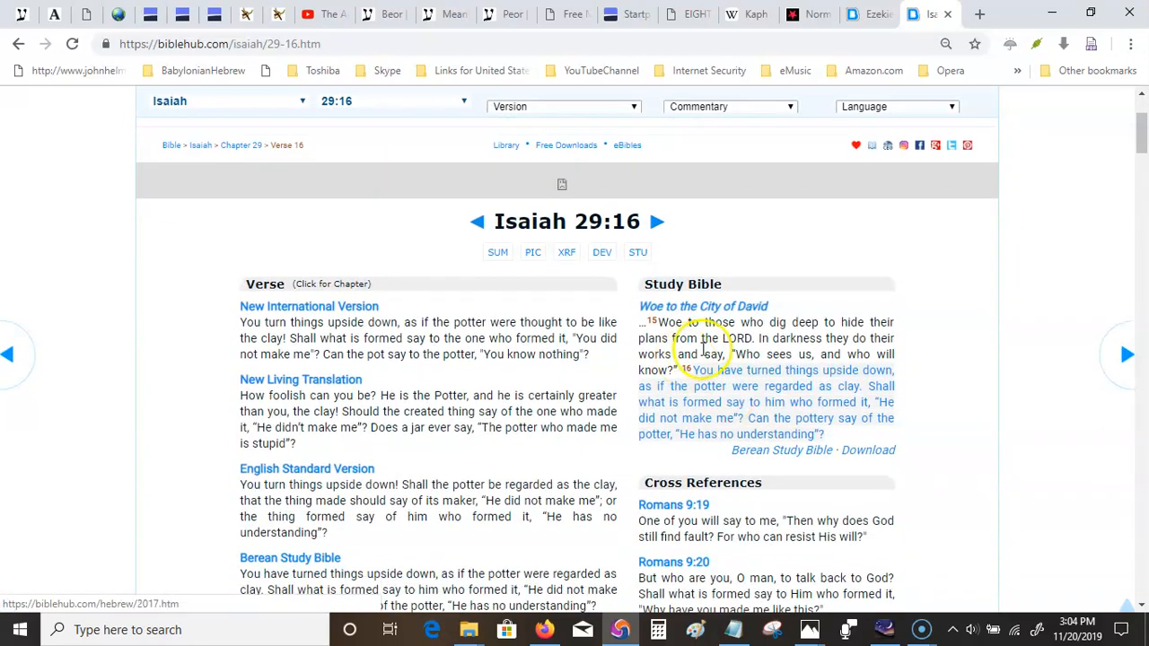
mouse_move(800, 320)
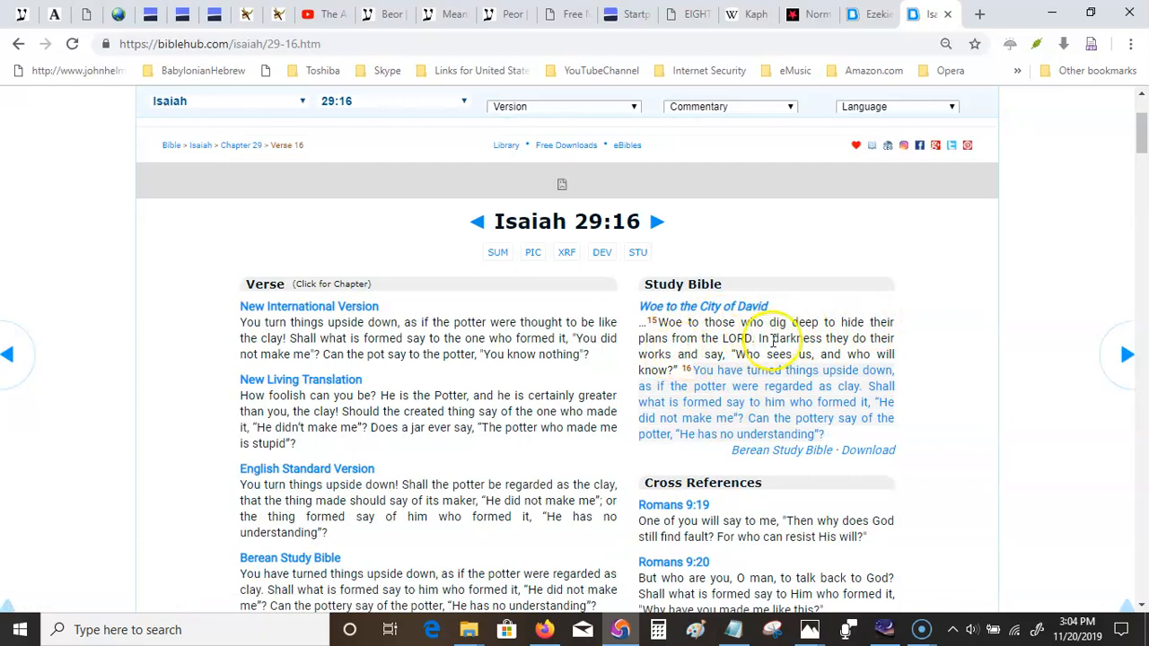
mouse_move(740, 350)
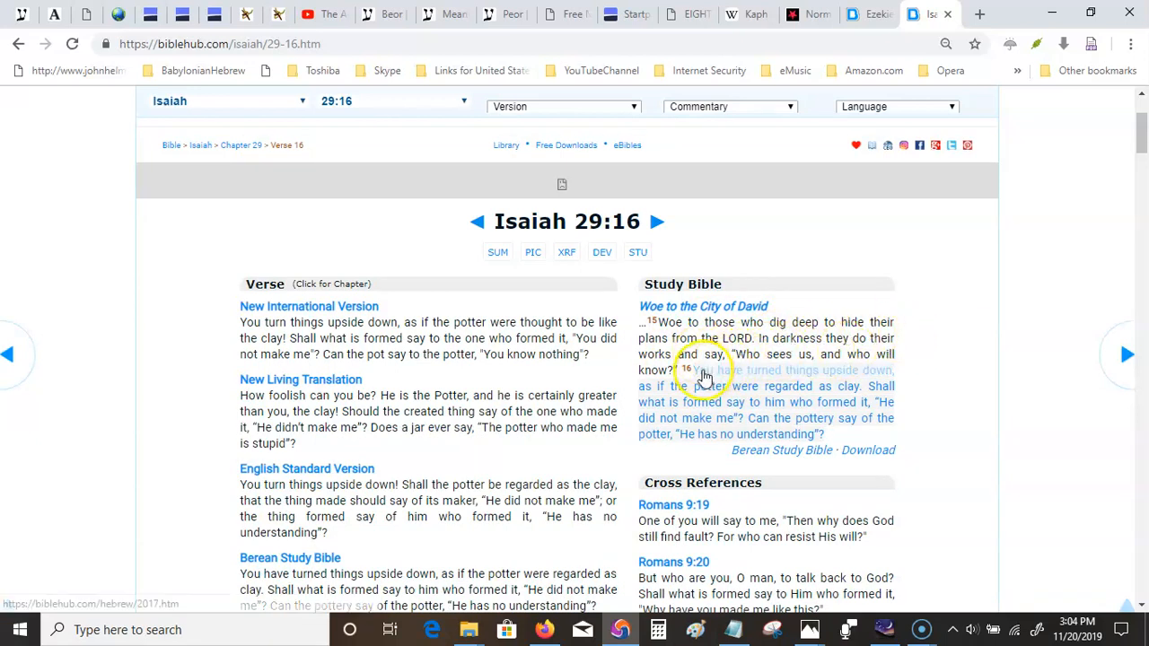
mouse_move(878, 381)
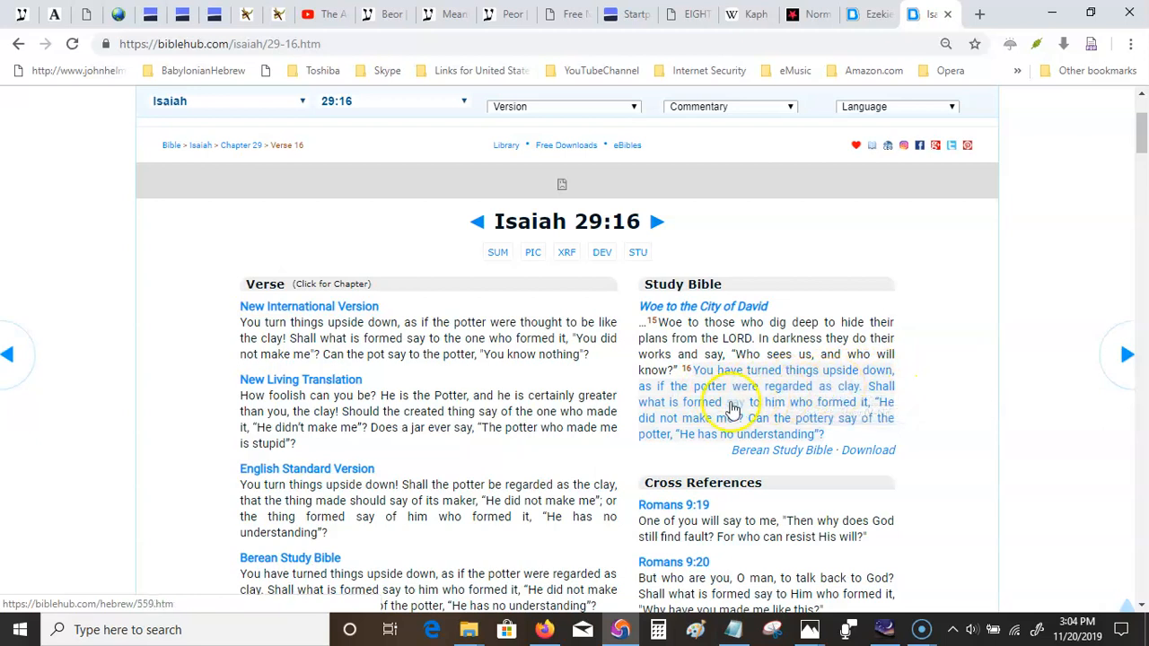
mouse_move(862, 410)
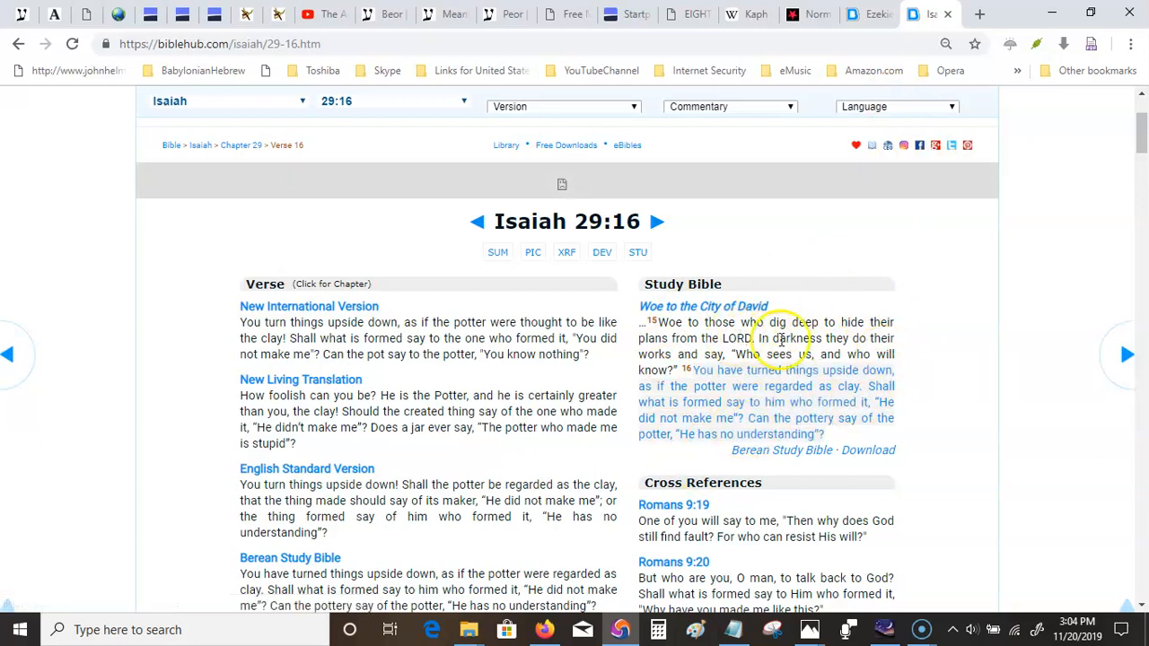
mouse_move(709, 43)
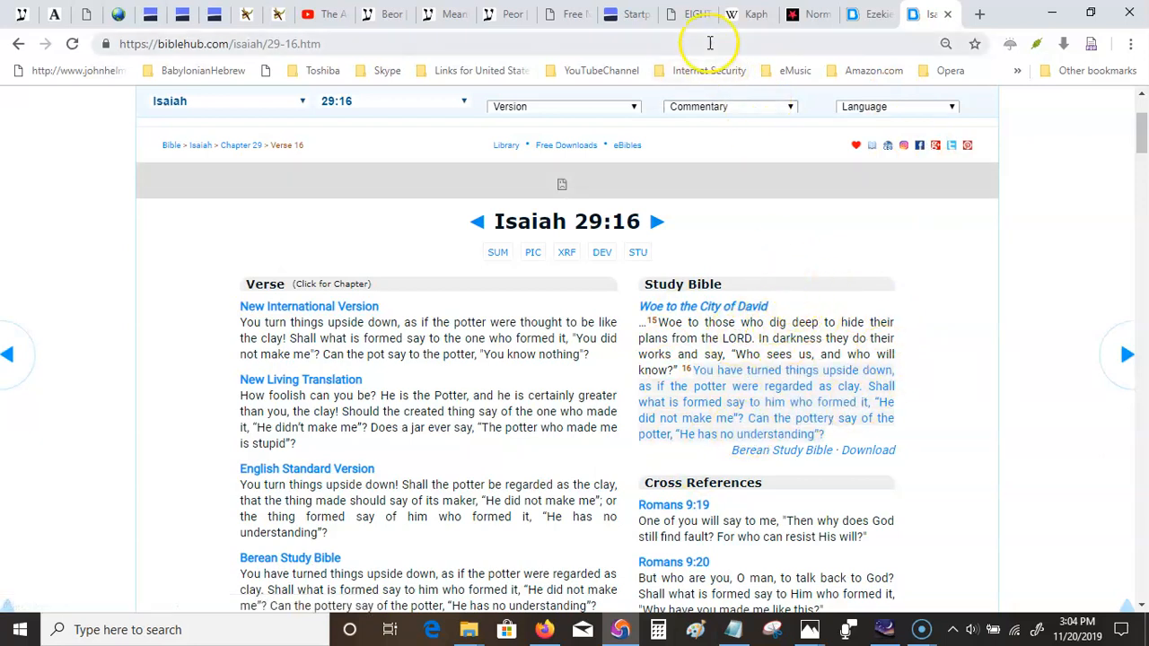
mouse_move(812, 14)
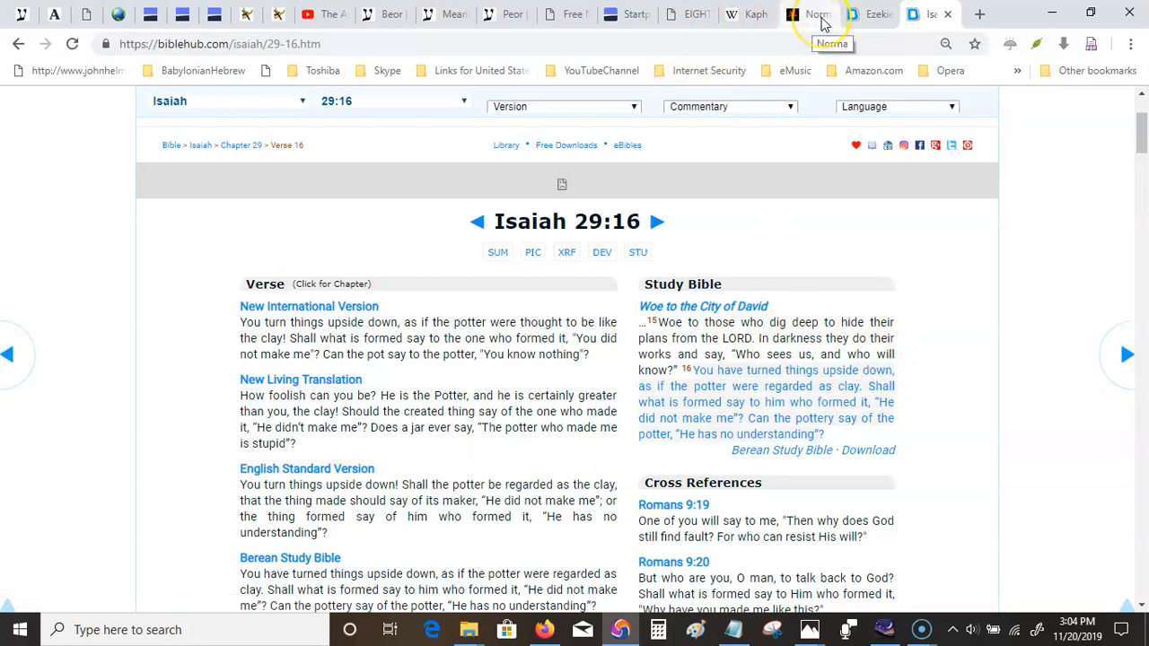
mouse_move(575, 15)
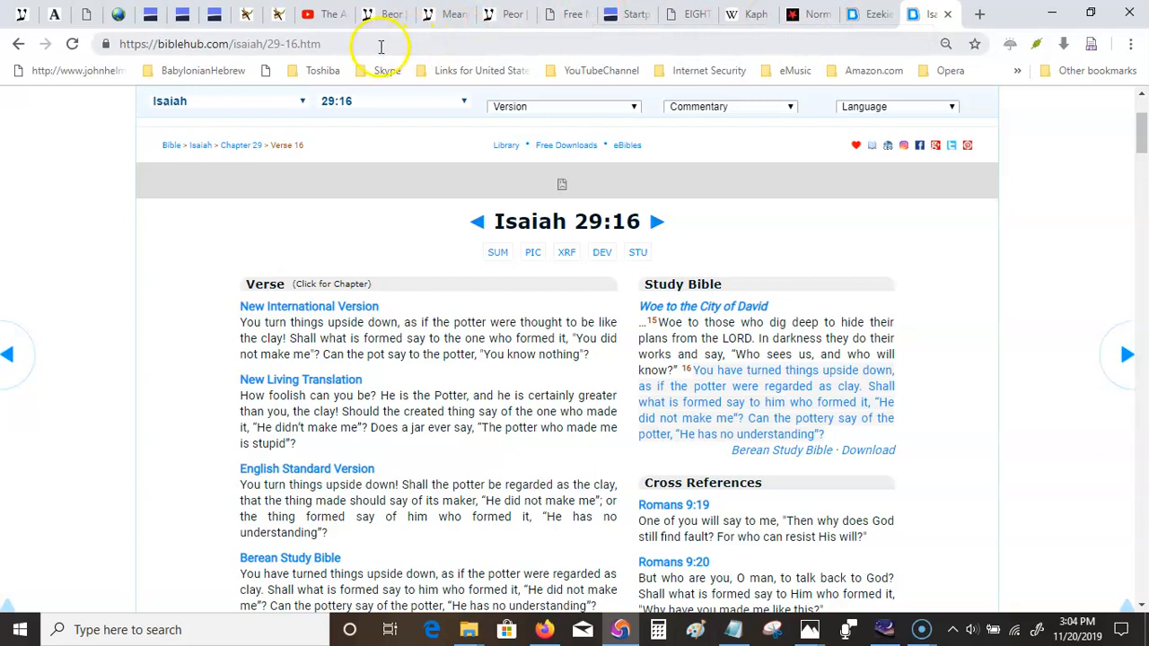
mouse_move(735, 46)
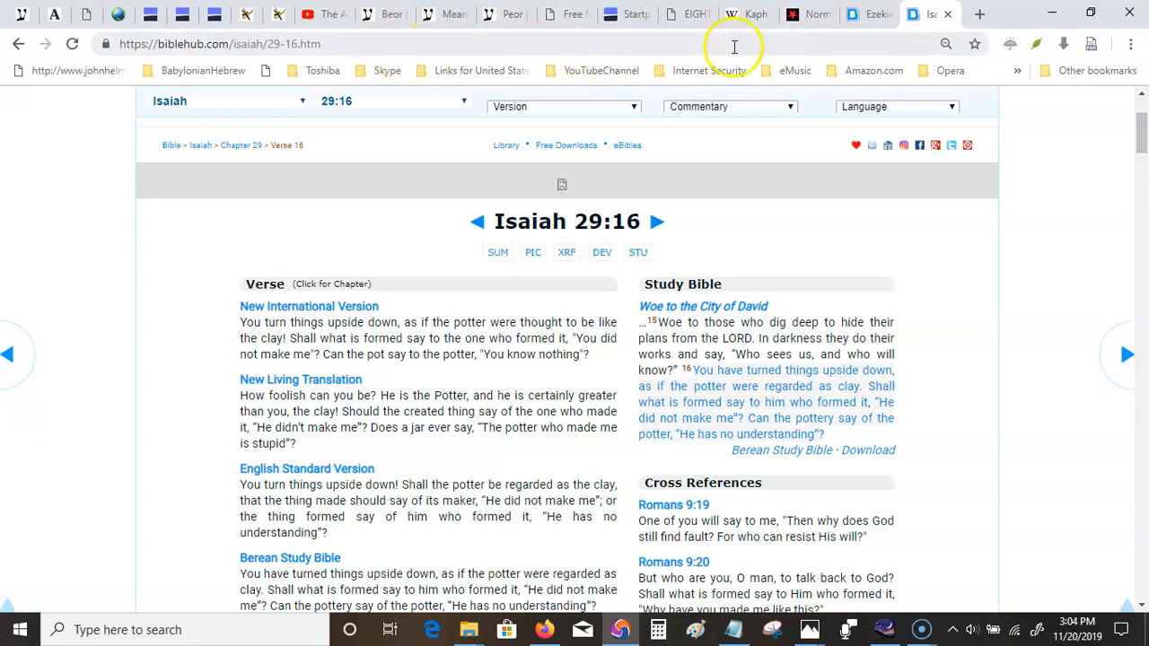
mouse_move(812, 27)
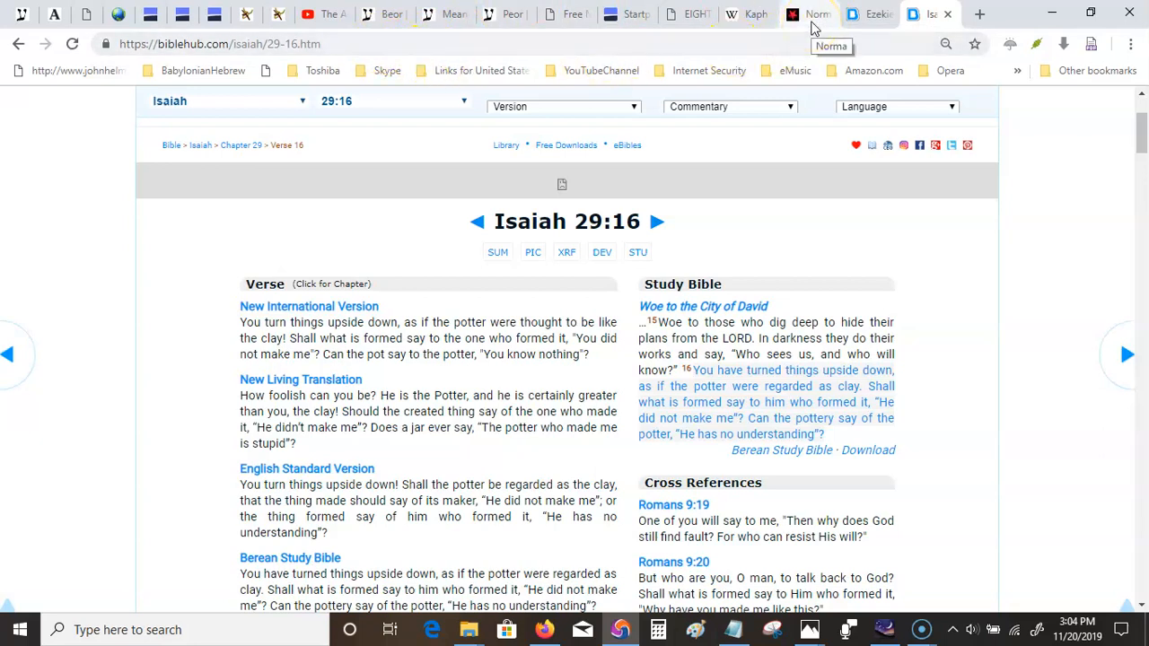
Switch back to the Norma constellation browser tab to read the Hamlet's Mill paragraph.
left_click(794, 15)
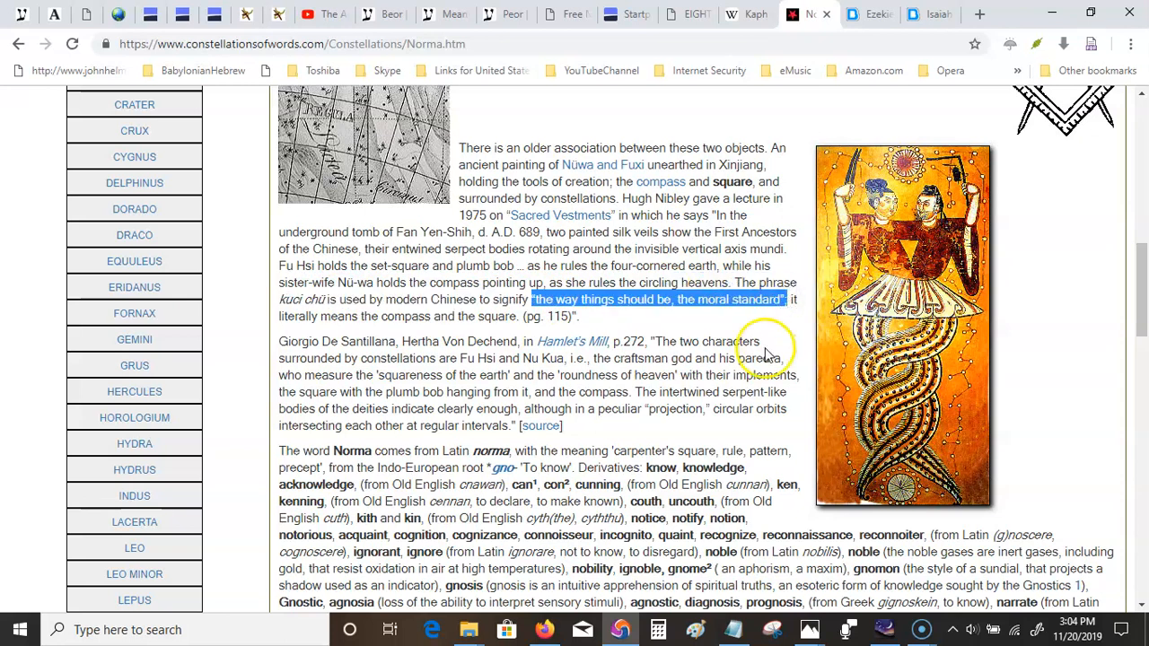
mouse_move(463, 378)
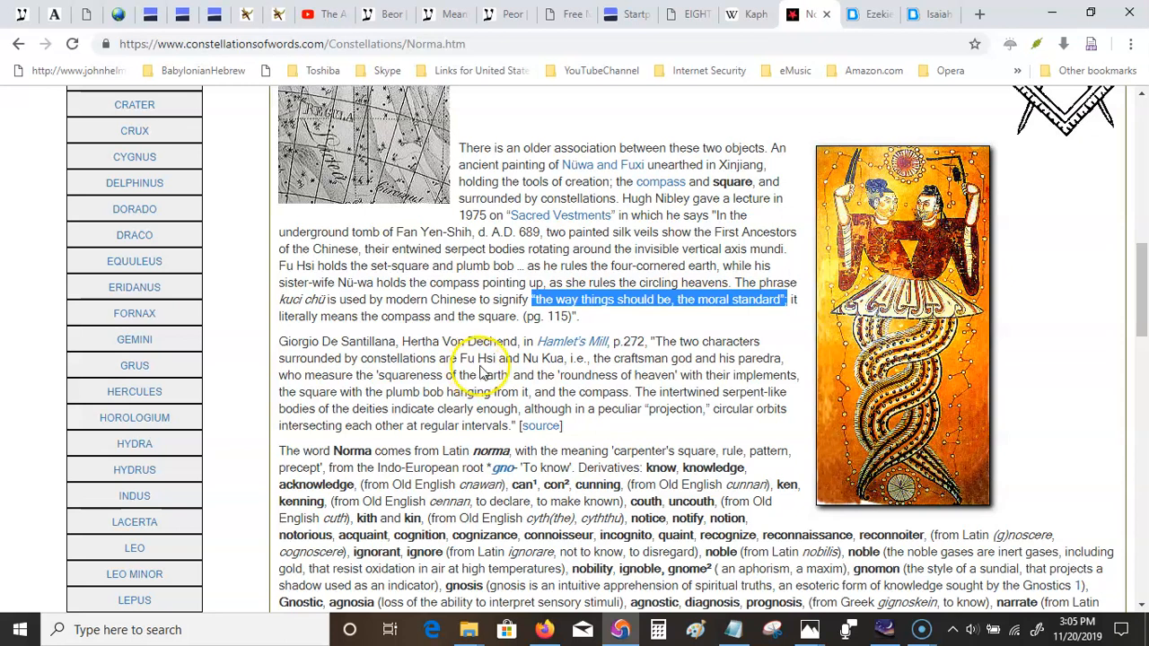
mouse_move(611, 372)
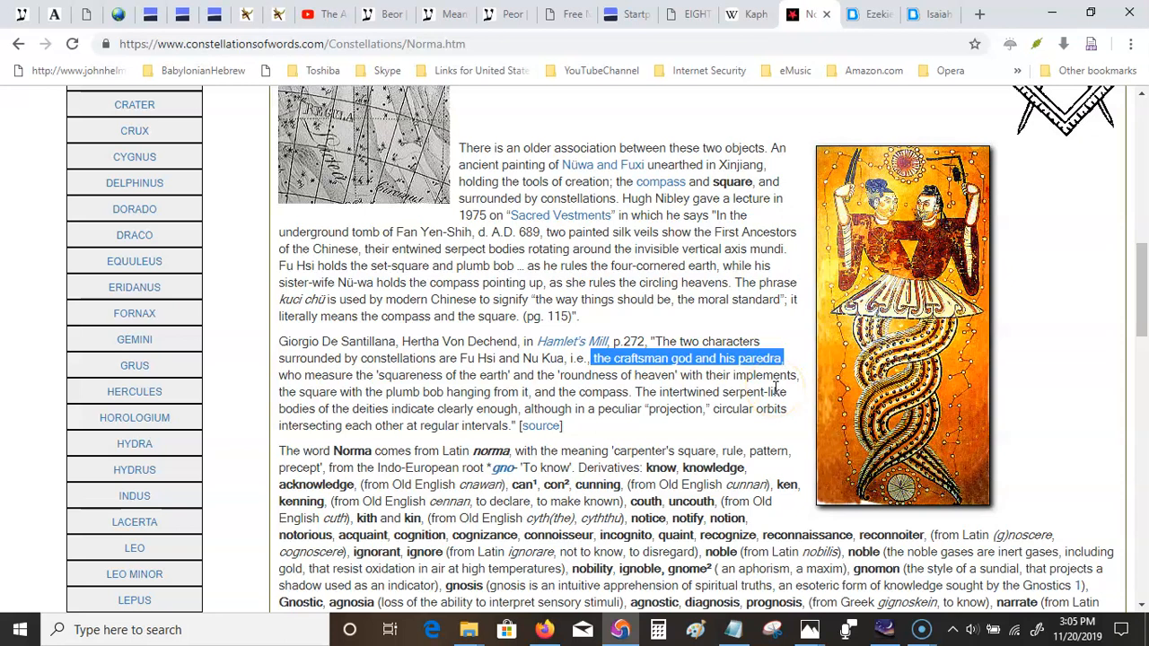
mouse_move(780, 392)
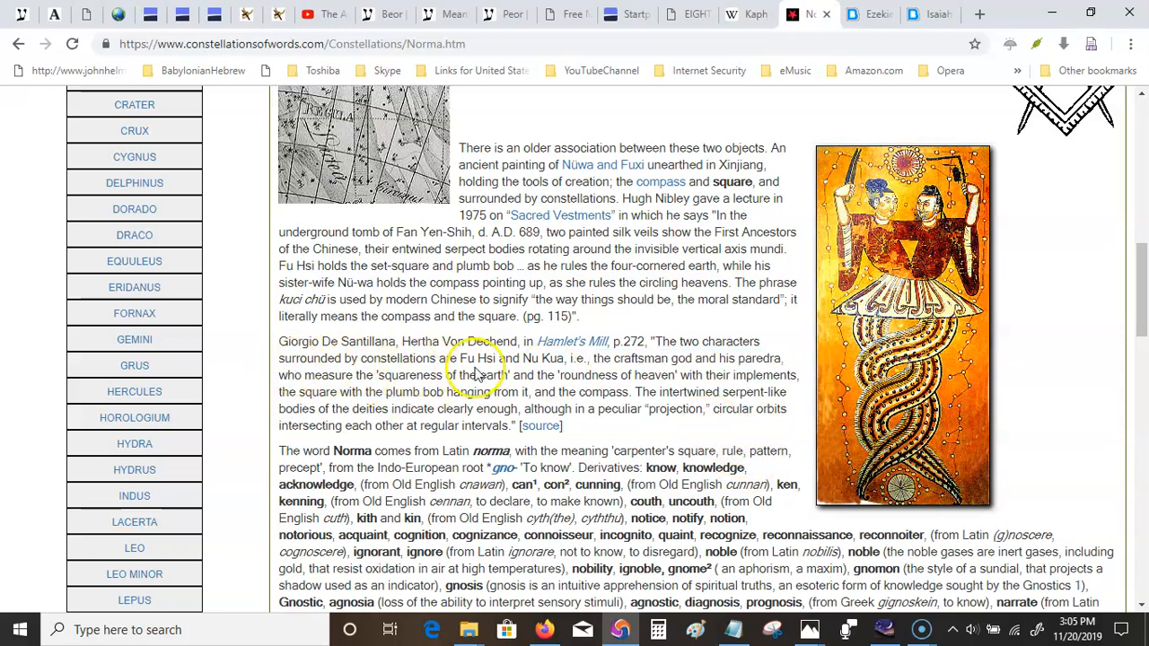
mouse_move(680, 375)
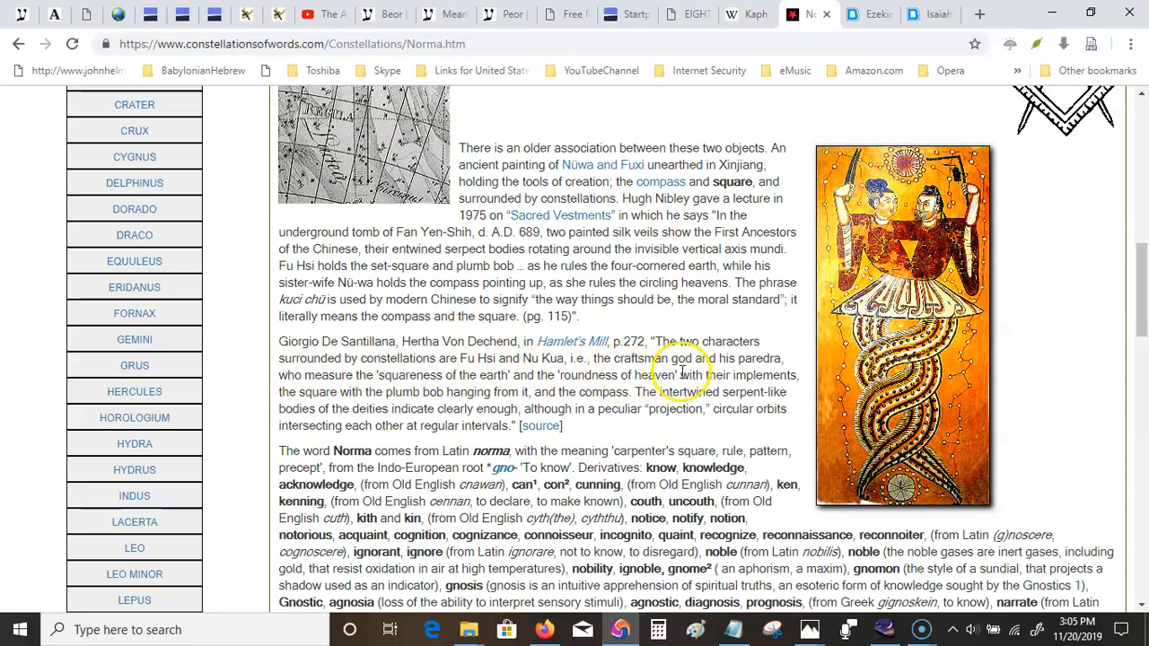
mouse_move(786, 377)
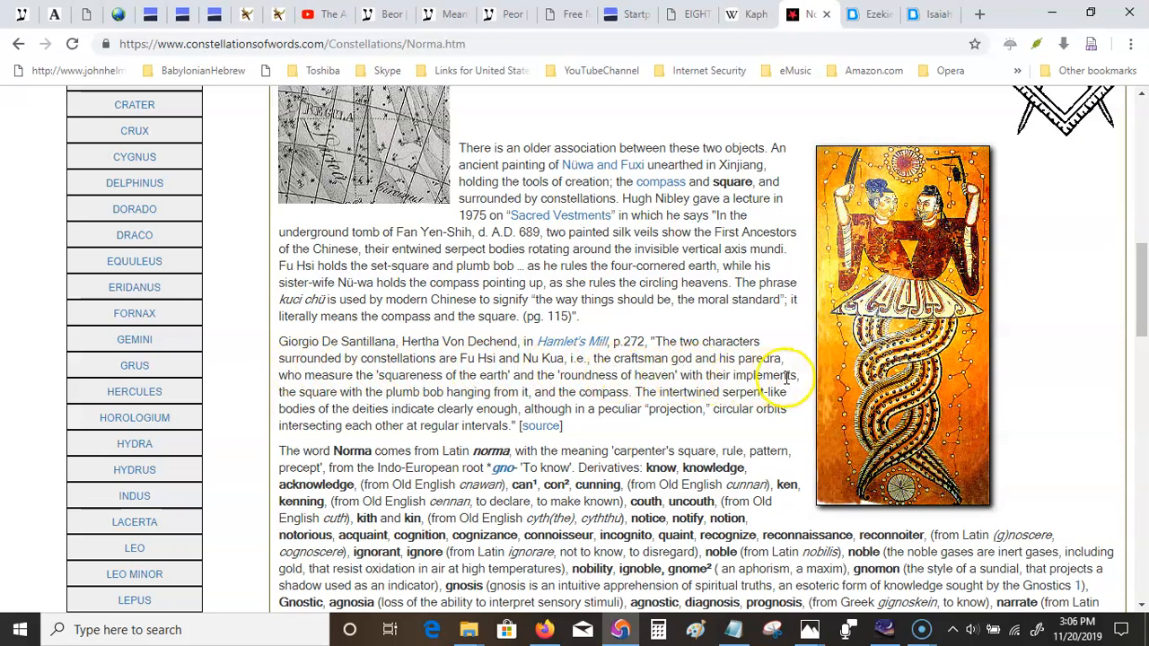
mouse_move(664, 375)
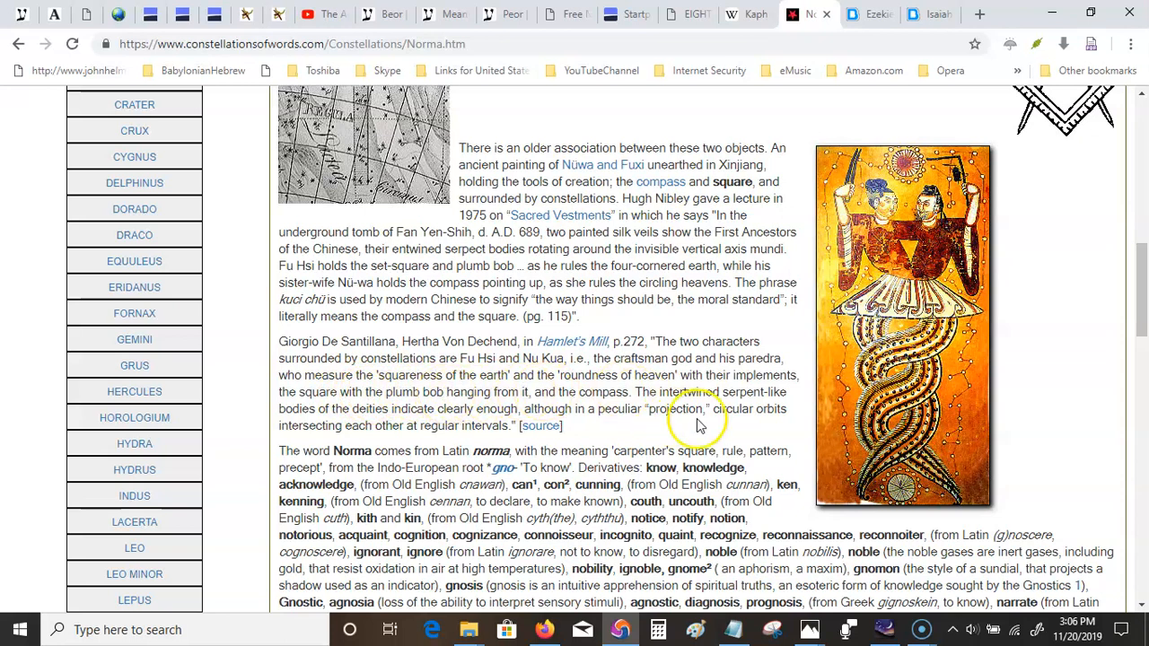
mouse_move(593, 448)
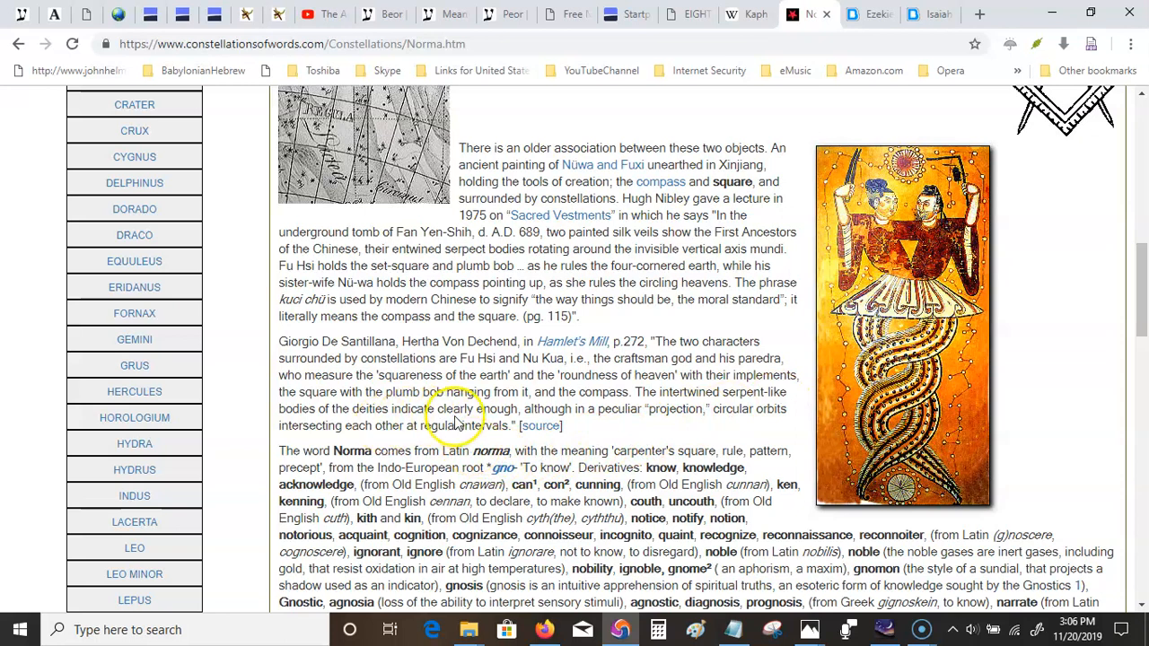
mouse_move(422, 452)
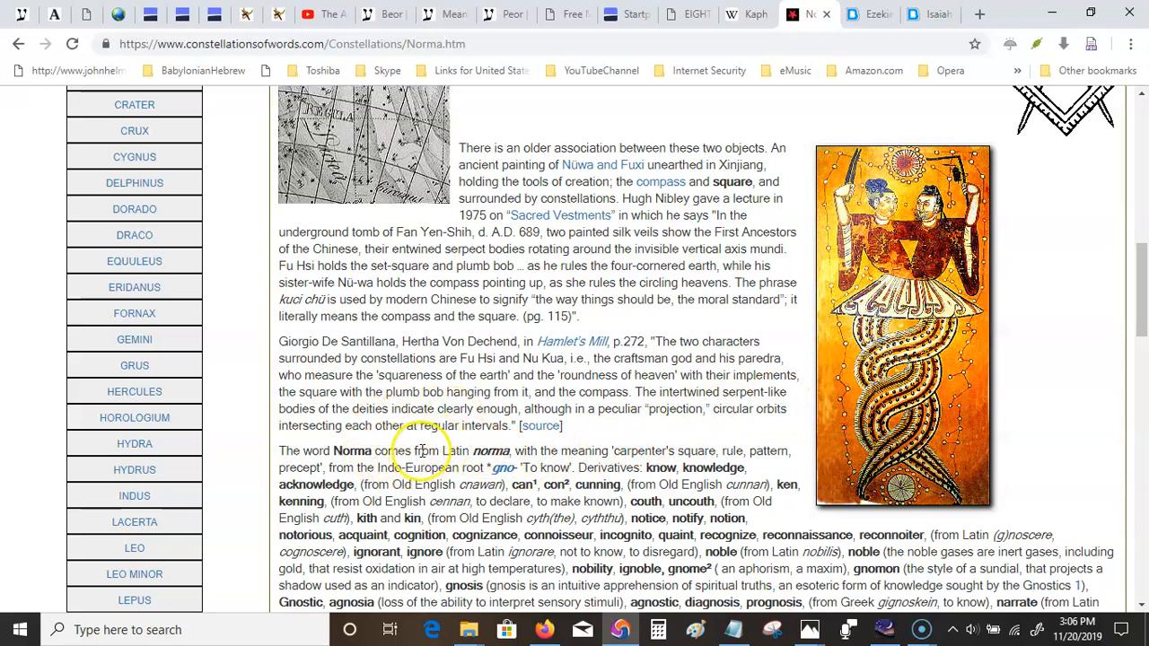
mouse_move(758, 481)
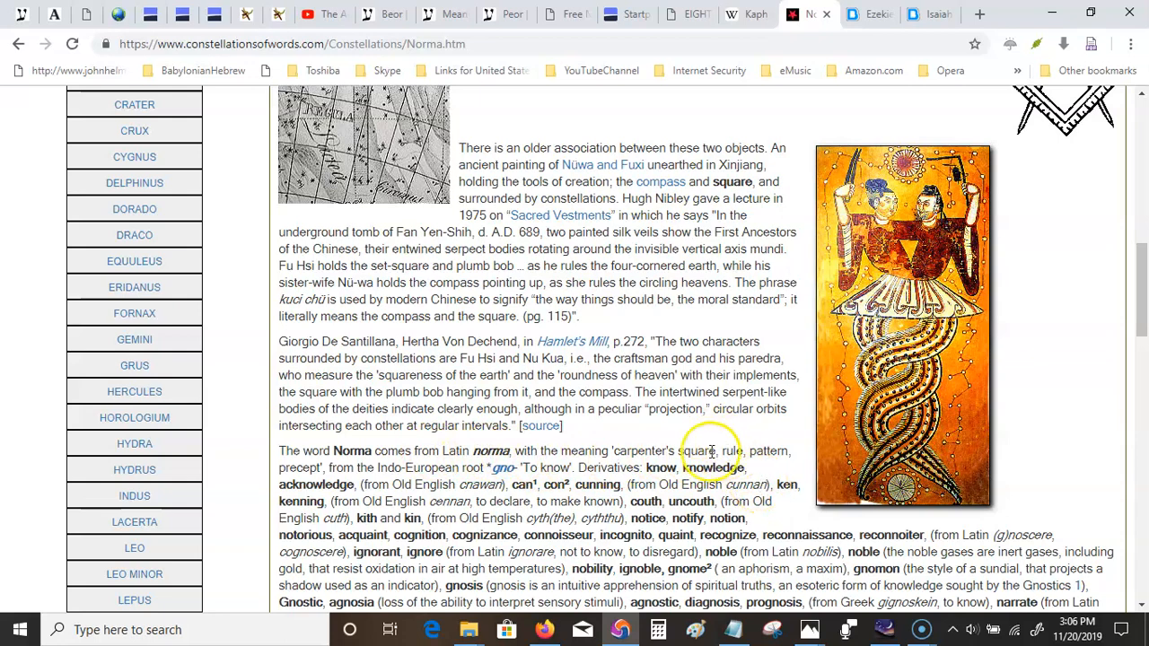
scroll("down", 3)
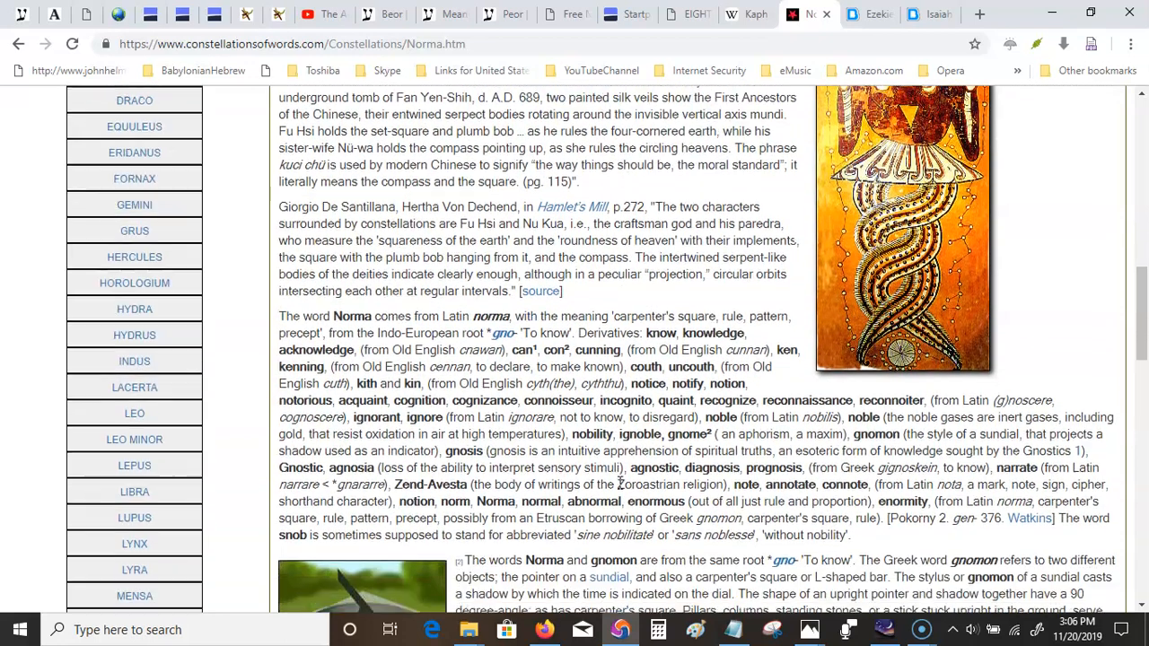
scroll("down", 3)
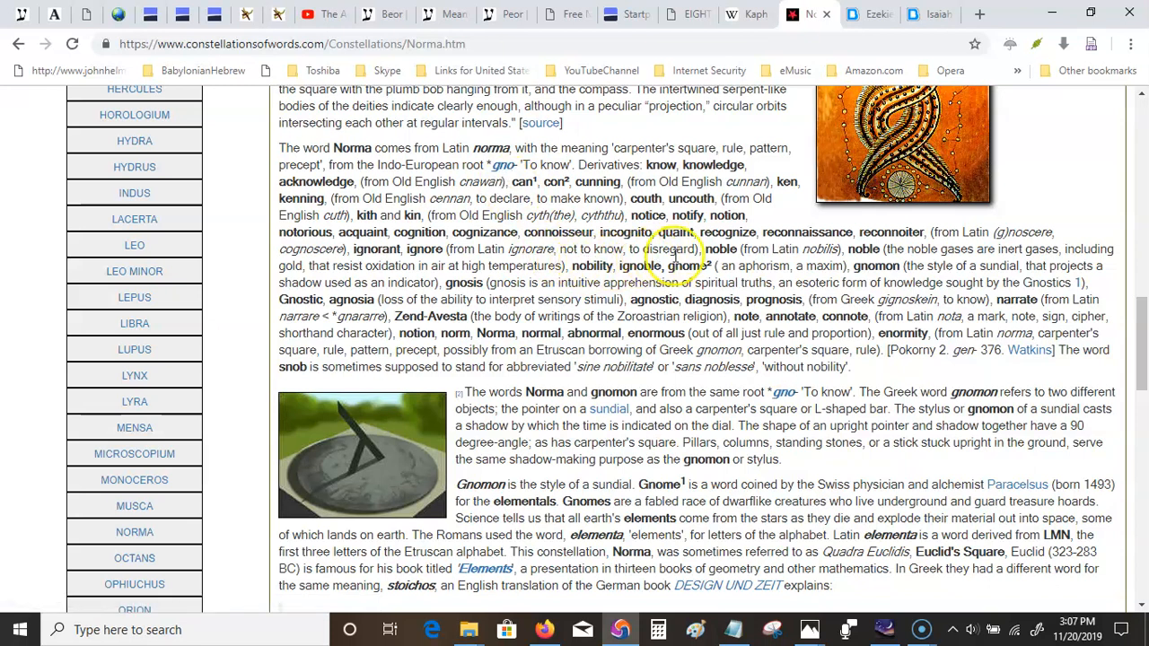
mouse_move(909, 266)
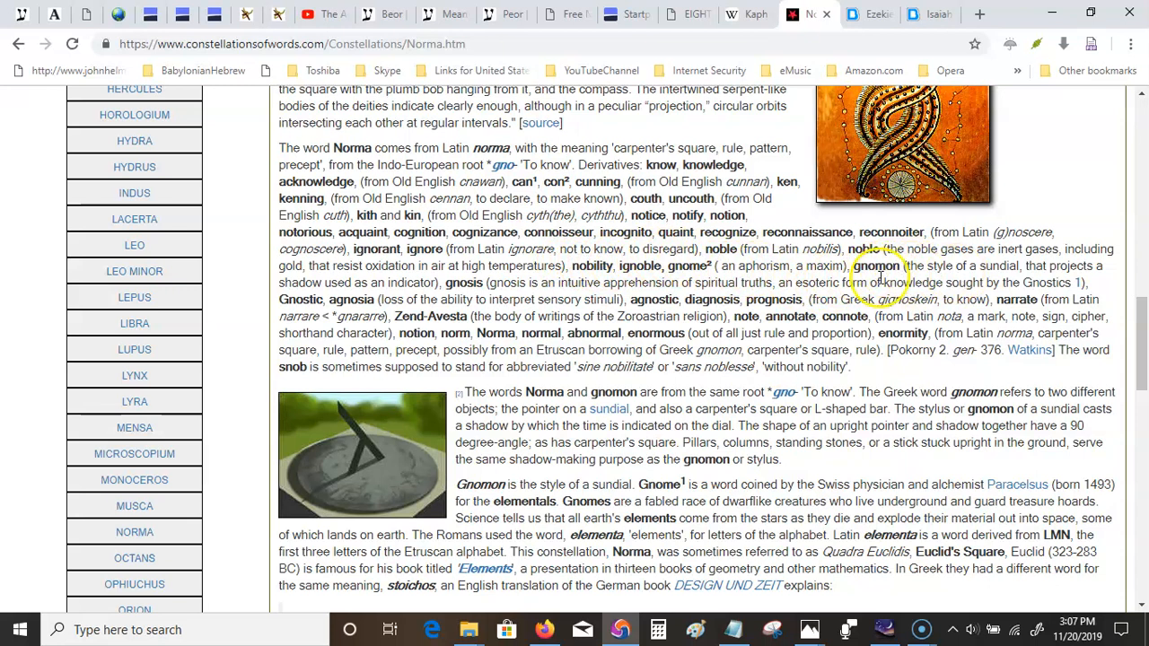
mouse_move(332, 287)
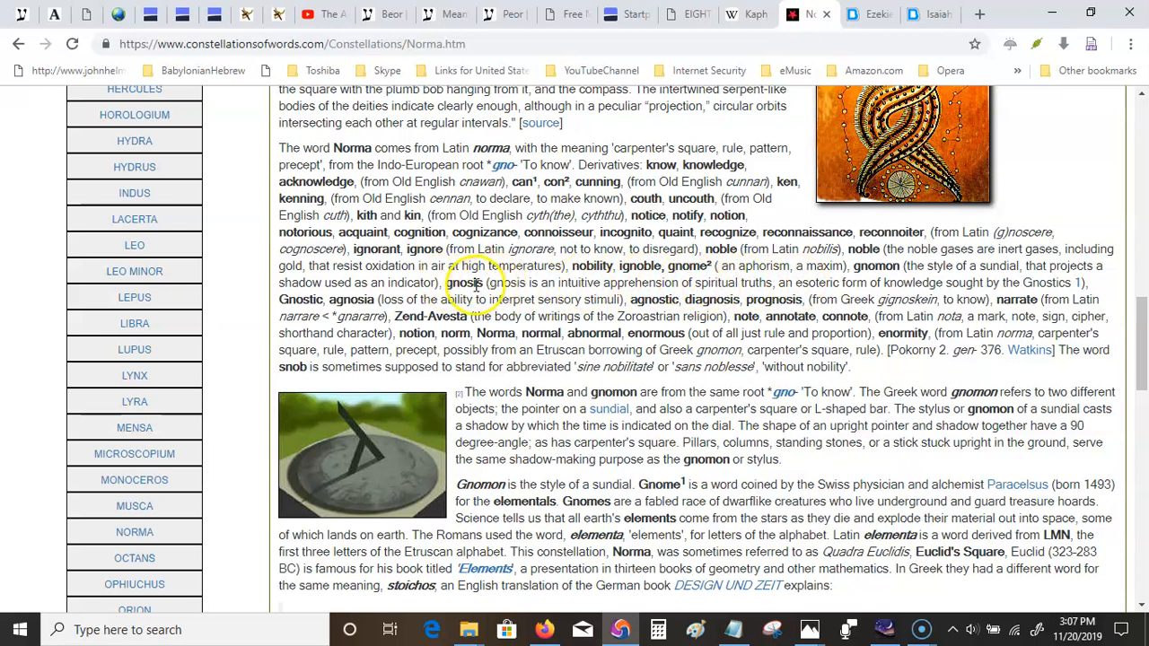
mouse_move(636, 394)
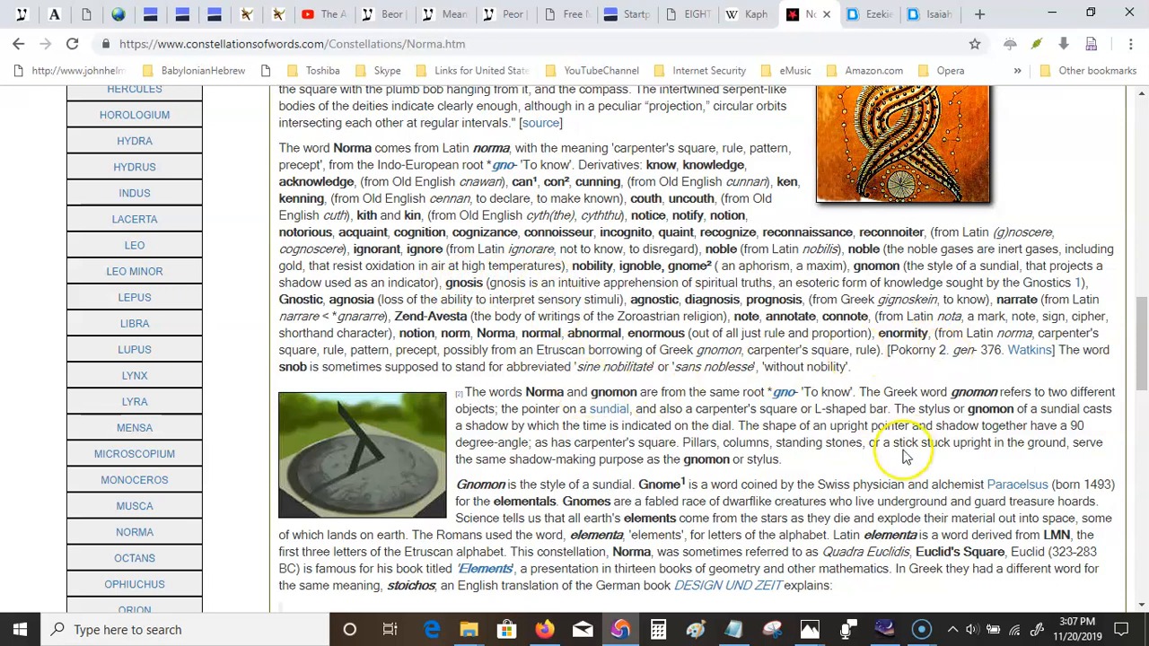
mouse_move(632, 424)
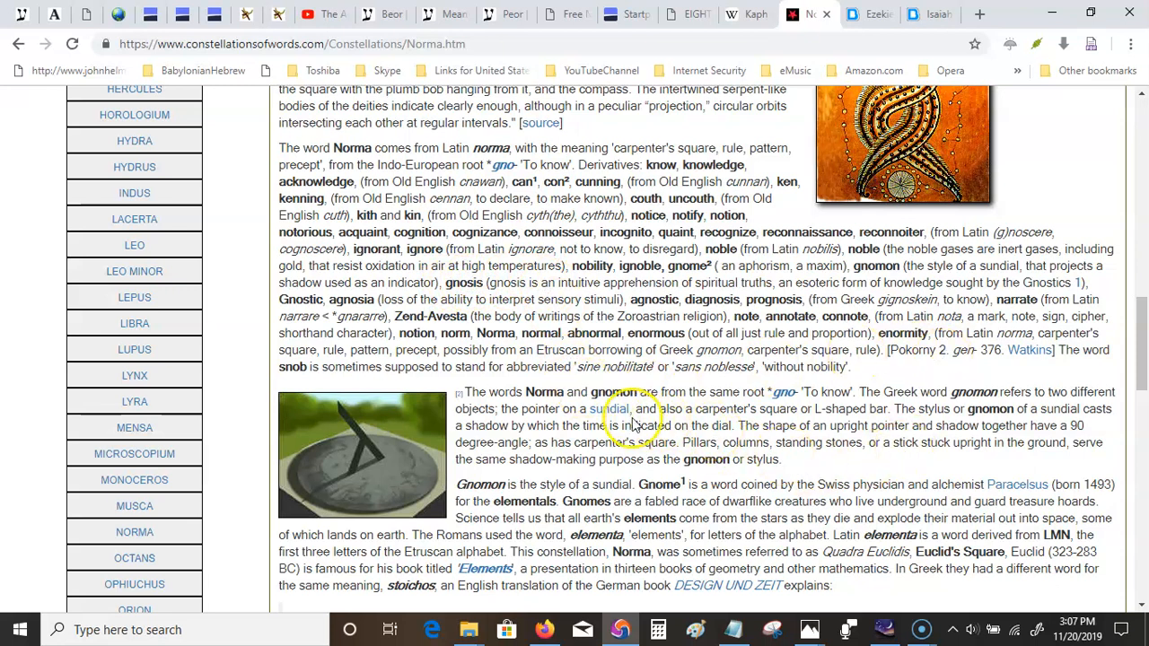
mouse_move(557, 415)
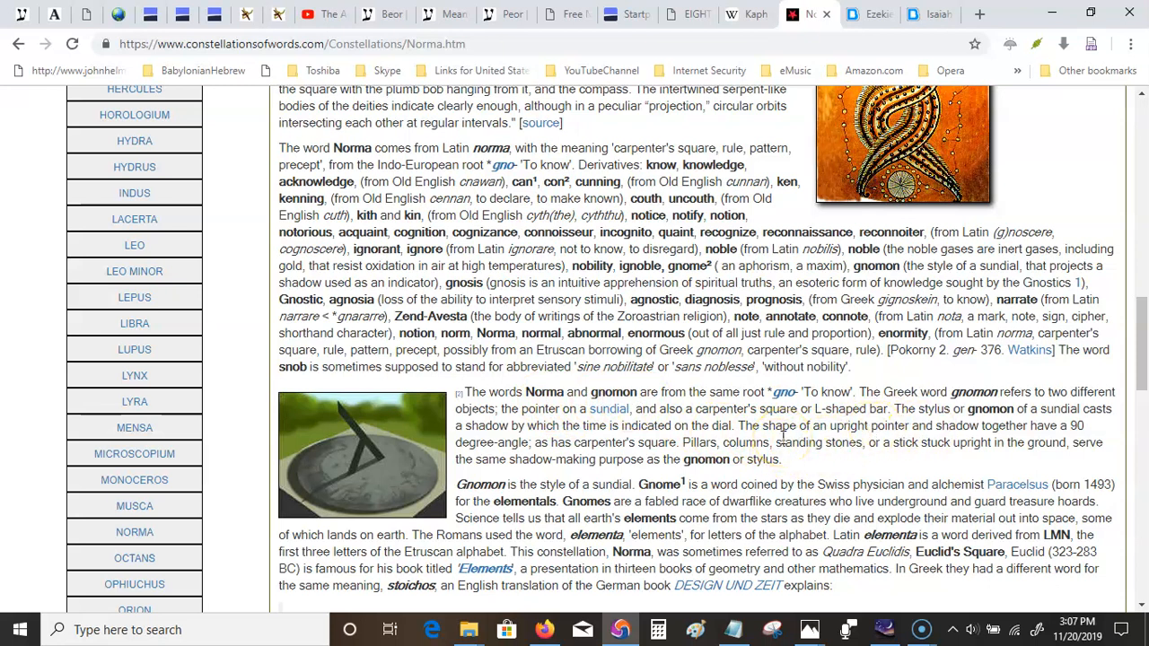
mouse_move(799, 438)
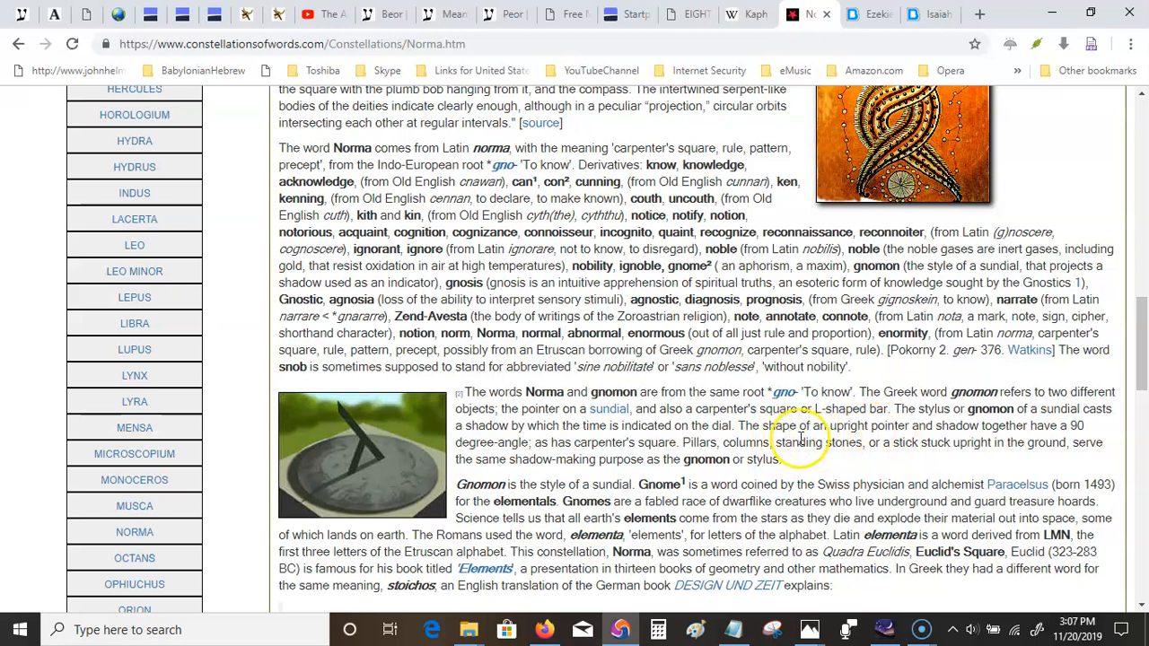
mouse_move(583, 431)
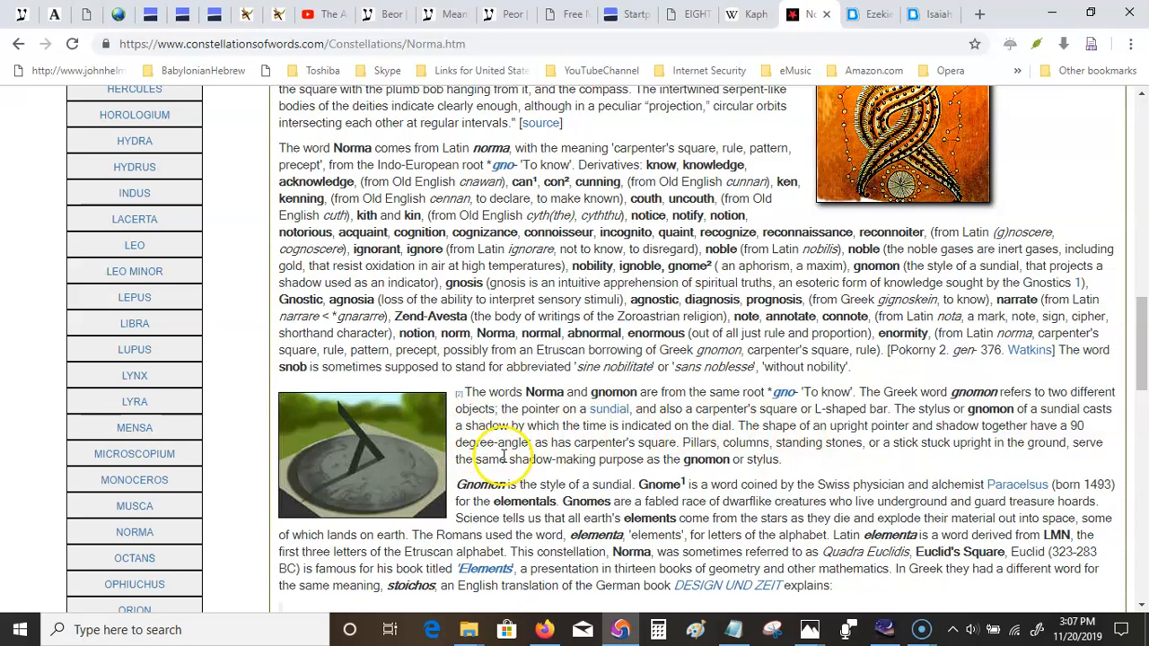
mouse_move(789, 528)
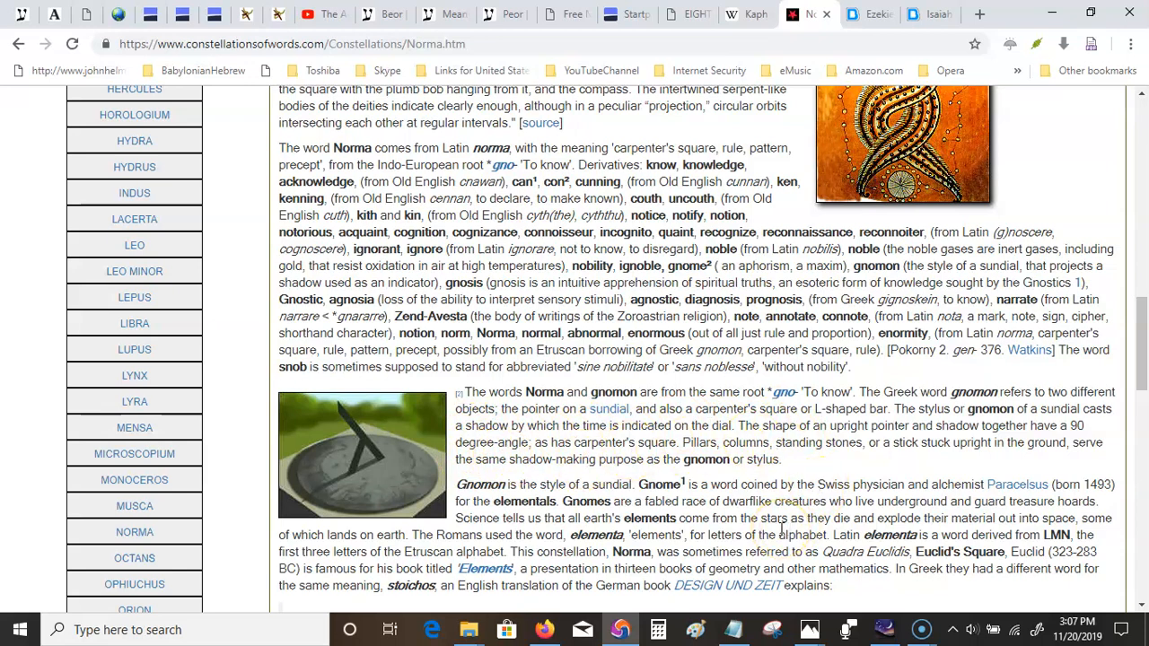
Scroll the Norma page down to the Gnomon, Elements and Stoicheia passages.
scroll("down", 3)
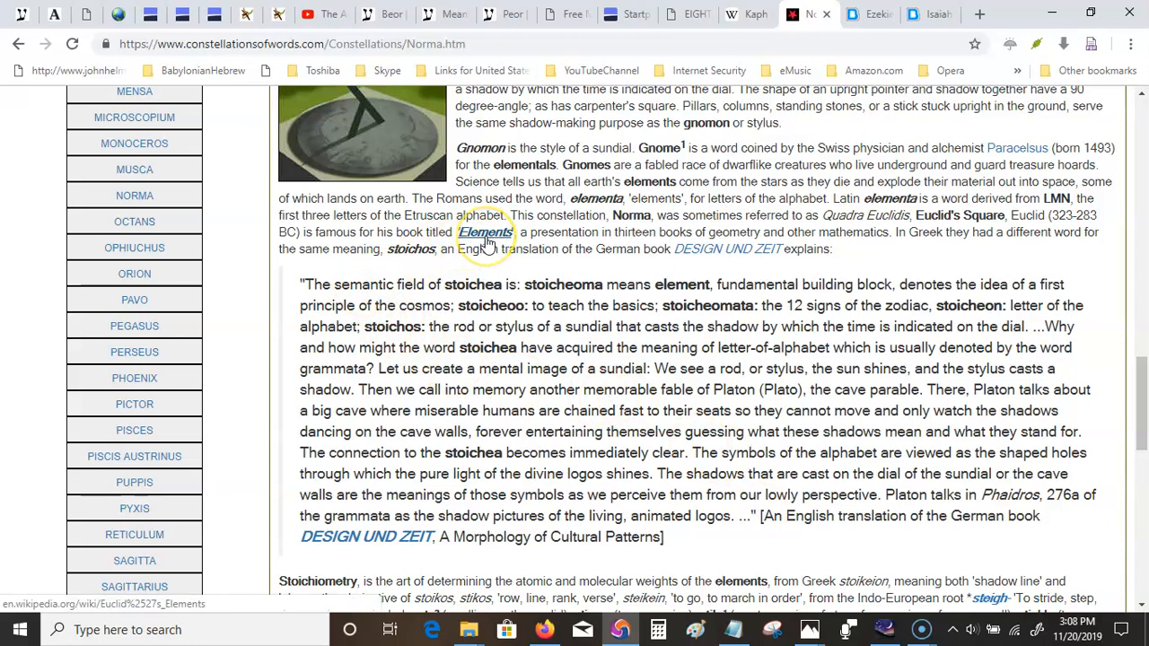
mouse_move(547, 235)
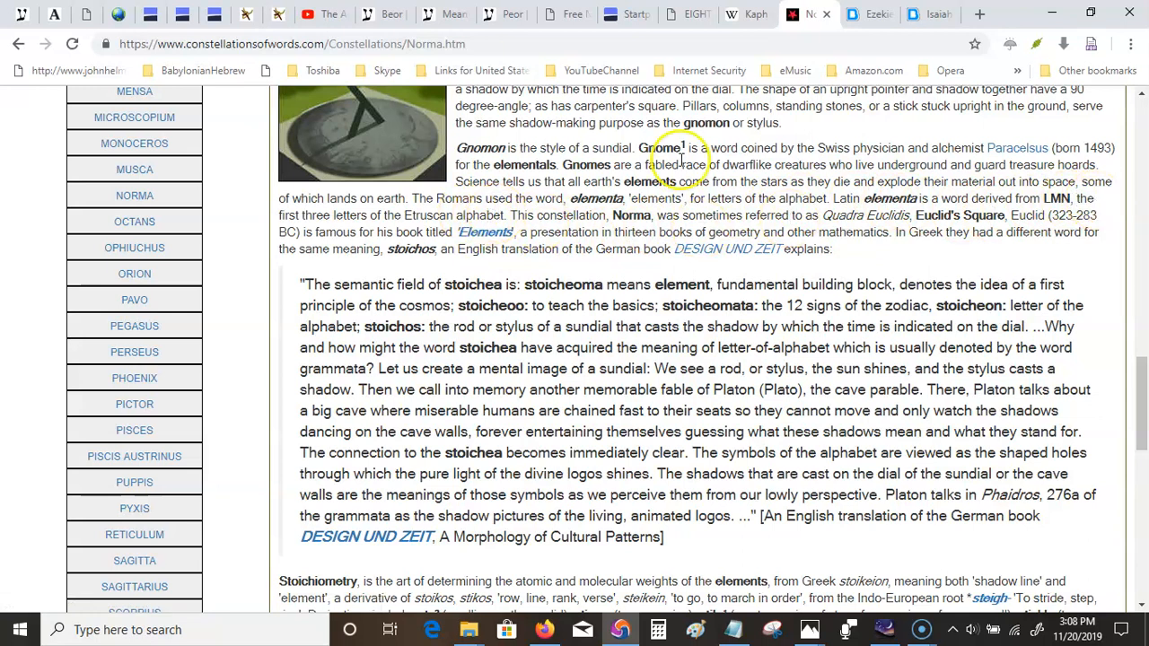
mouse_move(1063, 196)
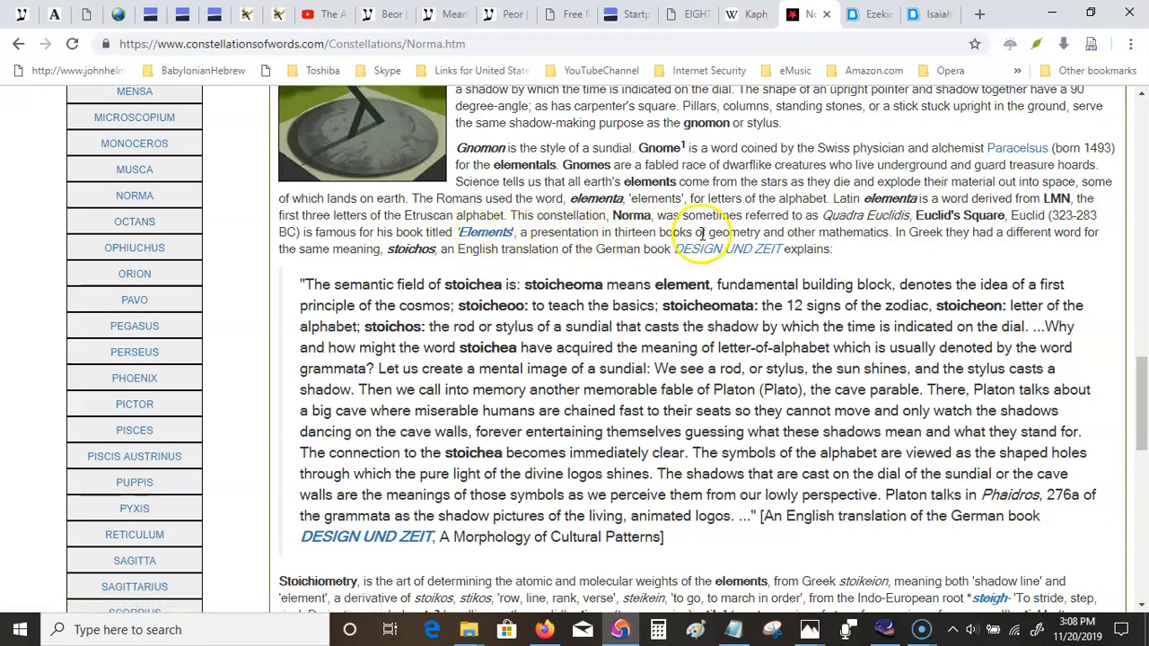
mouse_move(790, 296)
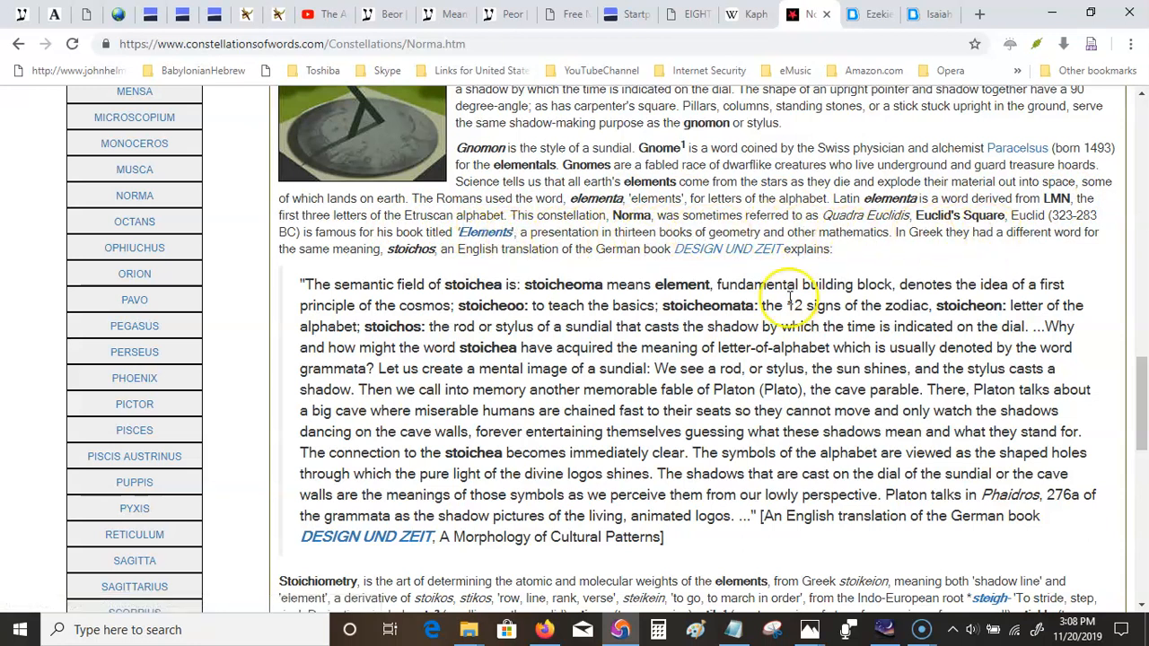
mouse_move(559, 277)
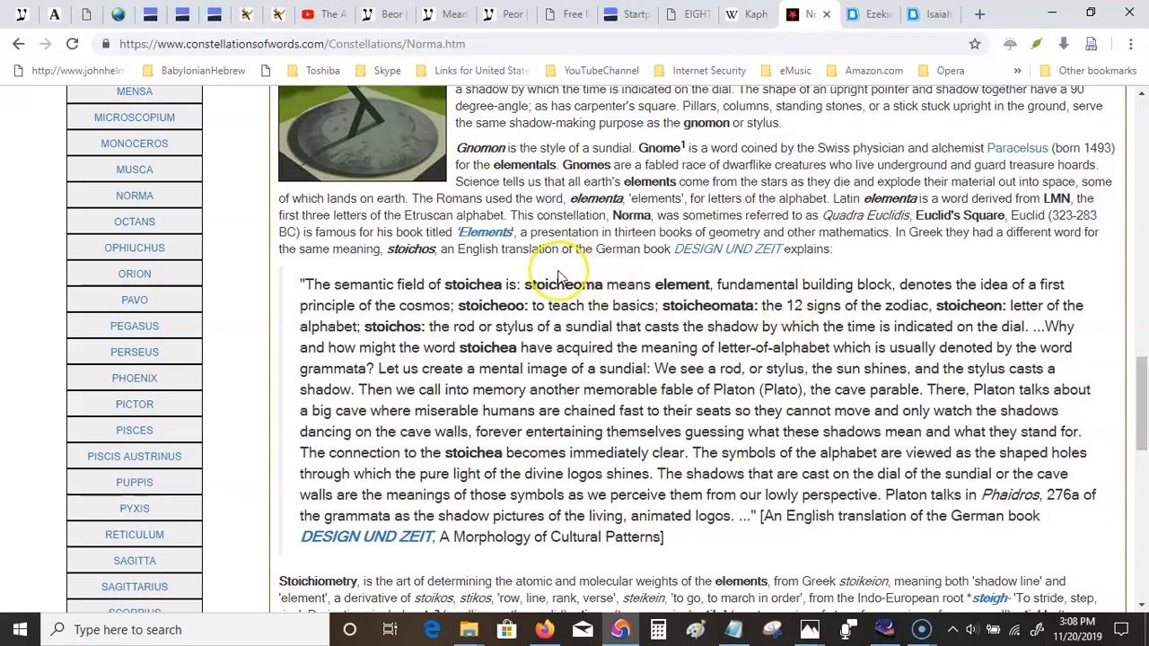
mouse_move(578, 269)
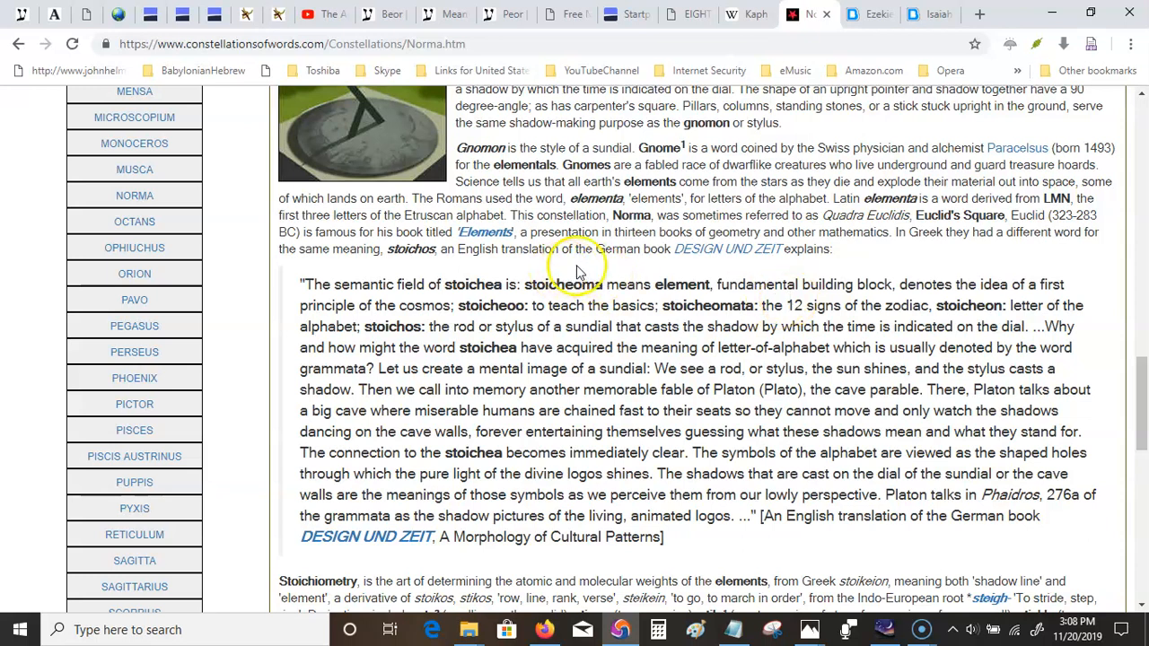
mouse_move(755, 248)
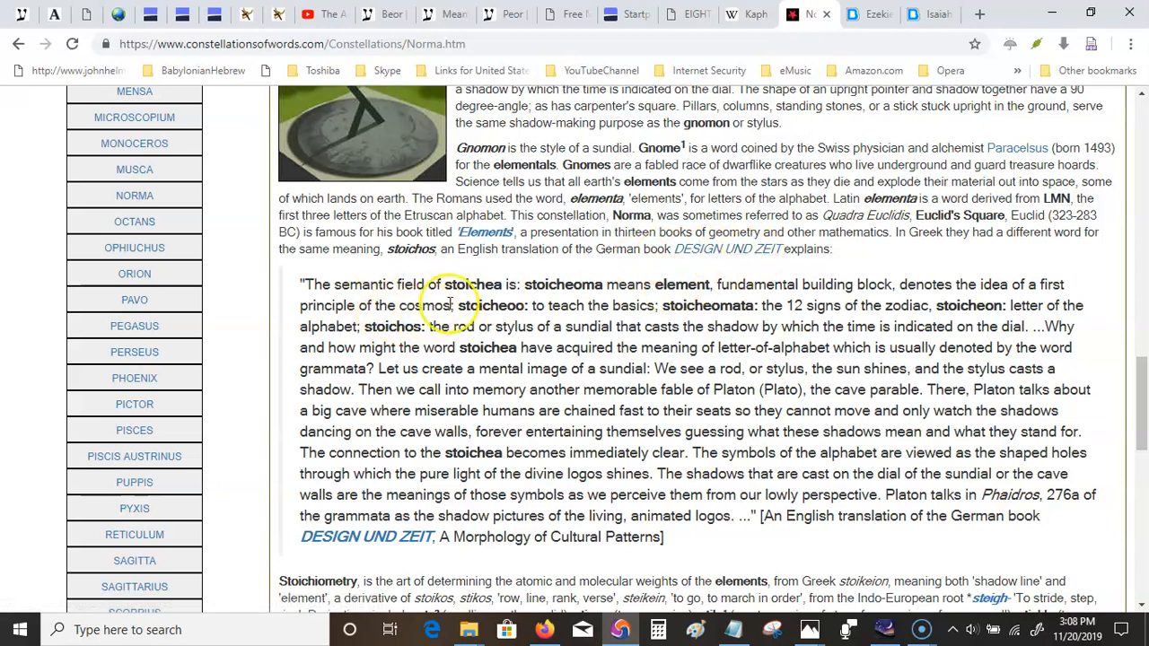
mouse_move(543, 284)
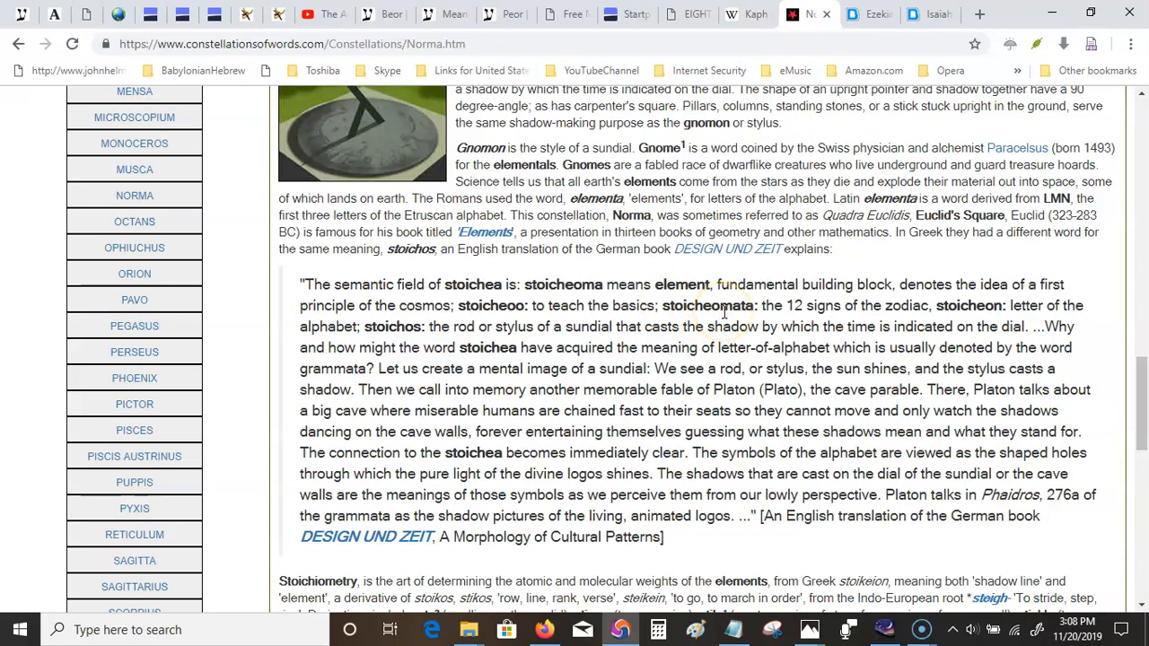
mouse_move(898, 321)
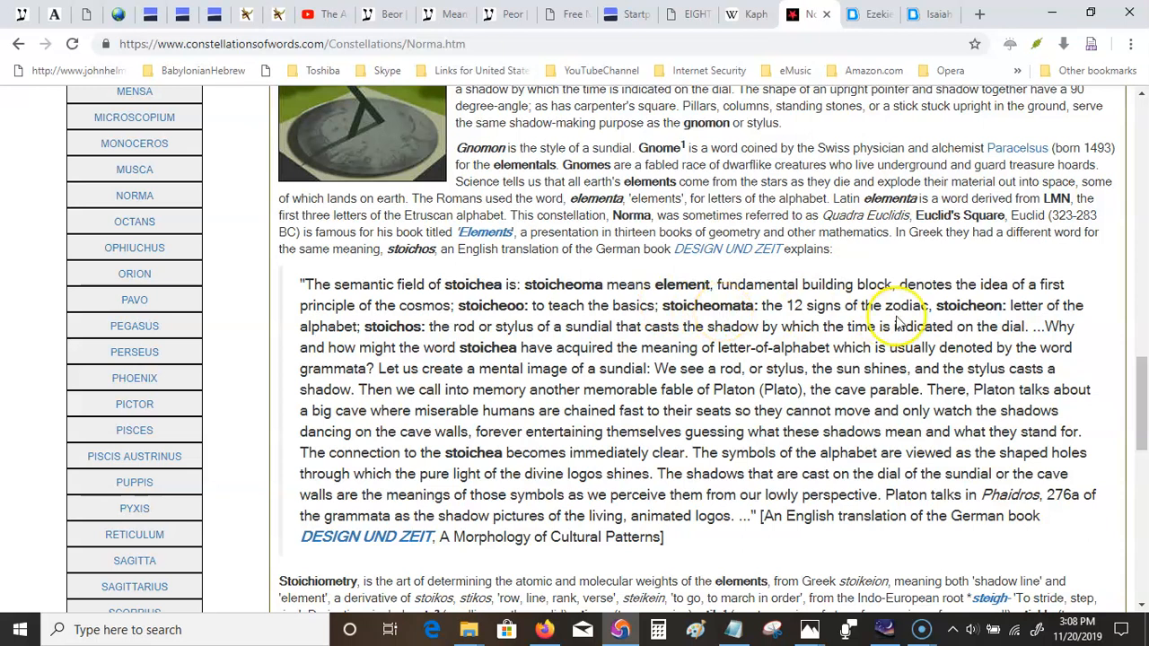
mouse_move(991, 307)
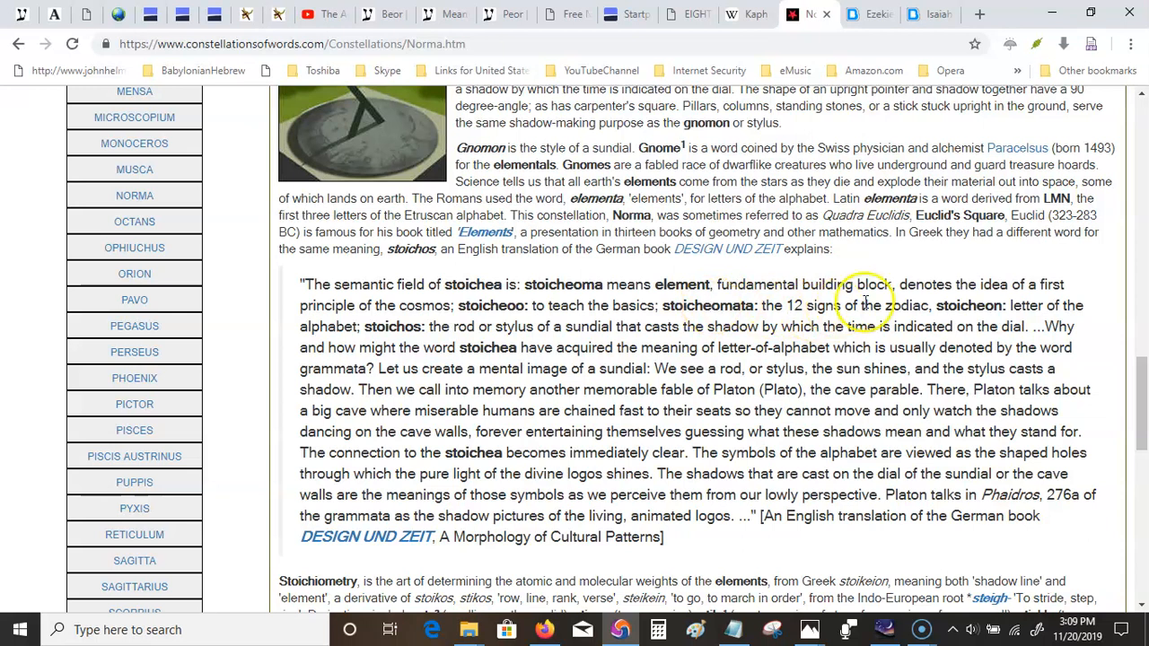
mouse_move(824, 327)
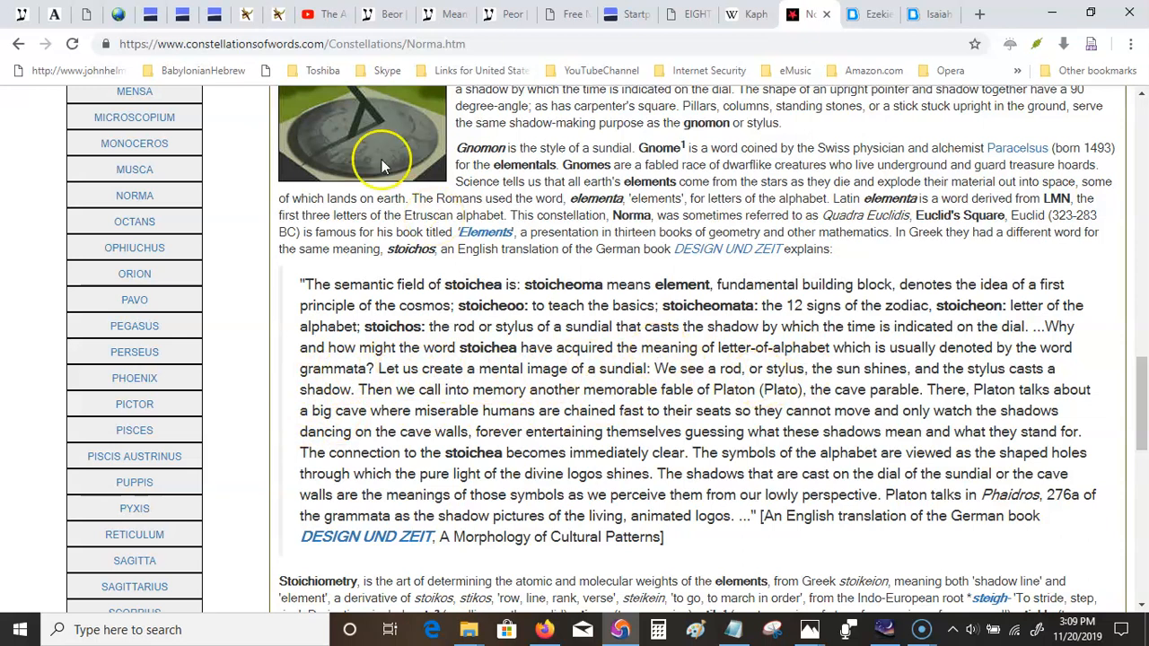
mouse_move(553, 308)
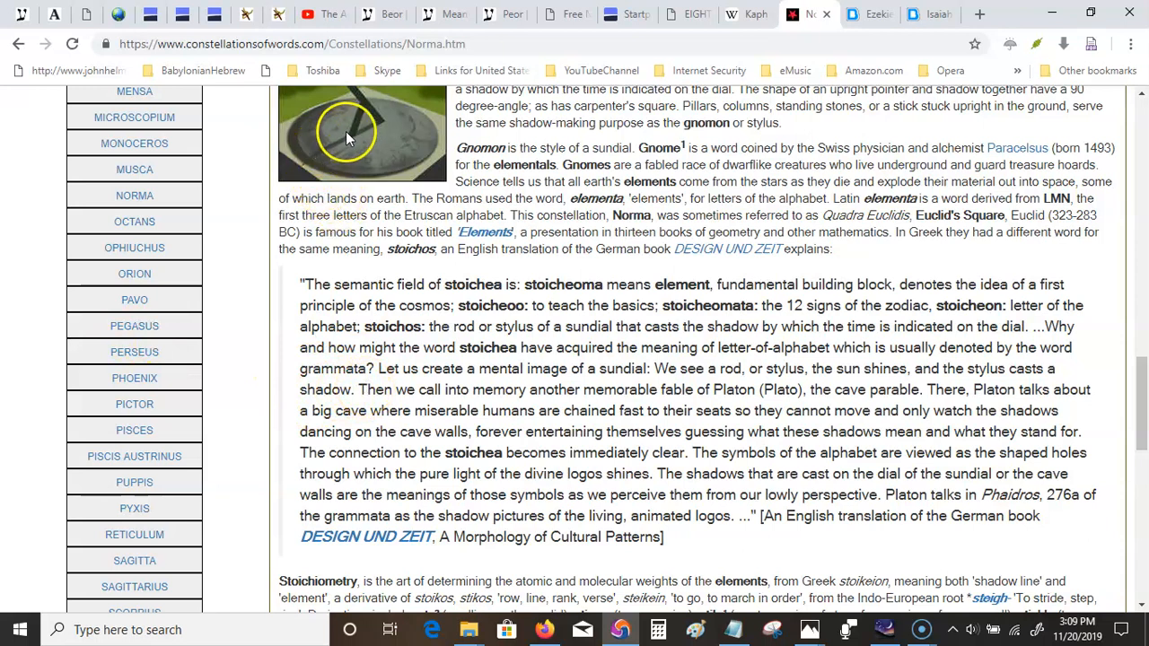
mouse_move(405, 406)
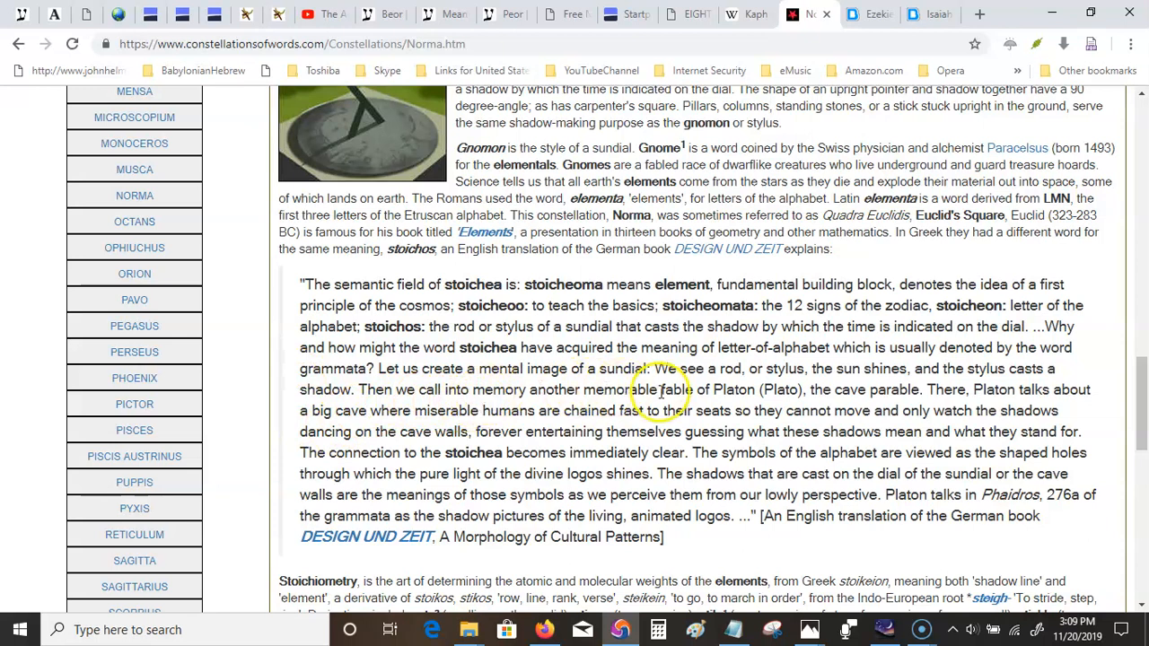
mouse_move(844, 409)
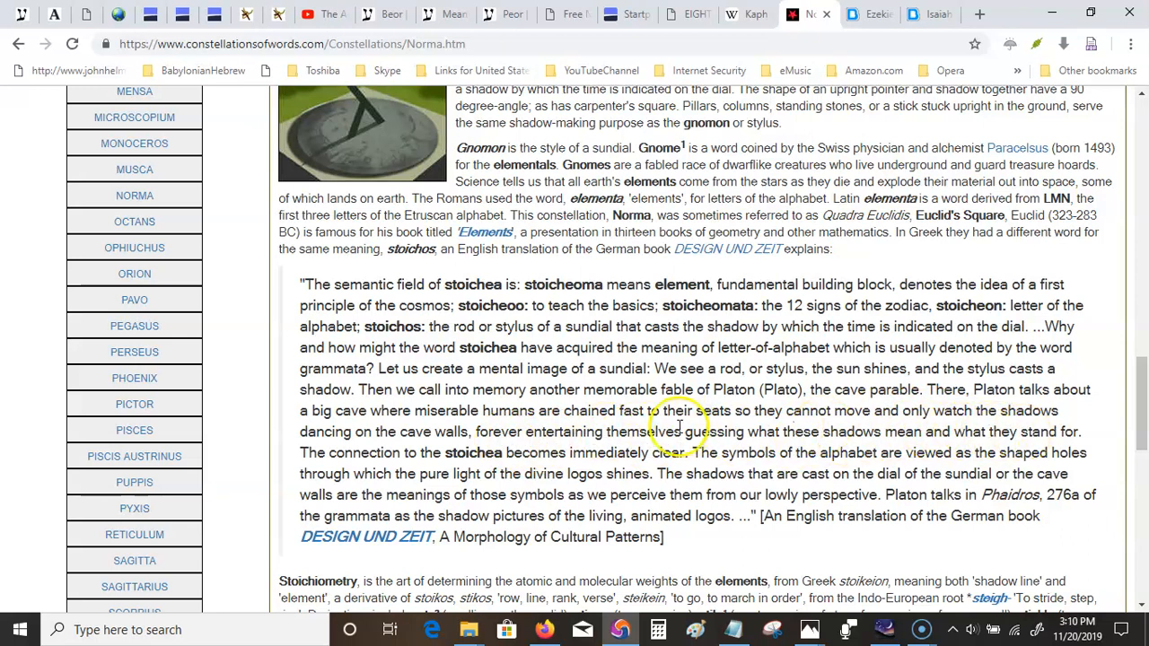
mouse_move(458, 453)
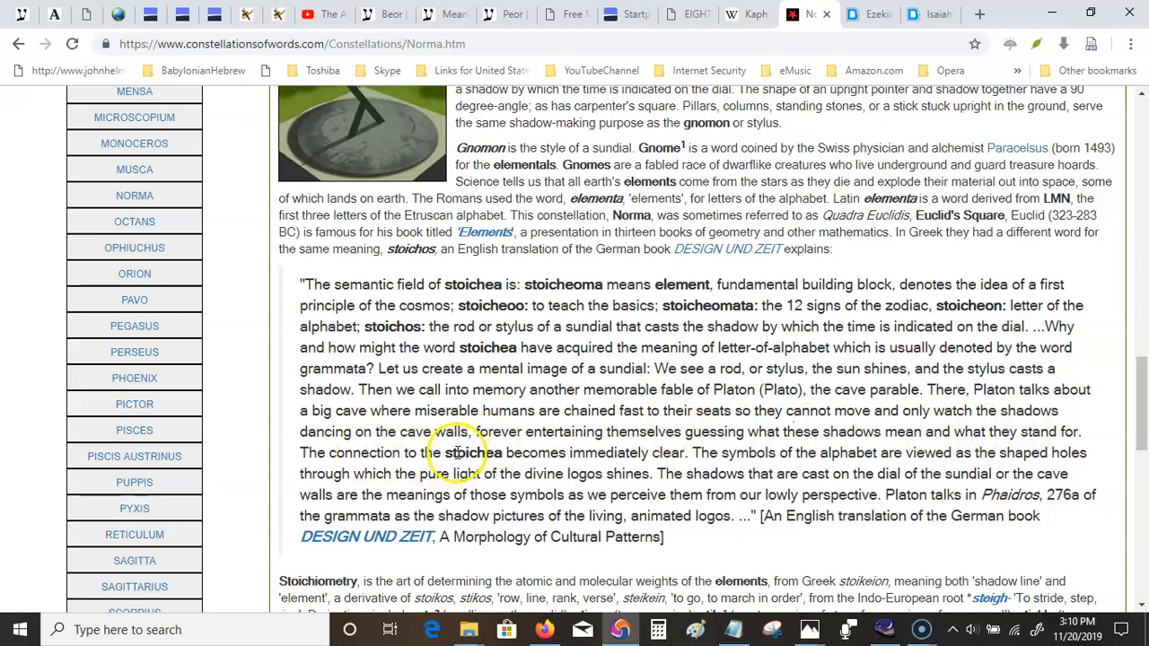
mouse_move(661, 287)
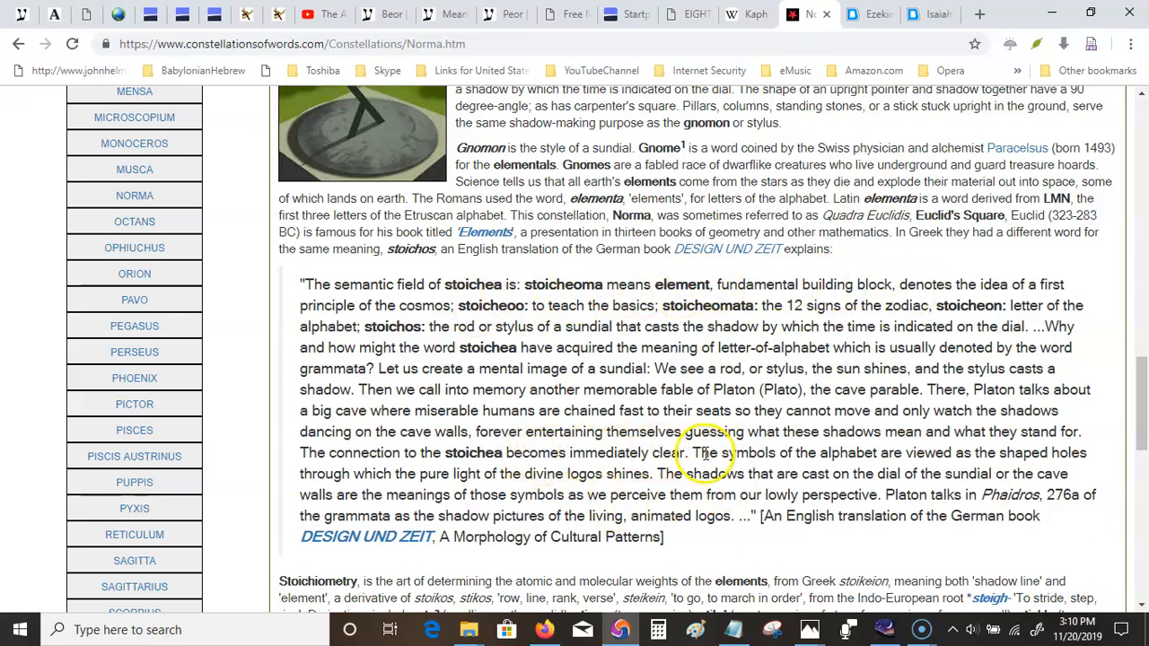
Highlight the sentence about alphabet symbols as holes through which the divine logos shines.
double_click(703, 453)
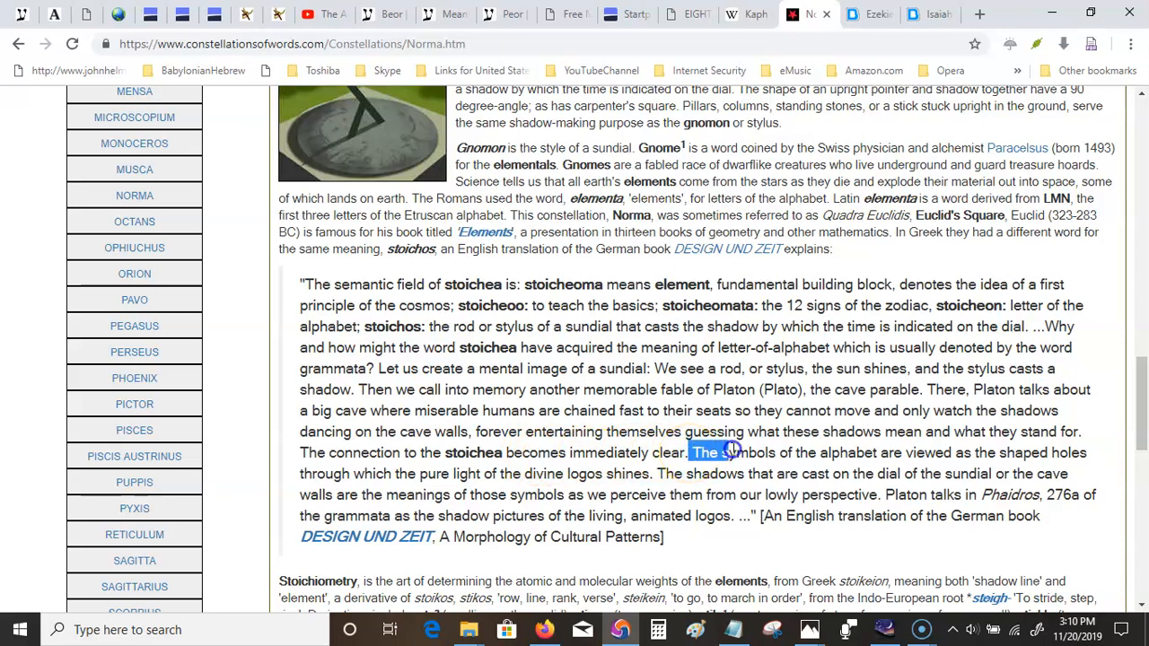
left_click_drag(709, 453, 898, 453)
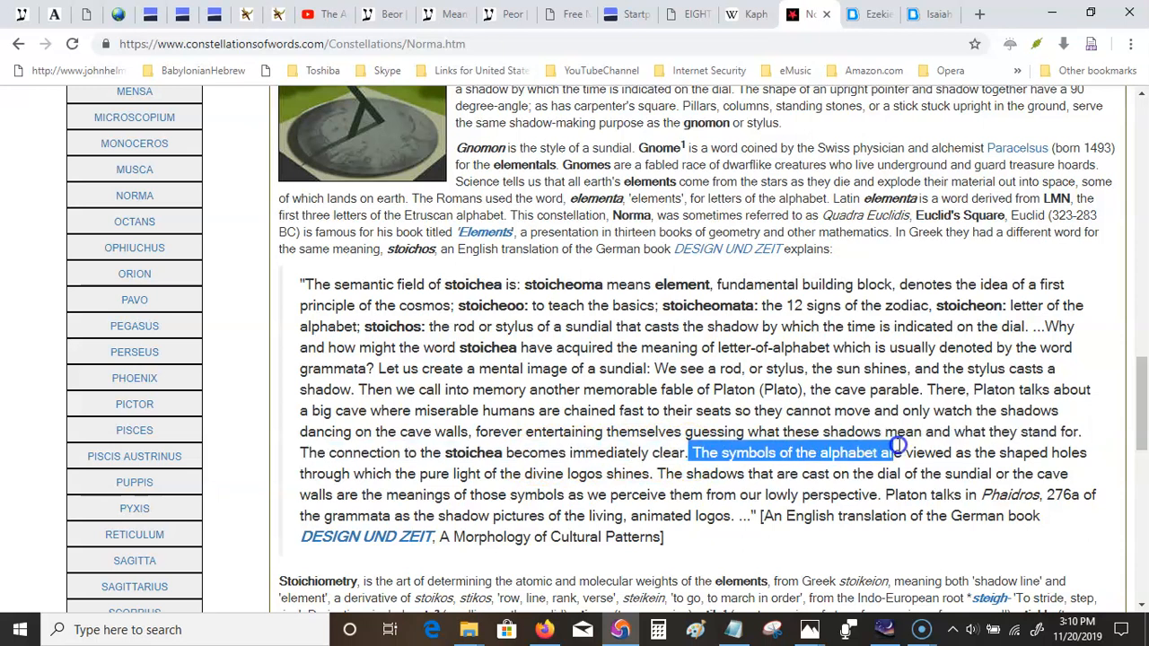
left_click_drag(898, 453, 909, 474)
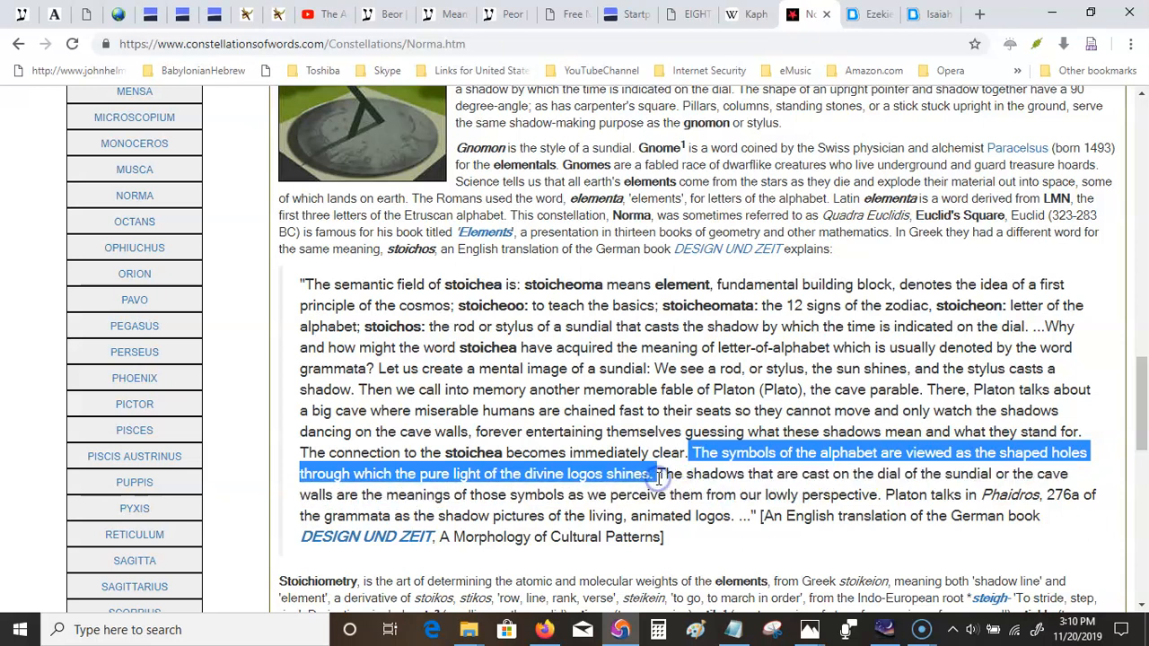
mouse_move(830, 115)
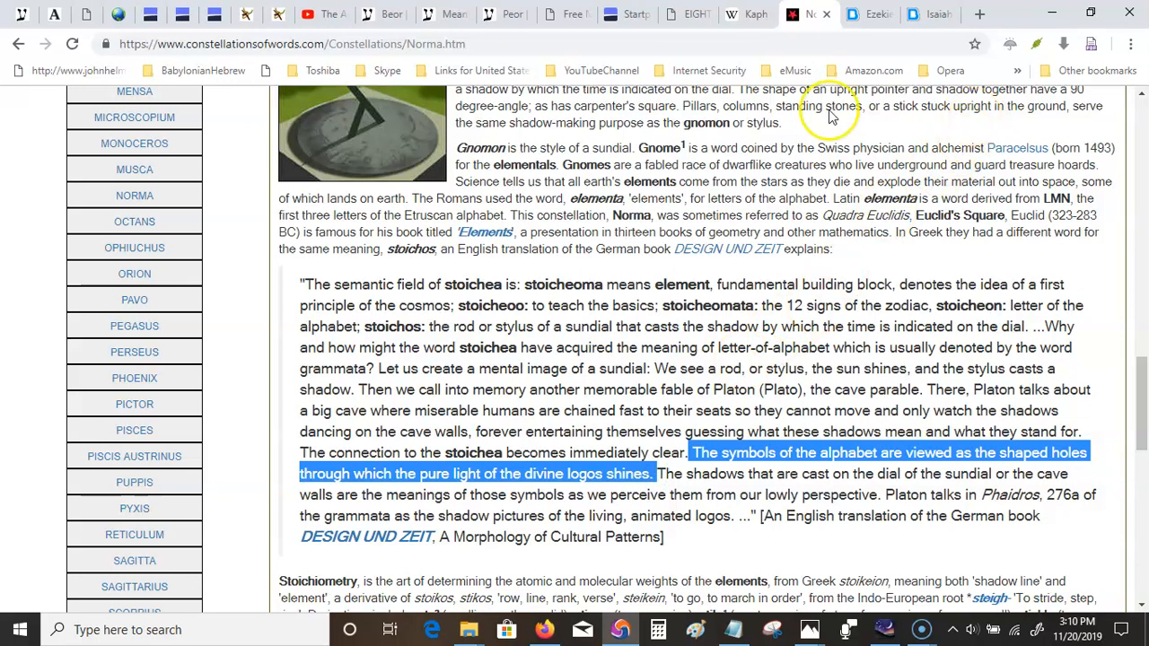
mouse_move(452, 14)
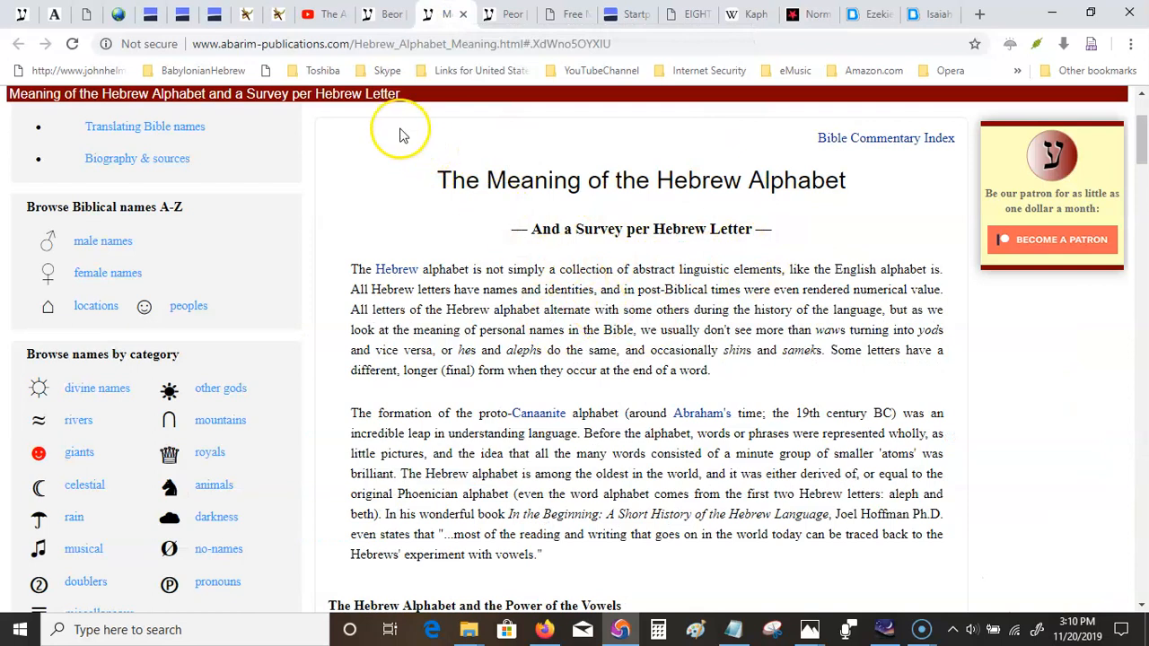
mouse_move(806, 167)
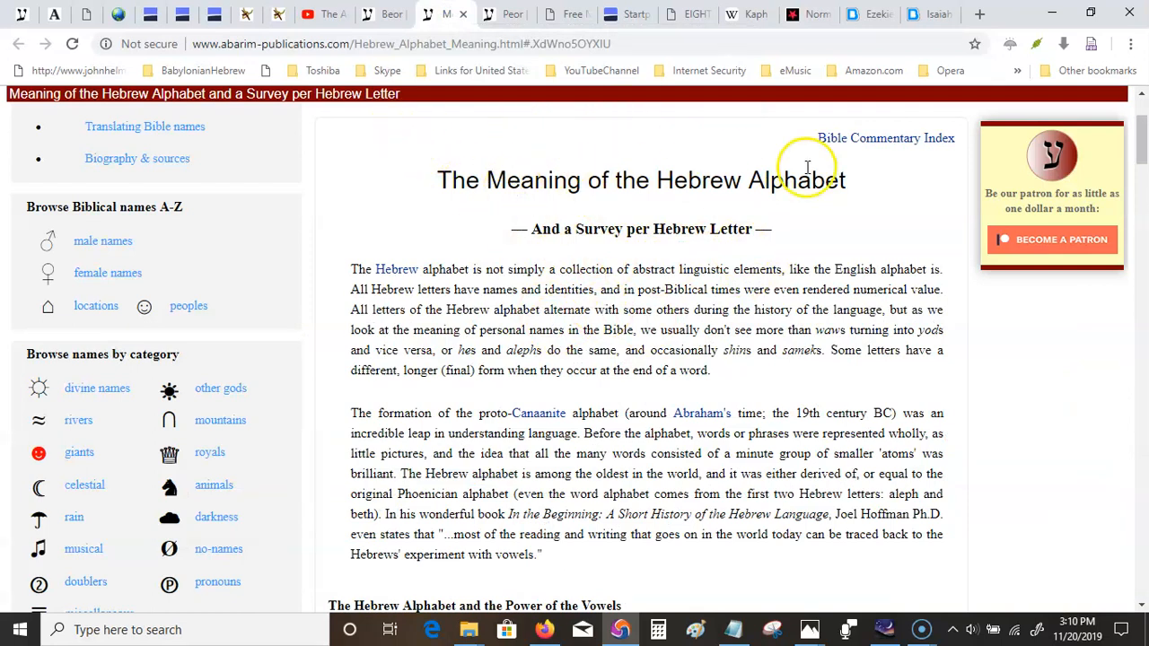
mouse_move(697, 180)
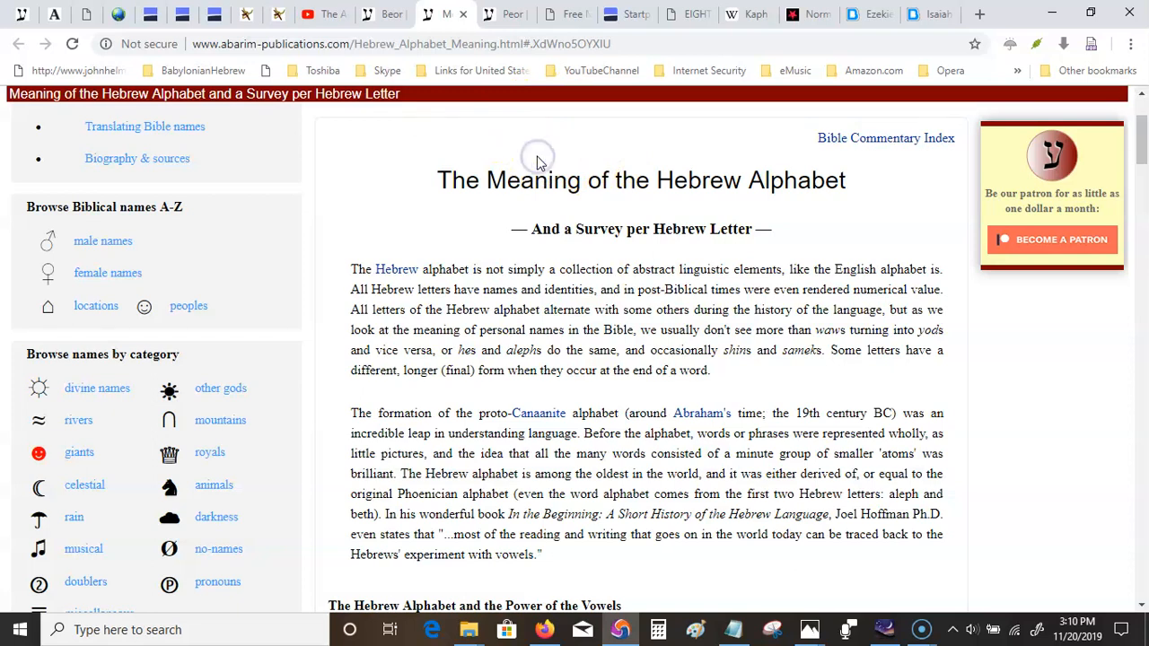
mouse_move(641, 132)
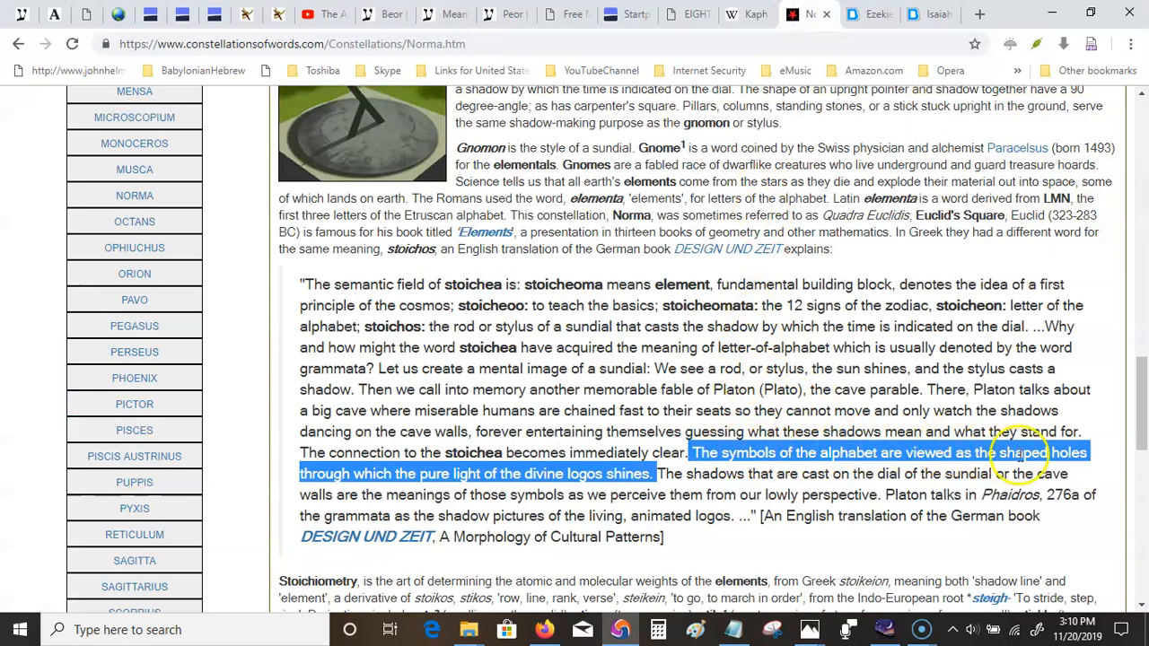
mouse_move(517, 535)
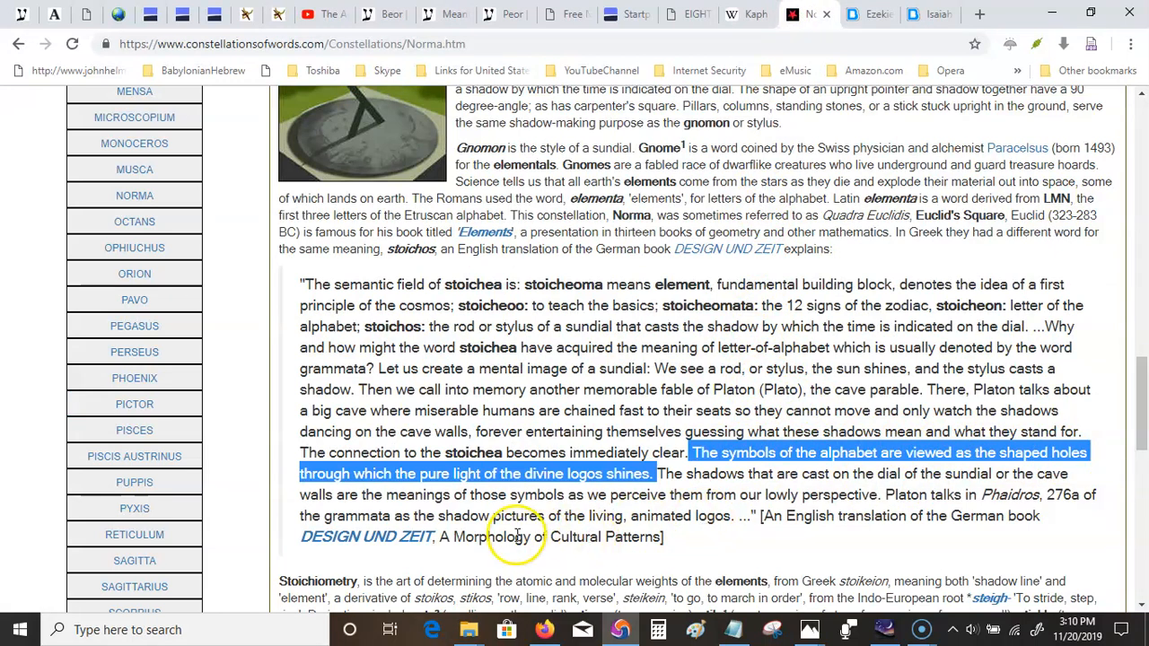
mouse_move(611, 474)
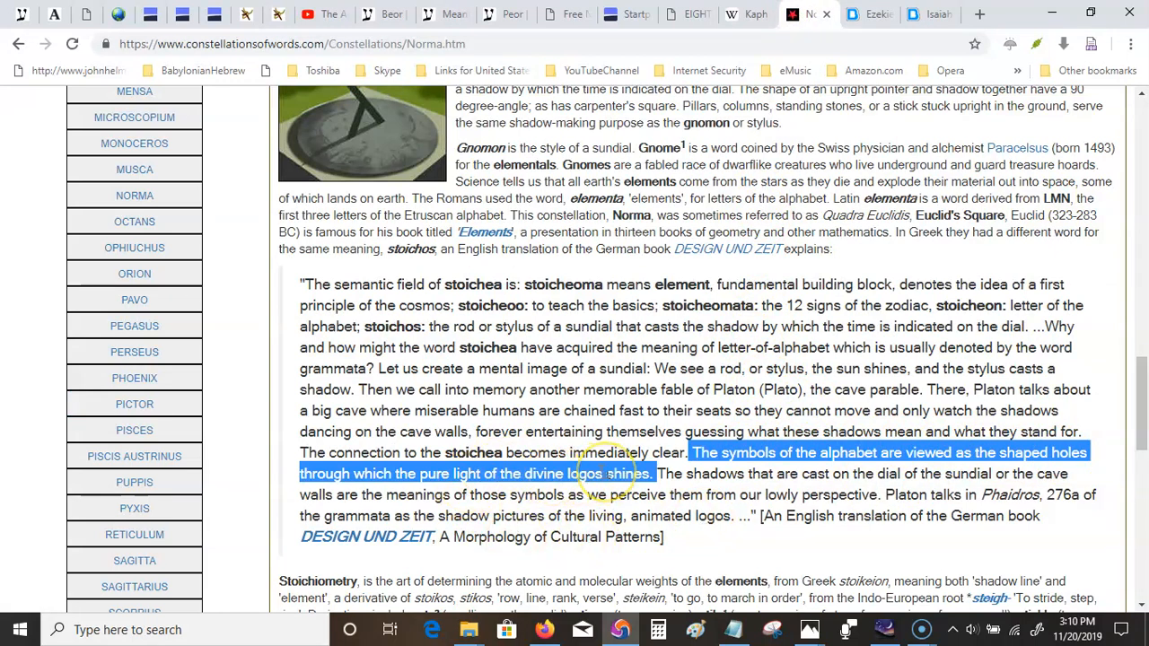
Clear the alphabet-sentence highlight and select only the word 'logos'.
left_click(607, 475)
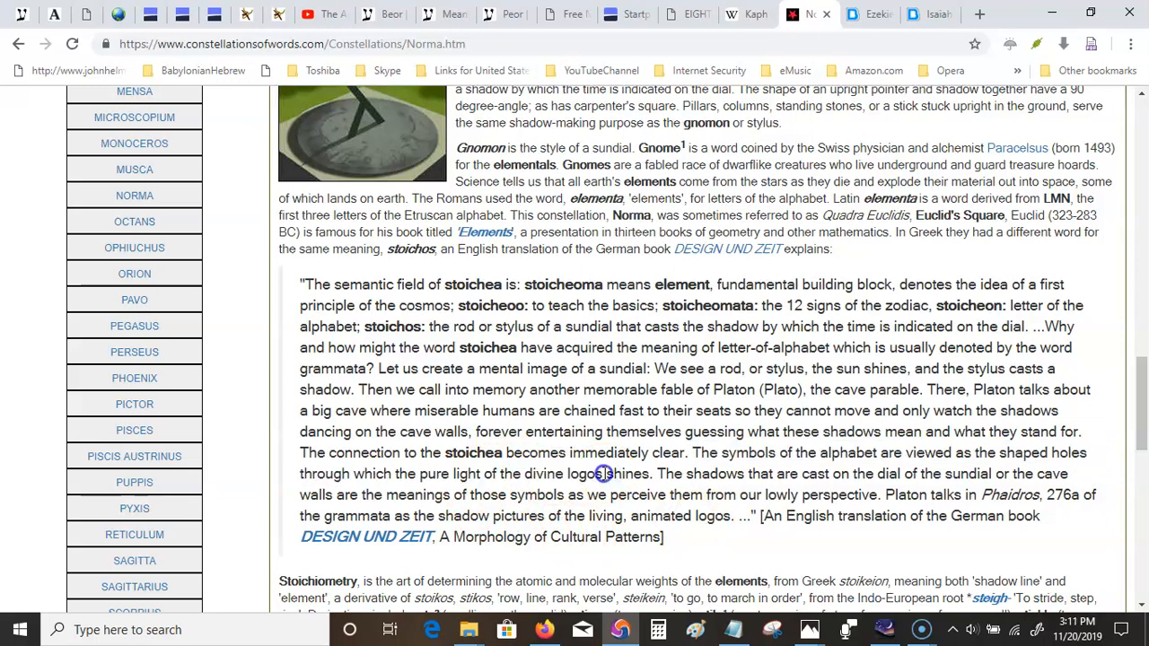
double_click(582, 474)
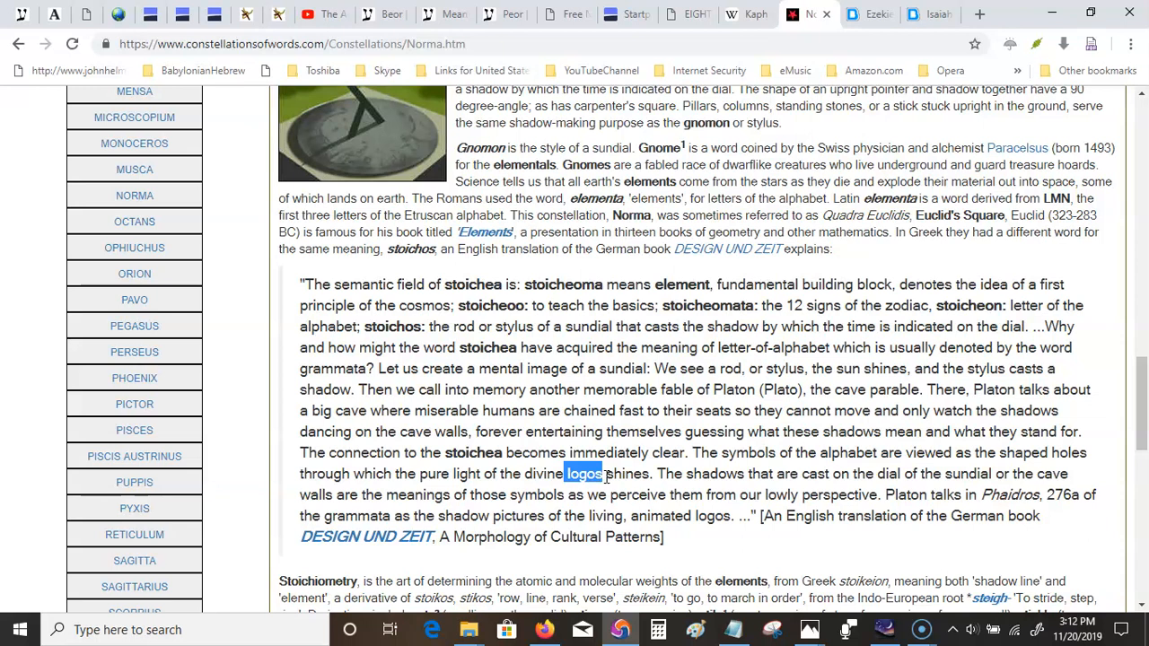
mouse_move(826, 415)
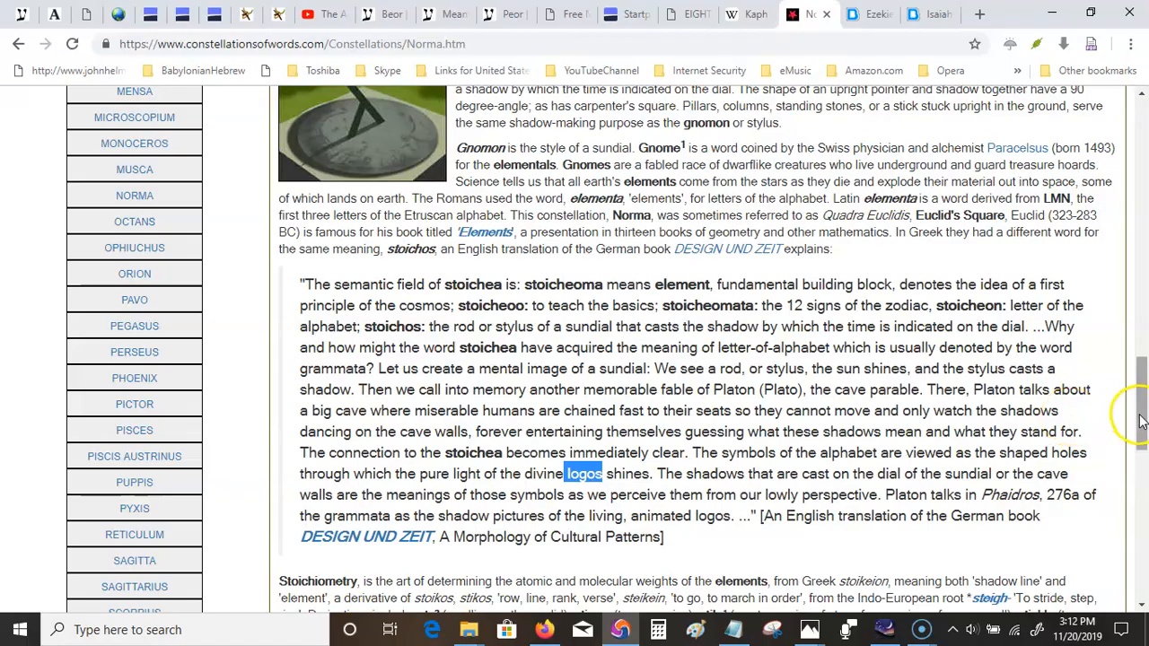
Scroll the Norma page to the Nuwa and Fuxi compass-and-square passage.
scroll("up", 3)
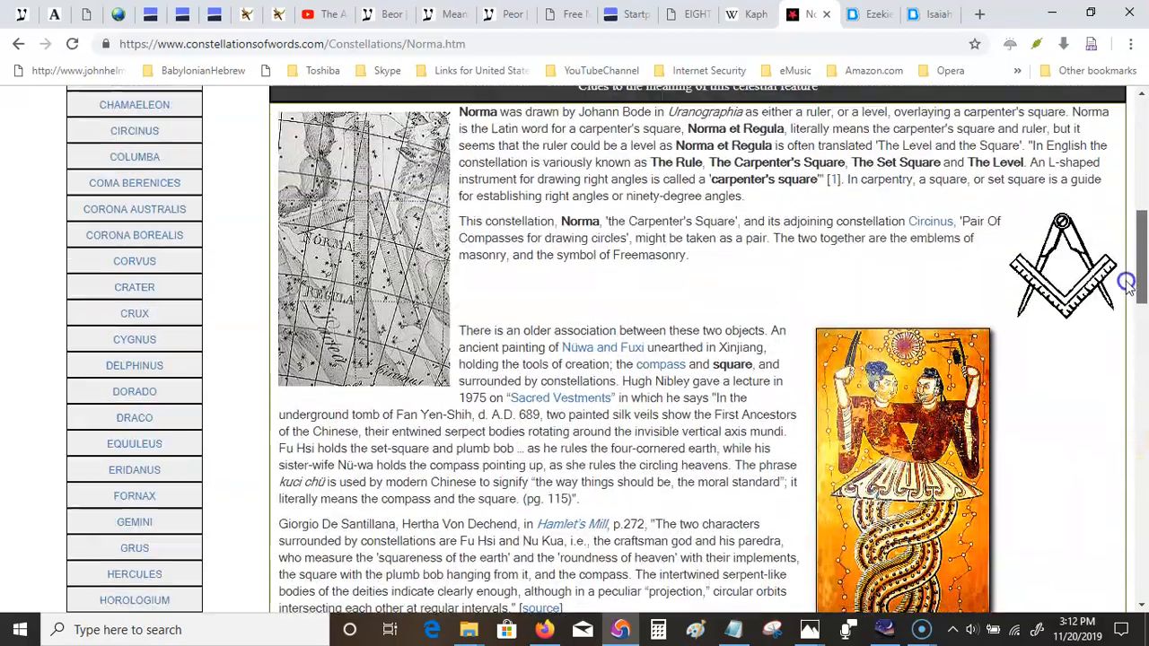
scroll("down", 3)
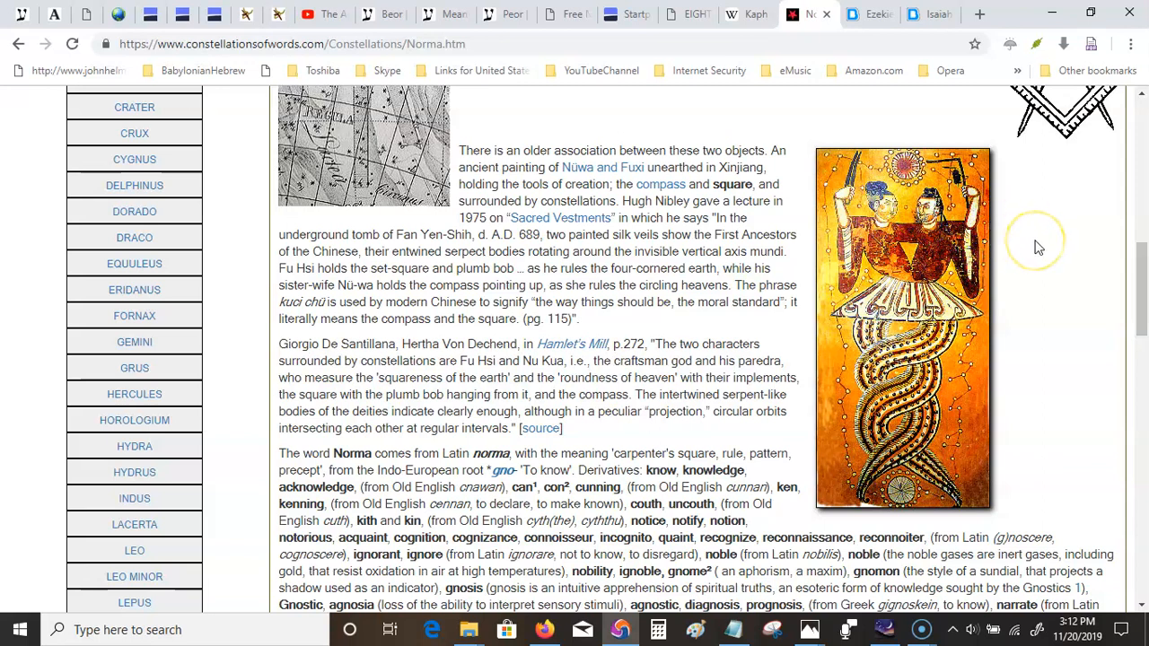
mouse_move(880, 152)
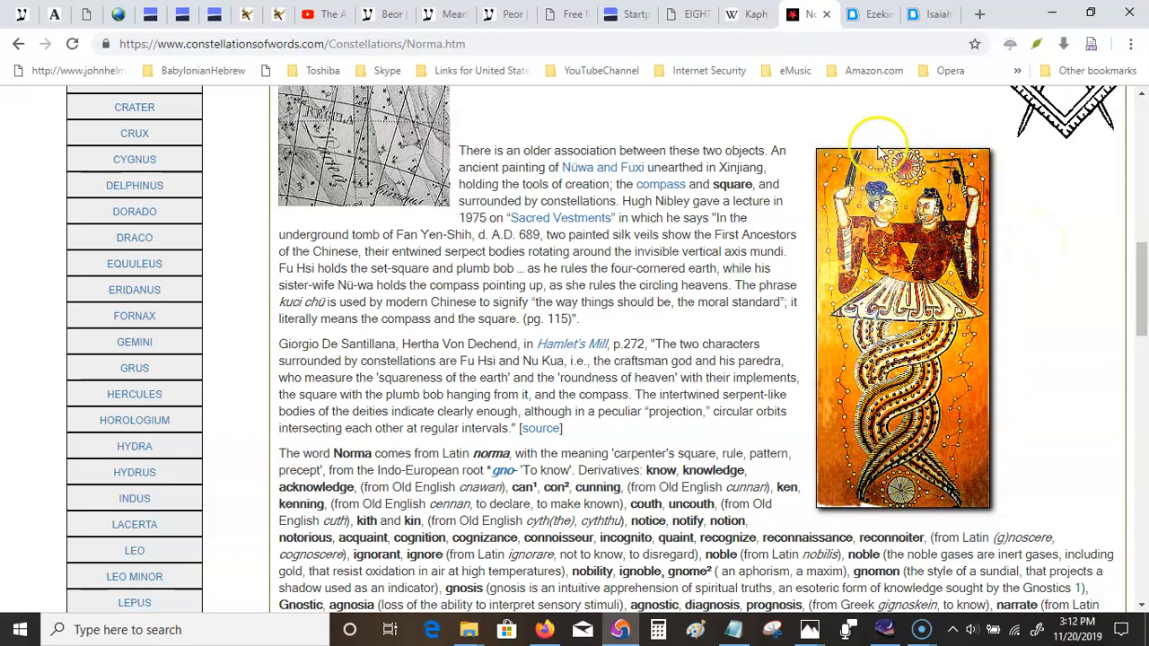
mouse_move(930, 499)
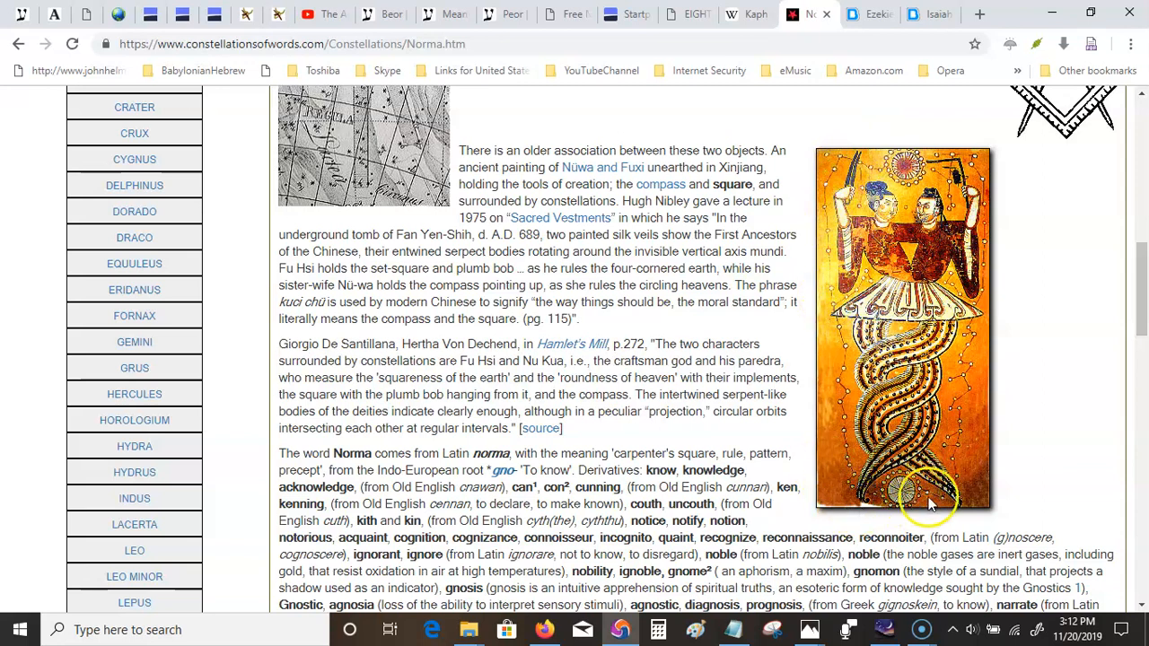
mouse_move(844, 204)
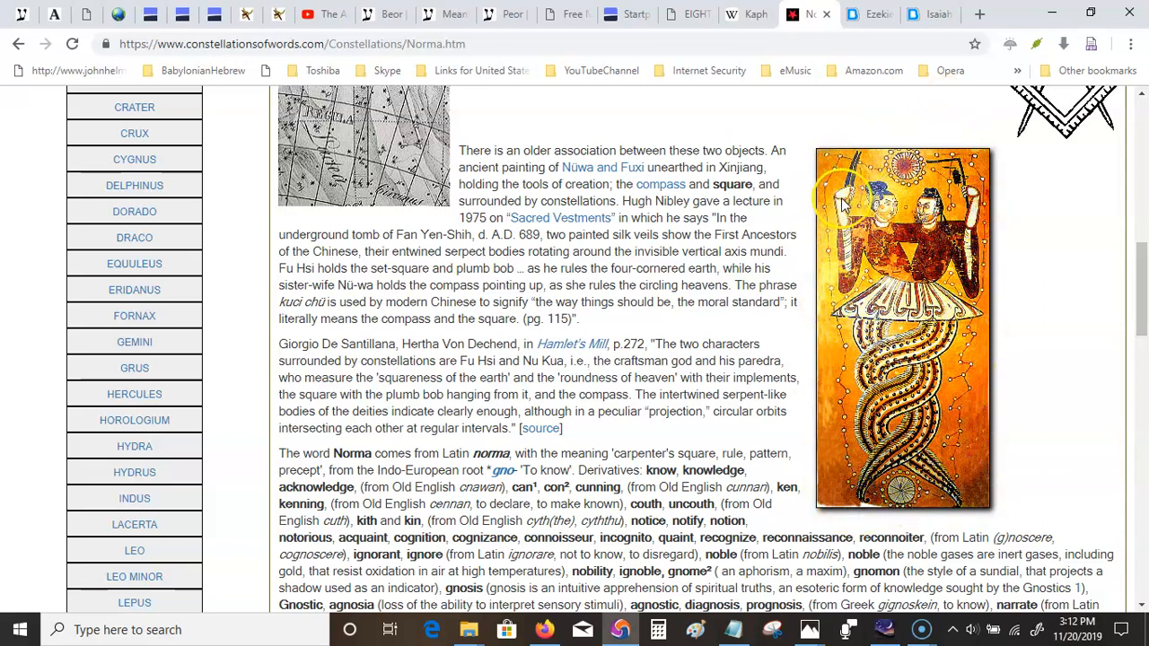
mouse_move(1056, 478)
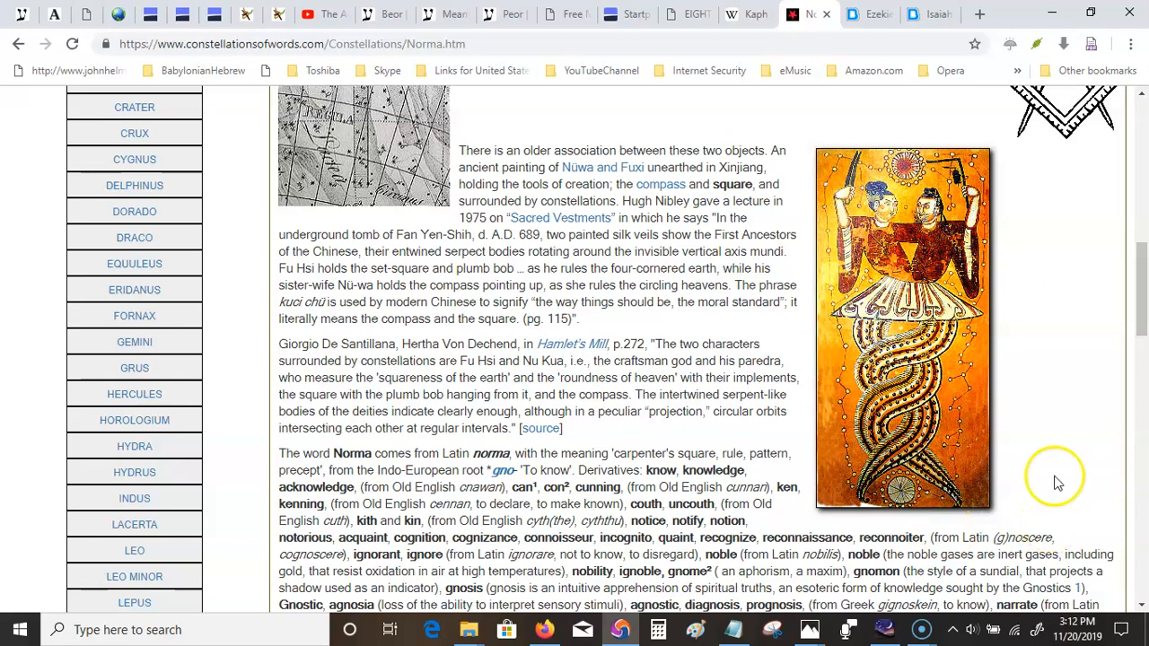
mouse_move(1069, 426)
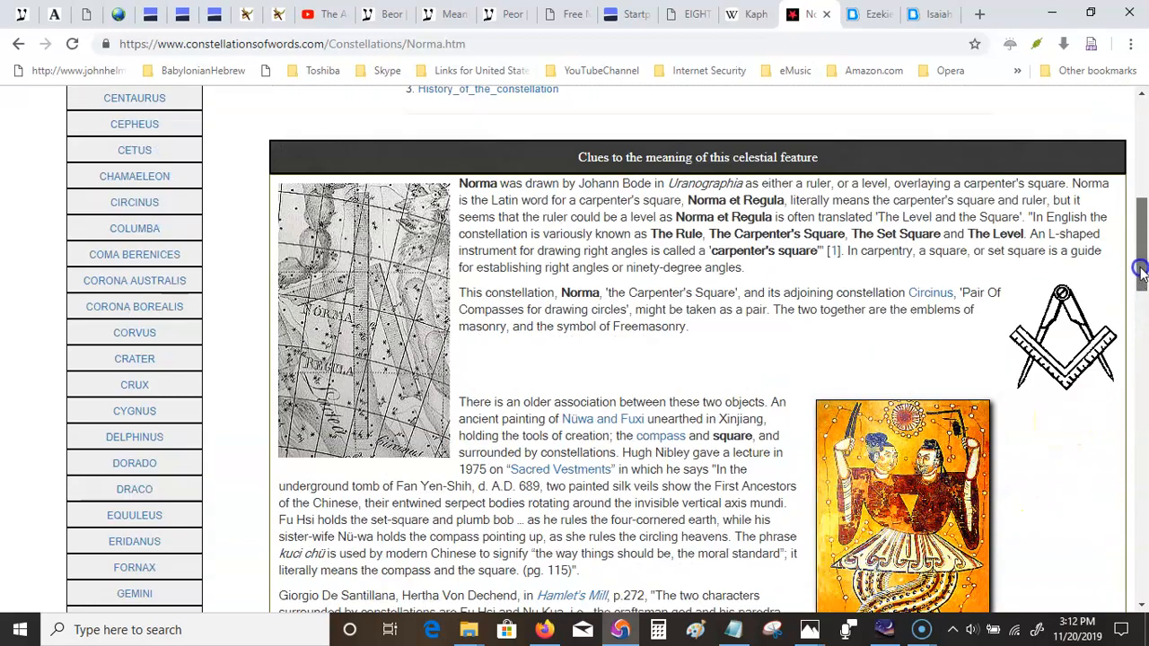
Scroll the Norma page to the contents list and opening carpenter's-square clues section.
scroll("down", 3)
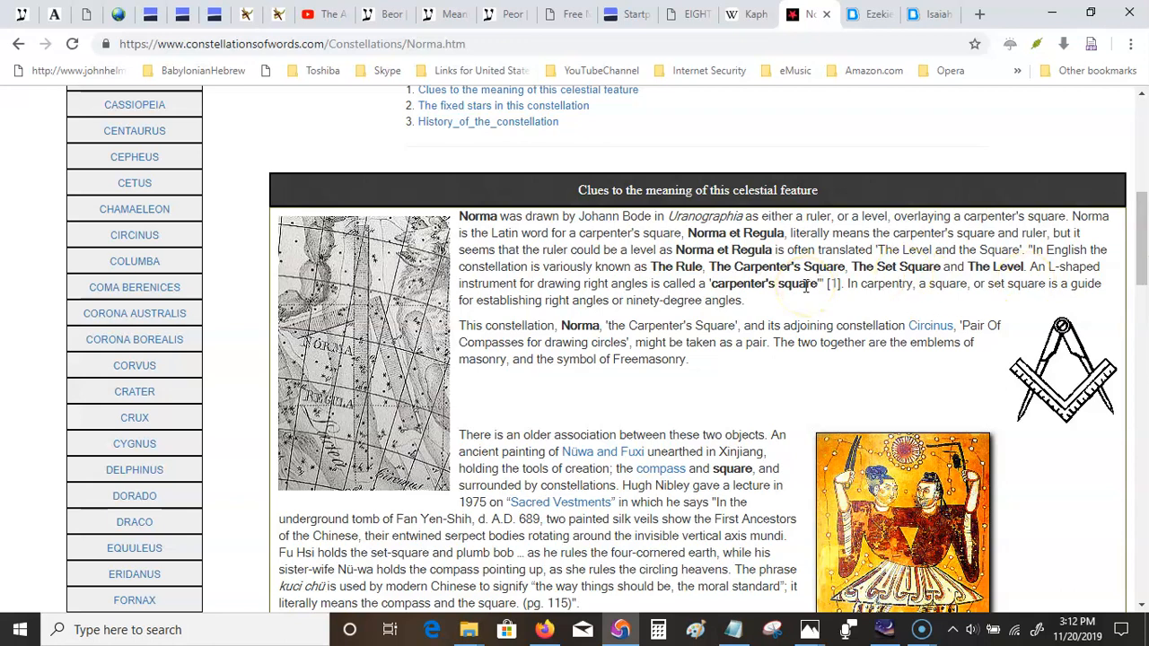
mouse_move(819, 304)
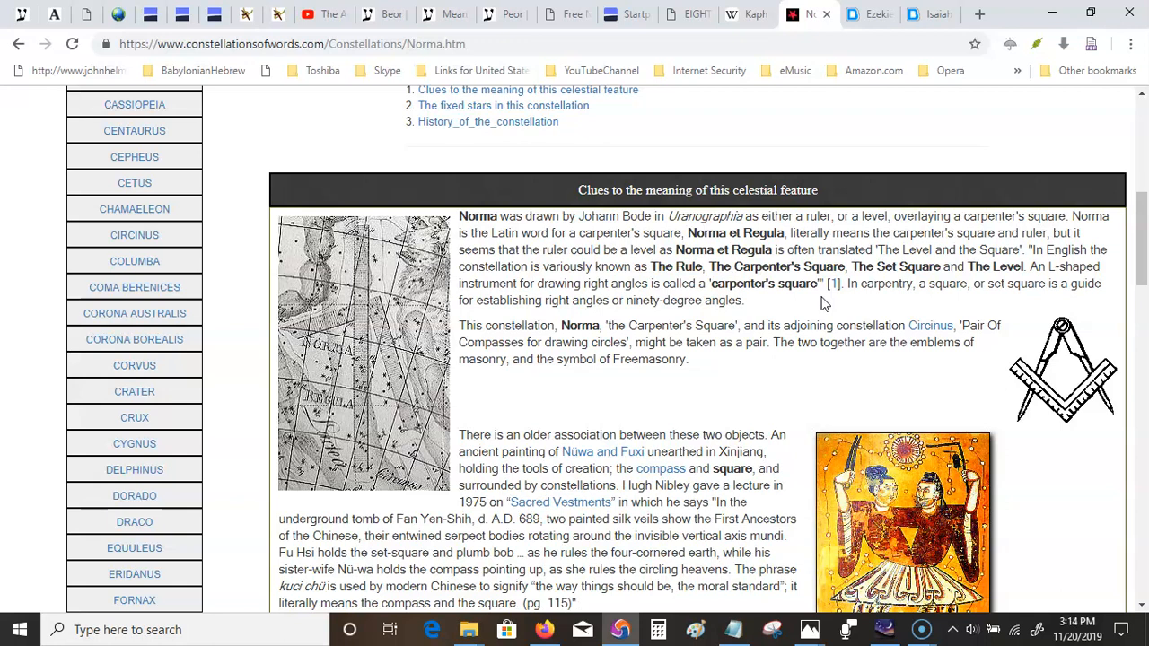
mouse_move(1027, 357)
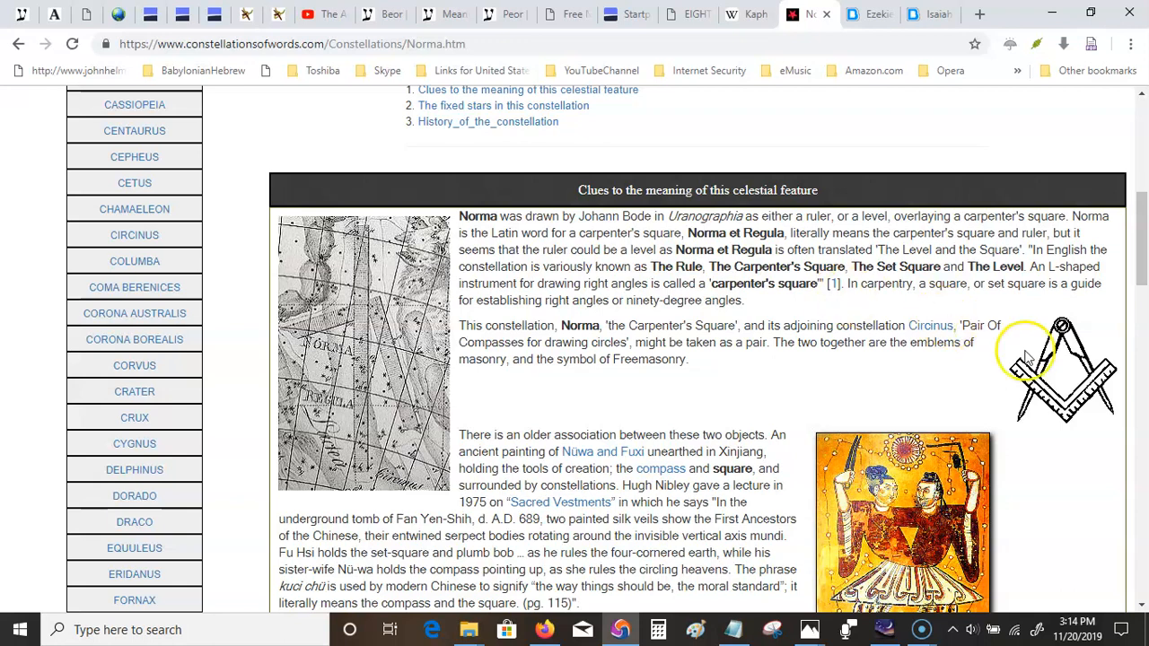
mouse_move(1015, 398)
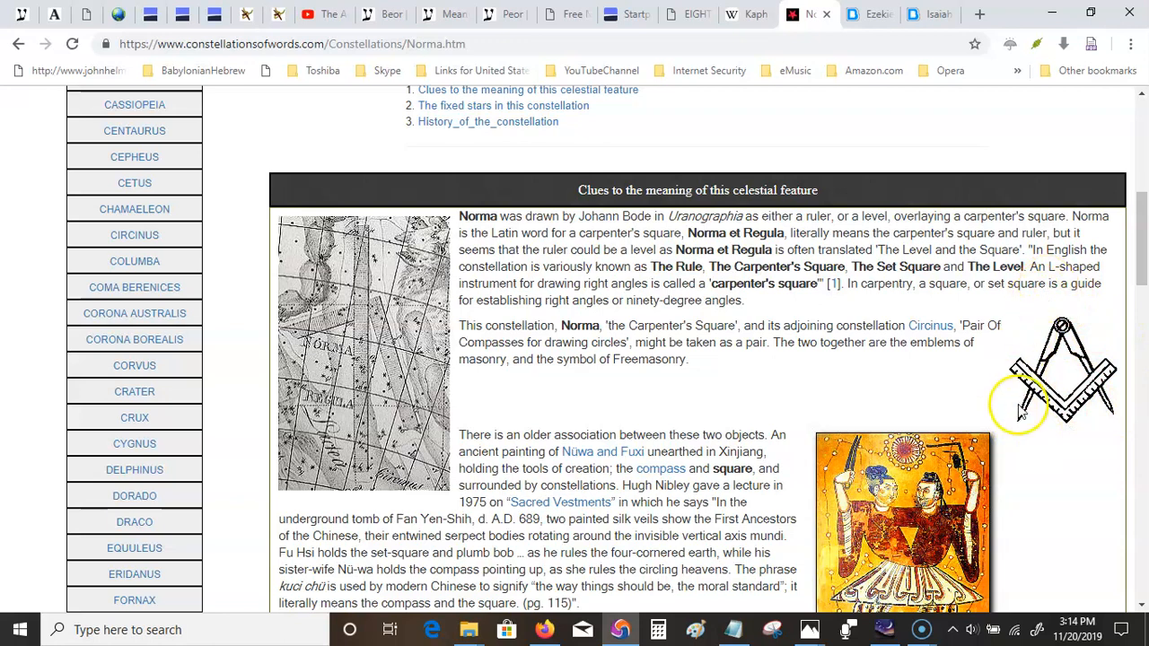
mouse_move(1063, 309)
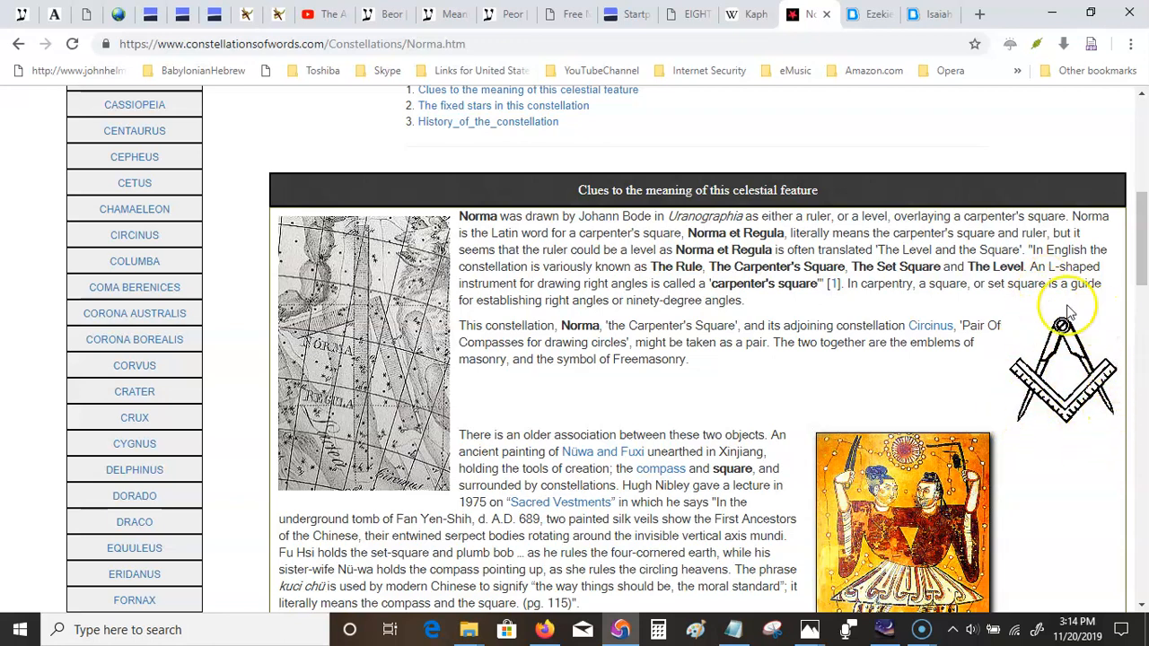
mouse_move(1092, 439)
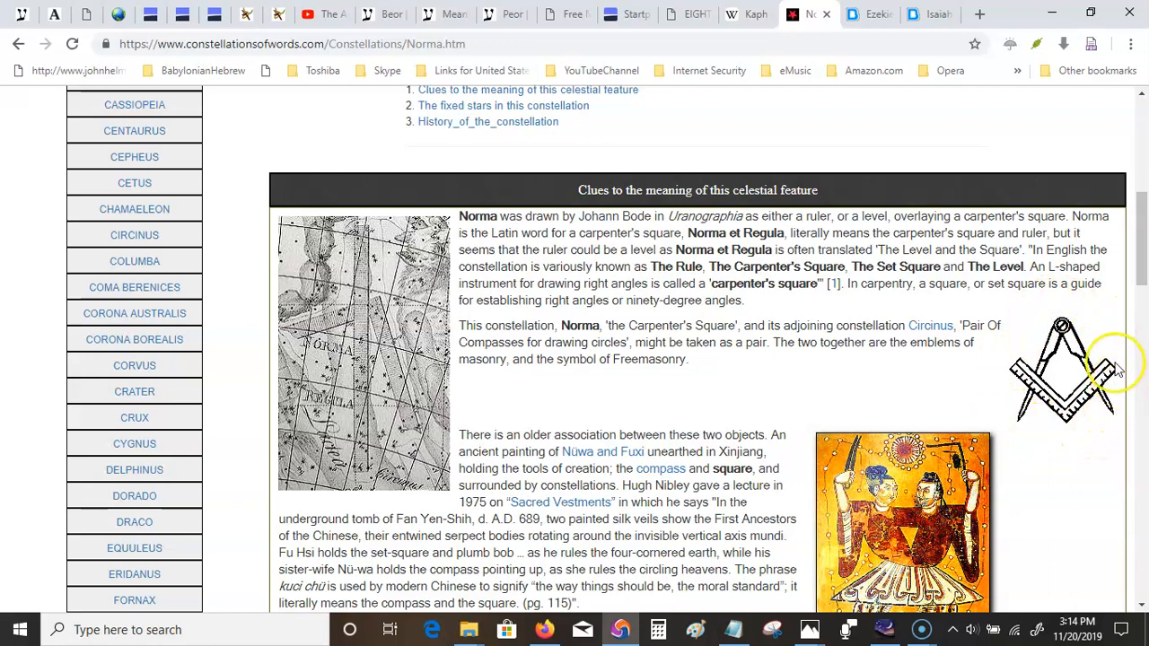
mouse_move(1020, 445)
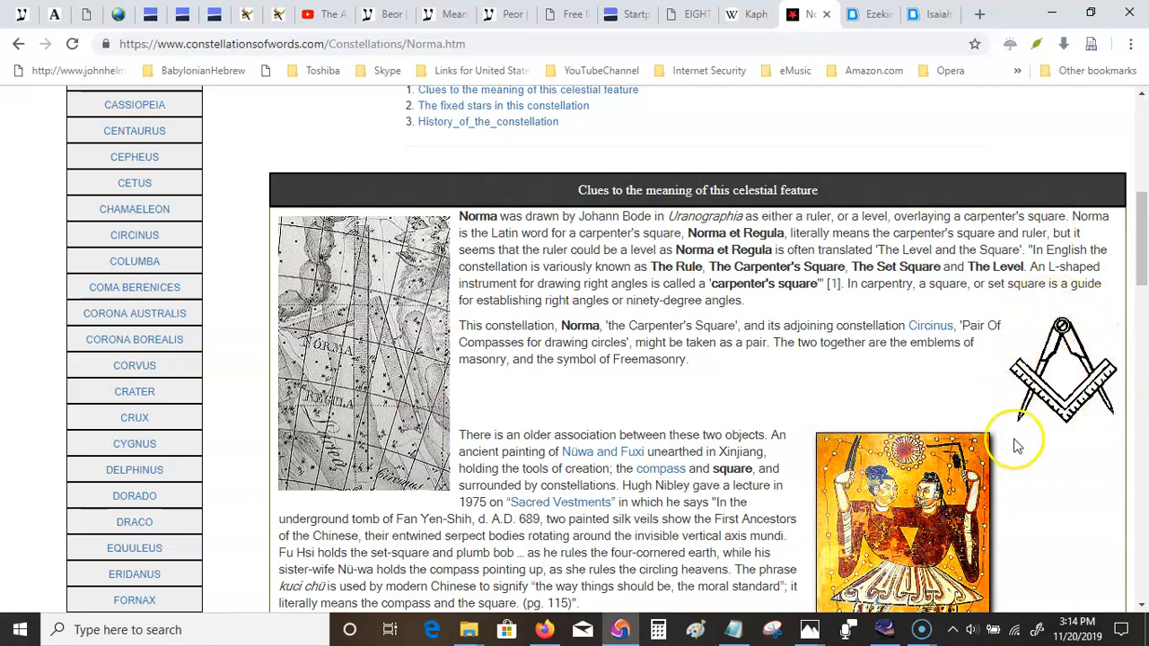
mouse_move(1120, 363)
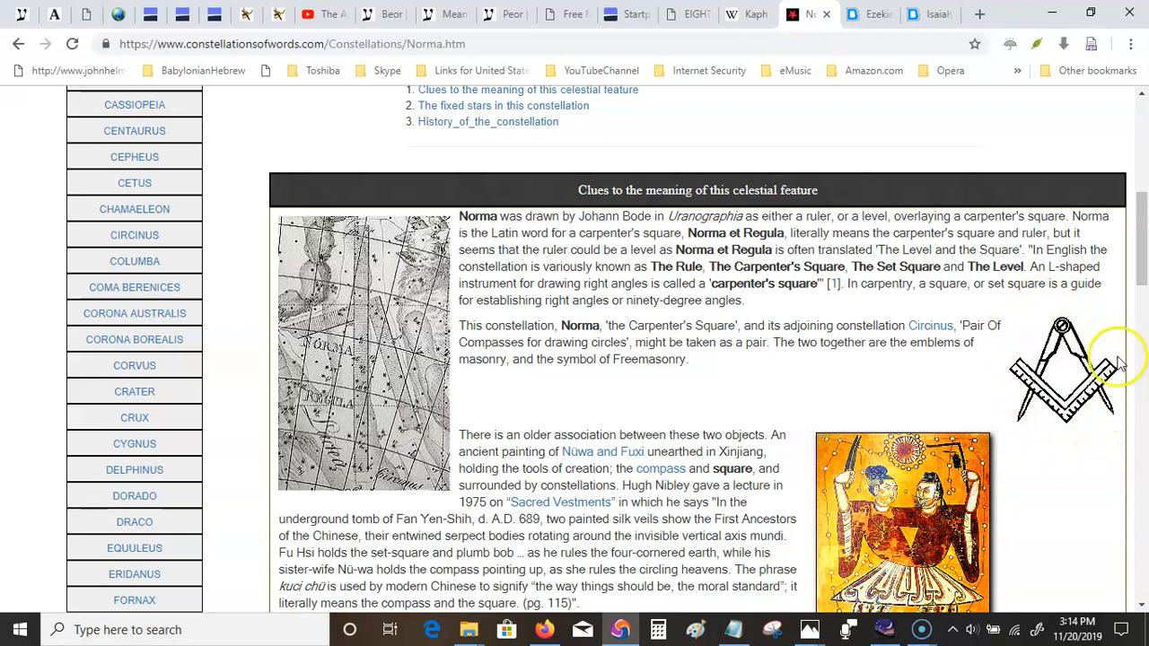
mouse_move(1005, 377)
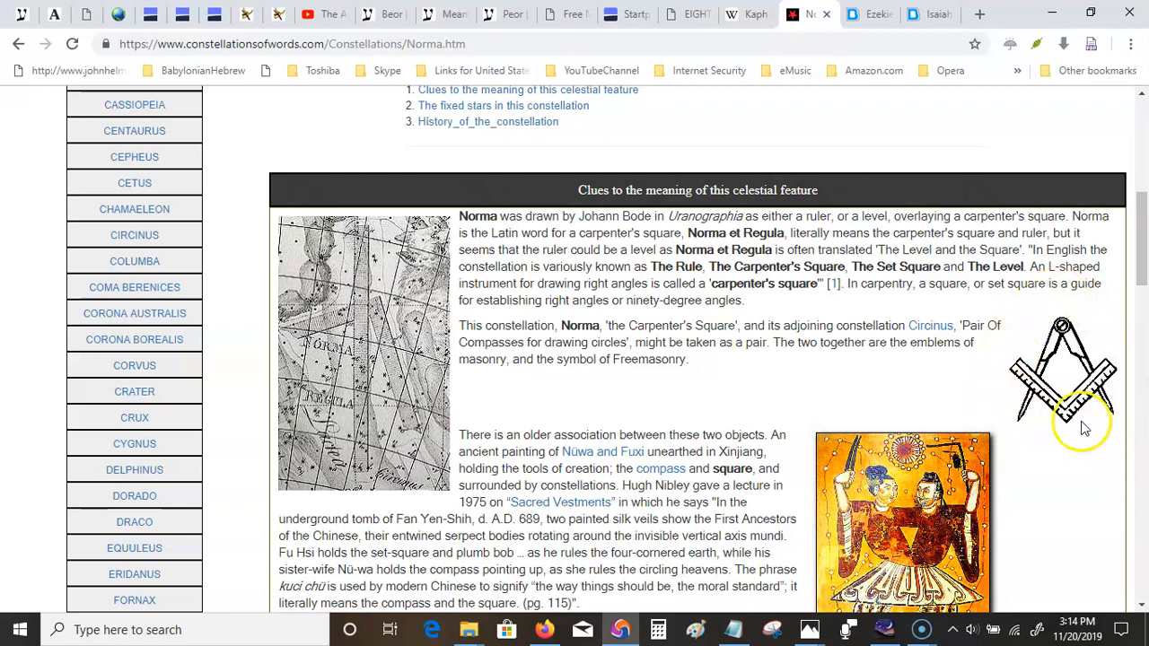
mouse_move(1076, 314)
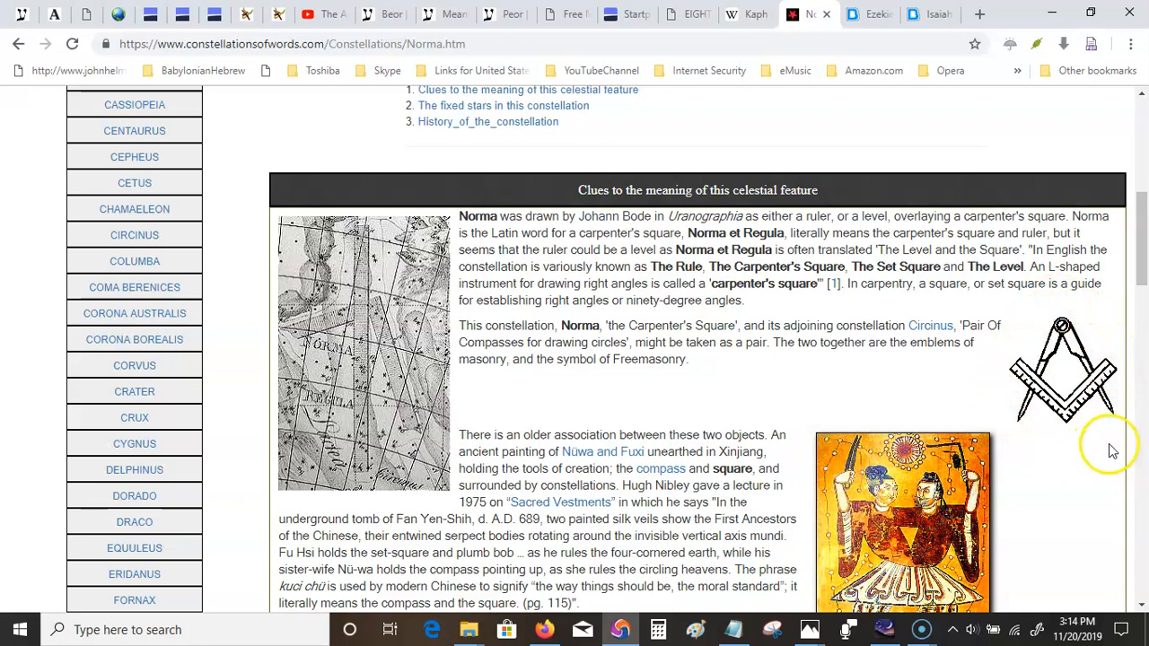
mouse_move(1081, 313)
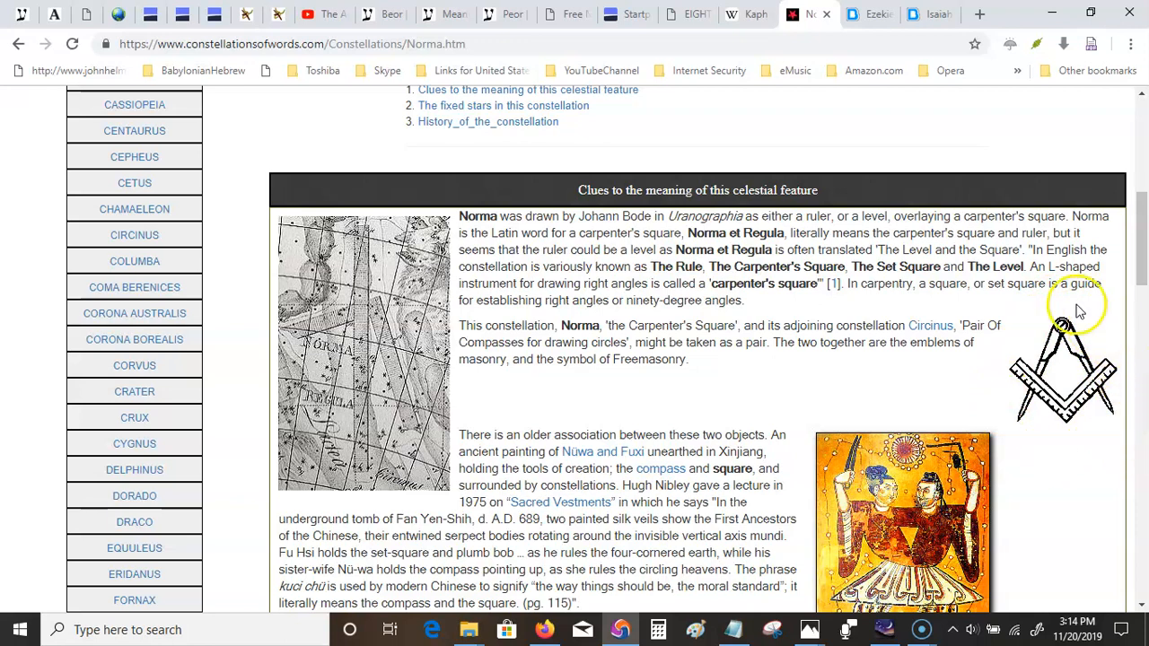
mouse_move(1063, 431)
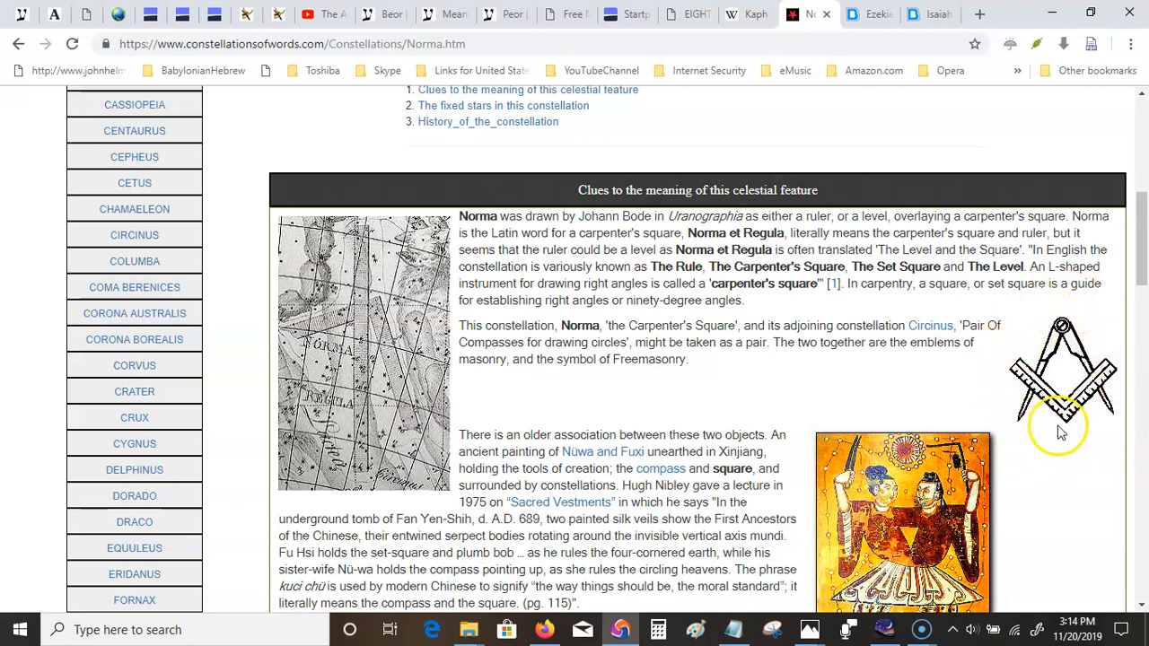
mouse_move(1124, 370)
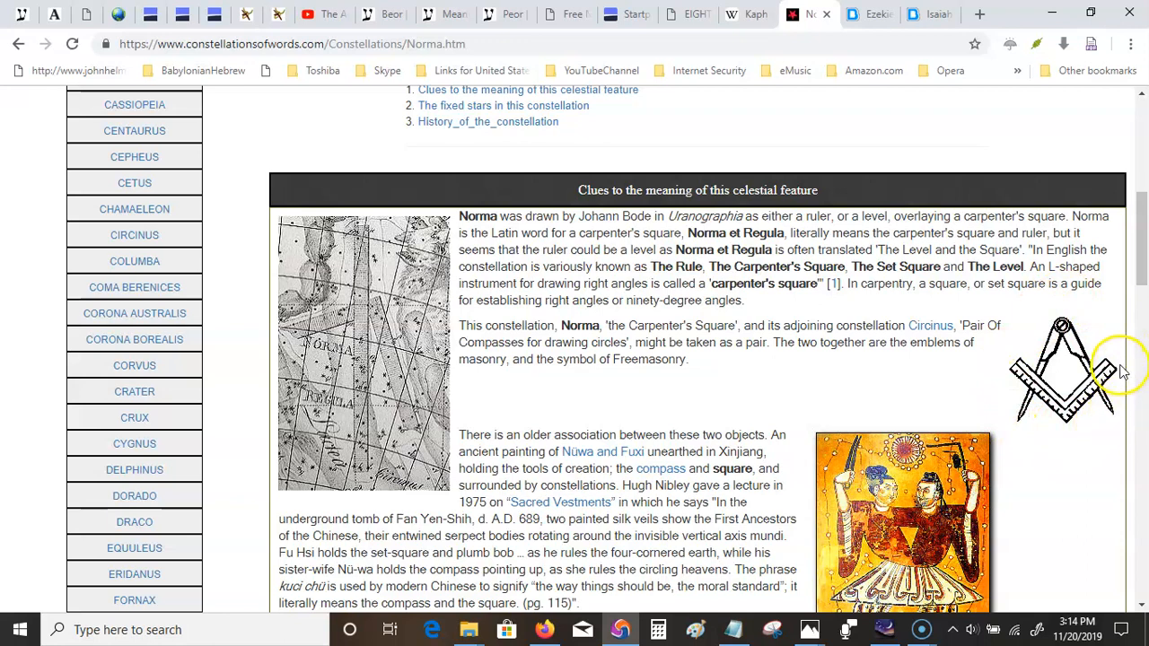
mouse_move(977, 422)
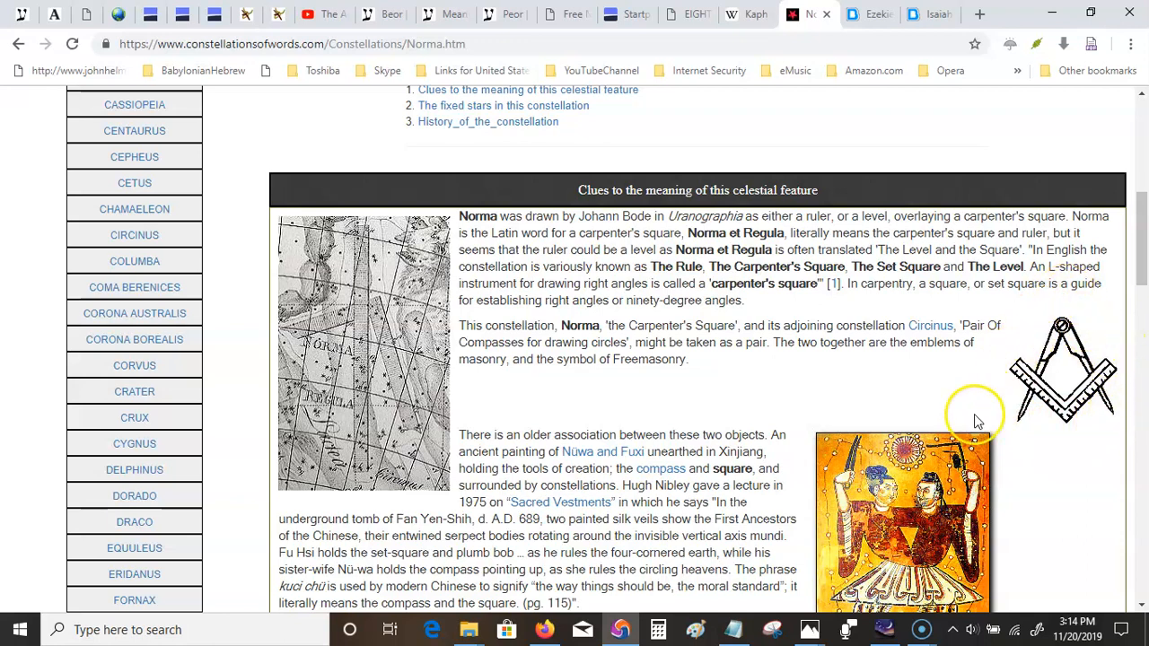
mouse_move(1135, 377)
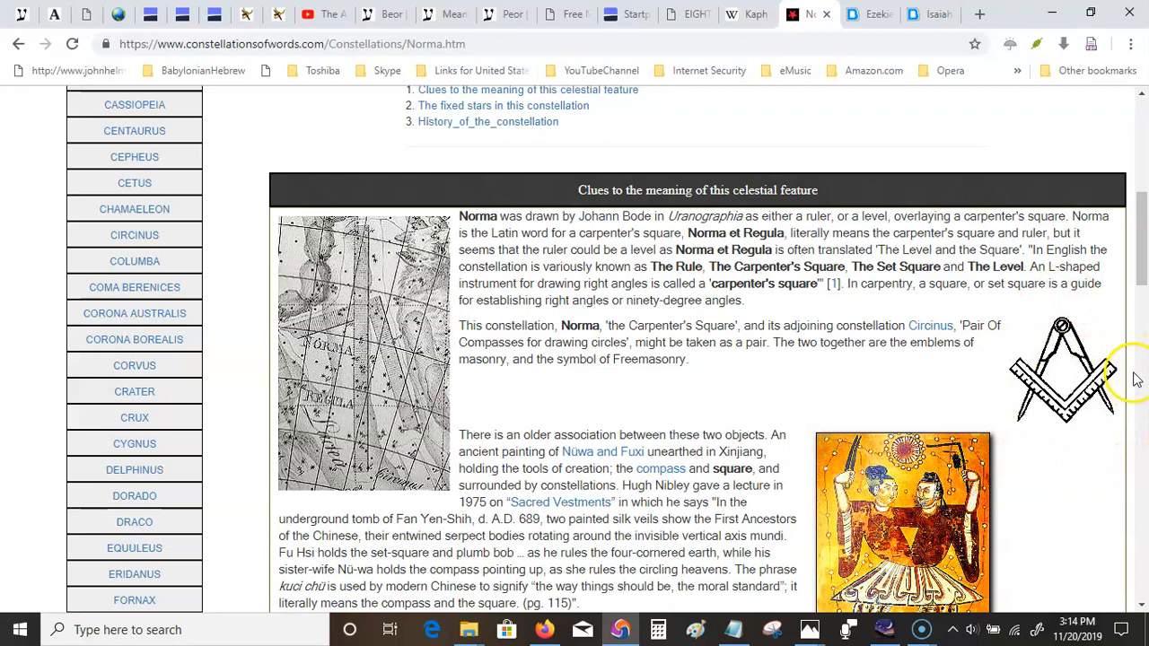
mouse_move(1004, 372)
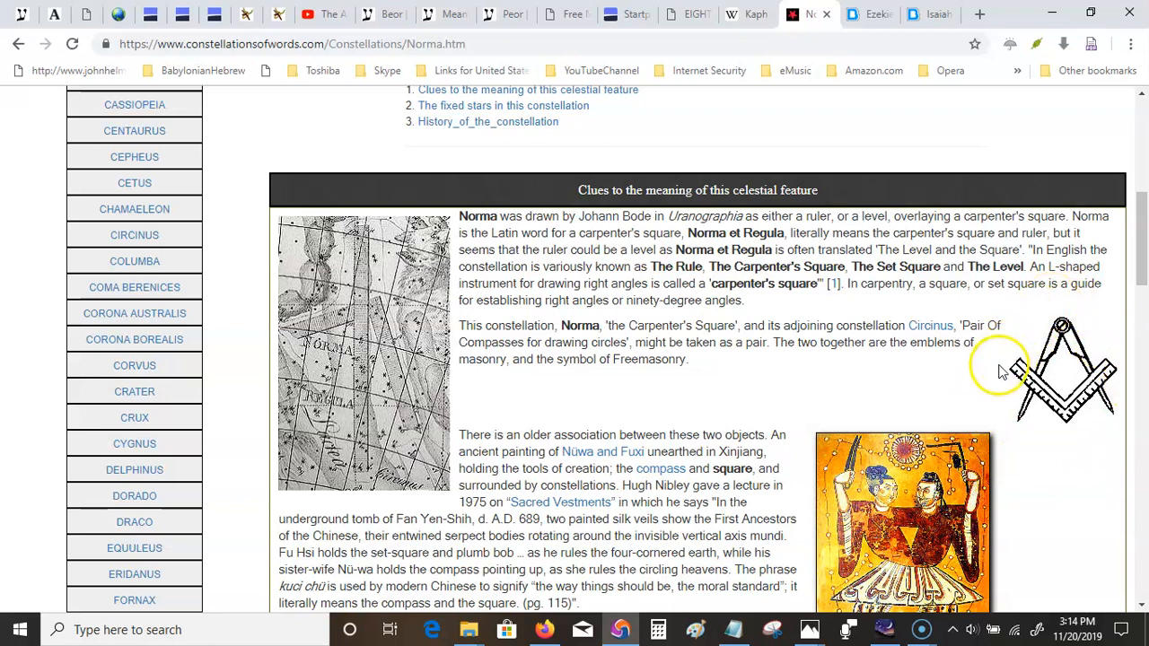
mouse_move(1129, 424)
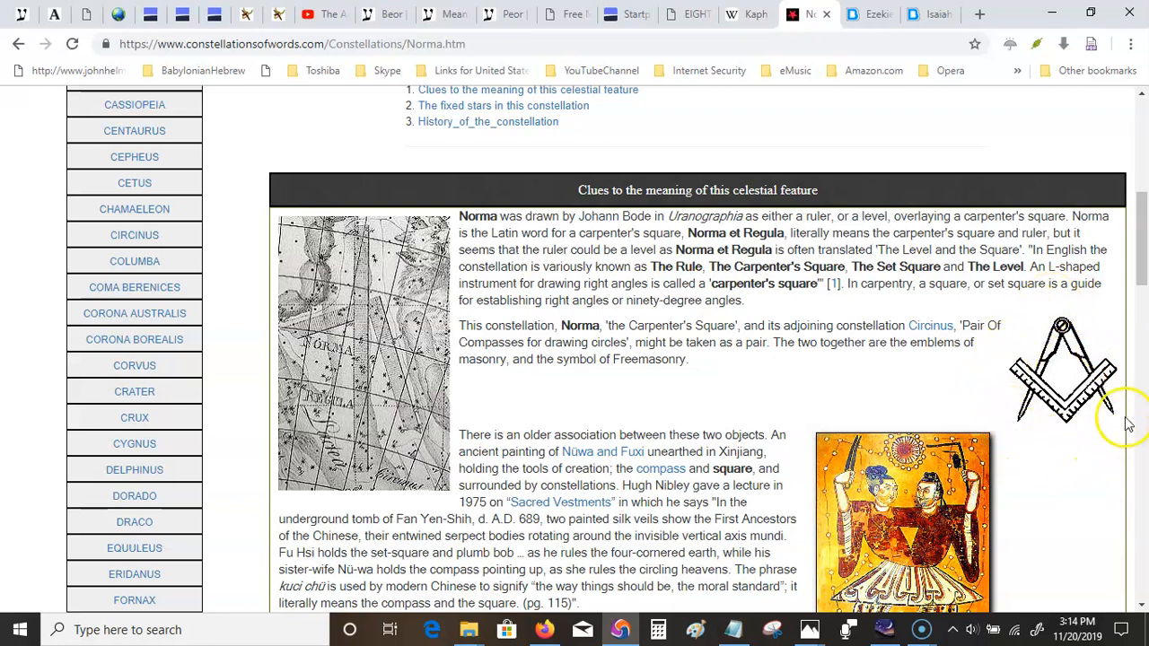
mouse_move(1038, 345)
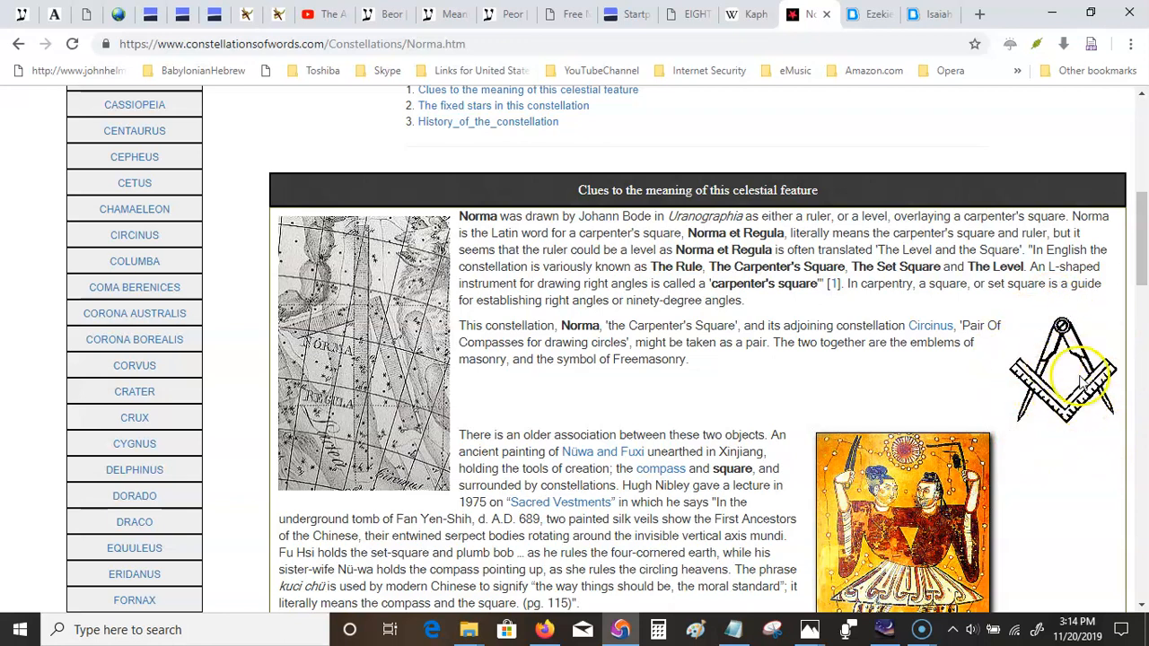
mouse_move(1074, 377)
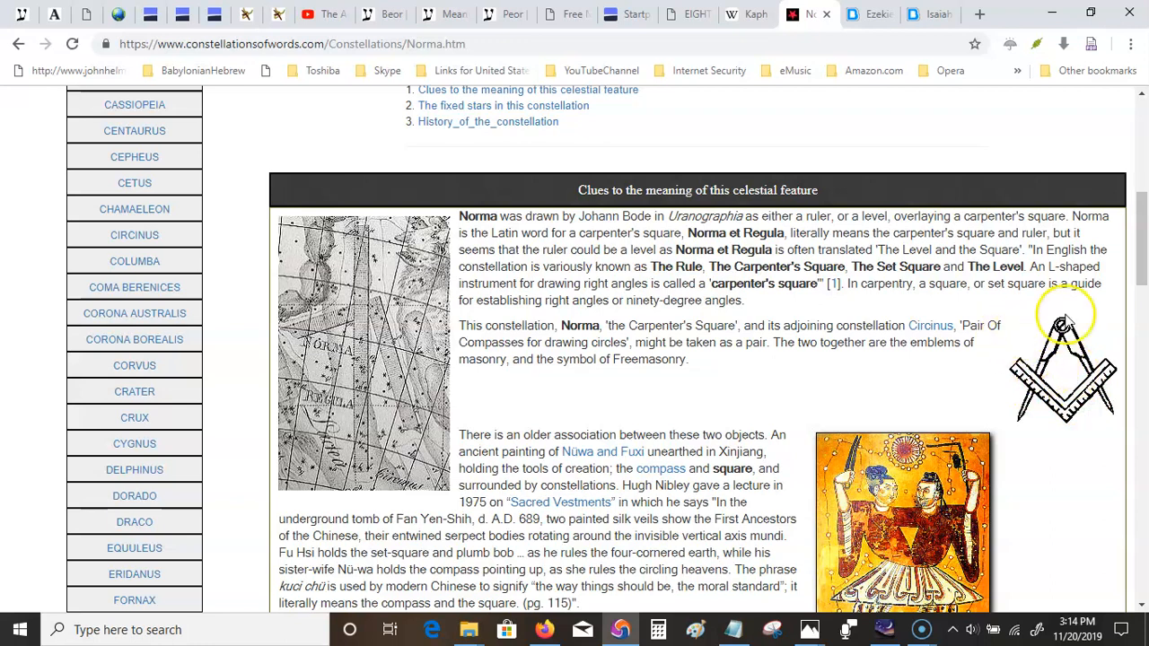
mouse_move(1102, 301)
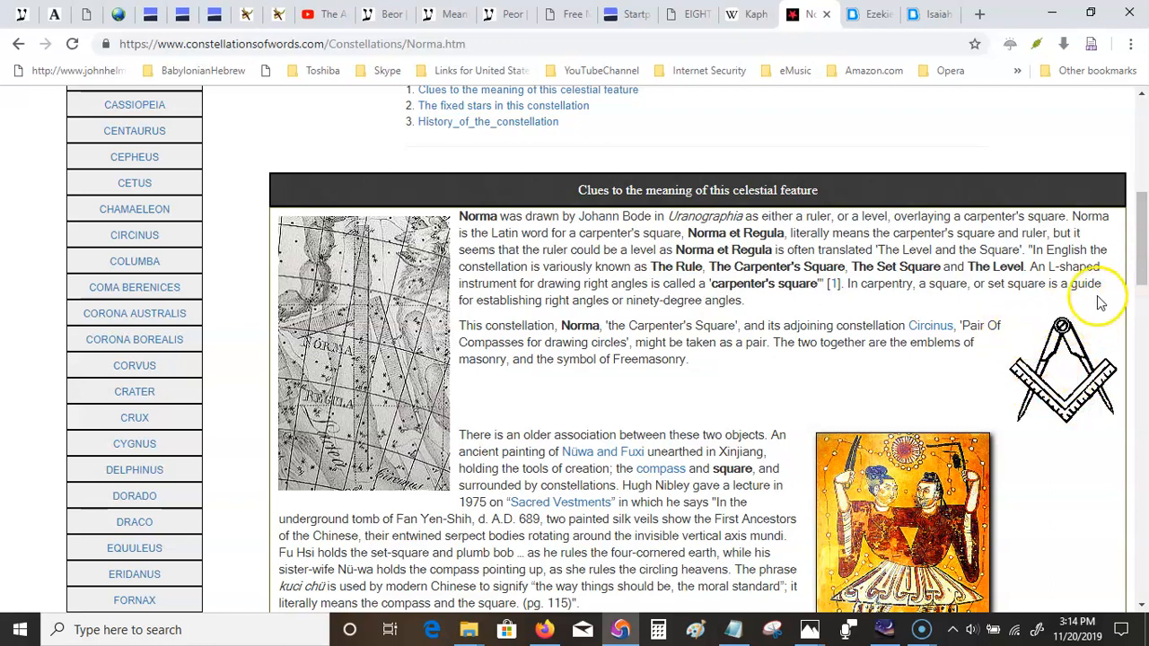
mouse_move(1129, 338)
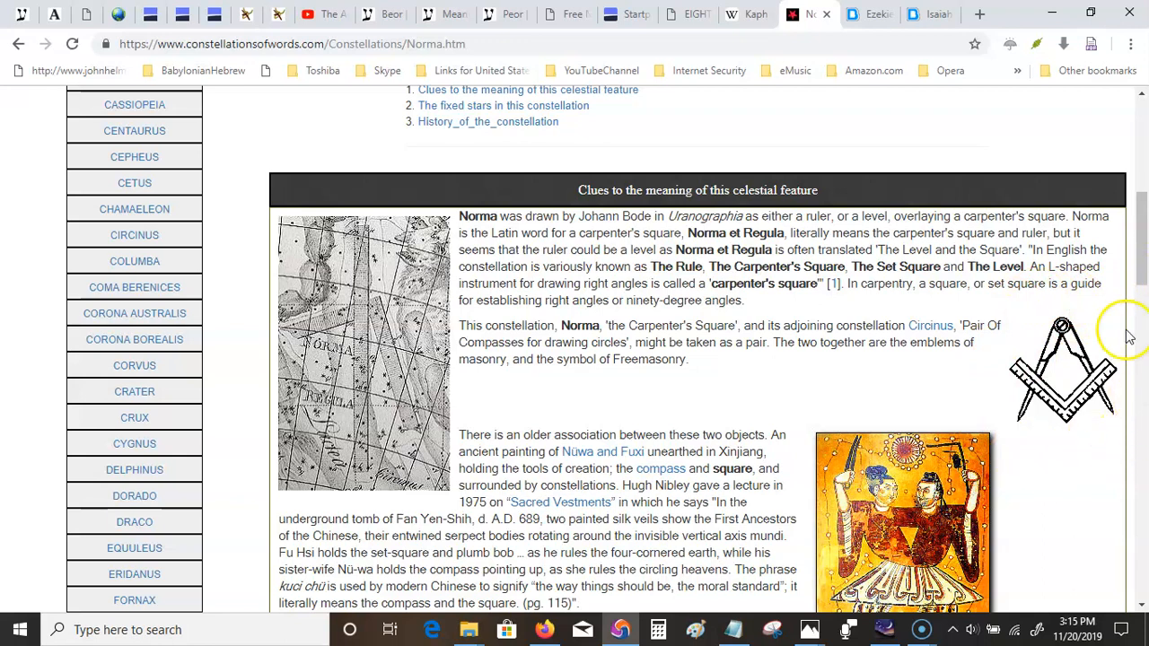
mouse_move(1076, 420)
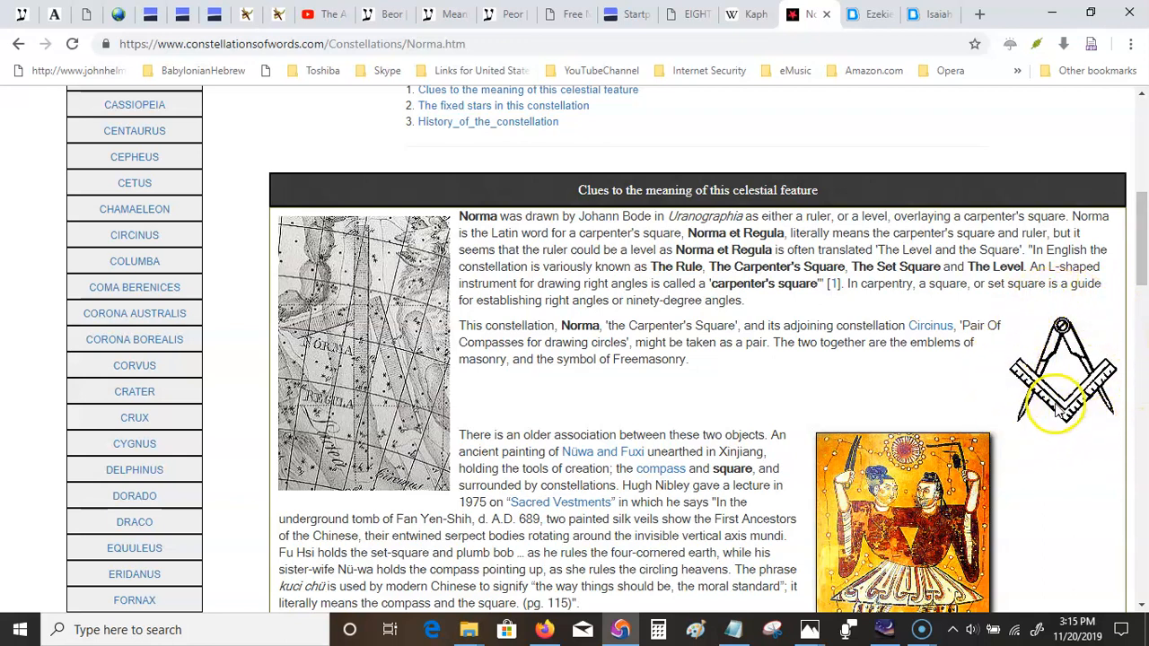
mouse_move(1038, 345)
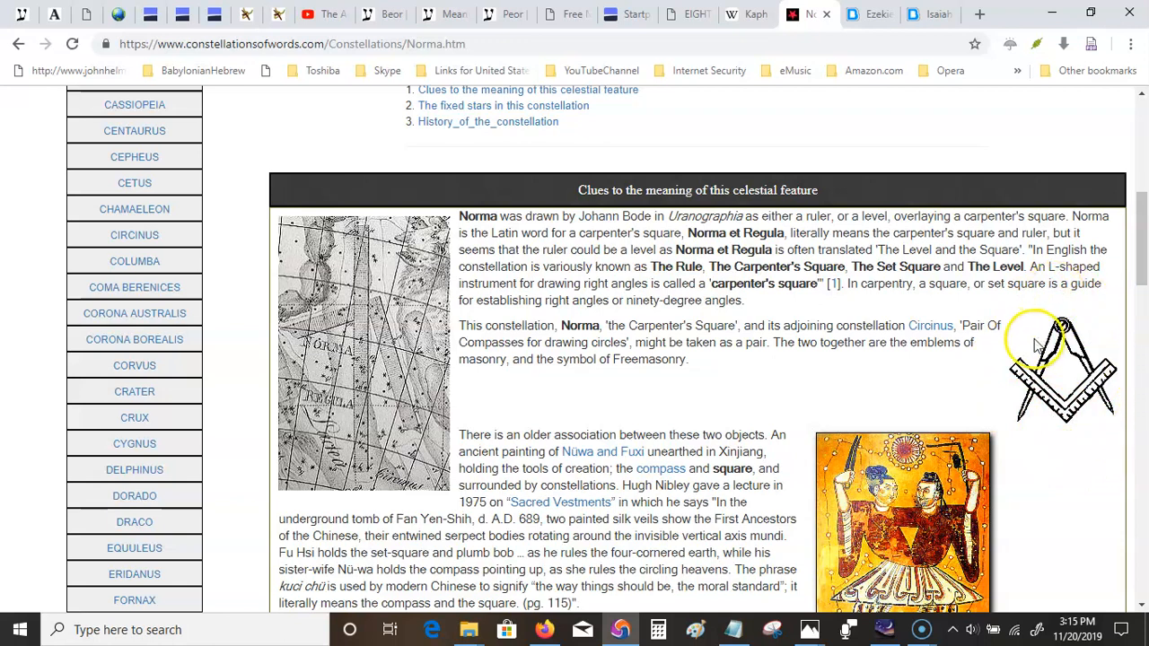
mouse_move(1075, 309)
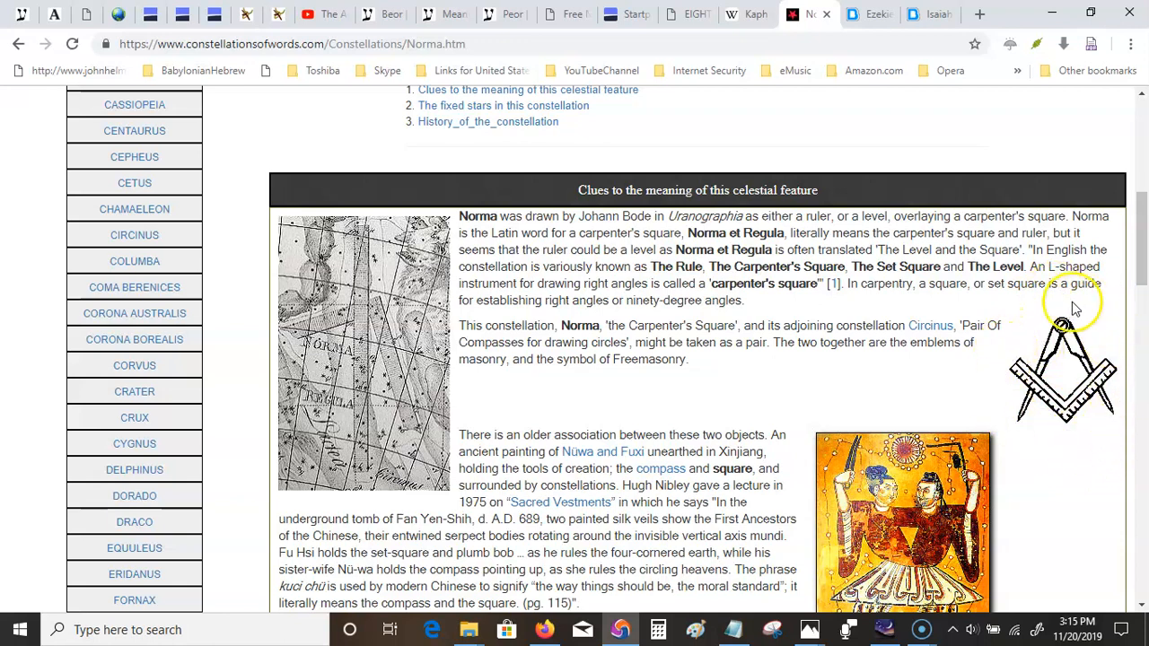
mouse_move(880, 362)
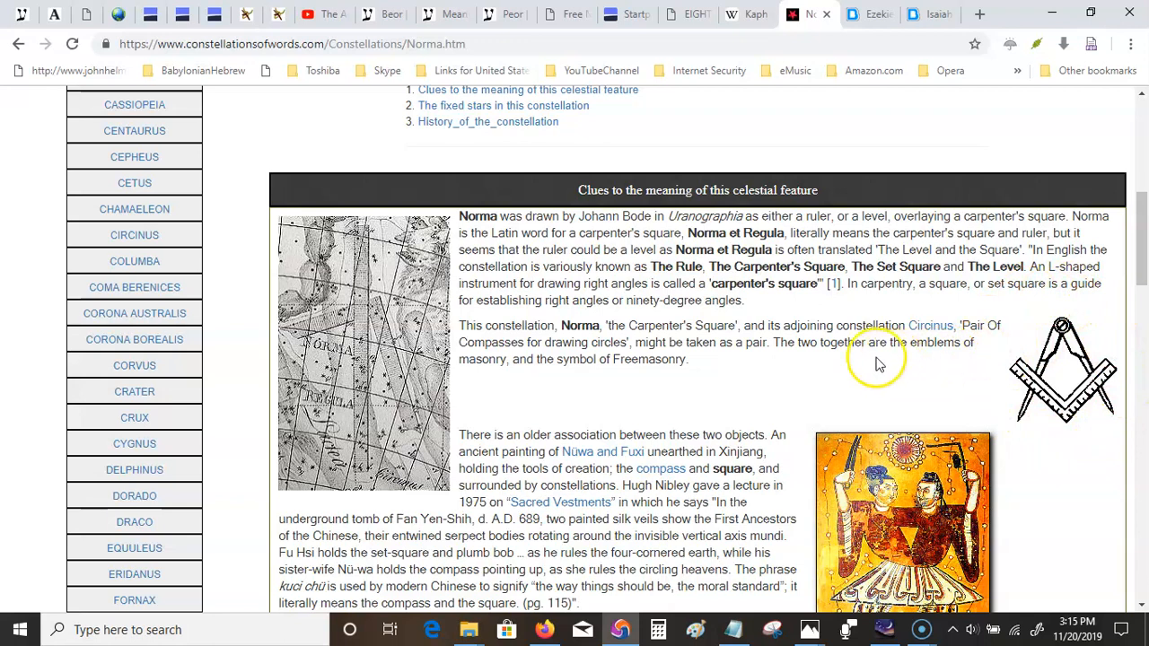
mouse_move(941, 379)
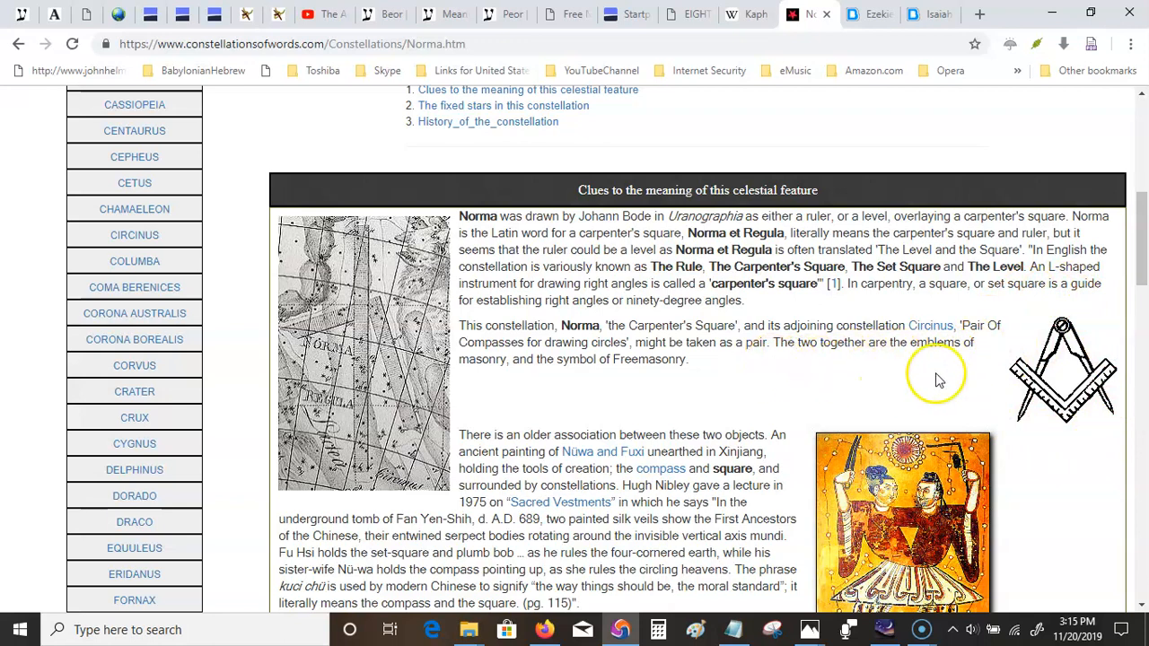
mouse_move(1112, 309)
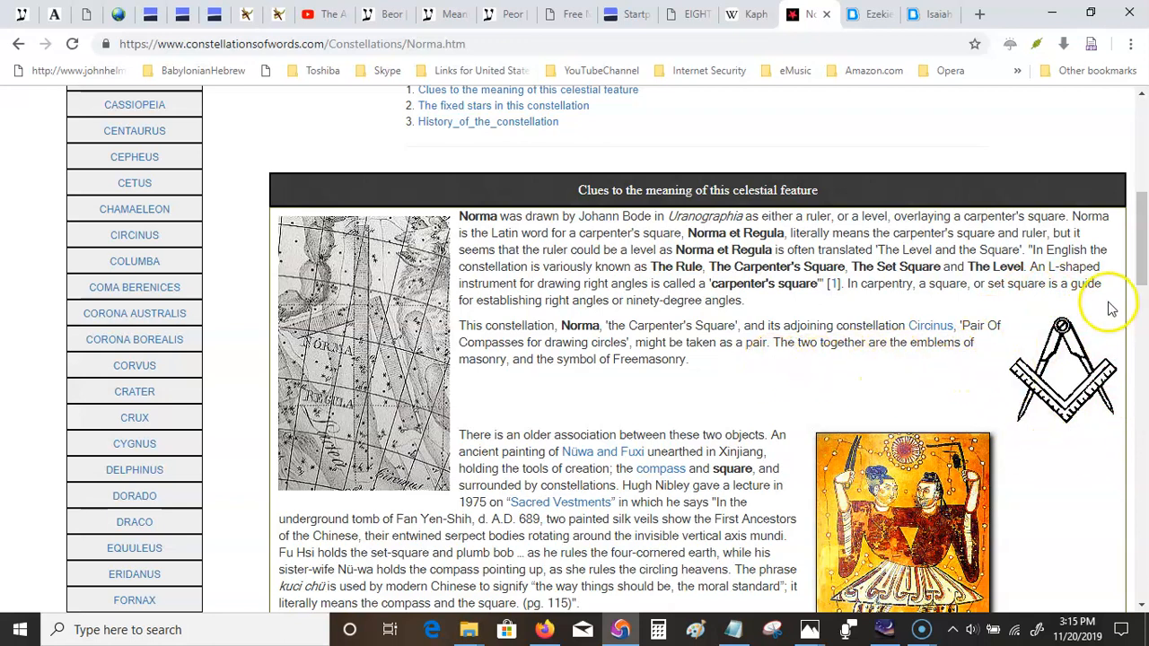
Scroll down to the Nuwa and Fuxi painting passage and the Santillana quotation.
scroll("down", 3)
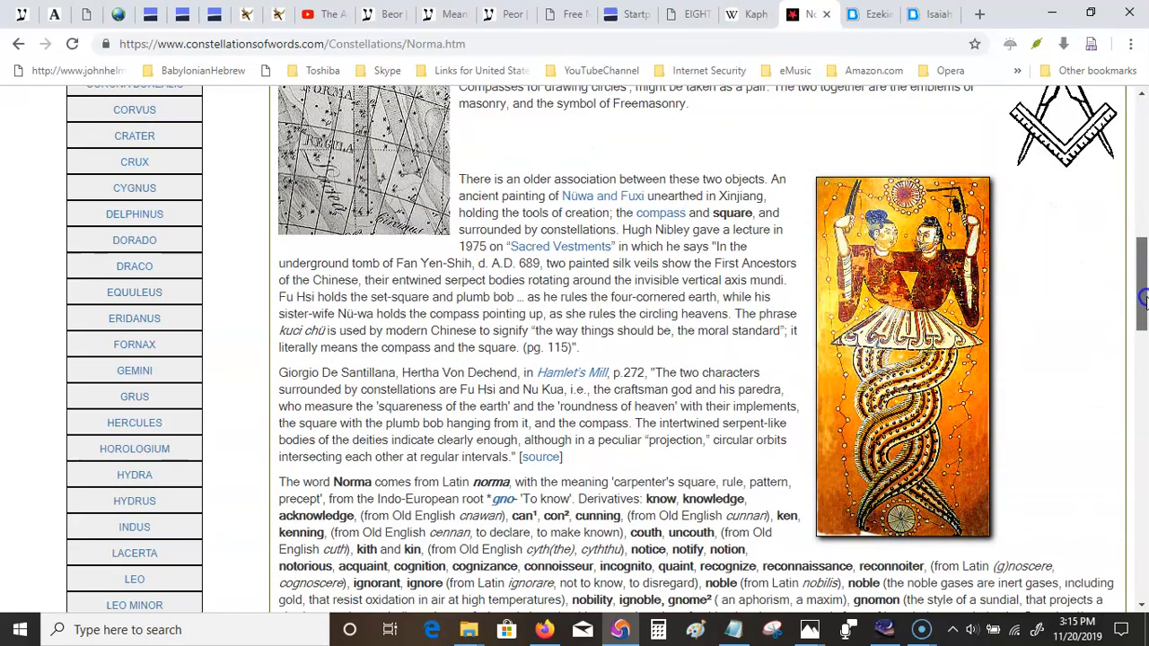
mouse_move(1078, 273)
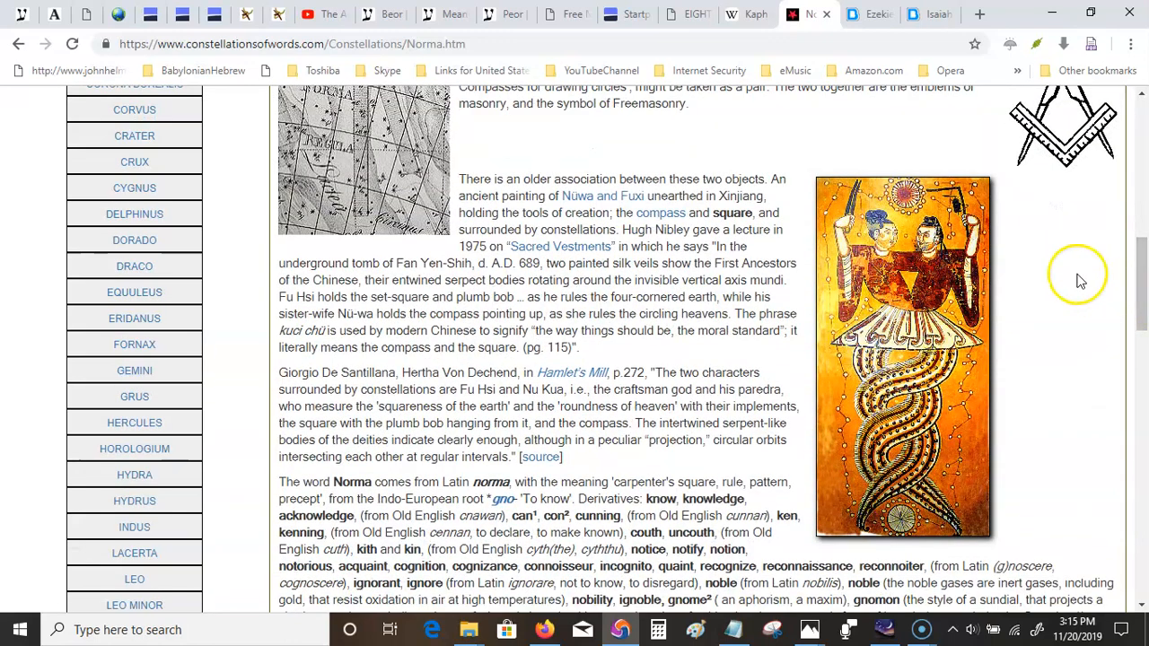
mouse_move(1064, 270)
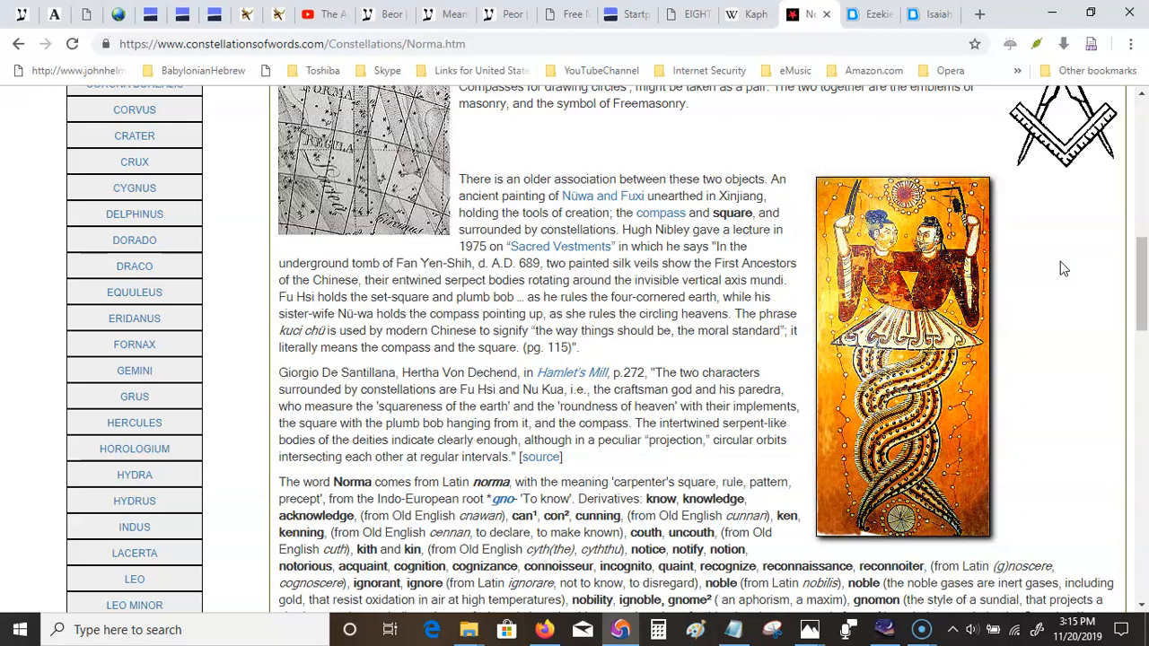
mouse_move(1081, 284)
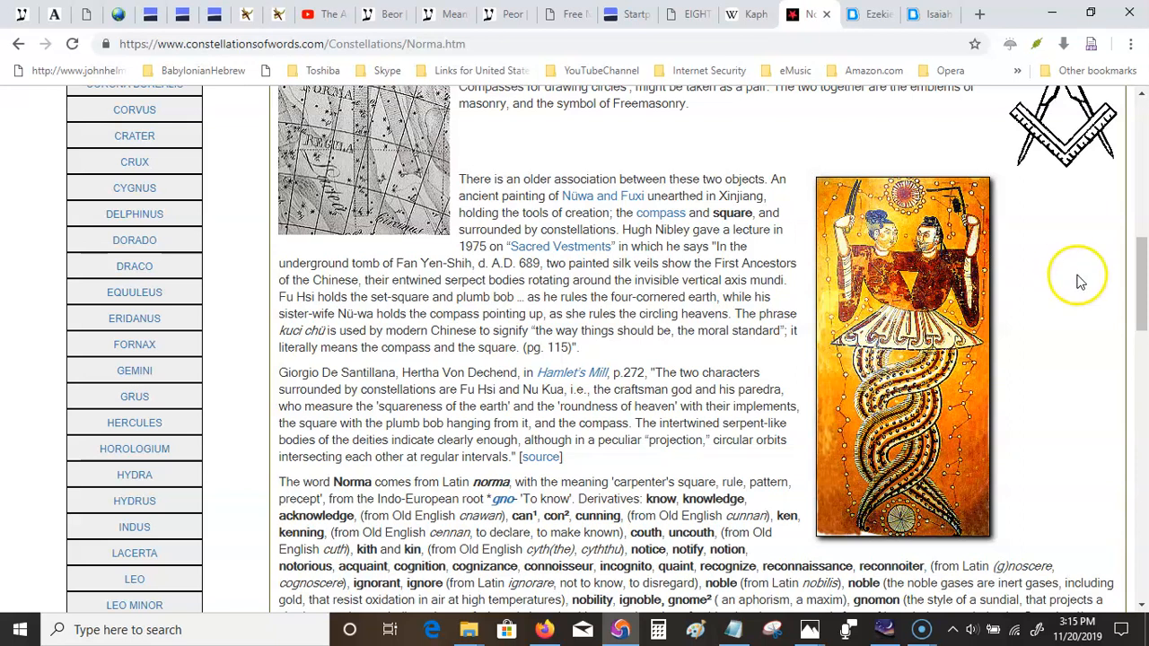
mouse_move(1140, 327)
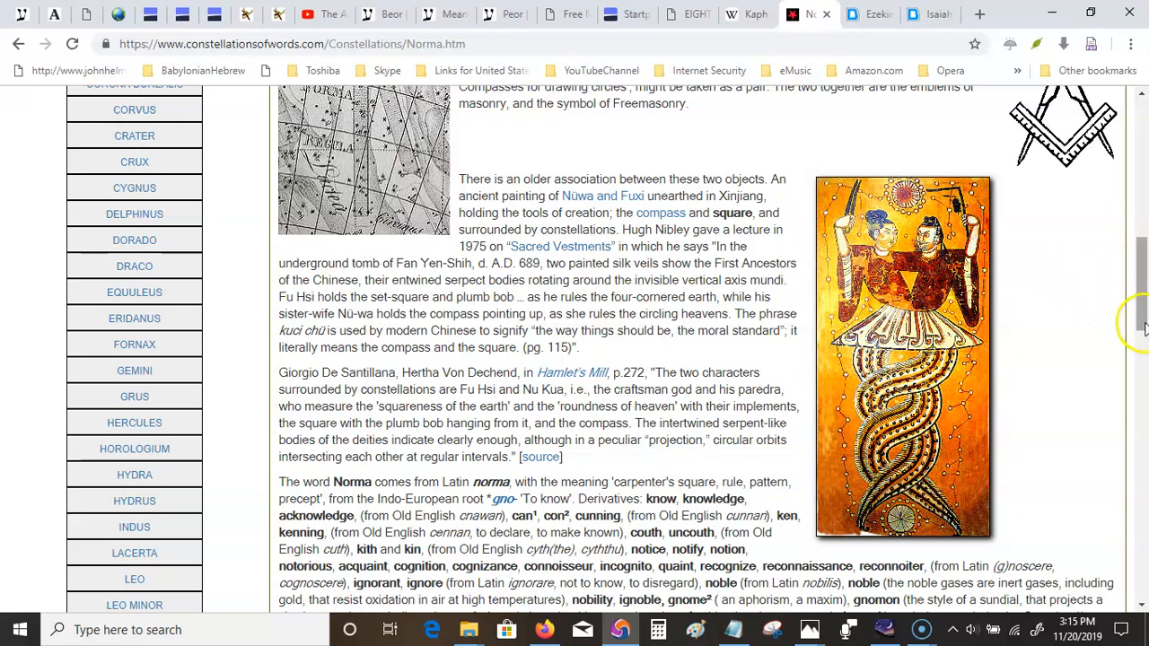
scroll("down", 3)
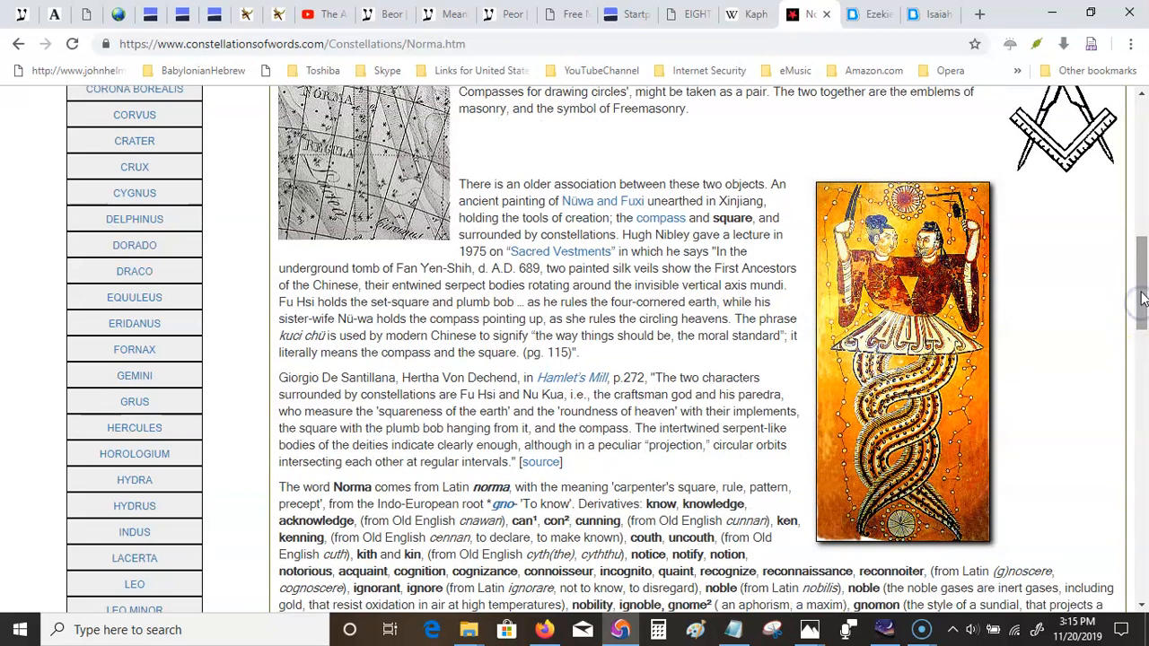
mouse_move(1141, 287)
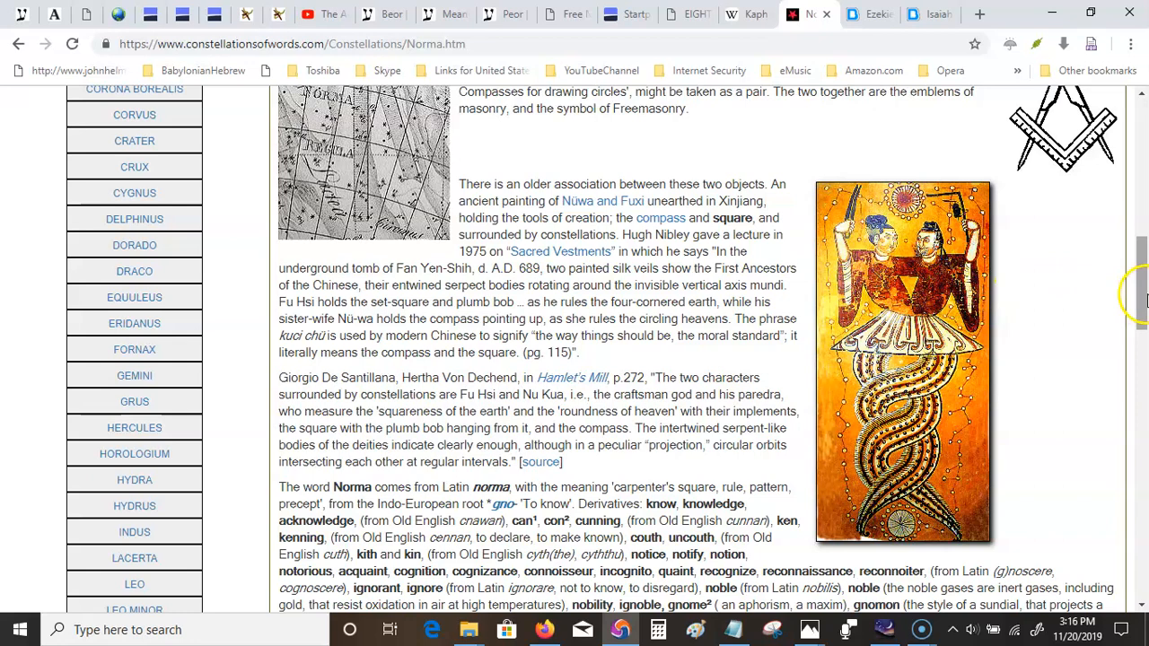
Scroll the Norma page back to the Norma et Regula title and star chart.
scroll("down", 3)
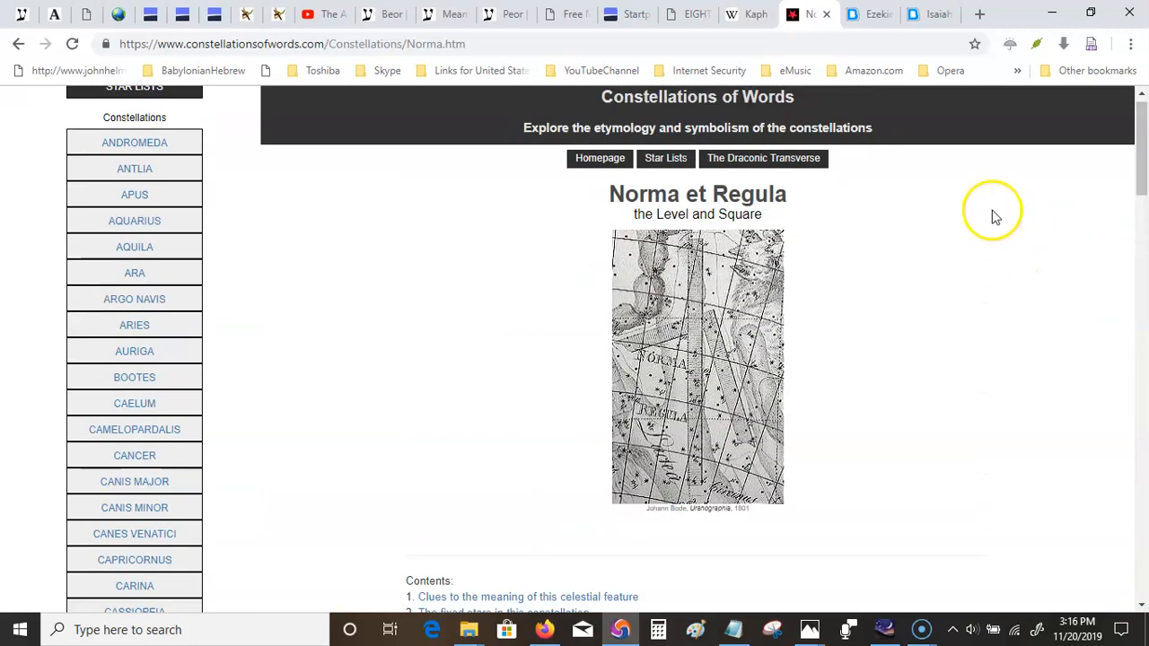
mouse_move(817, 112)
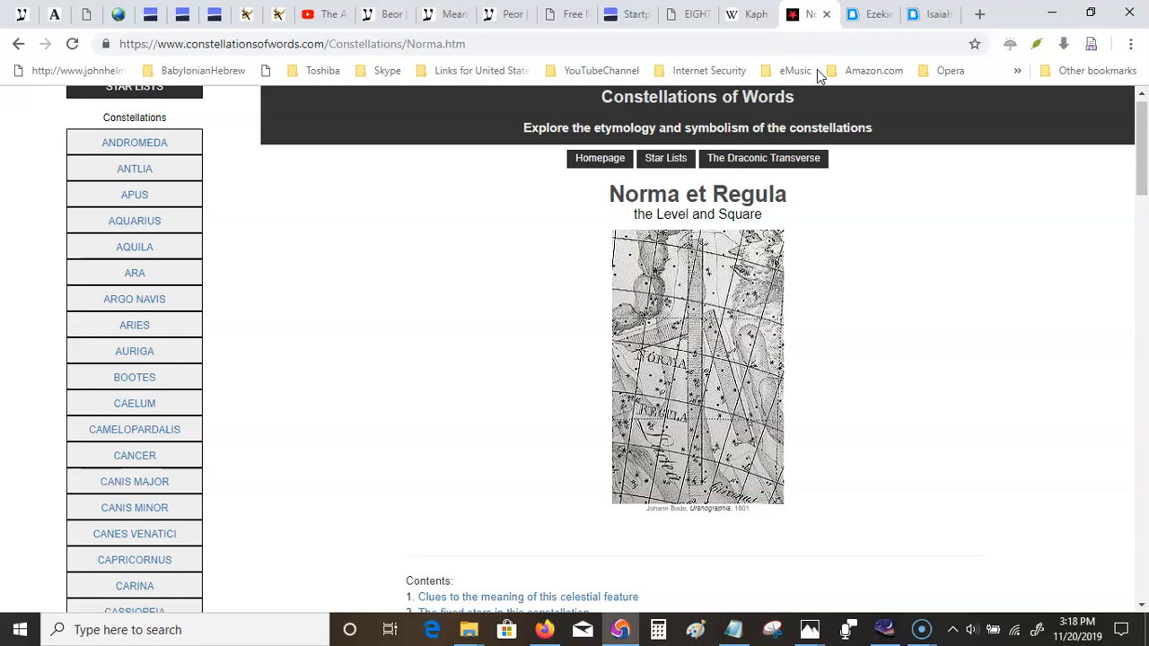
mouse_move(891, 172)
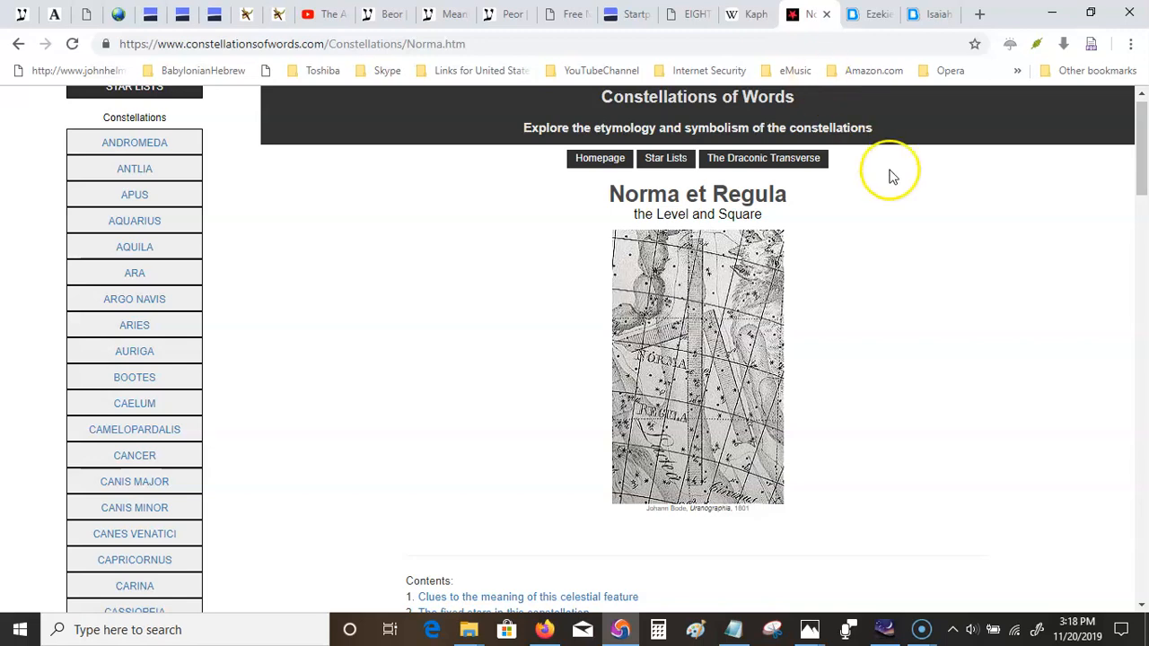
Bring up Screencast-O-Matic and request to stop the recorder and exit.
left_click(920, 629)
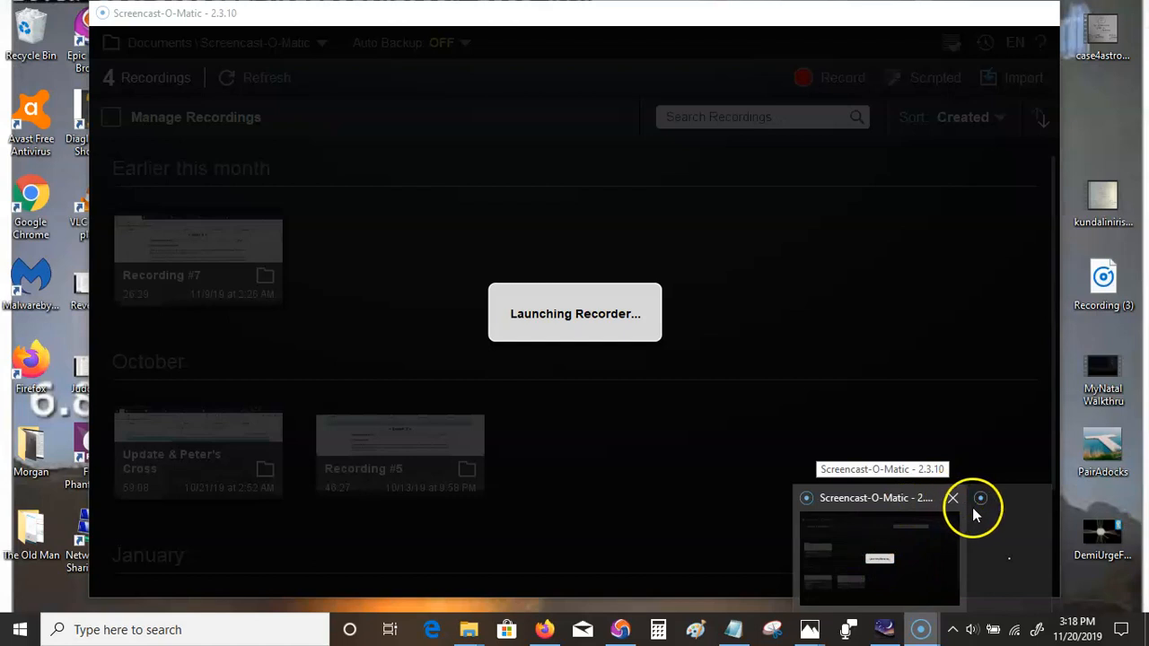
left_click(952, 497)
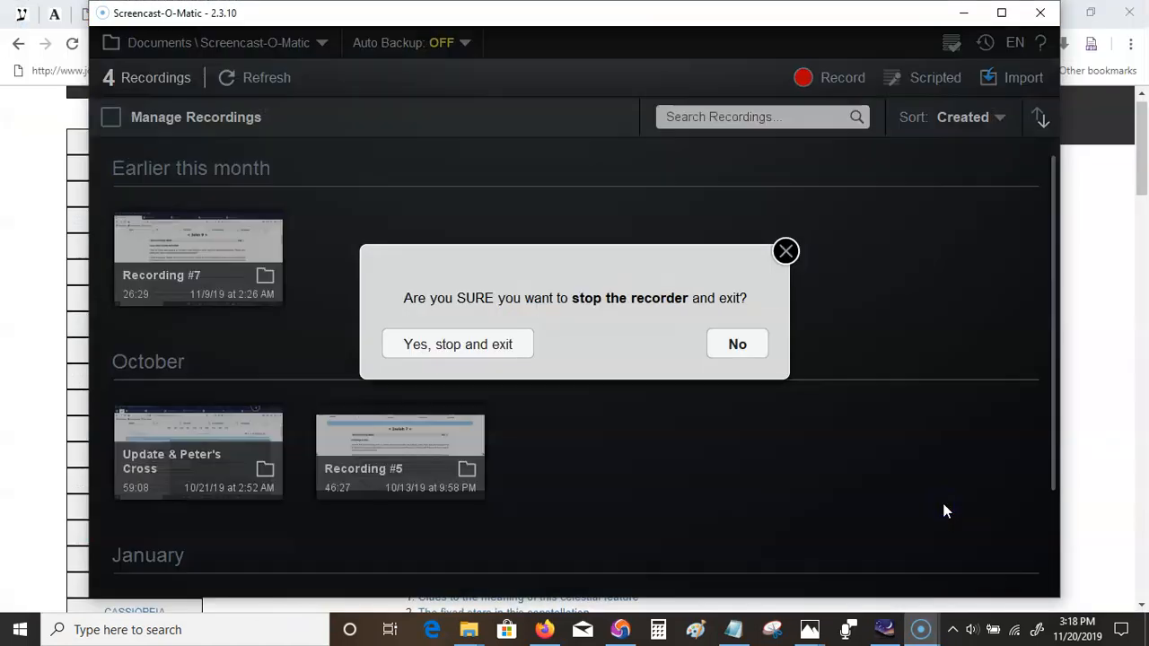